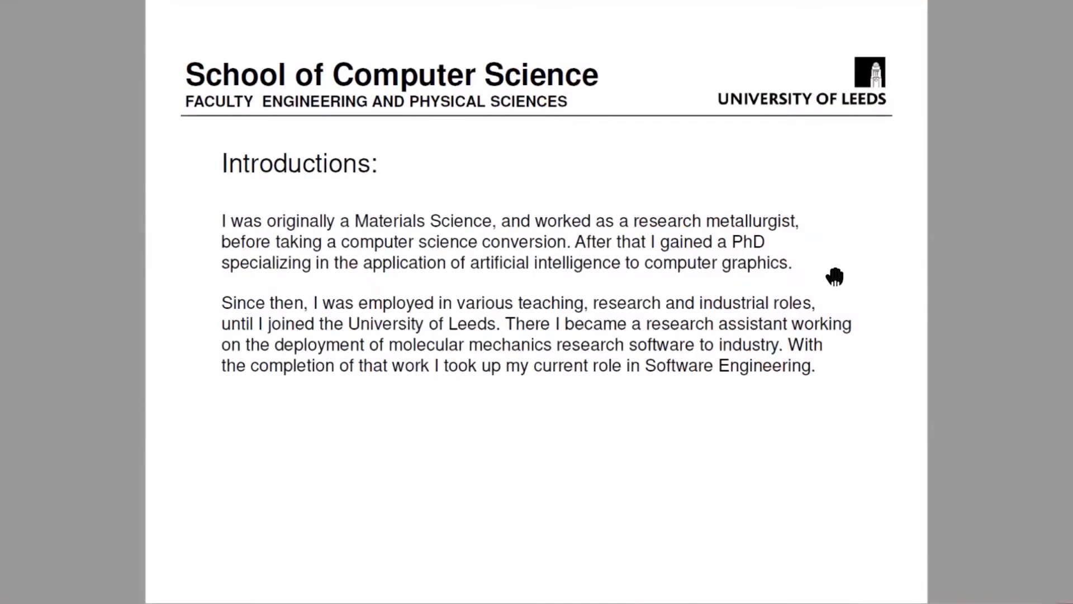
mouse_move(903, 185)
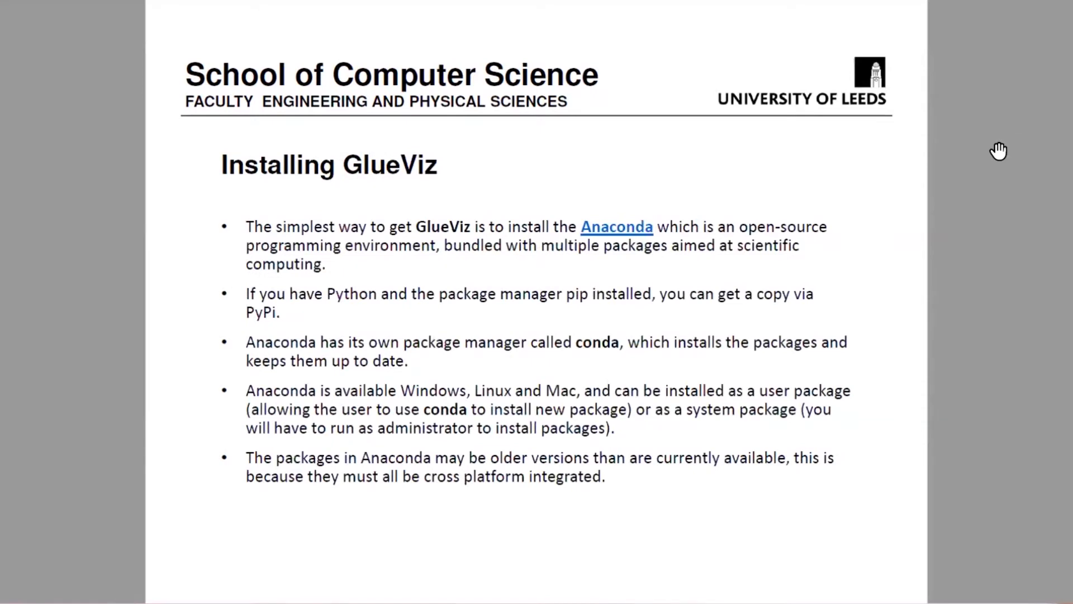
mouse_move(1045, 195)
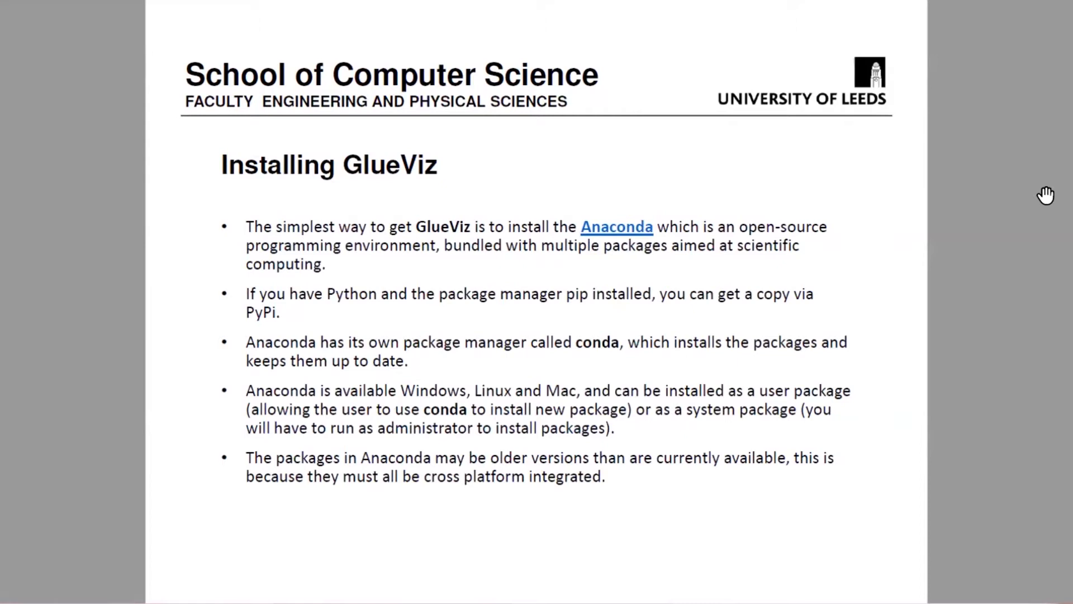
mouse_move(984, 277)
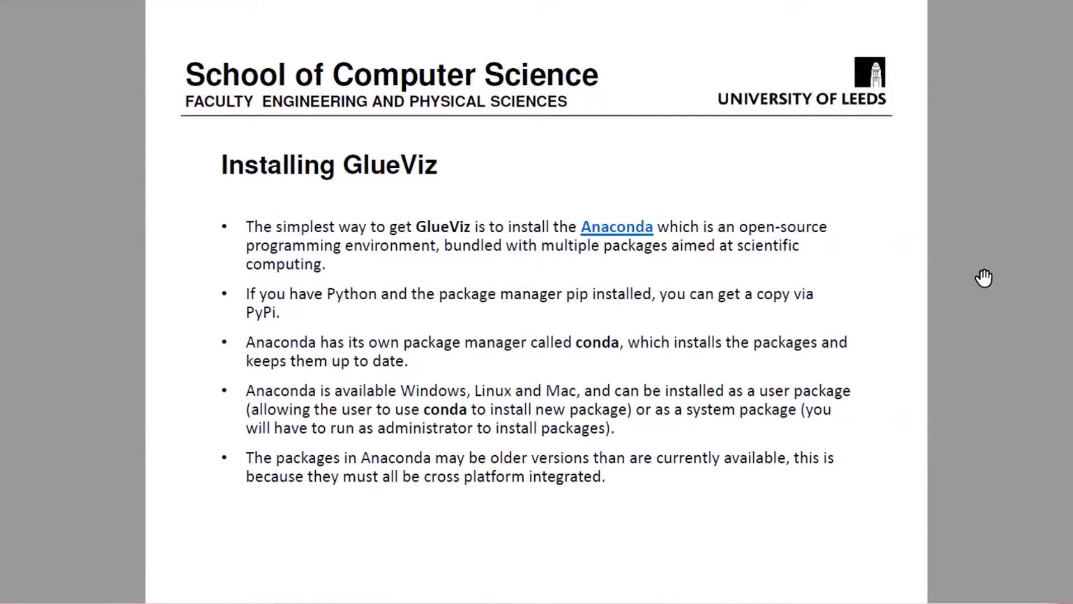
mouse_move(879, 297)
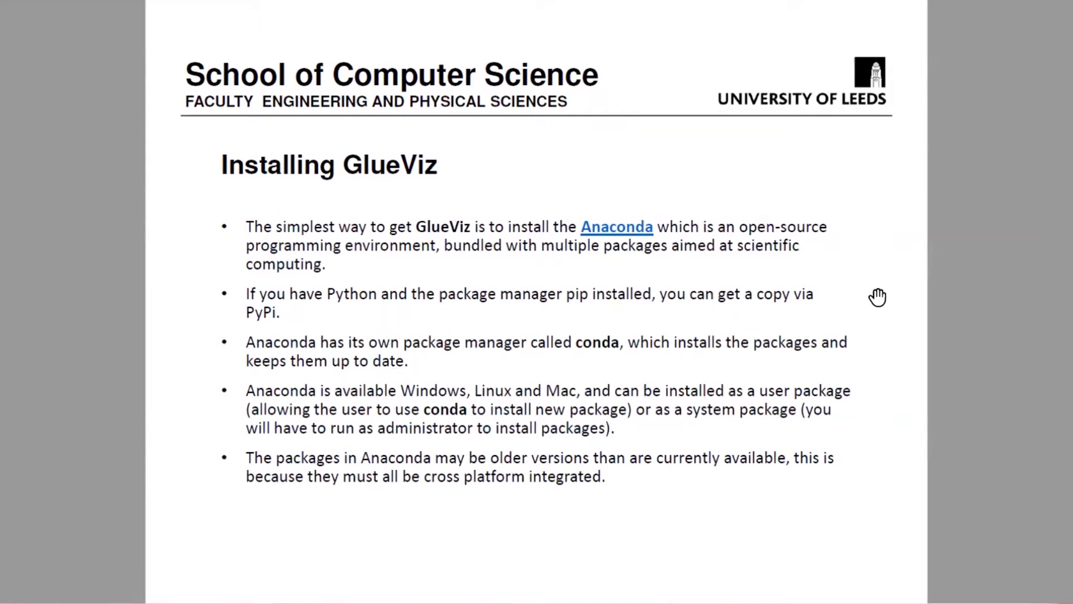
mouse_move(957, 263)
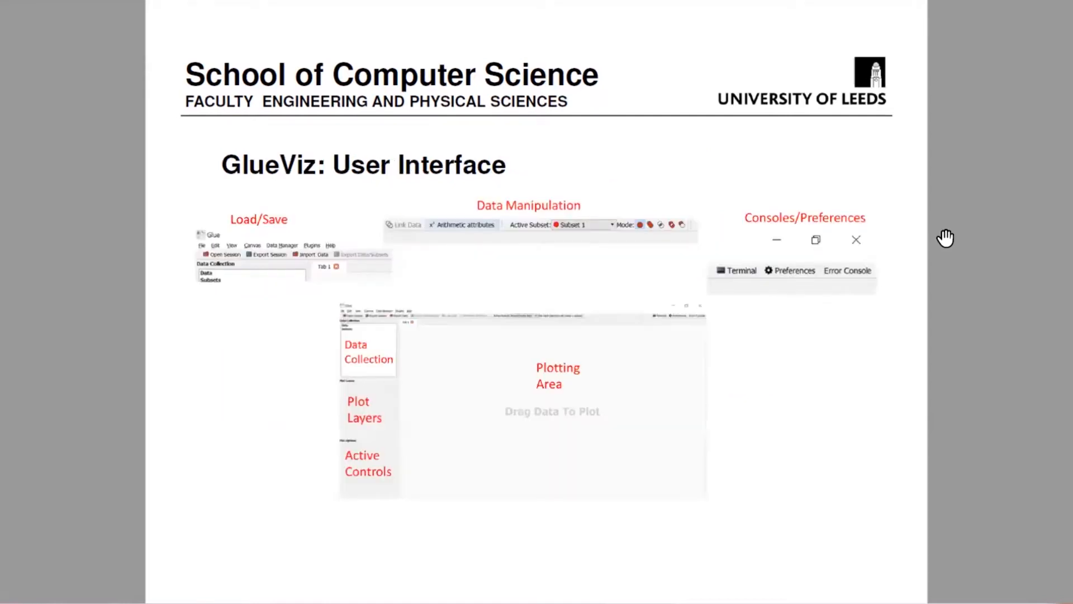
mouse_move(1064, 267)
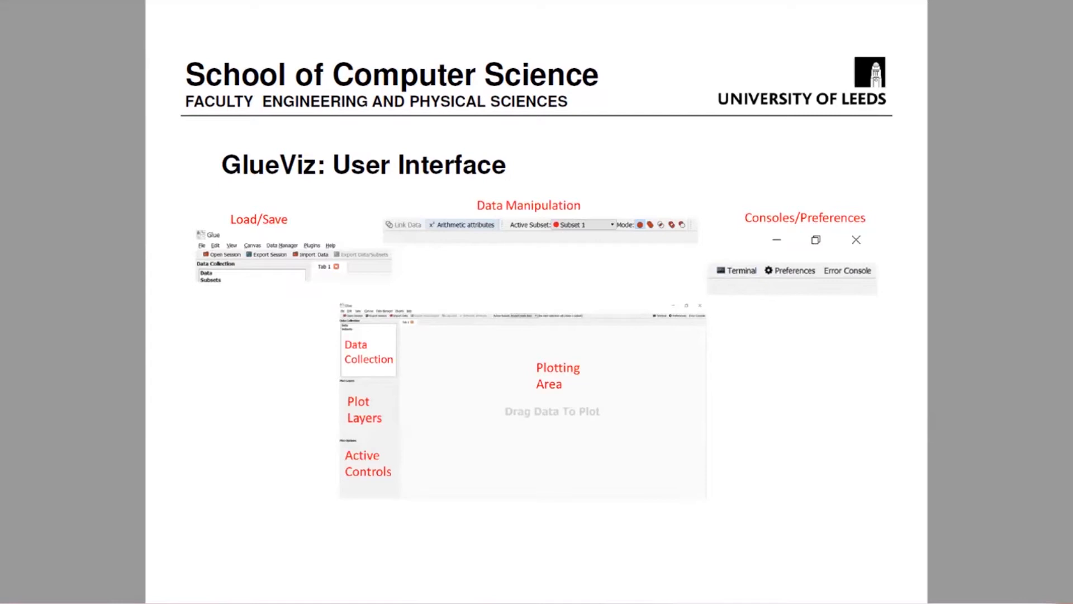
mouse_move(699, 292)
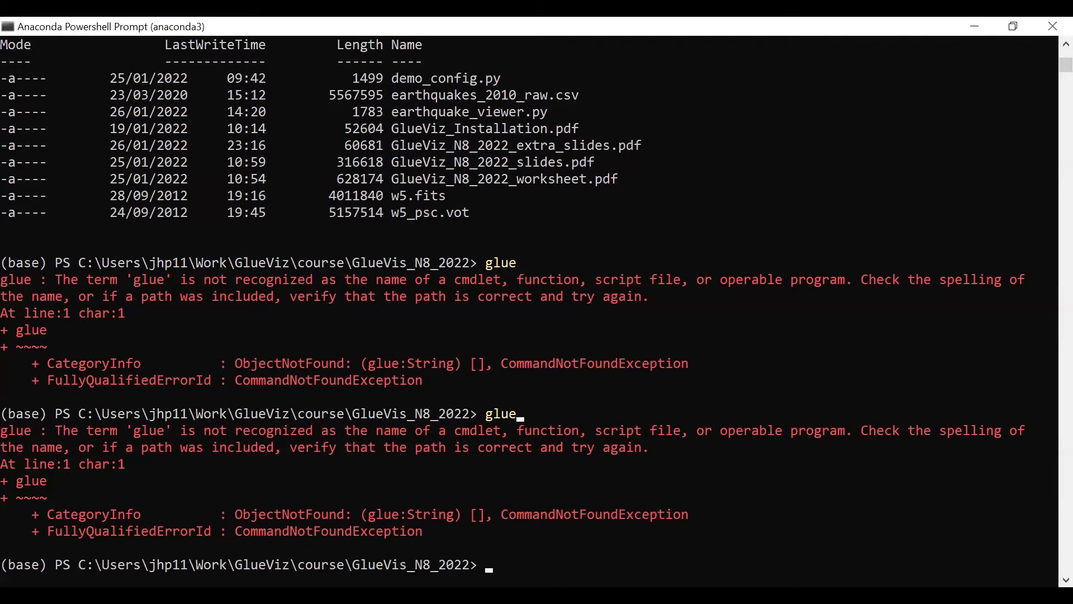
Activate the glueviz conda environment, then launch Glue with the glue command.
type("c")
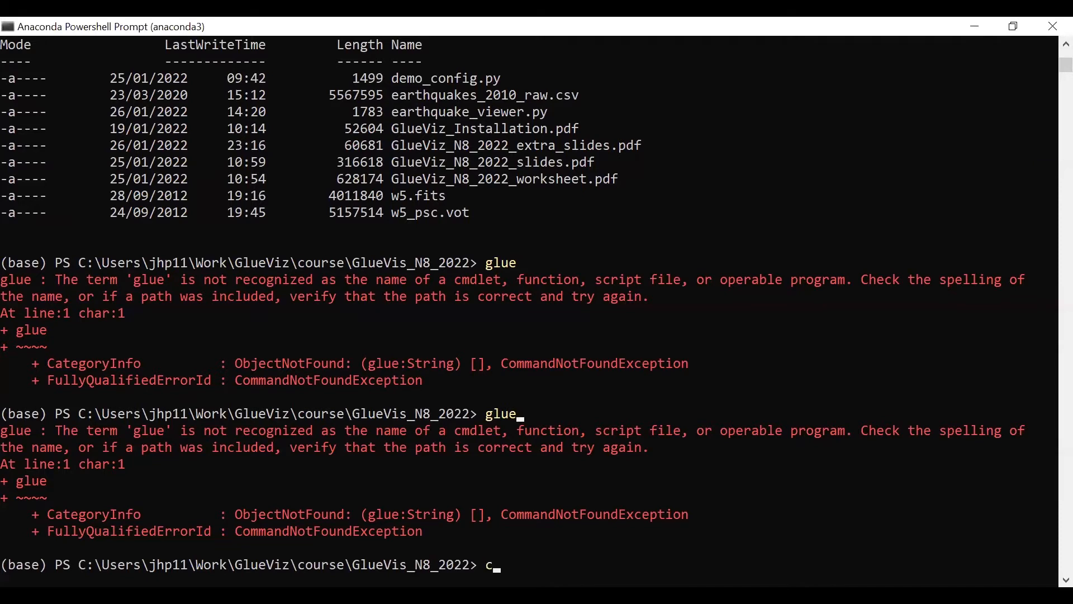
type("ona")
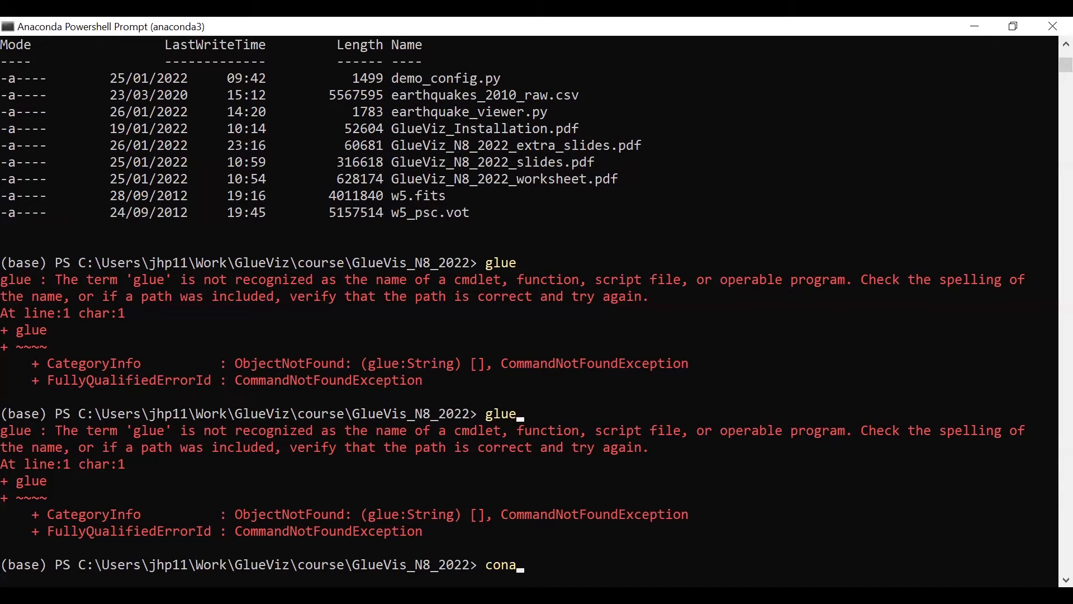
type("d")
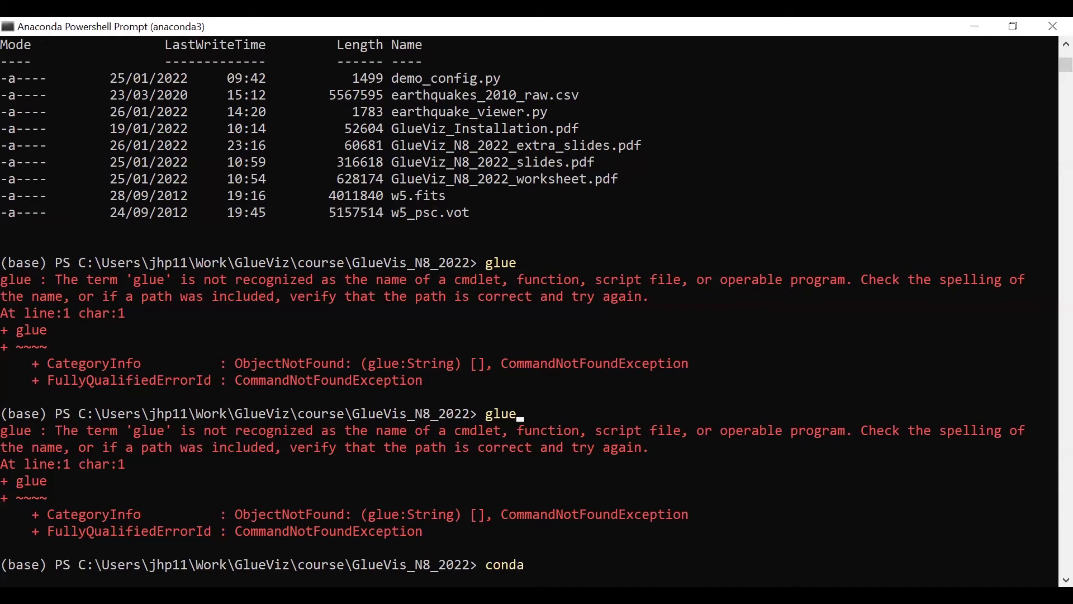
type("act")
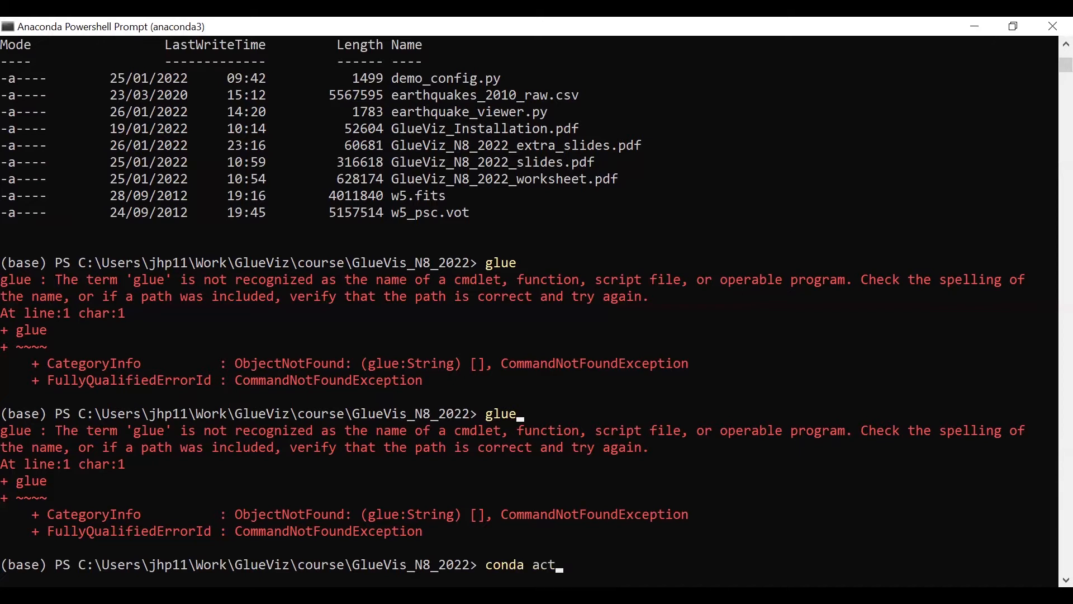
type("ivate")
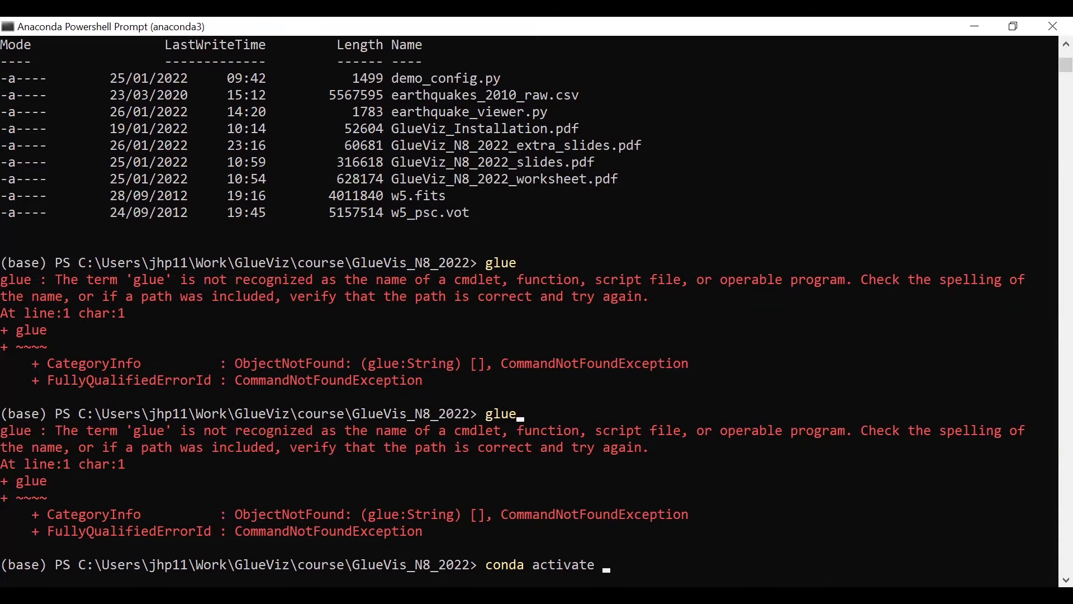
type("glue")
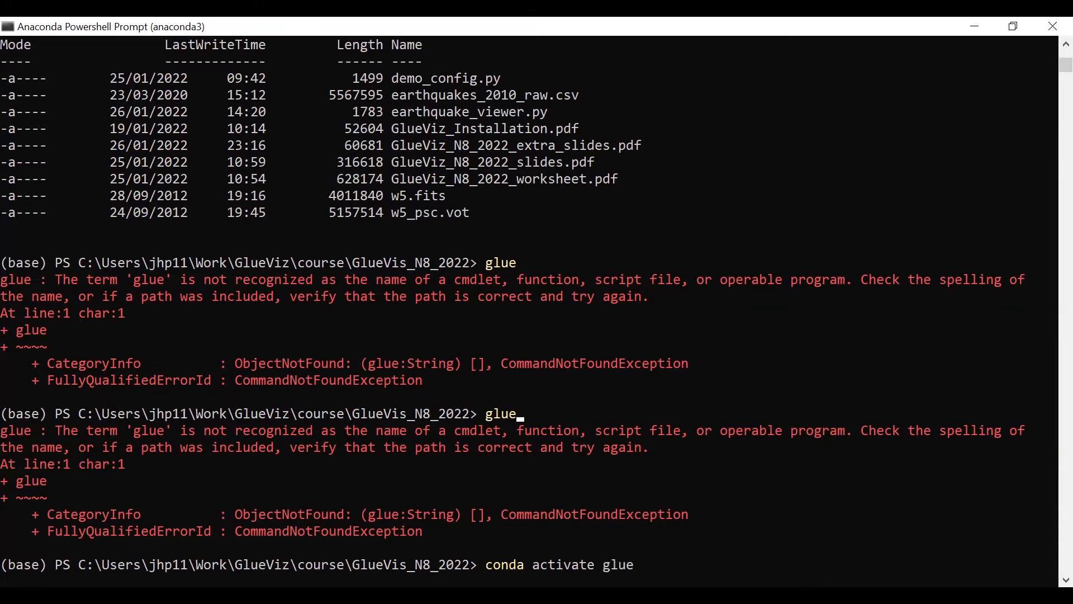
key("Return")
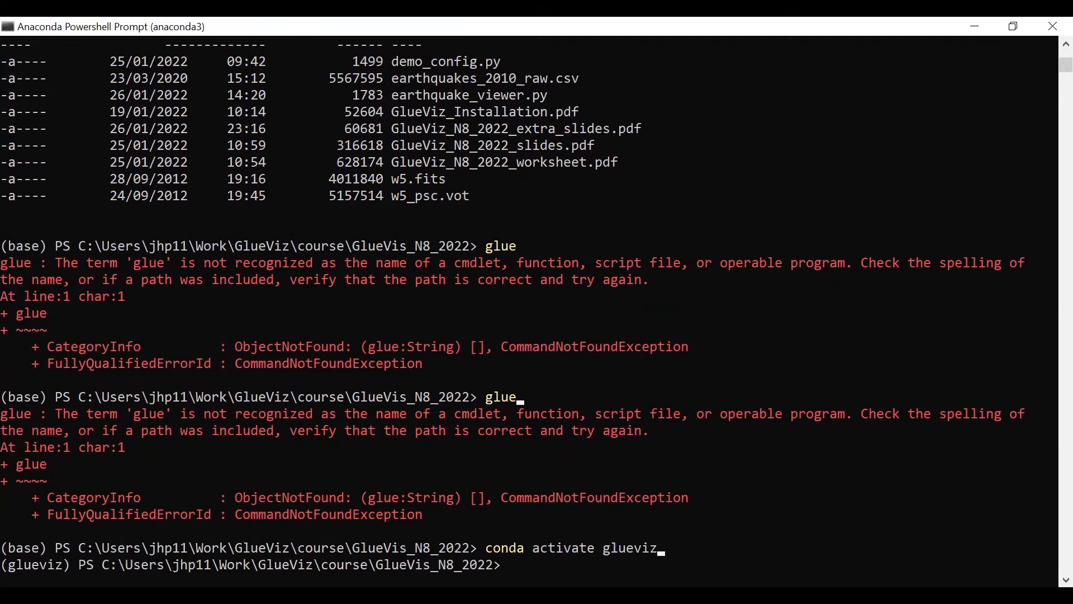
type("glue")
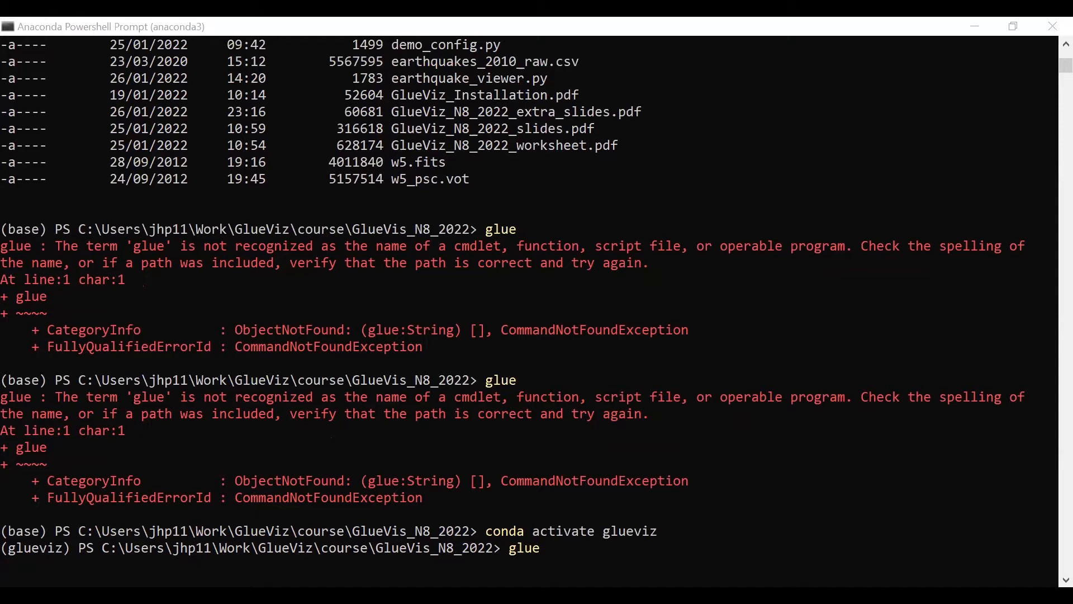
key("Return")
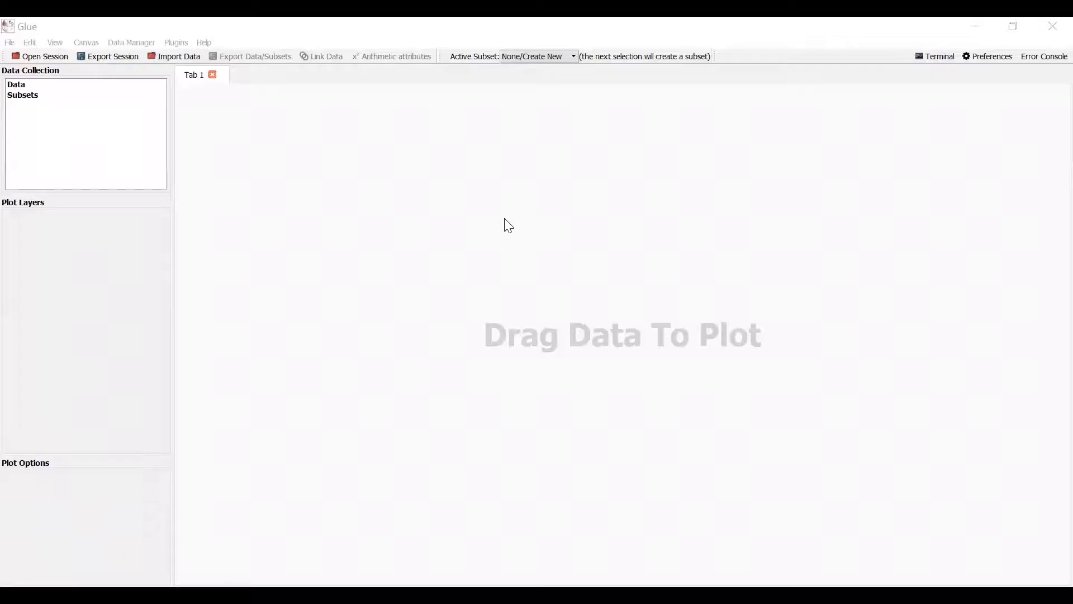
mouse_move(268, 232)
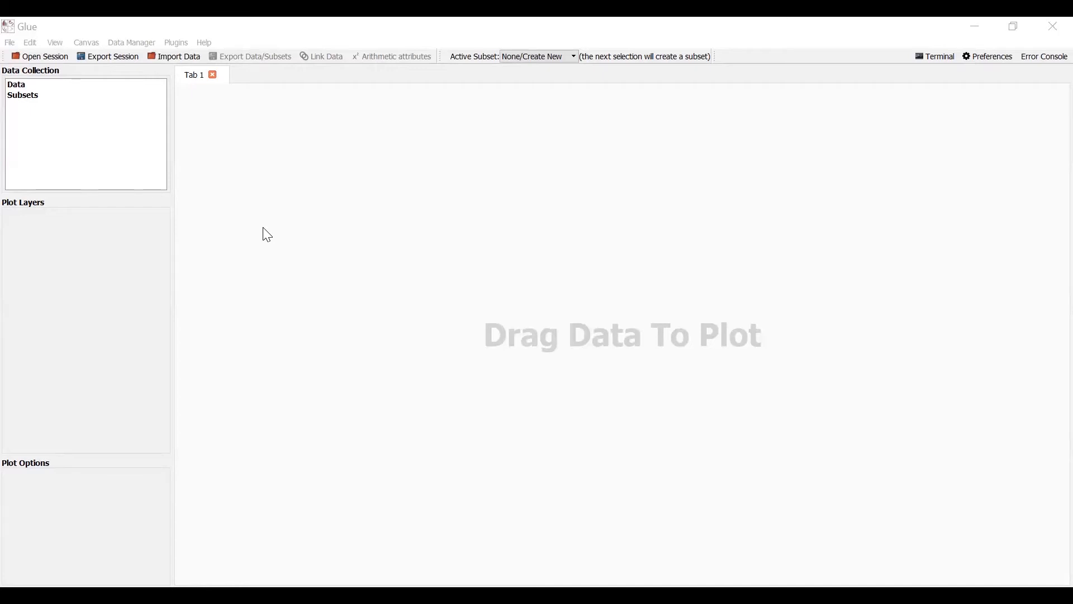
mouse_move(534, 289)
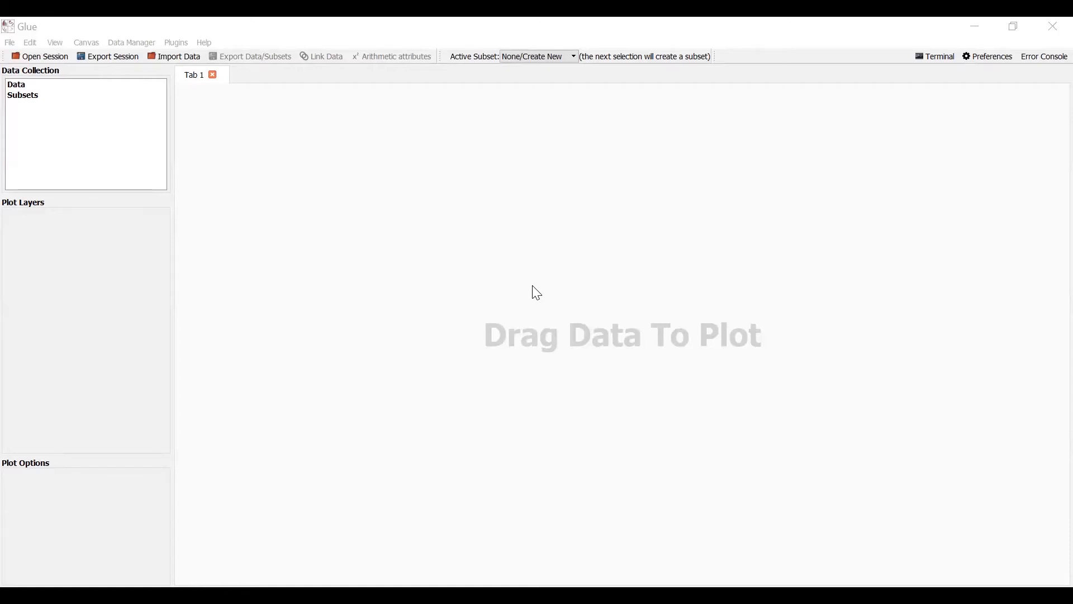
mouse_move(495, 290)
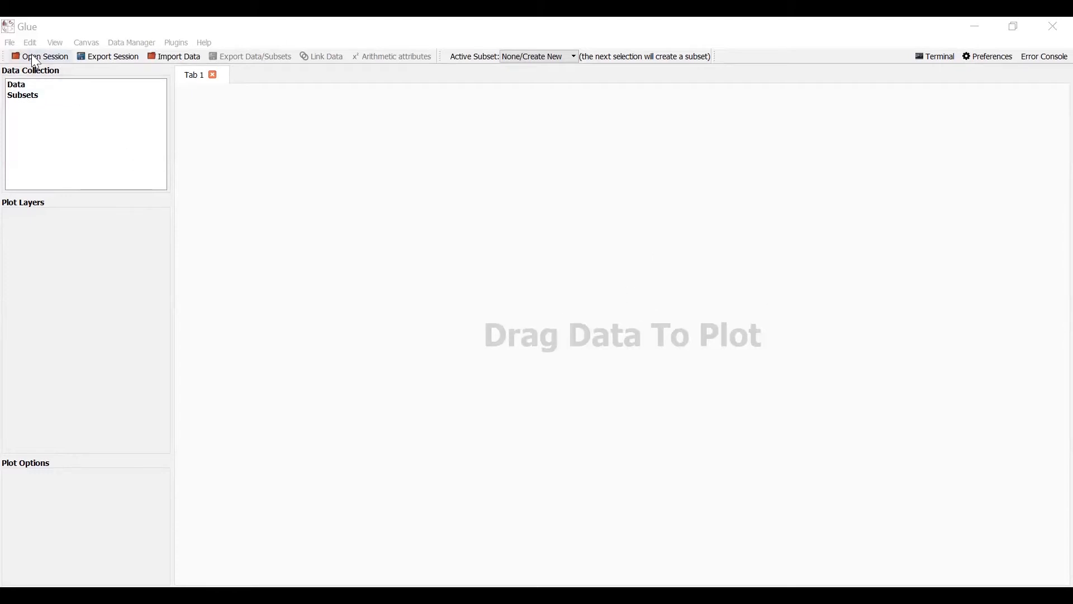
left_click(10, 42)
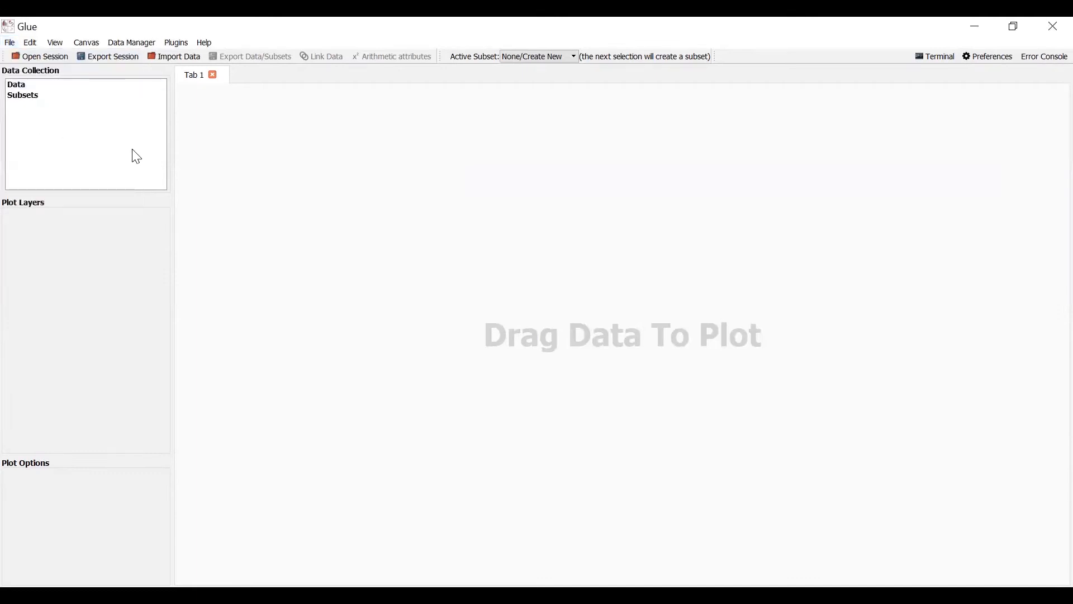
mouse_move(107, 130)
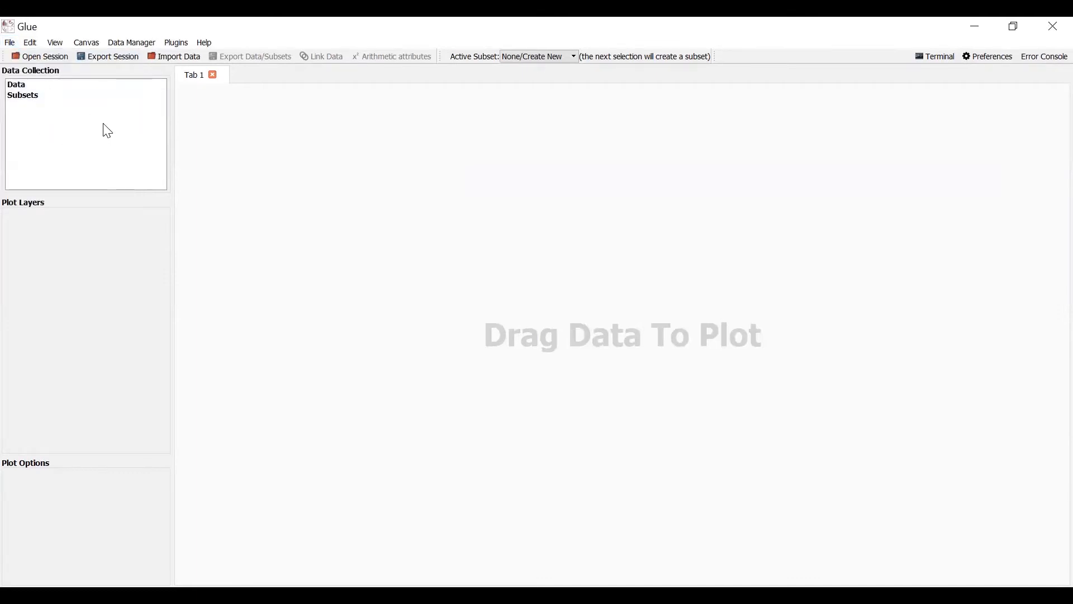
mouse_move(72, 118)
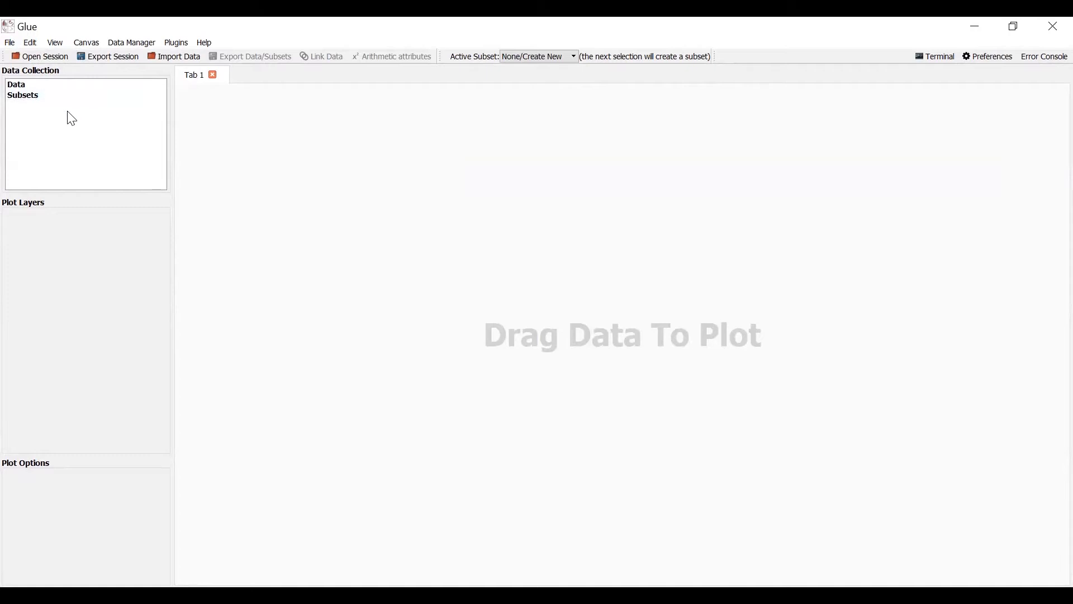
mouse_move(55, 120)
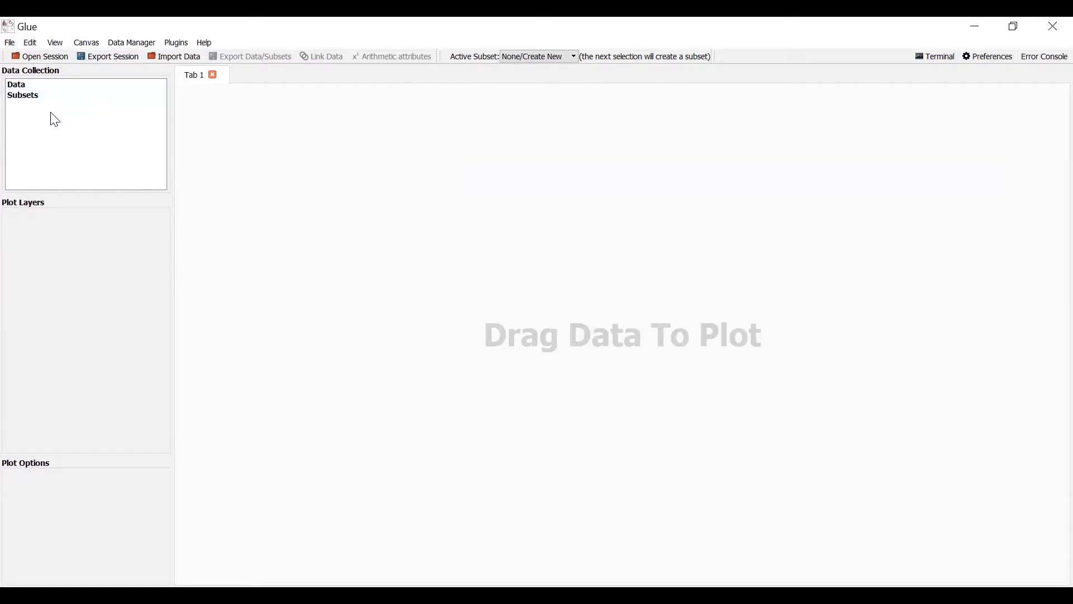
mouse_move(29, 115)
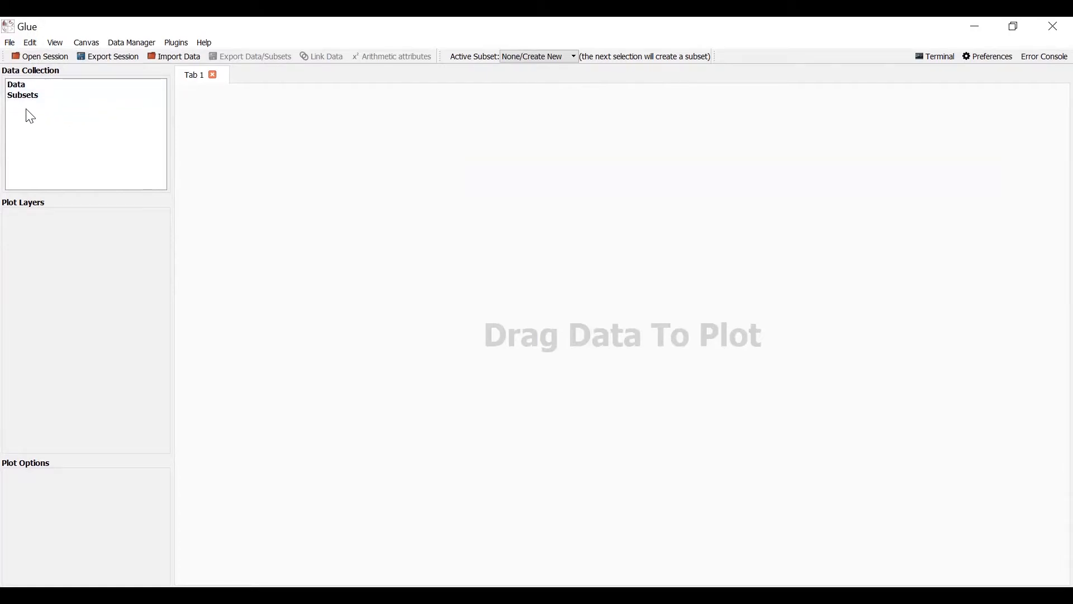
mouse_move(33, 241)
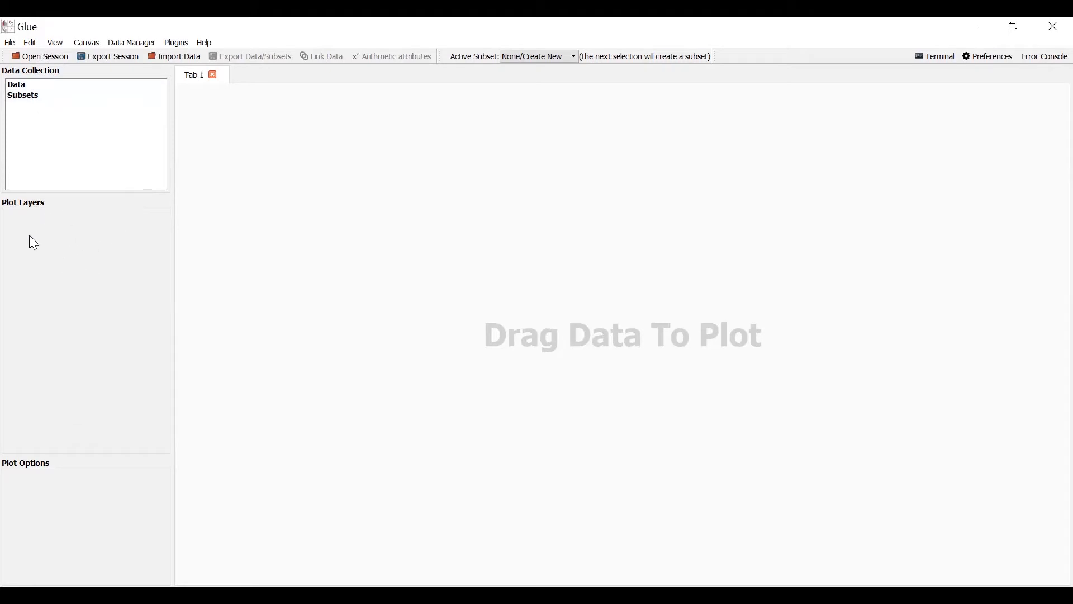
mouse_move(111, 245)
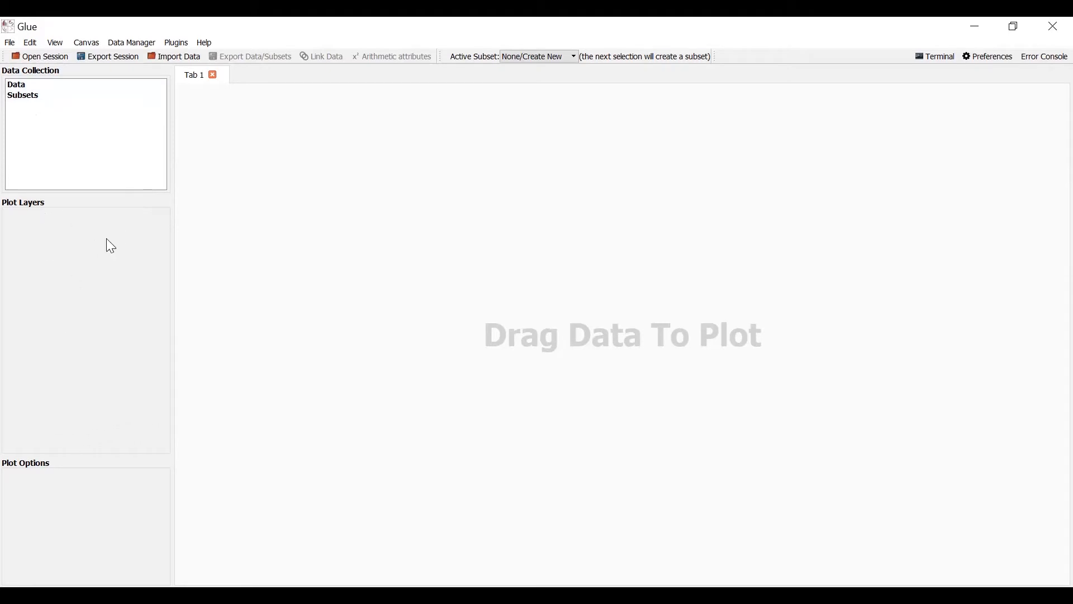
mouse_move(97, 255)
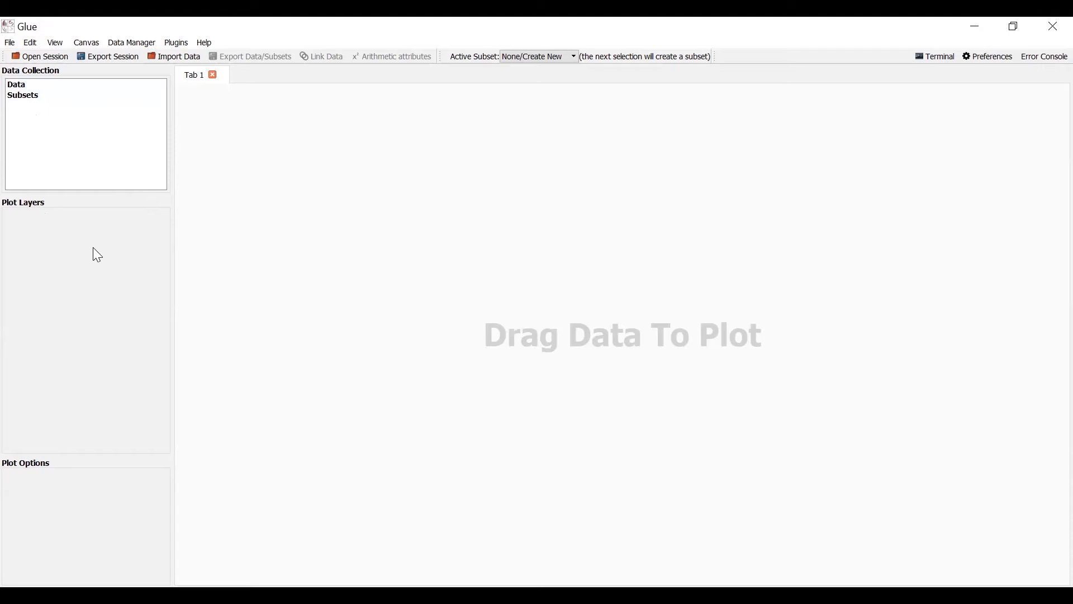
mouse_move(98, 244)
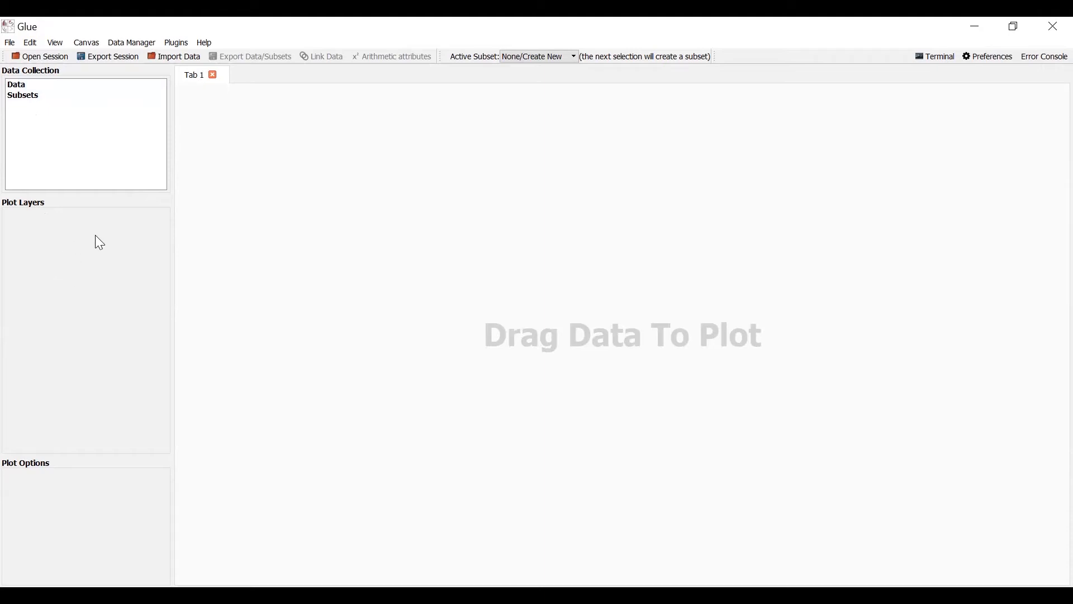
mouse_move(73, 250)
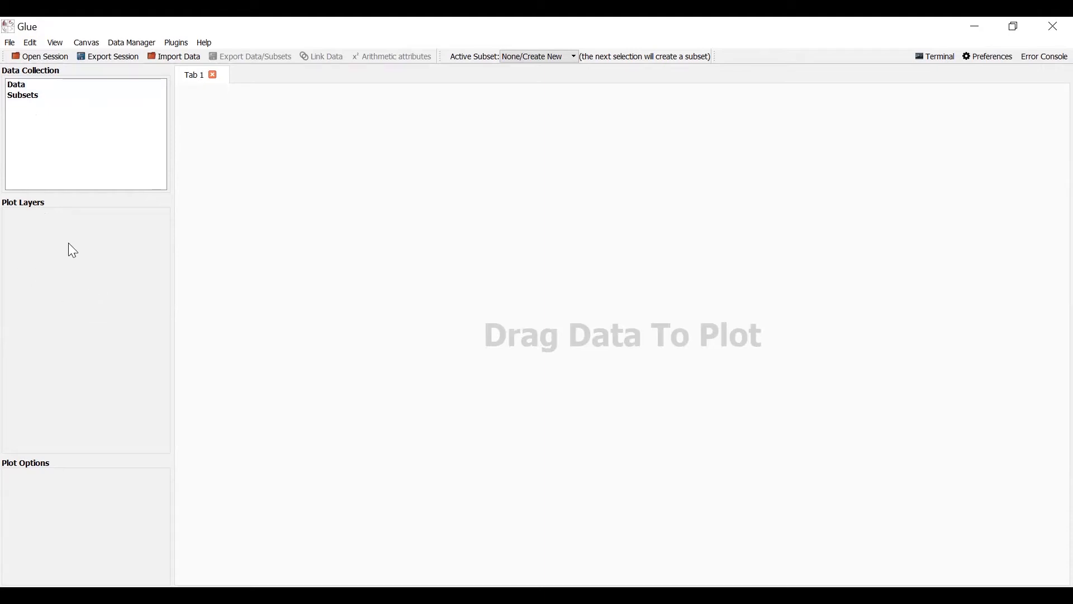
mouse_move(55, 284)
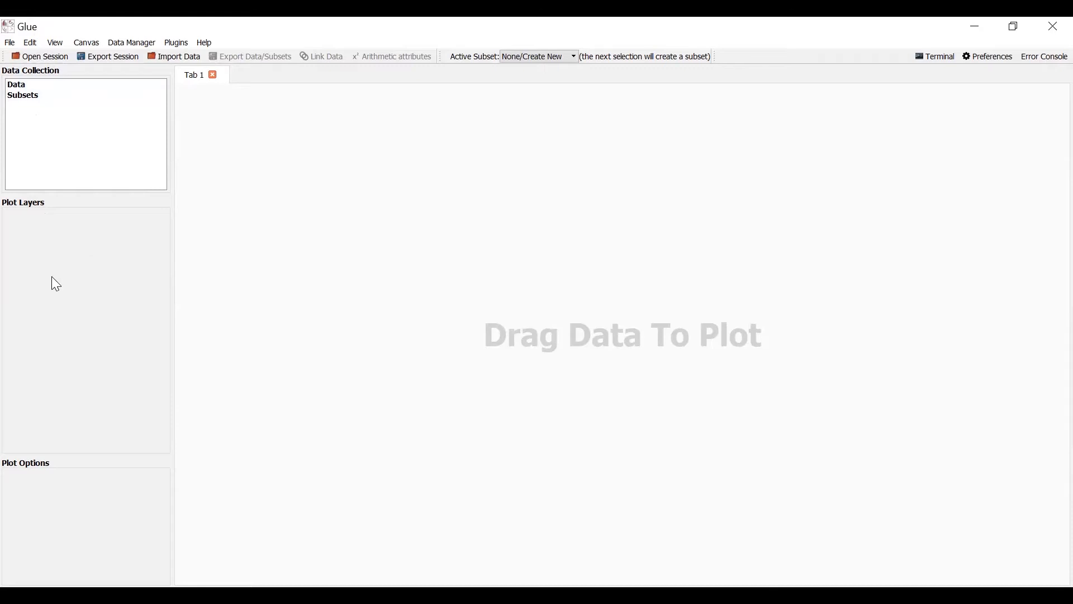
mouse_move(39, 493)
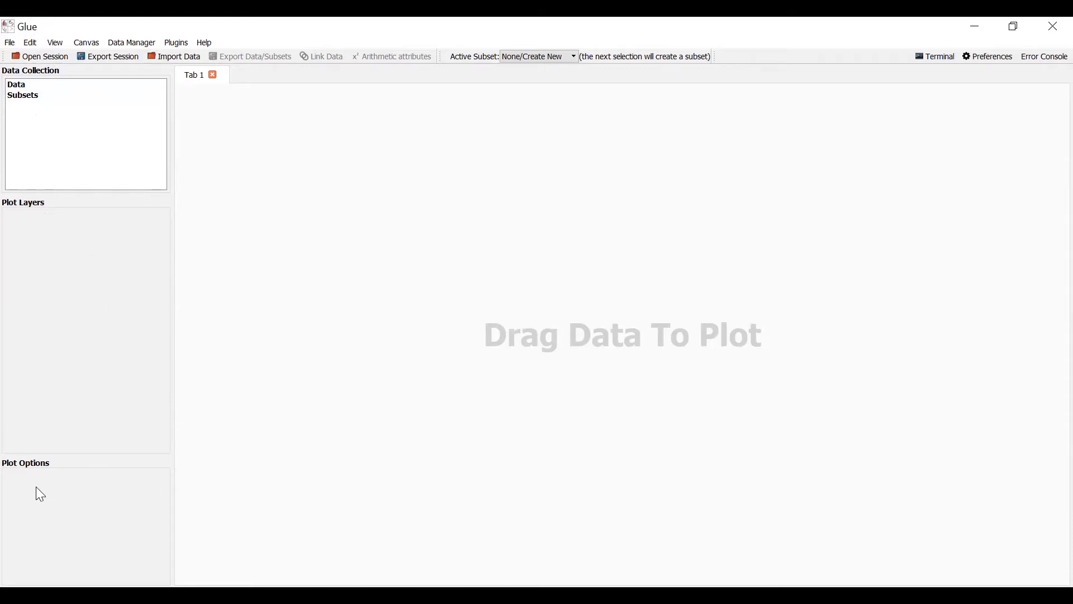
mouse_move(48, 513)
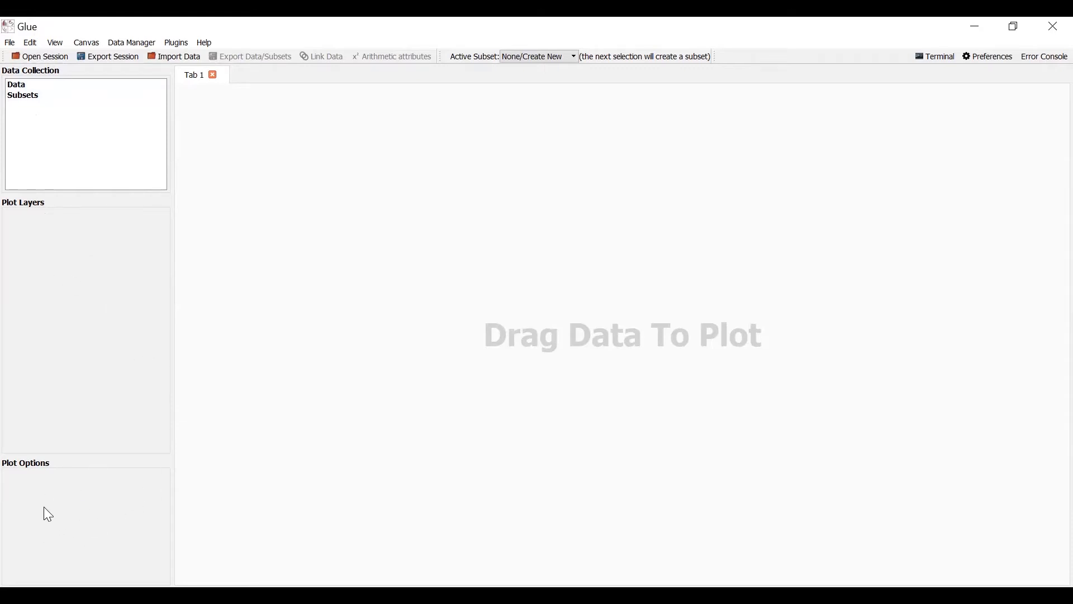
mouse_move(79, 496)
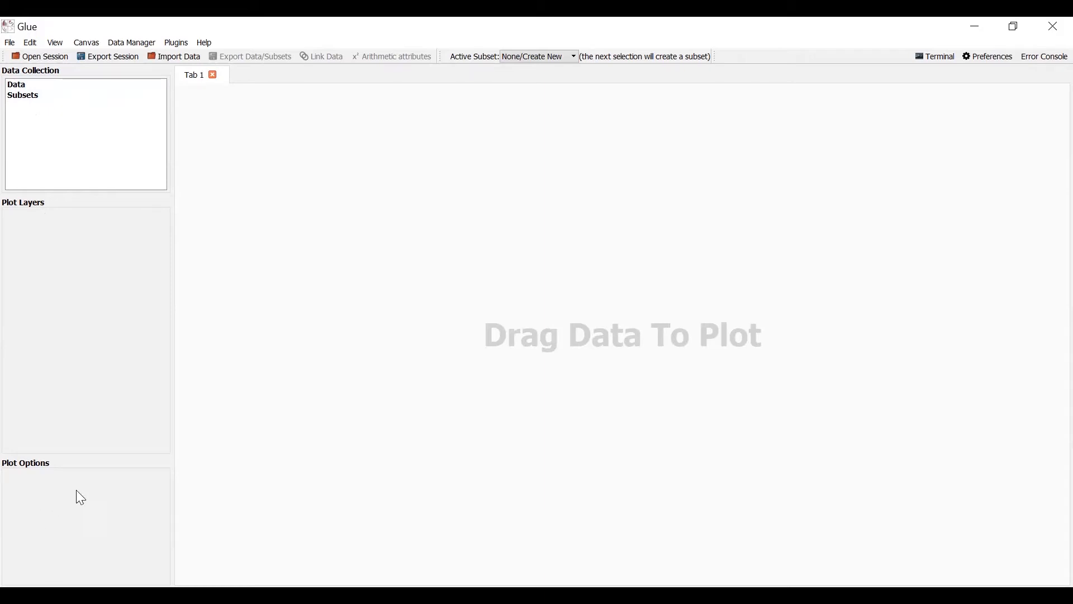
mouse_move(483, 281)
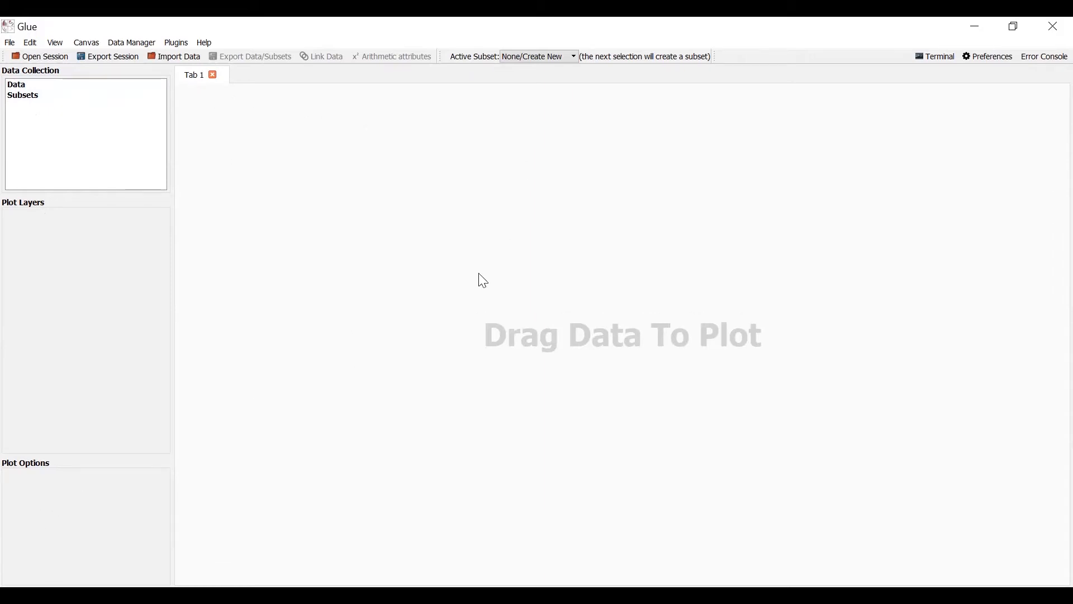
mouse_move(695, 296)
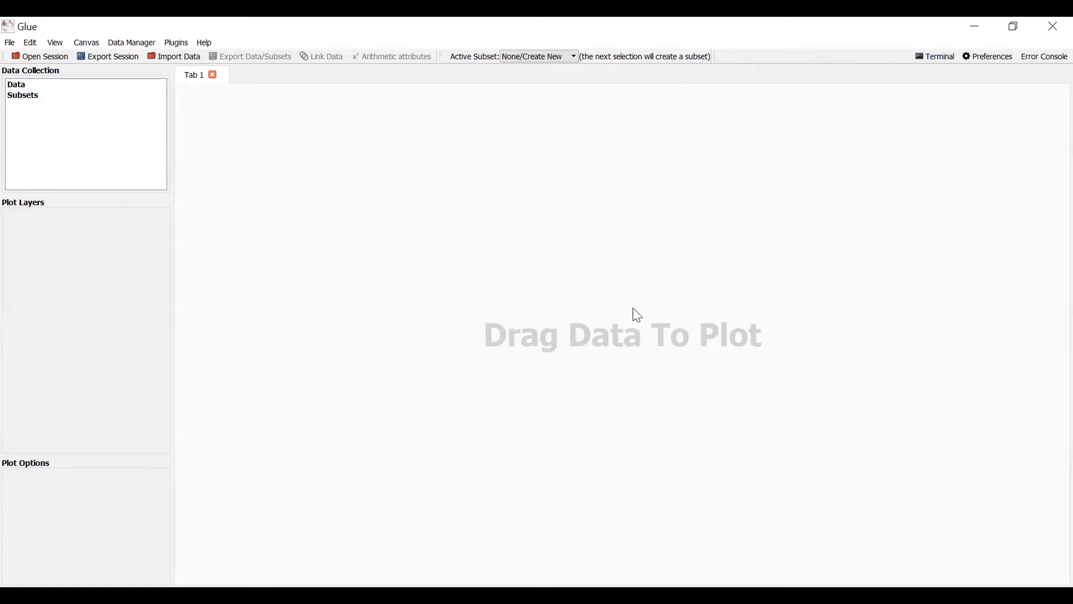
mouse_move(216, 99)
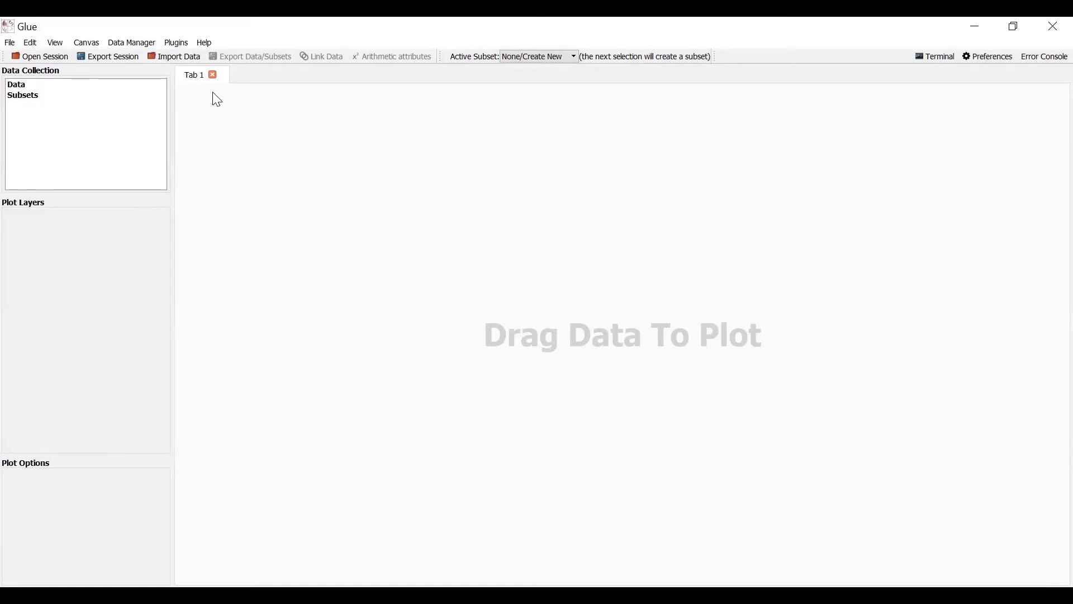
mouse_move(334, 96)
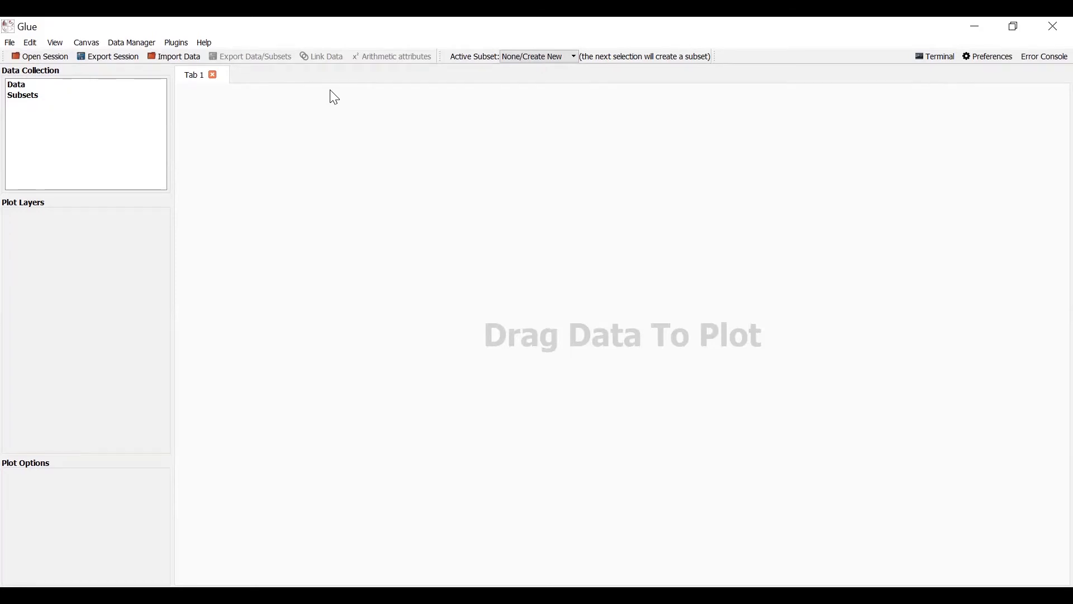
mouse_move(136, 114)
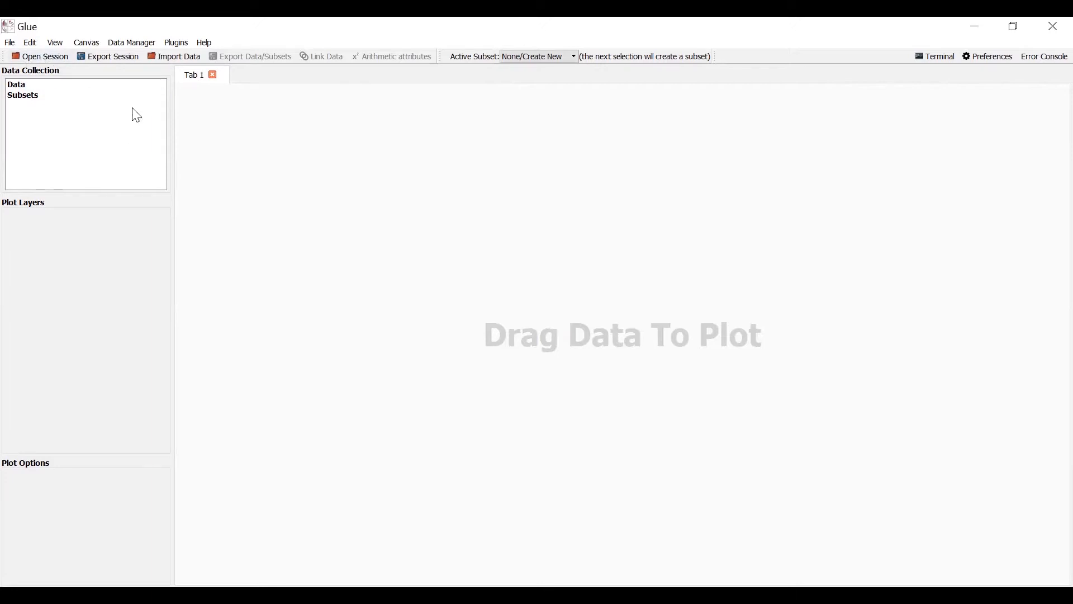
mouse_move(186, 97)
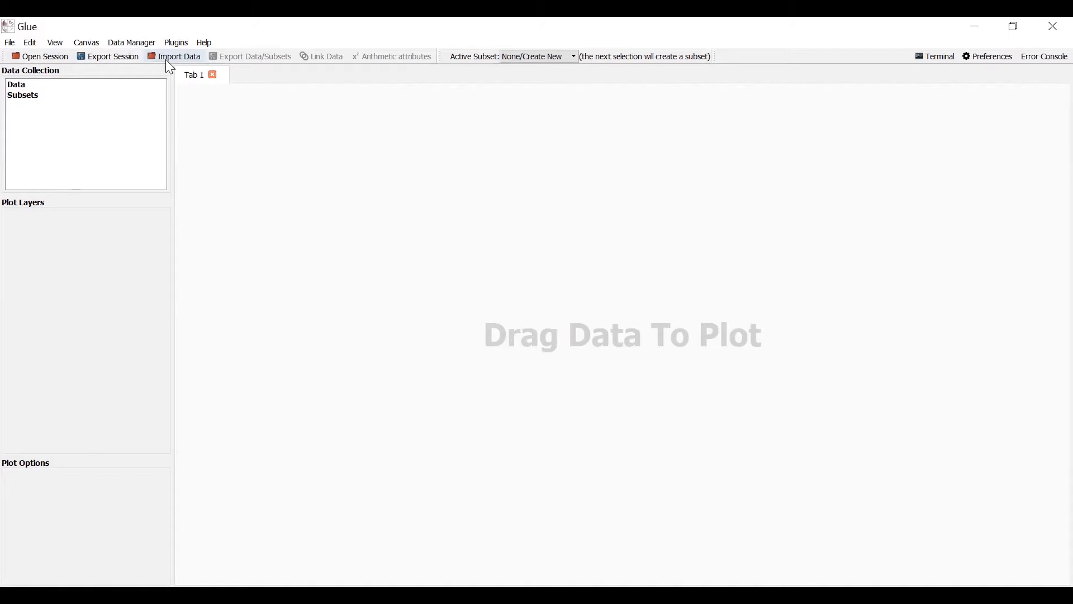
Import yellow_tripdata_2016-05.csv from the examples > glue-example-data > Taxis folder.
left_click(9, 42)
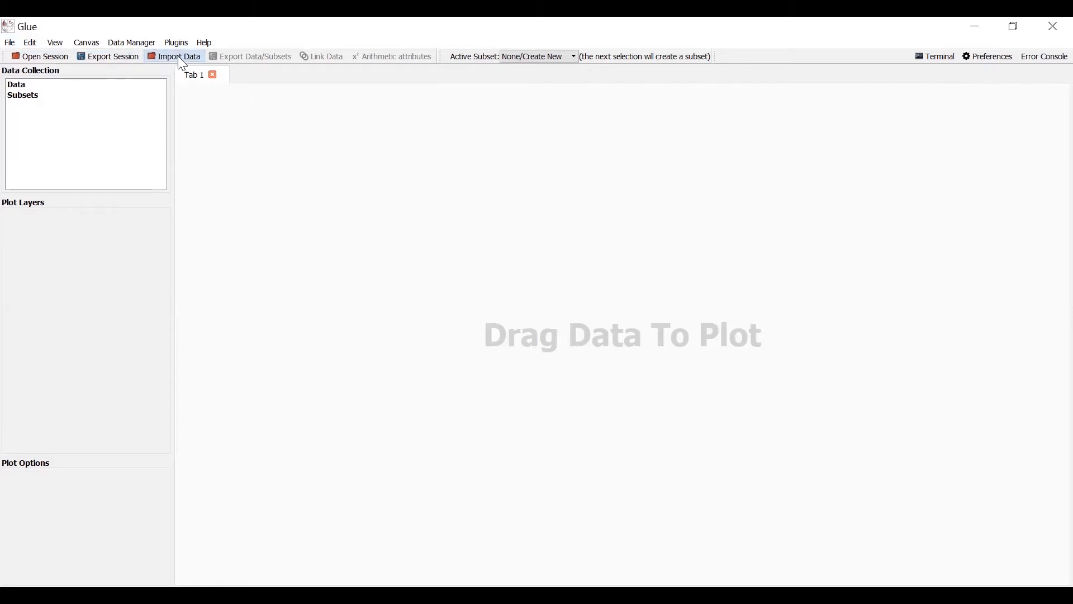
left_click(179, 56)
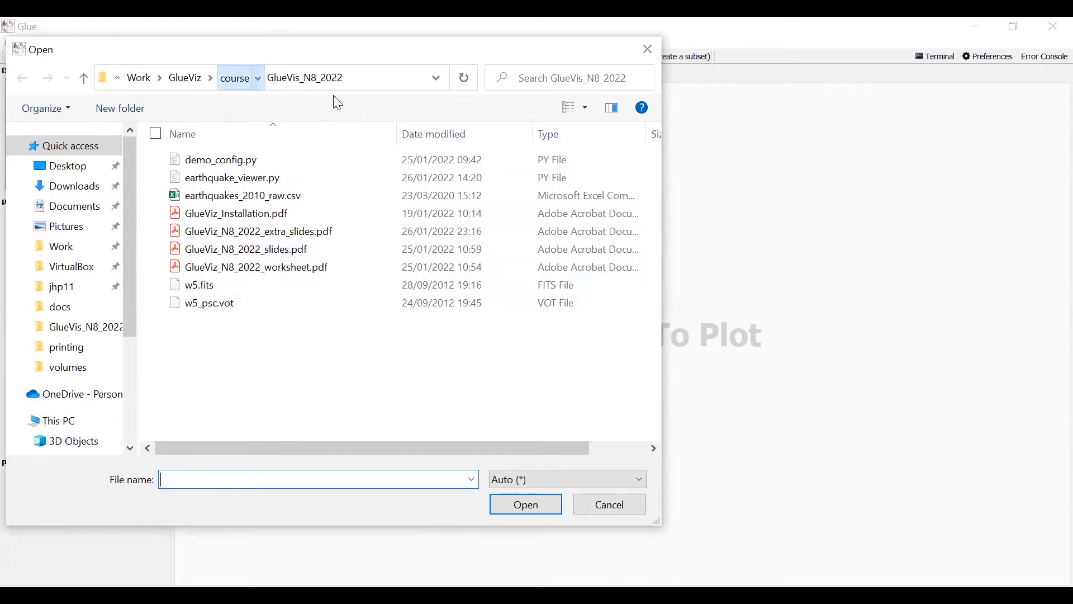
left_click(234, 77)
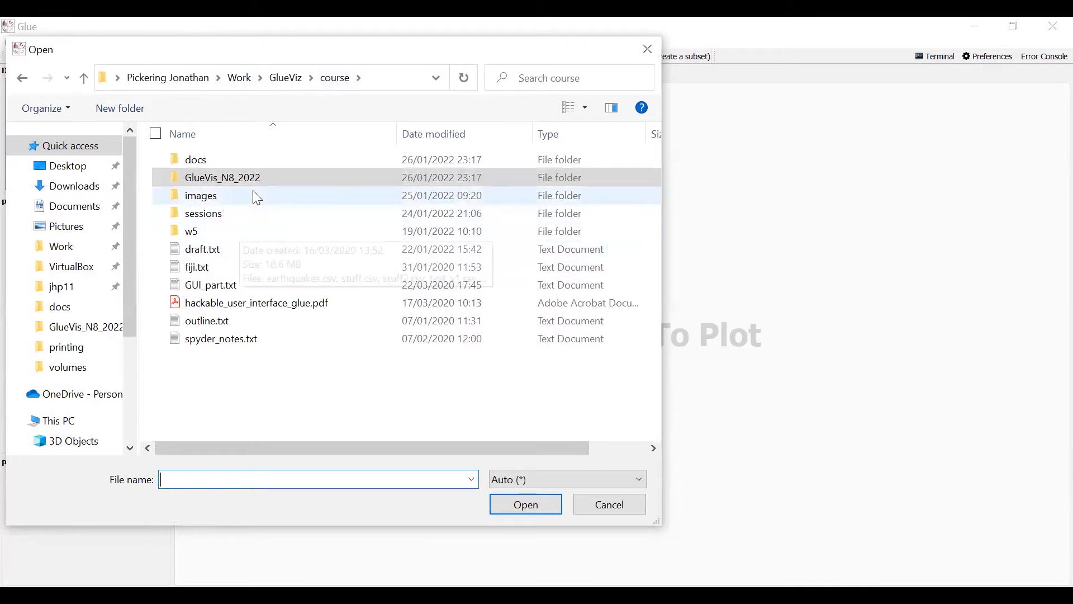
mouse_move(222, 178)
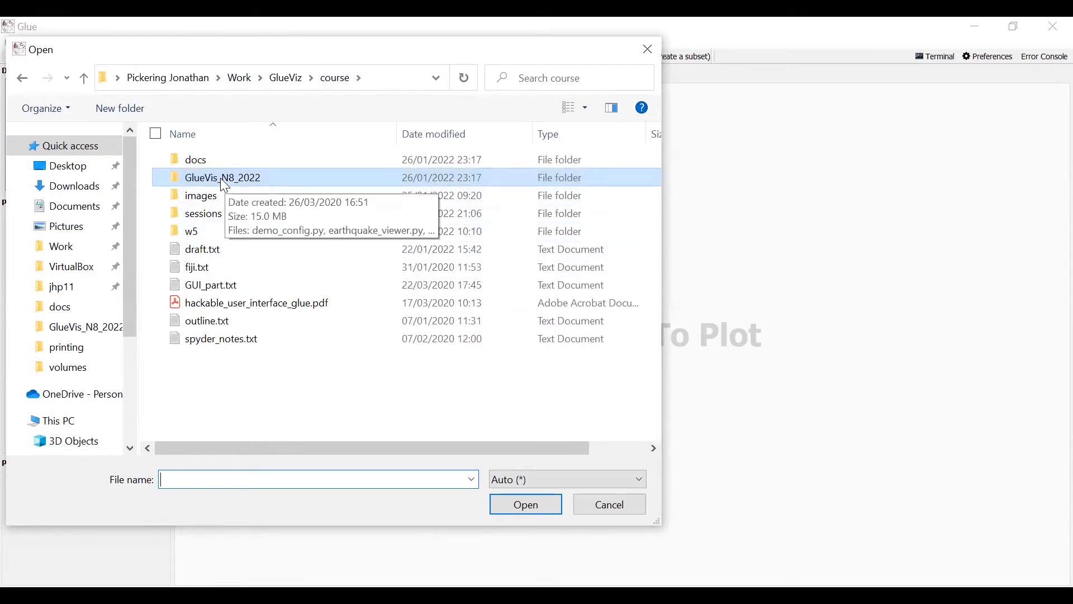
mouse_move(259, 99)
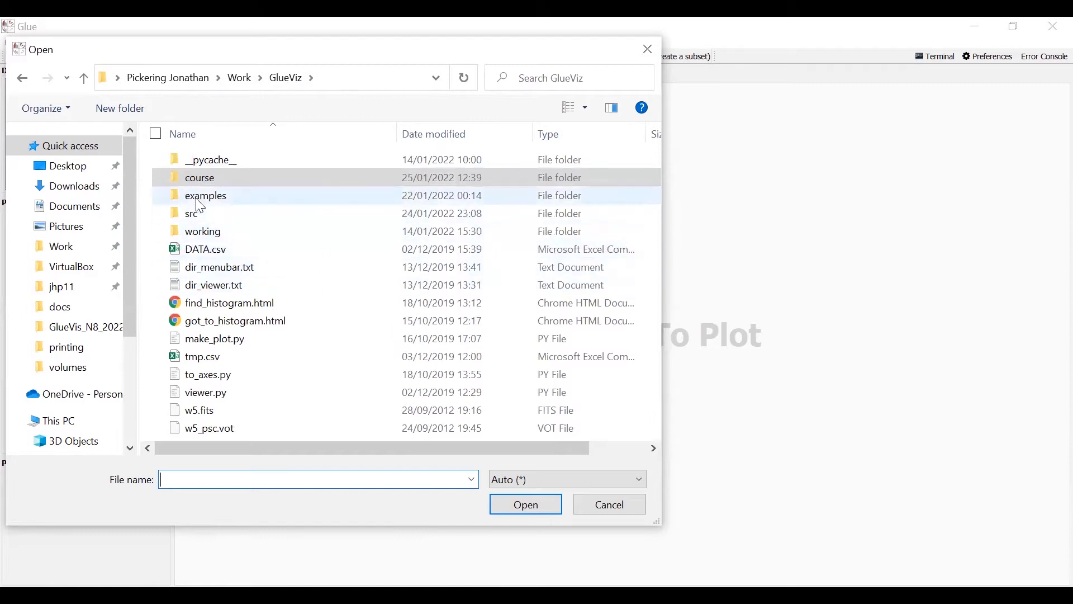
double_click(205, 195)
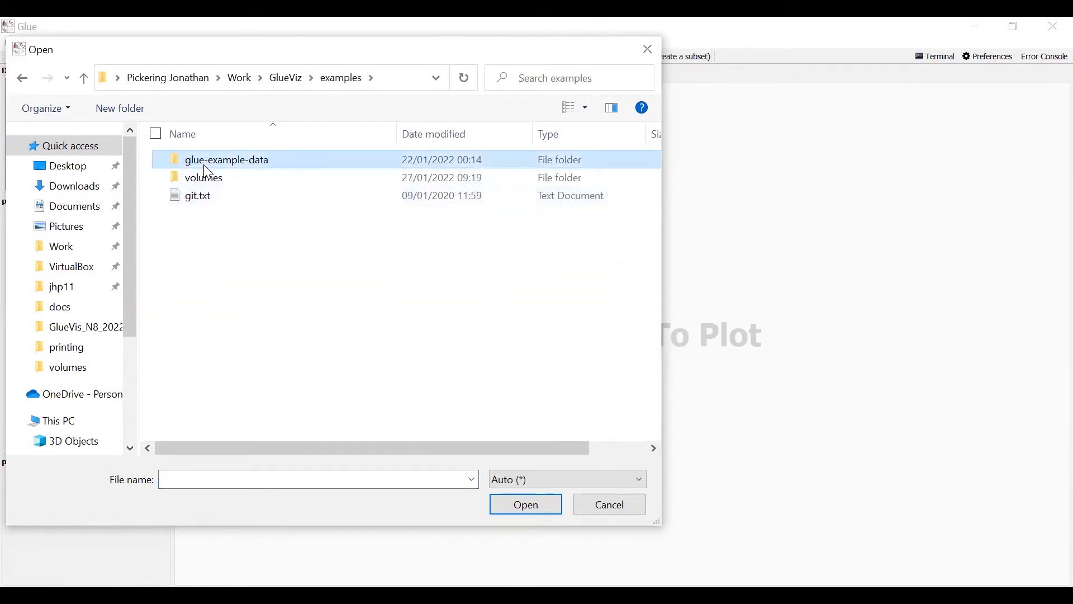
left_click(227, 160)
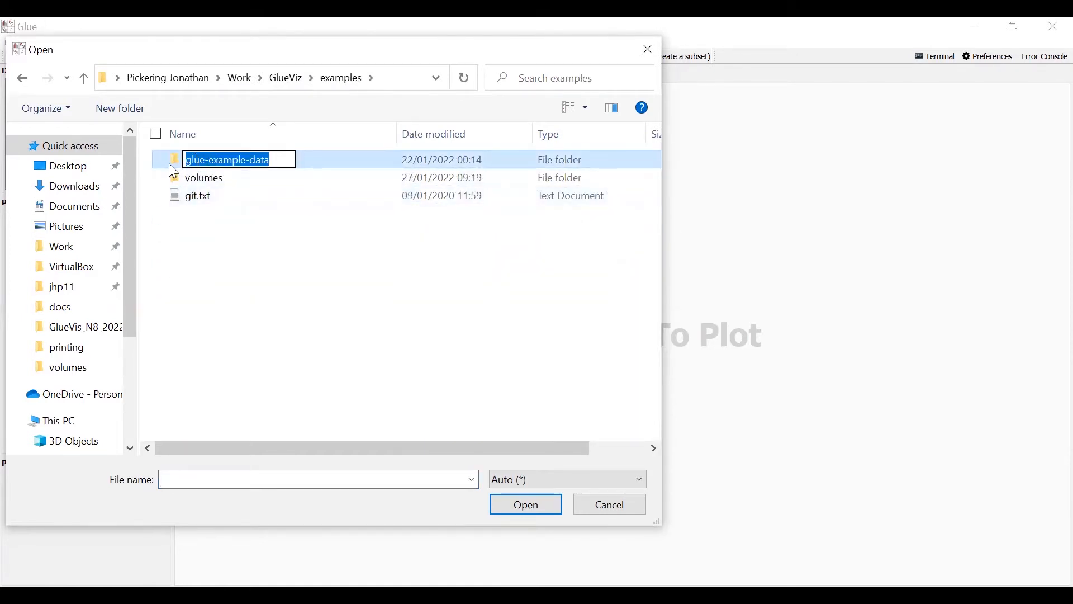
double_click(227, 159)
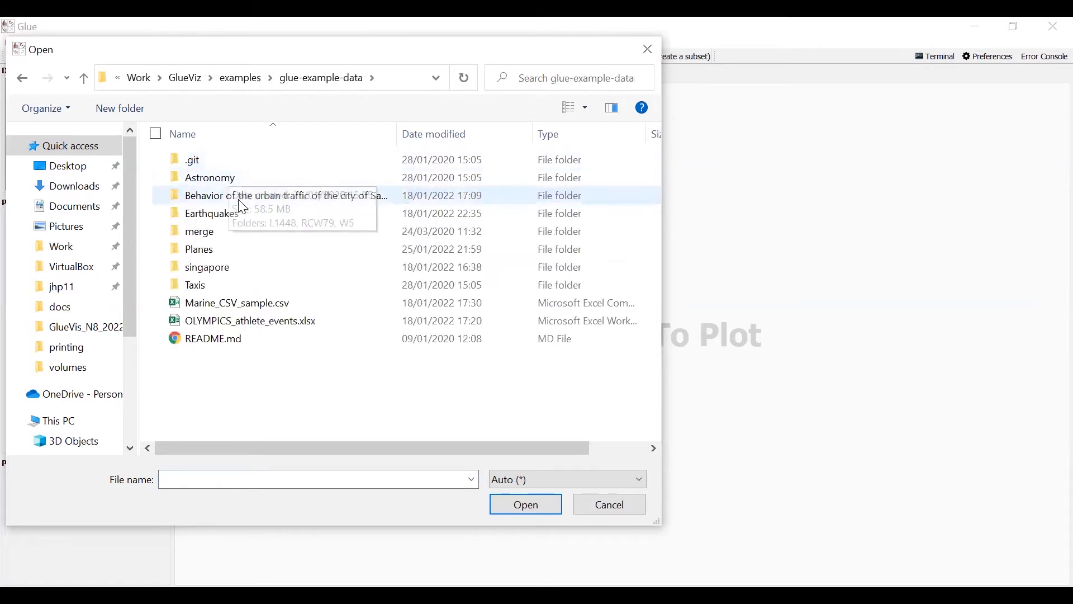
mouse_move(201, 286)
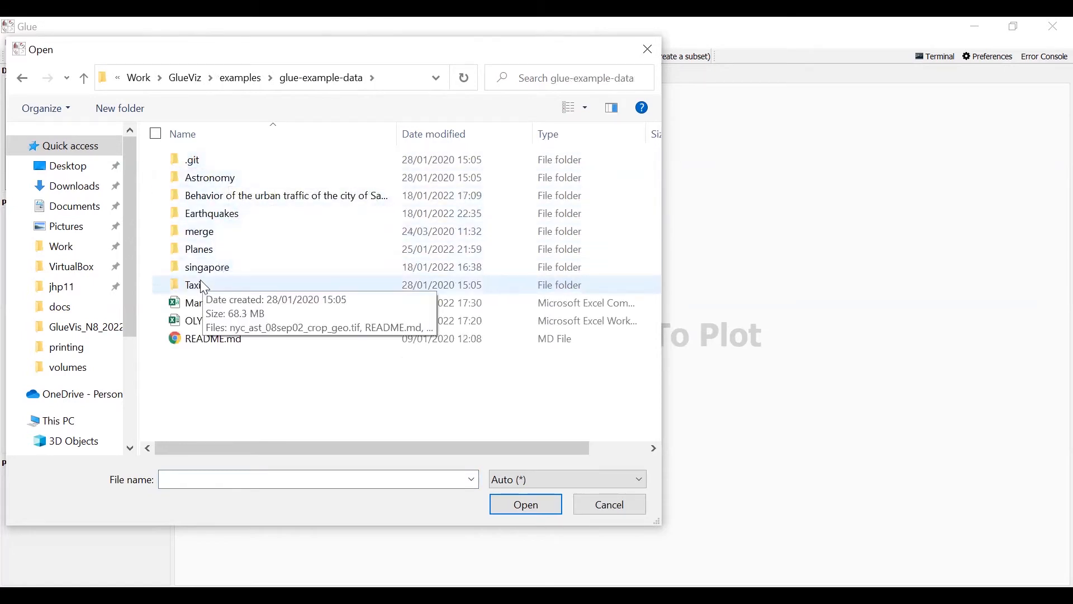
double_click(199, 285)
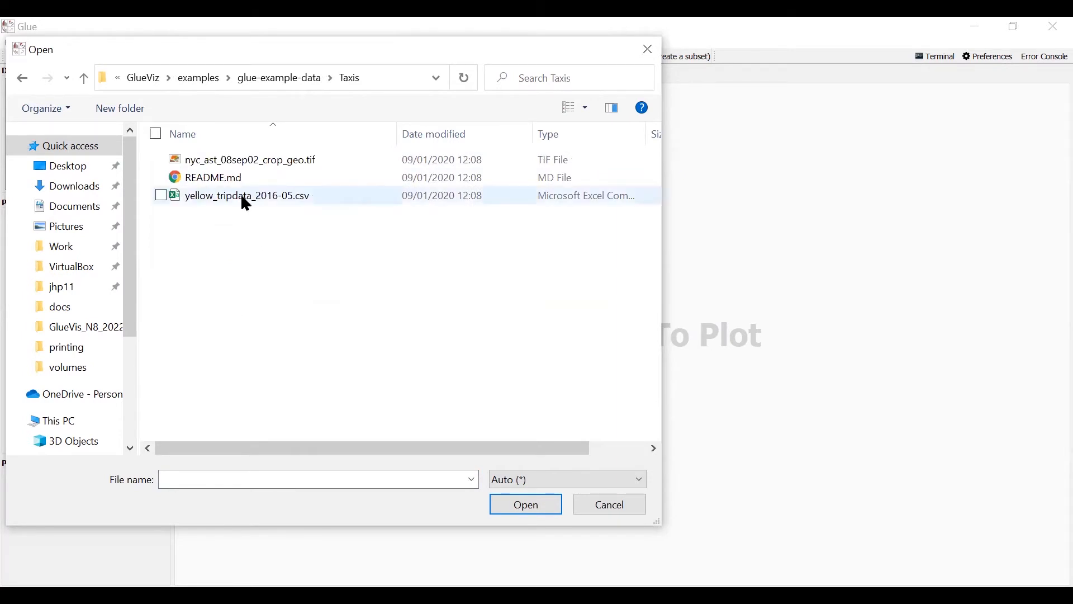
left_click(247, 196)
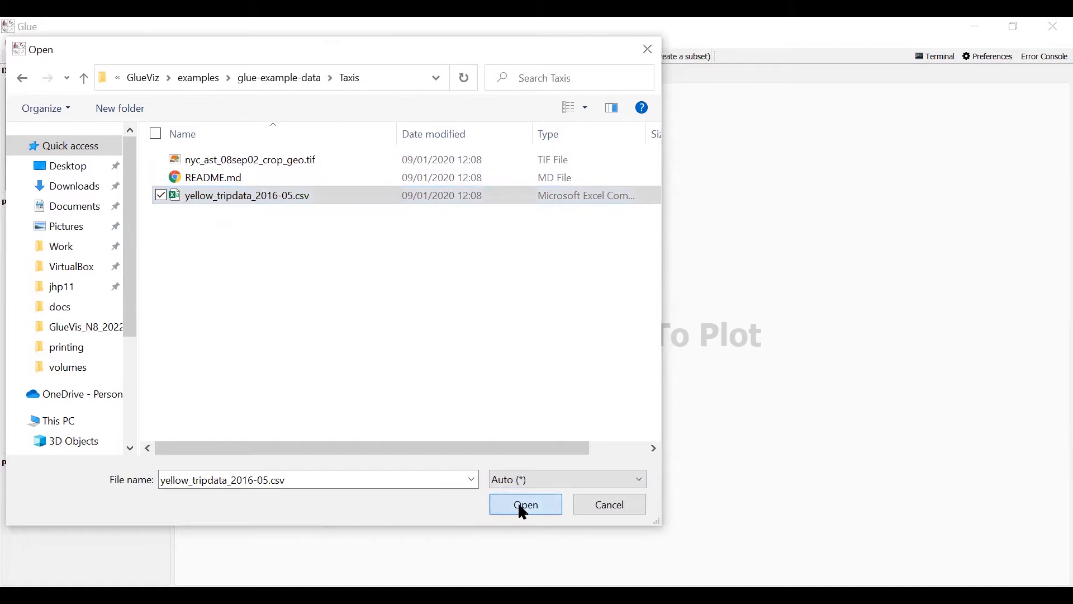
left_click(525, 505)
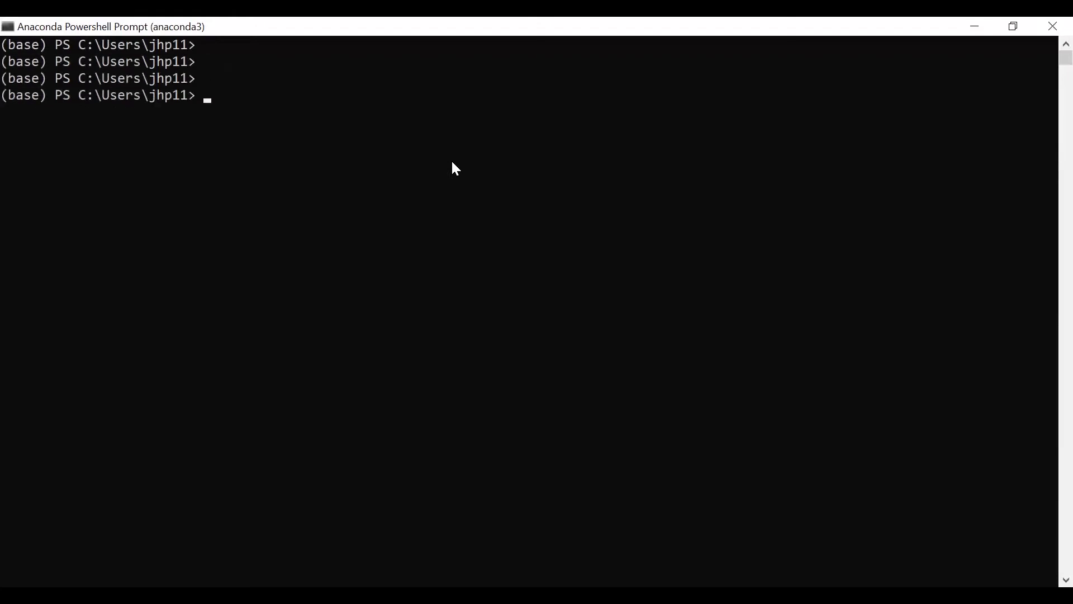
List the available conda environments with conda info --envs.
key("Return")
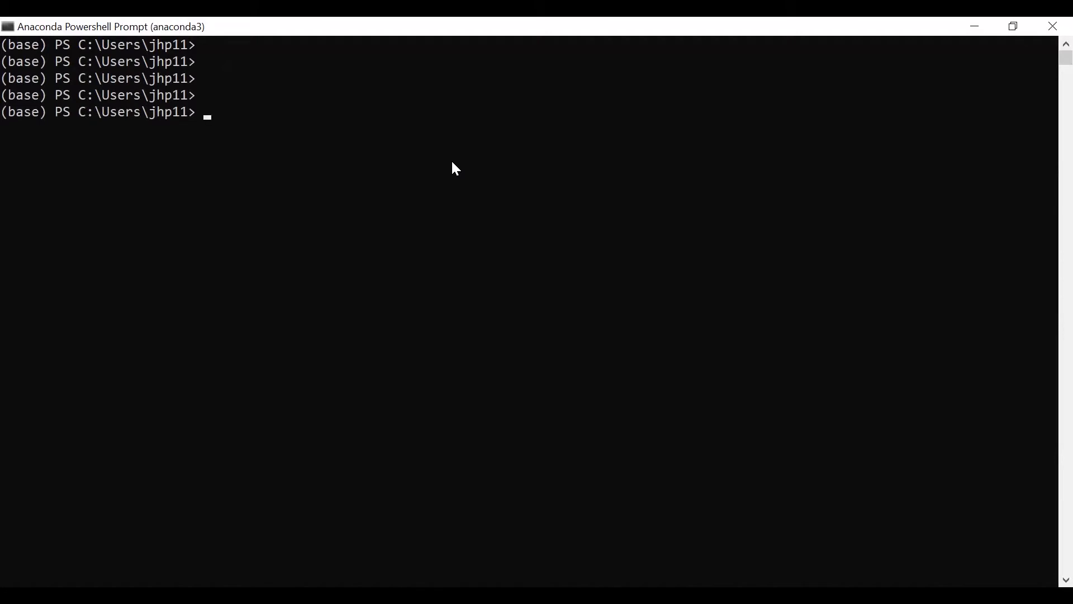
type("co")
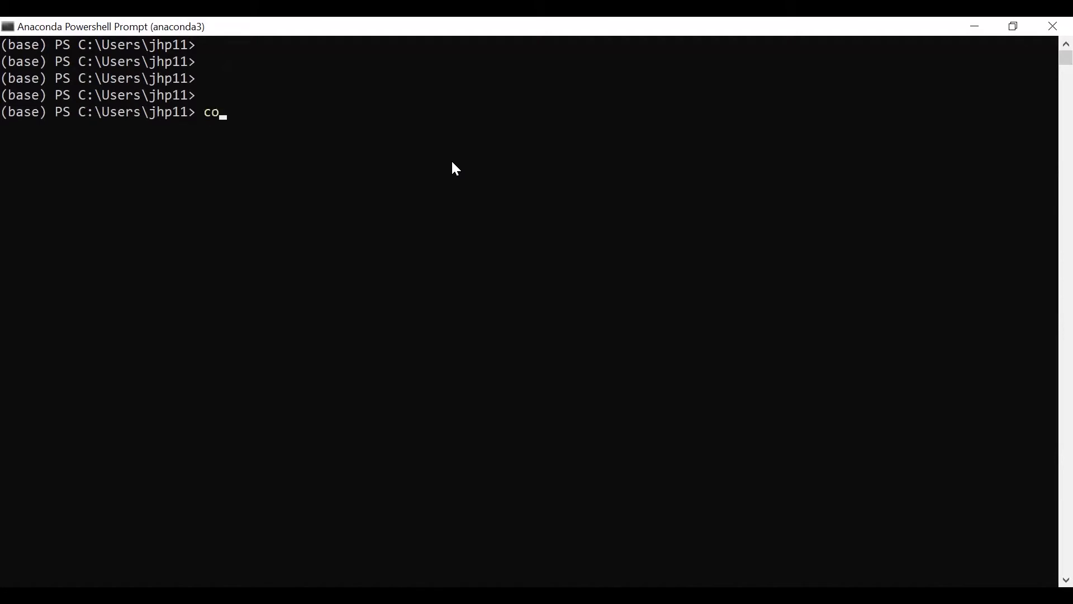
type("nda")
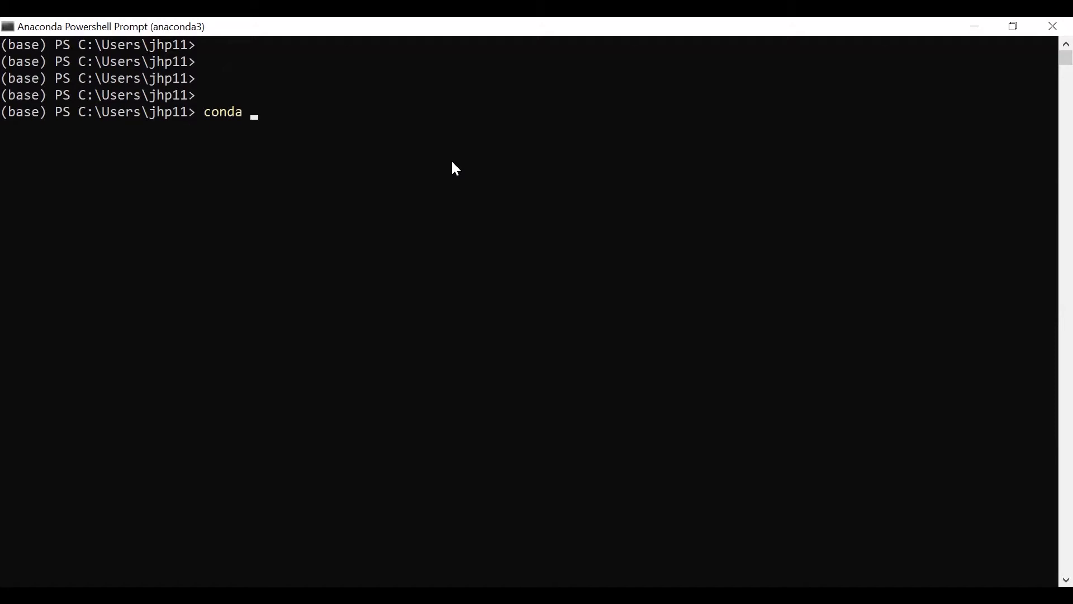
type("info")
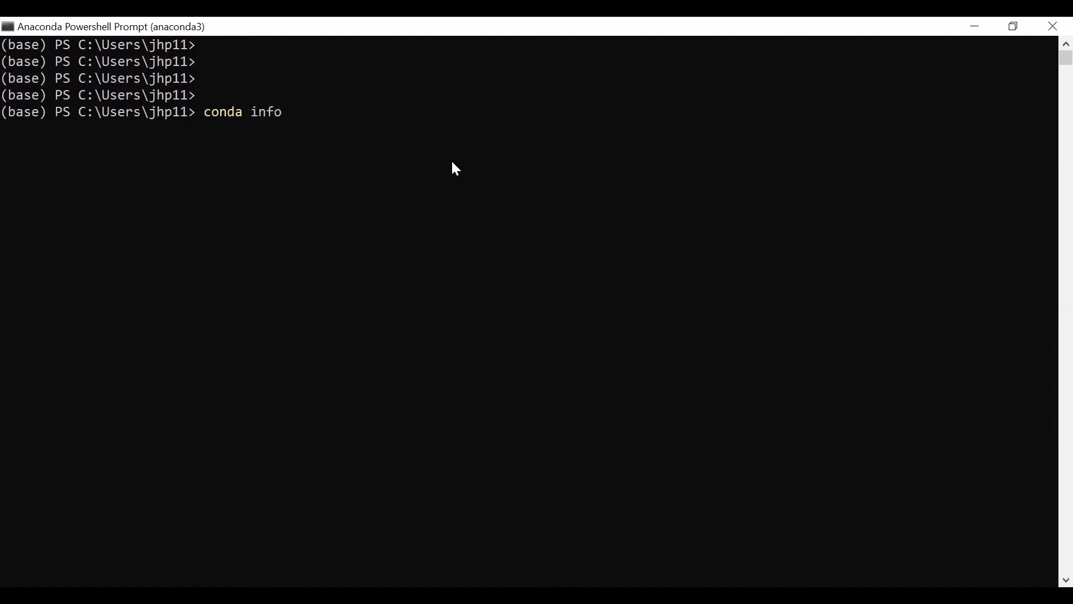
type("--env")
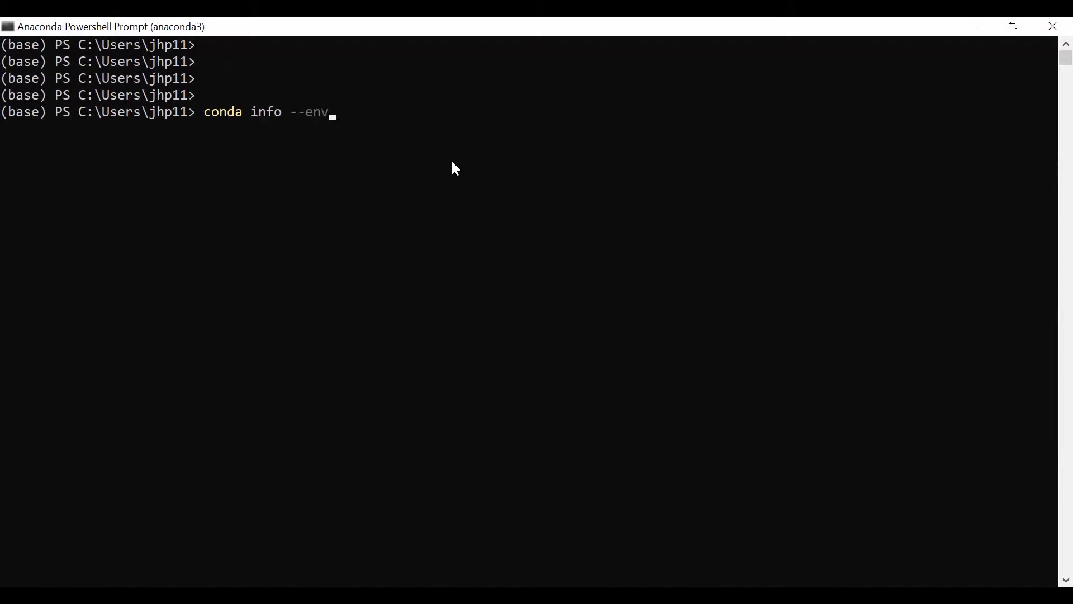
type("s")
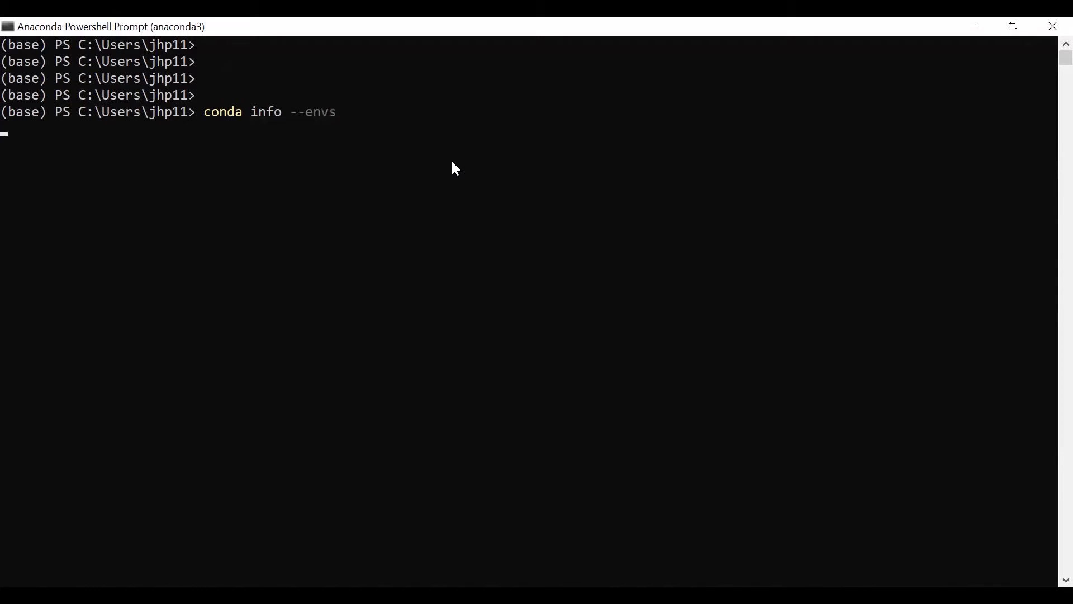
key("Return")
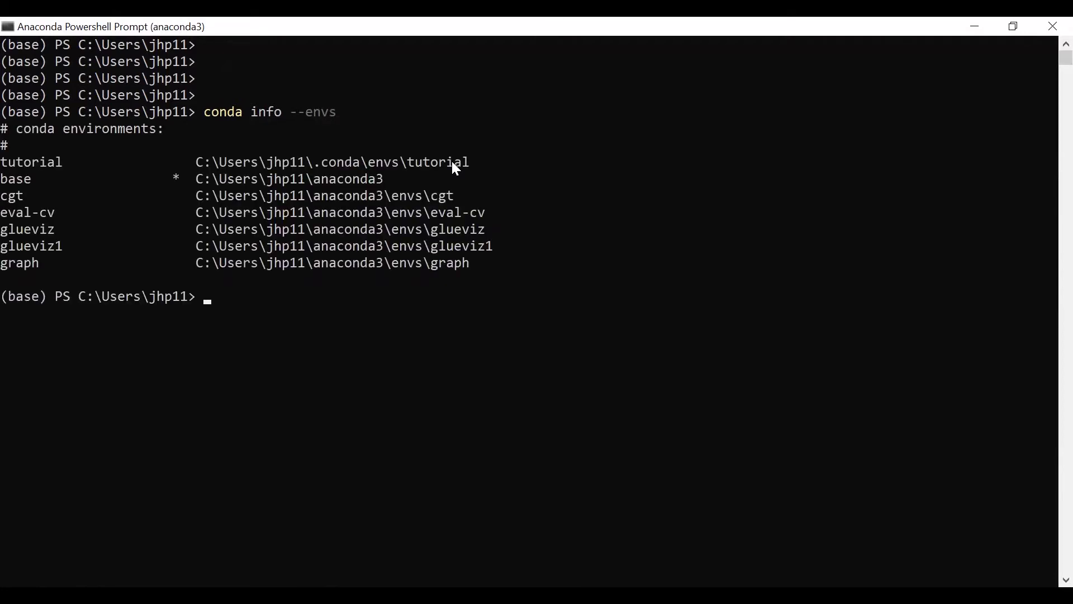
mouse_move(175, 170)
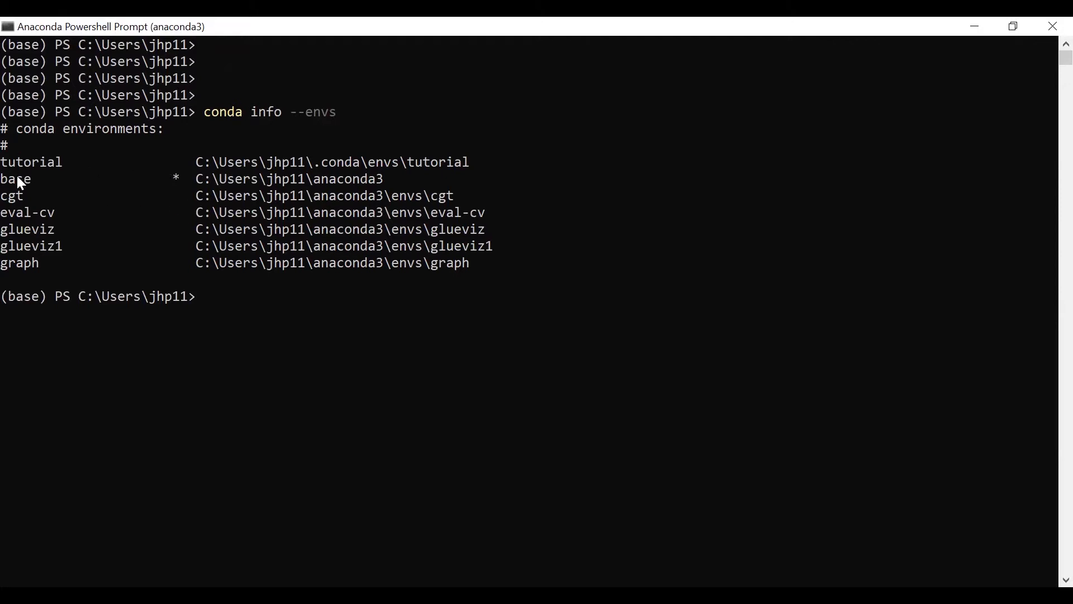
mouse_move(43, 266)
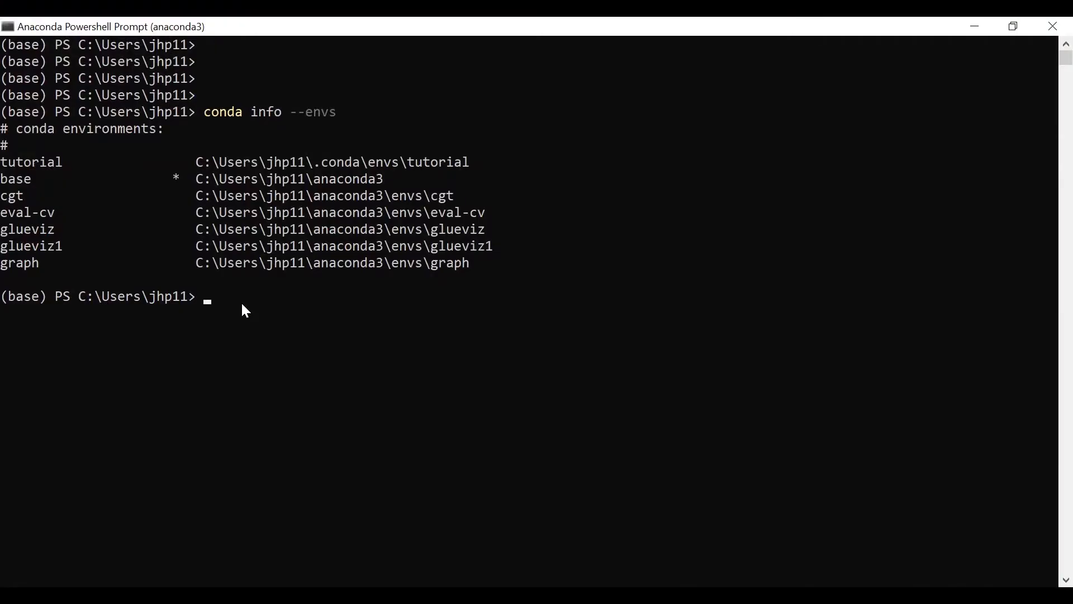
Run glue from the base environment, which reports it is not recognized.
type("glue")
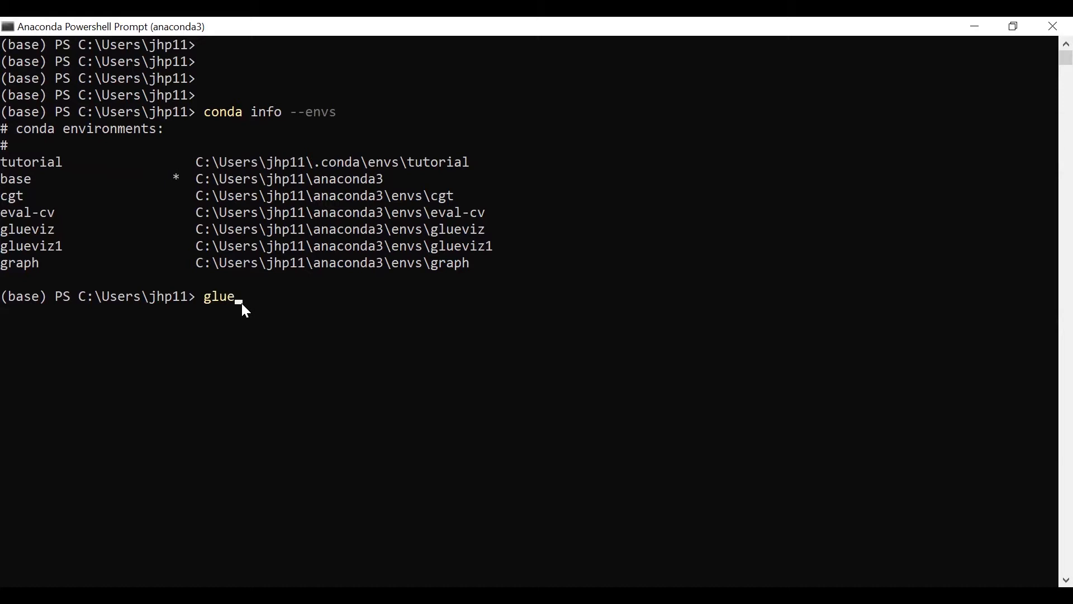
key("Return")
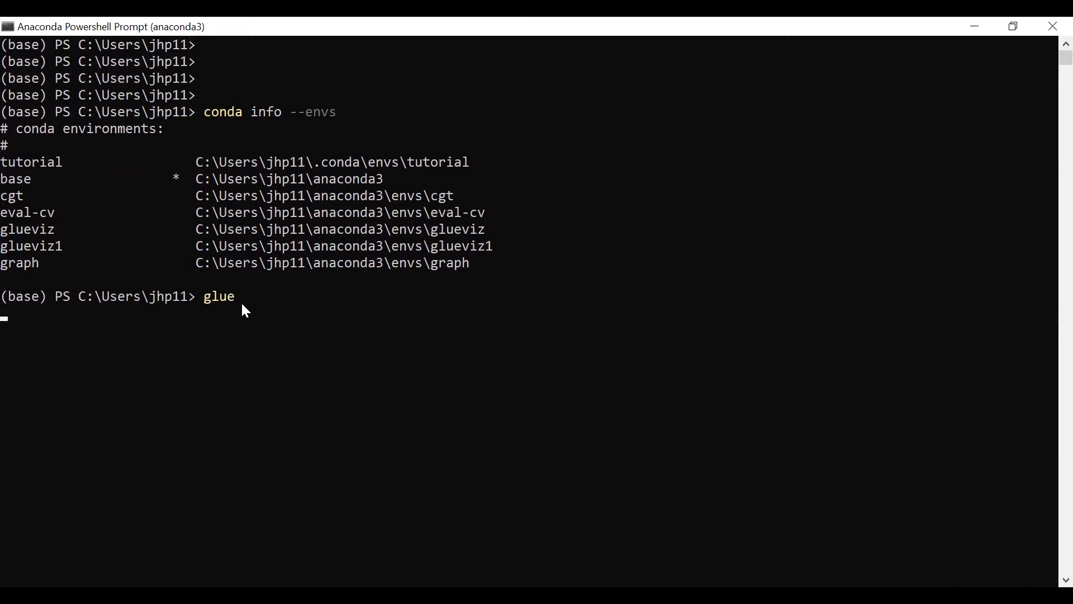
key("Return")
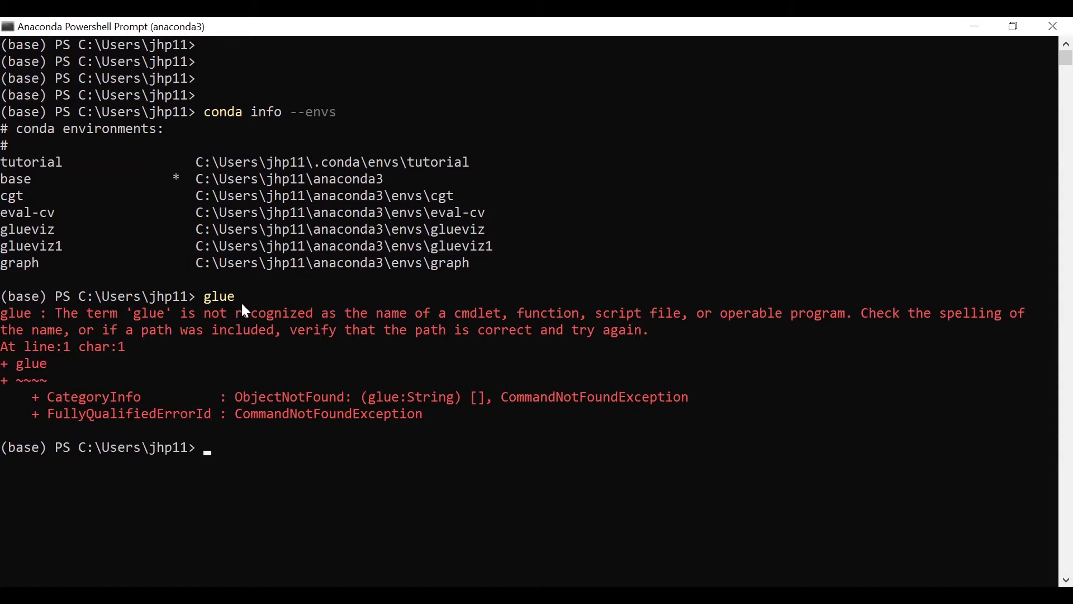
Activate the glueviz conda environment.
type("cona")
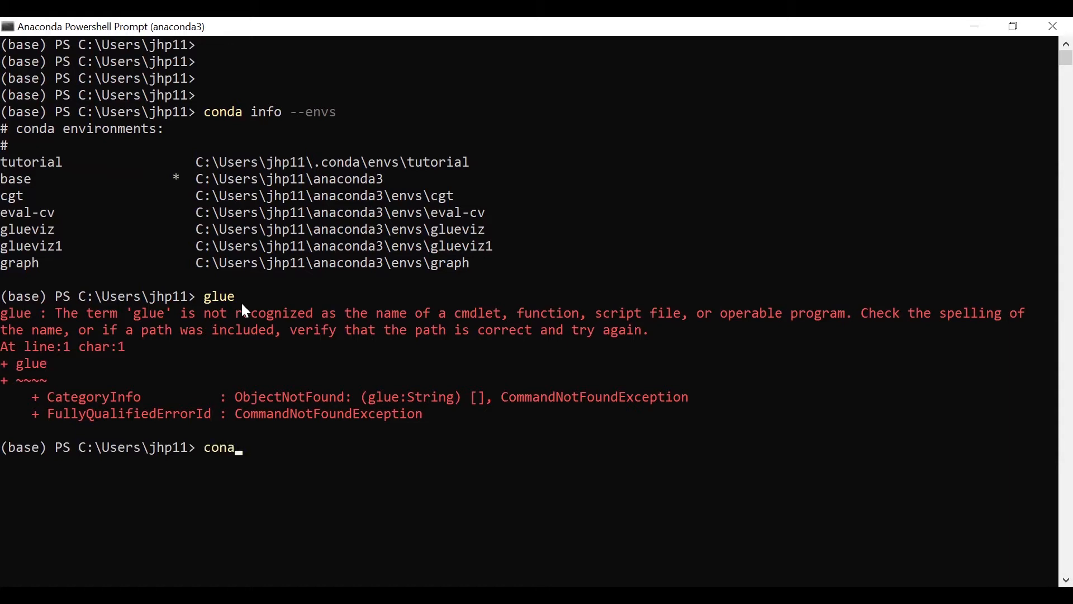
type("da ac")
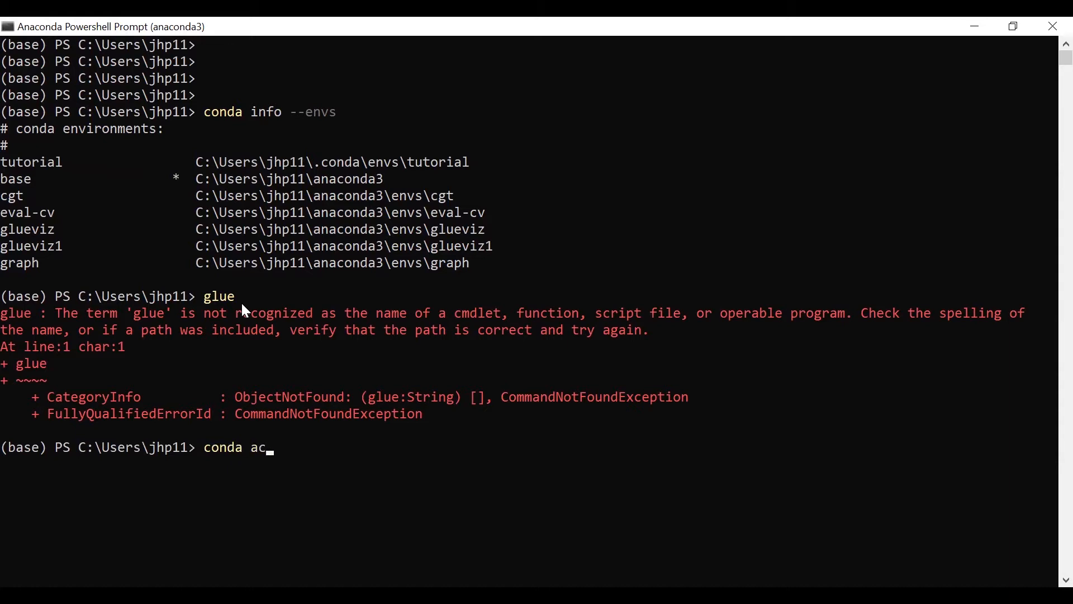
type("tivate")
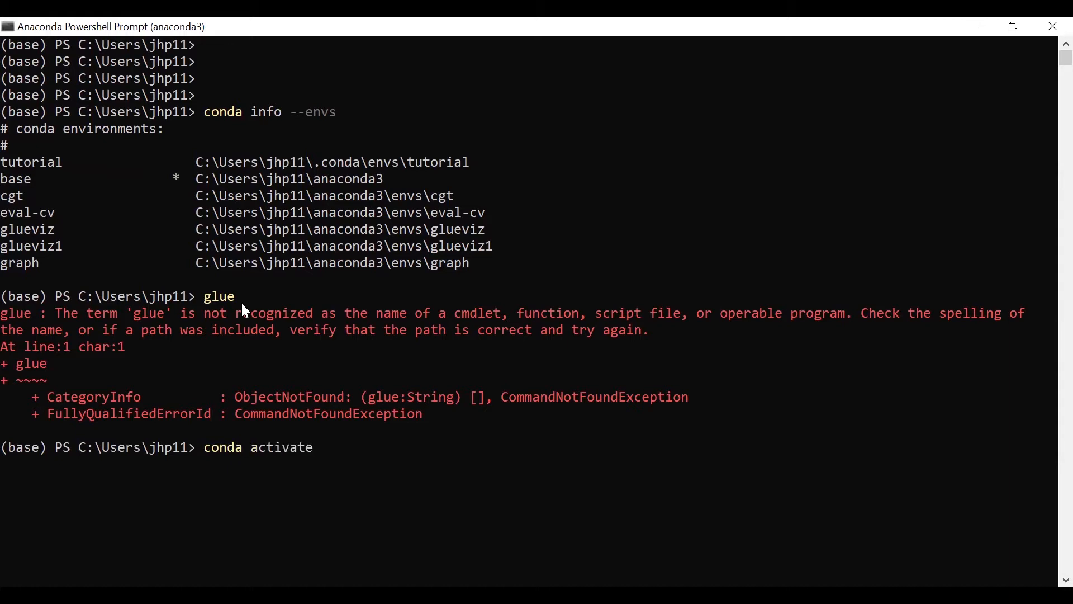
type("glueviz")
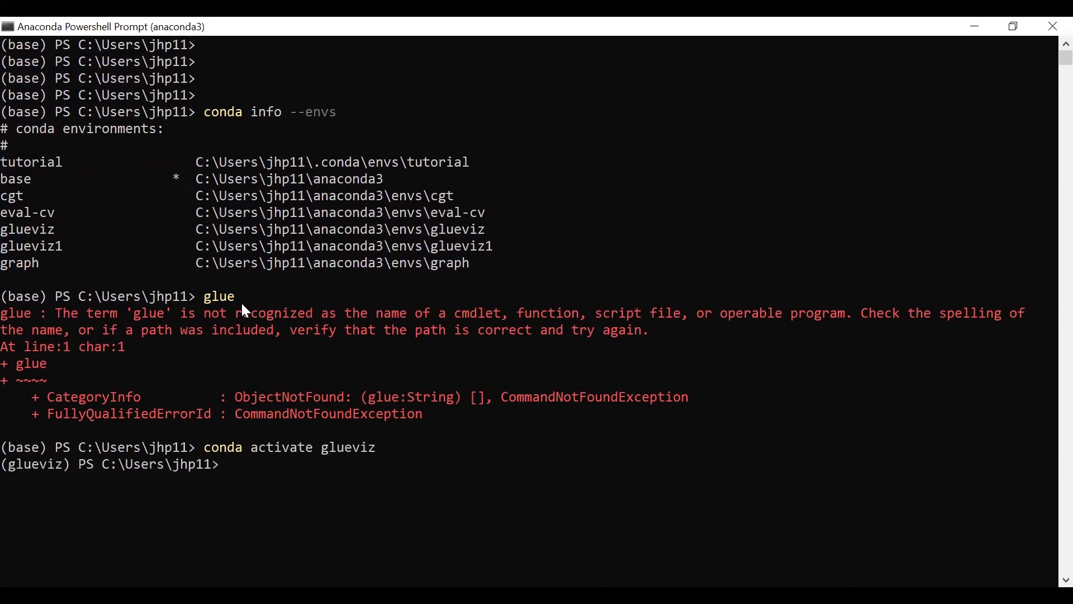
type("e")
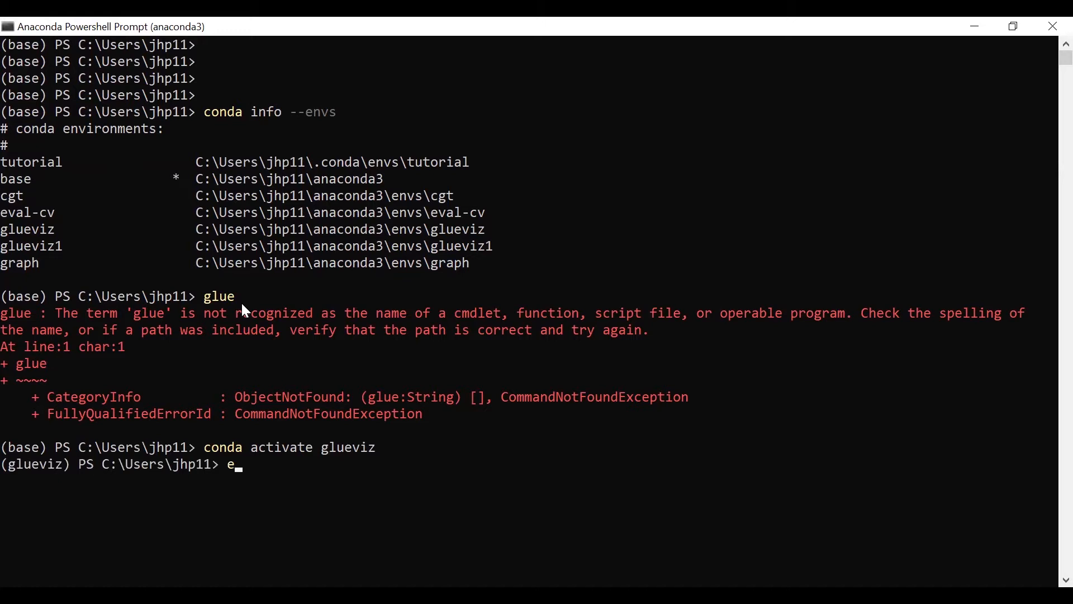
Try 'which glue', then type the glue command again.
type("whi")
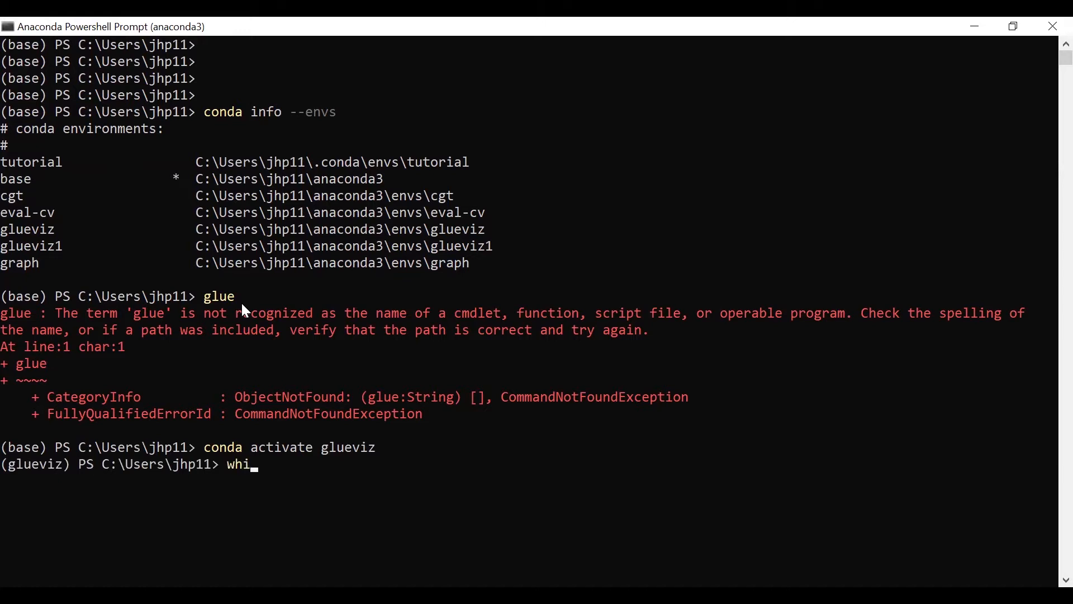
type("ch glue")
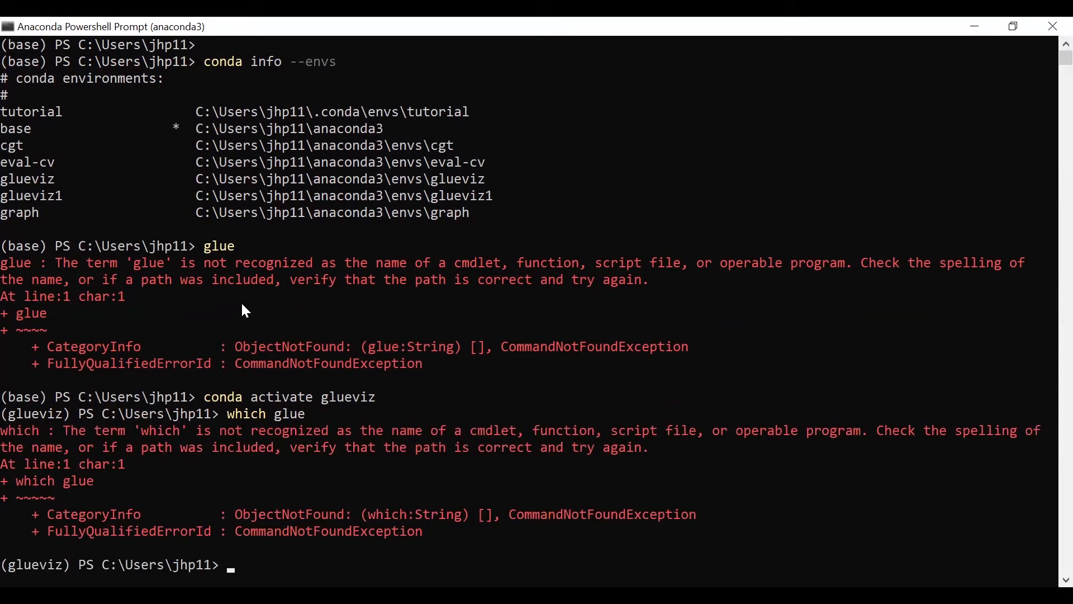
type("g")
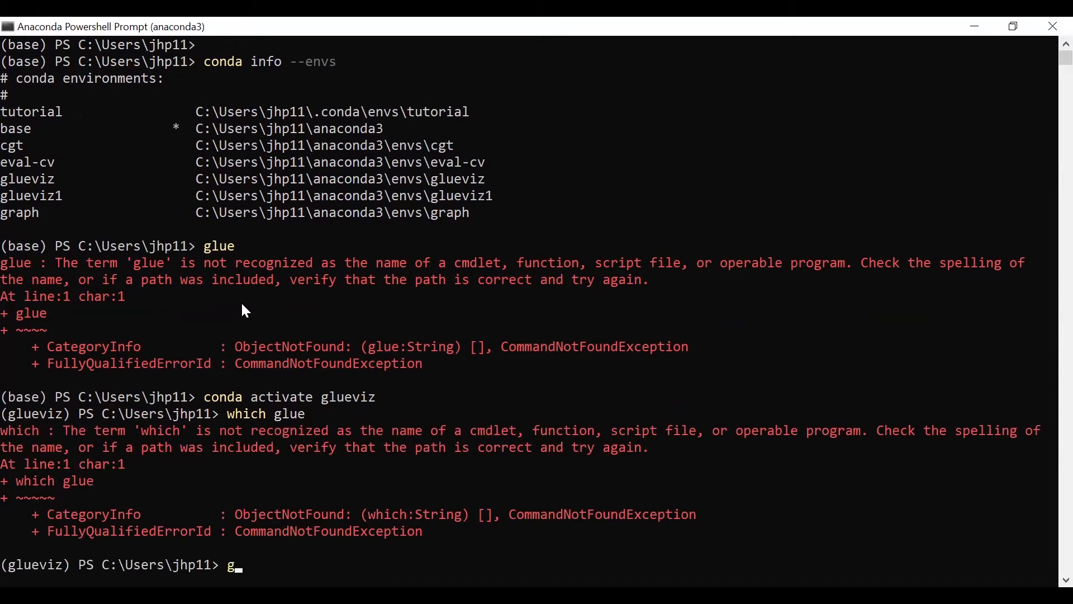
type("lue")
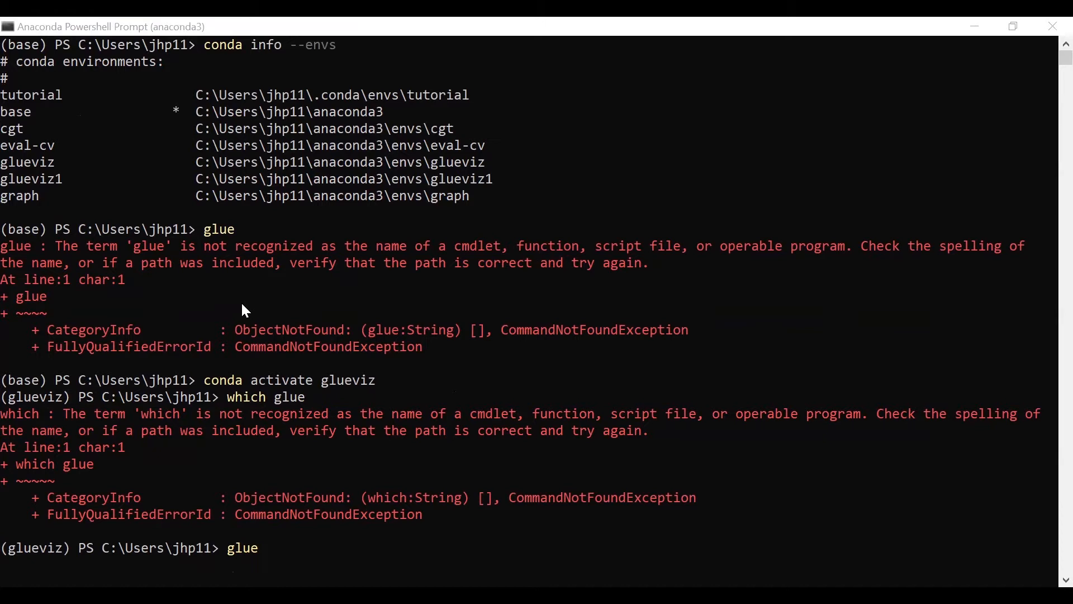
mouse_move(346, 464)
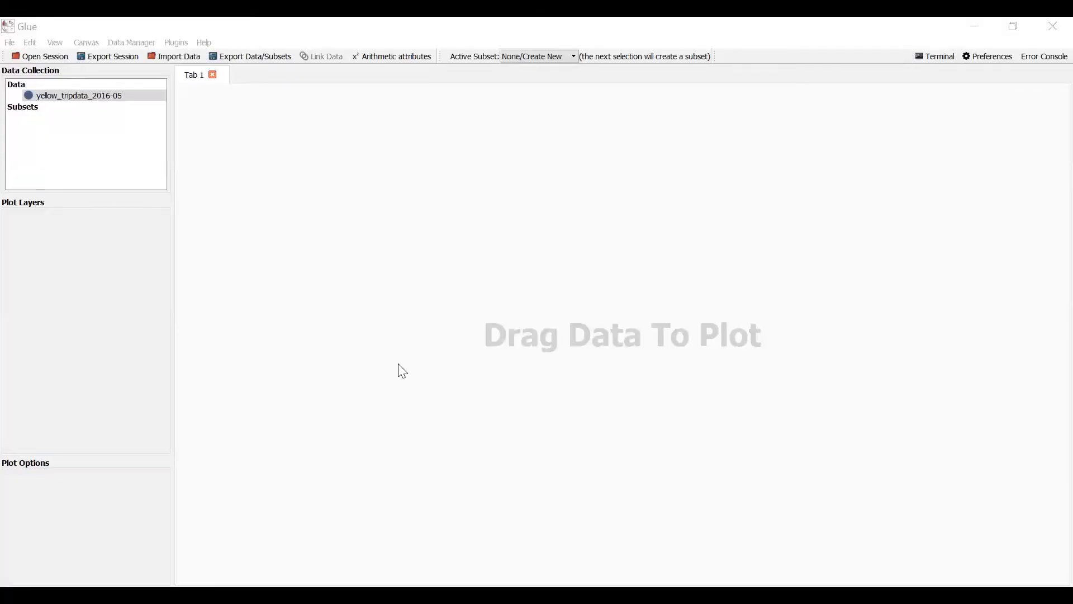
Select the yellow_tripdata_2016-05 dataset in the Data Collection panel.
left_click(78, 95)
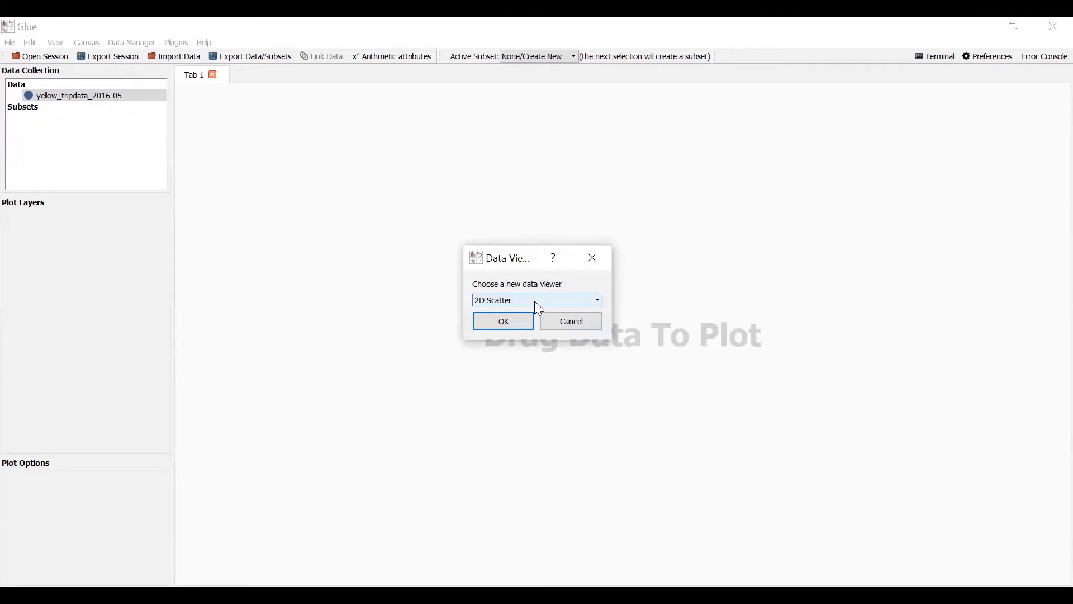
Show yellow_tripdata_2016-05 in a maximized Table Viewer and scroll across its columns.
left_click(594, 300)
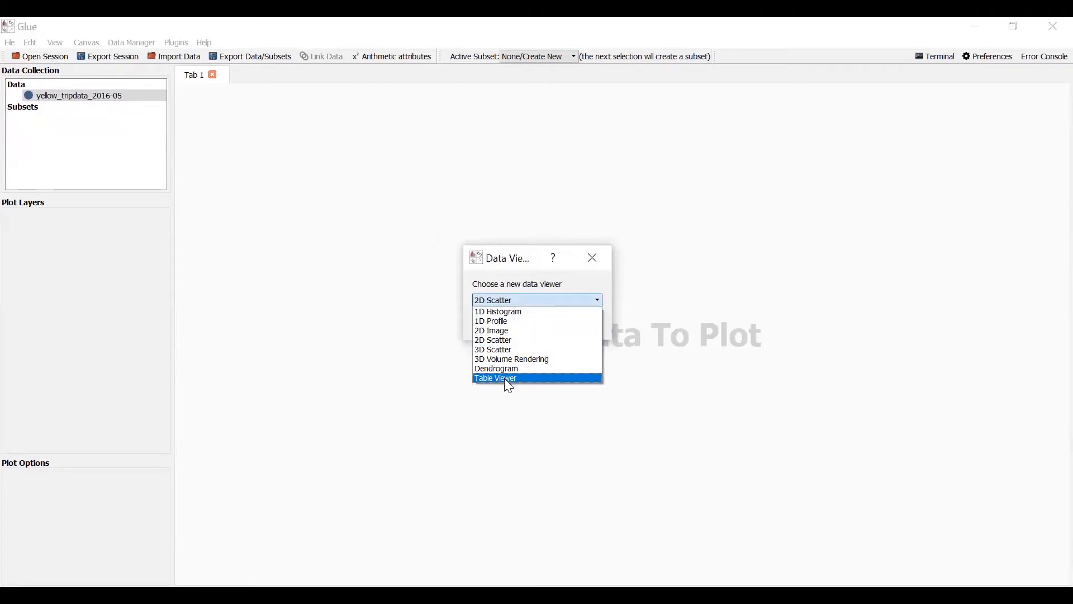
left_click(495, 378)
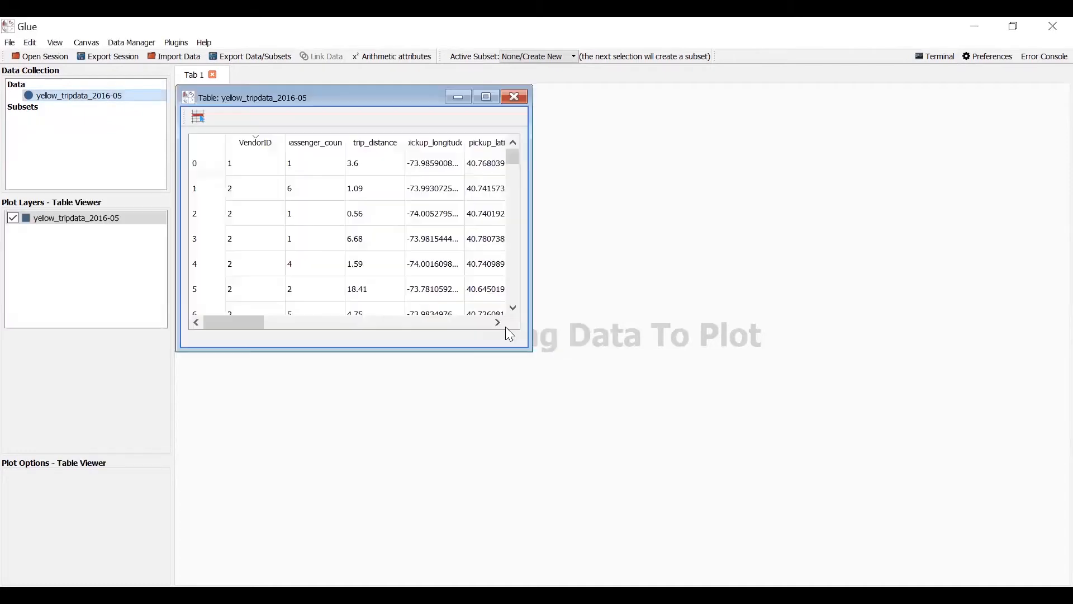
left_click(485, 96)
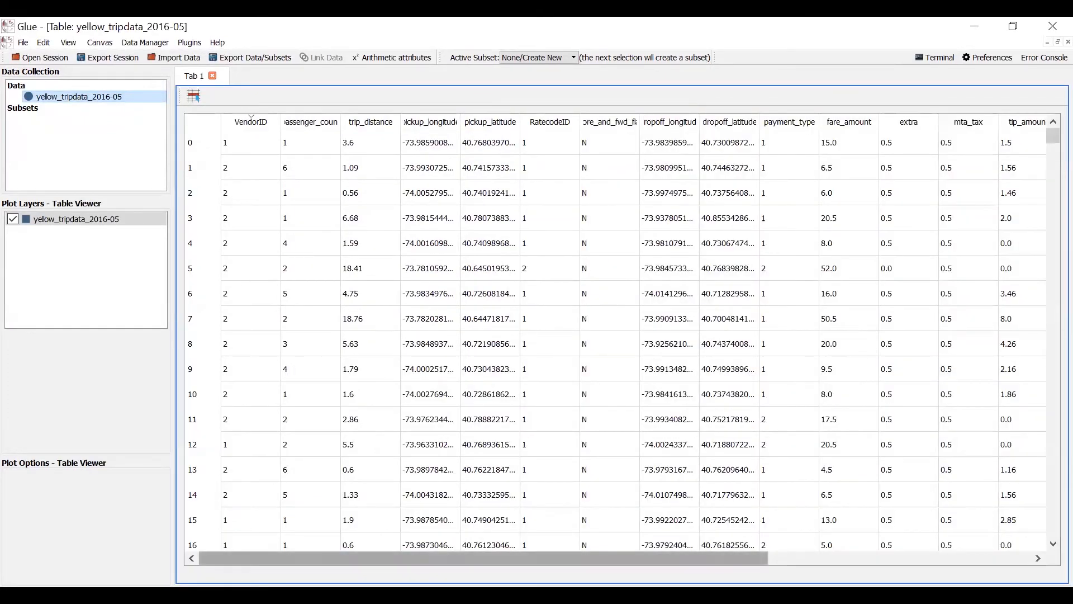
scroll("right", 3)
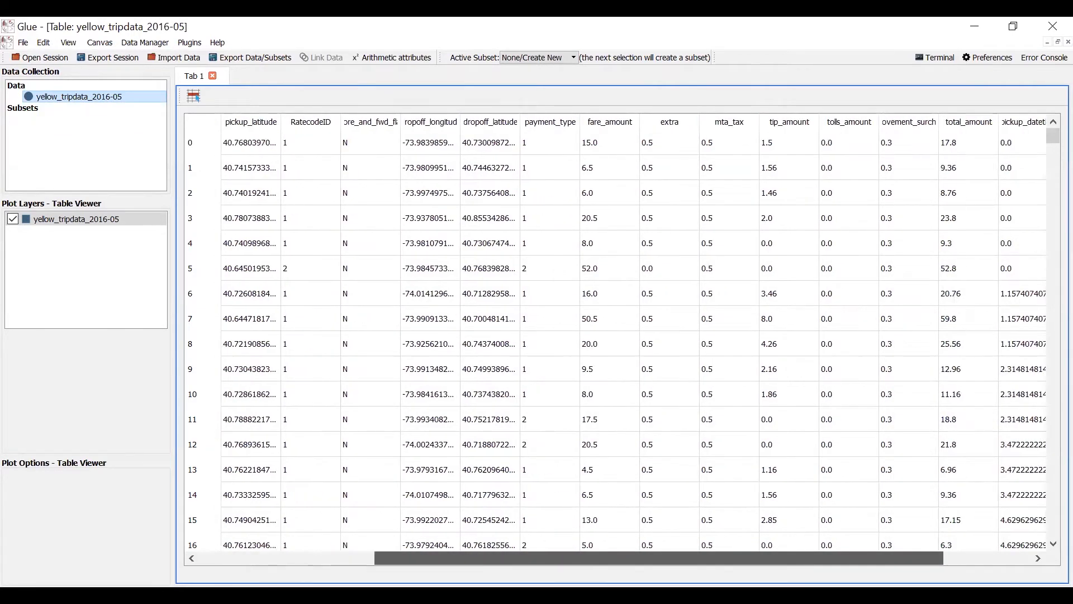
scroll("left", 3)
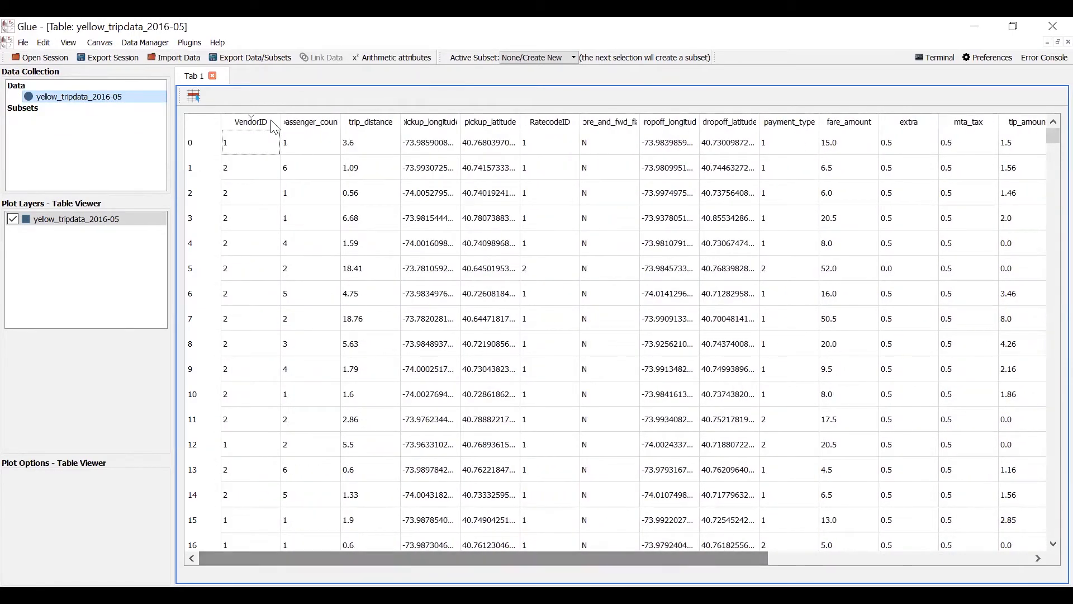
mouse_move(304, 174)
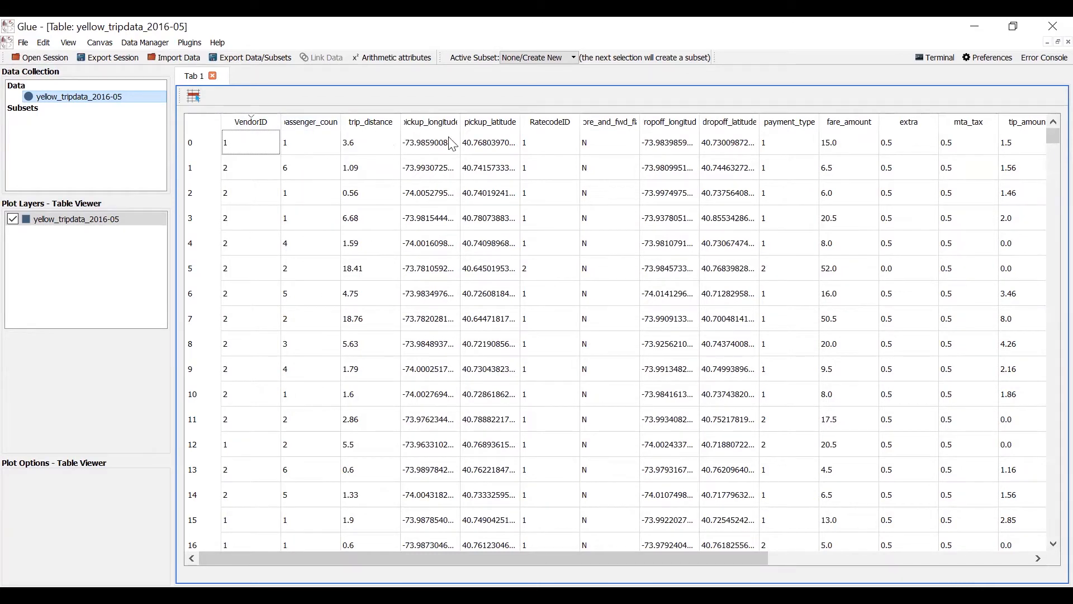
mouse_move(692, 150)
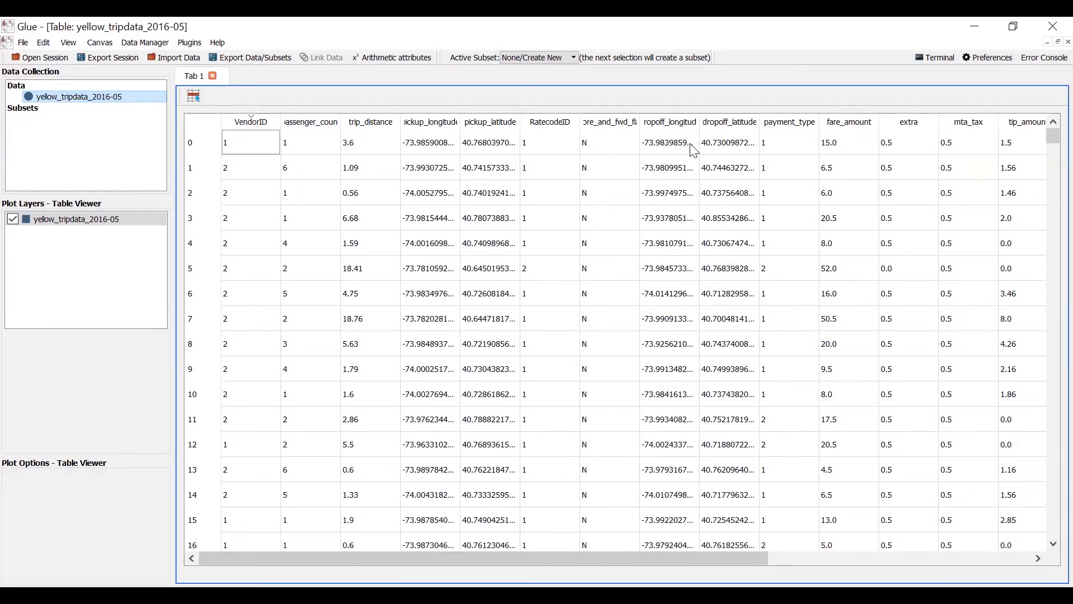
mouse_move(818, 154)
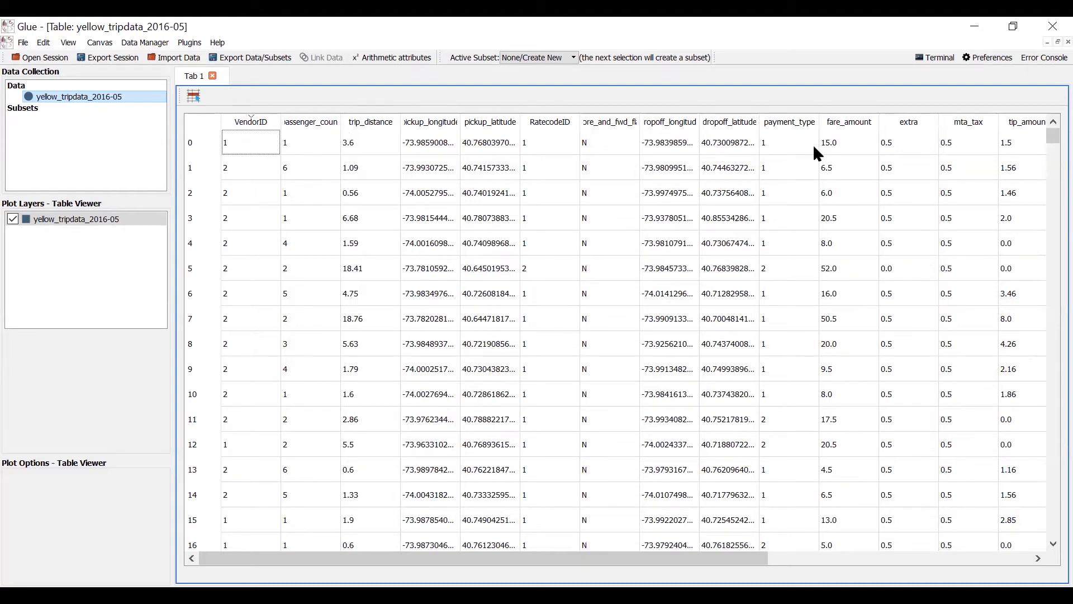
mouse_move(380, 140)
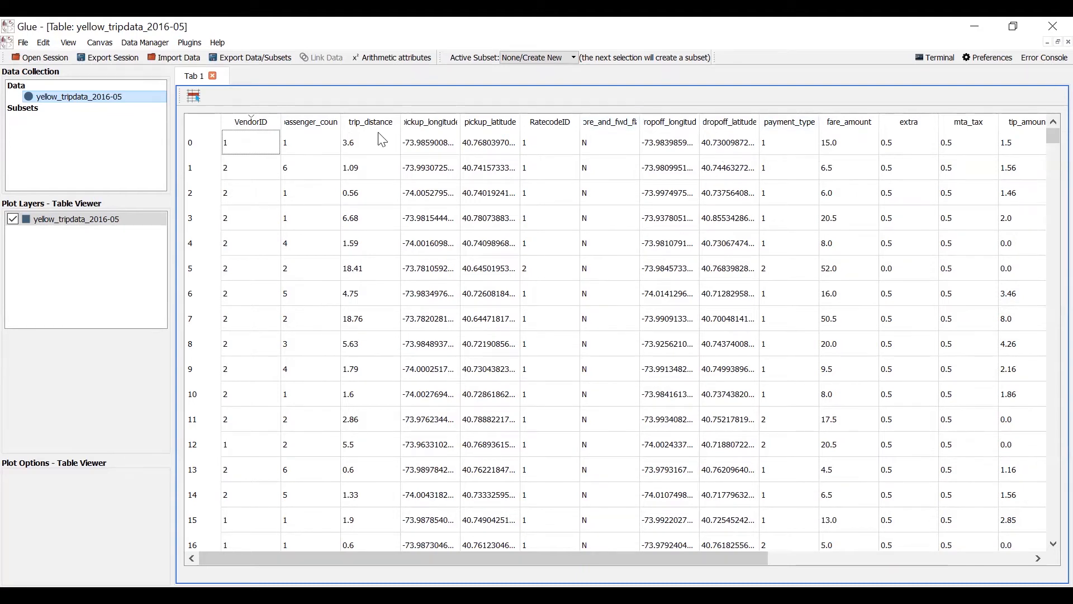
mouse_move(439, 162)
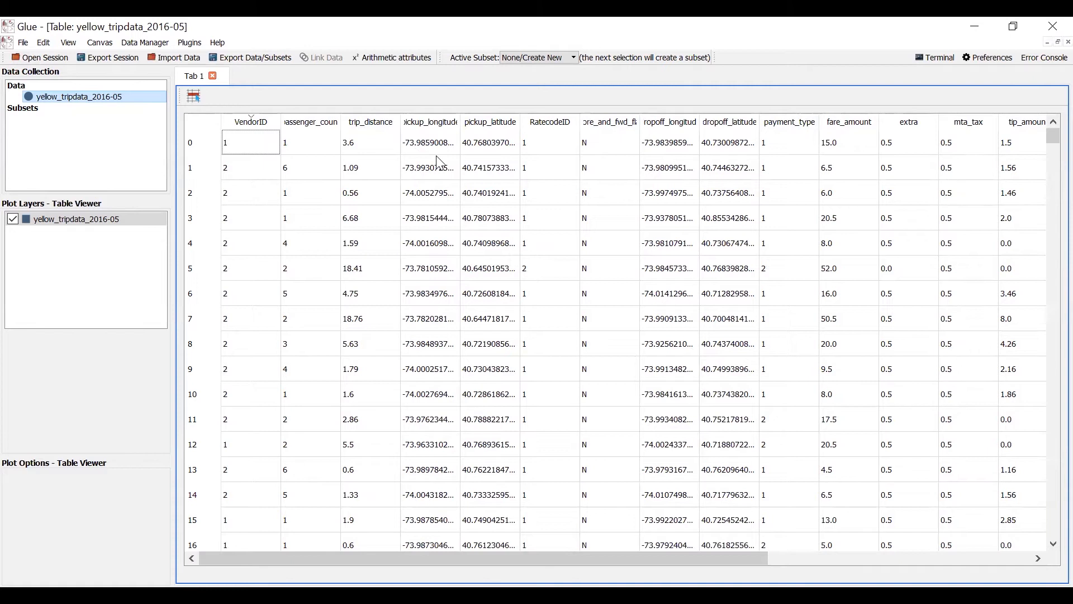
mouse_move(697, 122)
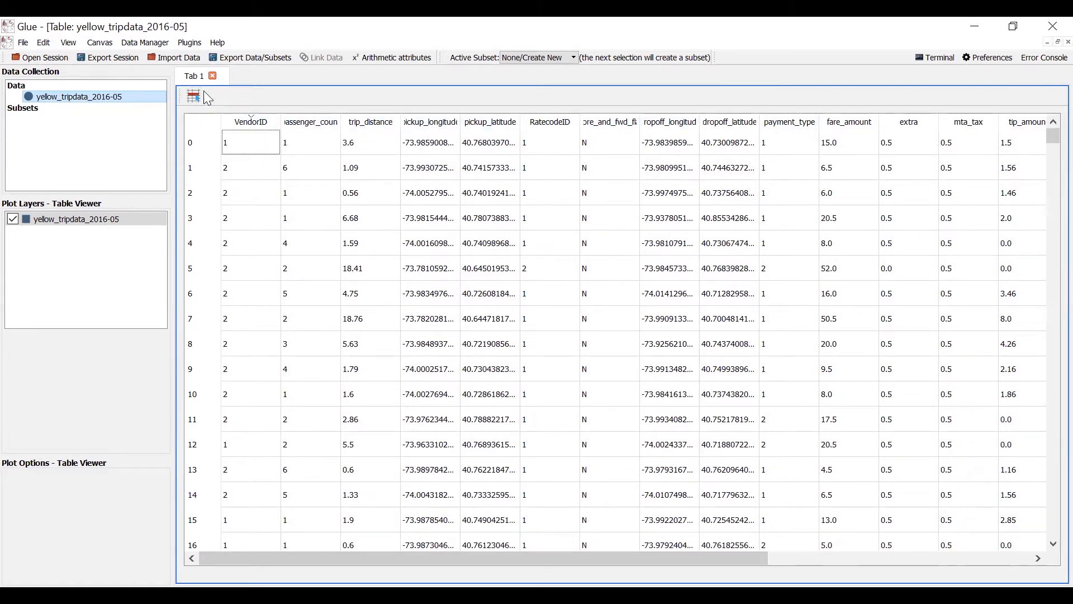
mouse_move(903, 85)
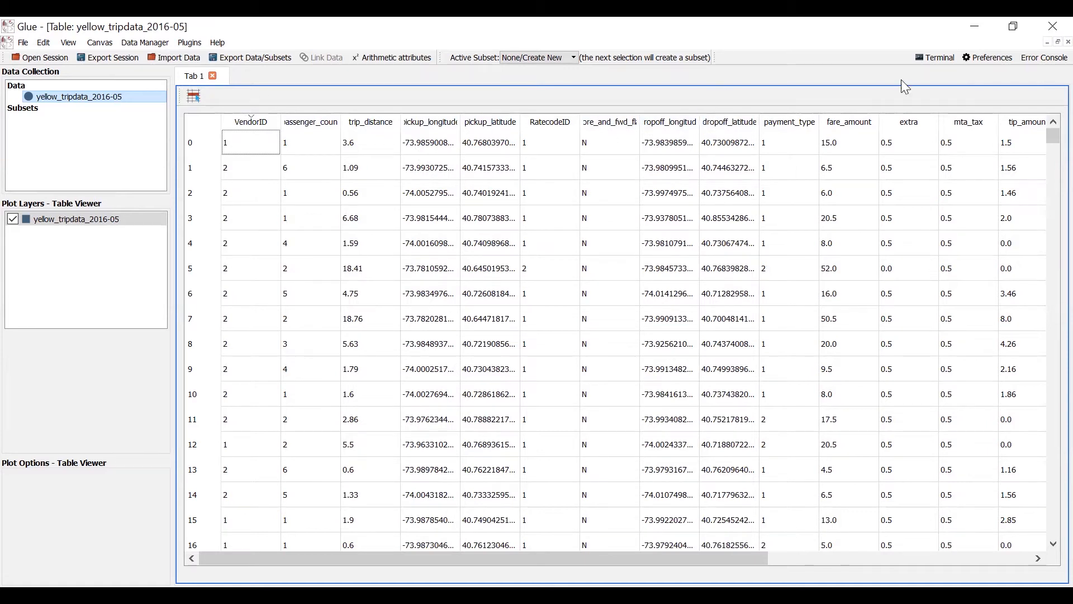
mouse_move(1051, 48)
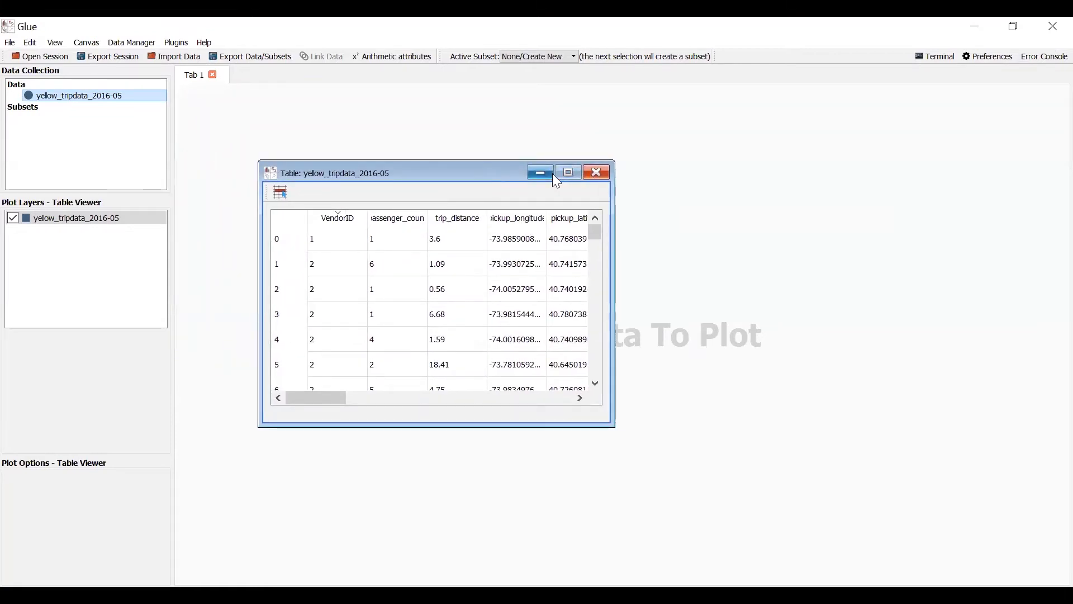
left_click(540, 172)
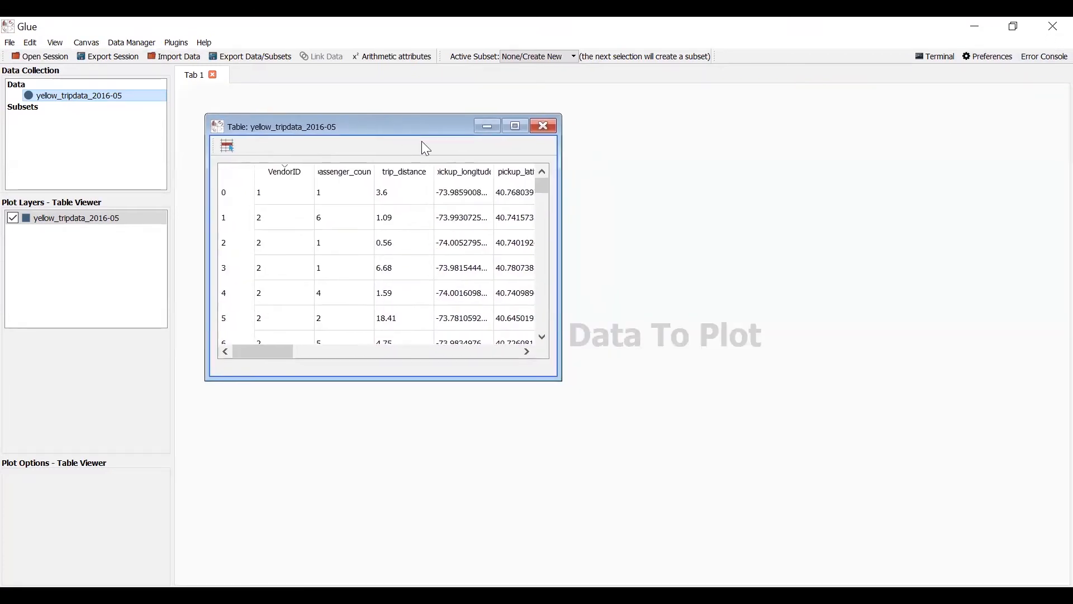
mouse_move(454, 251)
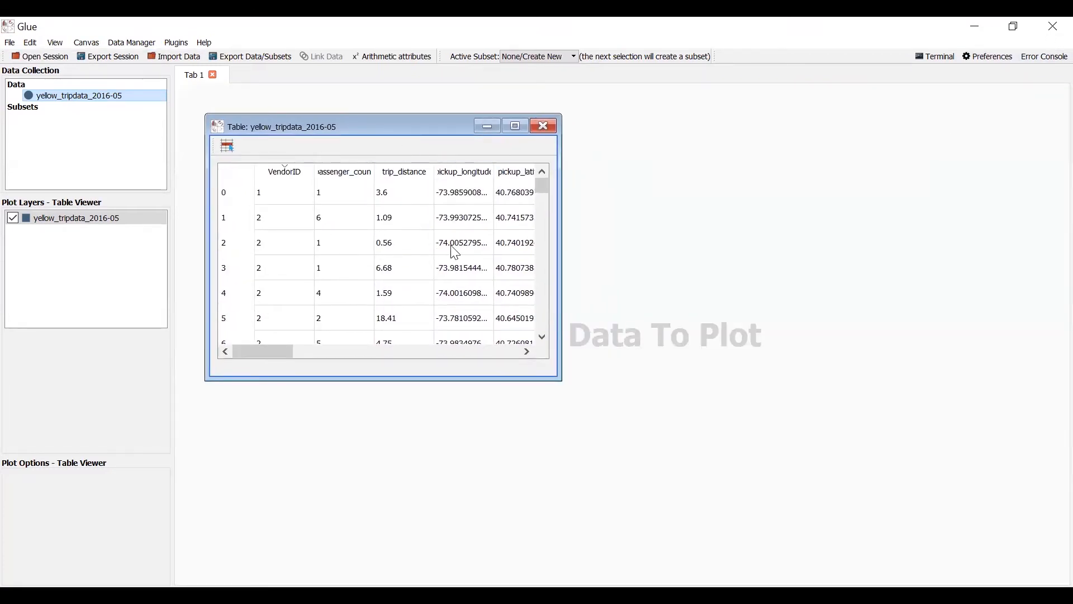
mouse_move(421, 250)
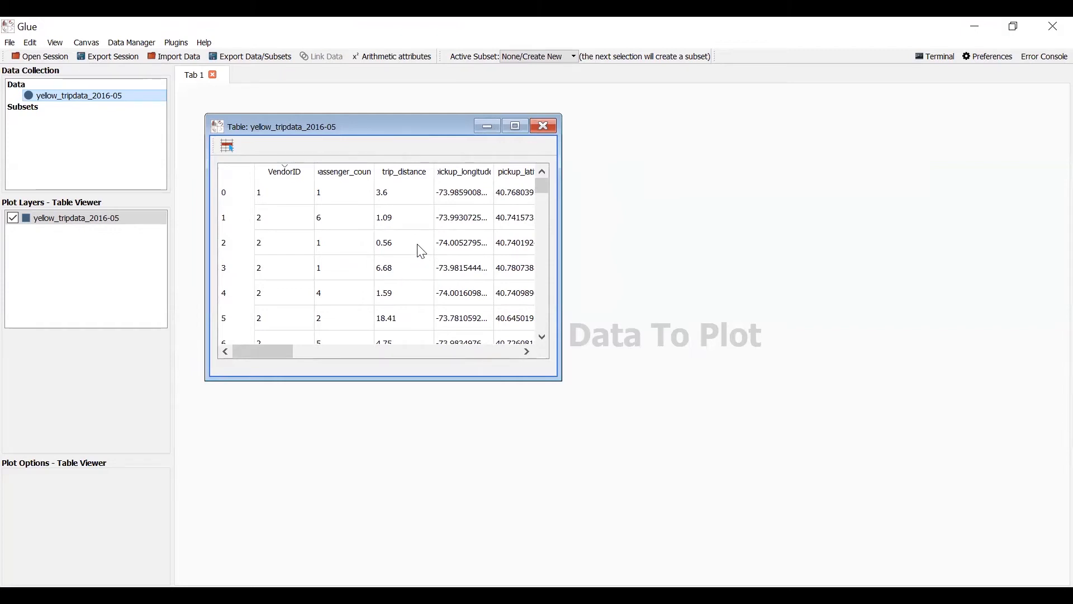
mouse_move(394, 252)
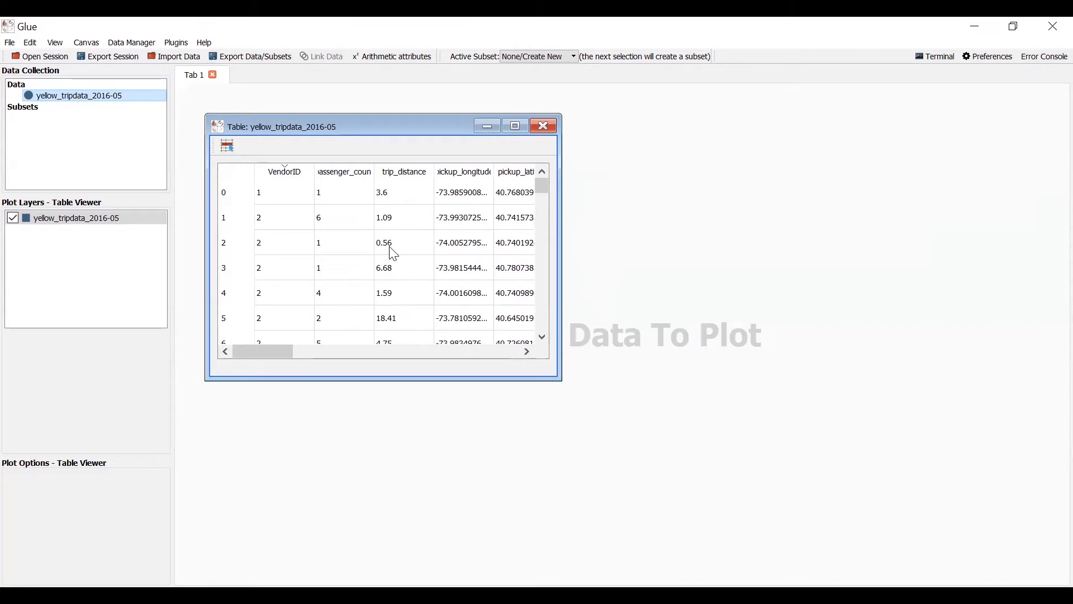
mouse_move(287, 283)
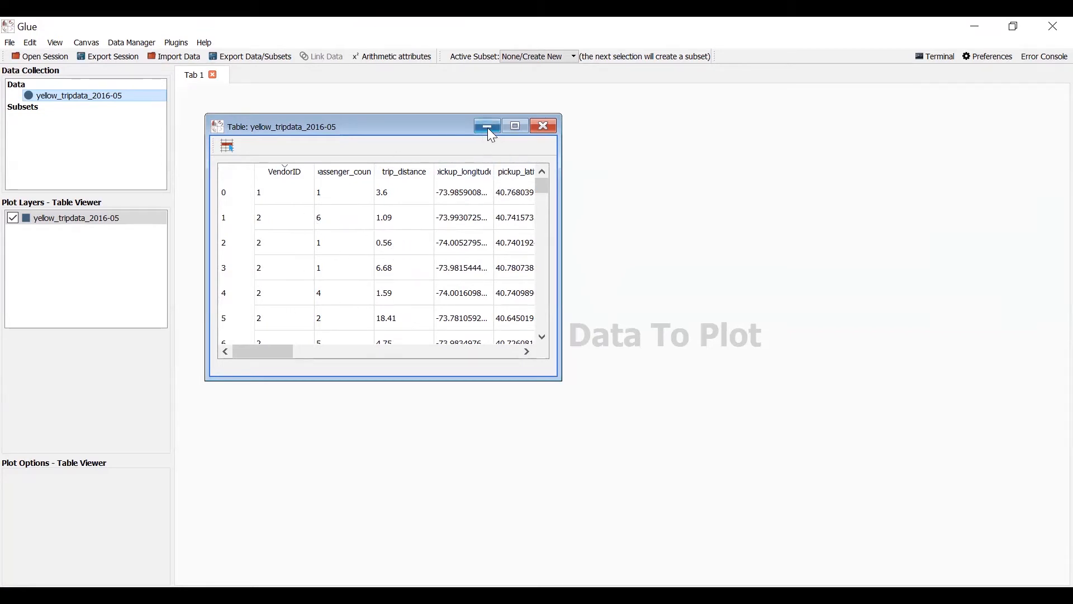
left_click(486, 126)
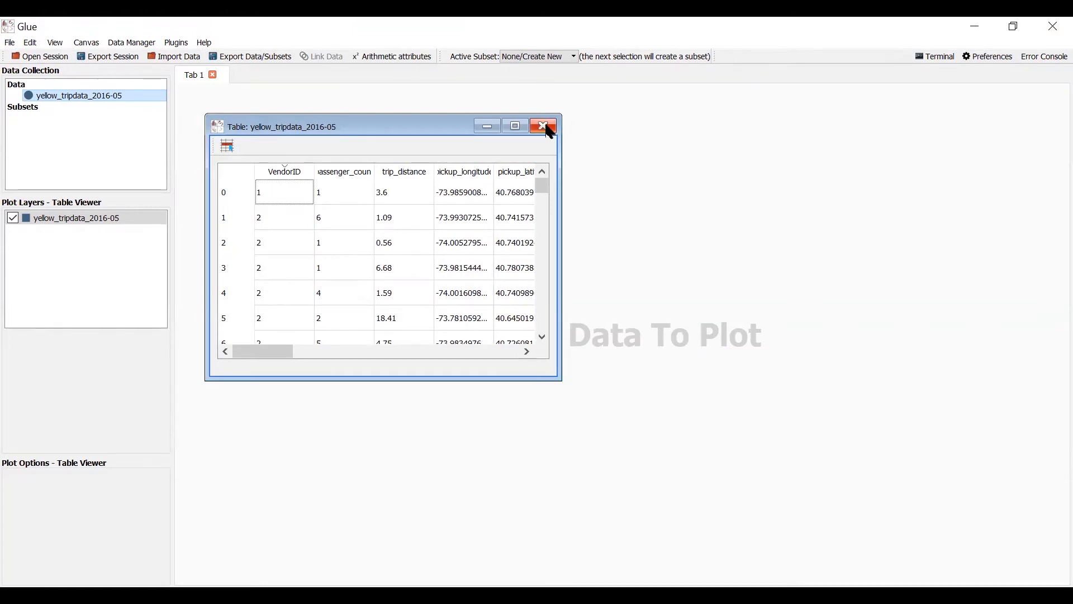
mouse_move(544, 127)
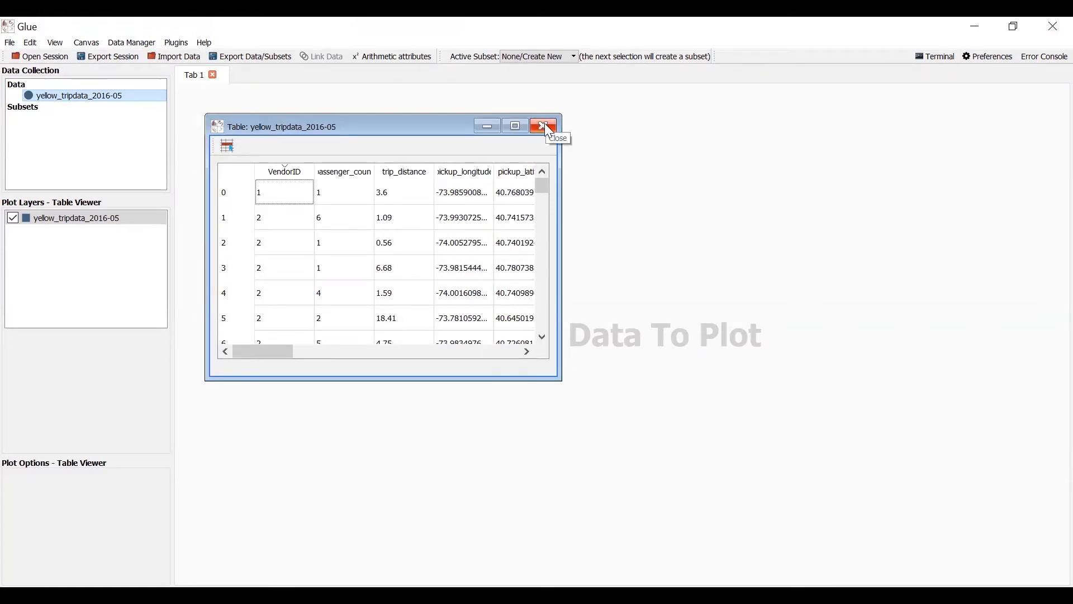
mouse_move(608, 118)
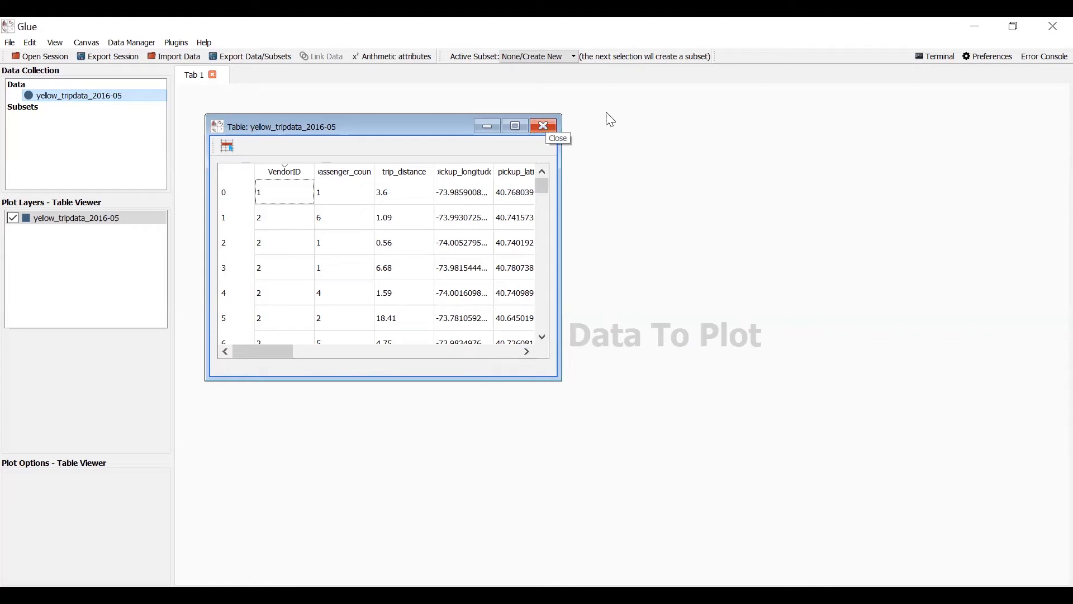
mouse_move(147, 115)
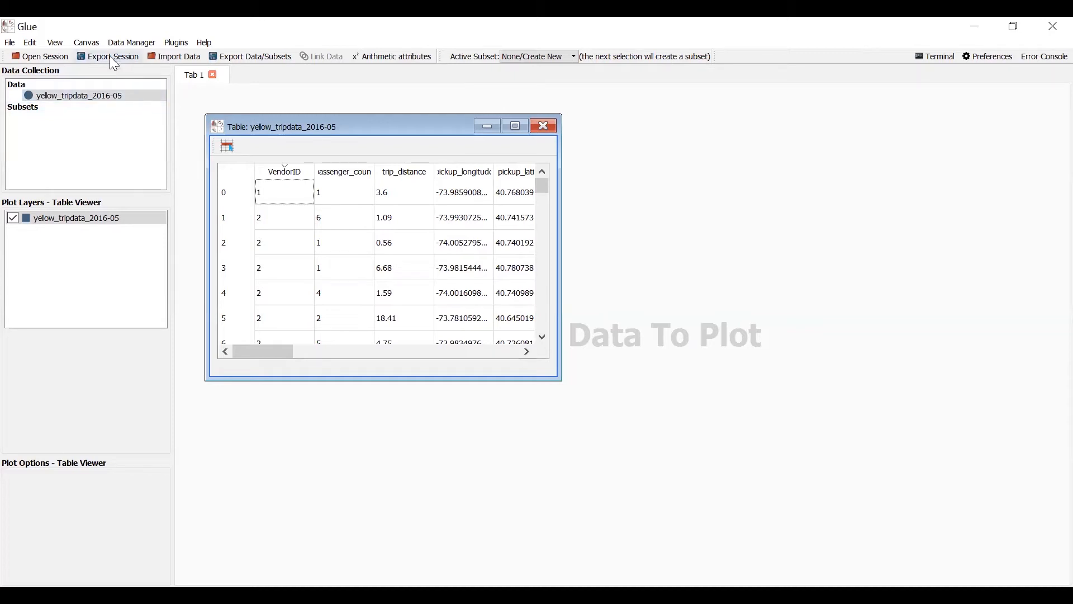
Export the session as session_01.glu into the course sessions folder.
left_click(108, 56)
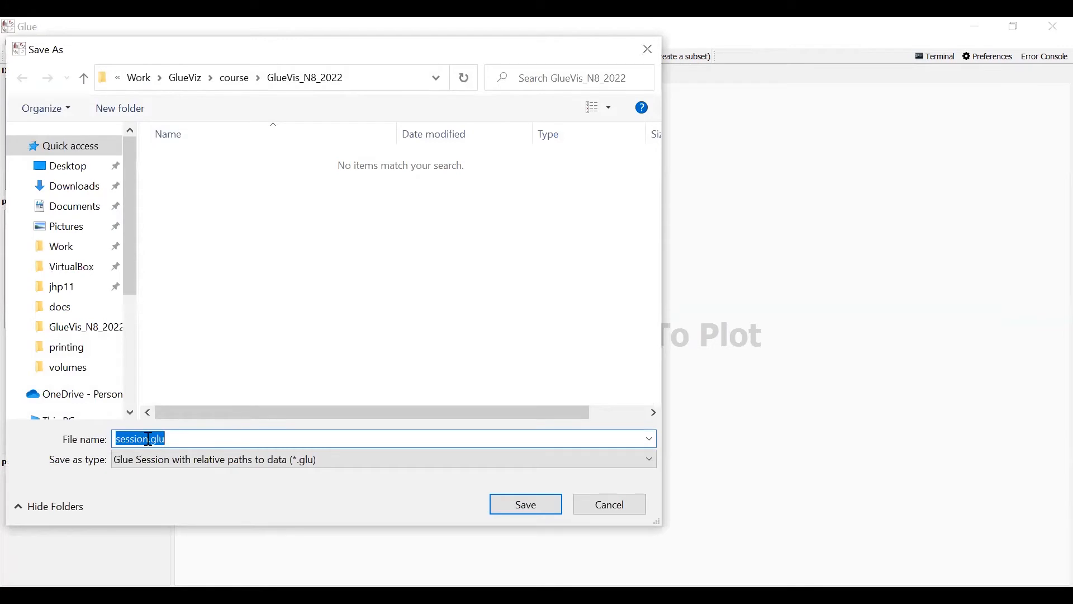
left_click(283, 284)
type("_")
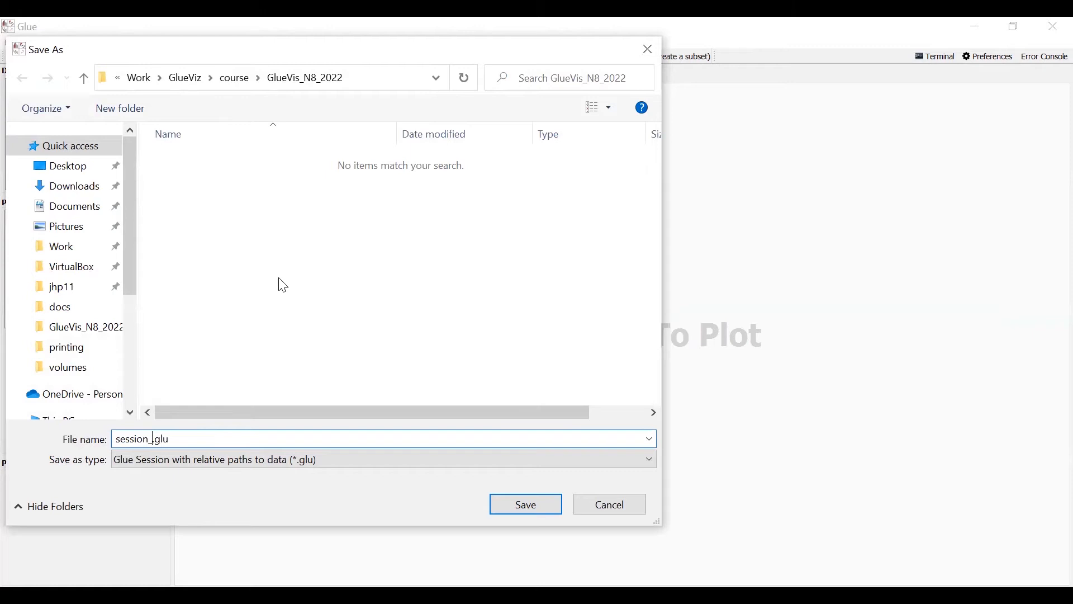
type("01")
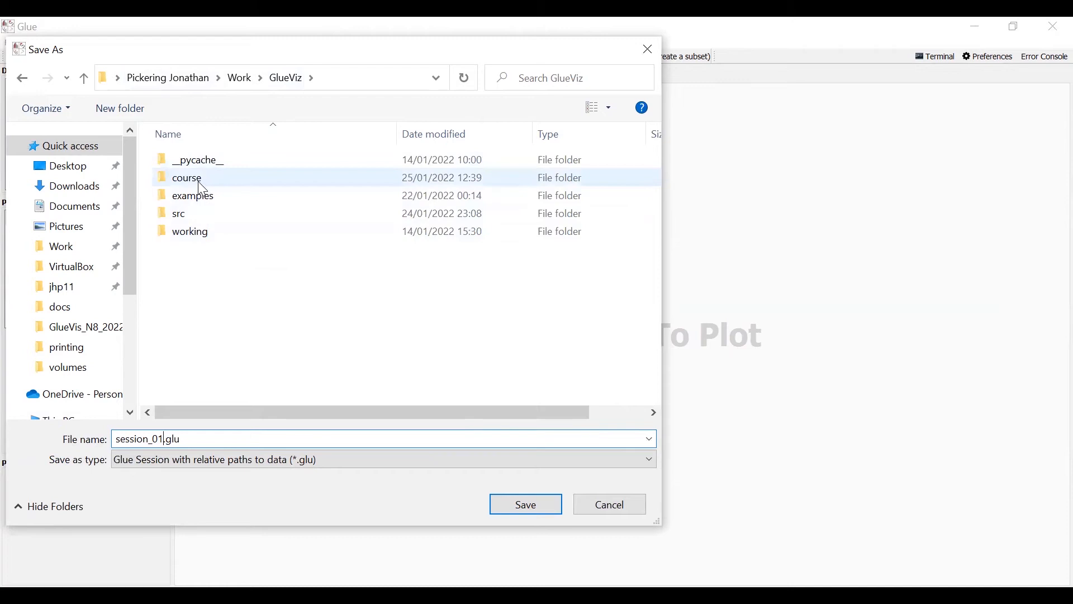
left_click(187, 177)
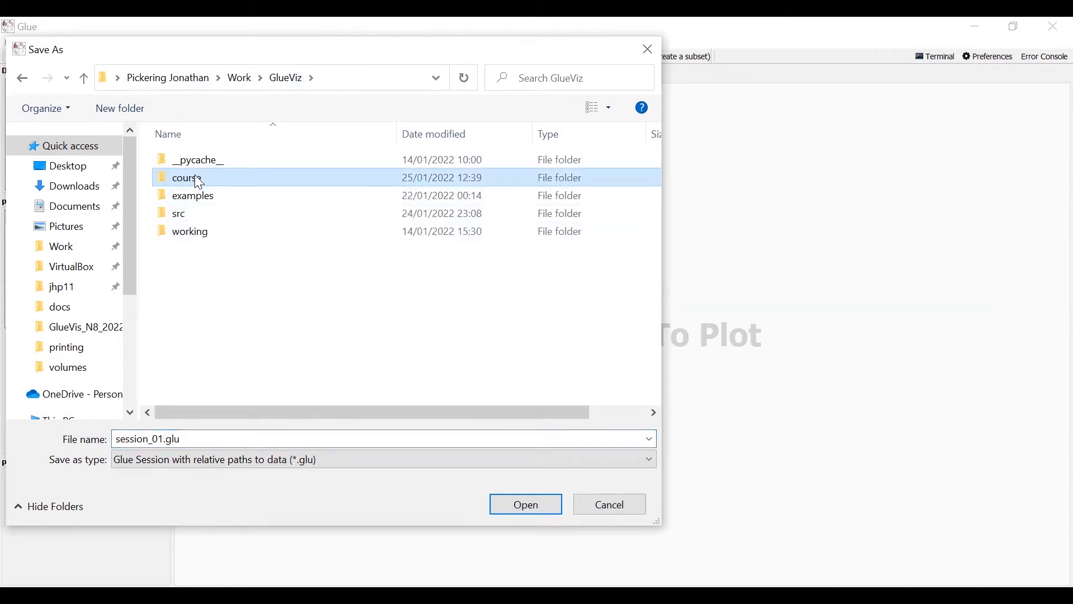
double_click(187, 177)
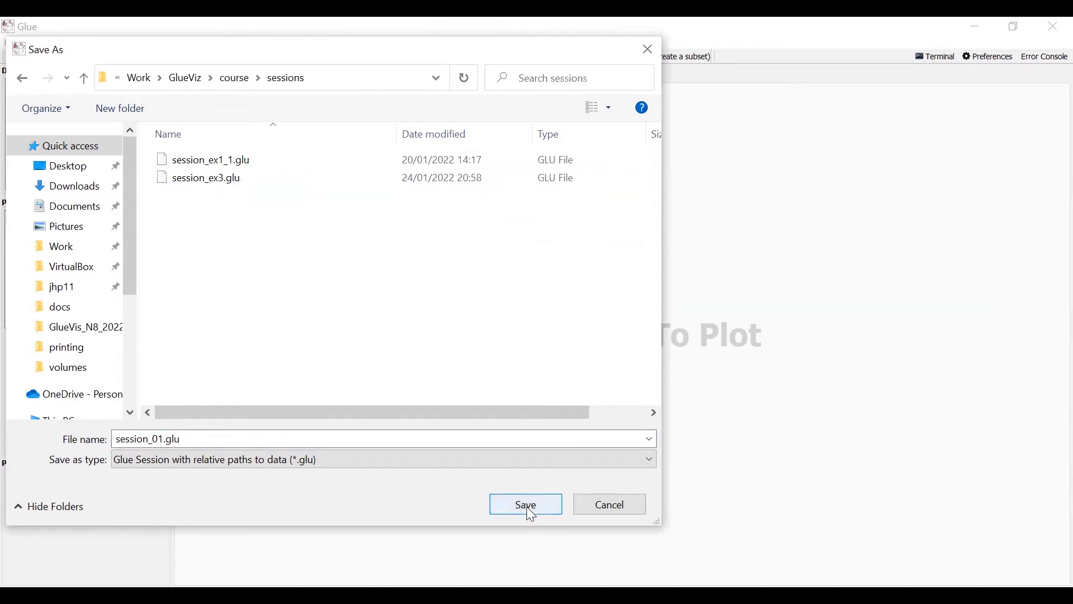
mouse_move(504, 199)
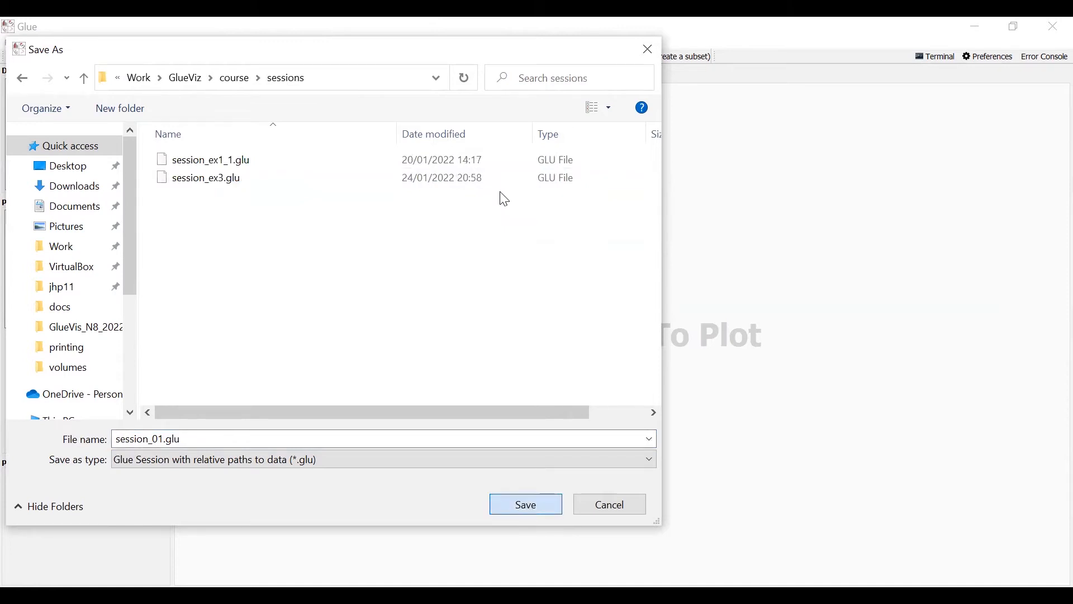
left_click(525, 504)
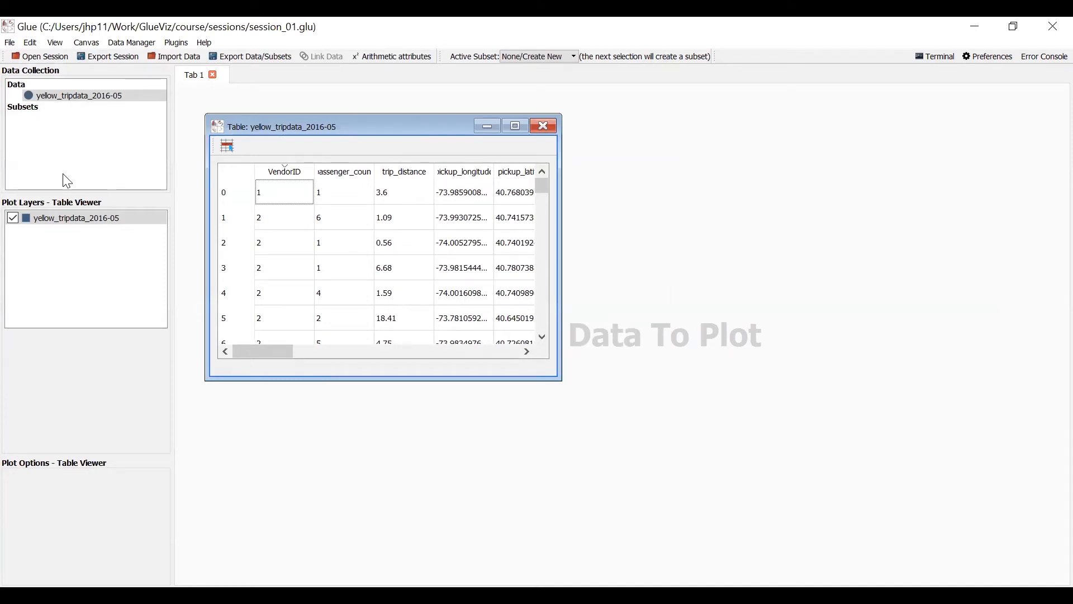
mouse_move(101, 431)
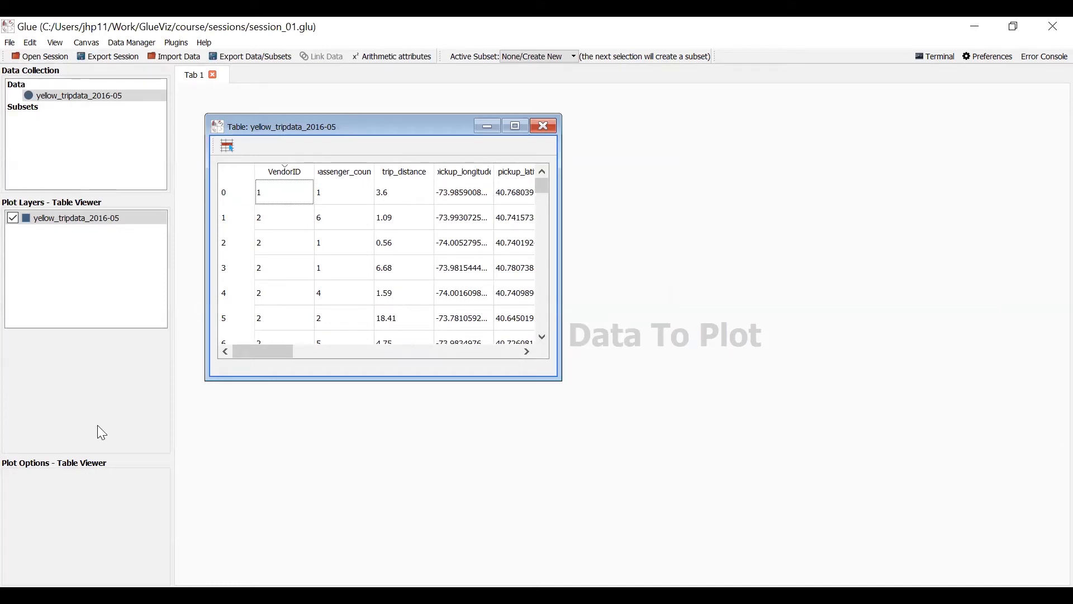
mouse_move(99, 436)
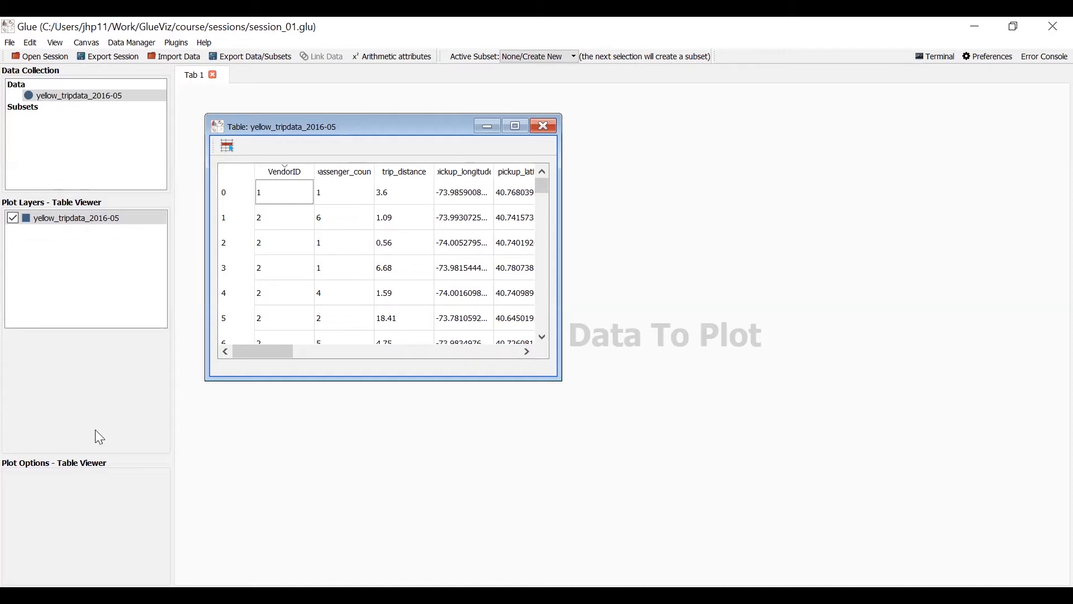
mouse_move(429, 264)
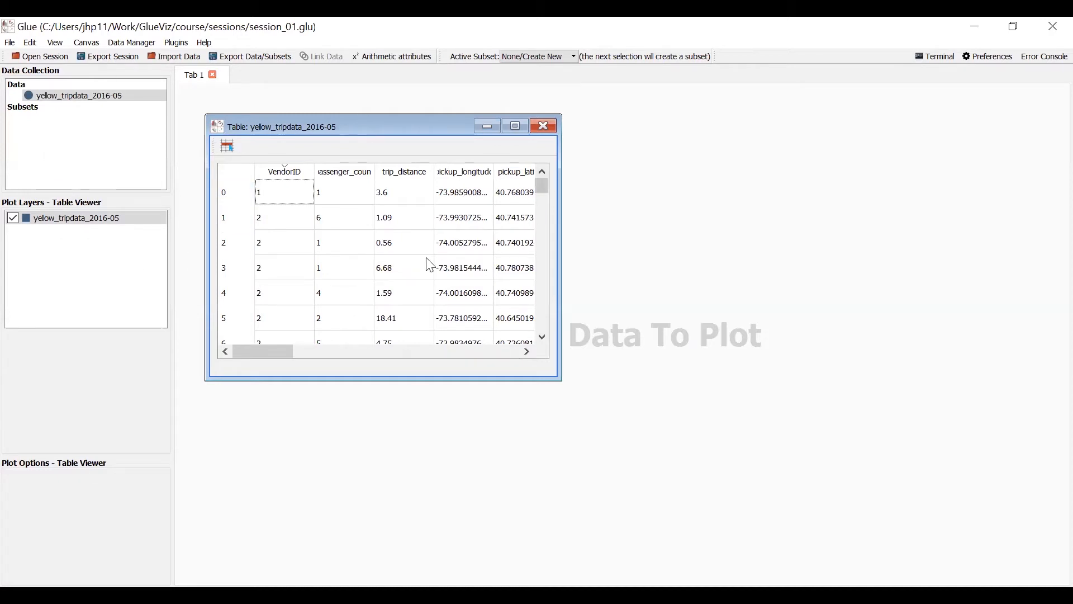
mouse_move(399, 307)
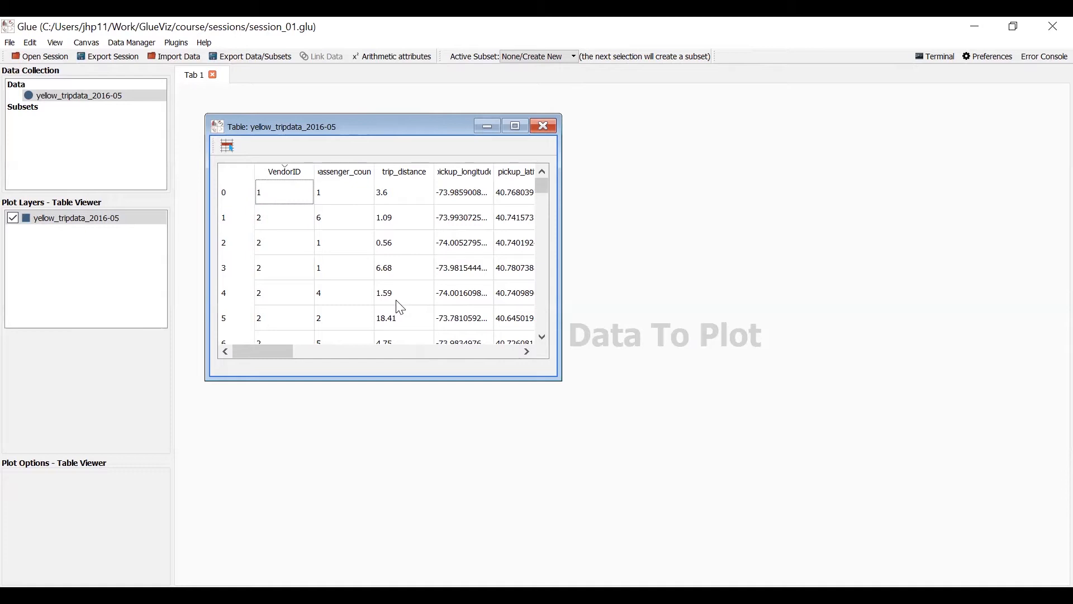
mouse_move(100, 58)
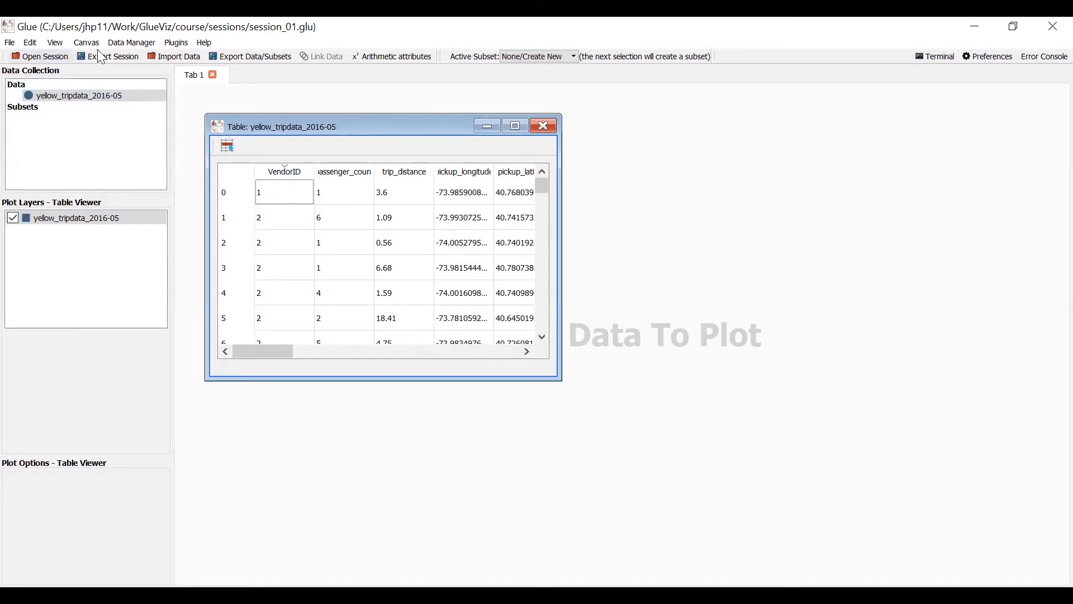
mouse_move(113, 56)
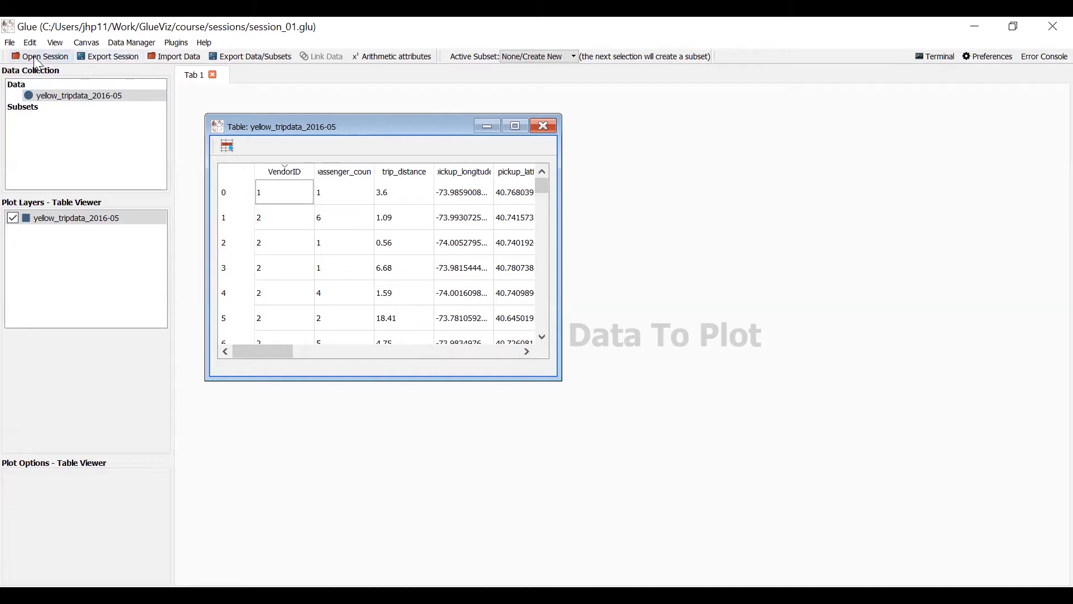
mouse_move(102, 60)
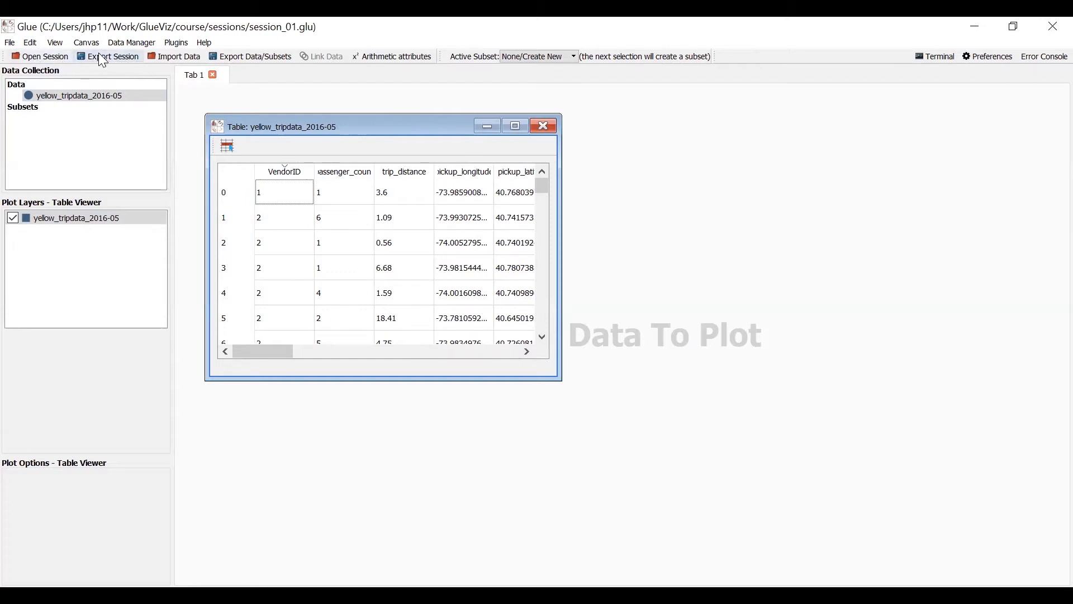
Re-export the session, confirming replacement of the existing session_01.glu.
left_click(109, 56)
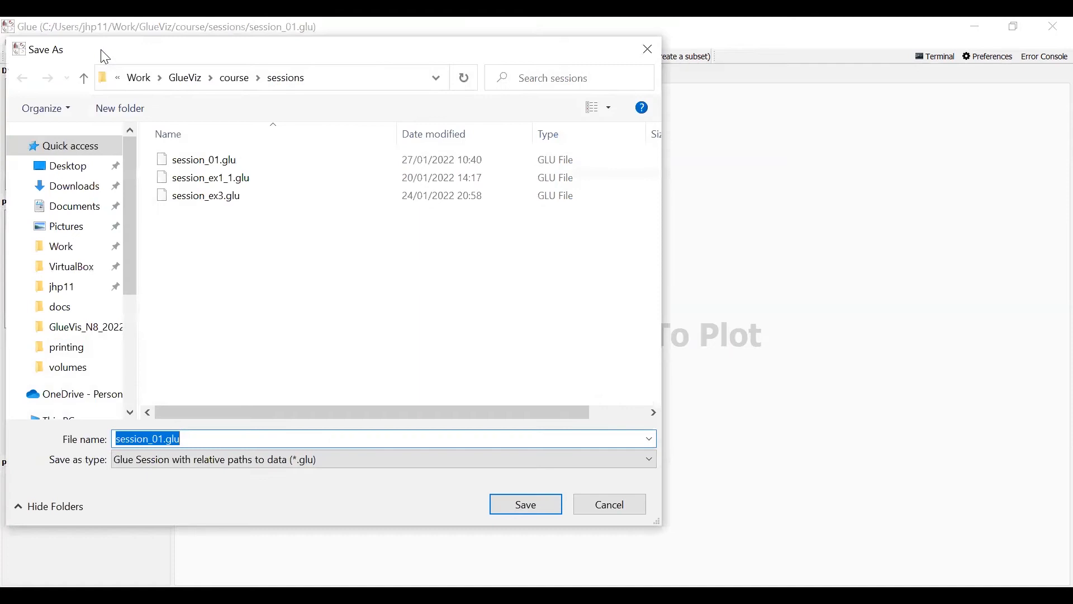
mouse_move(185, 107)
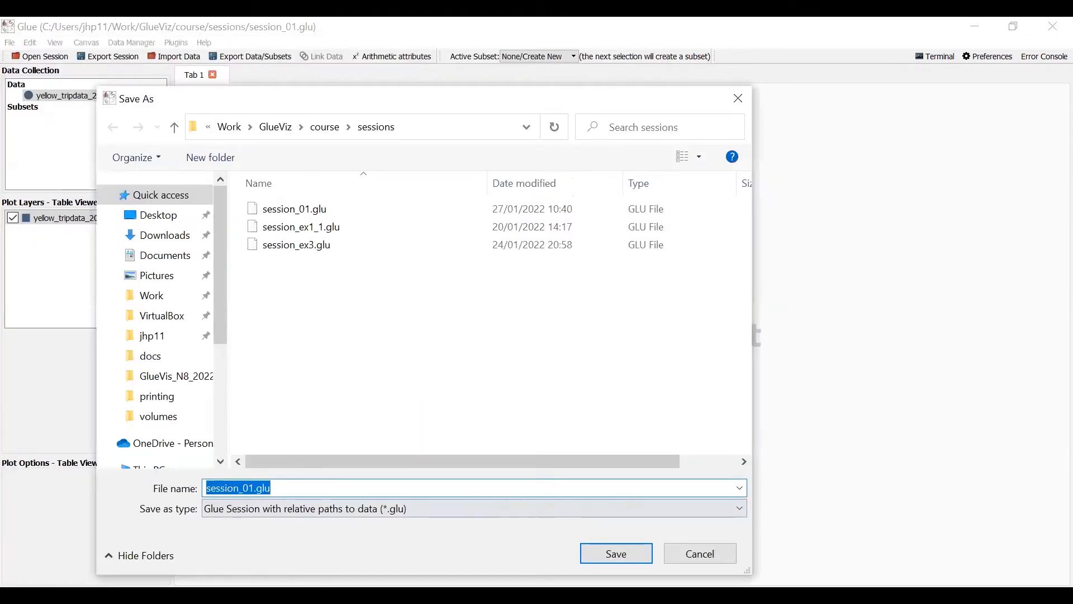
left_click(615, 553)
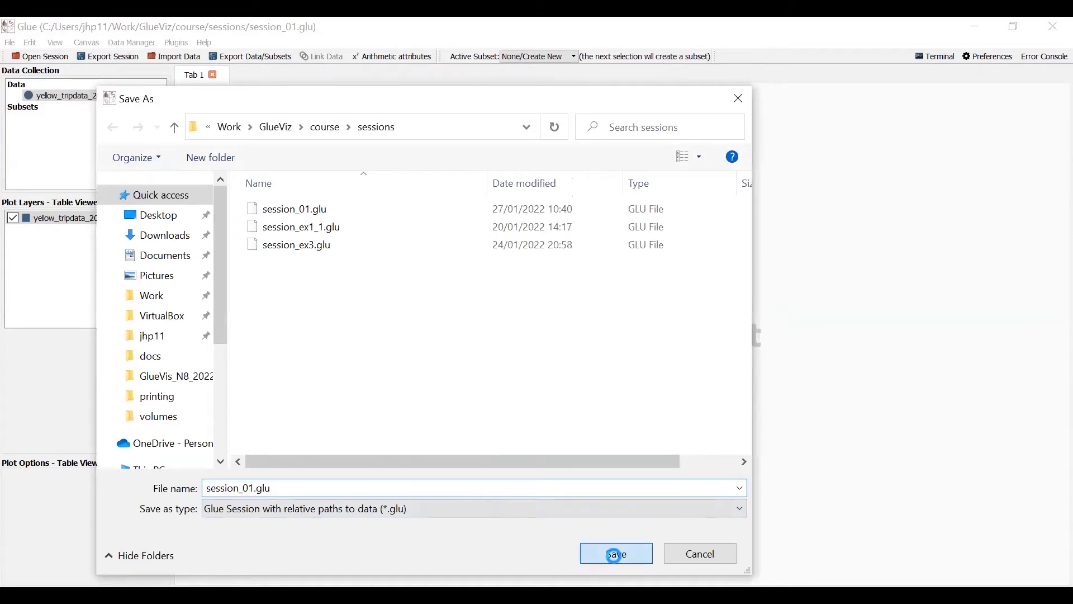
left_click(615, 553)
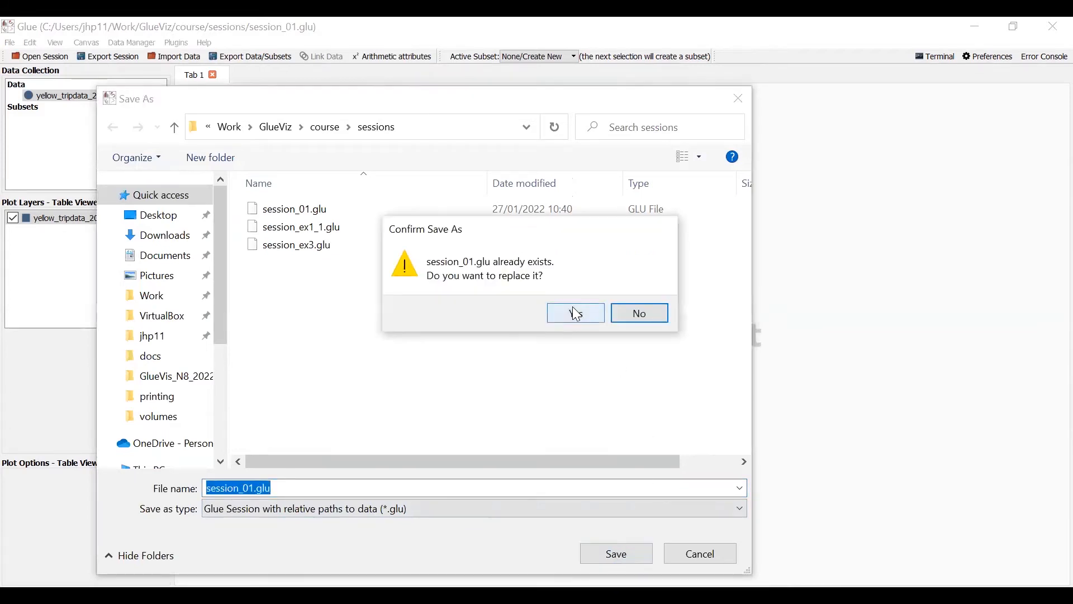
left_click(576, 313)
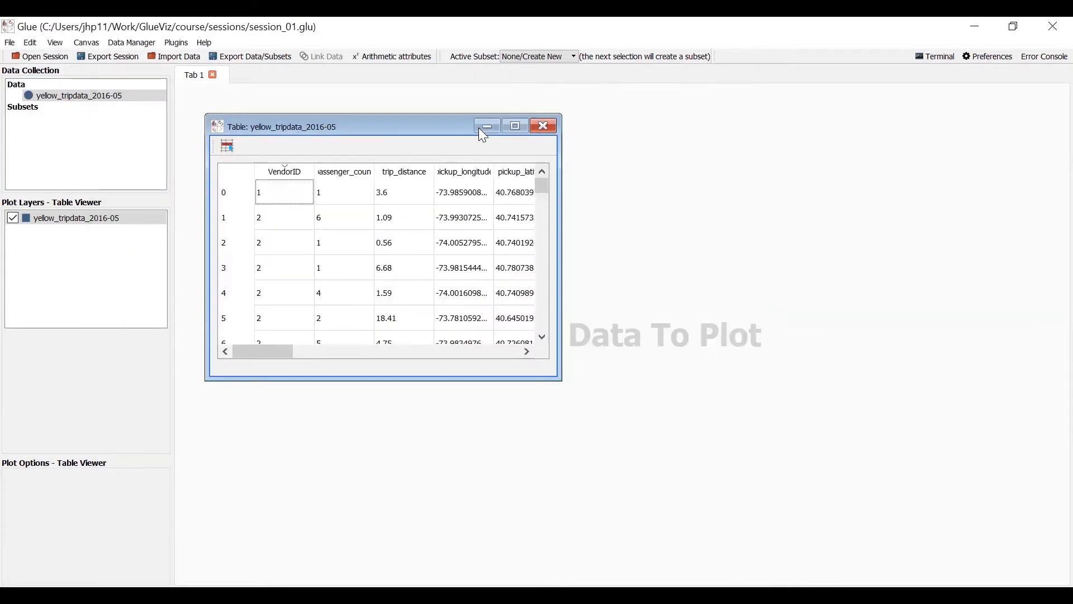
Minimize the trip table viewer and select the yellow_tripdata_2016-05 dataset.
left_click(487, 125)
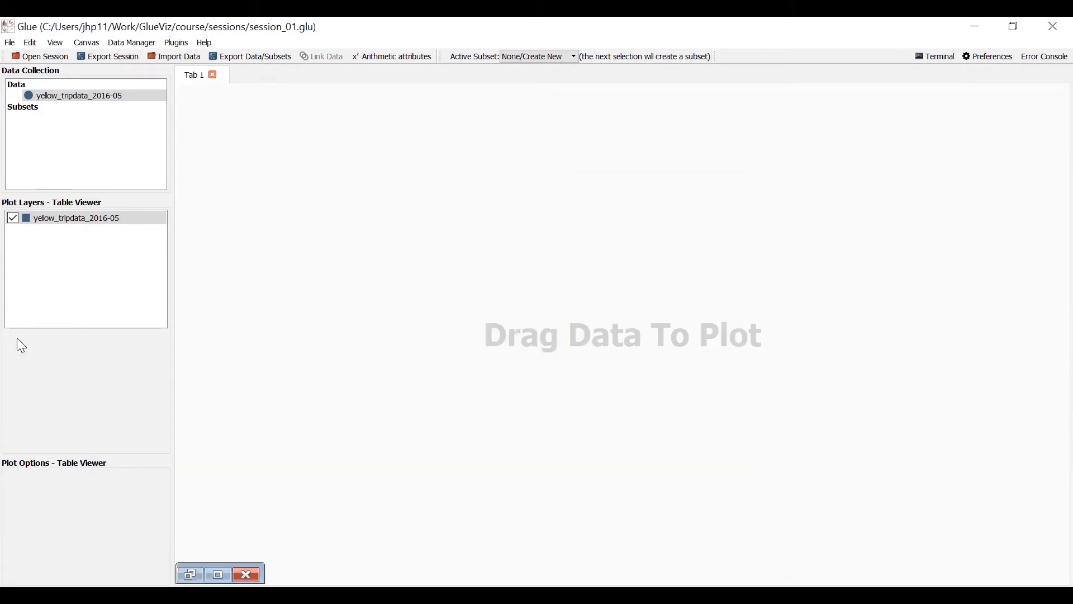
mouse_move(92, 129)
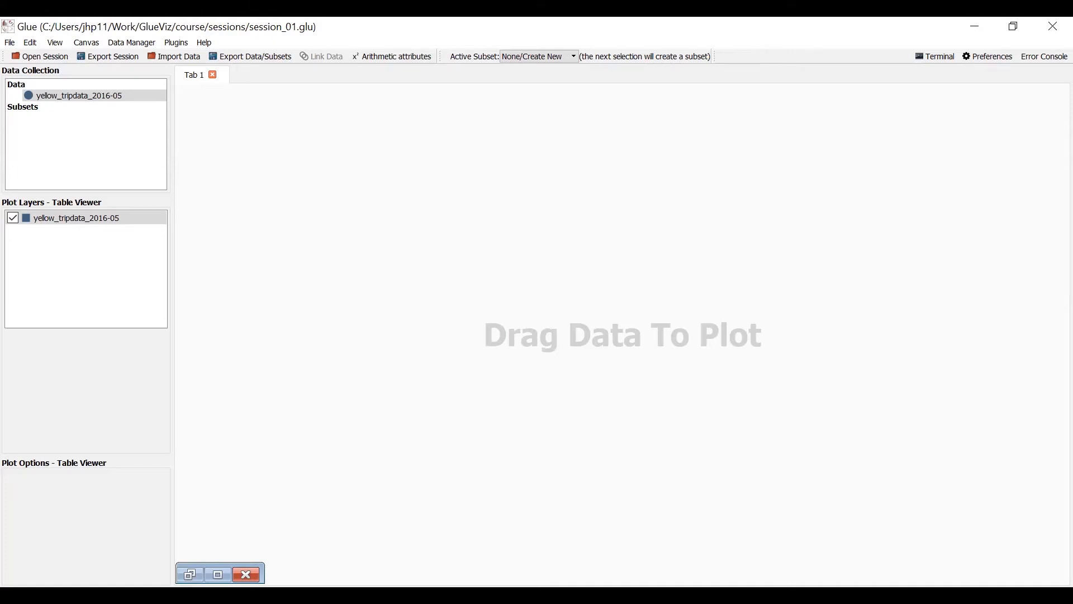
left_click(79, 95)
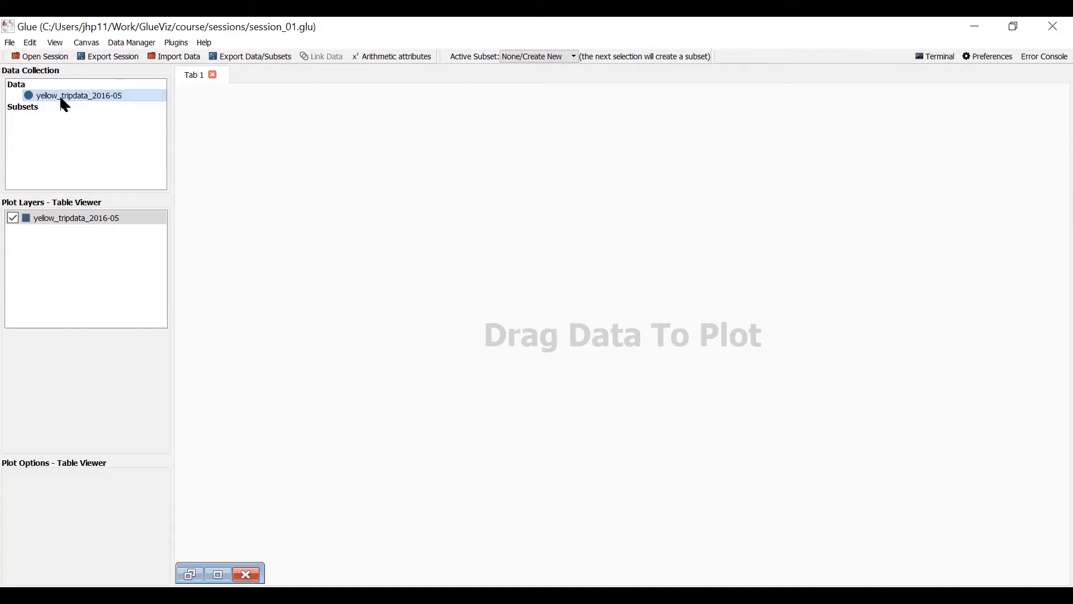
mouse_move(95, 251)
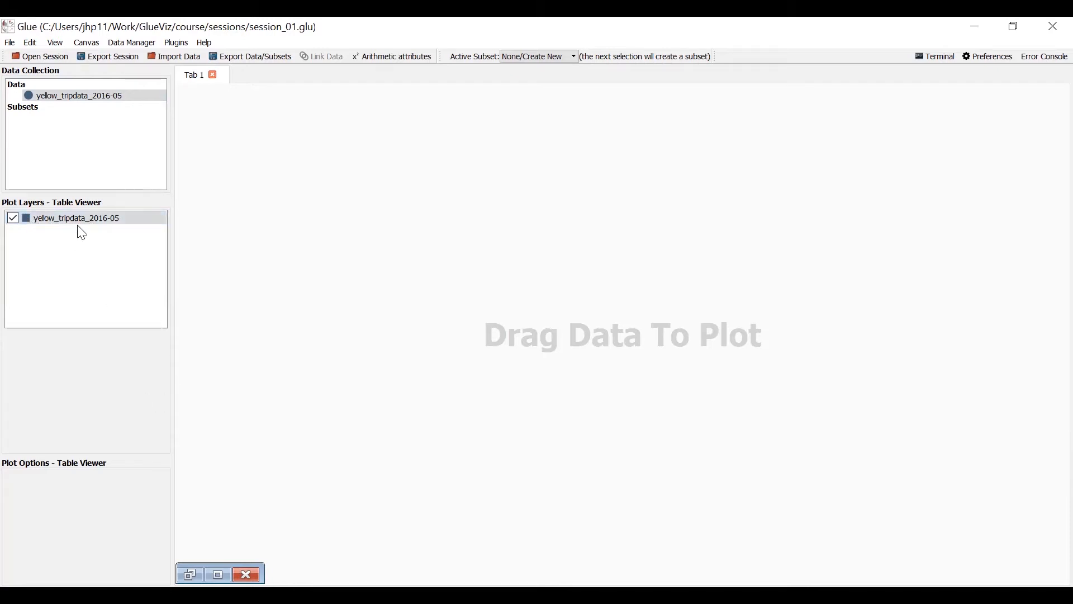
Create a 2D scatter viewer plotting dropoff_latitude against dropoff_longitude.
left_click(79, 95)
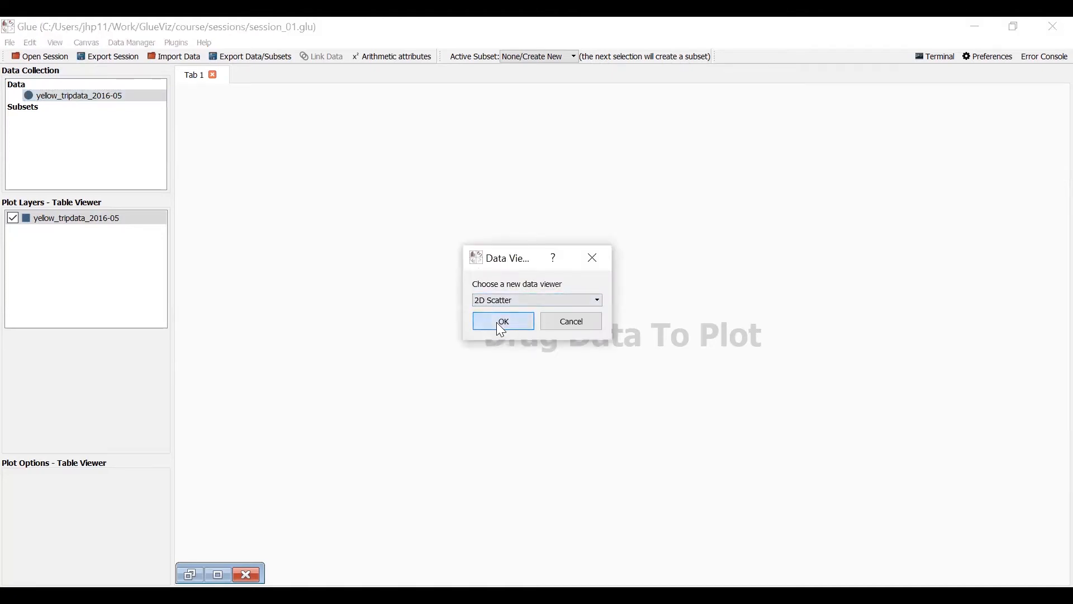
left_click(504, 320)
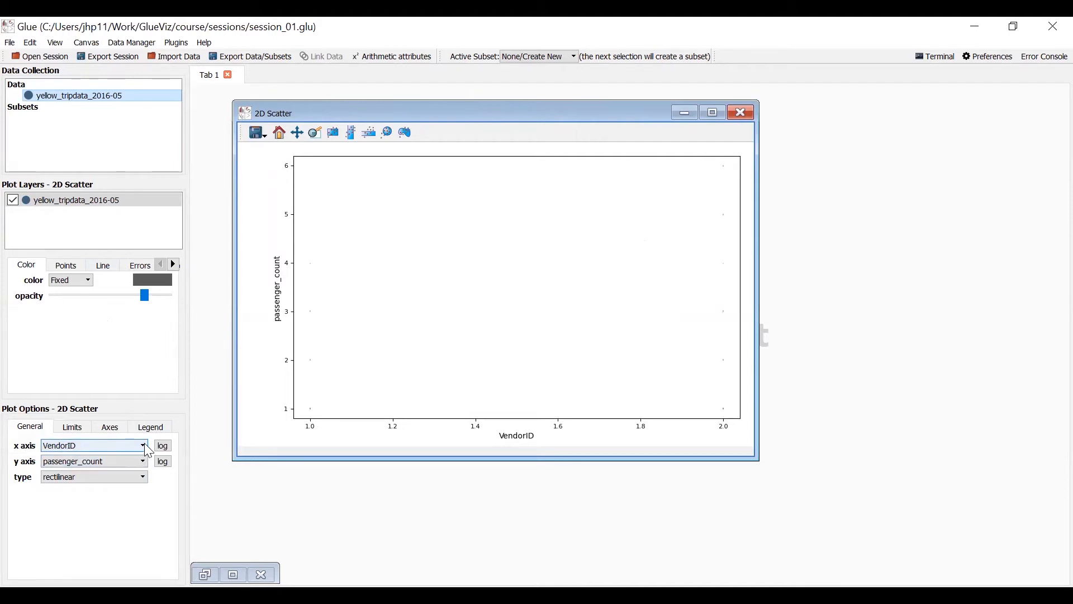
left_click(142, 445)
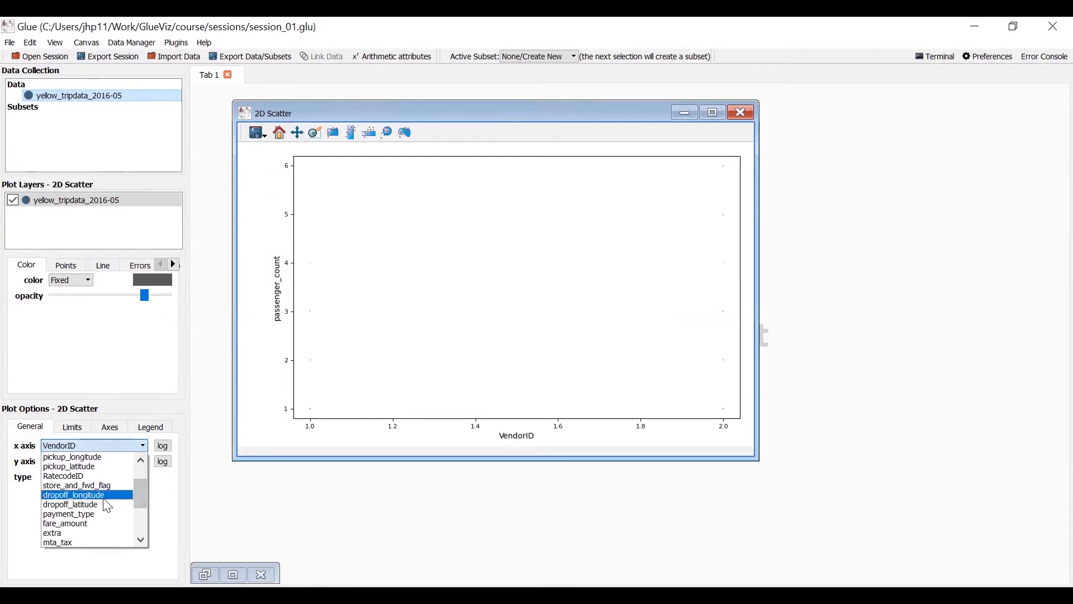
mouse_move(100, 505)
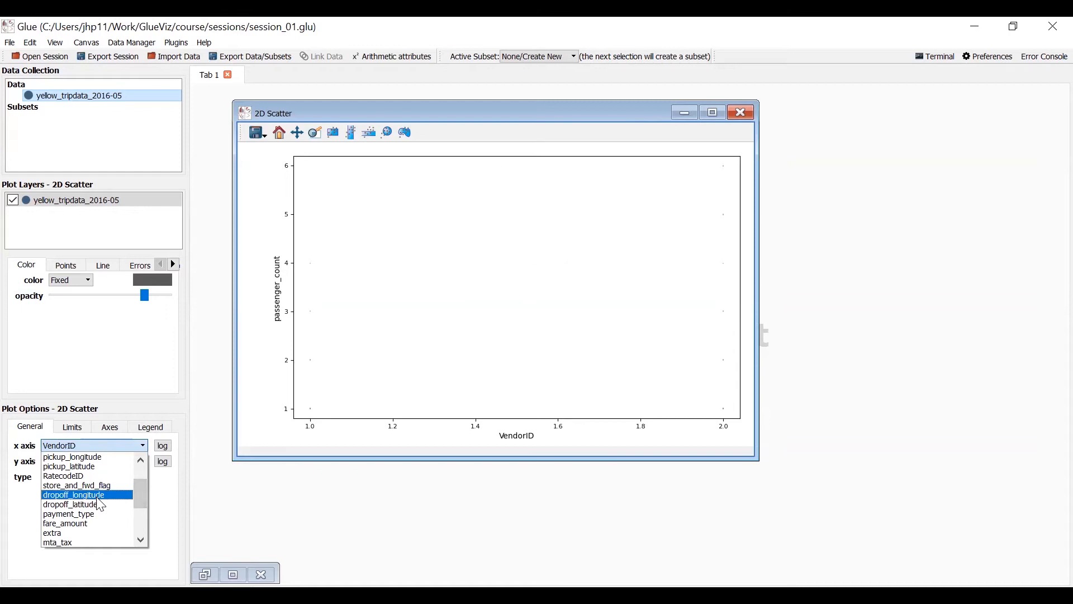
left_click(73, 494)
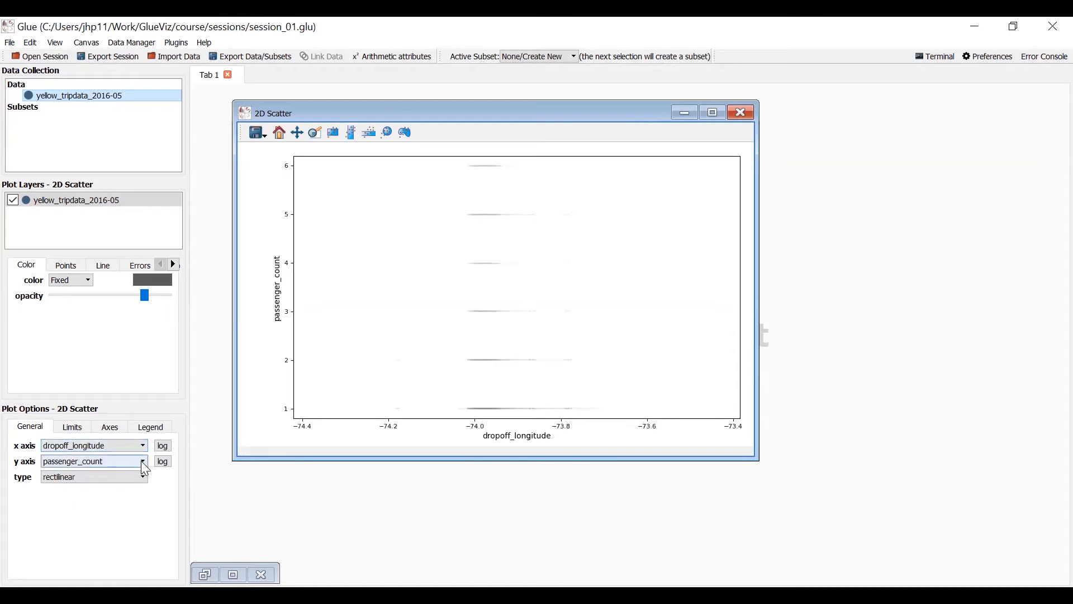
left_click(142, 460)
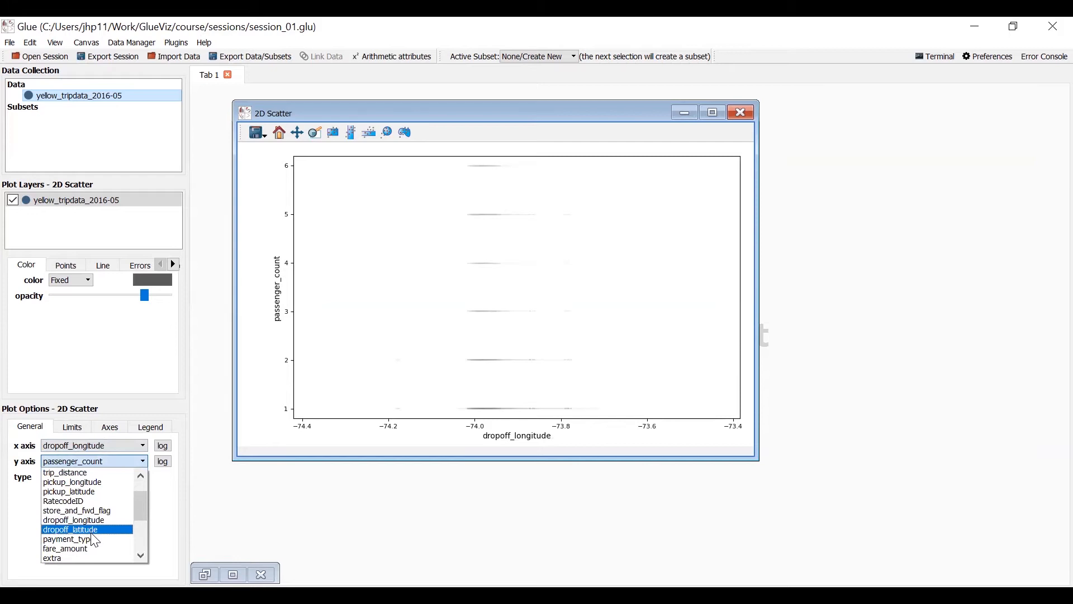
left_click(70, 530)
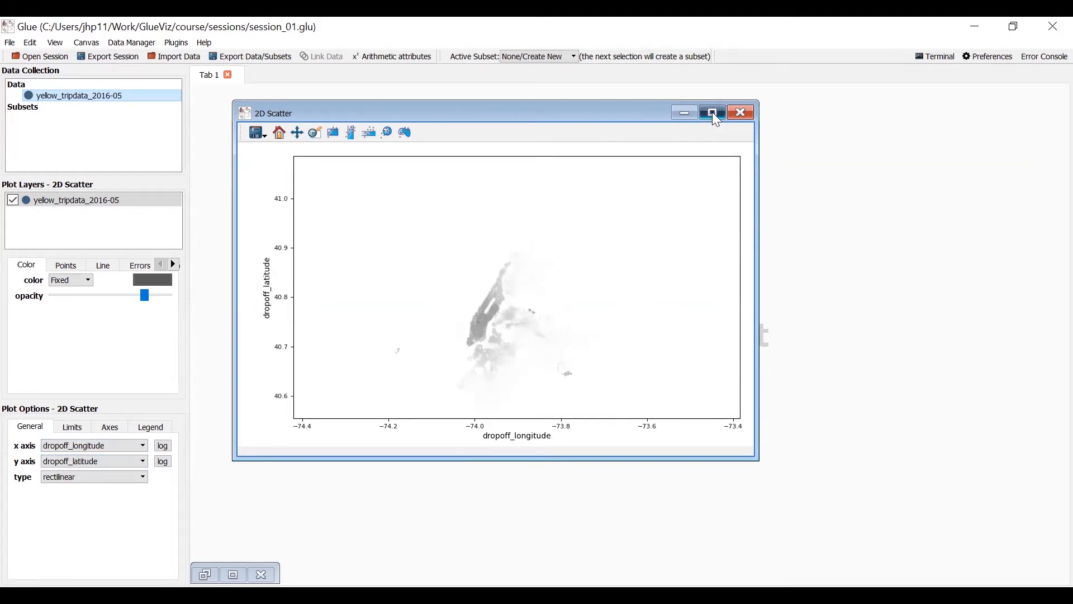
Maximize the 2D Scatter drop-off plot window to fill the tab.
left_click(712, 113)
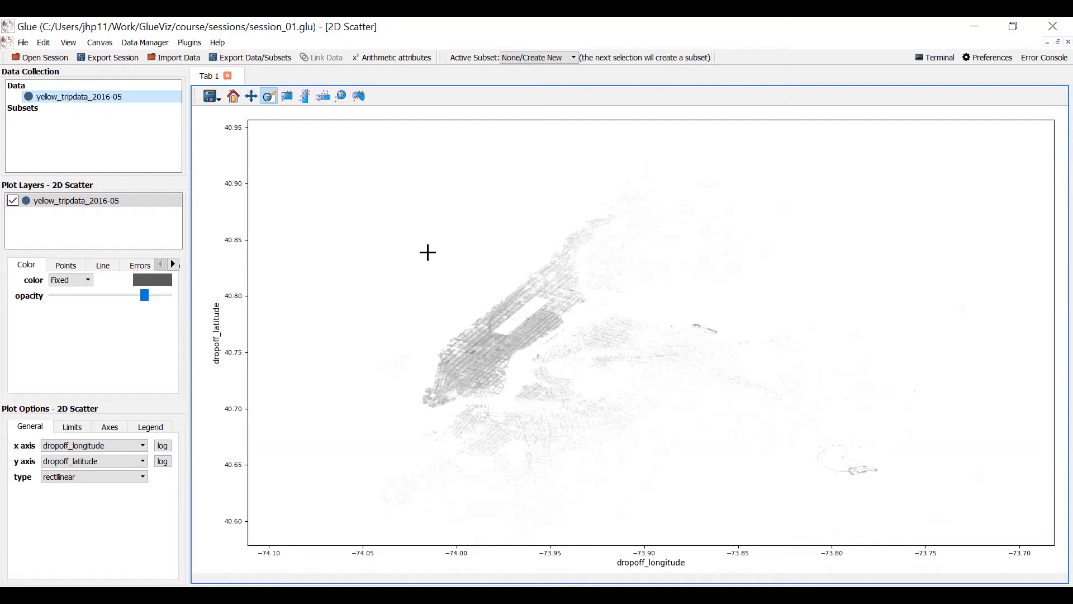
mouse_move(769, 146)
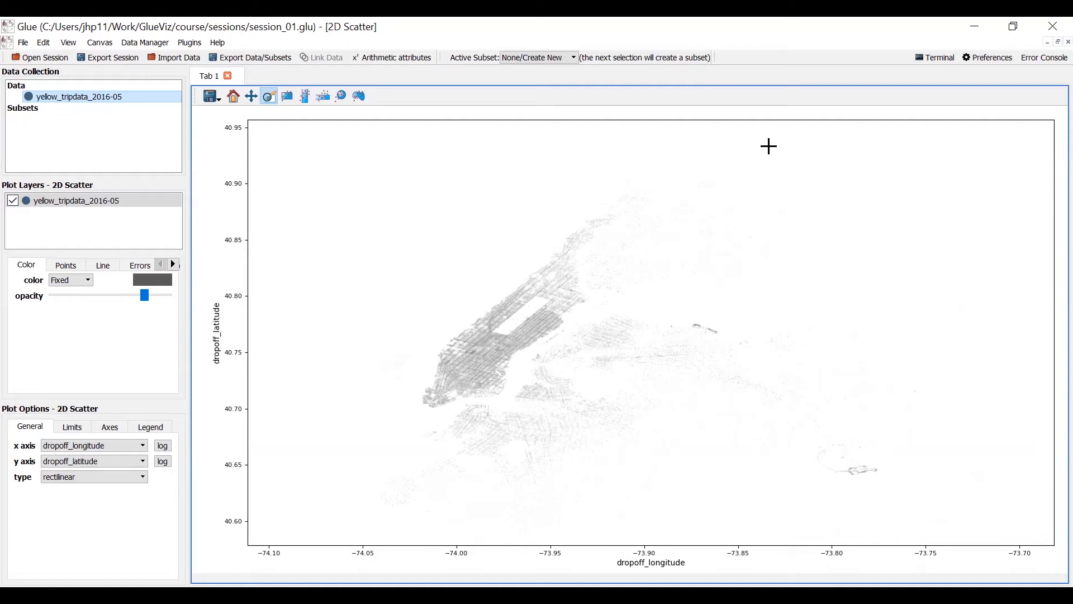
mouse_move(659, 322)
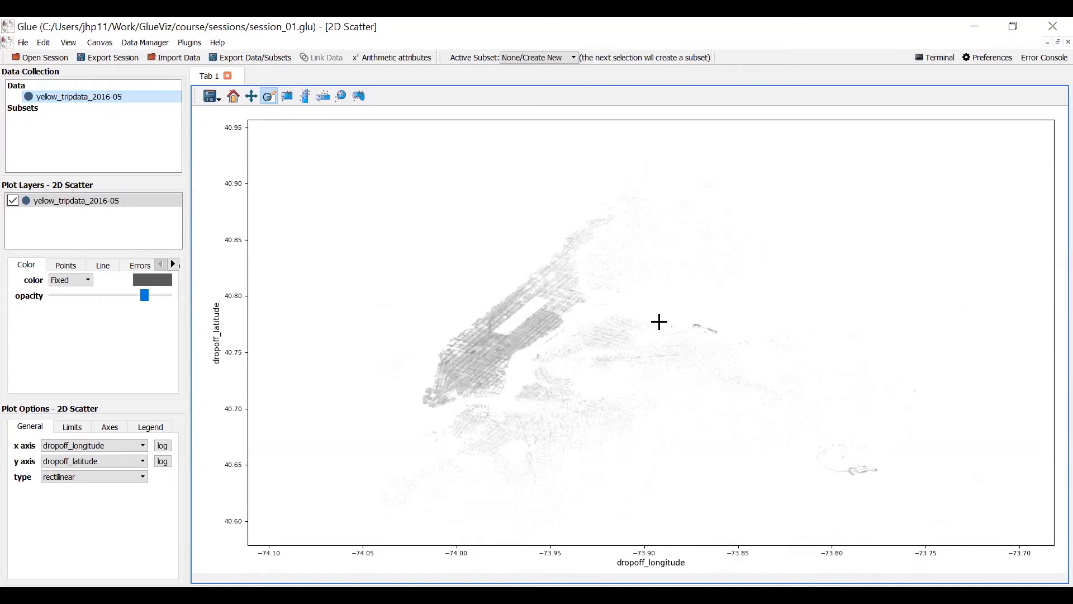
mouse_move(531, 403)
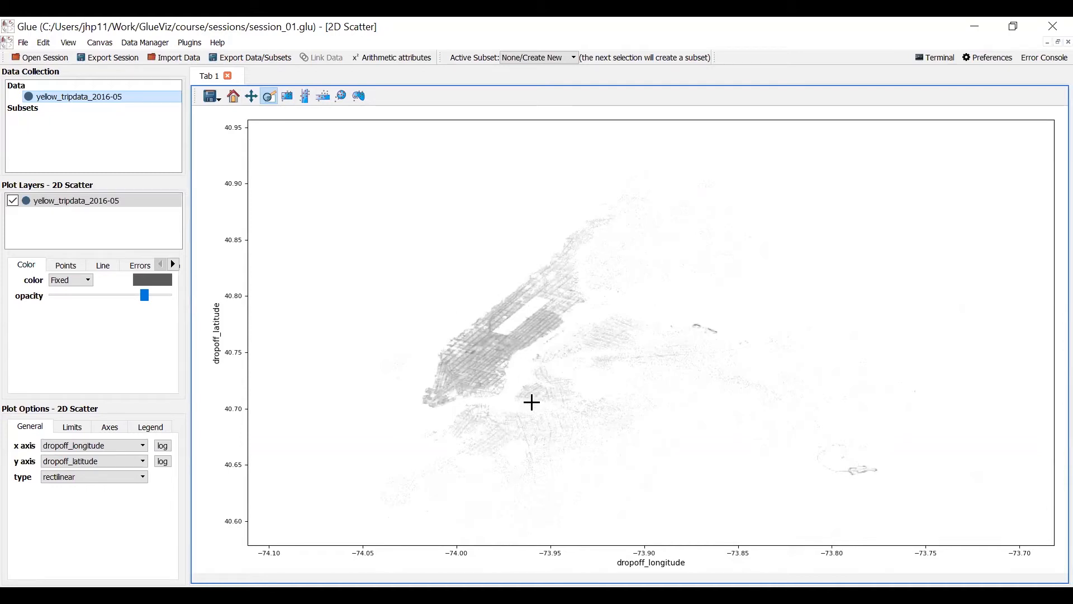
mouse_move(467, 366)
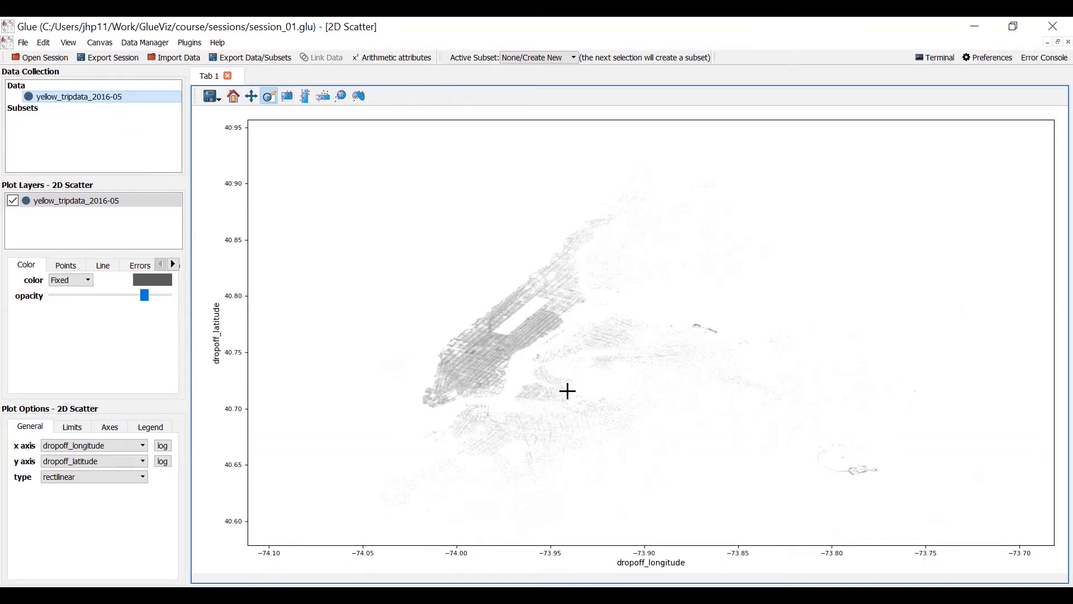
mouse_move(644, 415)
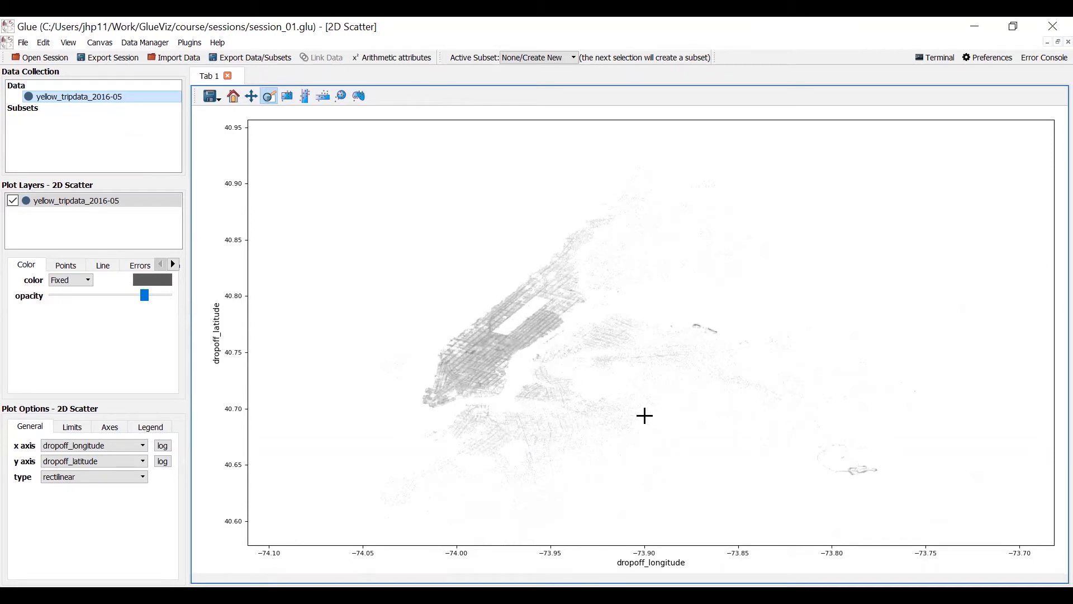
mouse_move(533, 367)
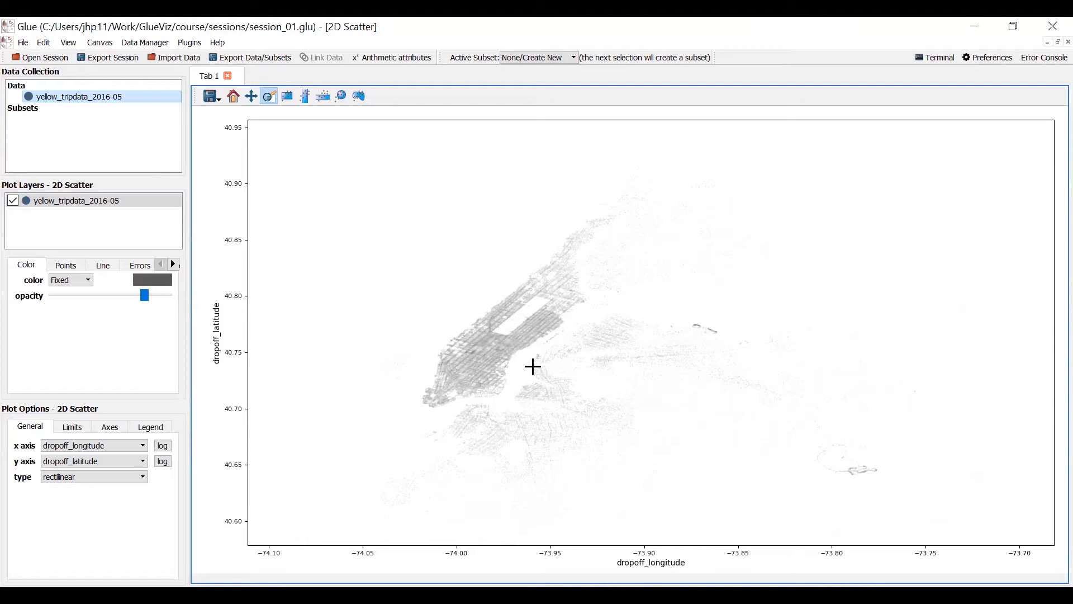
mouse_move(842, 135)
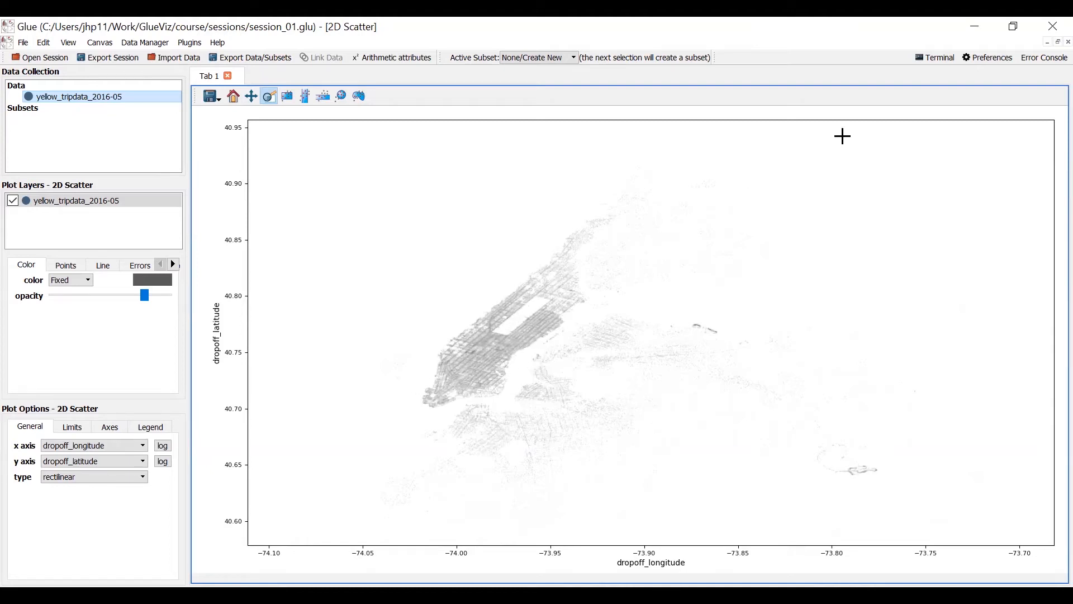
mouse_move(1047, 50)
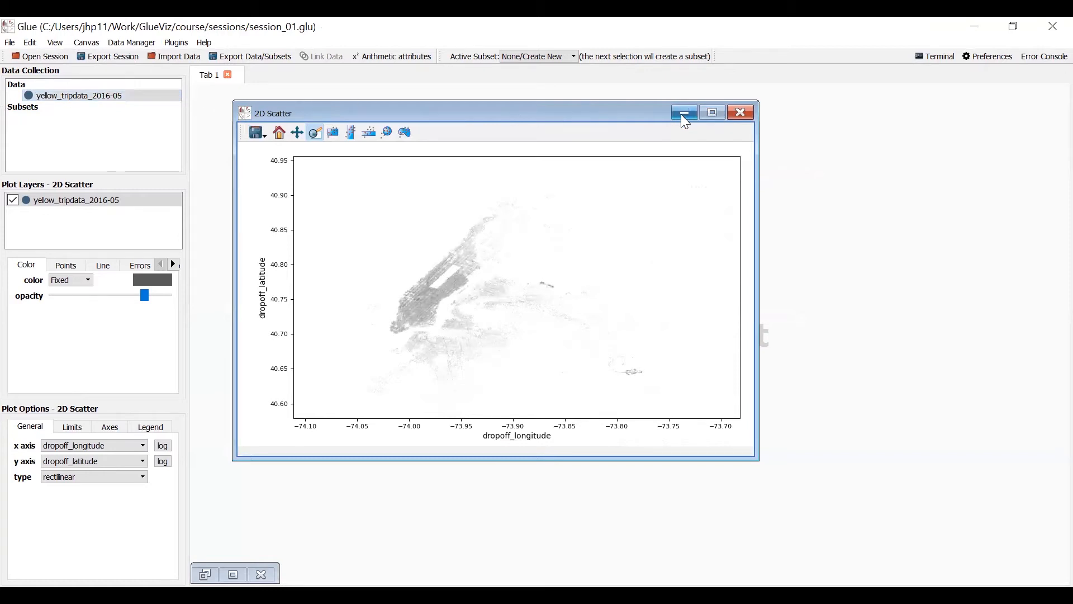
Minimize the scatter plot and create a new 1D Histogram viewer.
left_click(683, 112)
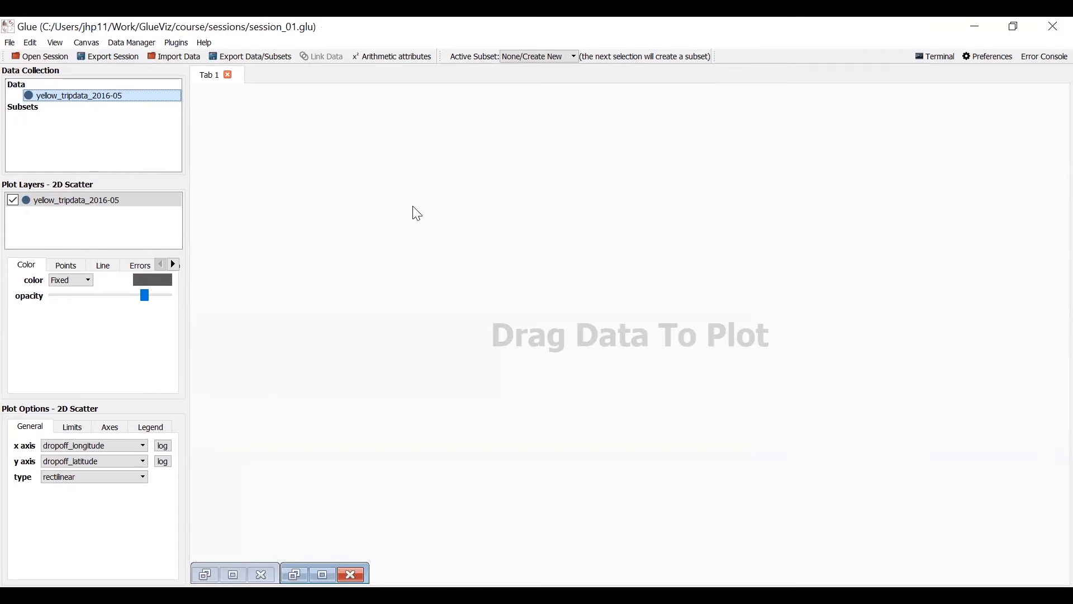
left_click(203, 574)
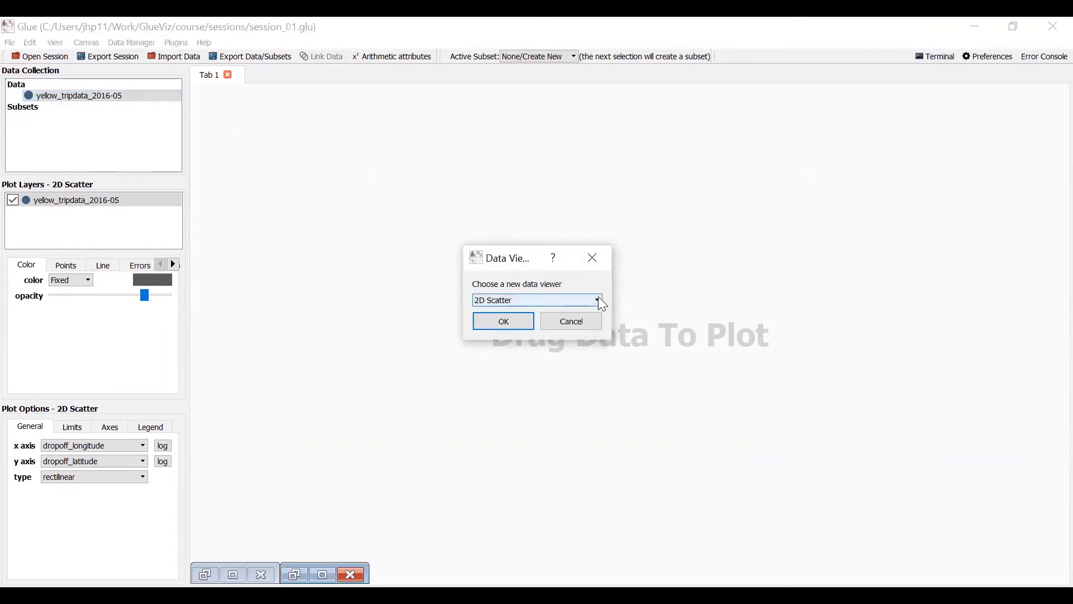
left_click(596, 300)
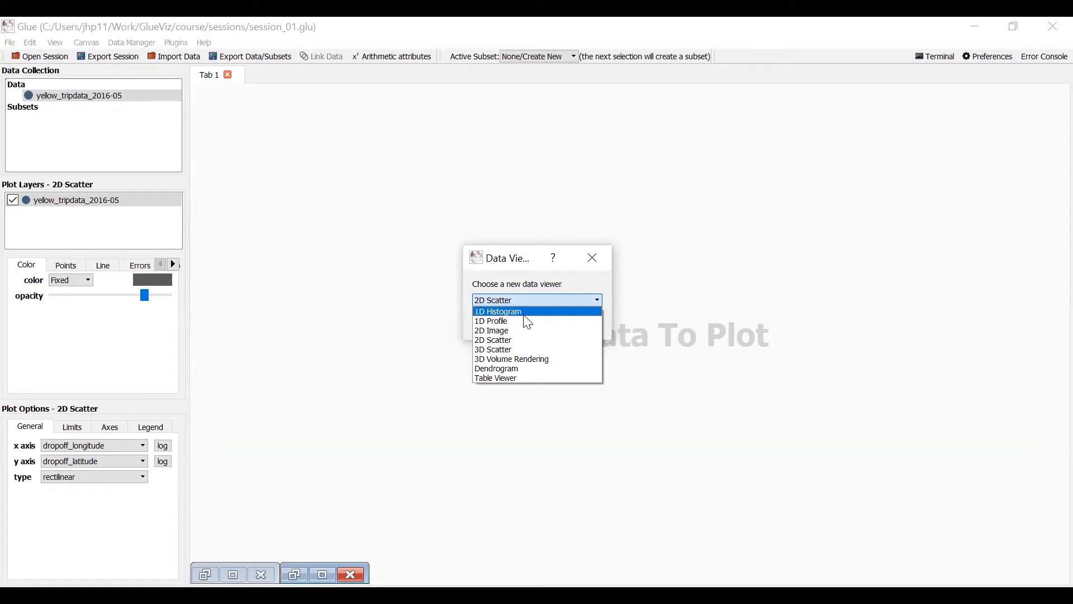
left_click(497, 311)
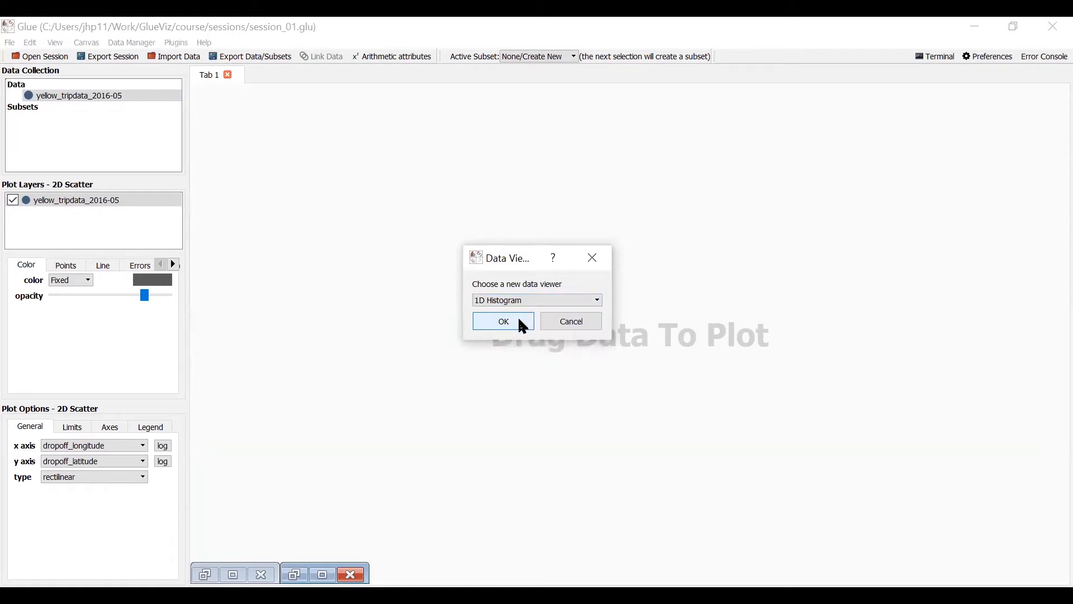
left_click(504, 321)
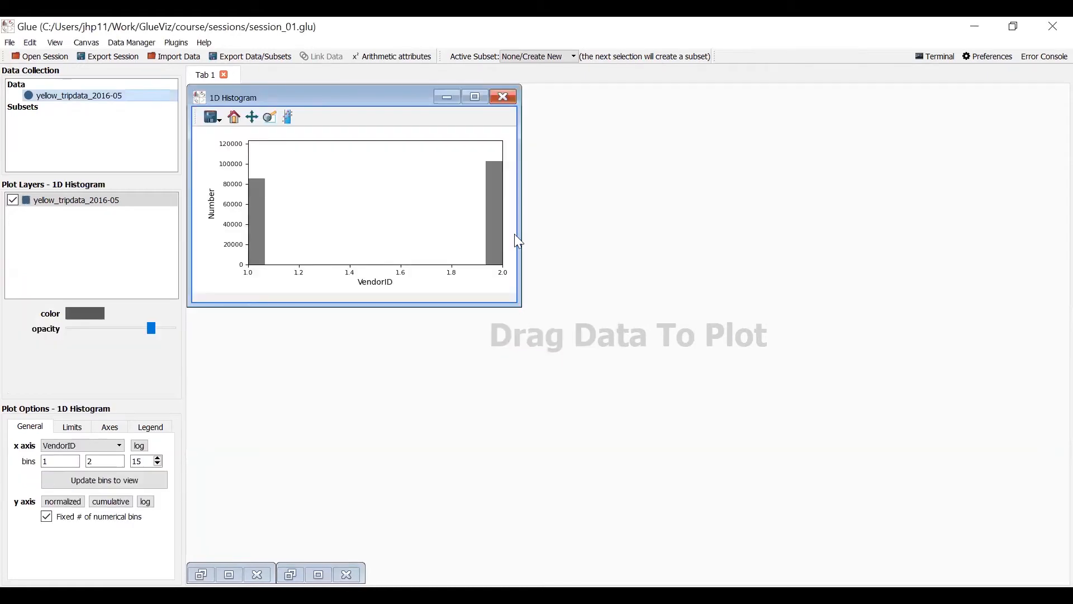
mouse_move(401, 294)
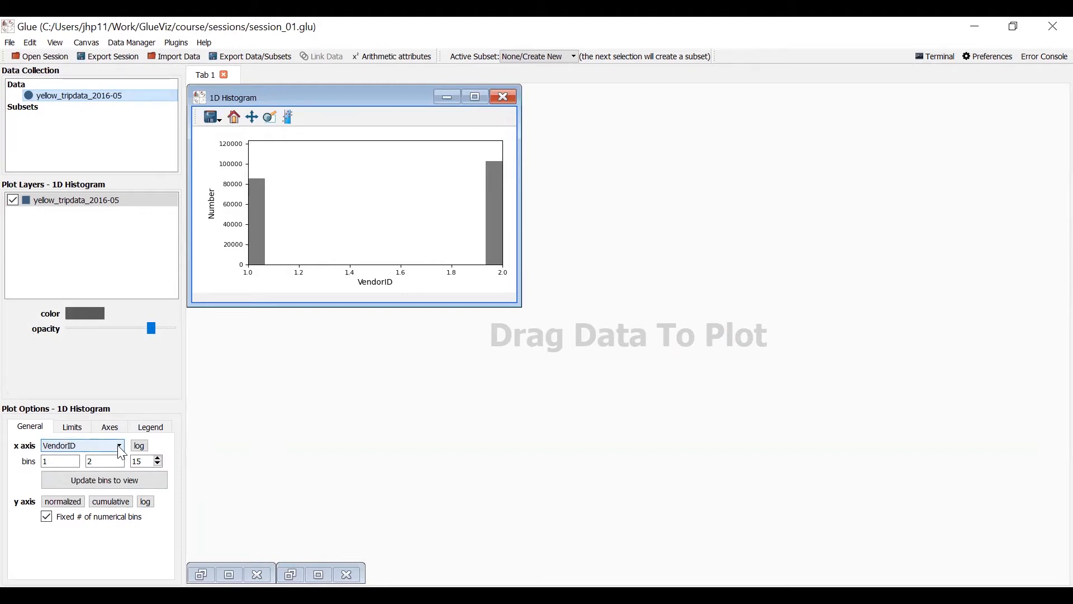
Histogram the fare_amount column and maximize the histogram viewer.
left_click(118, 445)
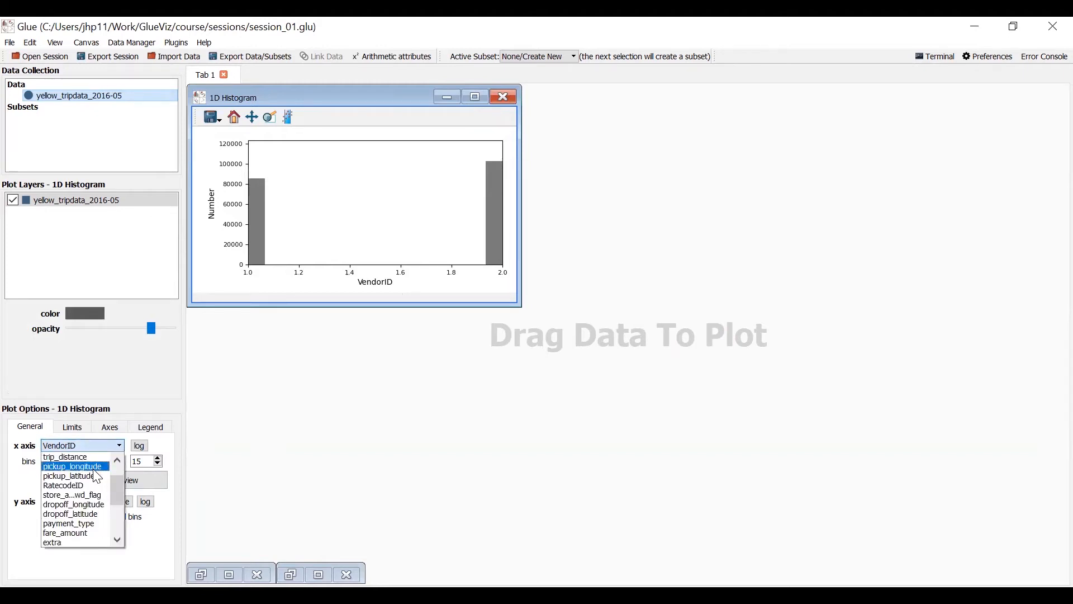
scroll("down", 3)
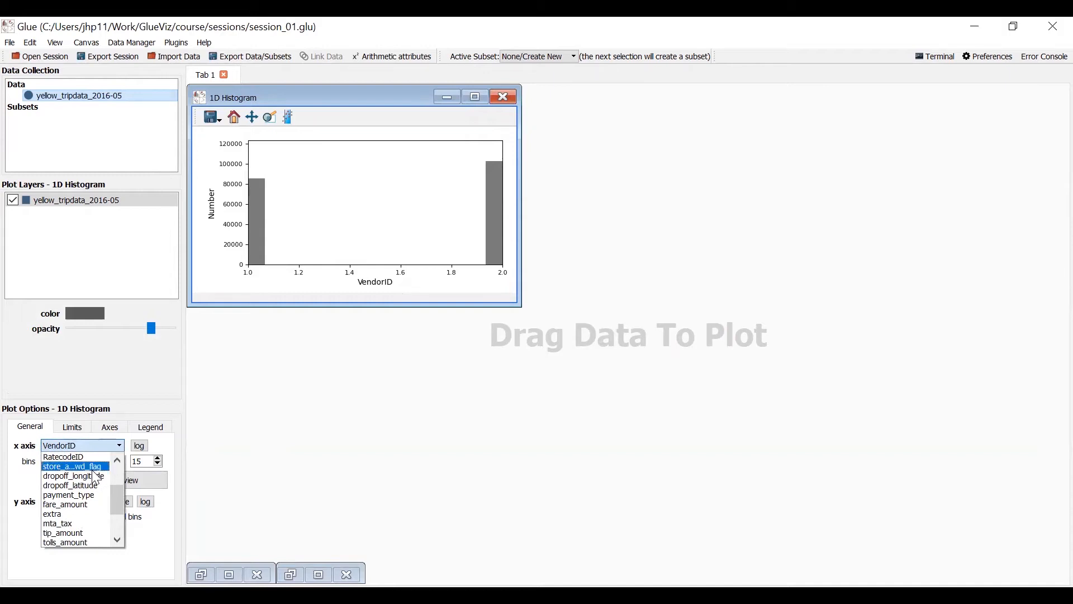
mouse_move(66, 505)
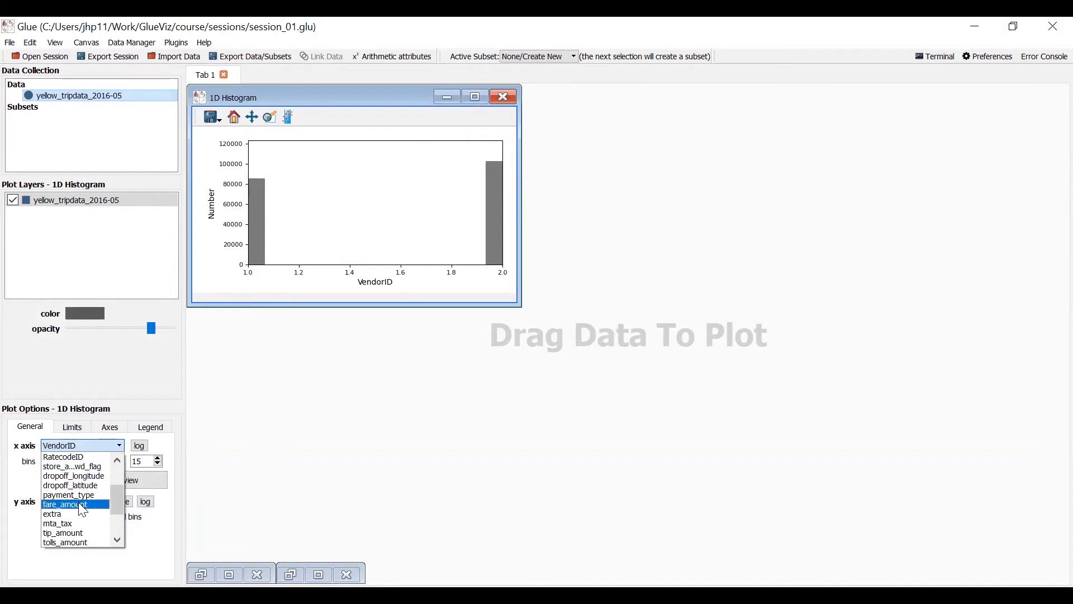
left_click(65, 505)
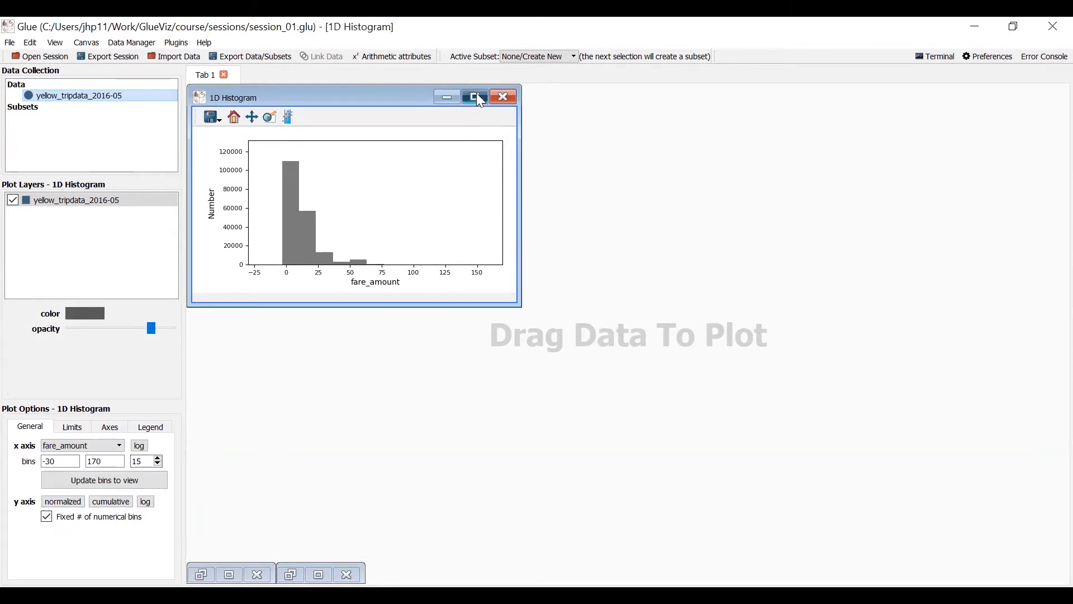
left_click(475, 95)
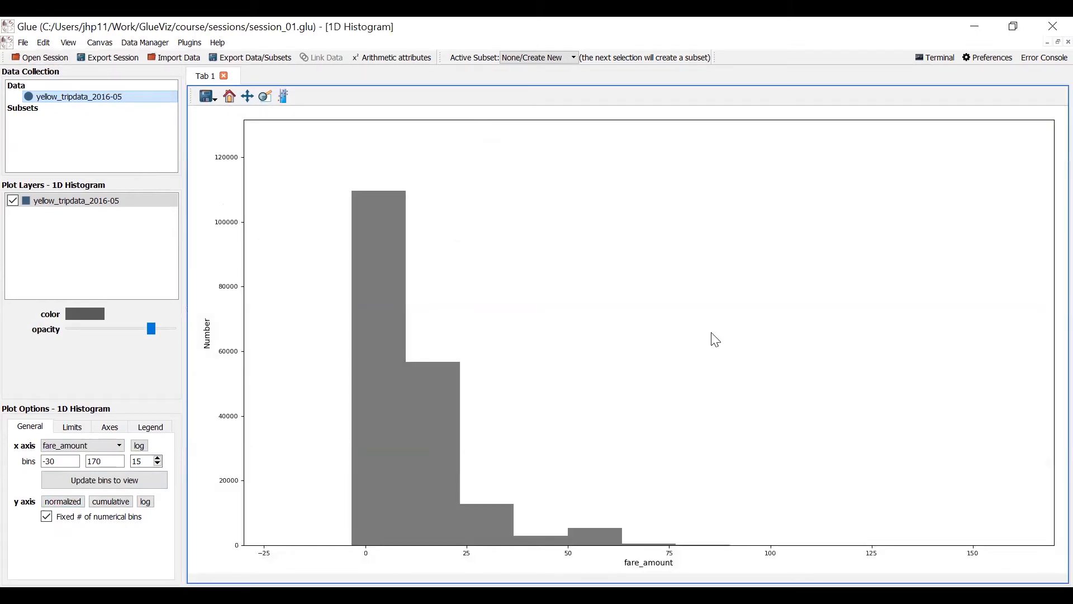
mouse_move(368, 544)
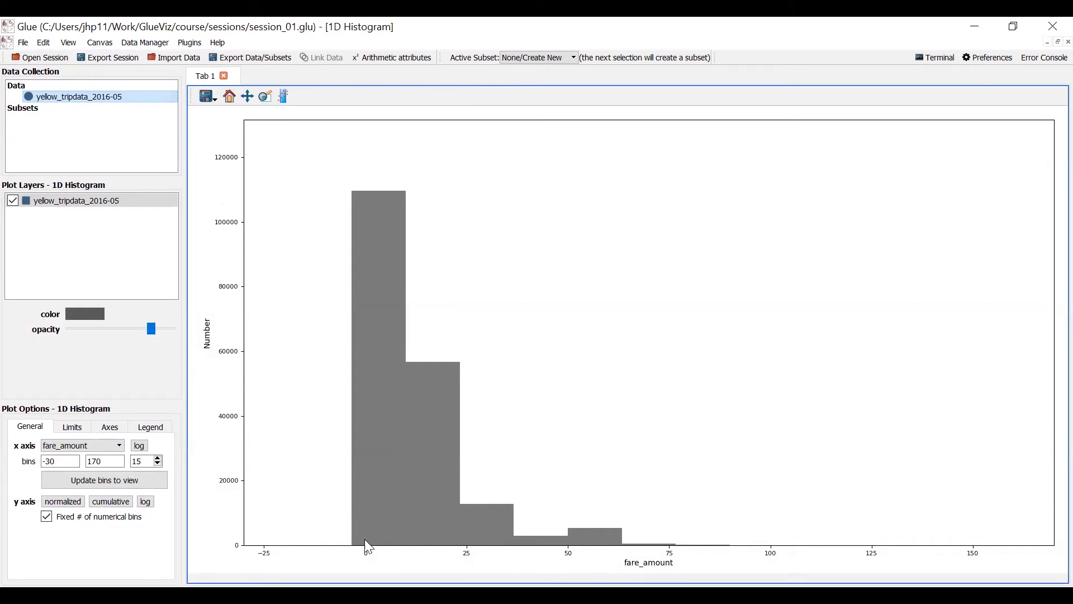
mouse_move(360, 548)
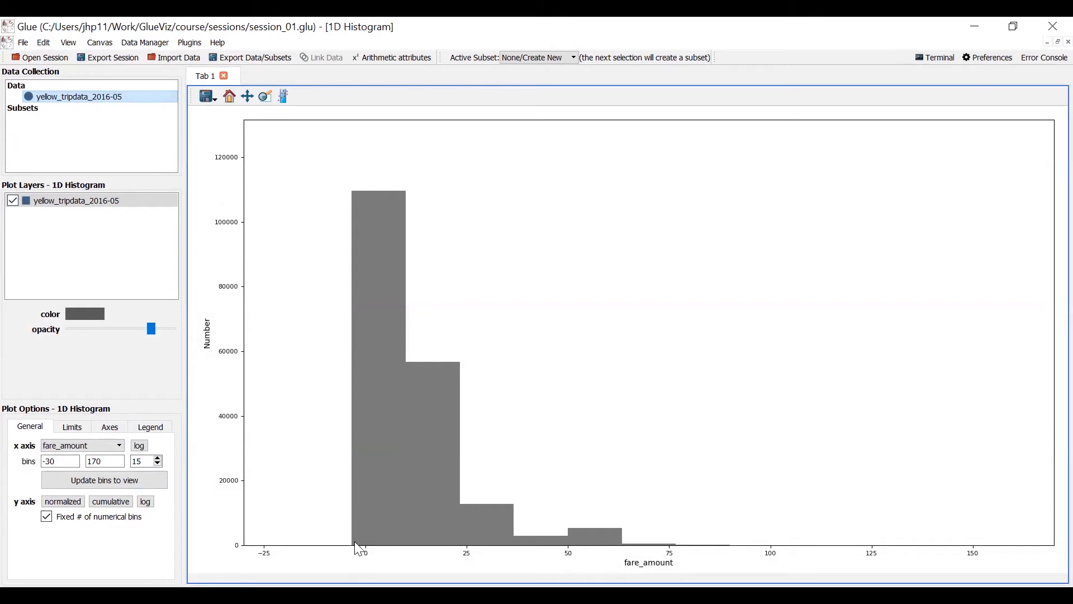
mouse_move(469, 230)
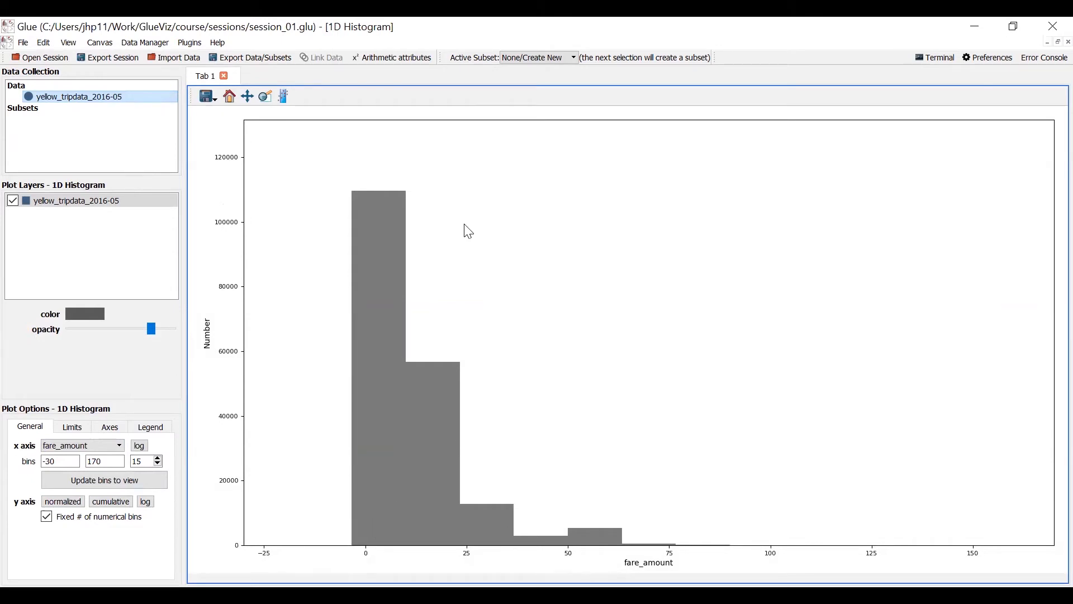
mouse_move(368, 540)
type("0")
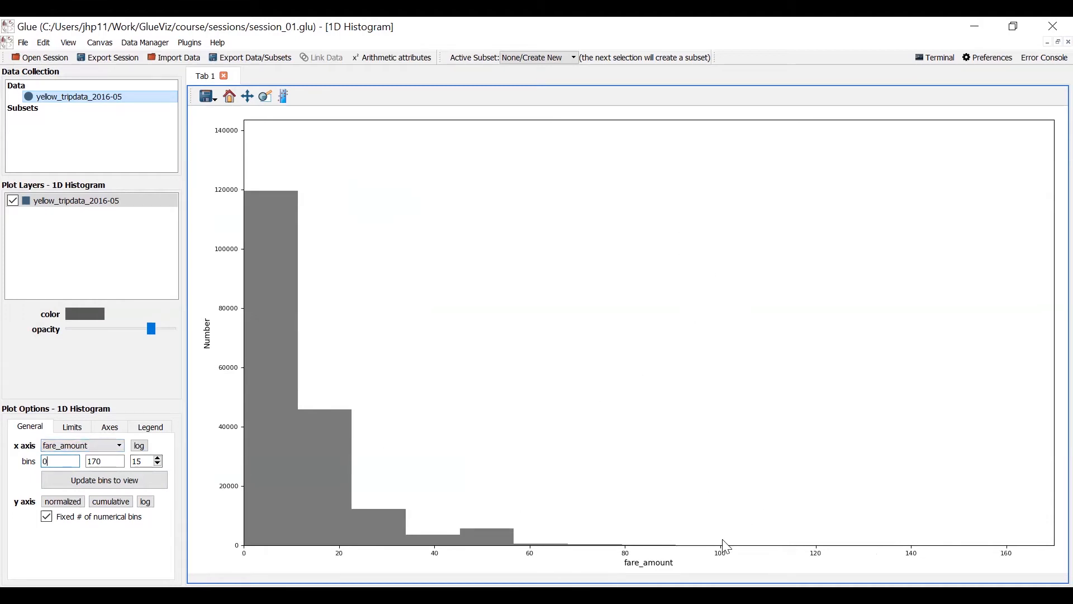
mouse_move(833, 149)
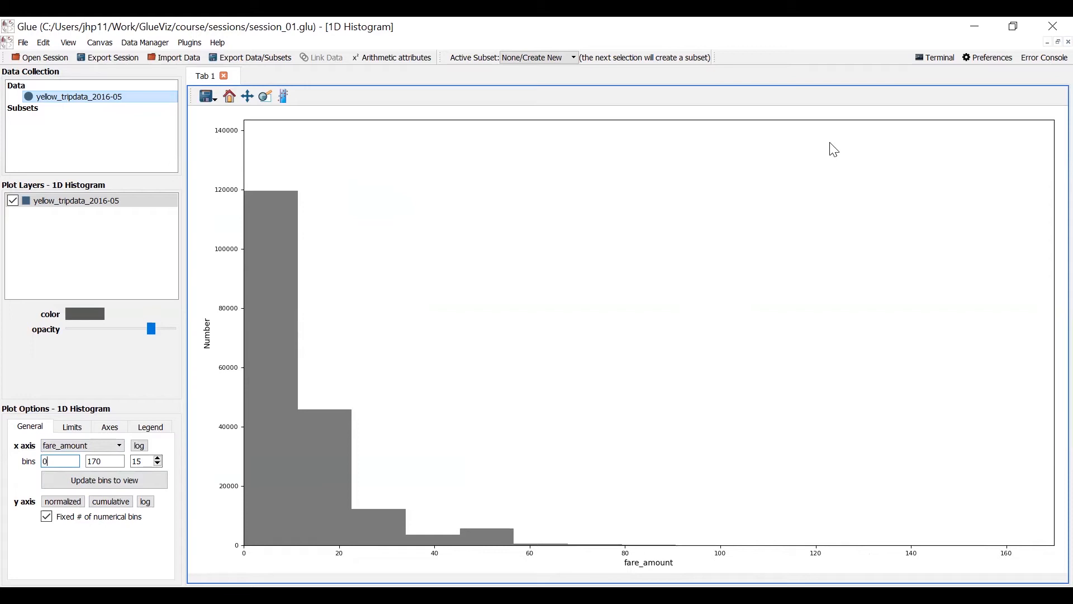
mouse_move(700, 550)
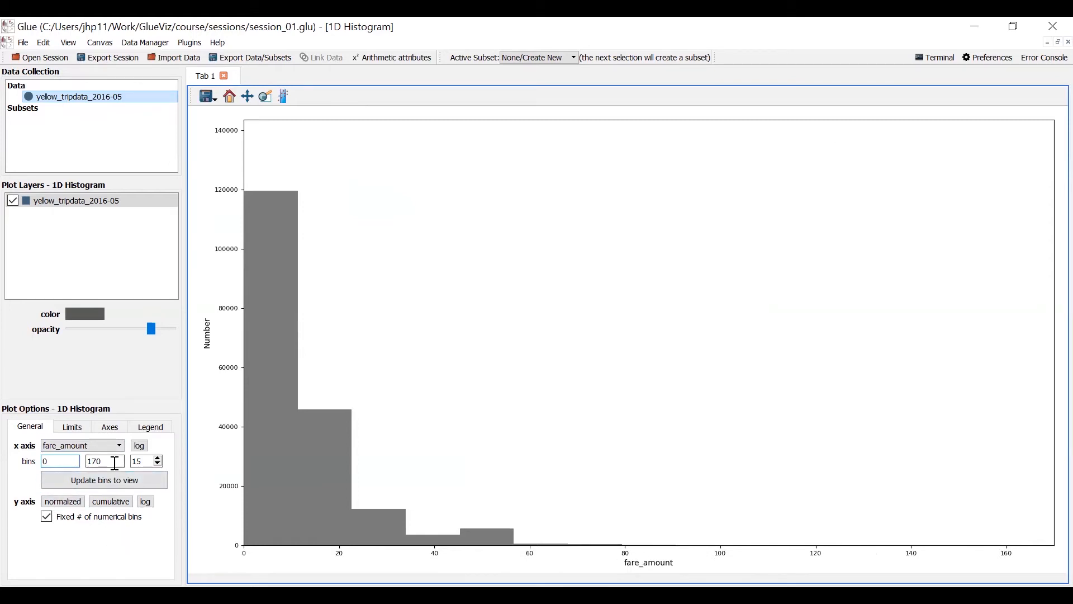
Set the fare_amount histogram bins to span 40 to 80 with 17 bins.
key("BackSpace")
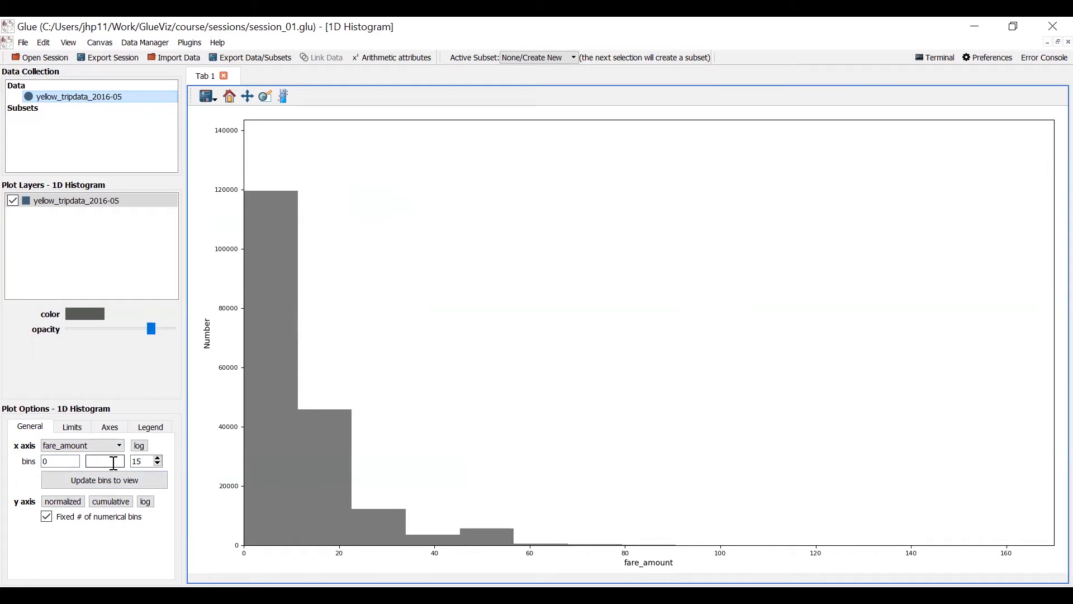
type("80")
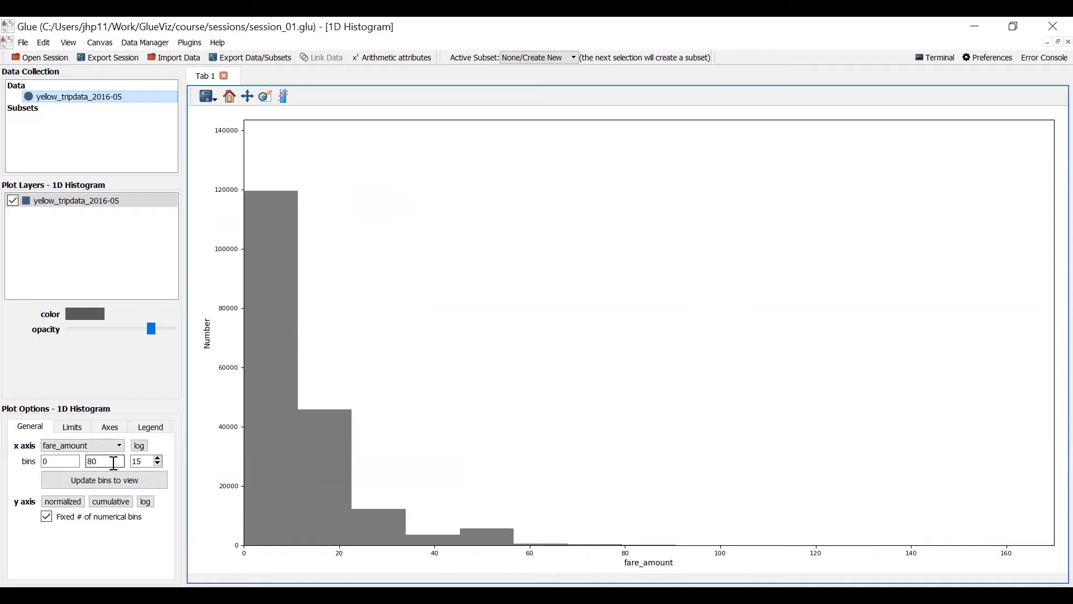
left_click(104, 480)
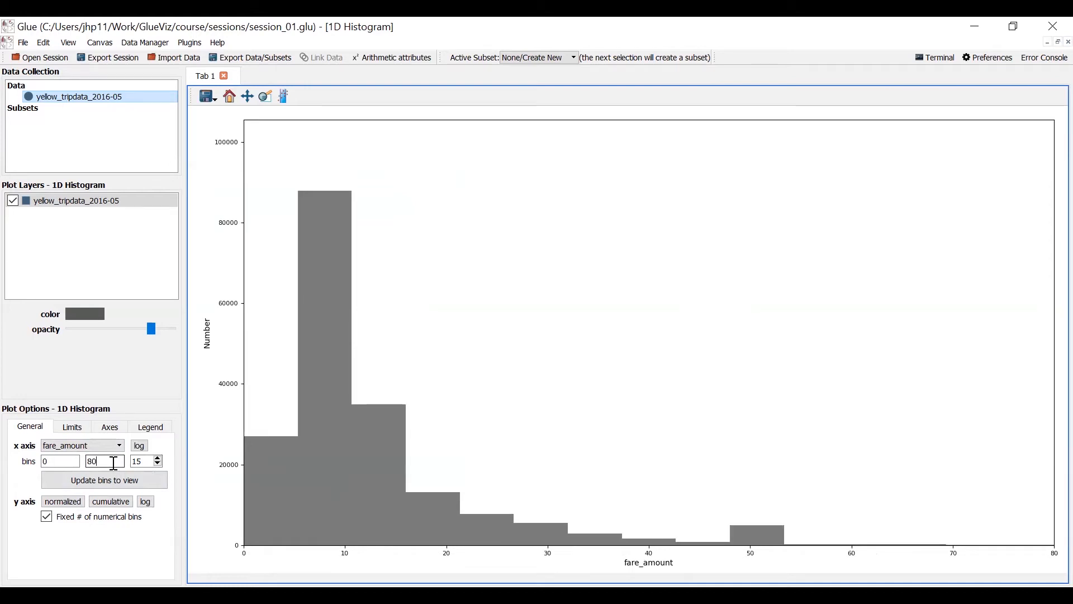
mouse_move(389, 465)
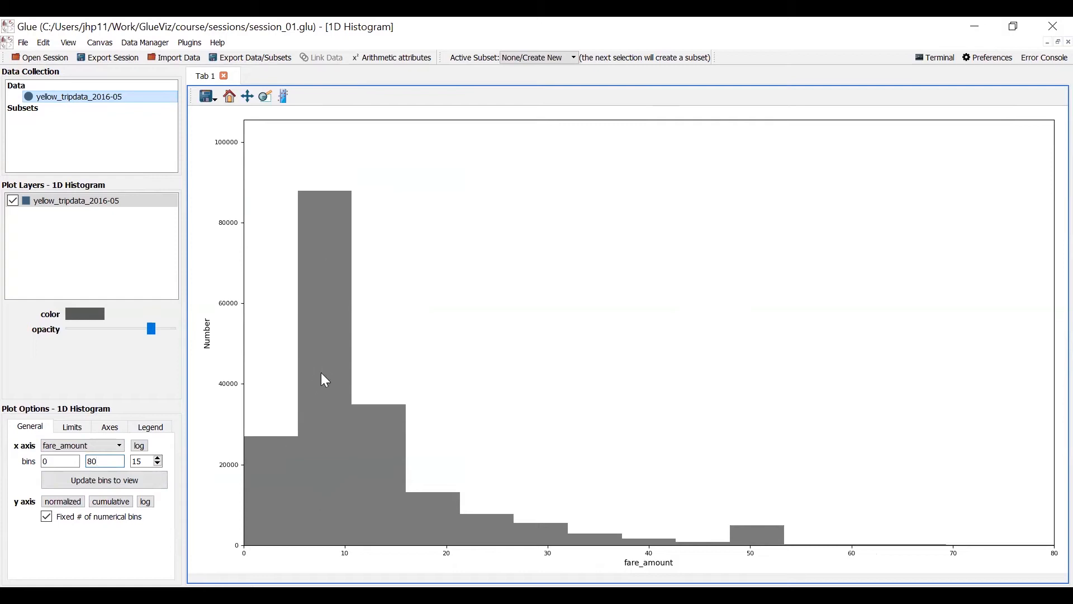
mouse_move(322, 344)
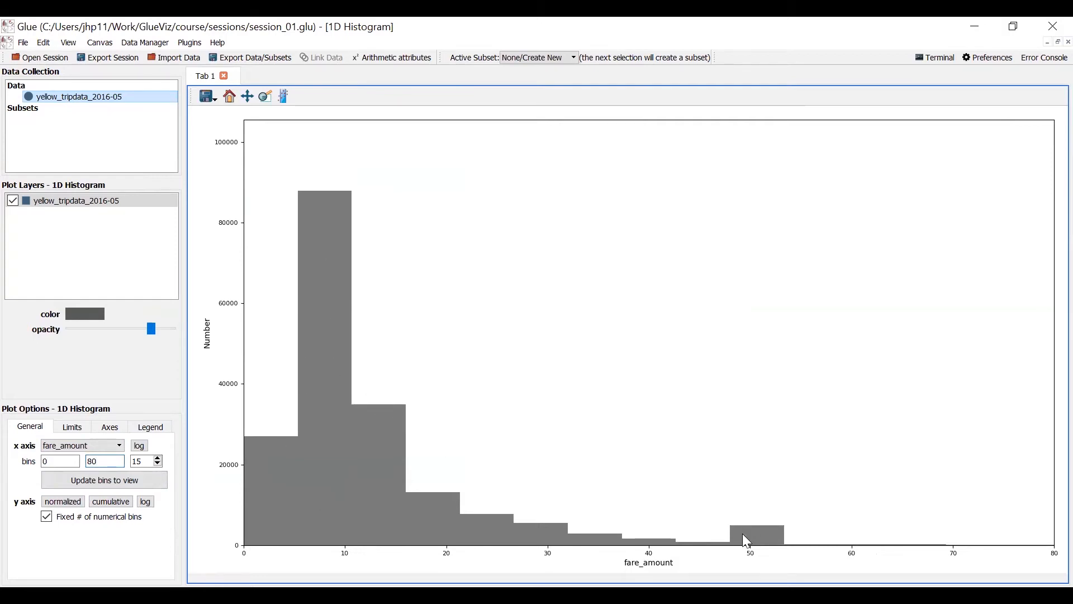
mouse_move(762, 541)
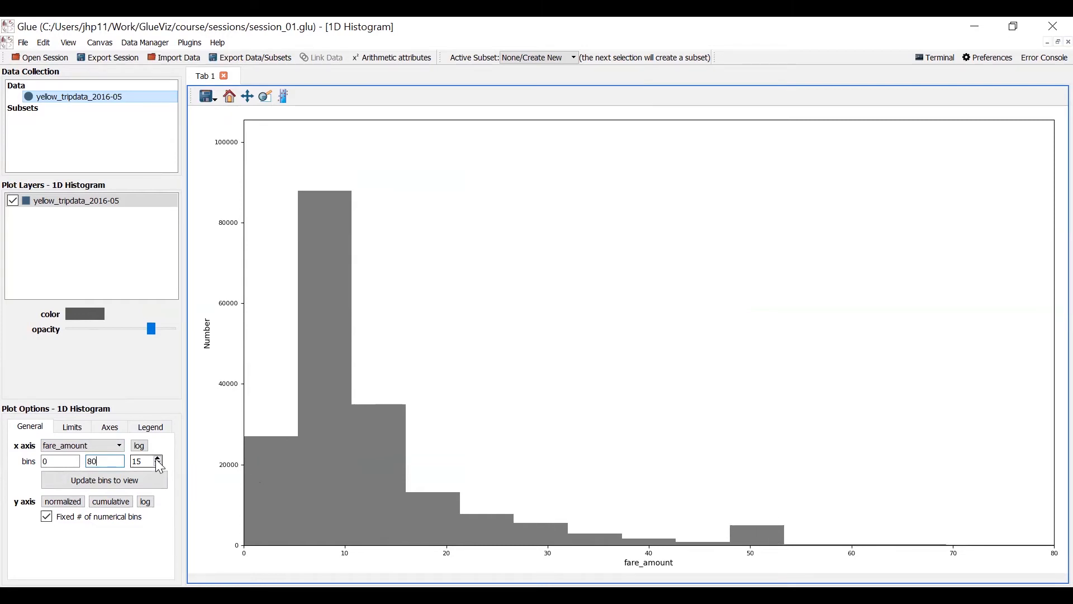
left_click(156, 459)
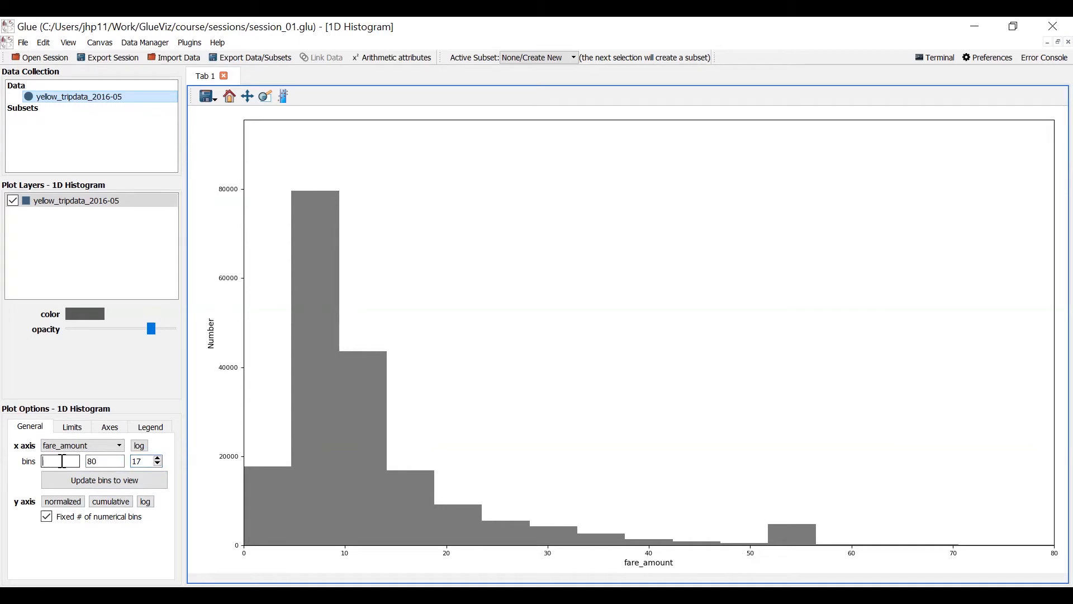
type("40")
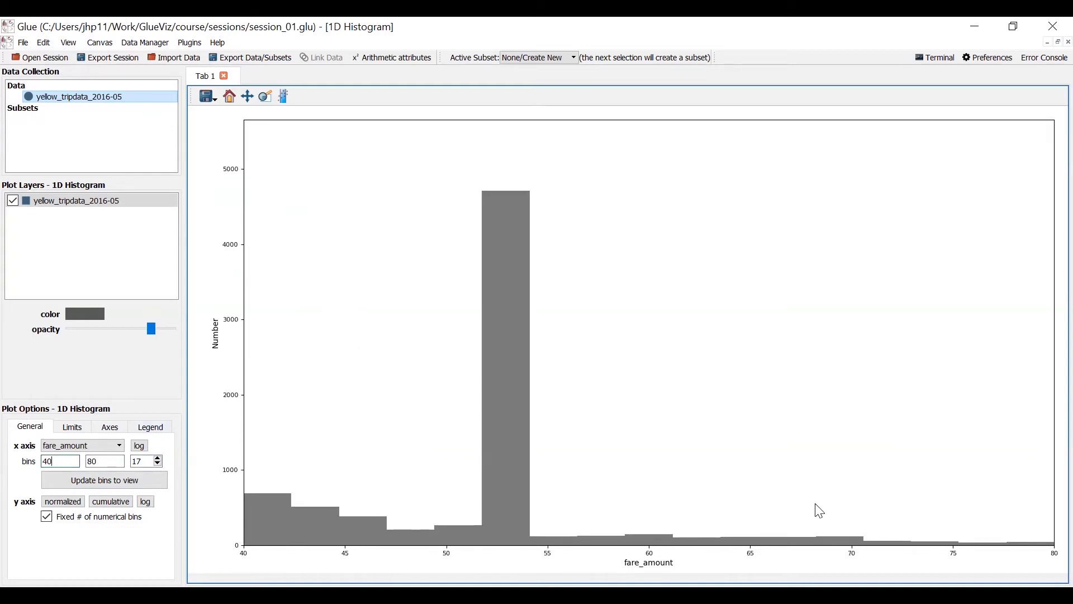
mouse_move(394, 496)
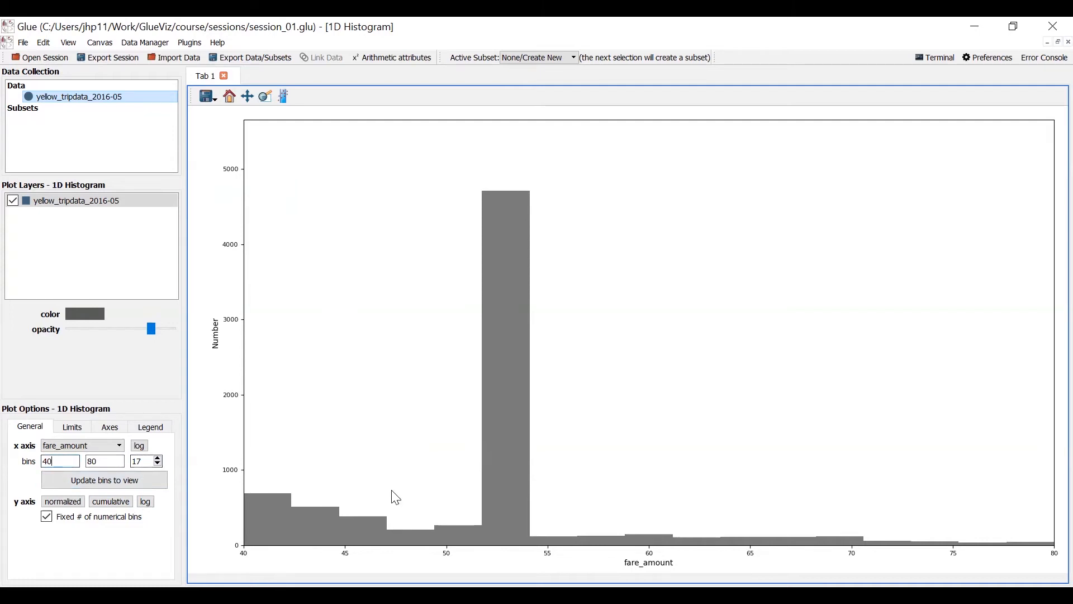
mouse_move(490, 555)
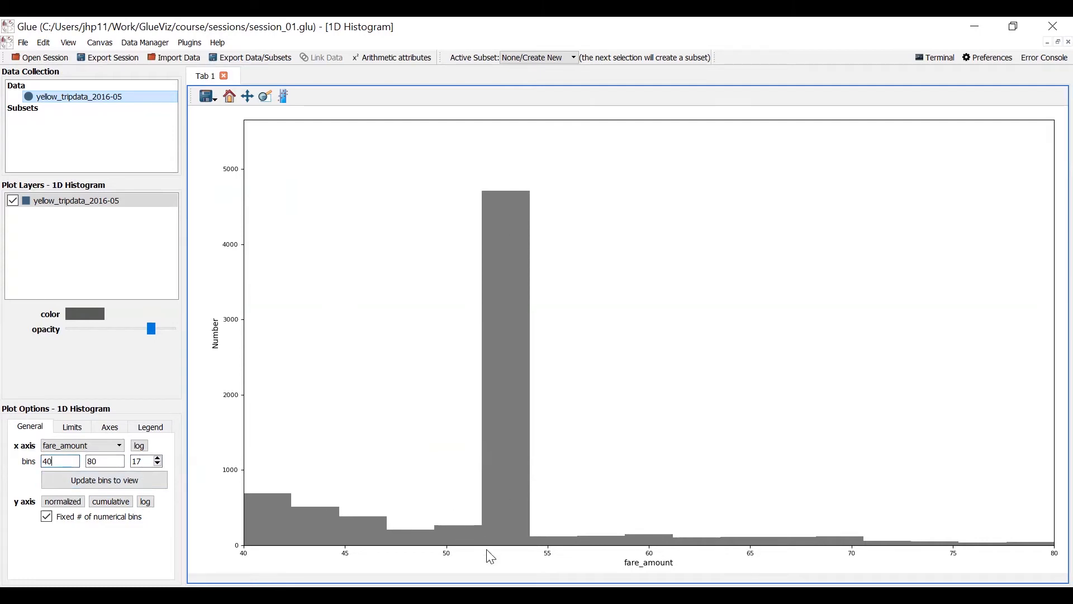
mouse_move(493, 330)
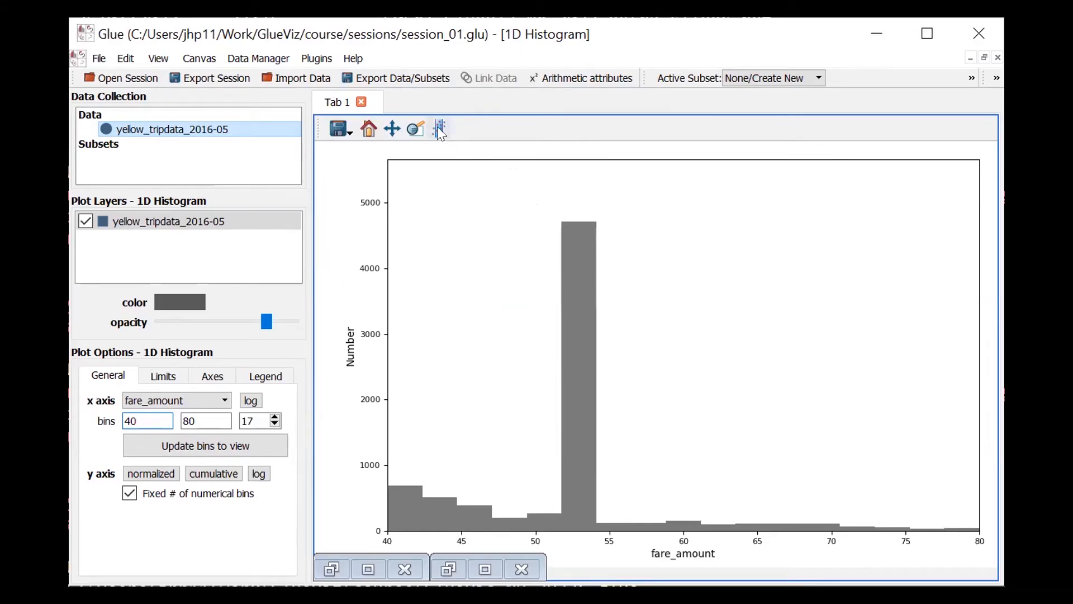
mouse_move(440, 128)
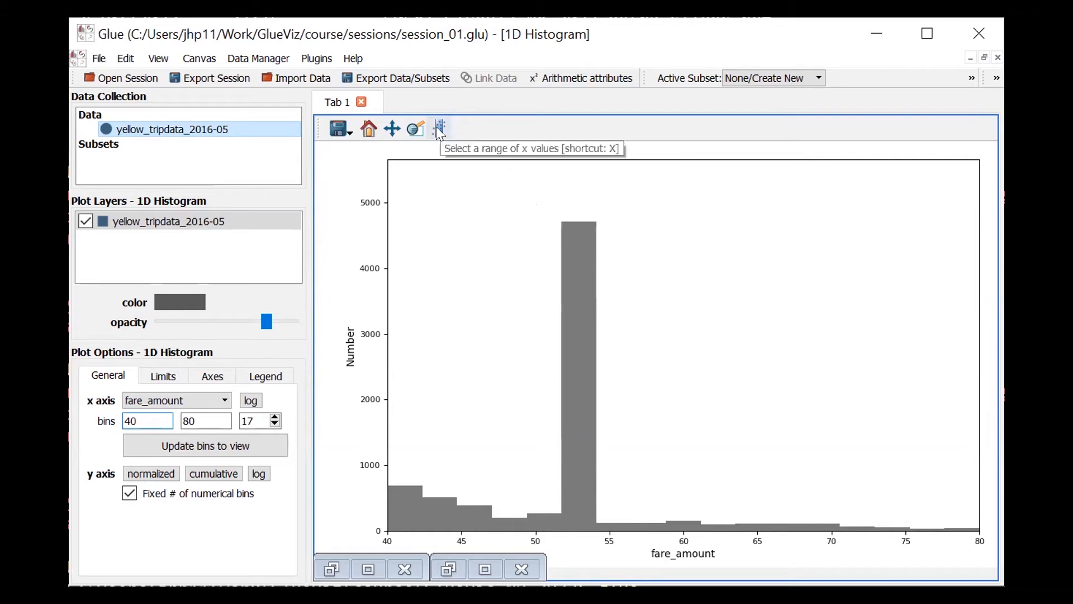
Range-select fares around 50–55 to create Subset 1, then expand Subset 1.
left_click(439, 128)
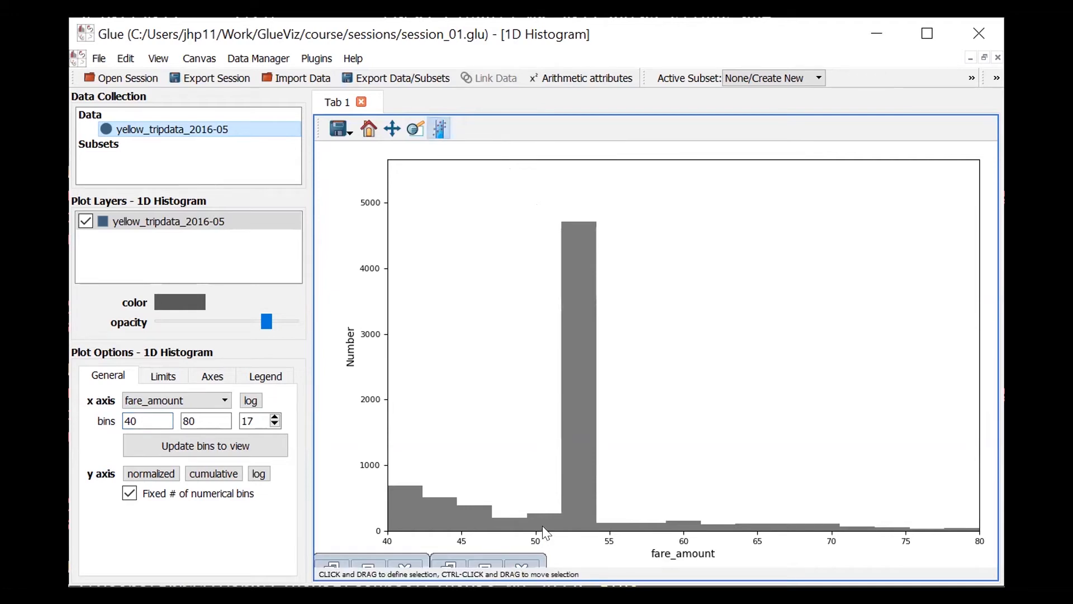
mouse_move(541, 527)
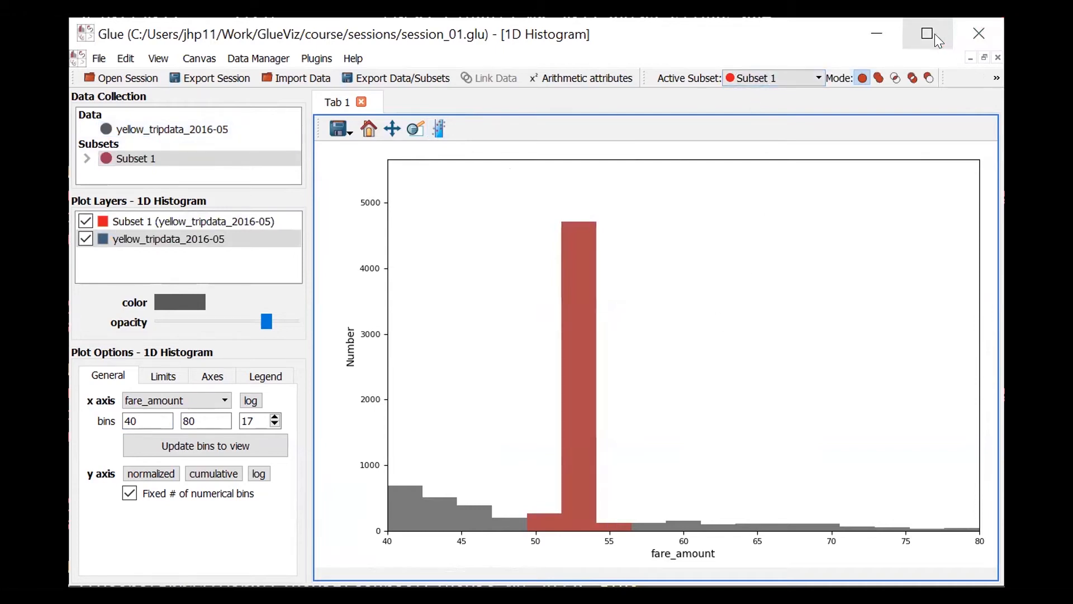
left_click(927, 34)
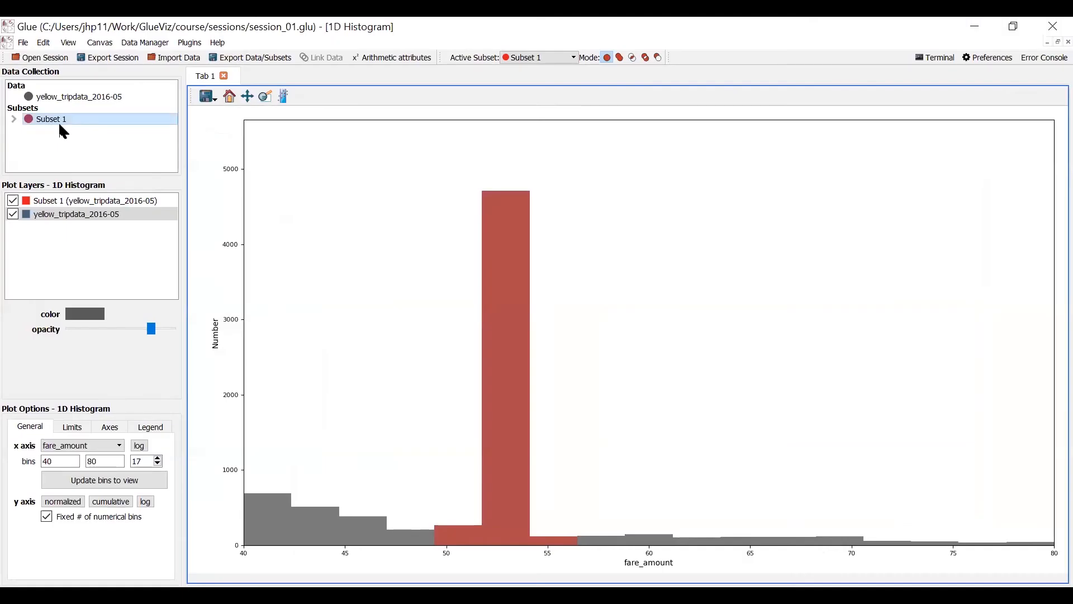
left_click(14, 119)
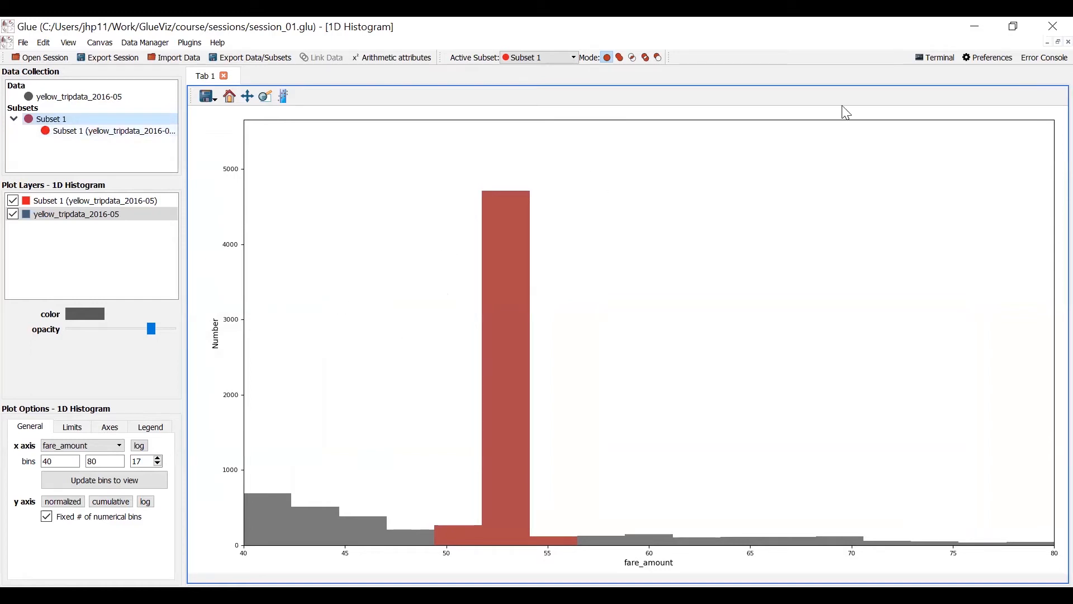
mouse_move(1049, 48)
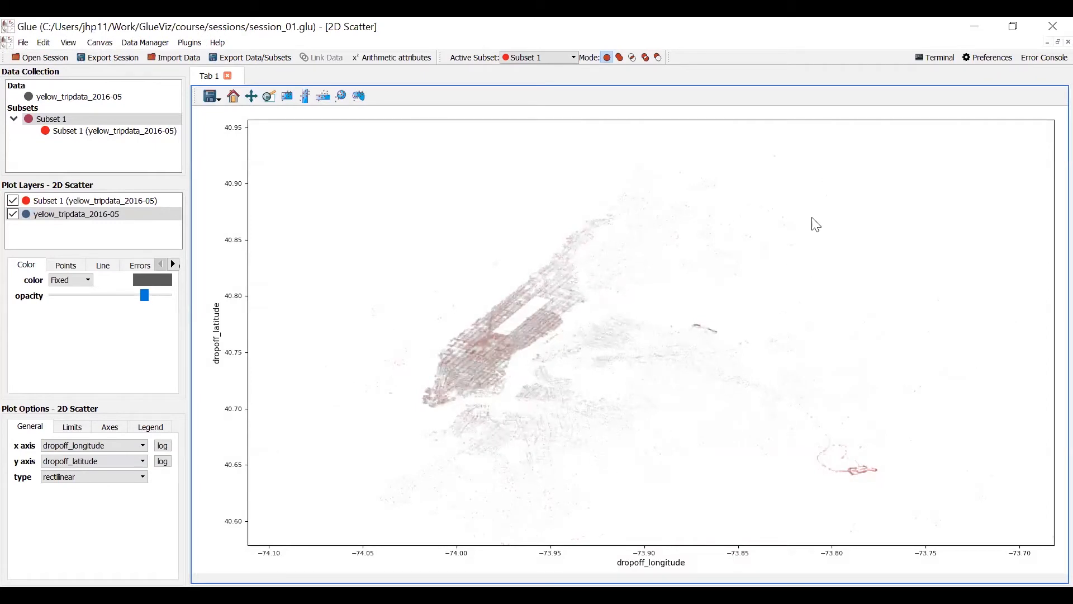
mouse_move(536, 320)
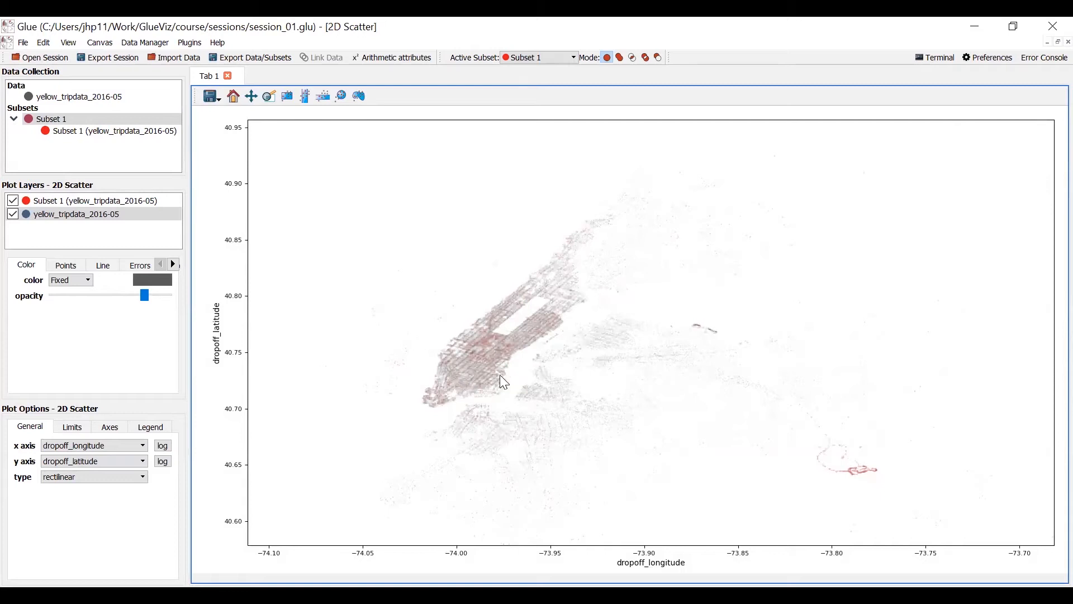
mouse_move(502, 384)
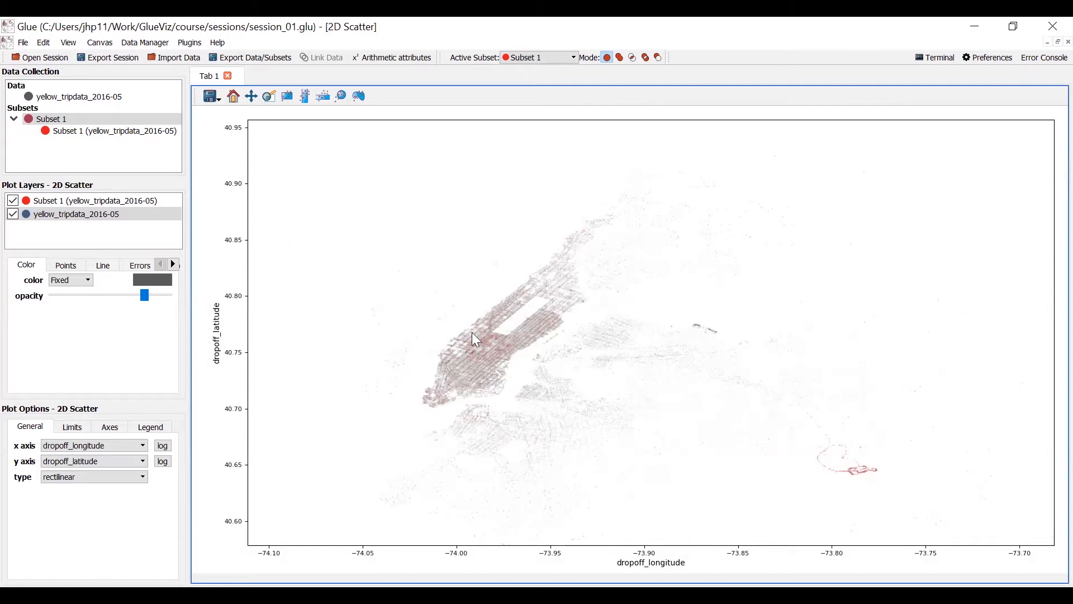
mouse_move(500, 353)
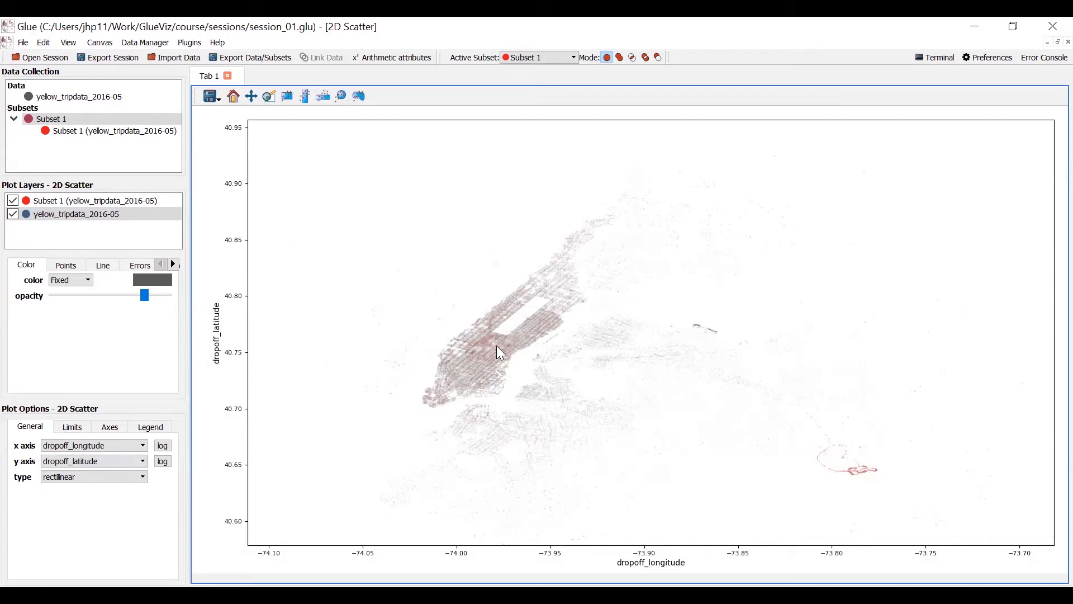
mouse_move(488, 357)
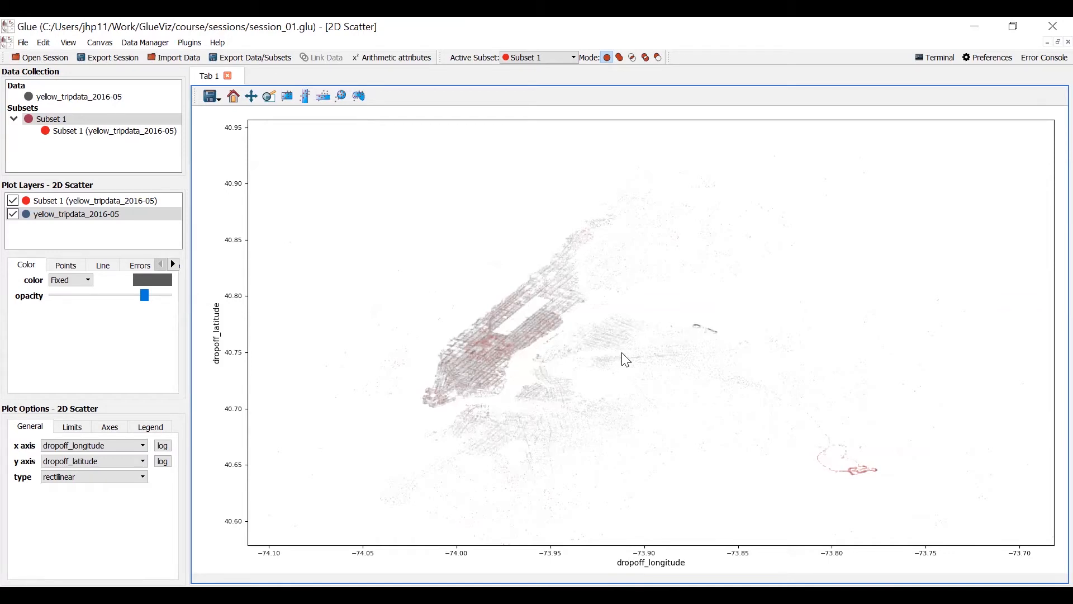
mouse_move(842, 443)
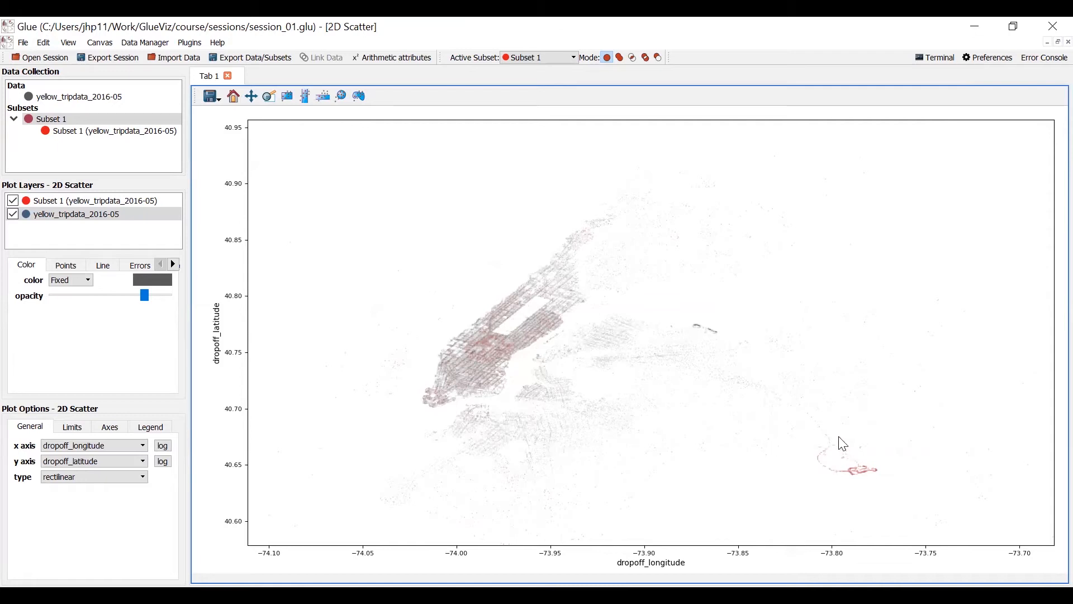
mouse_move(846, 451)
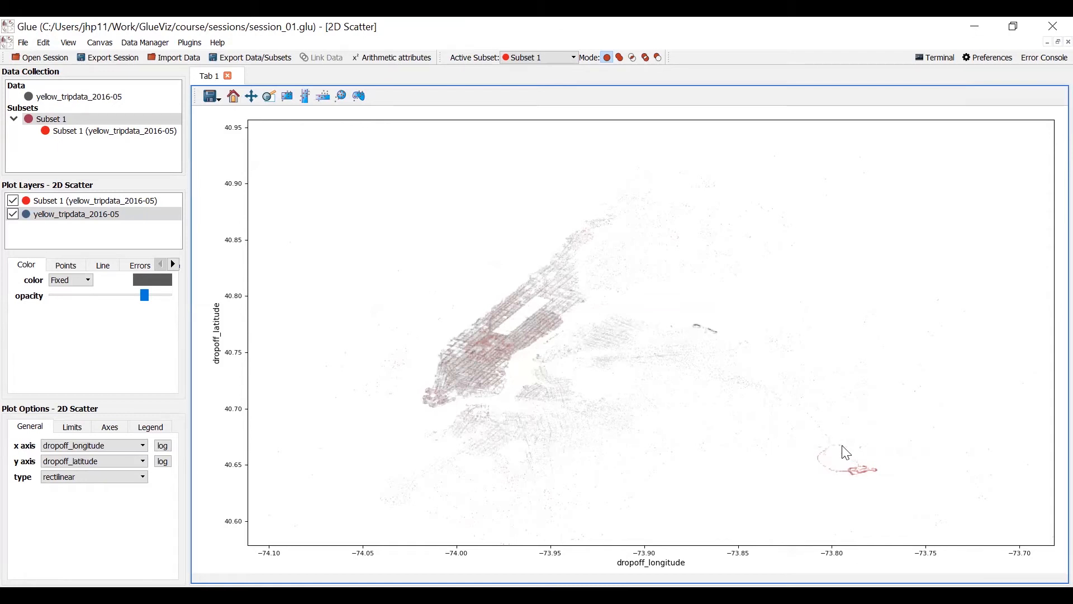
mouse_move(476, 353)
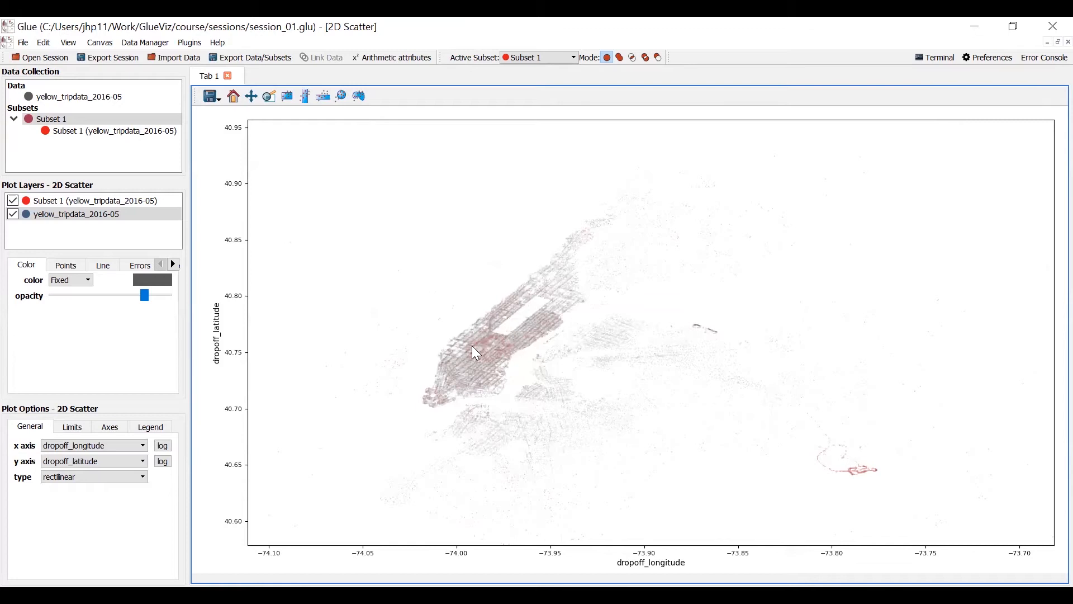
mouse_move(674, 430)
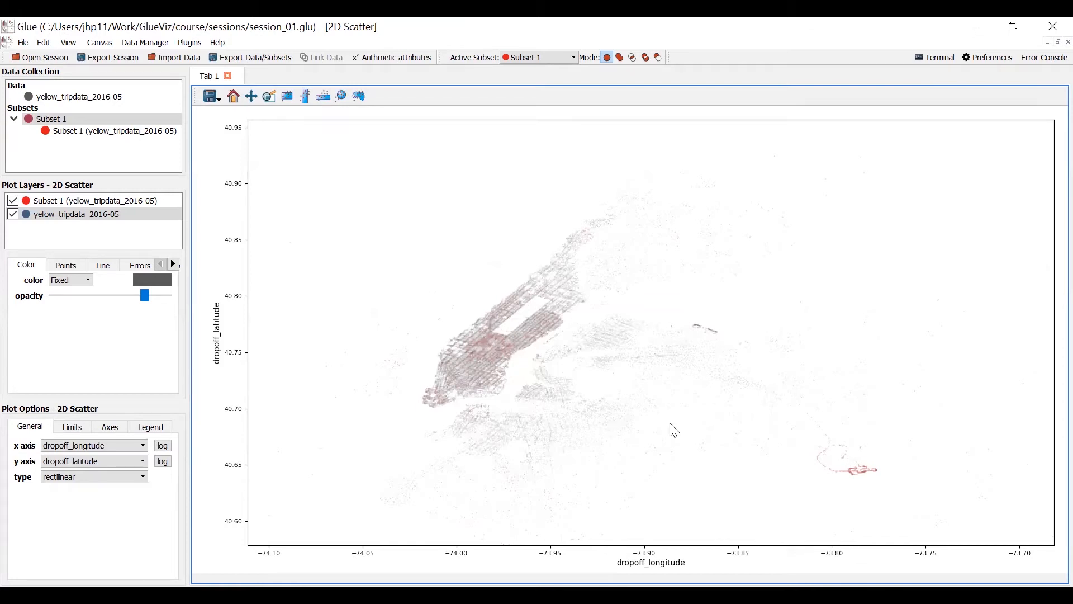
mouse_move(774, 445)
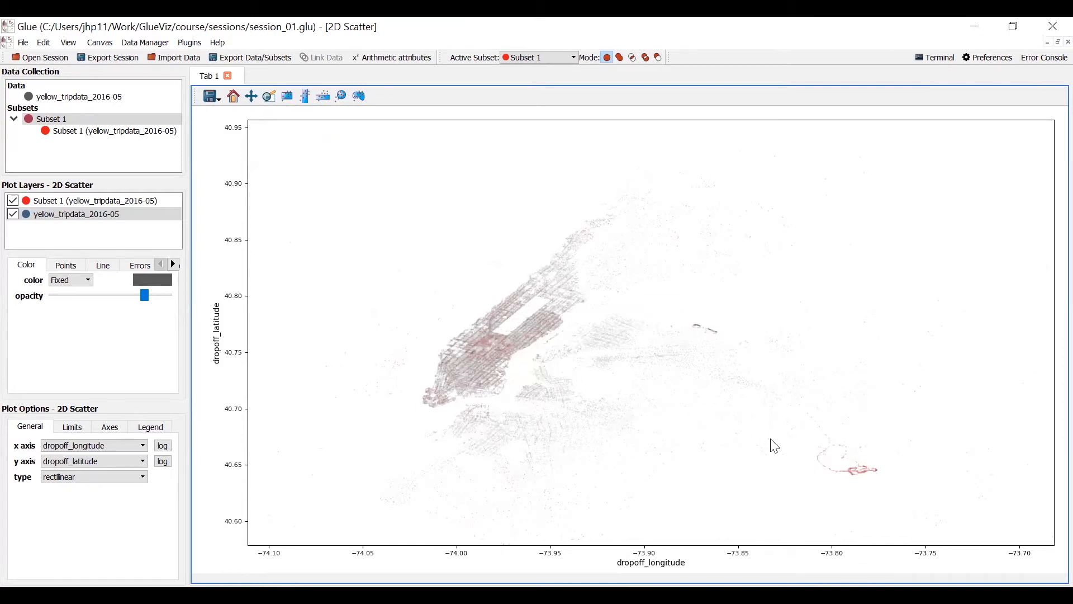
mouse_move(793, 460)
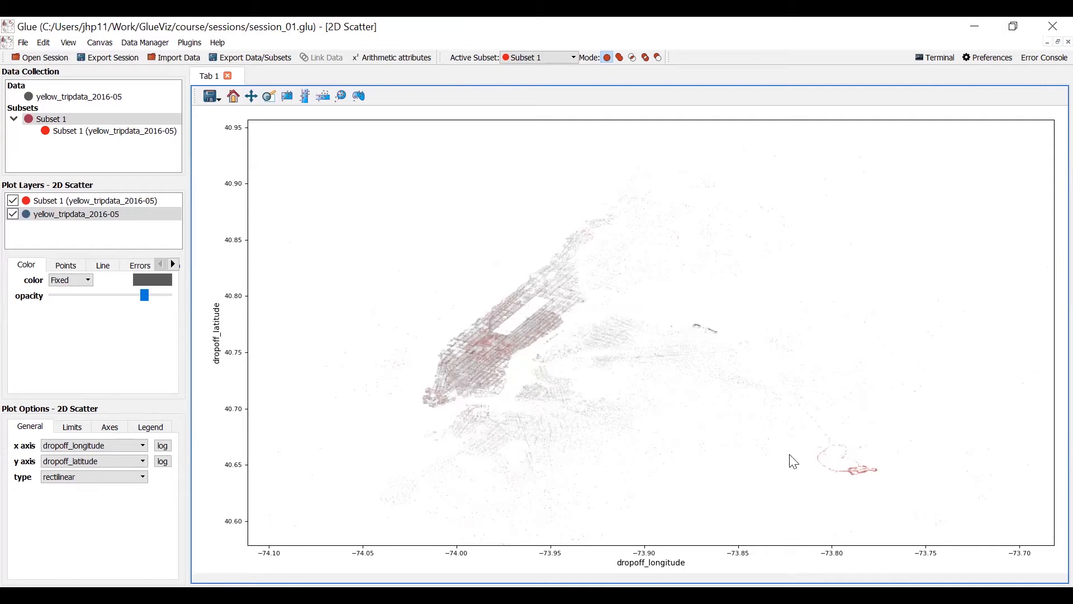
left_click(76, 213)
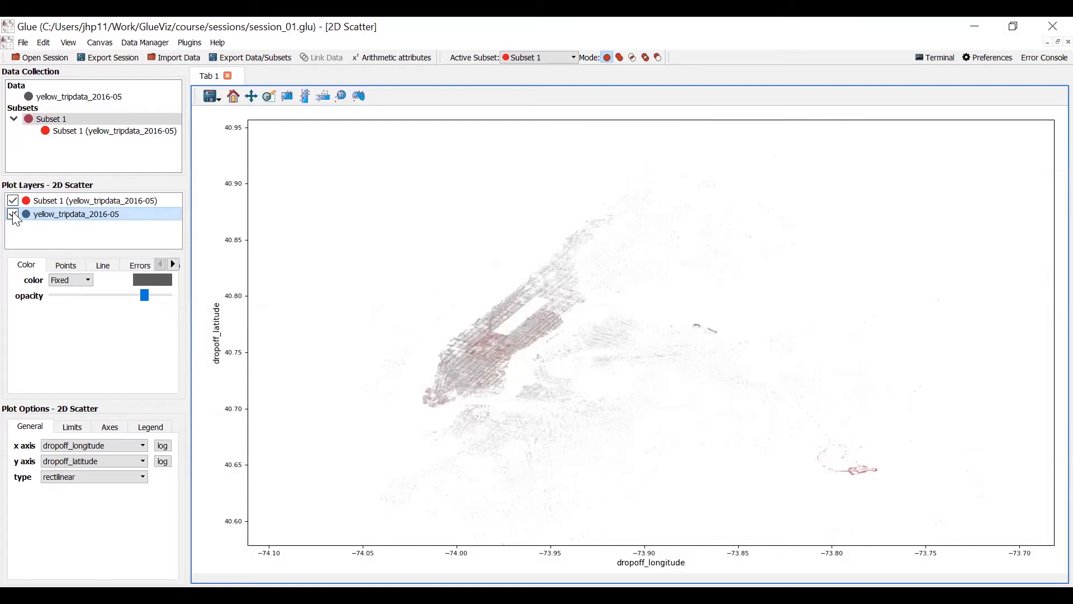
left_click(13, 214)
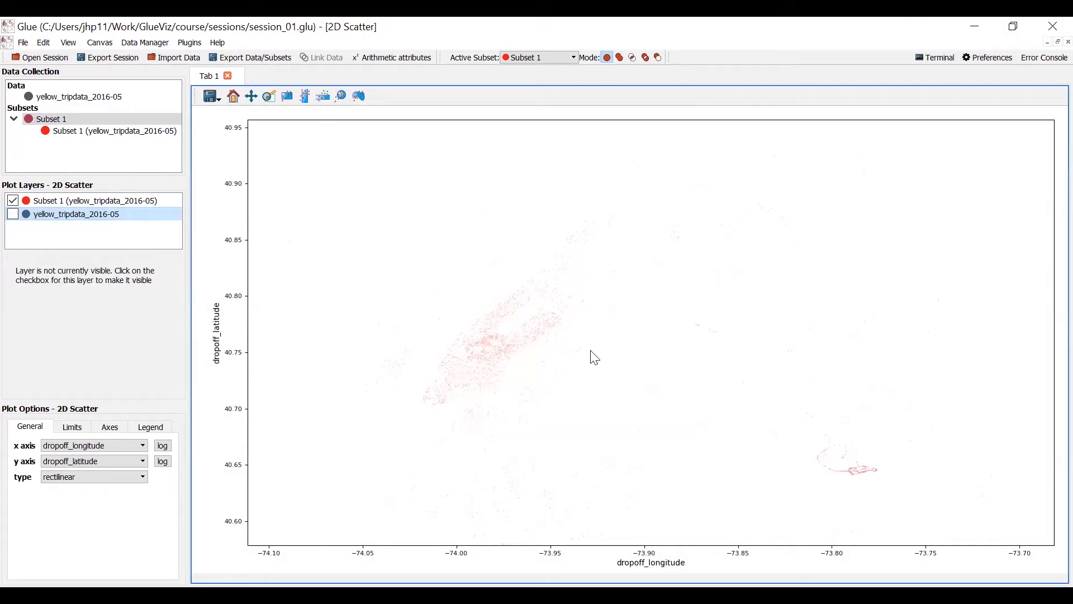
mouse_move(533, 334)
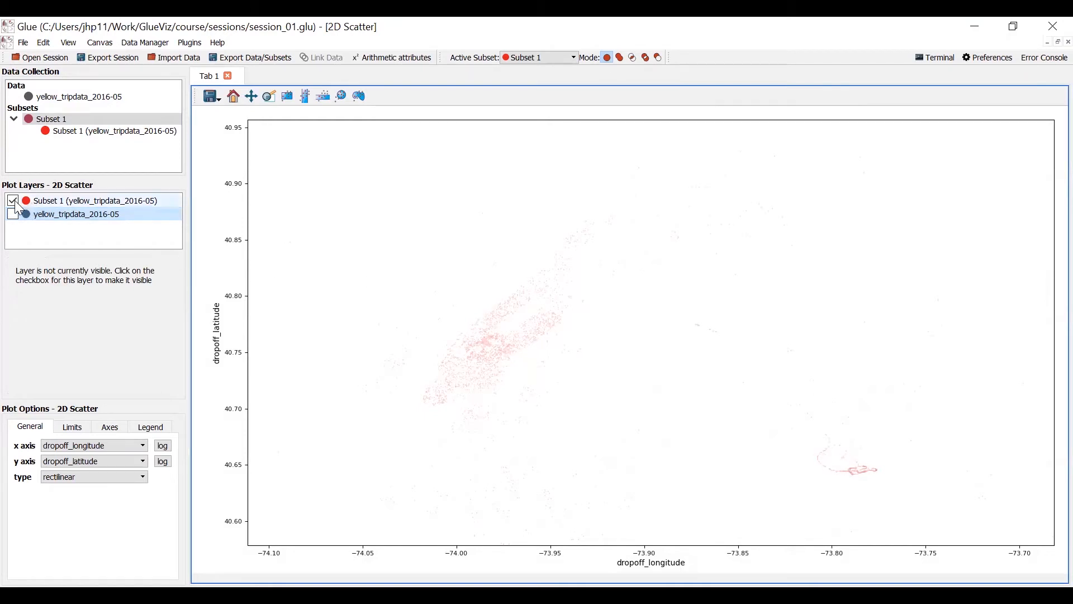
left_click(12, 214)
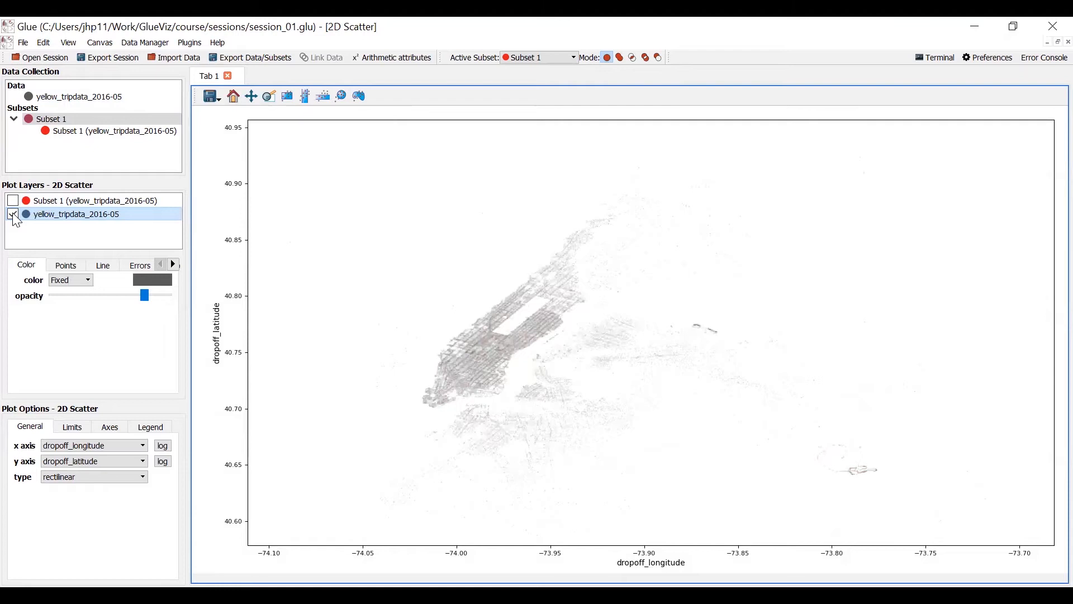
left_click(12, 200)
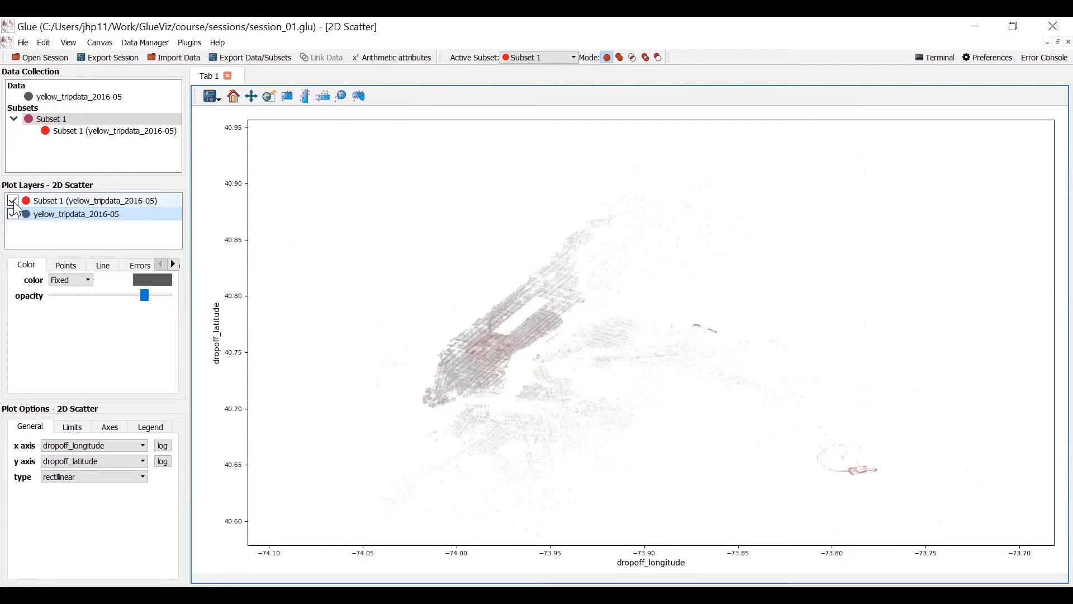
left_click(12, 200)
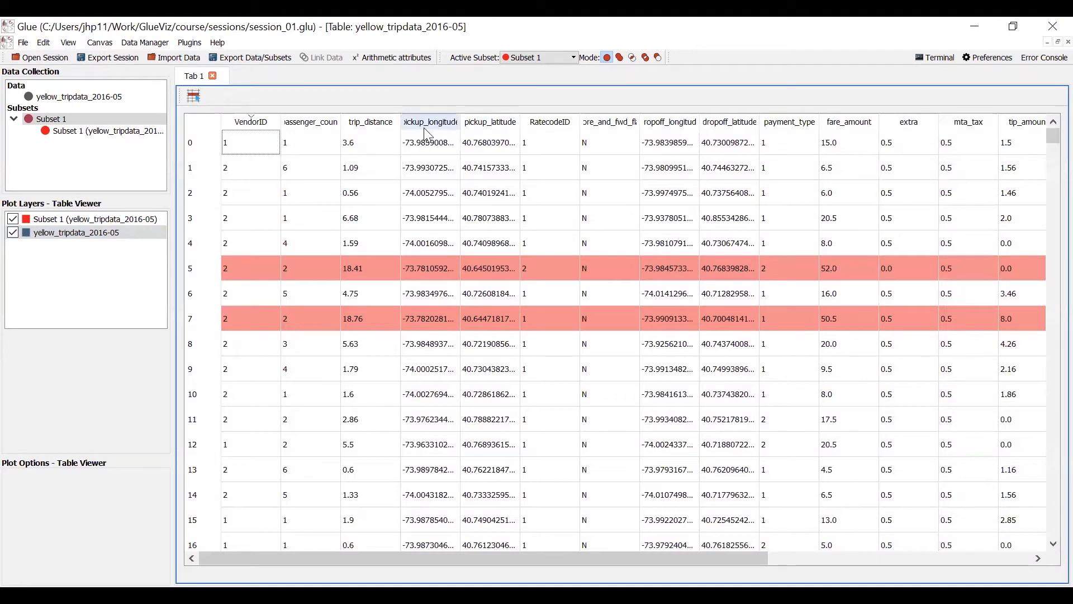
mouse_move(538, 171)
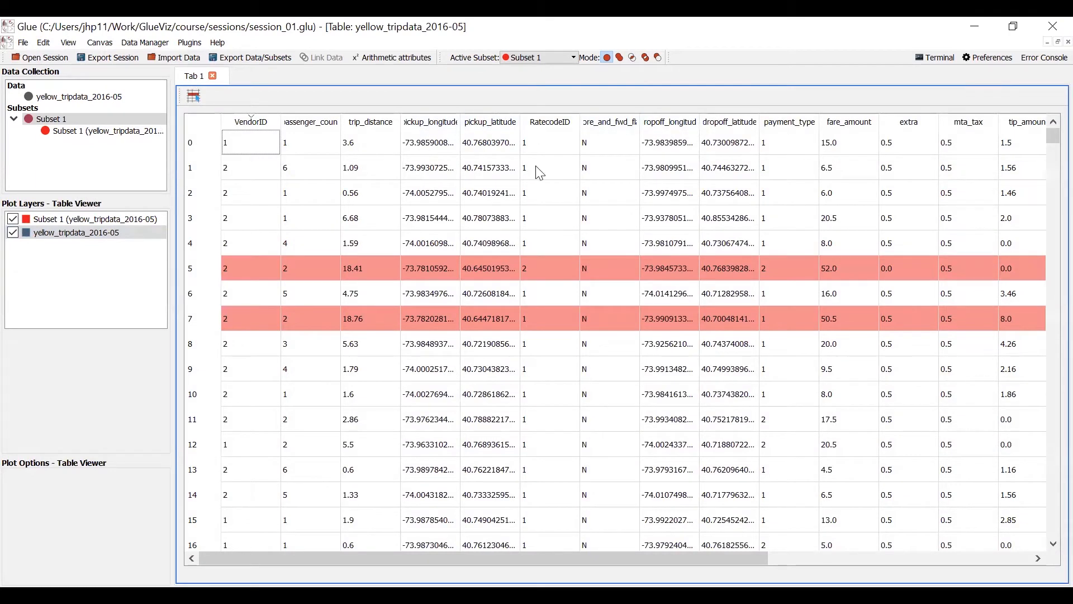
mouse_move(573, 256)
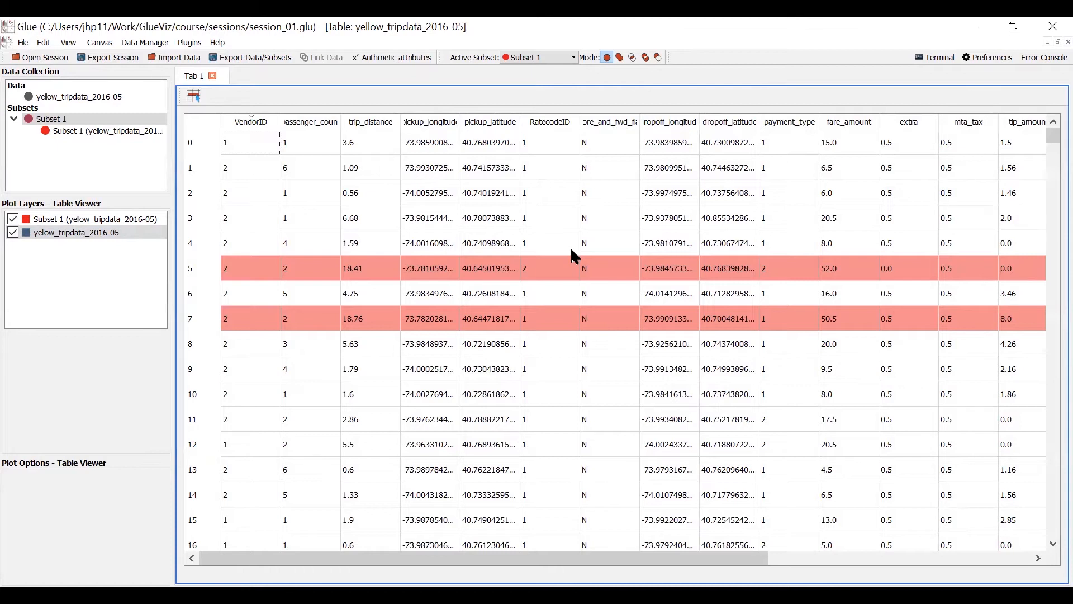
mouse_move(464, 183)
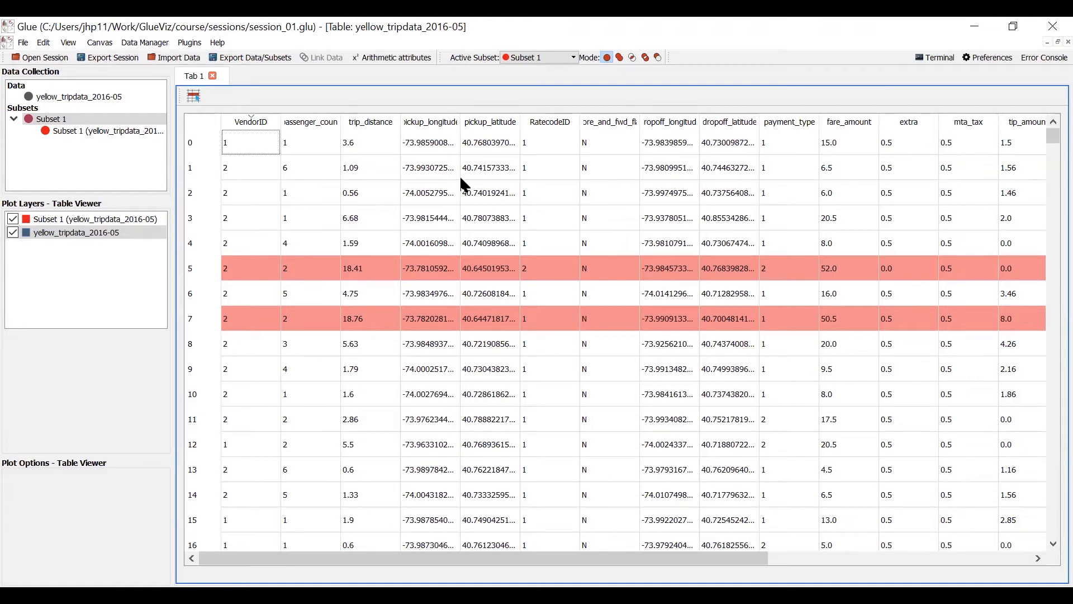
mouse_move(1051, 49)
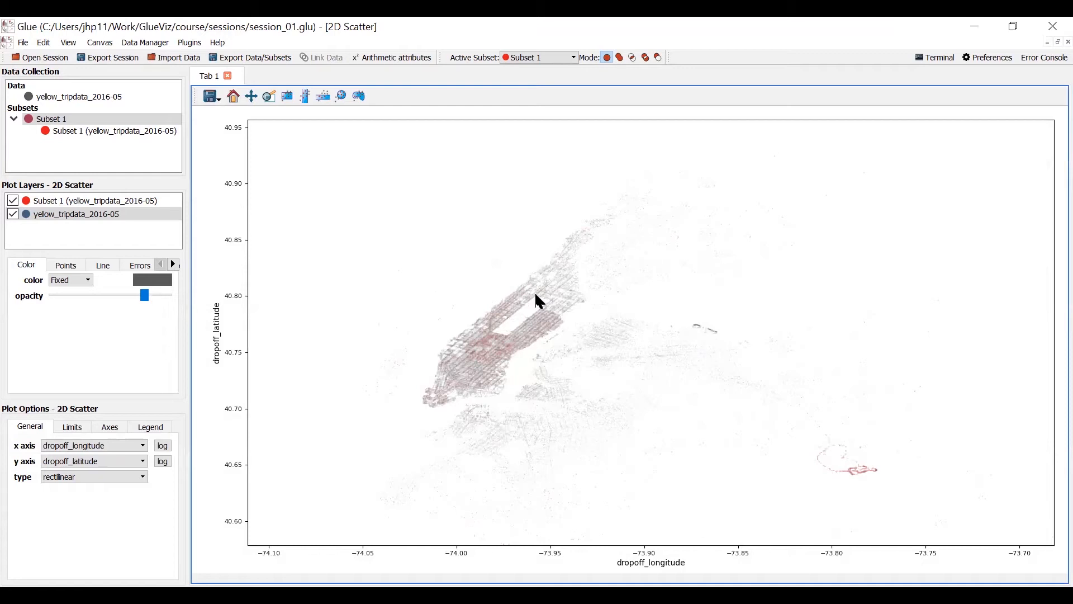
mouse_move(445, 306)
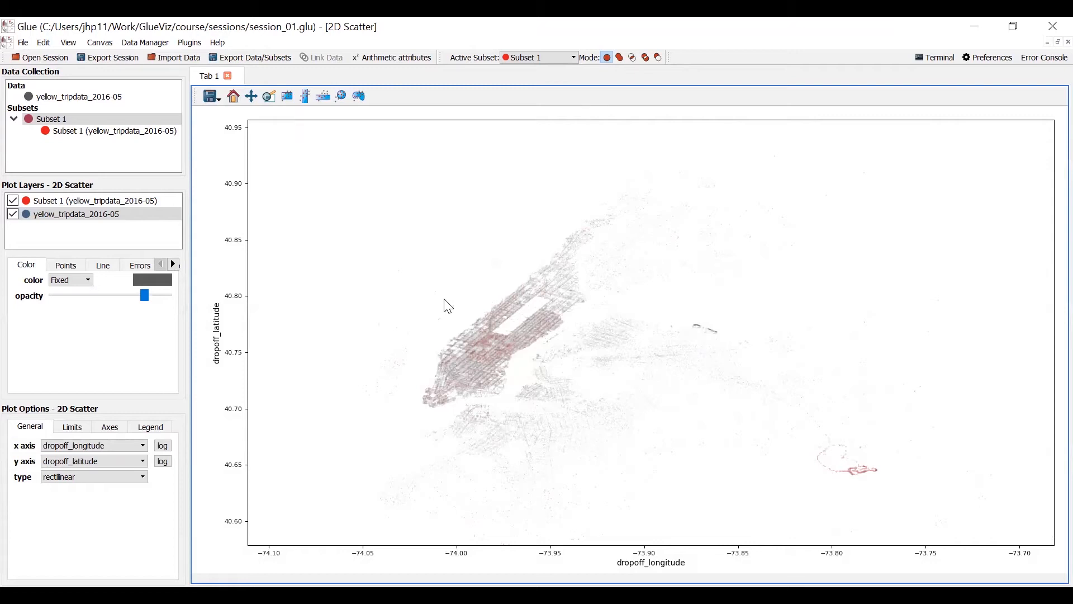
mouse_move(507, 220)
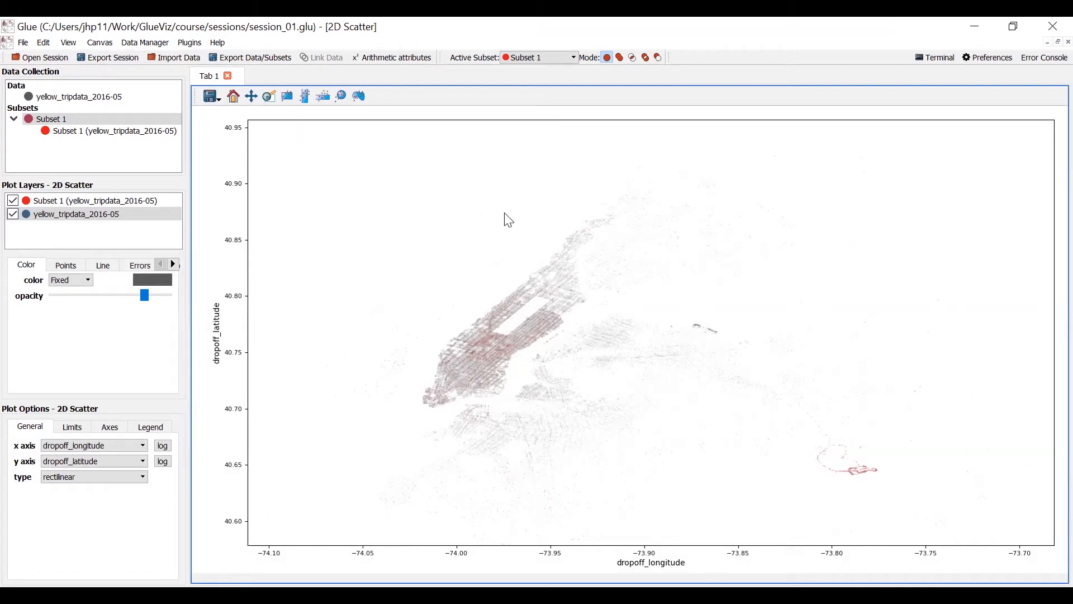
mouse_move(522, 313)
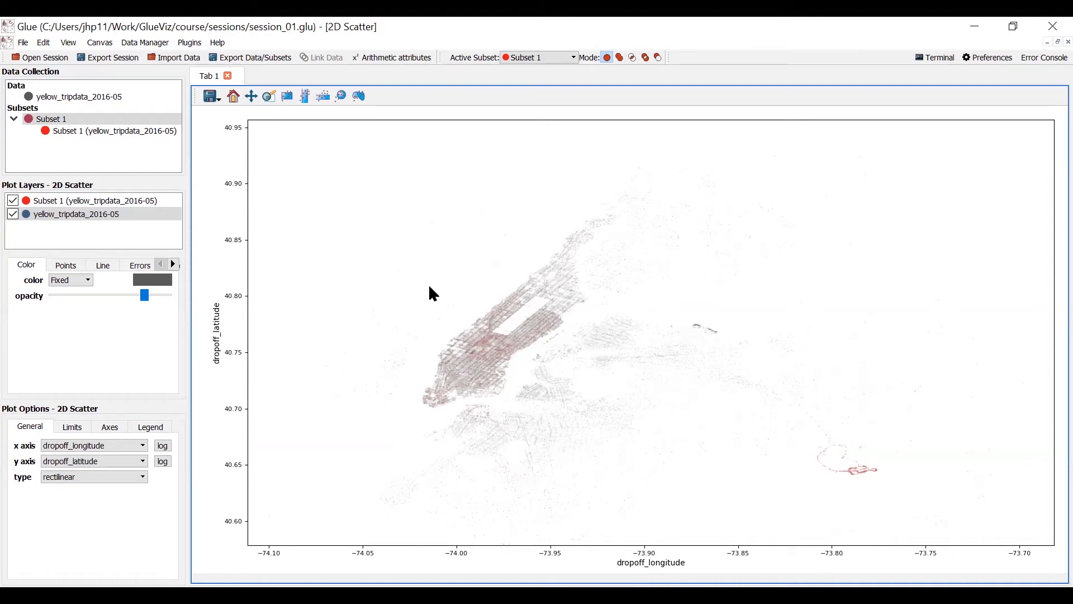
mouse_move(558, 259)
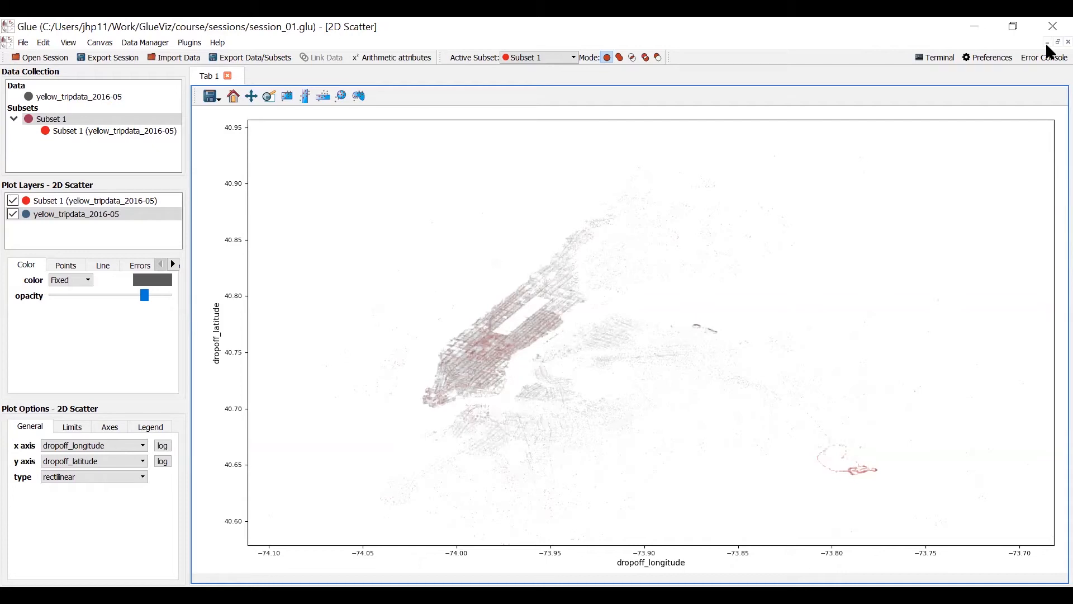
mouse_move(1051, 51)
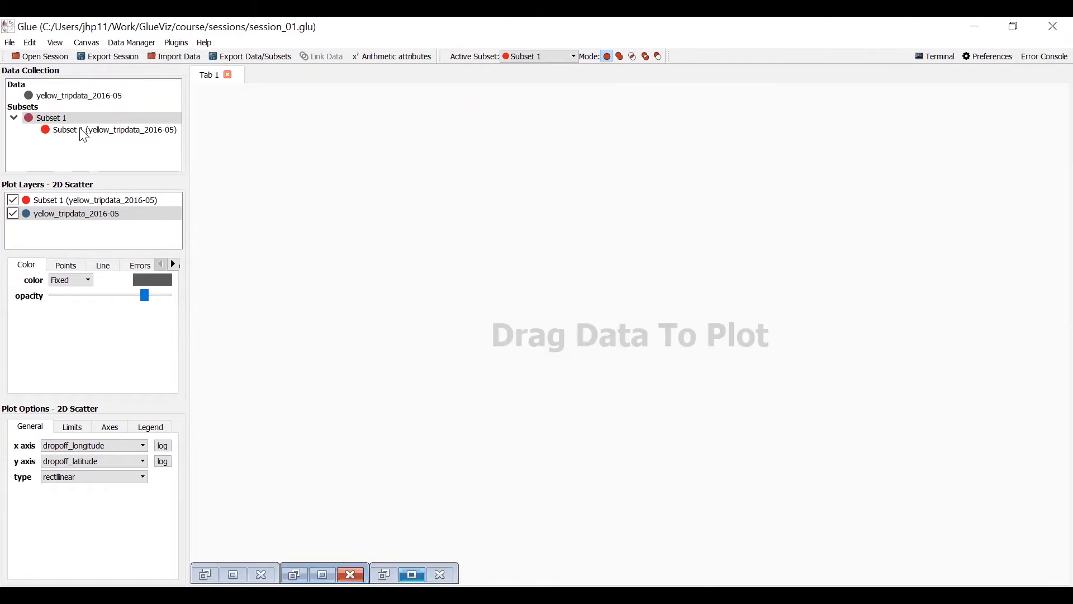
Plot Subset 1 as a maximized 2D scatter of pickup_longitude versus pickup_latitude.
left_click_drag(110, 129, 417, 232)
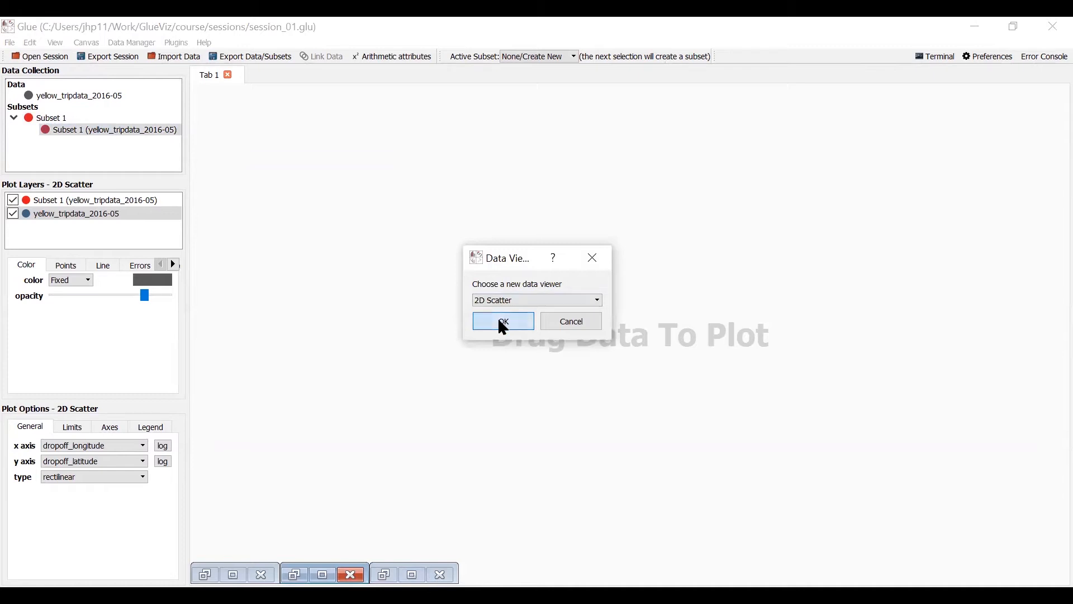
left_click(503, 321)
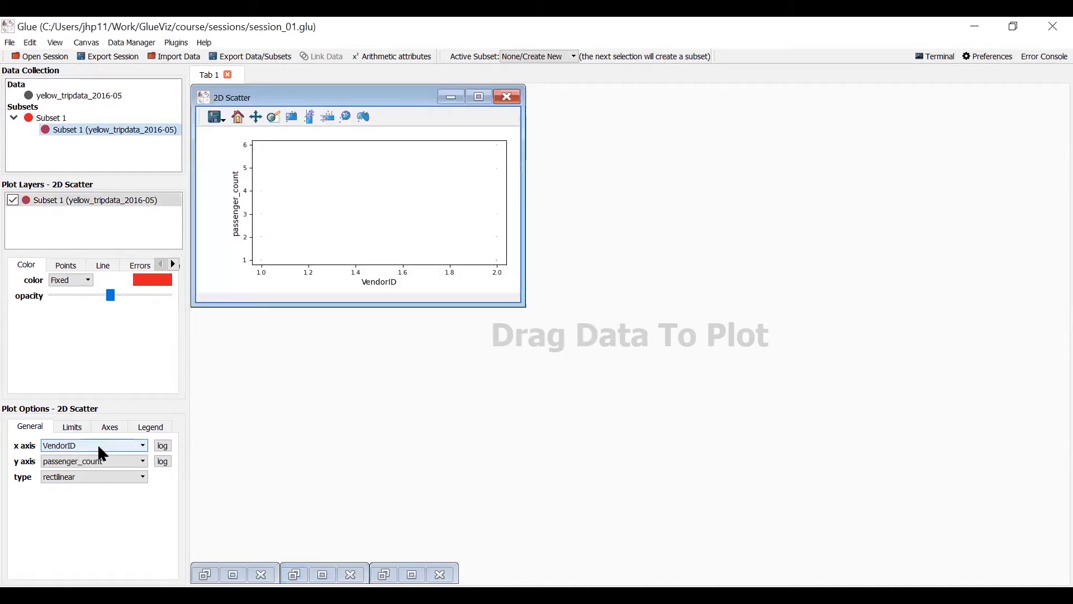
left_click(143, 445)
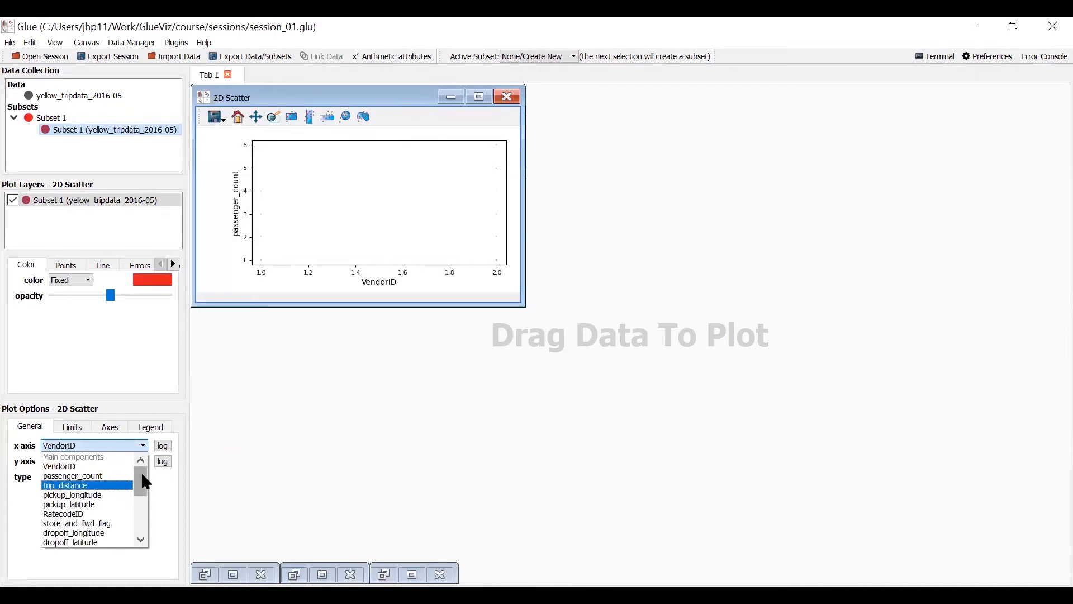
scroll("down", 3)
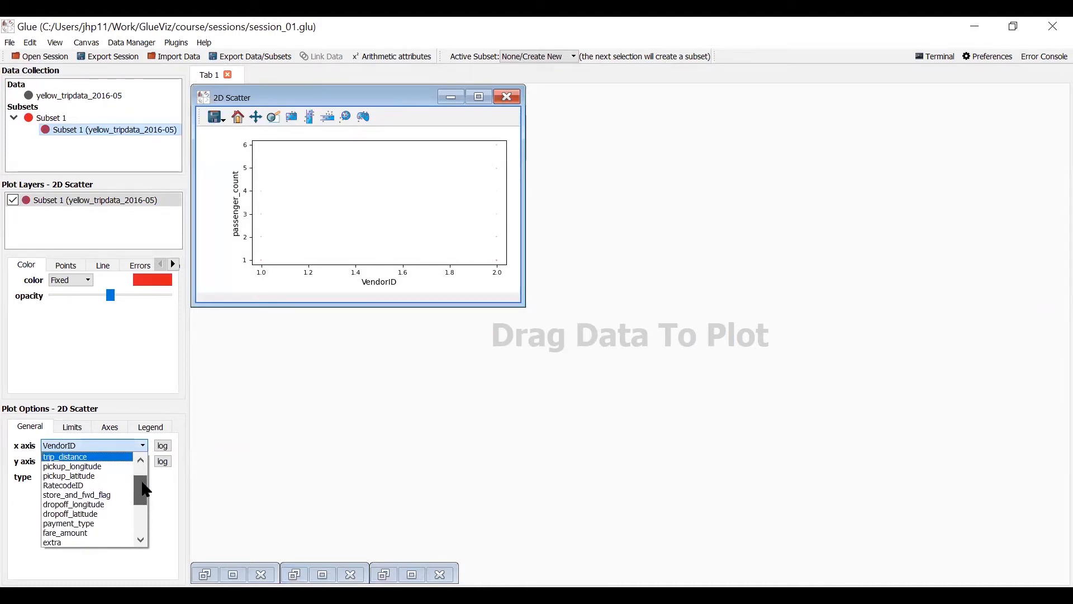
scroll("up", 3)
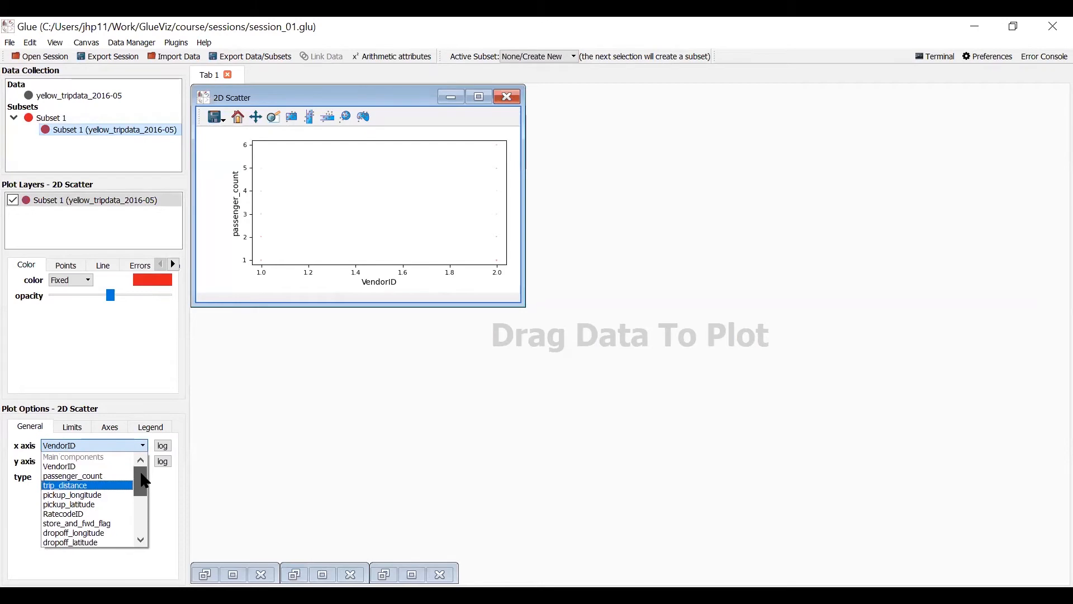
mouse_move(72, 494)
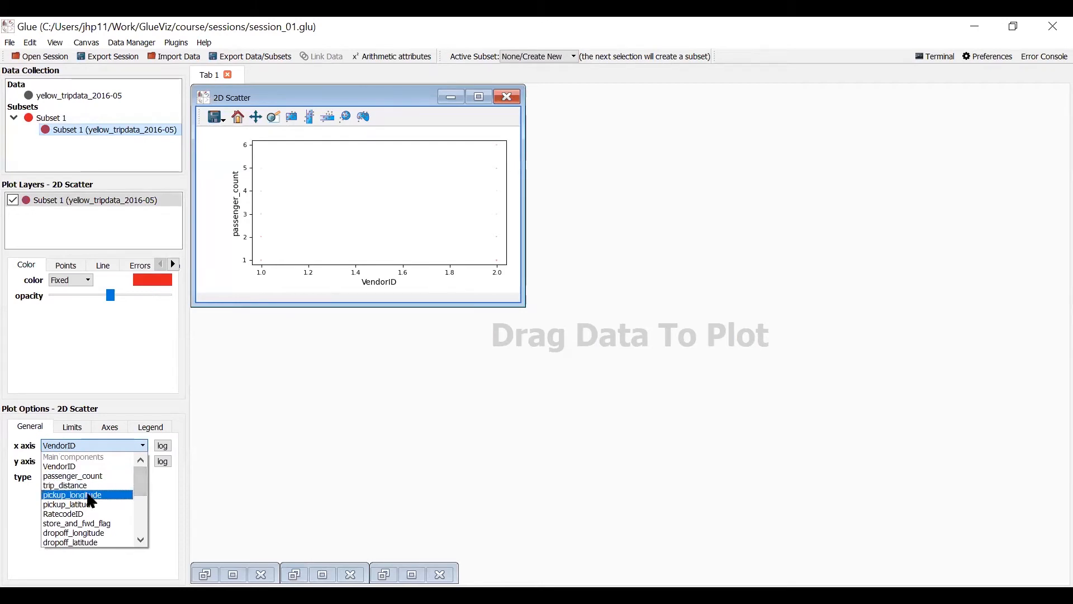
left_click(73, 494)
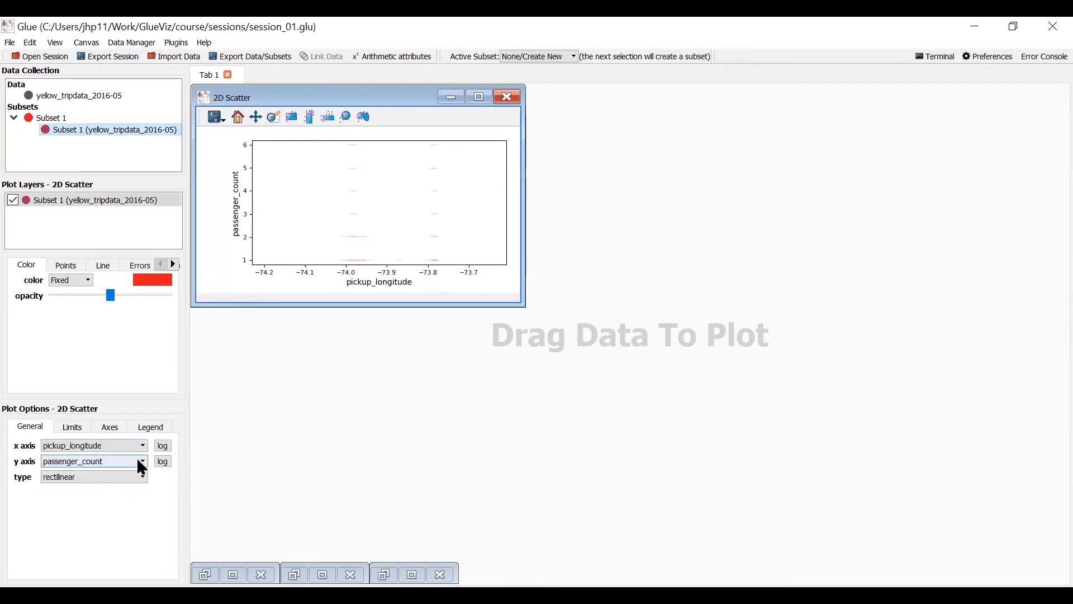
left_click(142, 461)
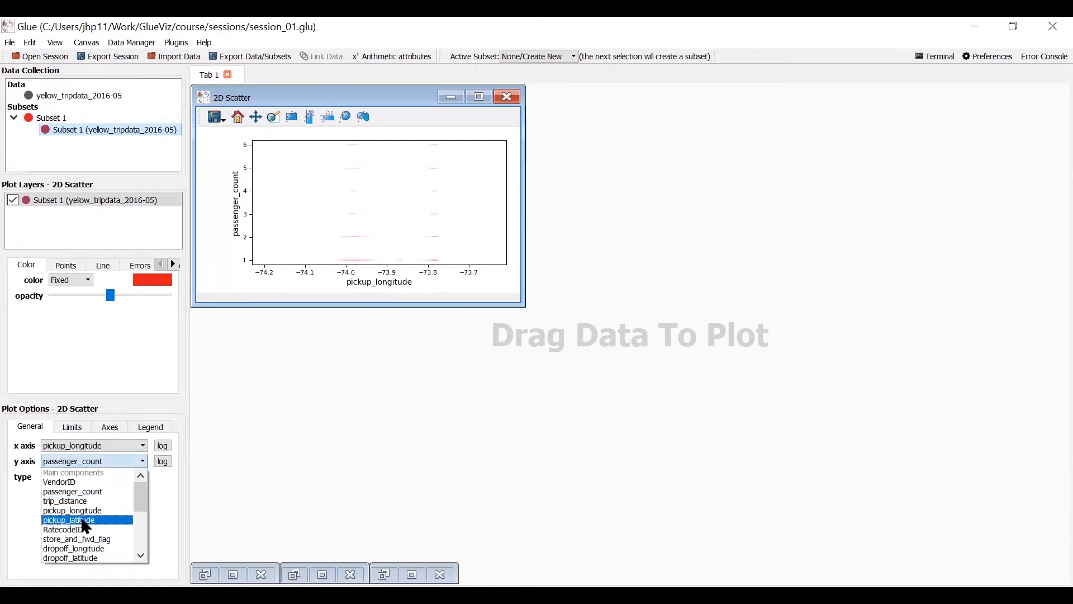
left_click(67, 519)
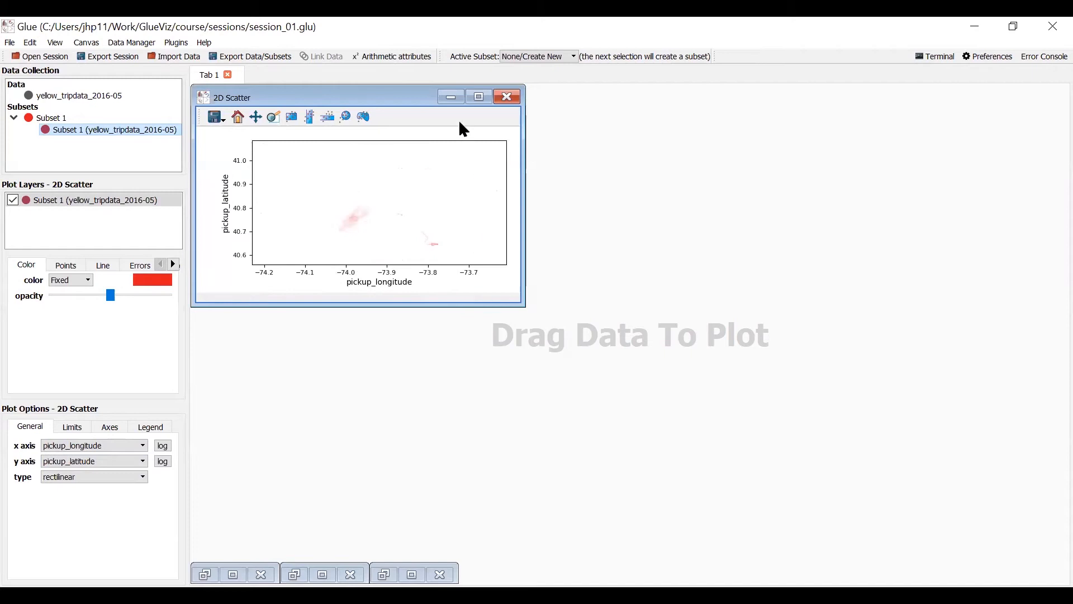
left_click(478, 97)
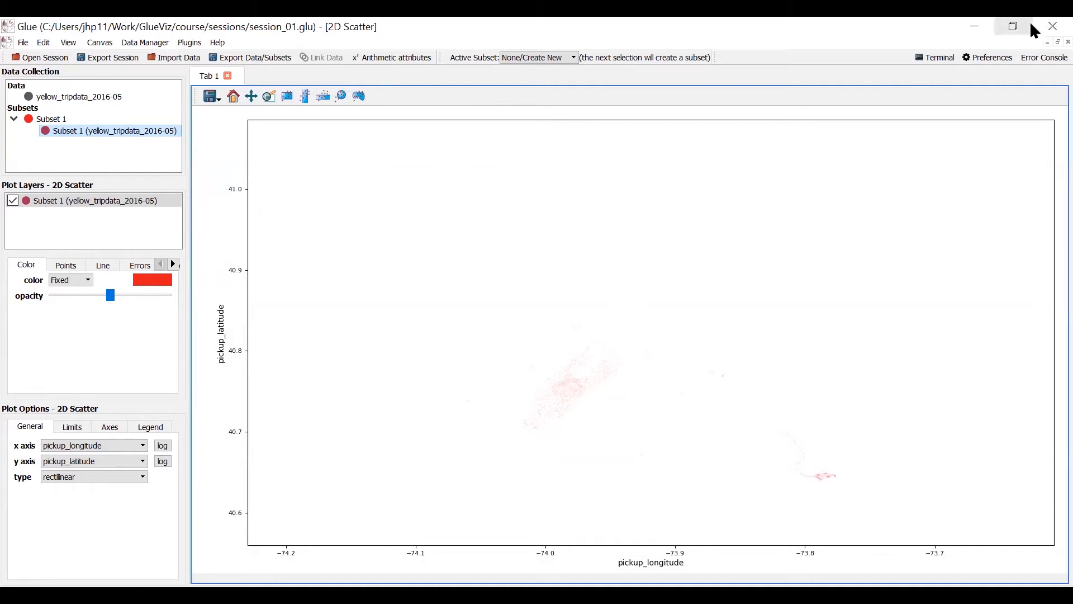
mouse_move(1025, 39)
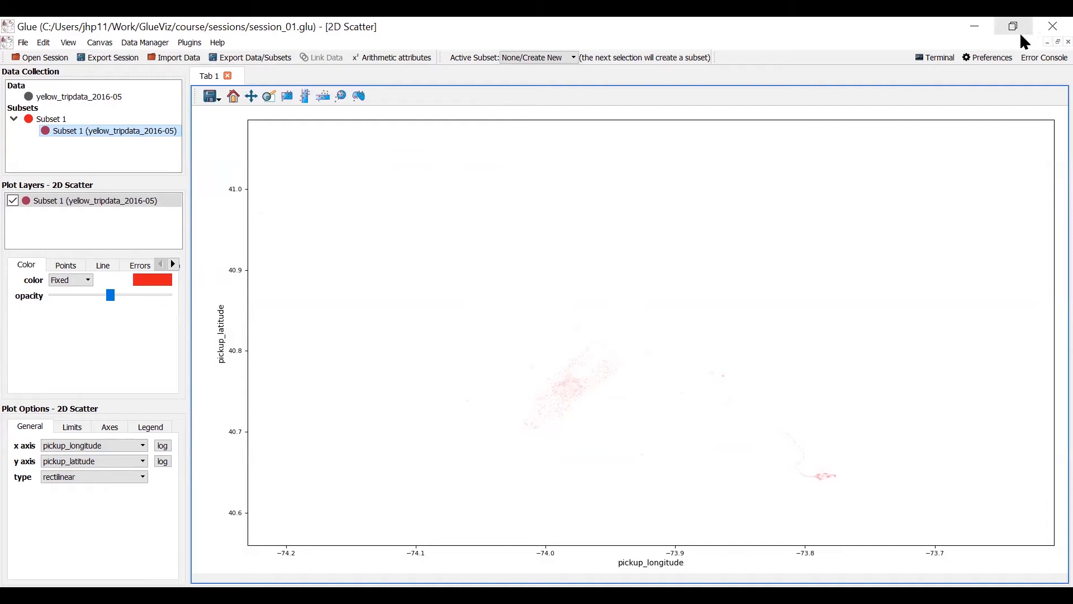
mouse_move(906, 81)
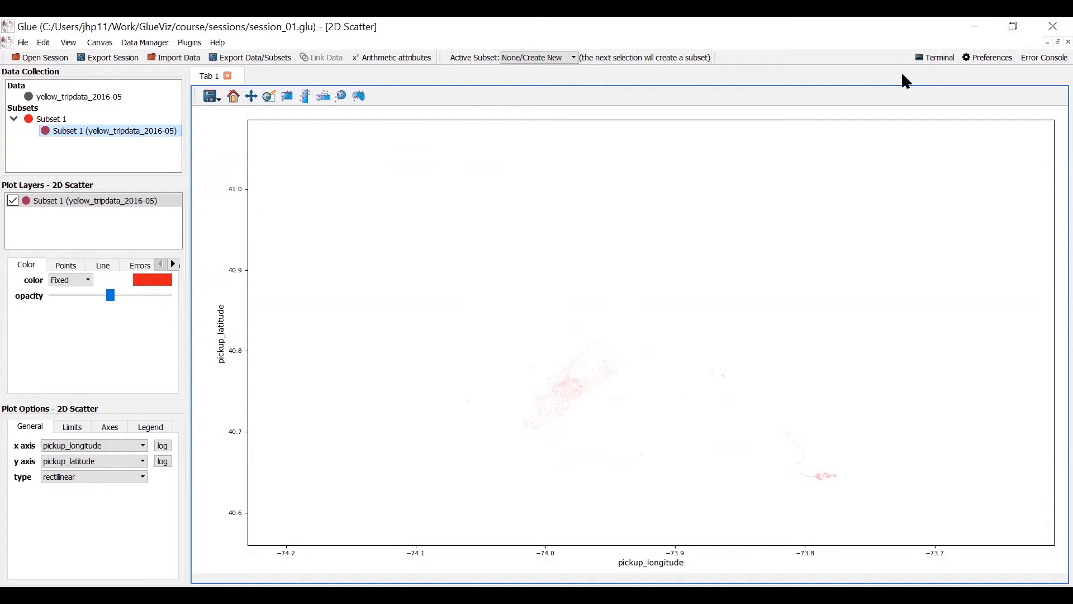
mouse_move(772, 469)
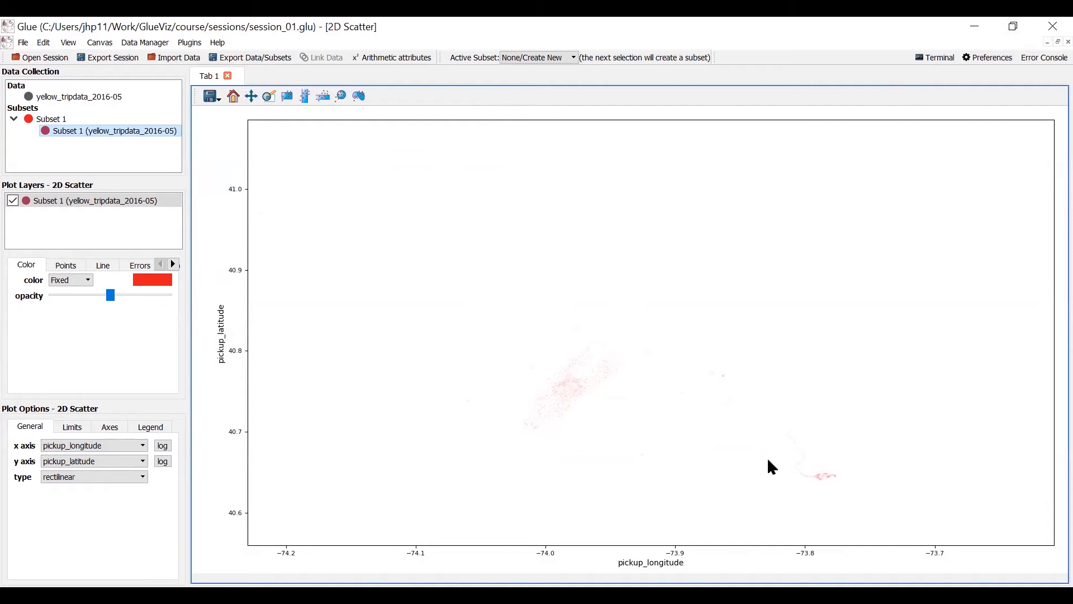
mouse_move(786, 473)
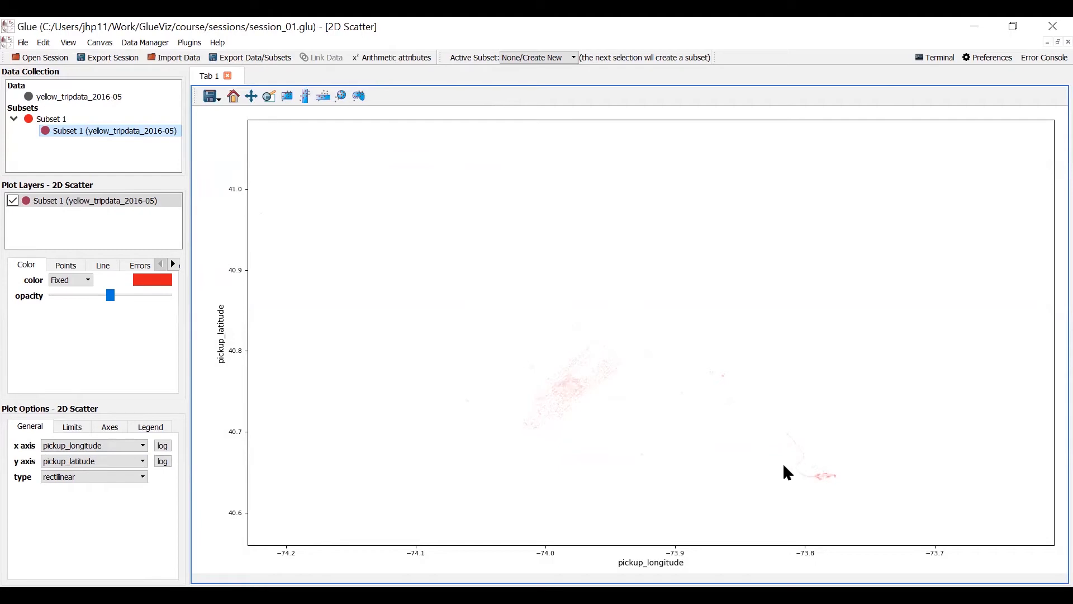
mouse_move(861, 180)
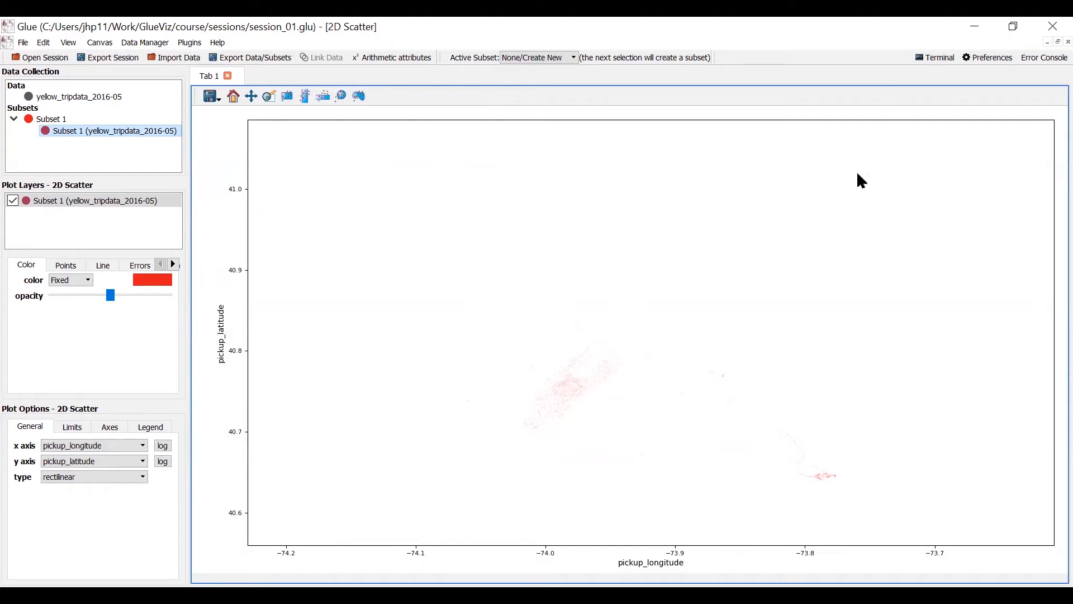
mouse_move(1051, 47)
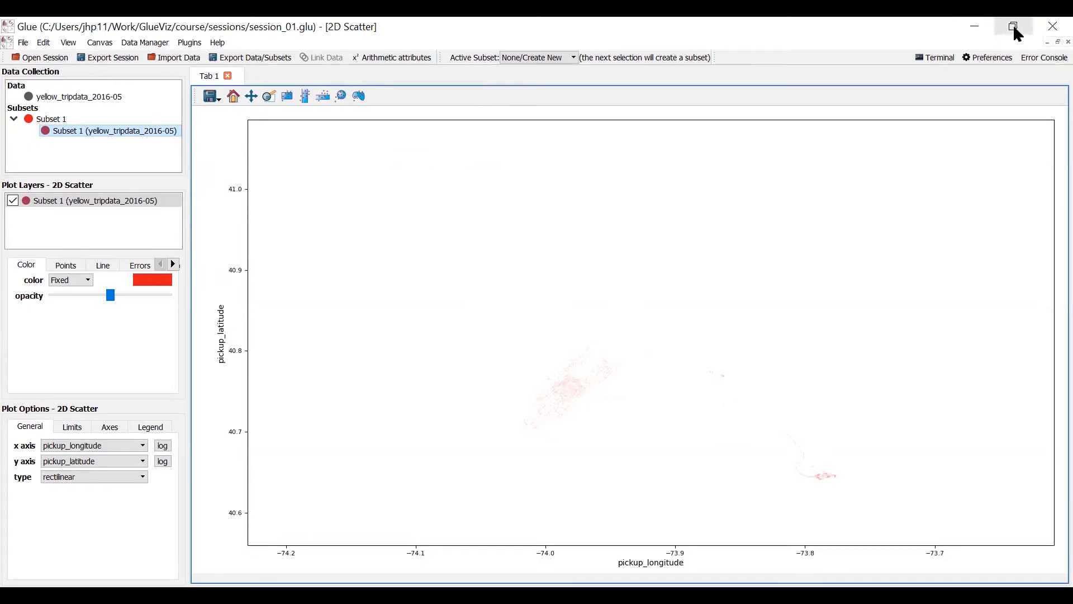
Take Glue out of full screen and make Subset 1 the active subset.
left_click(1014, 26)
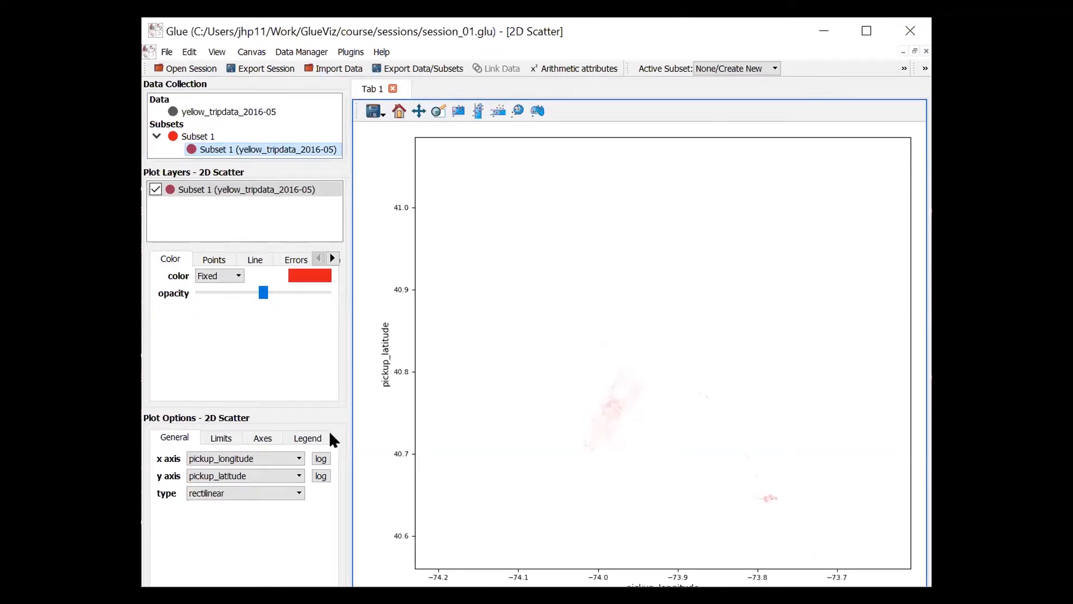
mouse_move(678, 69)
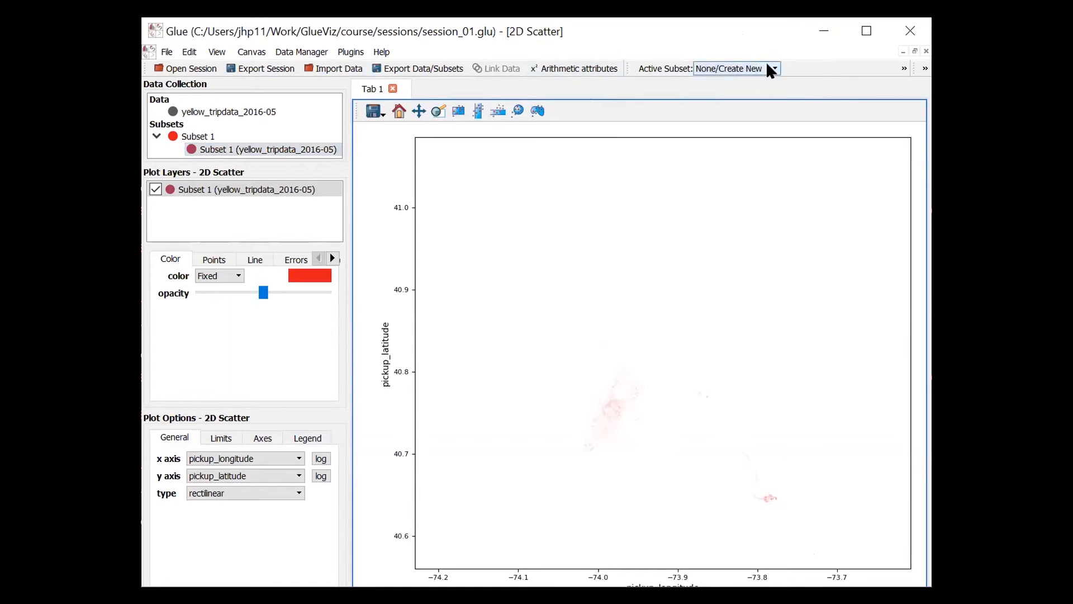
left_click(773, 68)
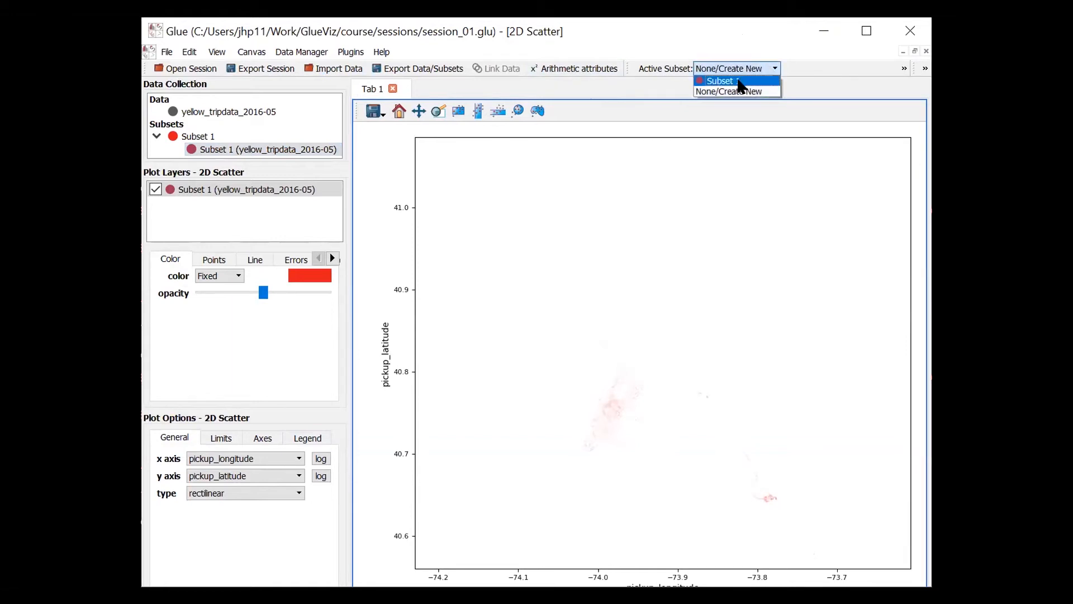
left_click(719, 80)
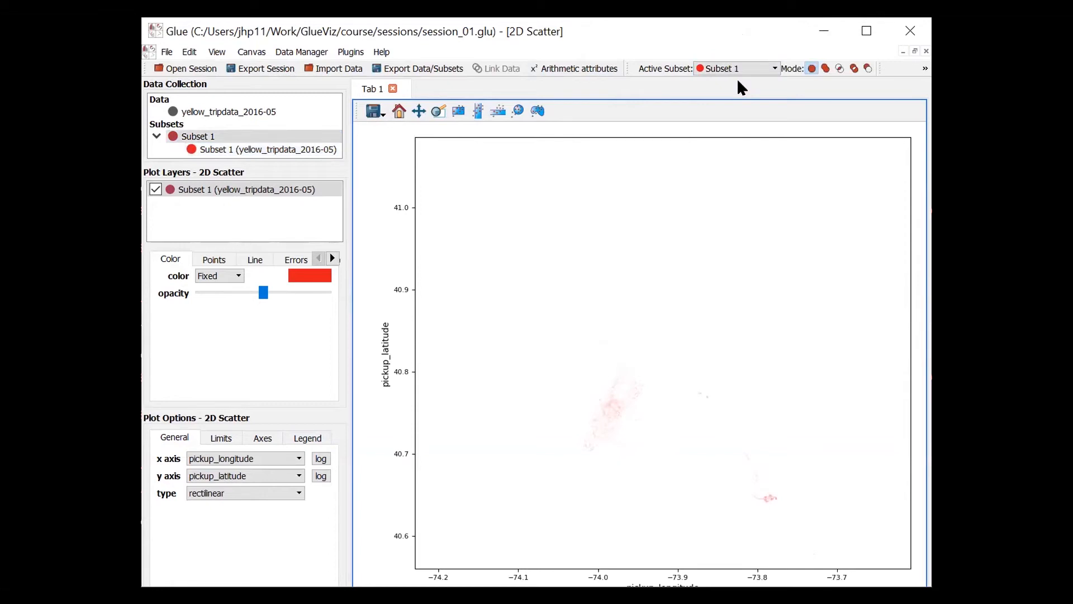
mouse_move(842, 94)
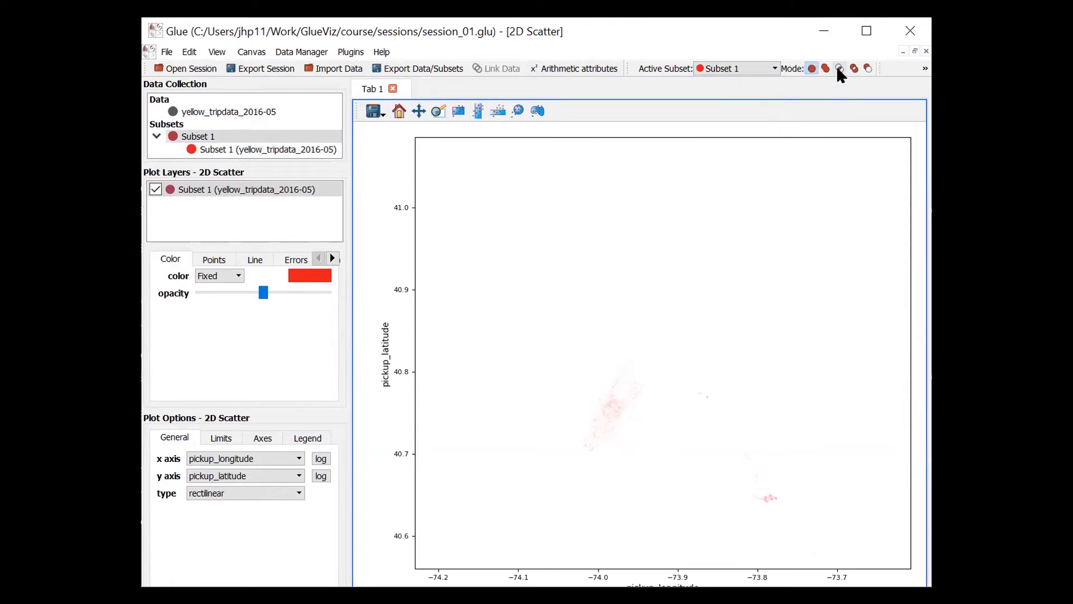
mouse_move(839, 68)
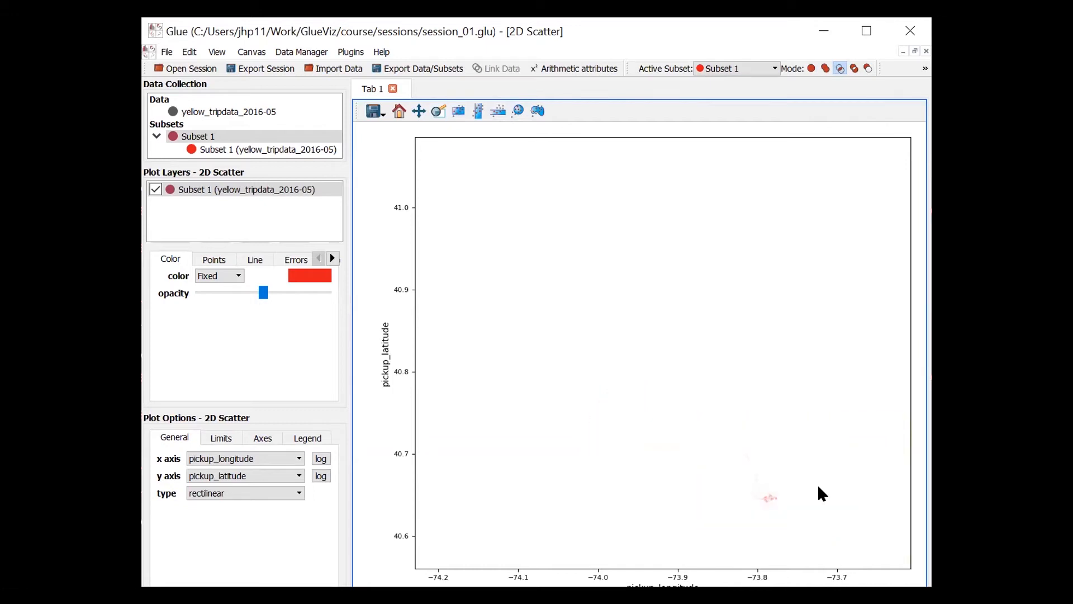
mouse_move(752, 457)
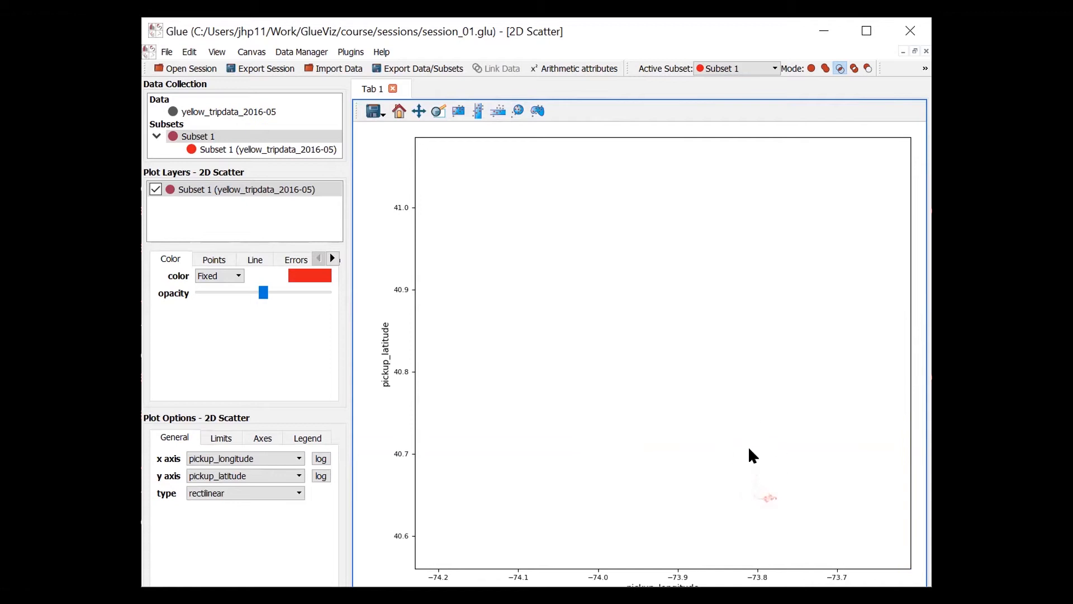
mouse_move(828, 185)
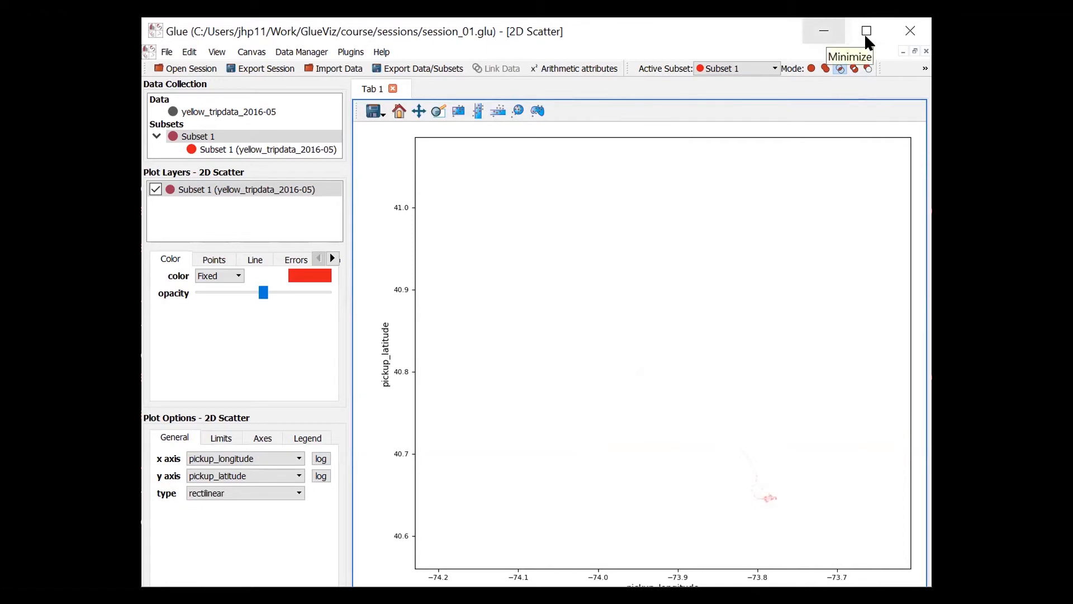
mouse_move(867, 31)
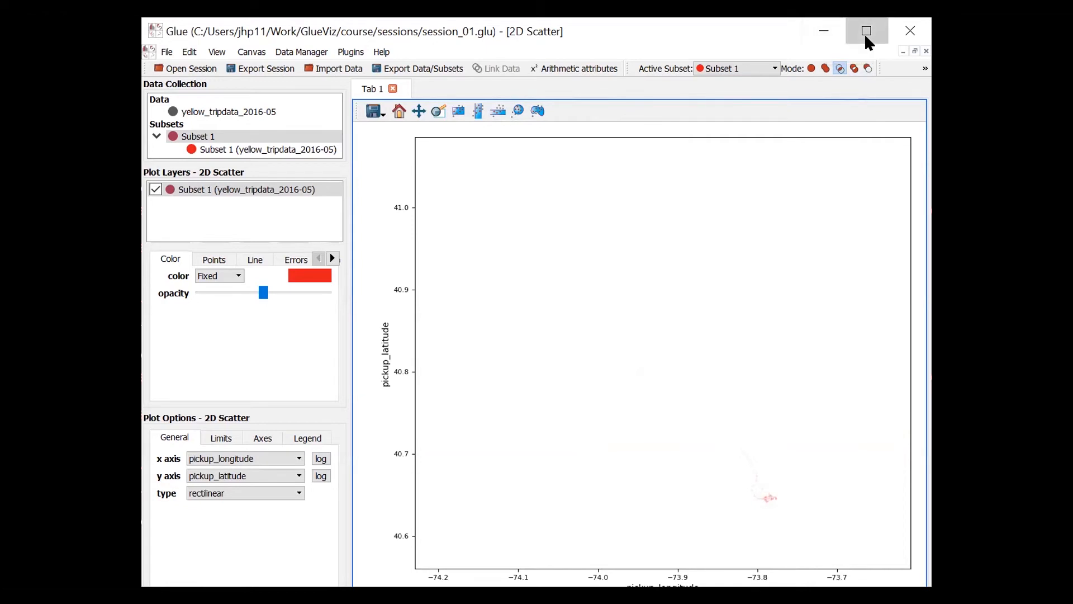
Enlarge the Glue window to fill the screen again.
left_click(866, 31)
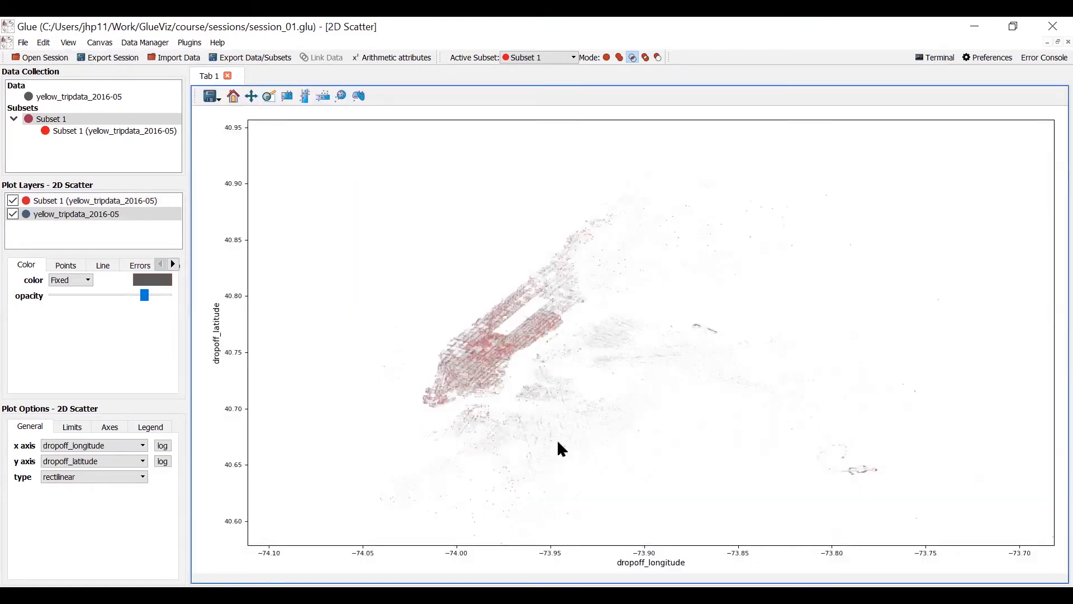
mouse_move(619, 329)
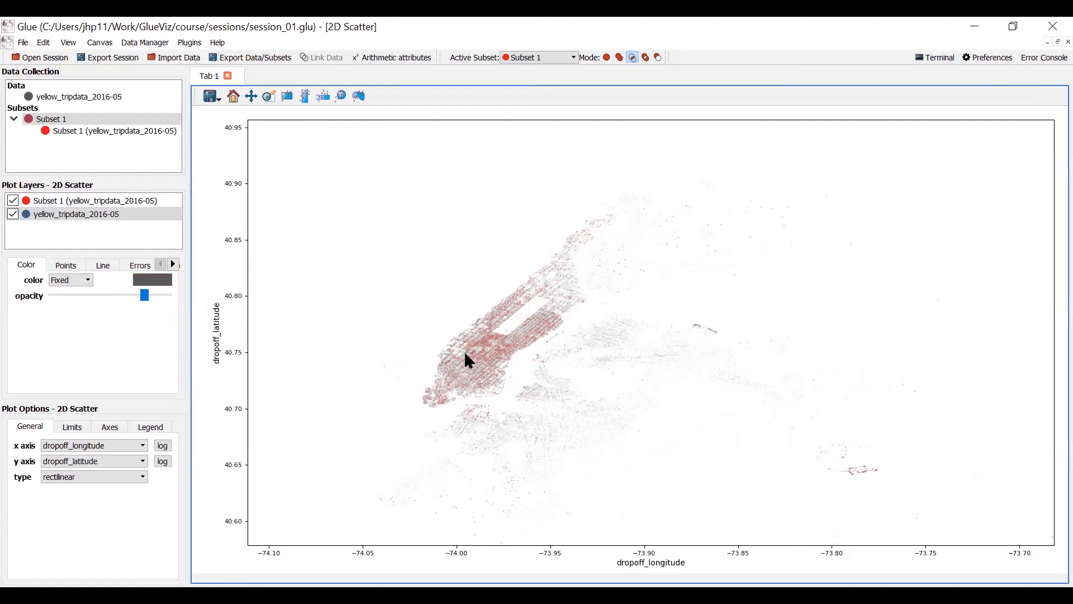
mouse_move(392, 455)
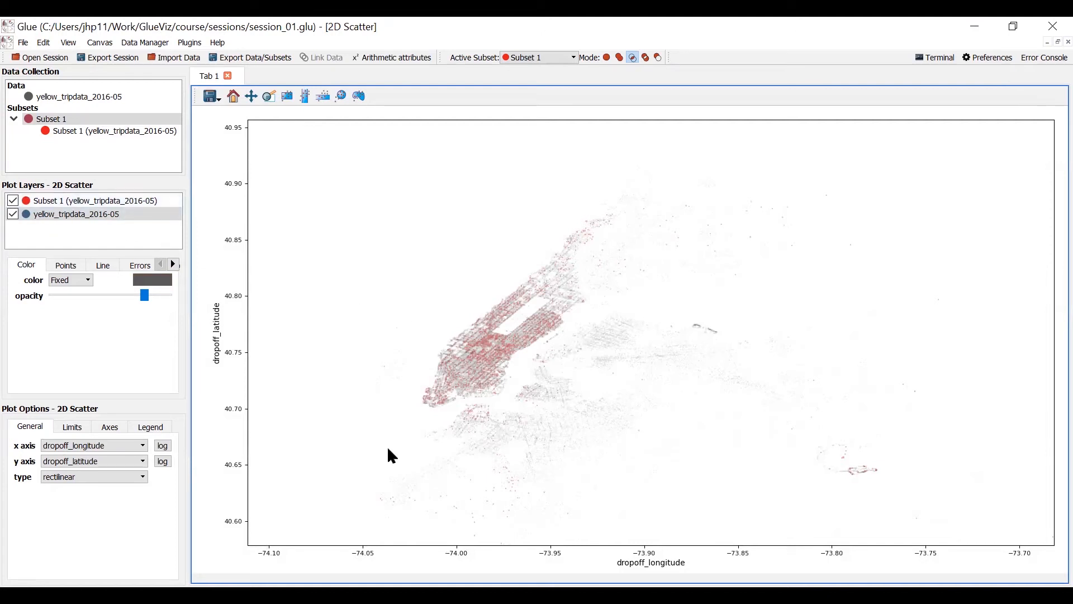
mouse_move(814, 473)
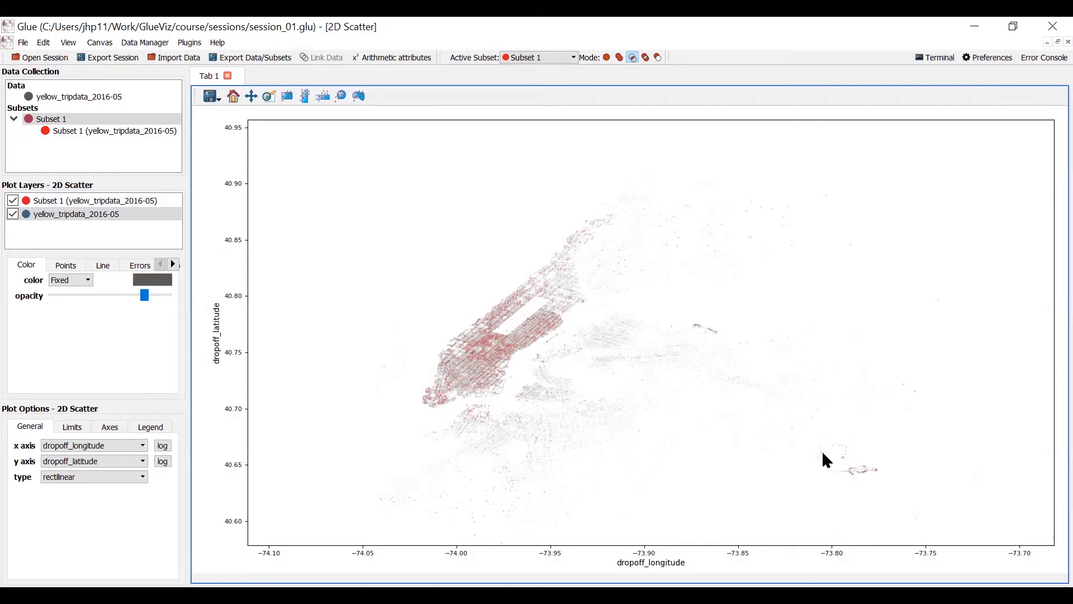
mouse_move(508, 348)
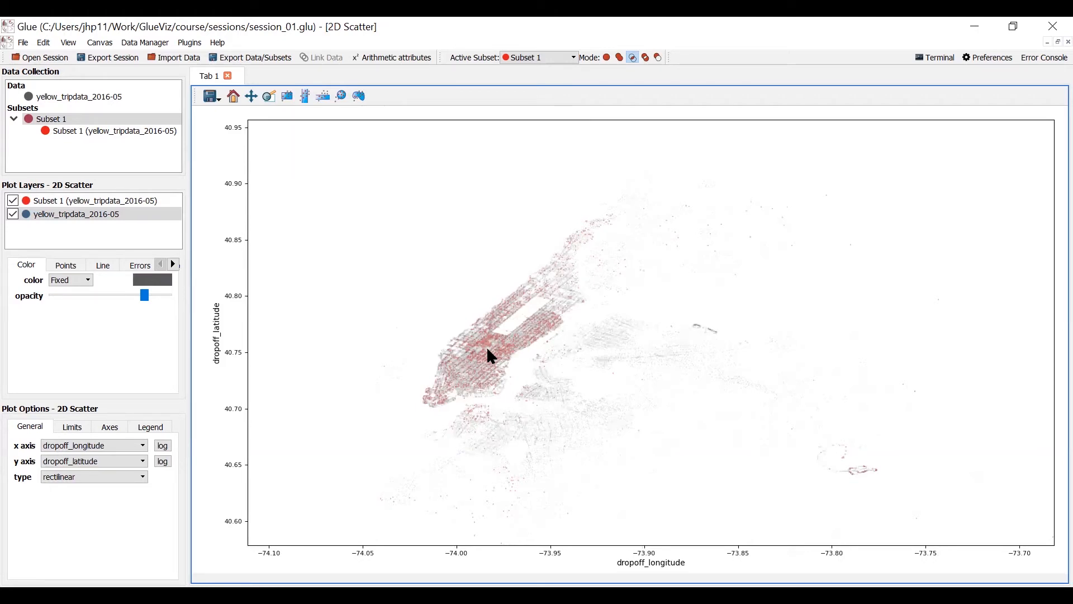
mouse_move(840, 446)
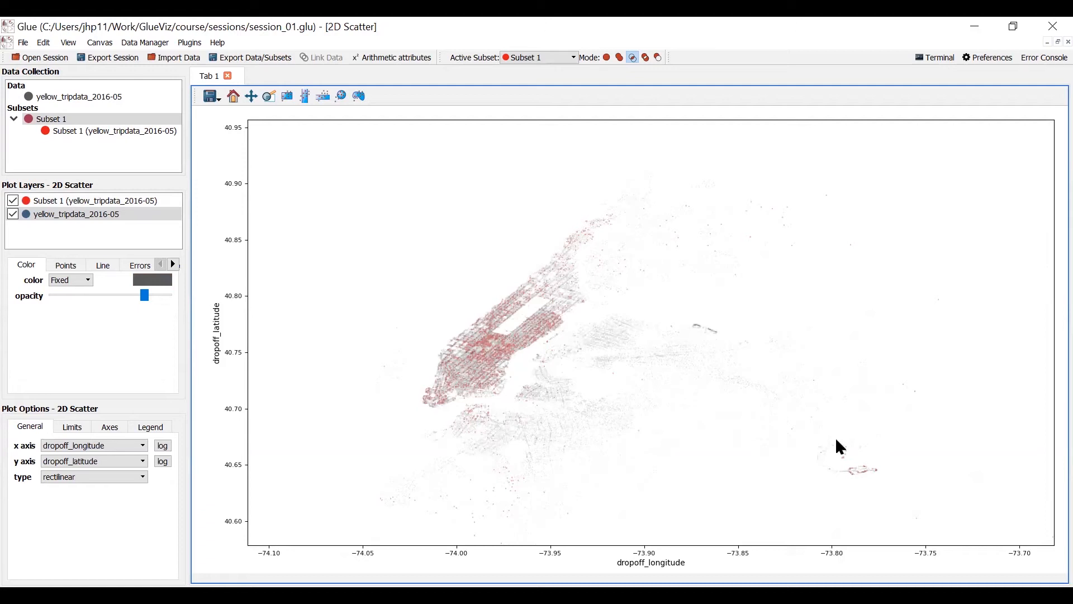
mouse_move(611, 421)
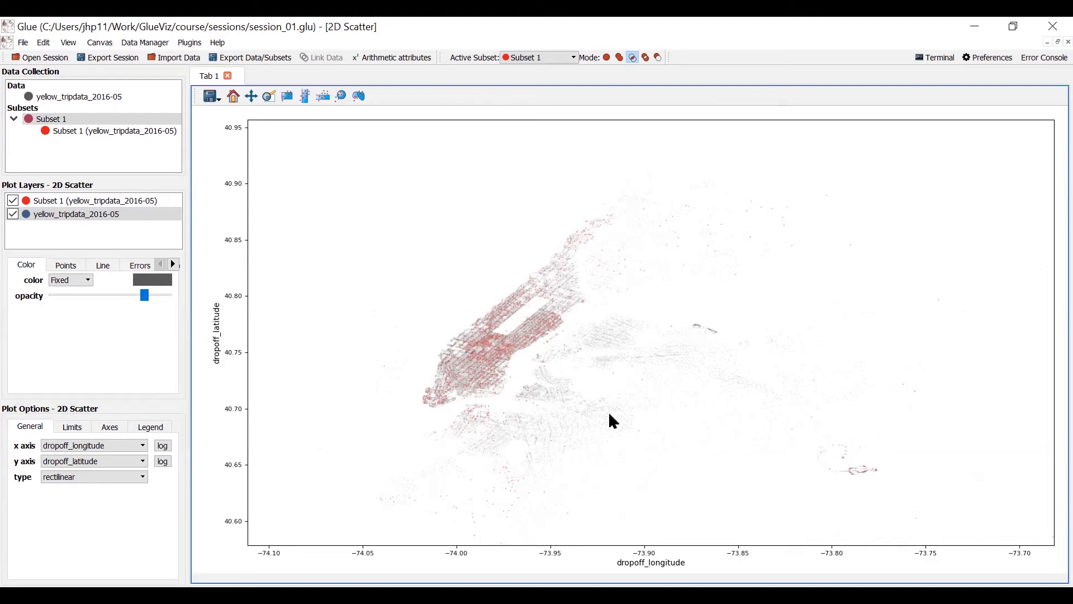
mouse_move(1021, 85)
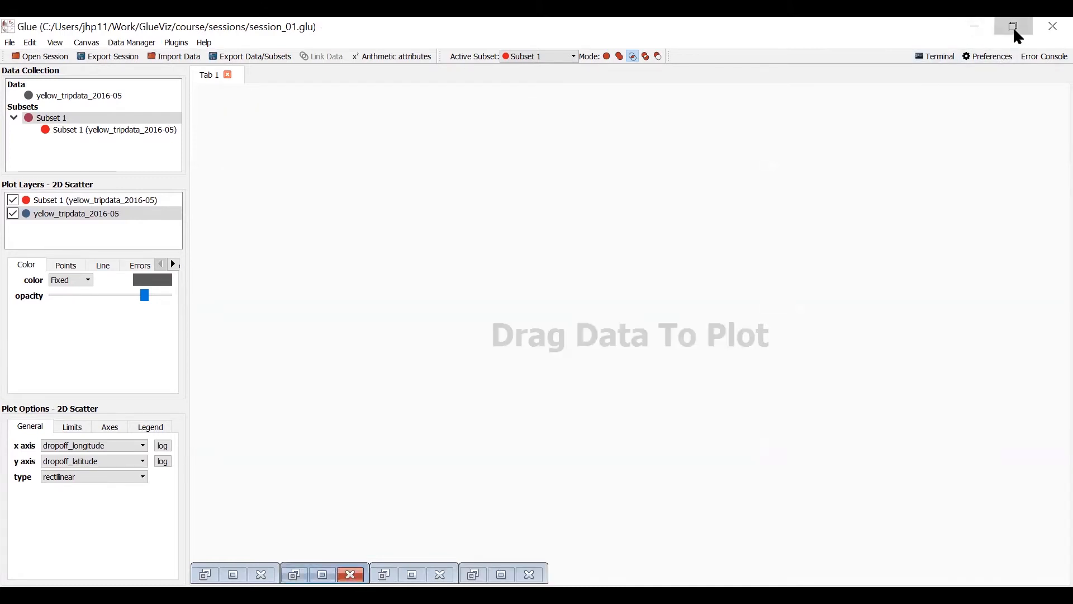
left_click(1013, 26)
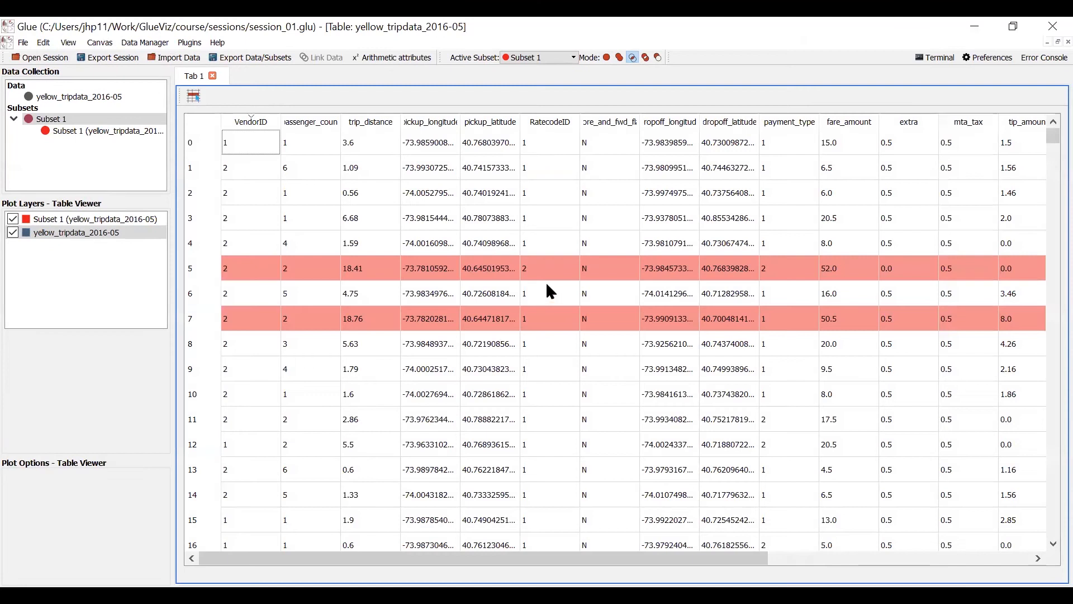
scroll("right", 3)
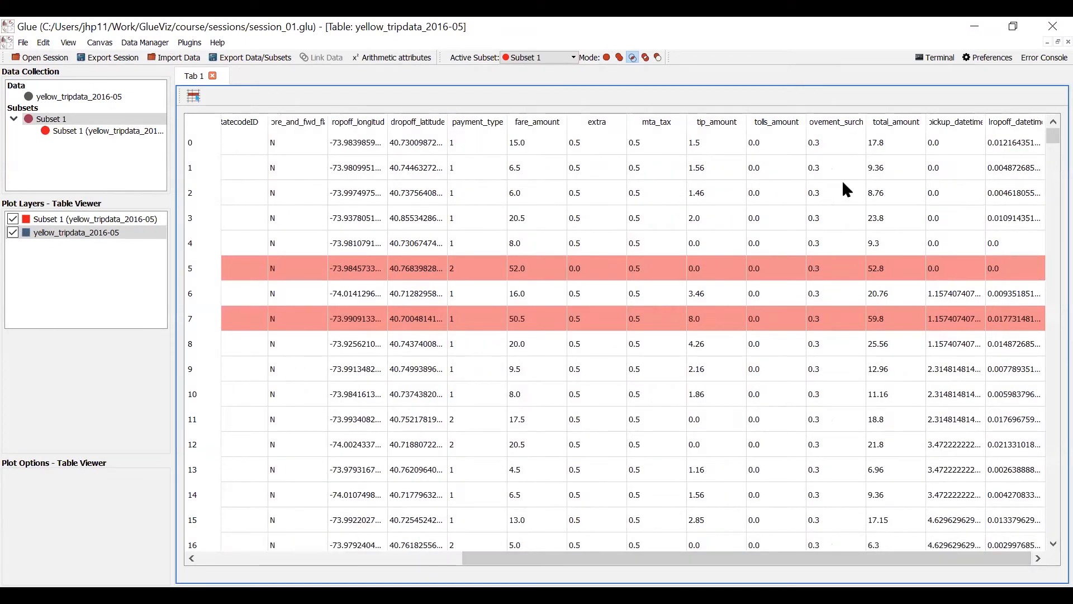
mouse_move(493, 141)
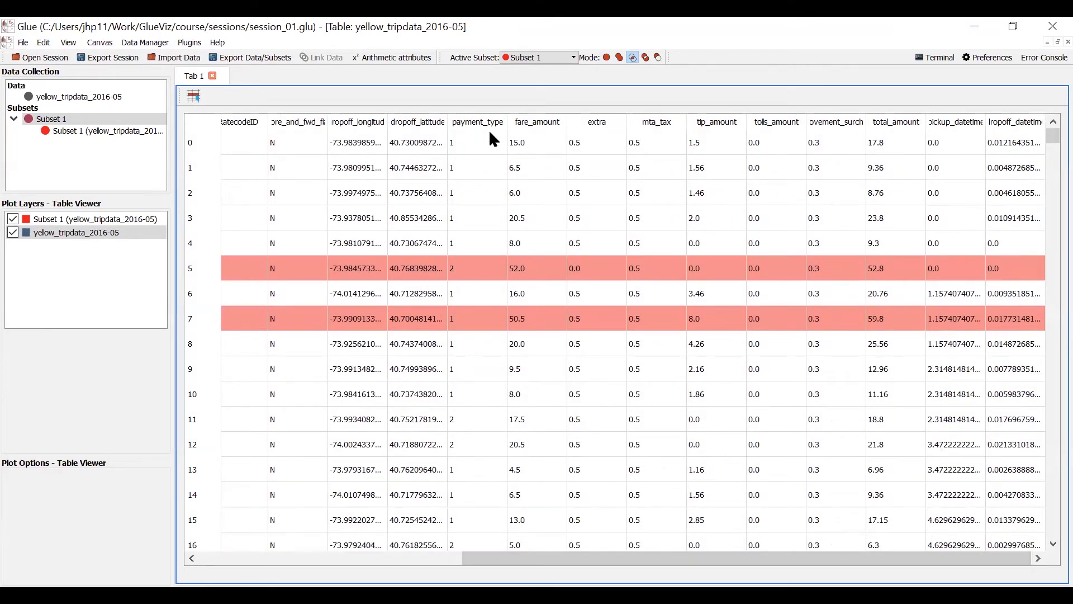
mouse_move(460, 365)
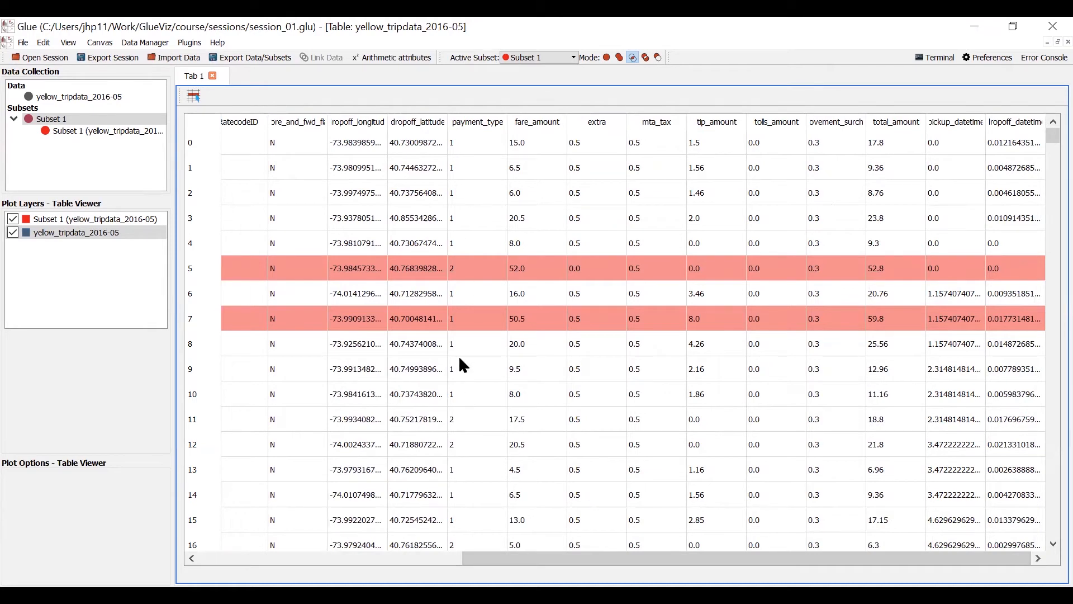
mouse_move(461, 404)
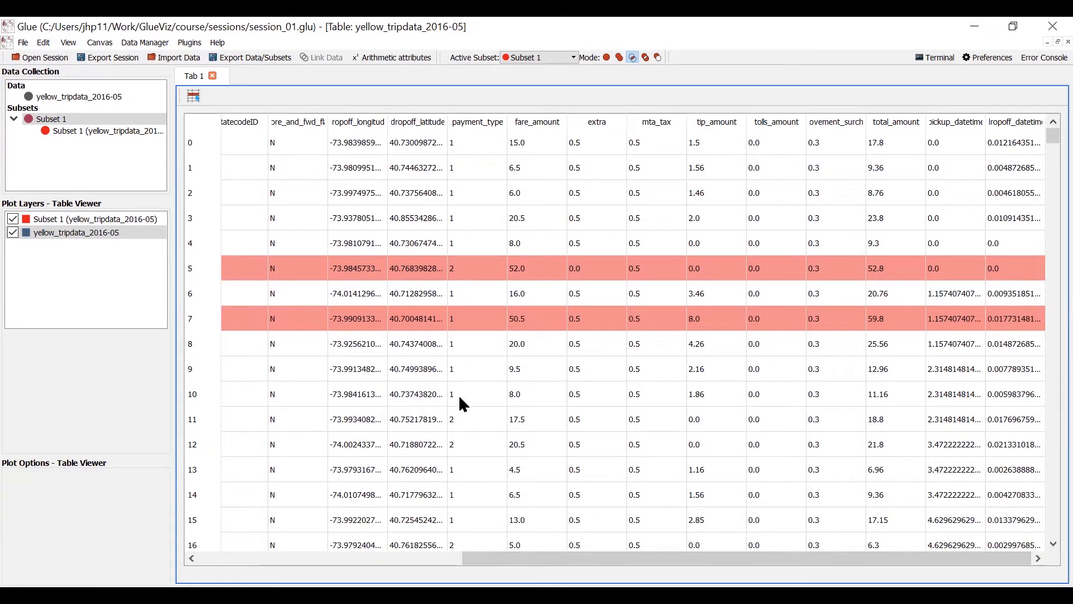
mouse_move(469, 428)
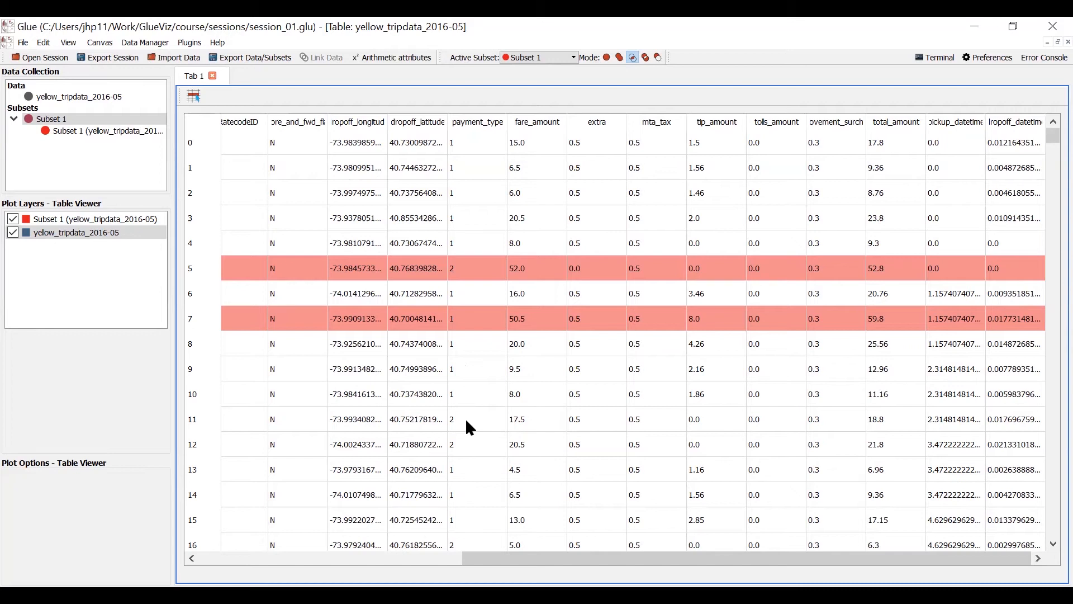
scroll("left", 3)
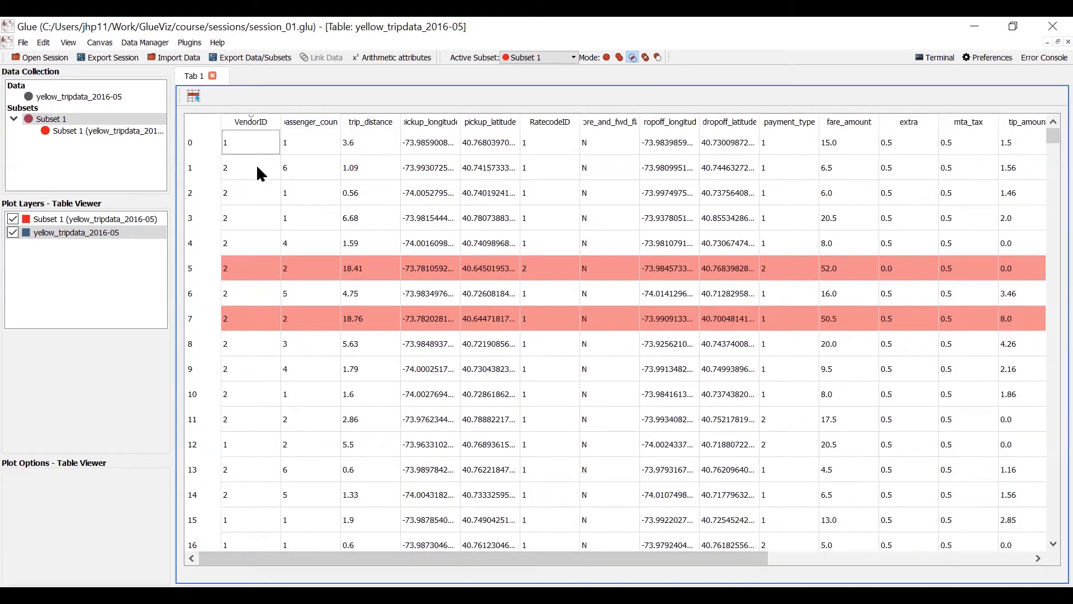
mouse_move(246, 484)
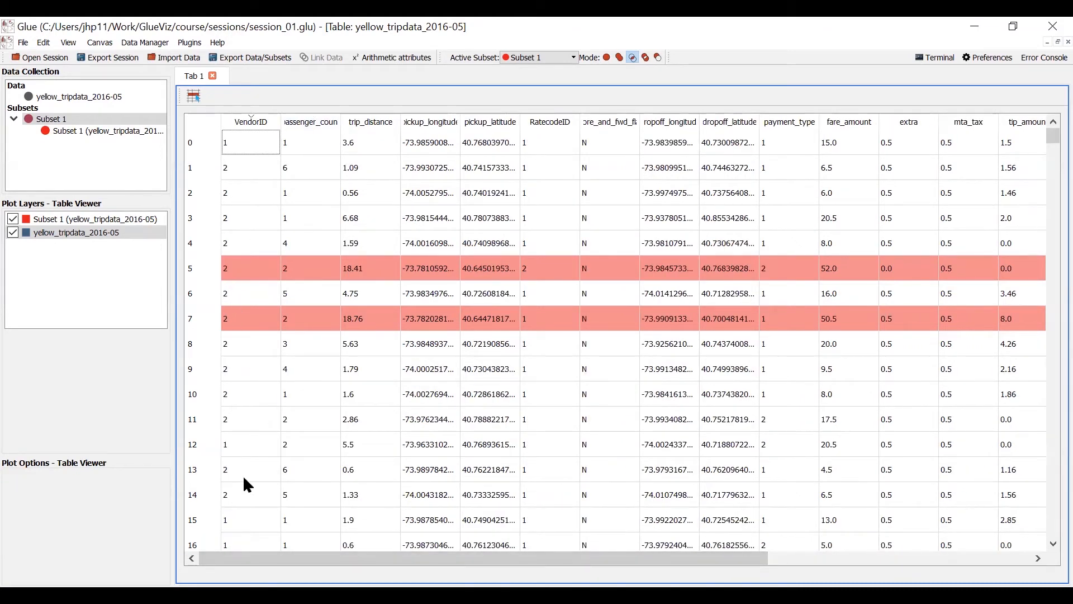
mouse_move(246, 479)
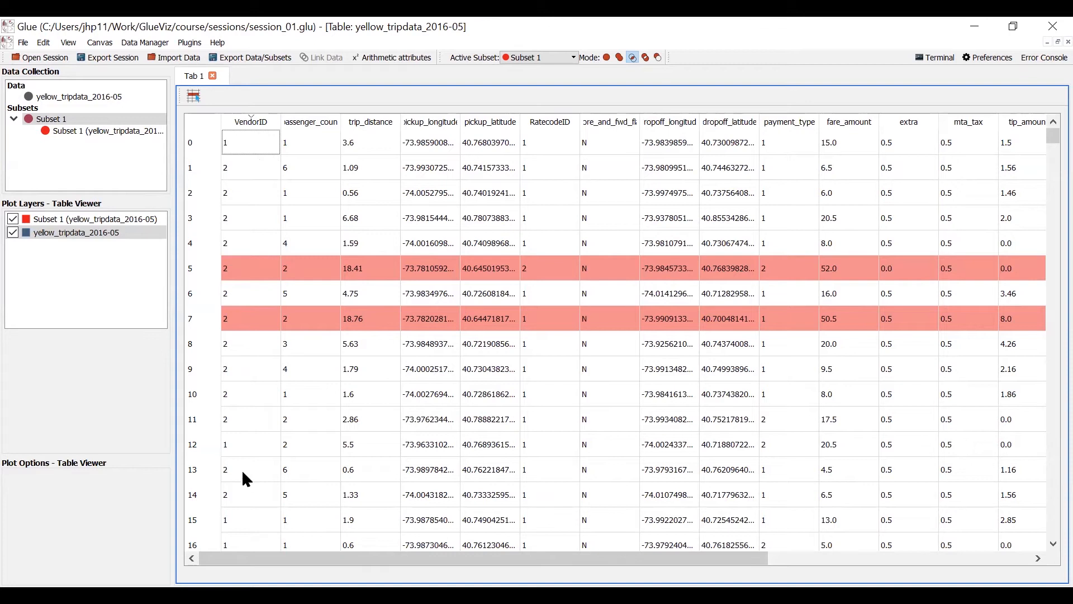
mouse_move(247, 374)
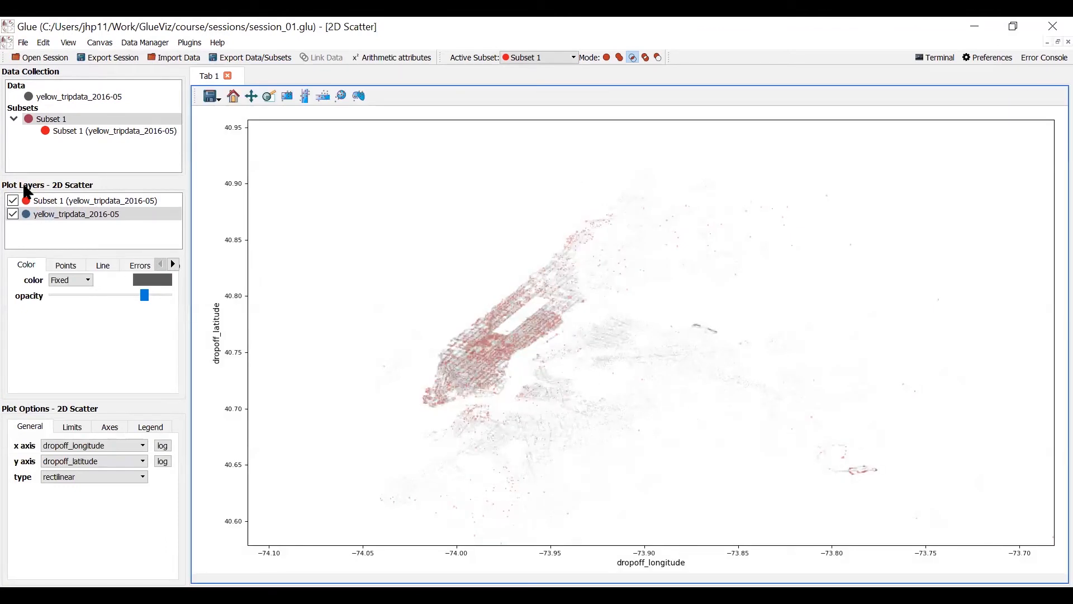
Set the active subset to create a new subset rather than editing Subset 1.
left_click(13, 118)
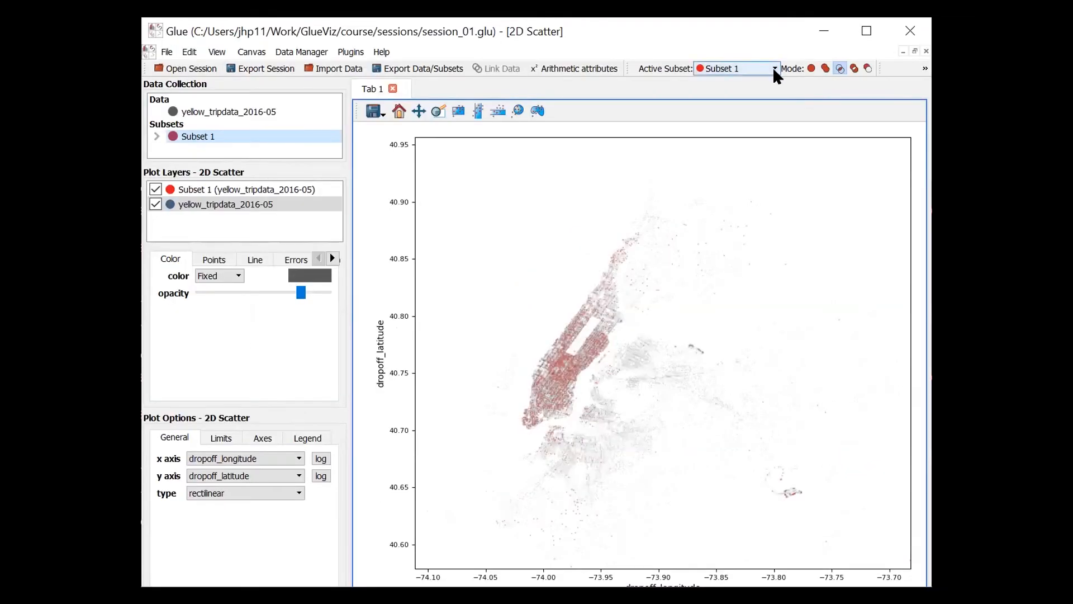
left_click(774, 68)
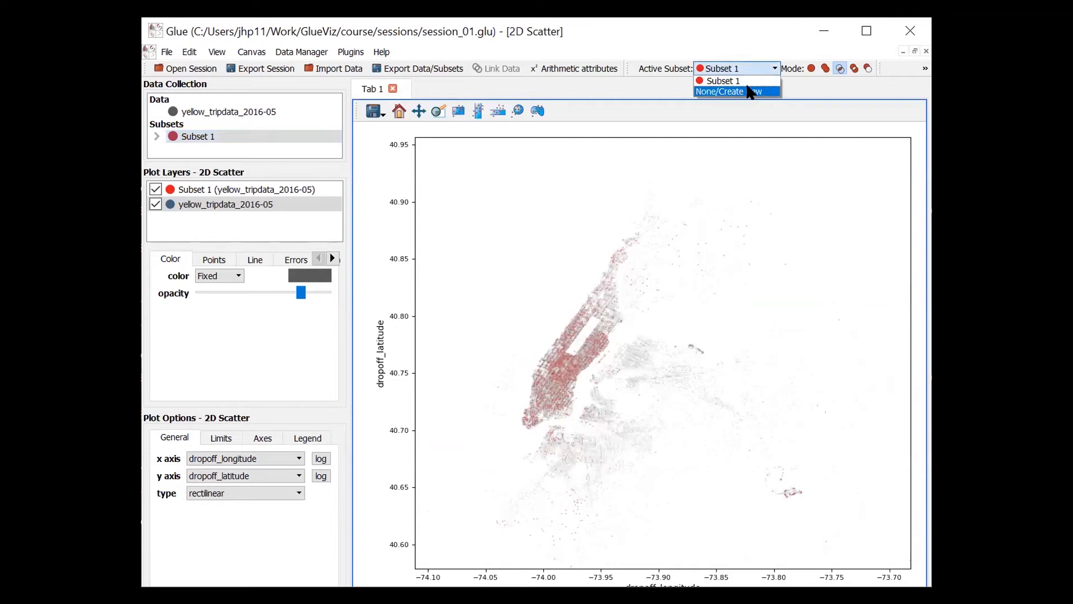
left_click(719, 91)
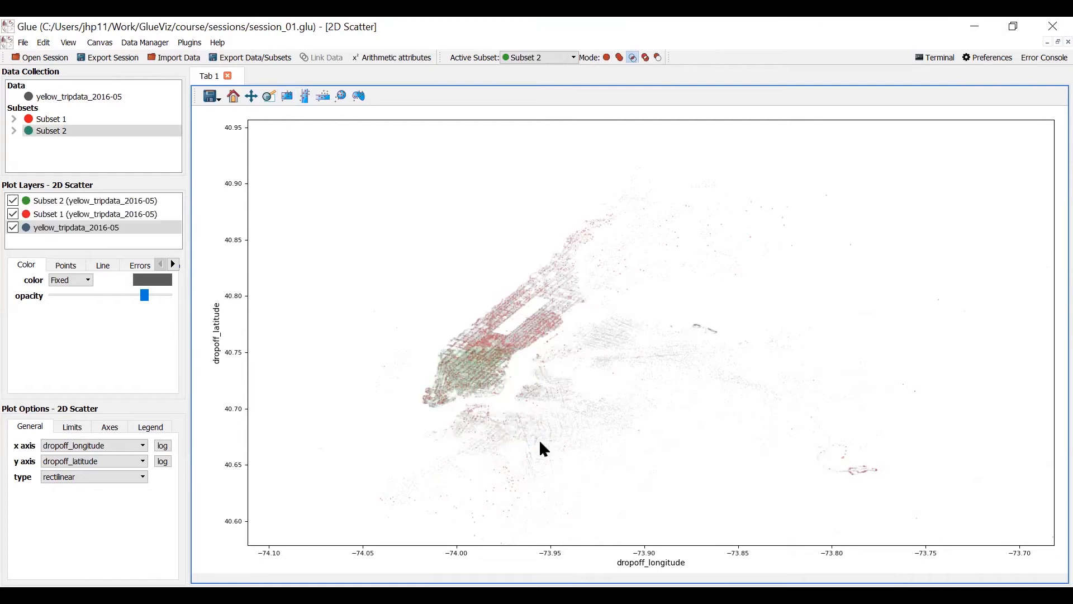
Hide the yellow_tripdata_2016-05 and Subset 1 layers, leaving only Subset 2 plotted.
left_click(52, 131)
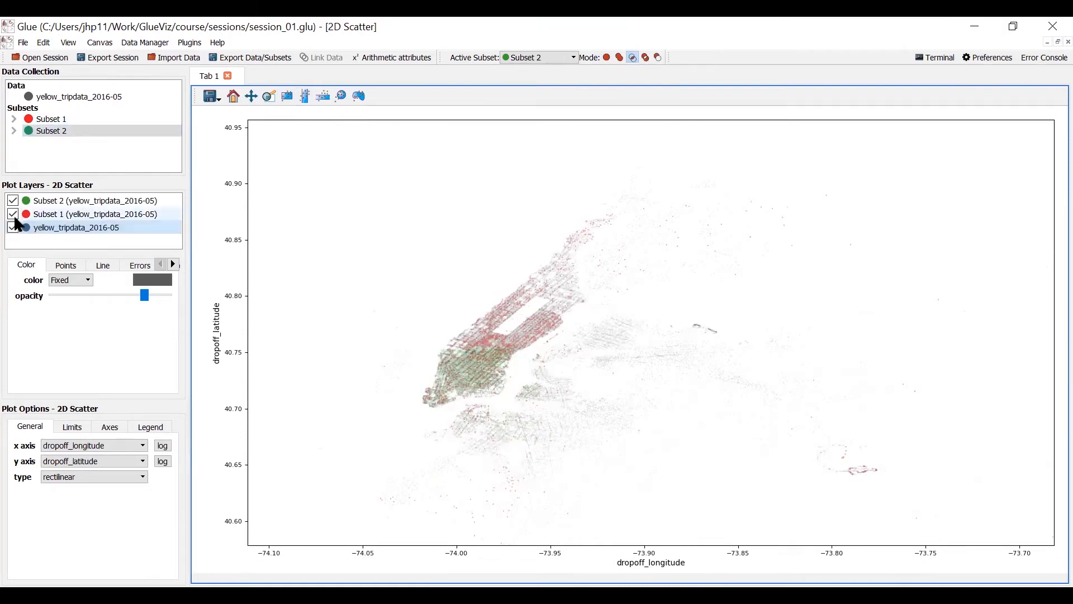
left_click(12, 227)
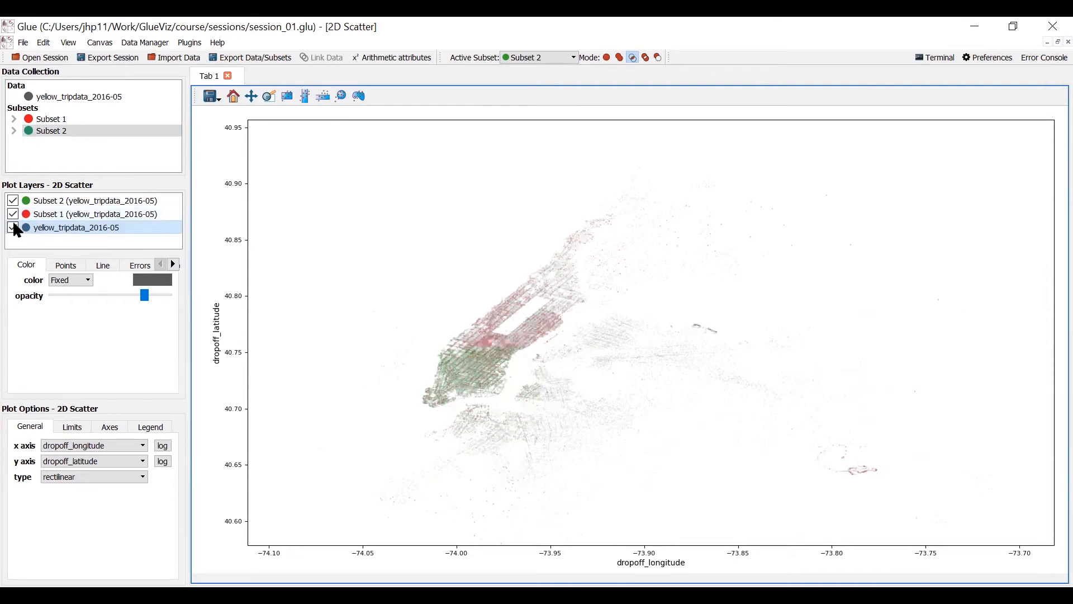
left_click(13, 228)
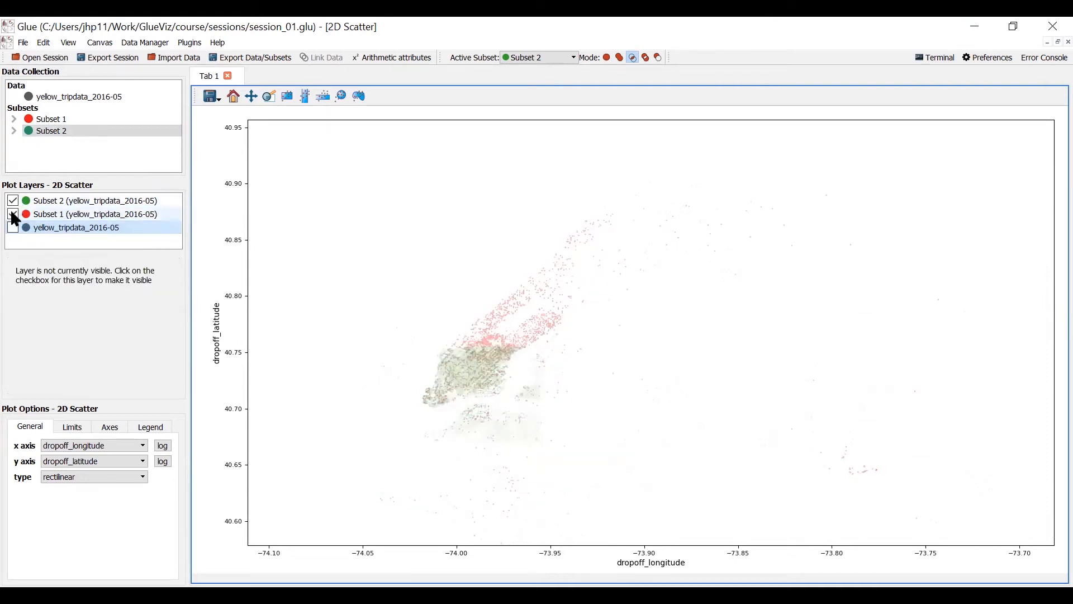
left_click(12, 214)
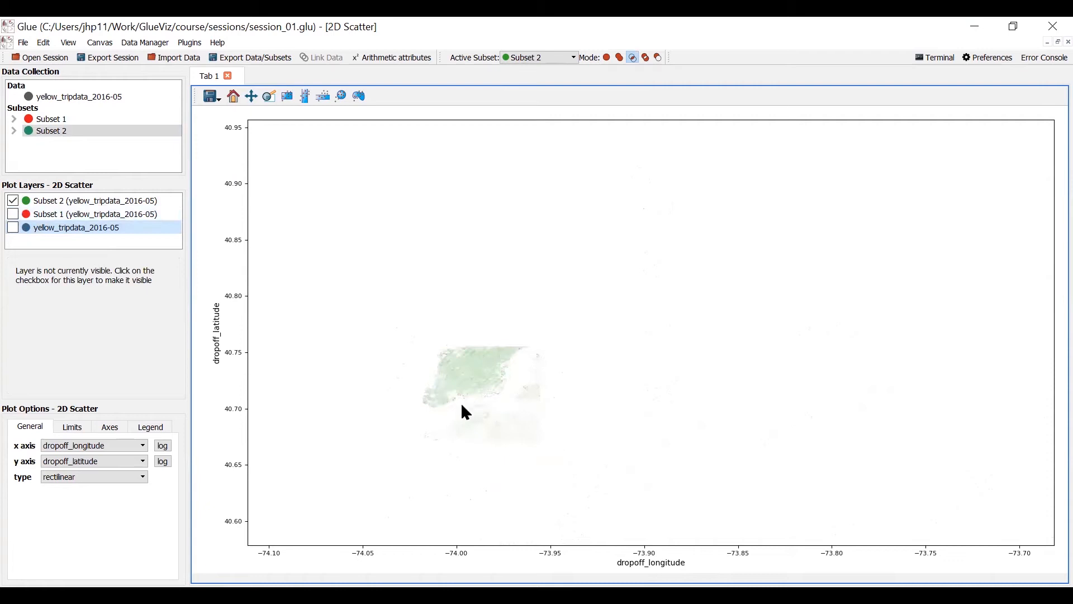
mouse_move(470, 405)
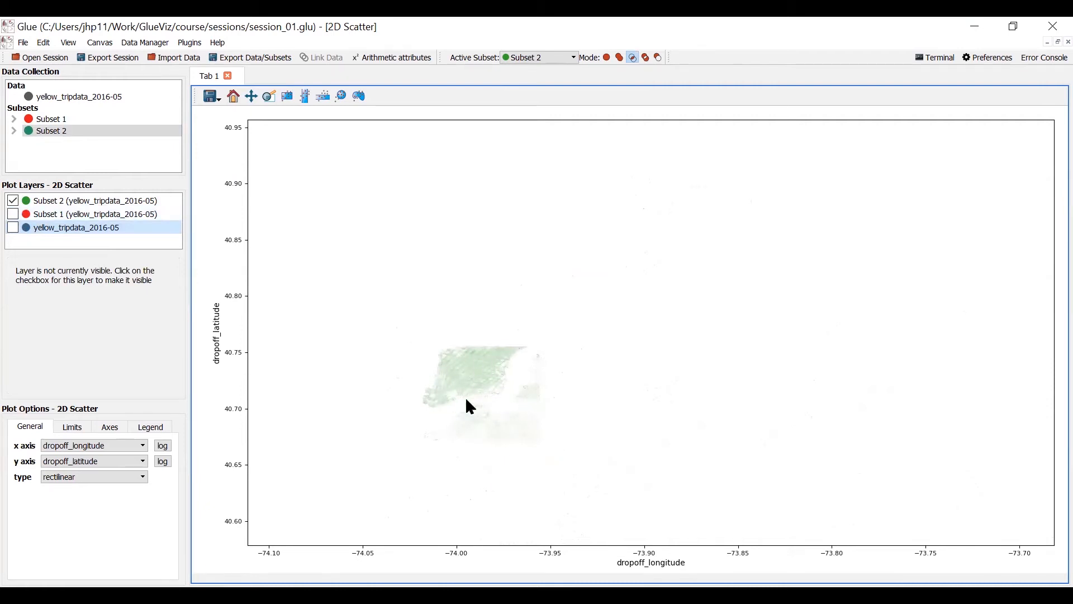
mouse_move(497, 393)
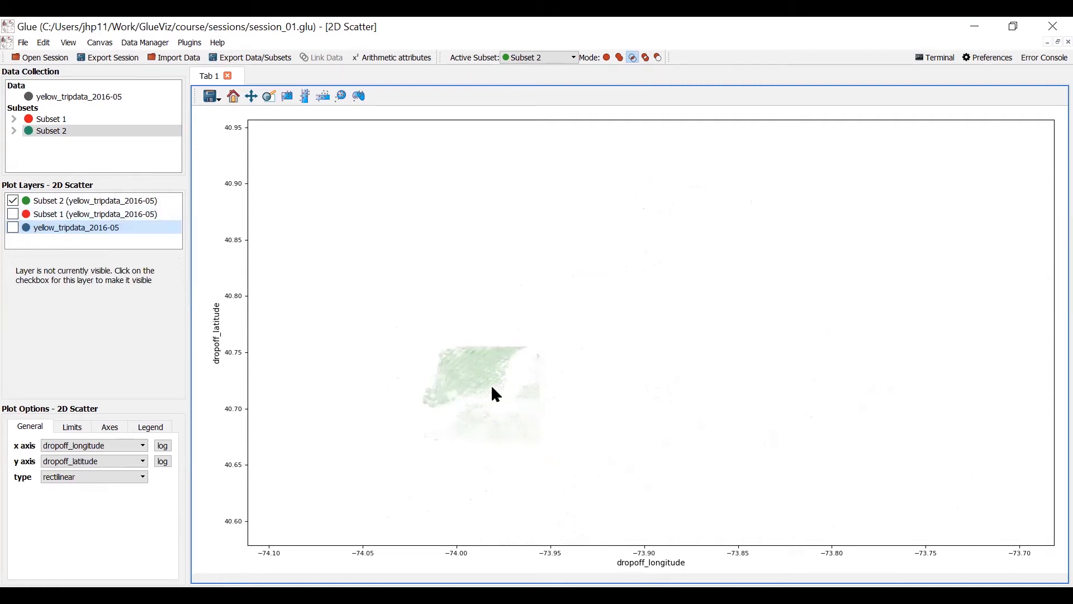
mouse_move(457, 330)
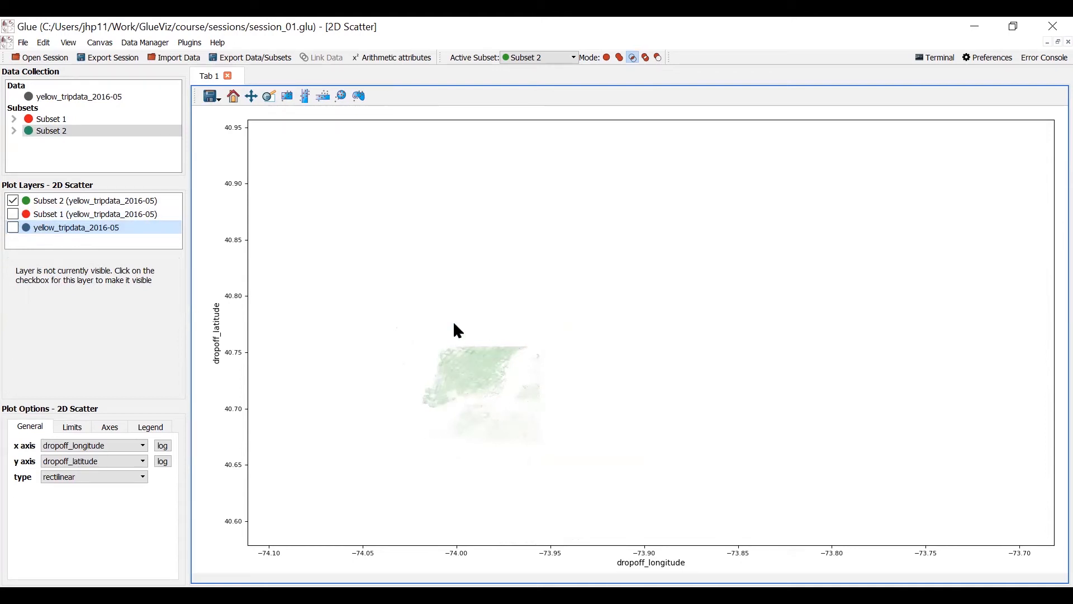
mouse_move(1014, 27)
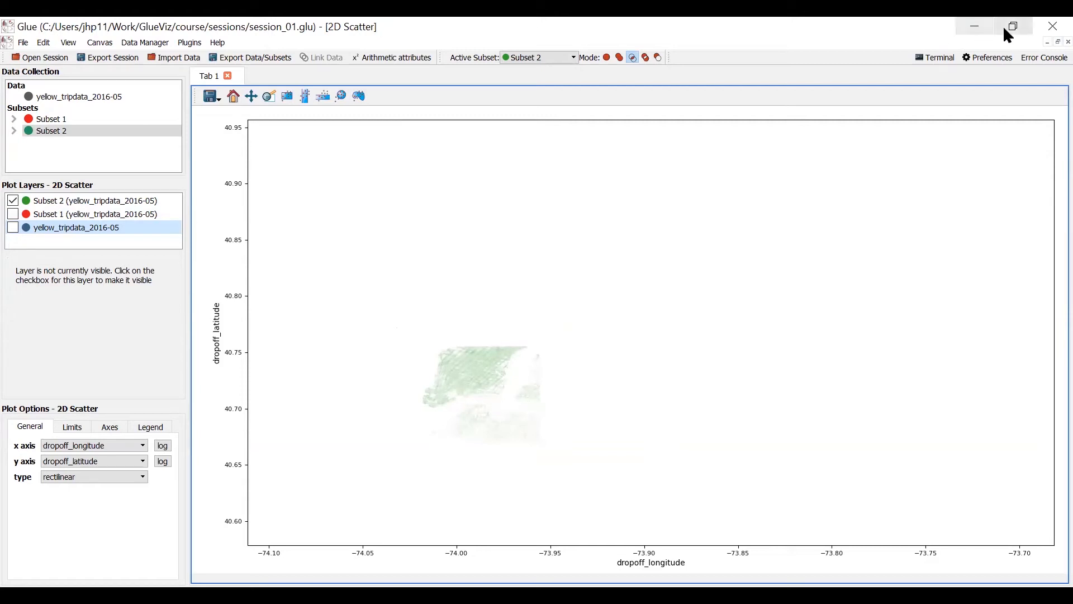
mouse_move(1013, 26)
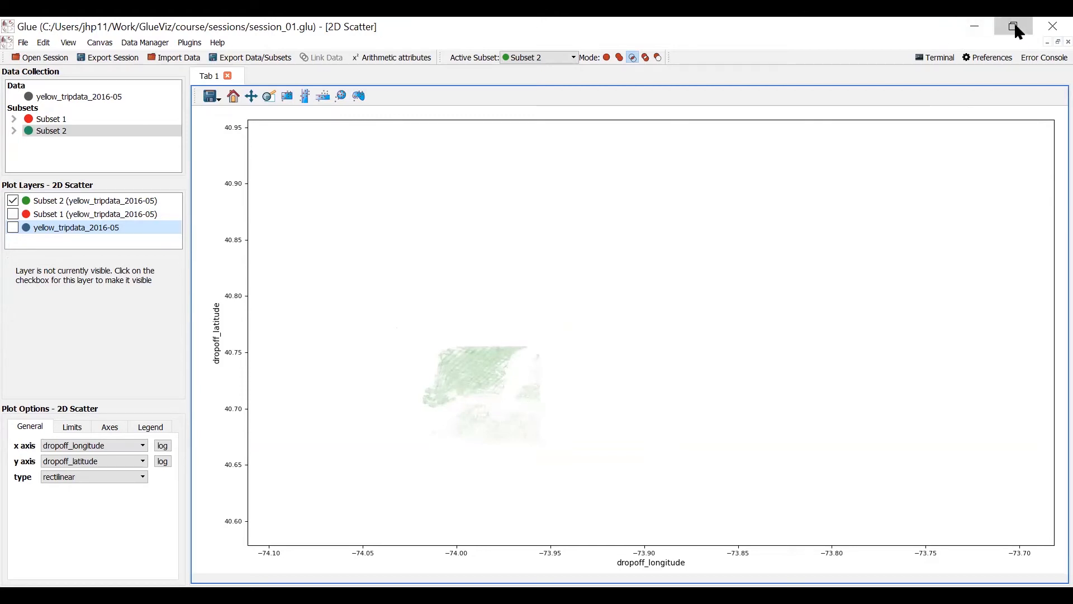
Restore the GlueViz window from full screen to a smaller size.
left_click(1013, 26)
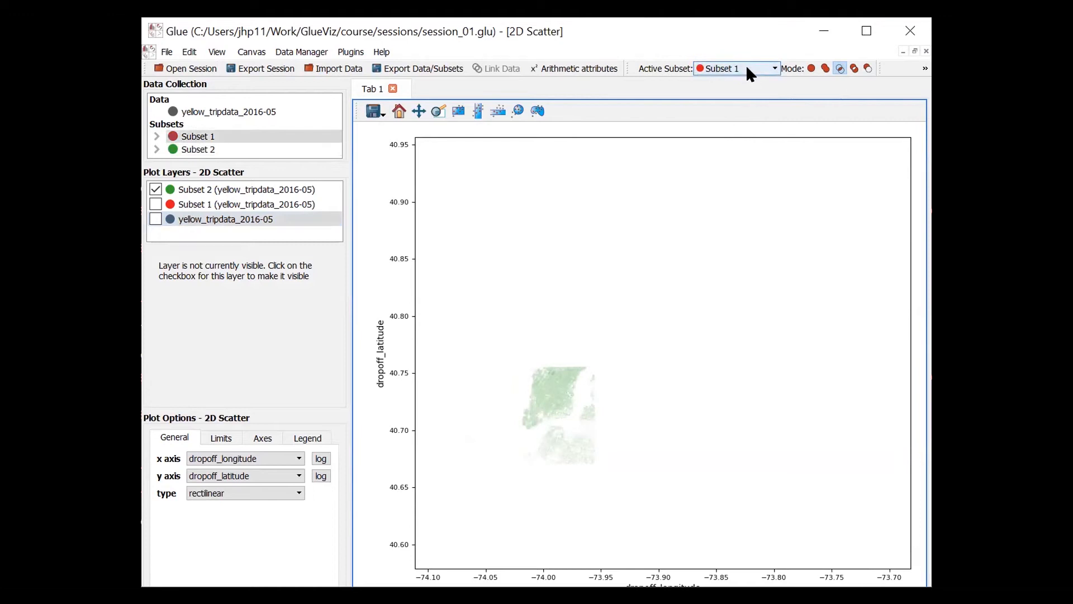
mouse_move(603, 363)
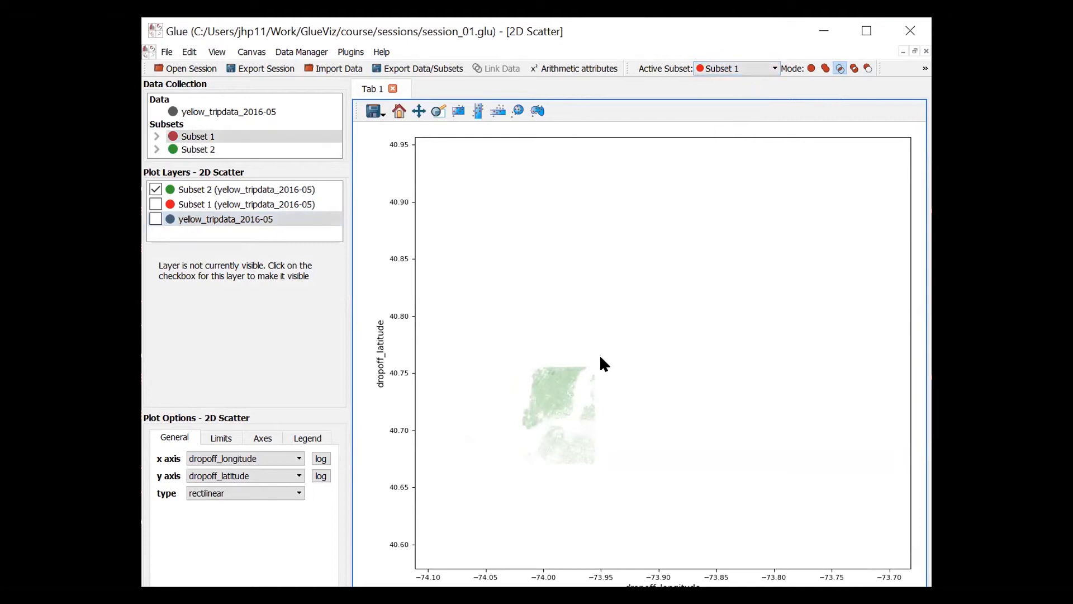
mouse_move(609, 357)
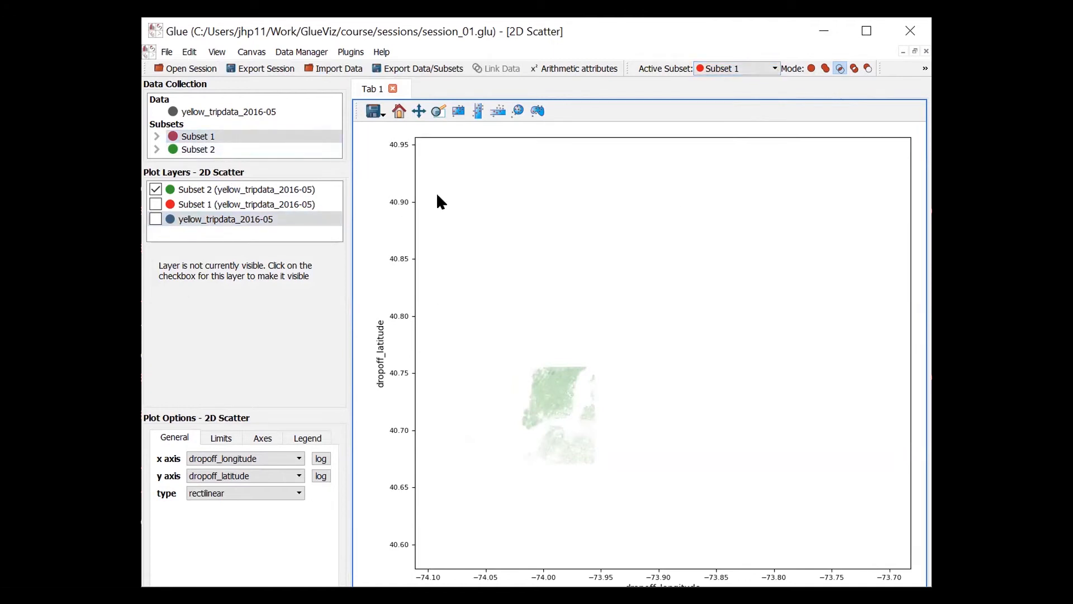
mouse_move(650, 110)
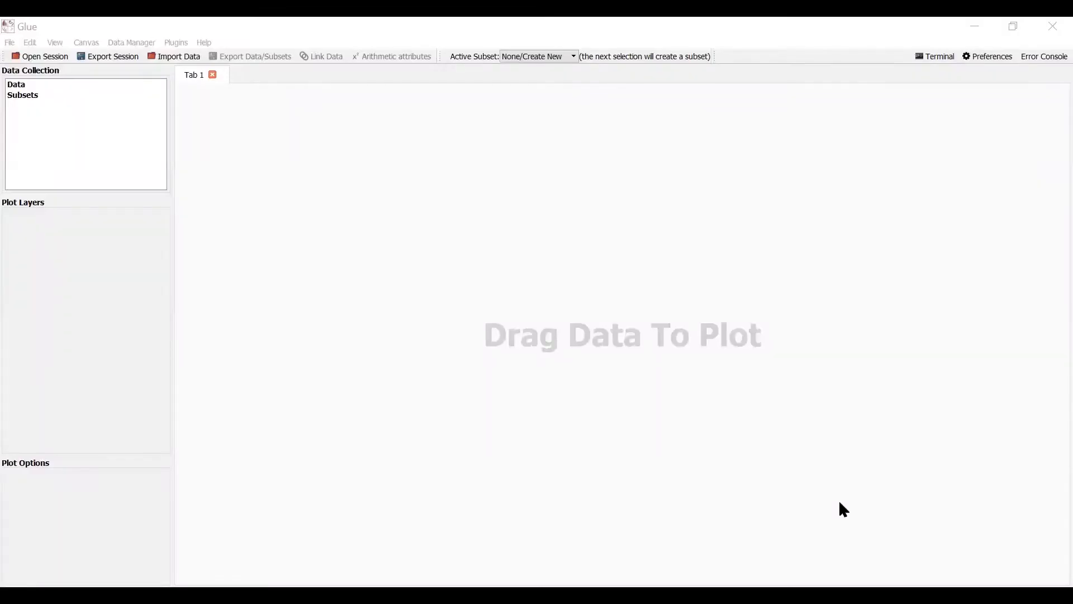
mouse_move(859, 494)
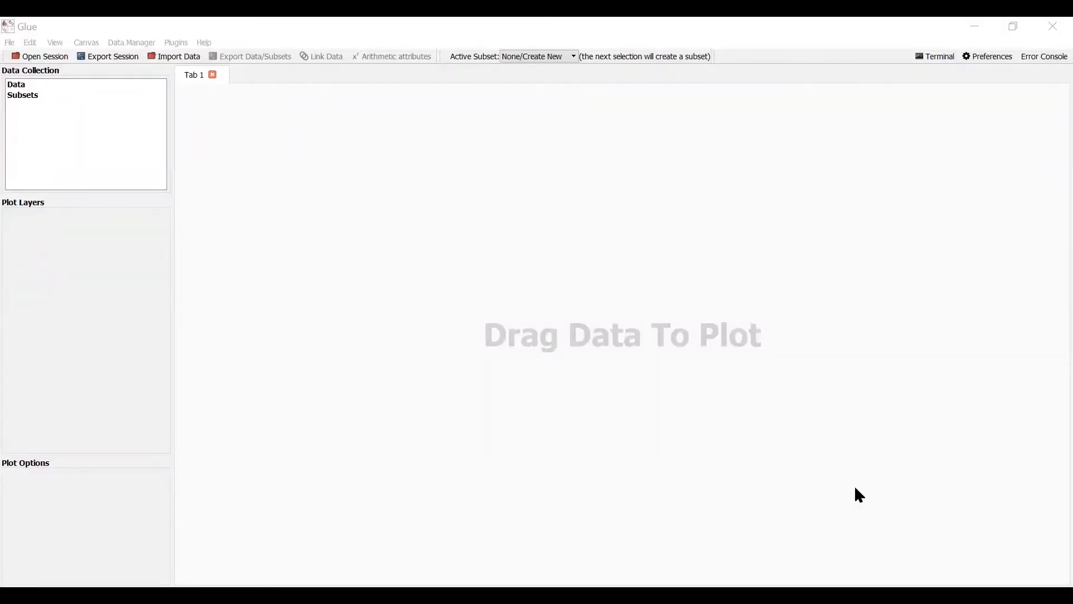
mouse_move(67, 31)
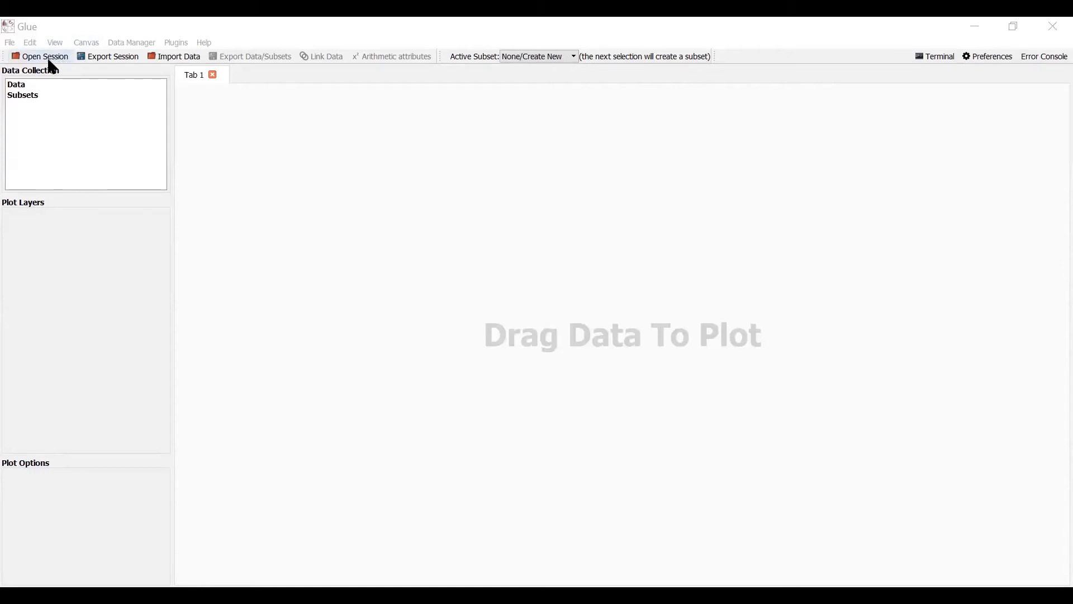
mouse_move(180, 56)
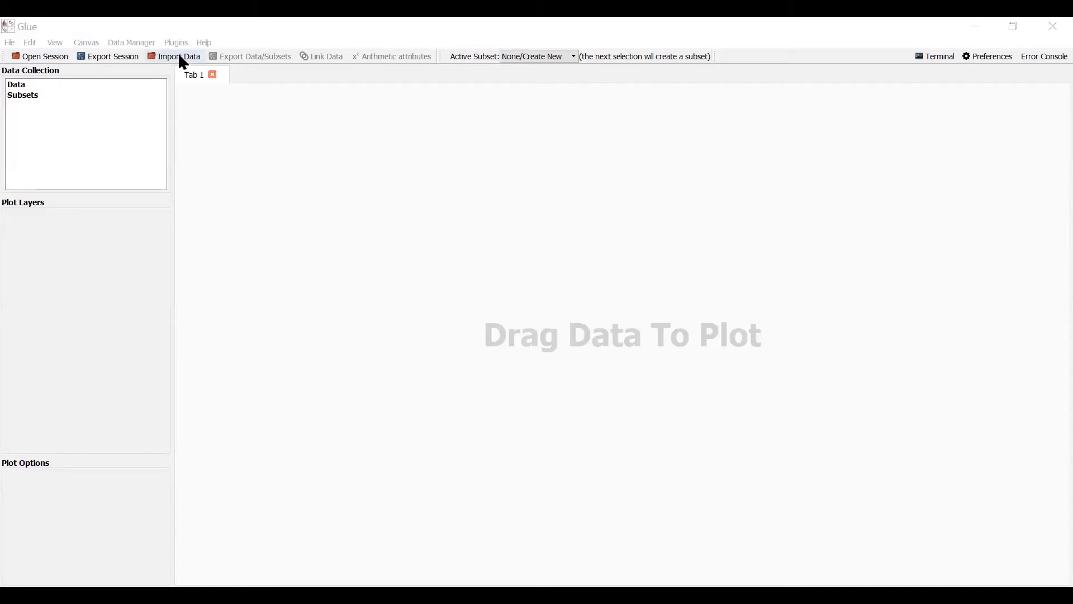
Import the w5.fits image and open a new data viewer for w5.
left_click(179, 56)
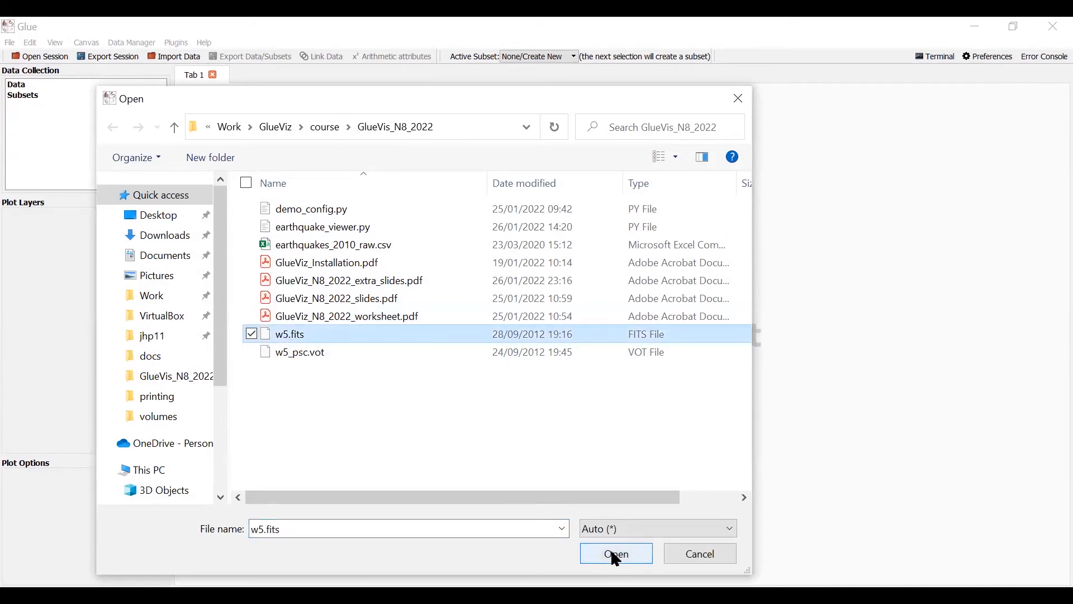
left_click(615, 553)
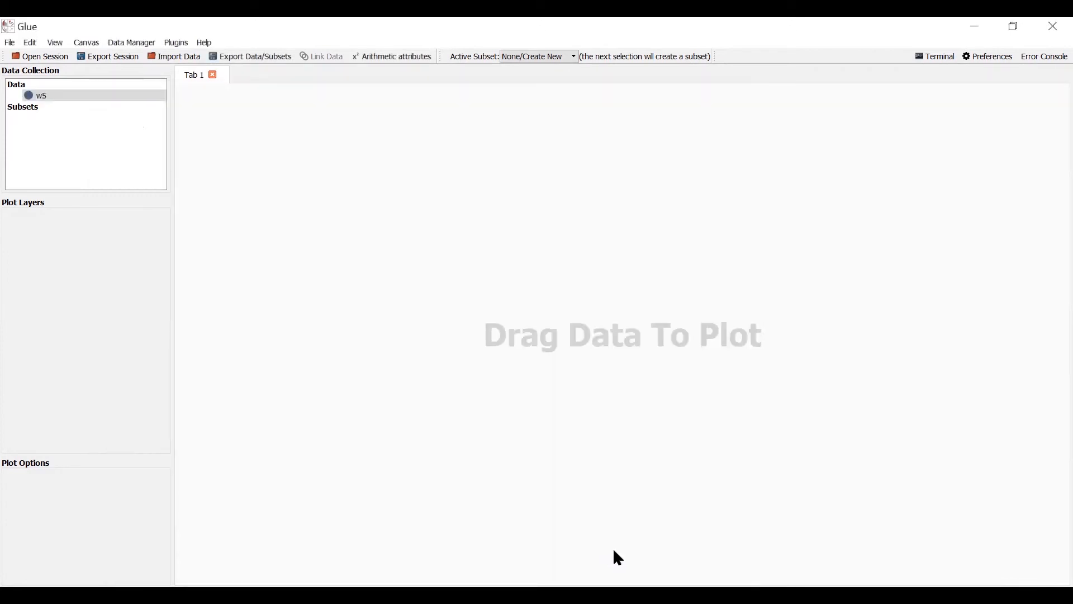
left_click(41, 95)
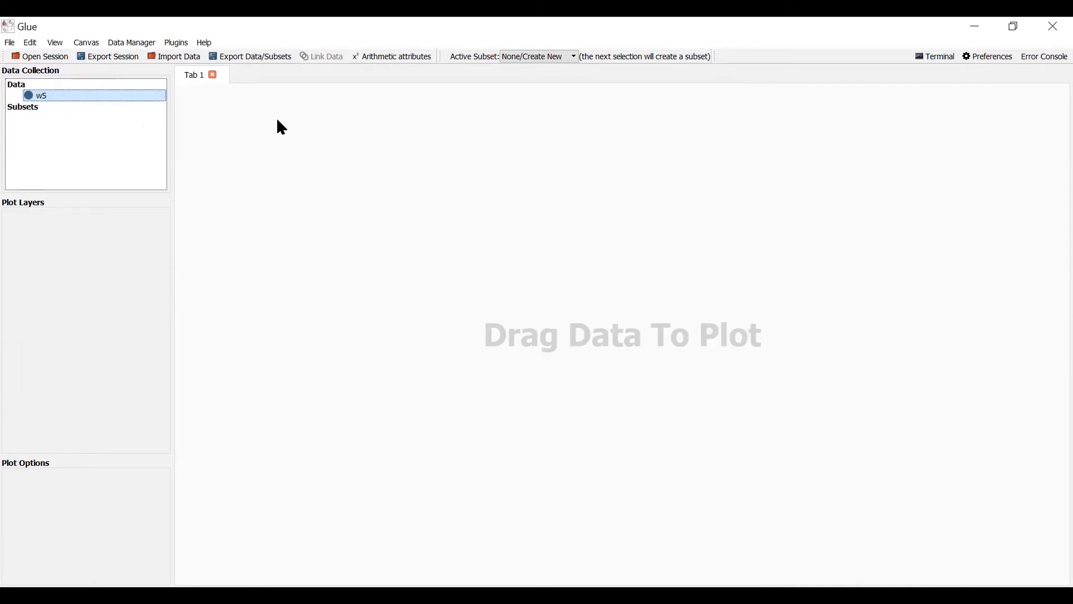
double_click(41, 95)
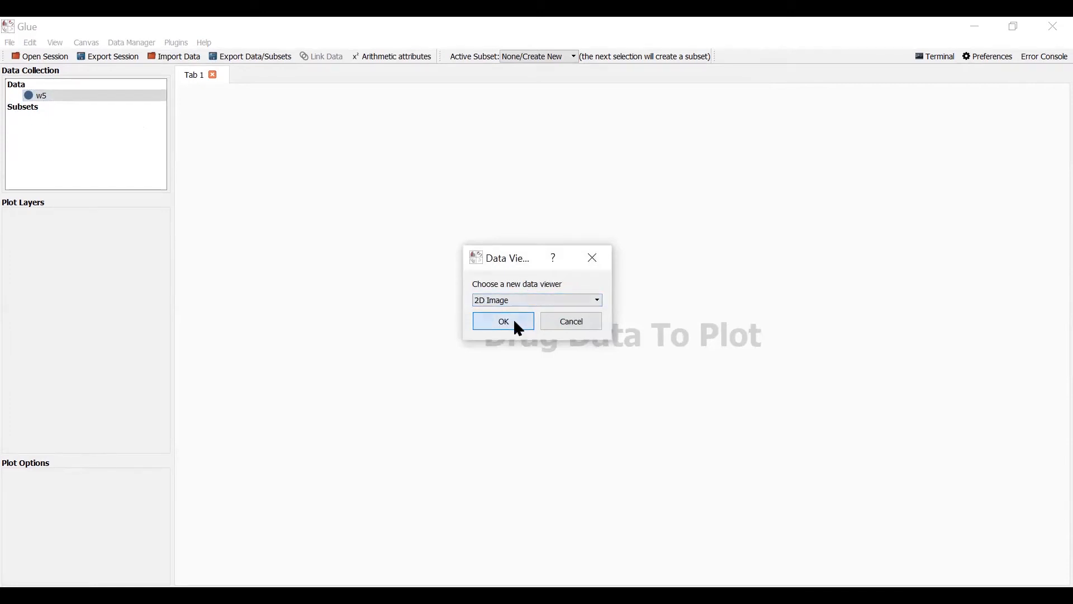
Create a 2D Image viewer of w5 and maximize it to fill the tab.
left_click(570, 321)
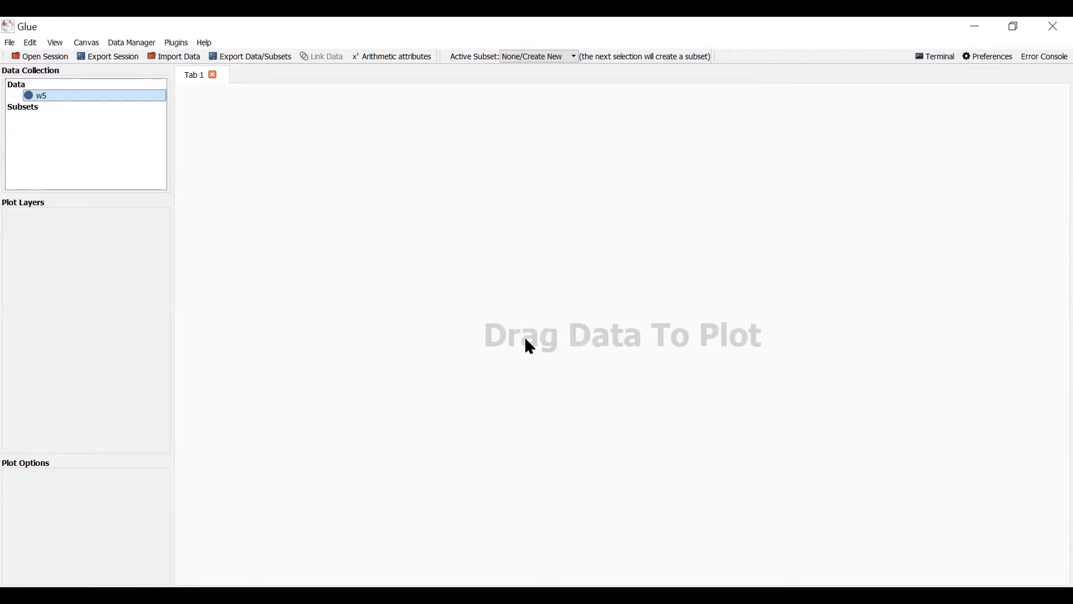
mouse_move(696, 344)
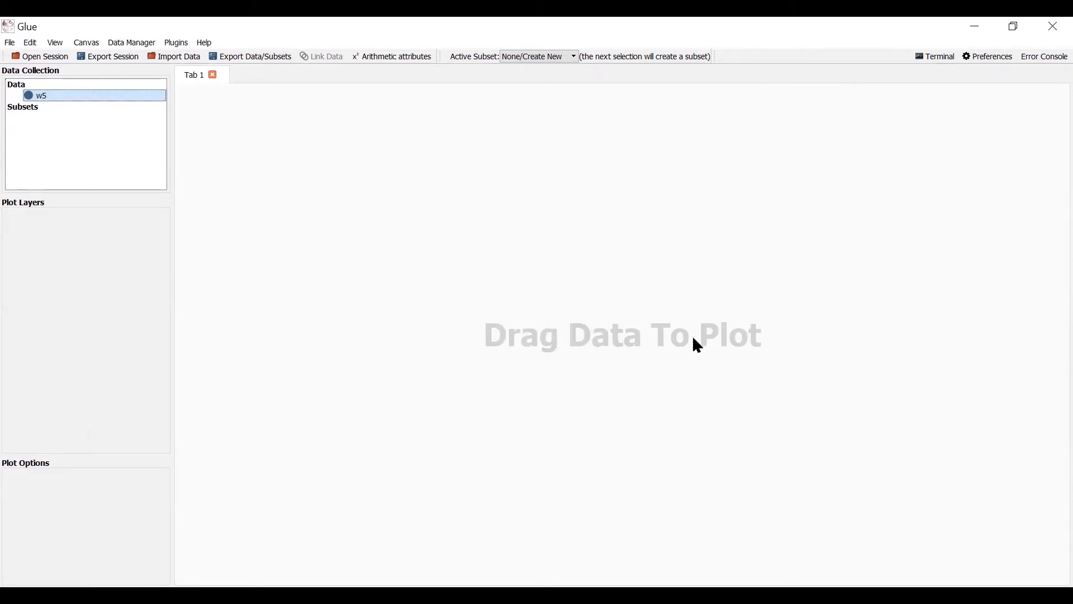
mouse_move(785, 279)
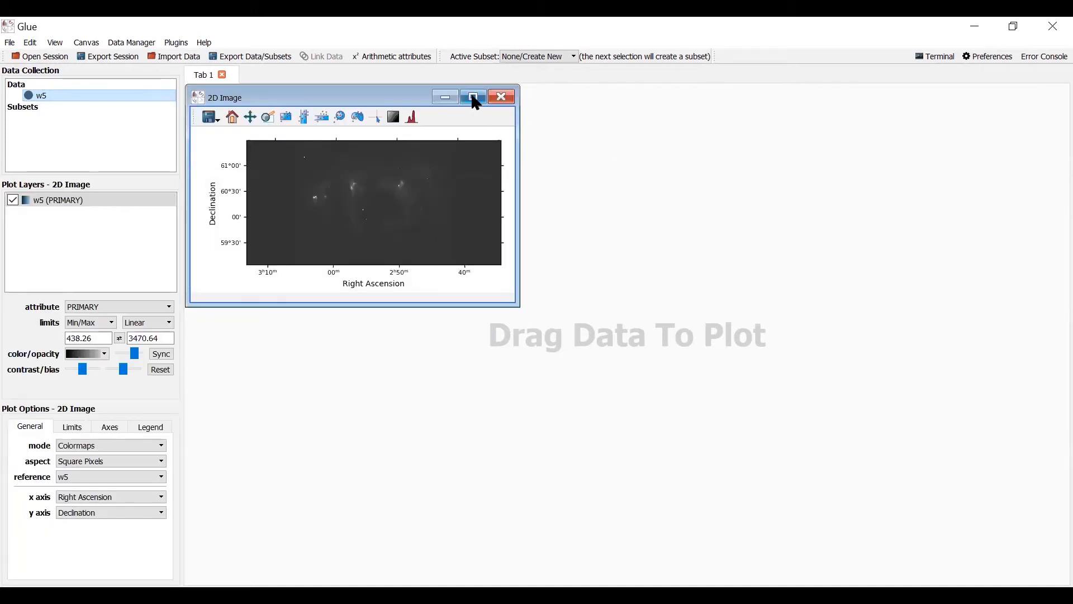
mouse_move(473, 96)
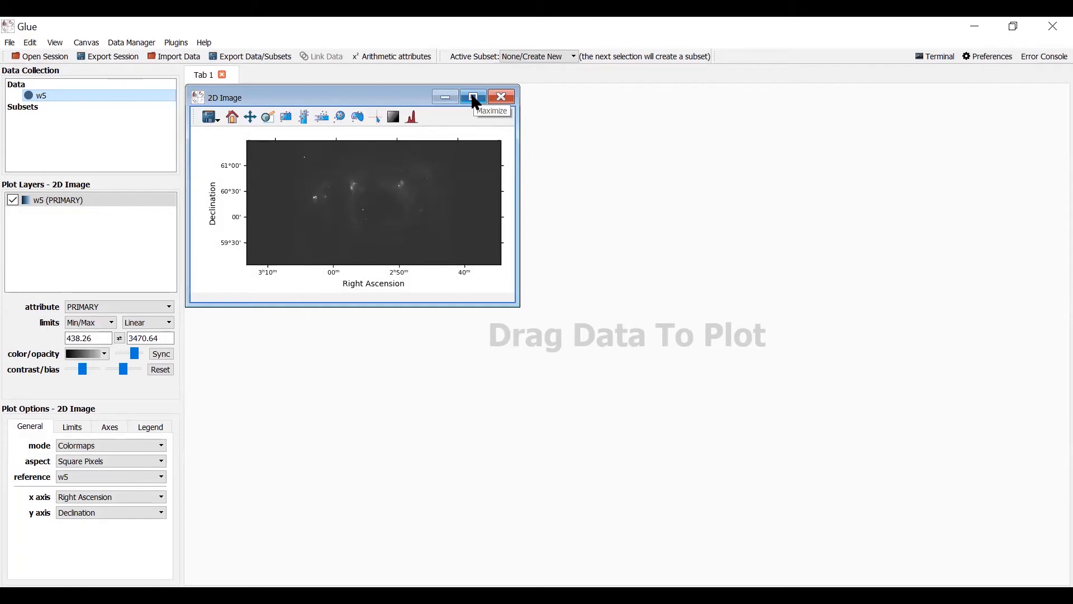
left_click(473, 97)
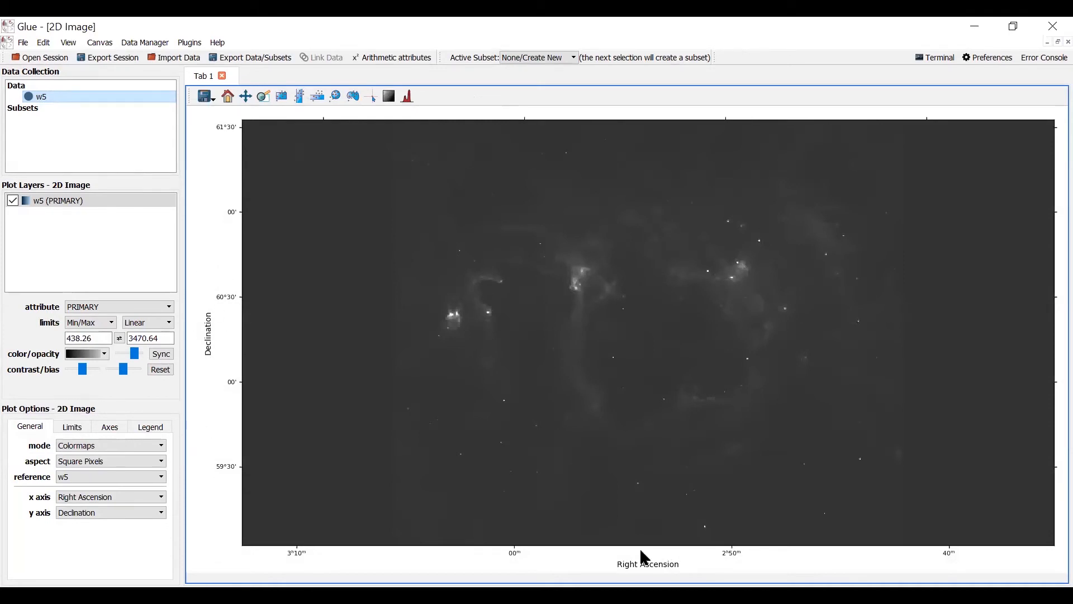
mouse_move(649, 529)
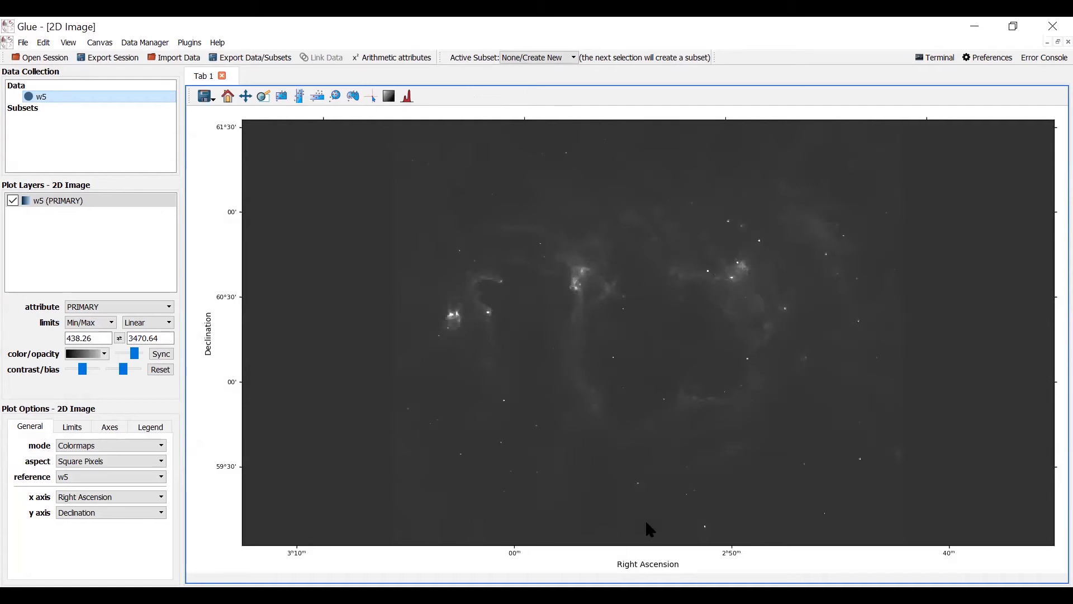
mouse_move(711, 509)
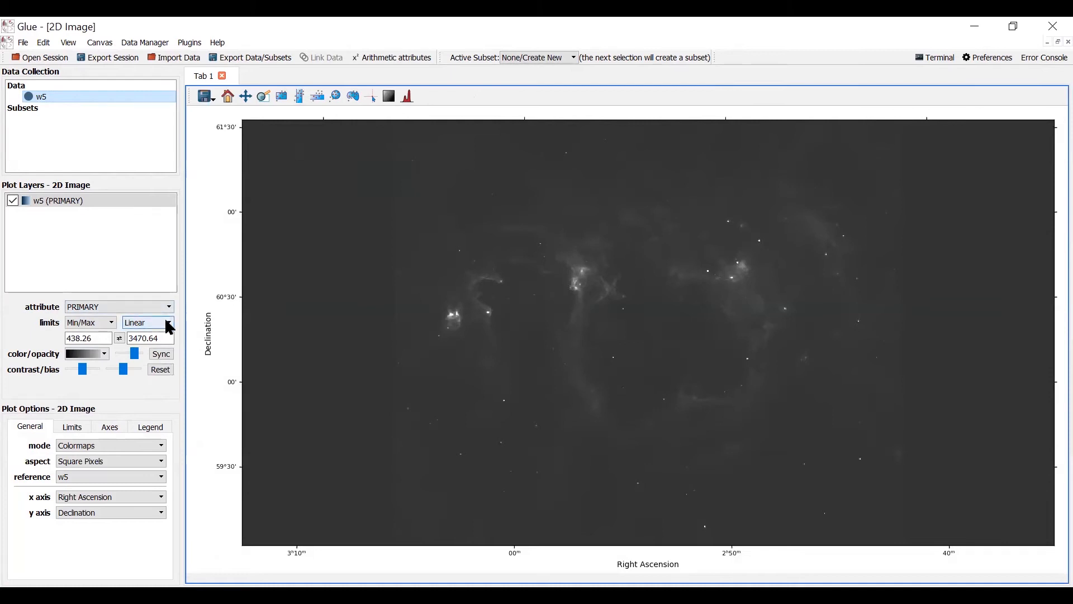
Give the w5 image a Logarithmic stretch and the grey colormap.
left_click(168, 323)
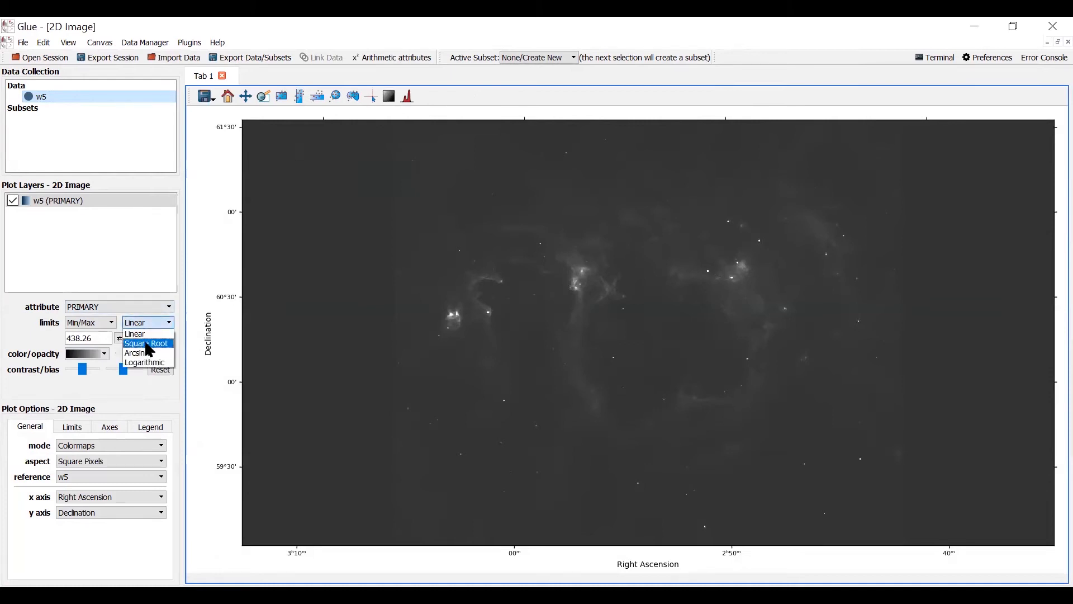
left_click(146, 343)
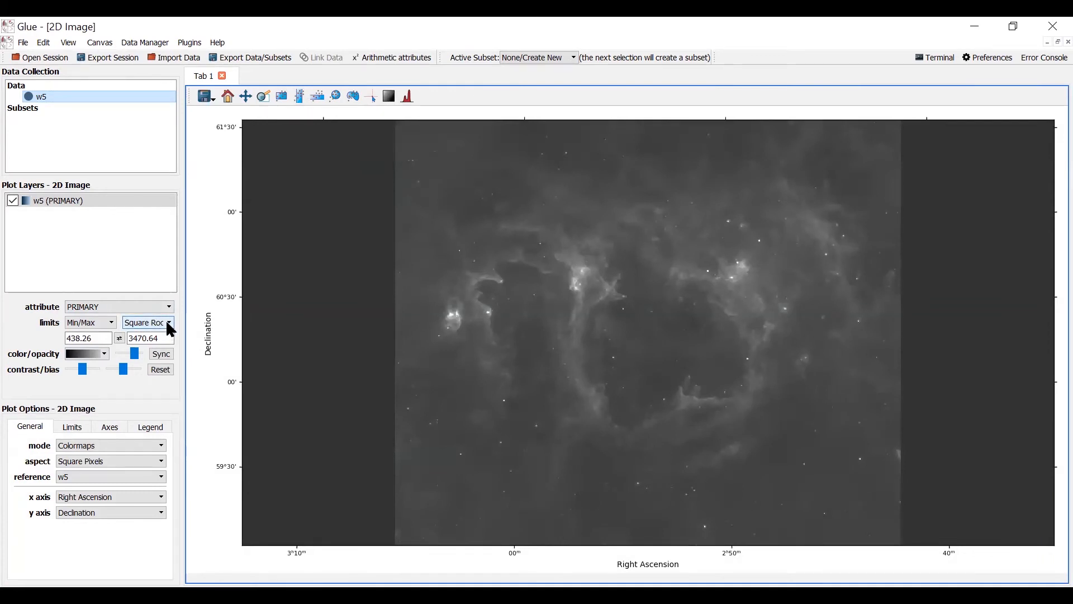
left_click(143, 323)
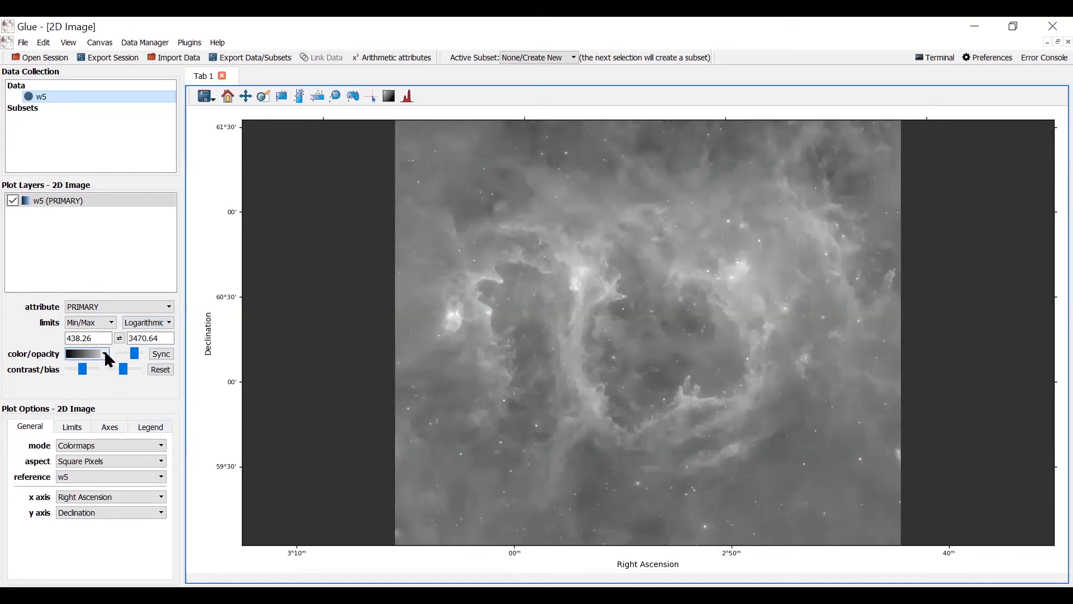
left_click(103, 354)
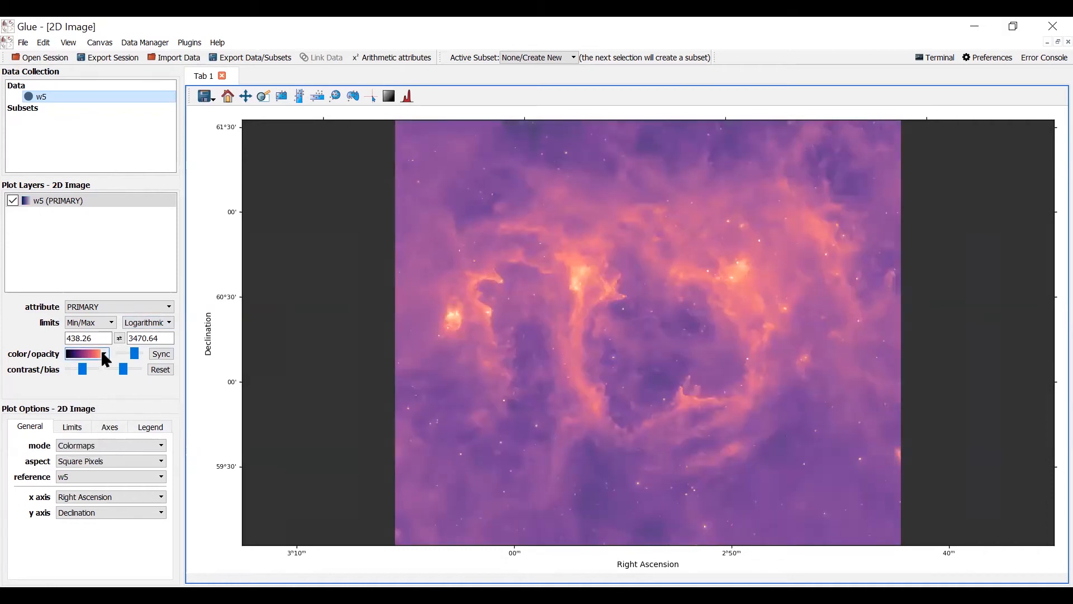
mouse_move(181, 265)
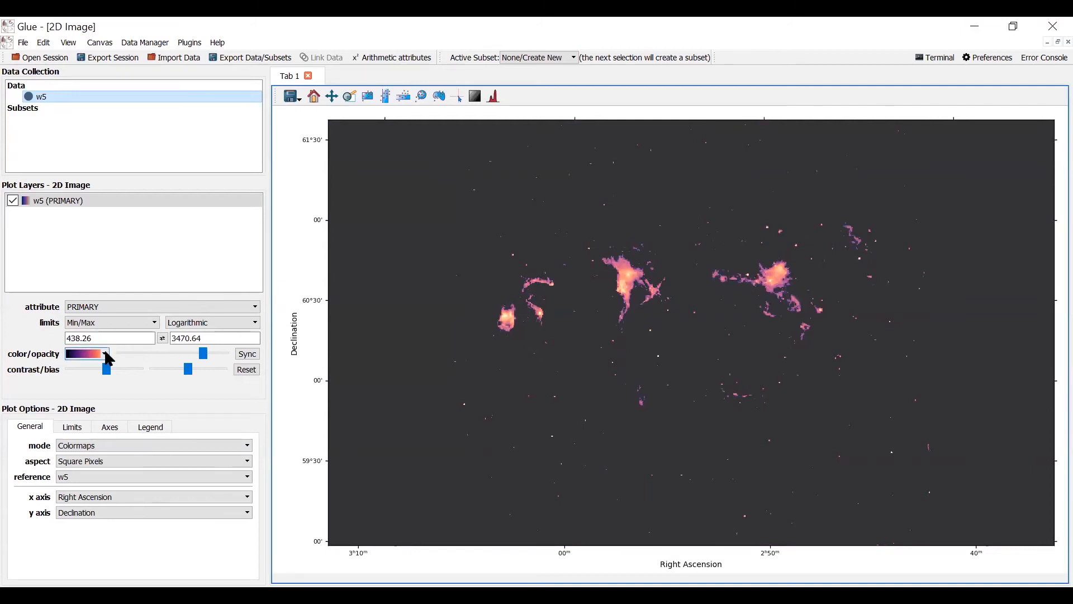
left_click(104, 354)
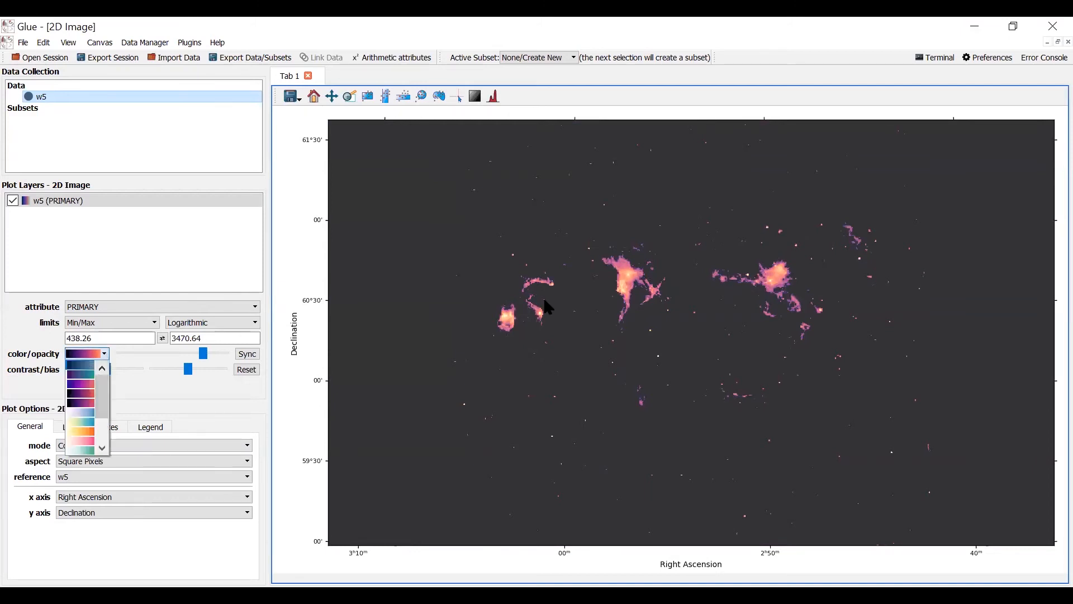
left_click(79, 374)
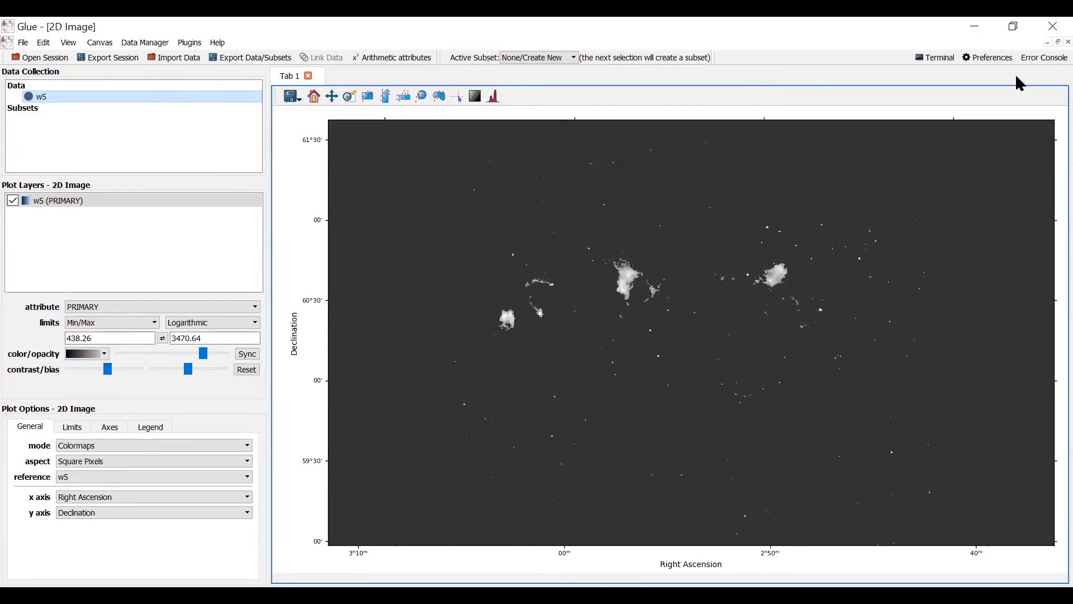
mouse_move(1051, 48)
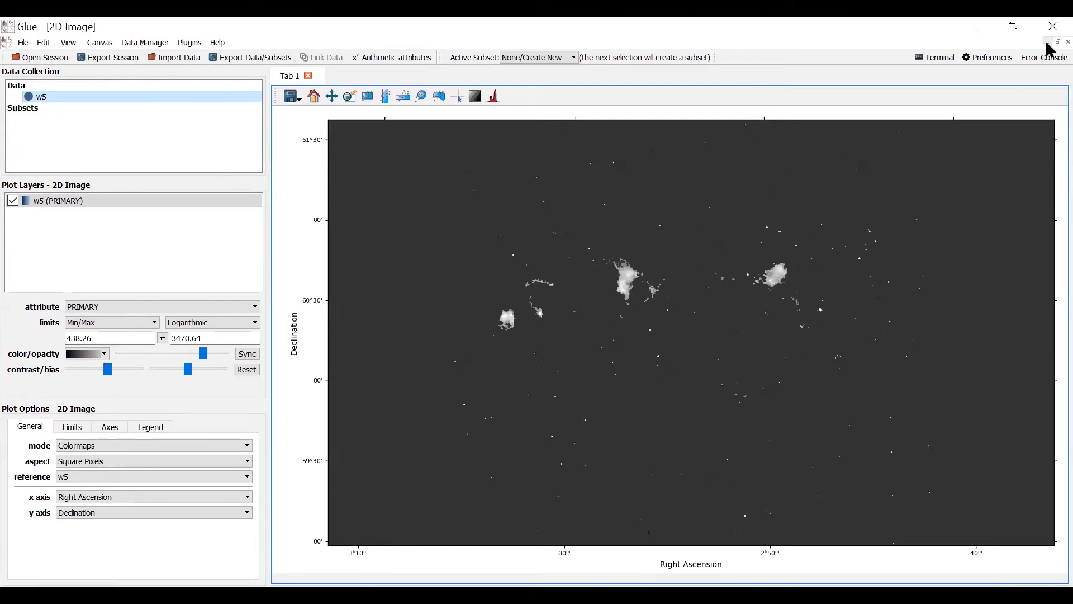
mouse_move(1043, 50)
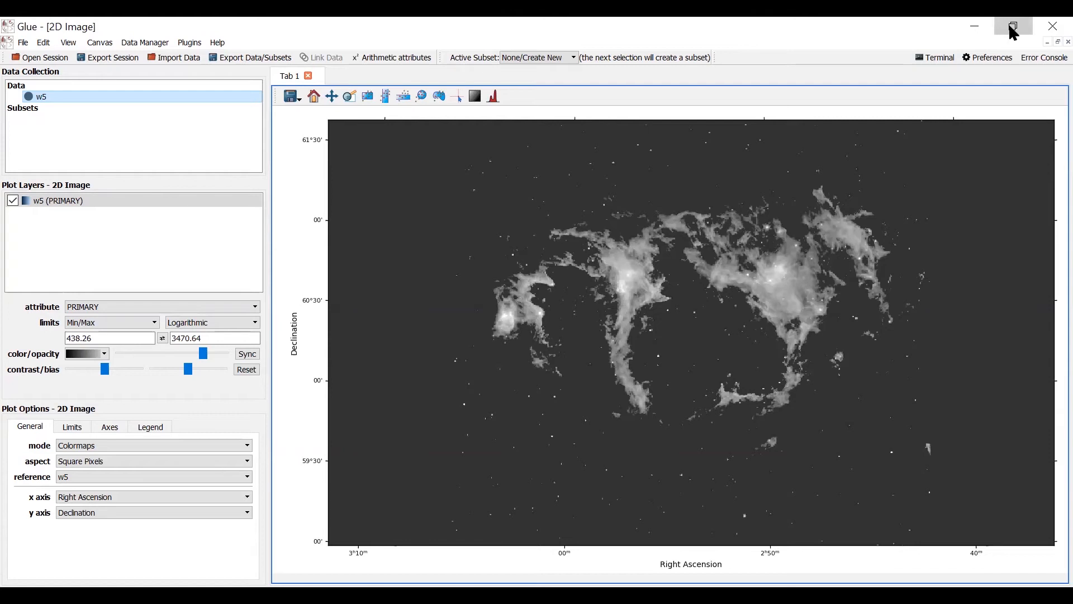
Restore the window and choose rectangular region selection in the image viewer.
left_click(1013, 26)
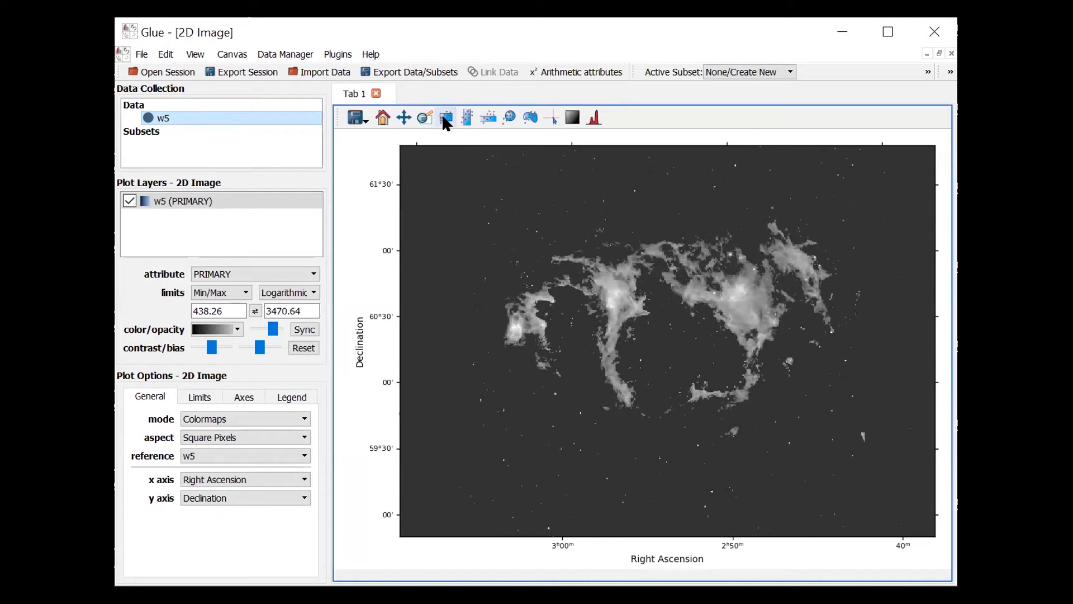
mouse_move(446, 117)
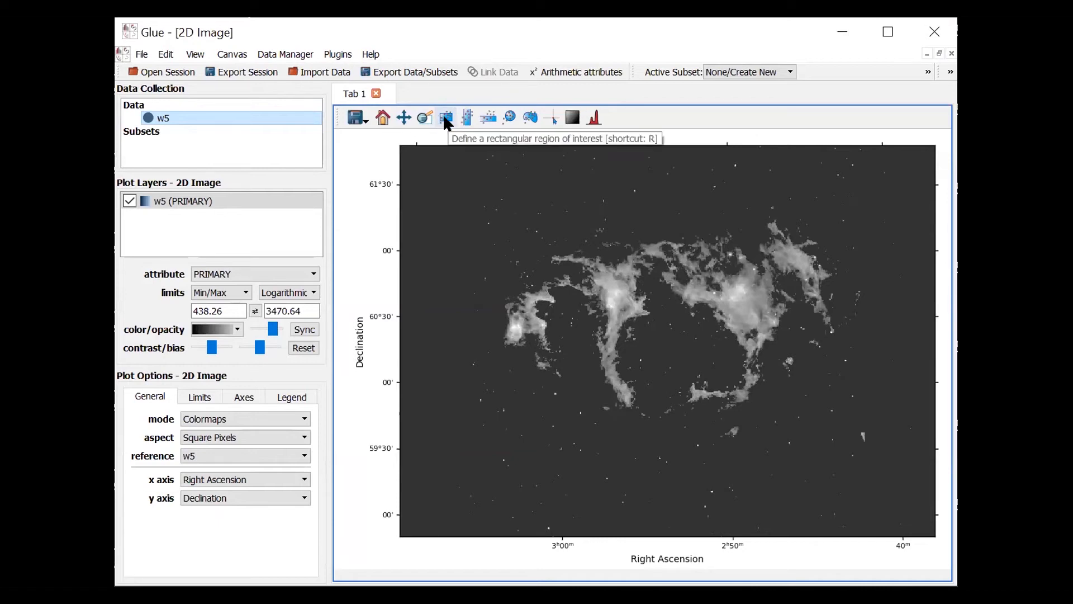
left_click(445, 116)
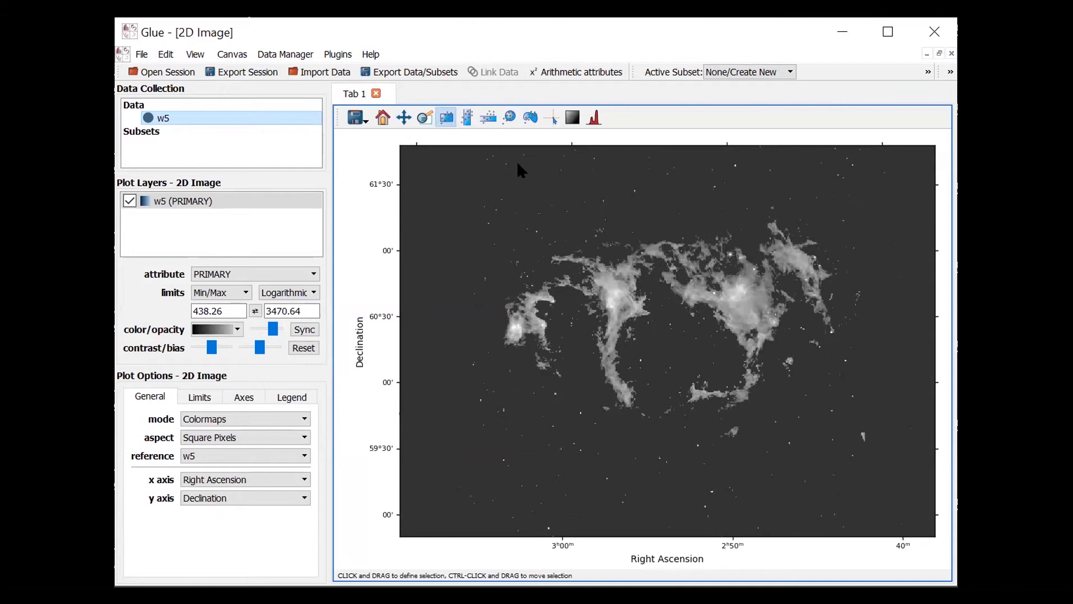
mouse_move(668, 263)
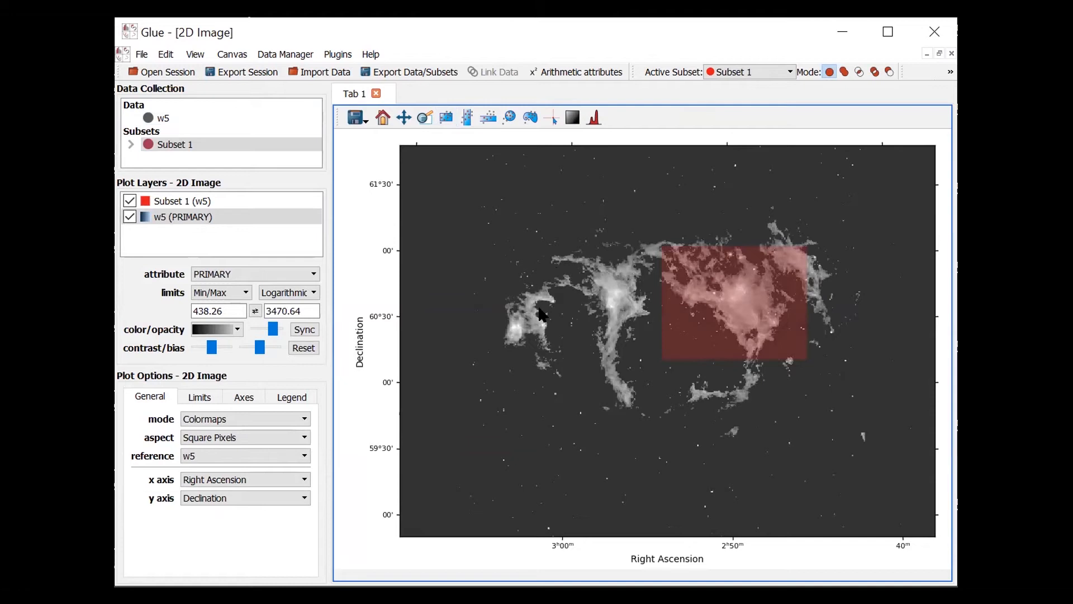
mouse_move(712, 314)
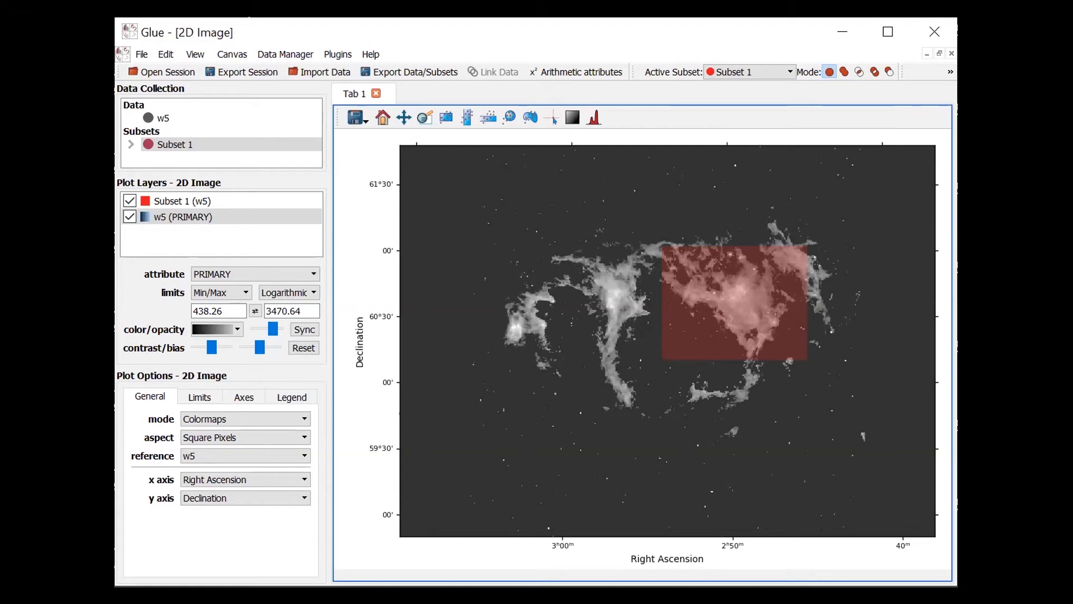
mouse_move(595, 418)
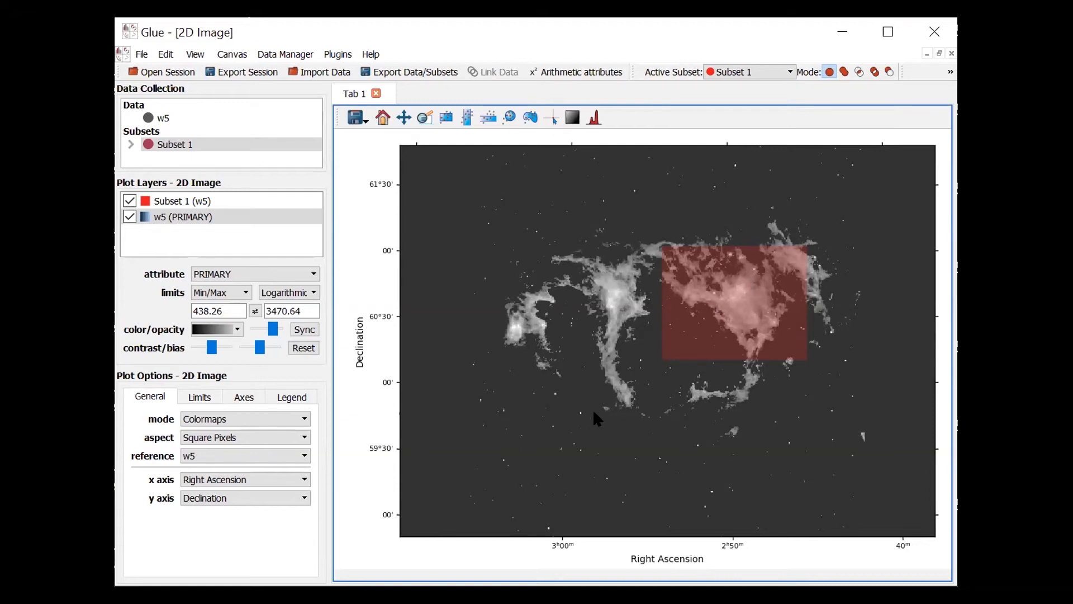
mouse_move(849, 334)
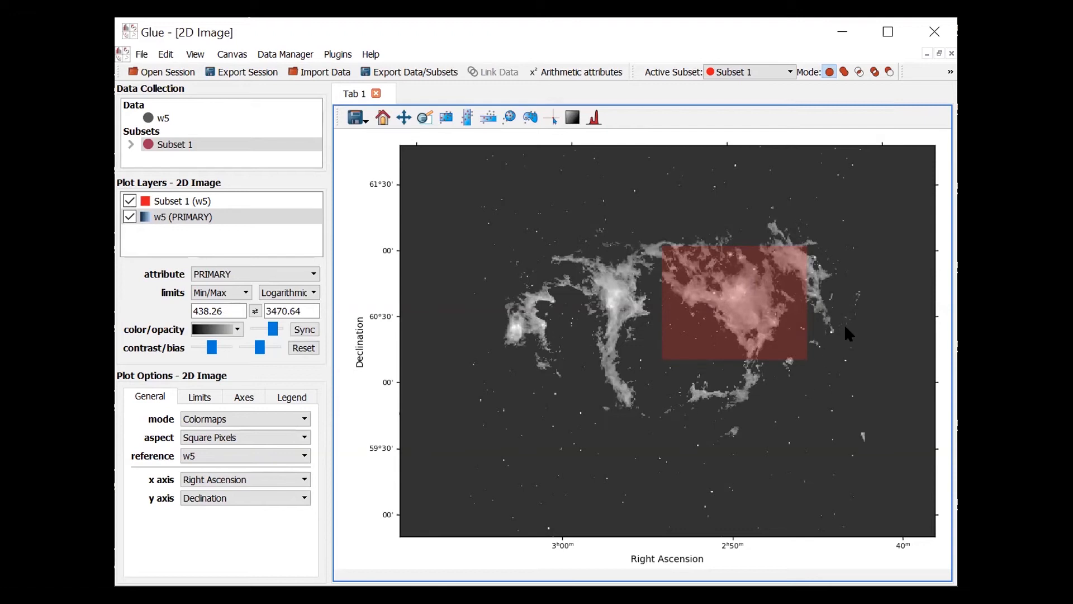
mouse_move(860, 297)
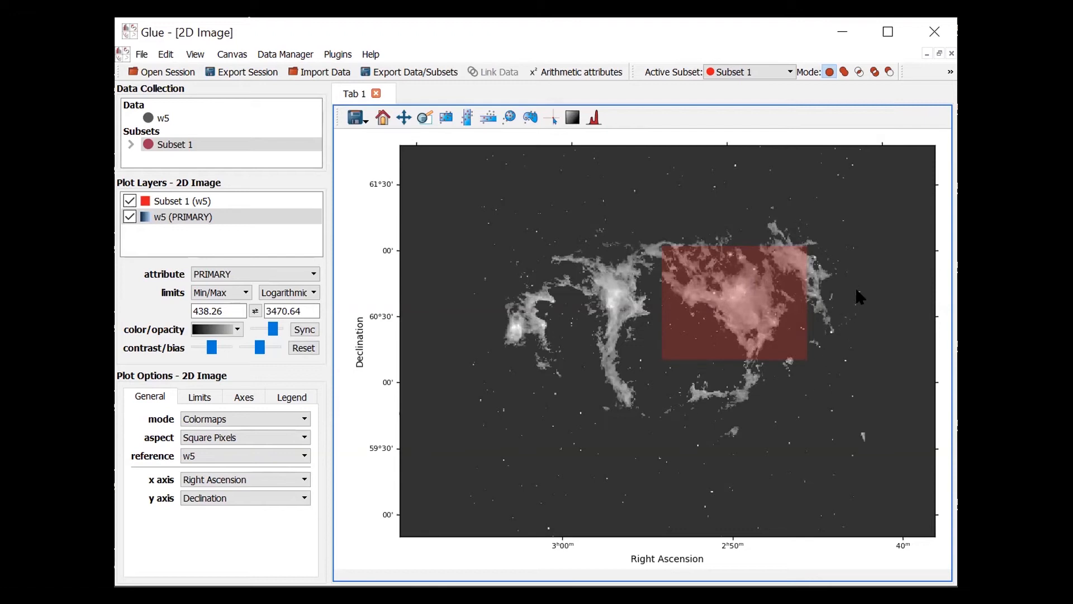
mouse_move(863, 231)
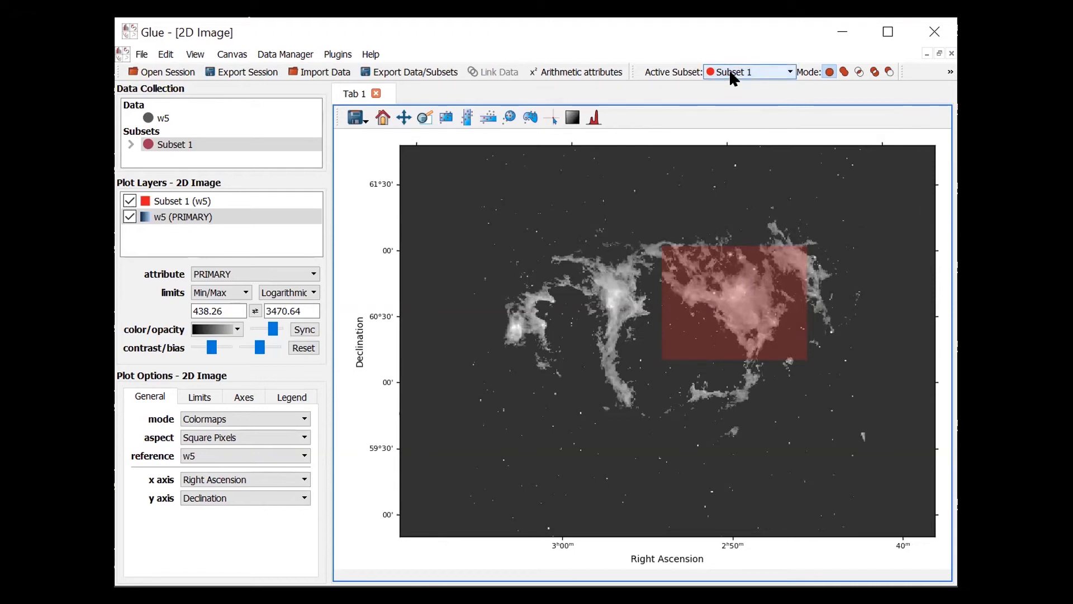
mouse_move(888, 72)
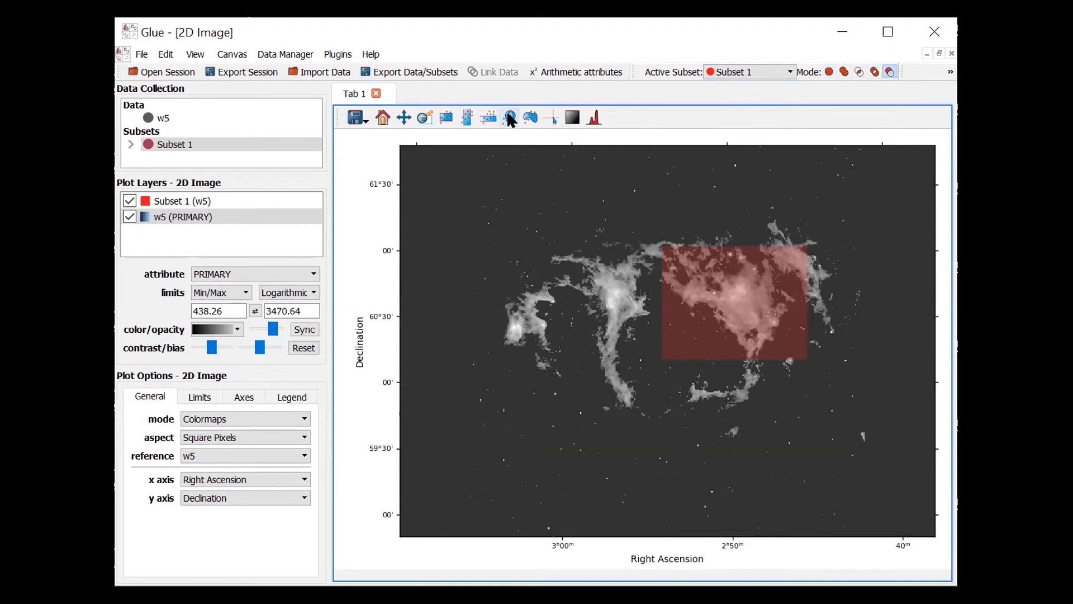
mouse_move(508, 118)
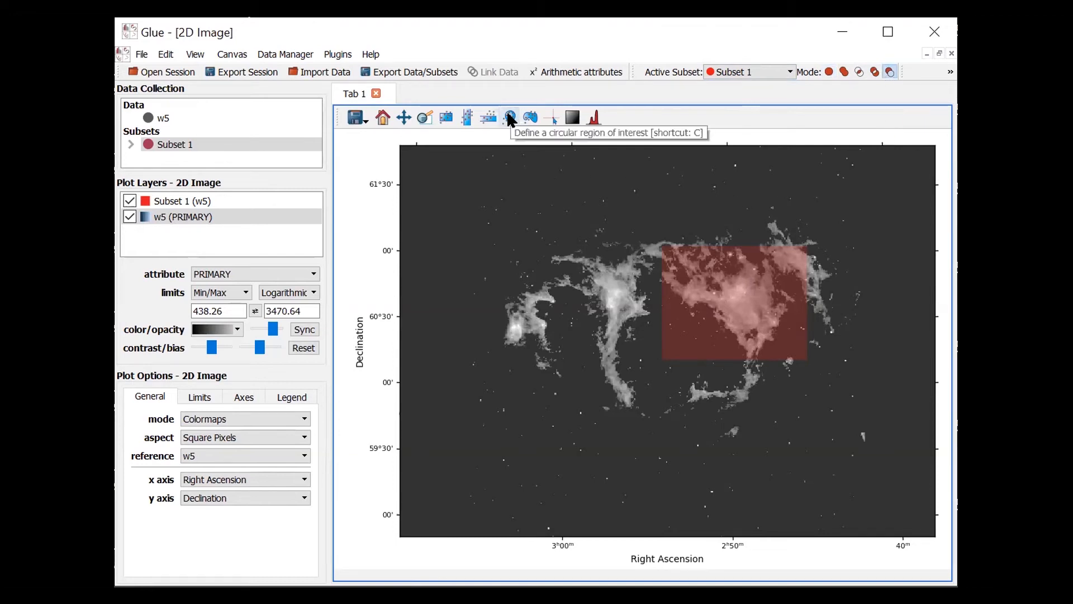
Switch to circular regions with Subset 1 as the active subset.
left_click(510, 117)
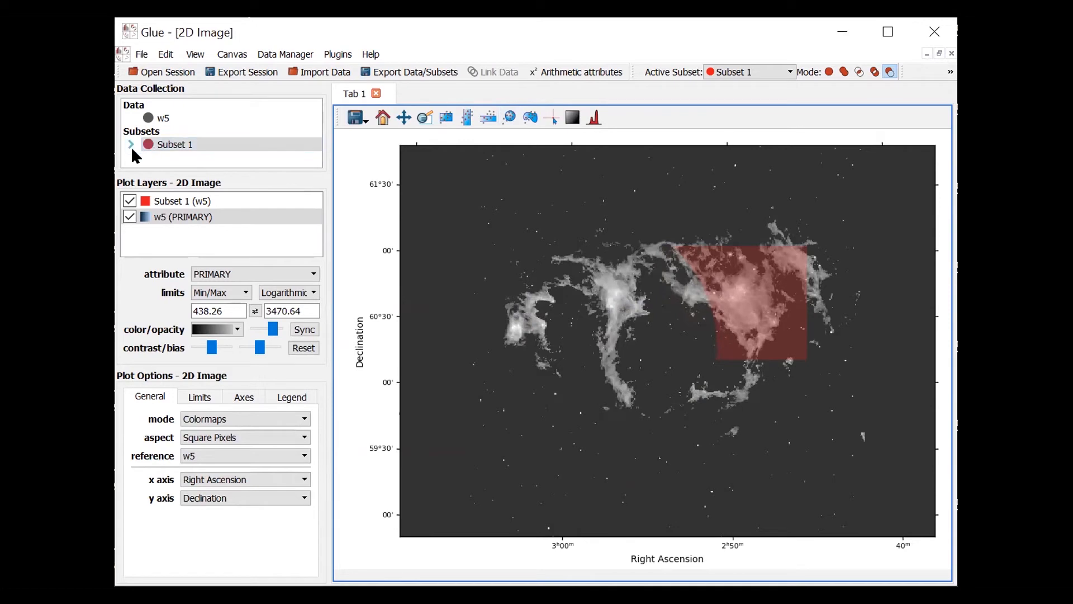
left_click(131, 144)
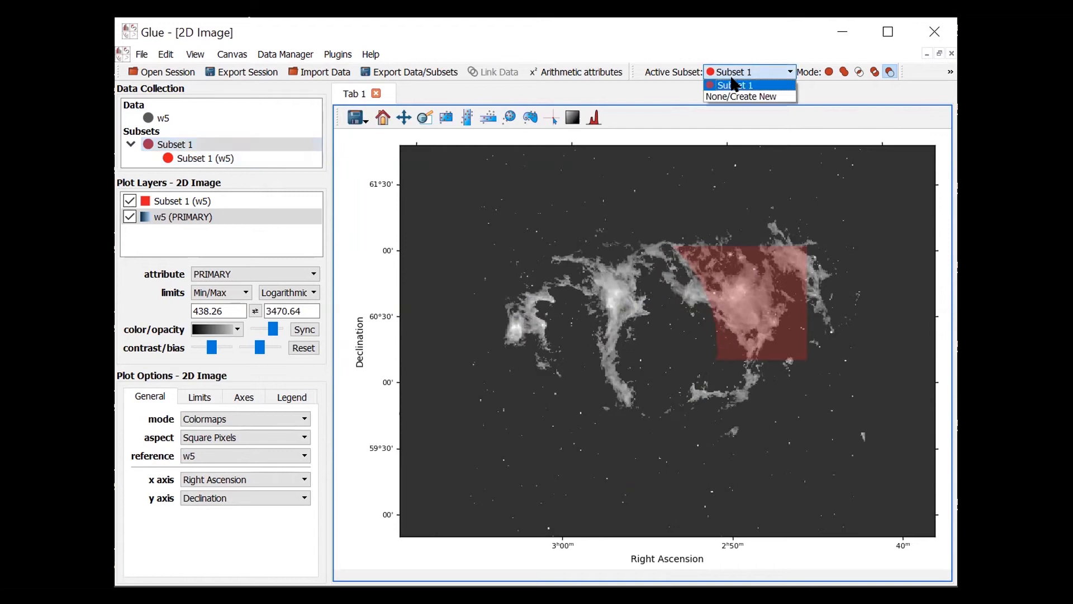
left_click(734, 85)
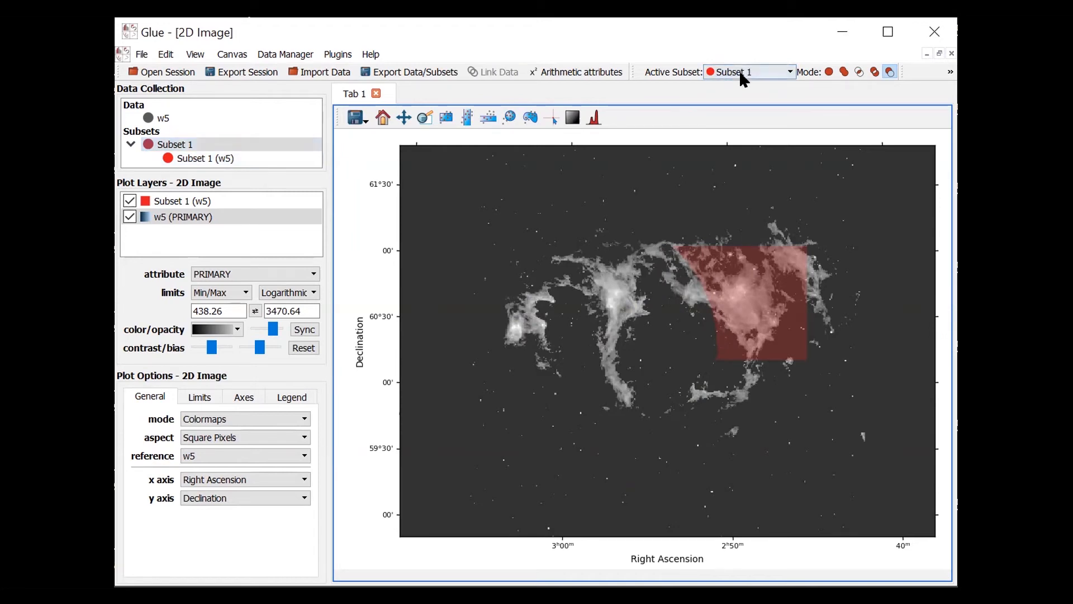
mouse_move(445, 131)
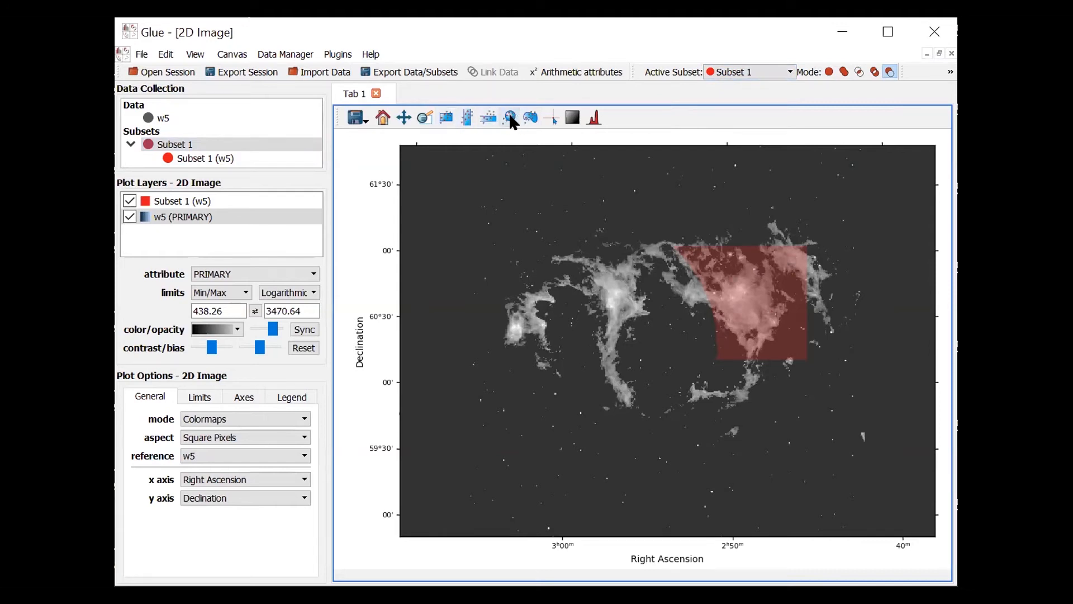
mouse_move(530, 117)
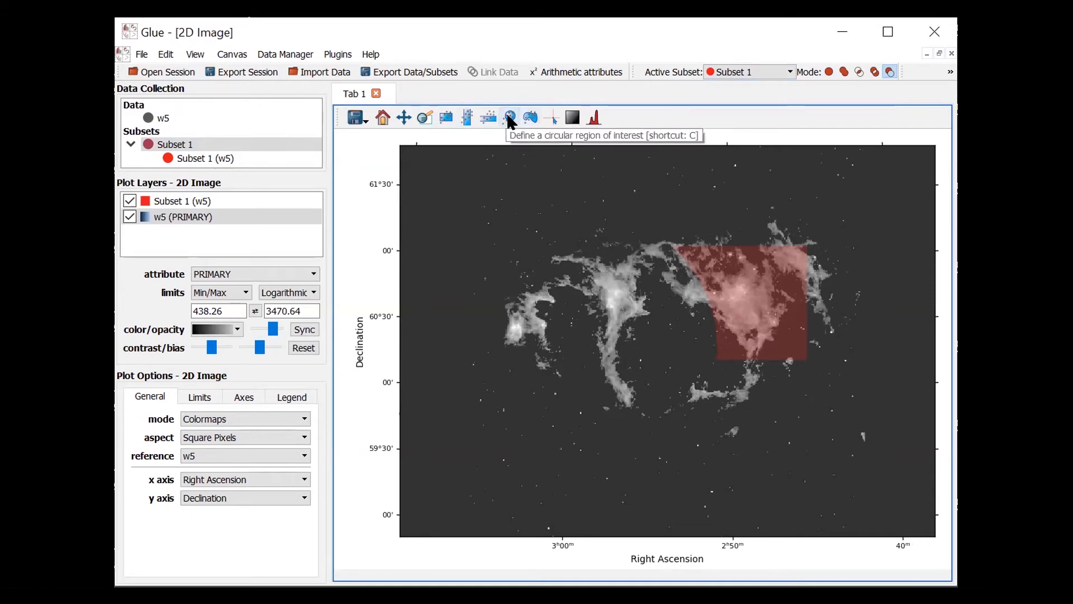
left_click(510, 117)
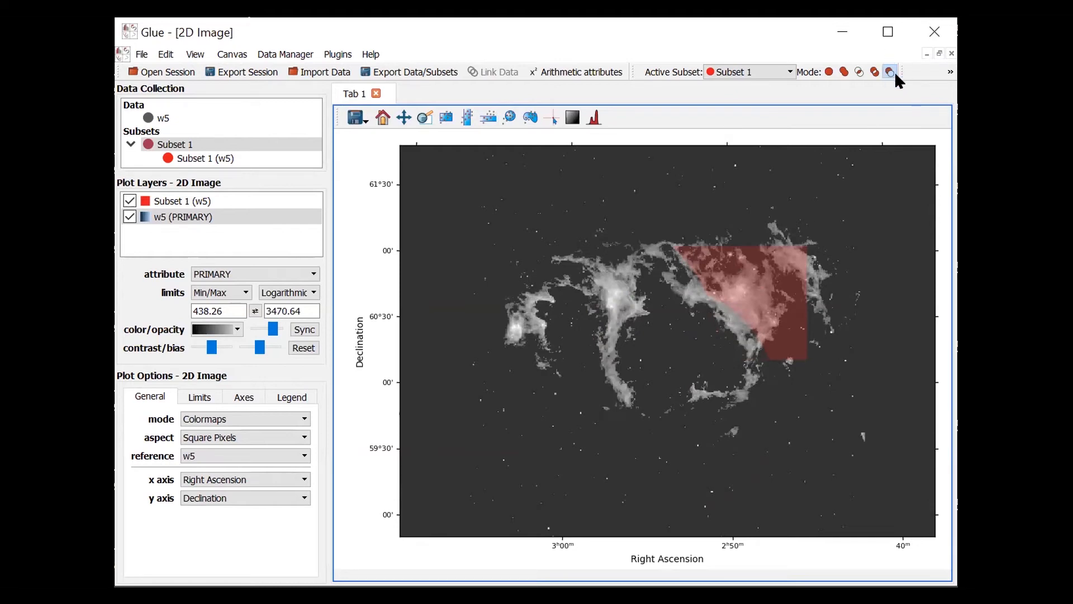
mouse_move(891, 77)
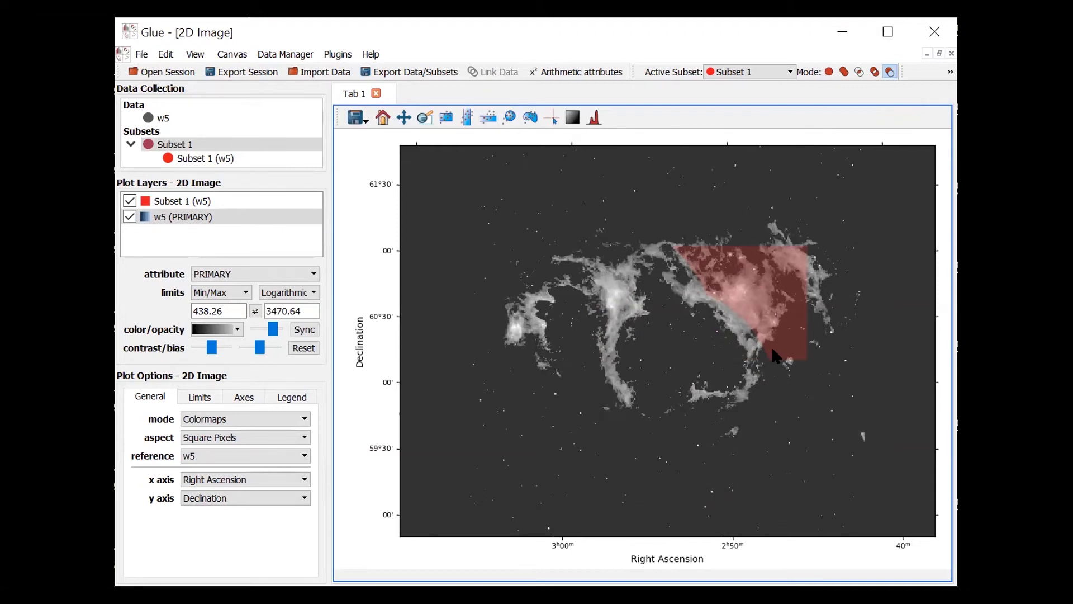
Change Subset 1's style colour from red to blue.
left_click(204, 158)
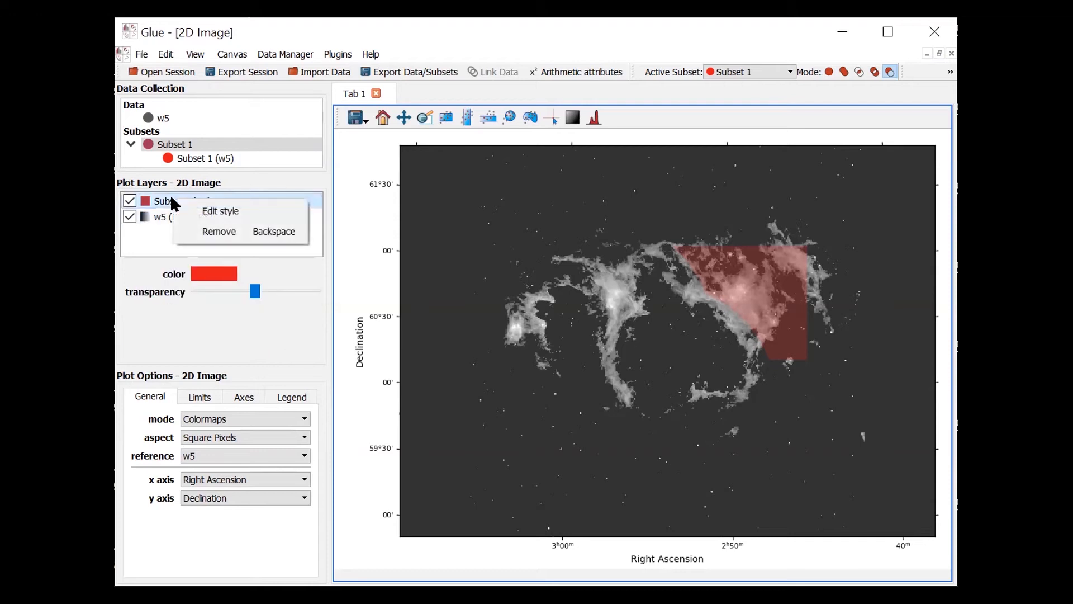
mouse_move(219, 211)
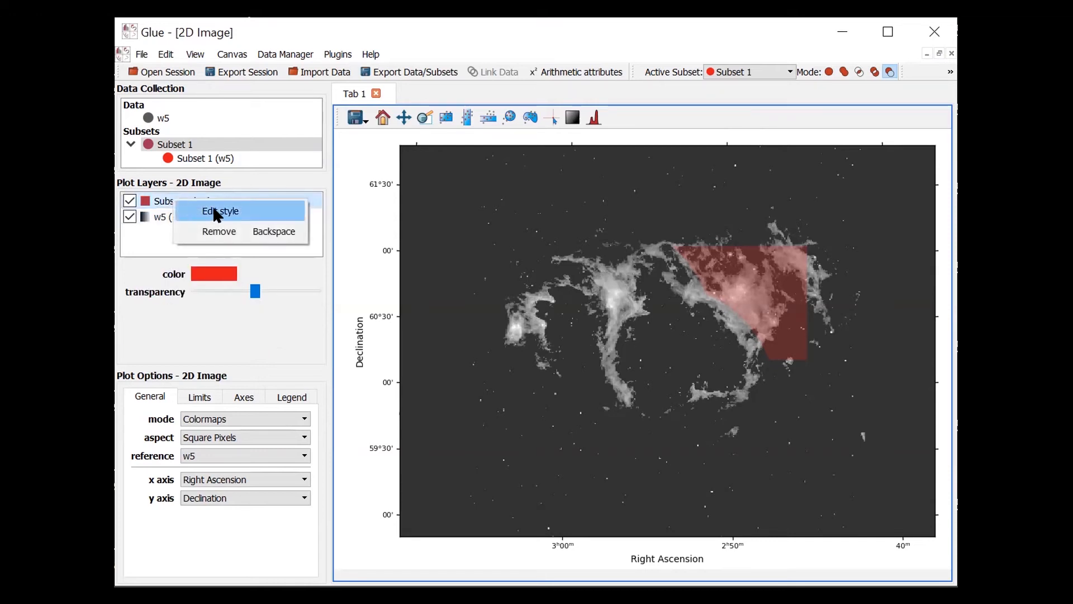
left_click(220, 211)
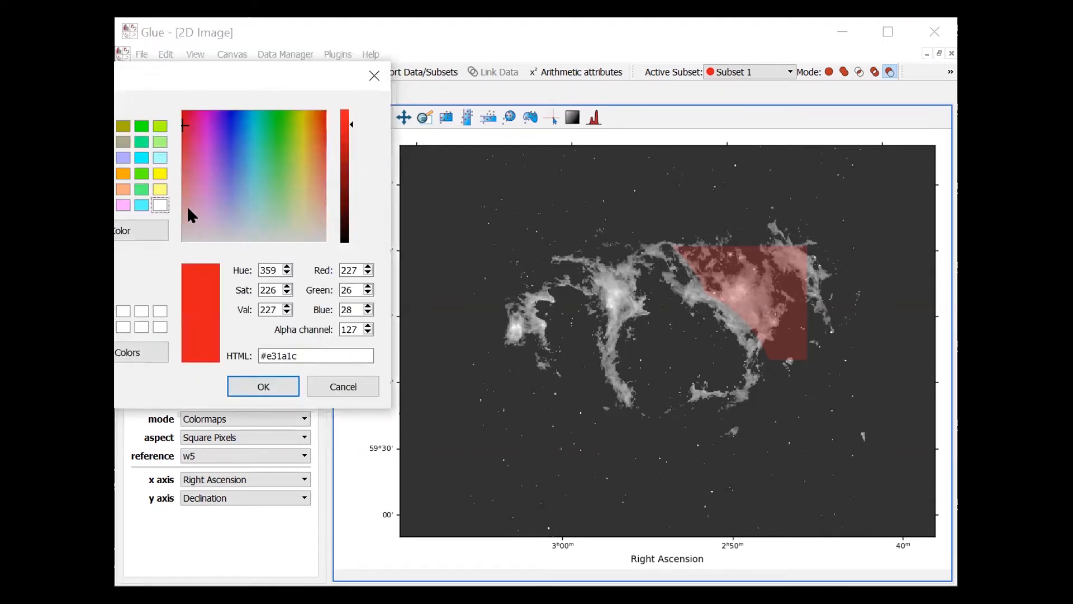
mouse_move(228, 197)
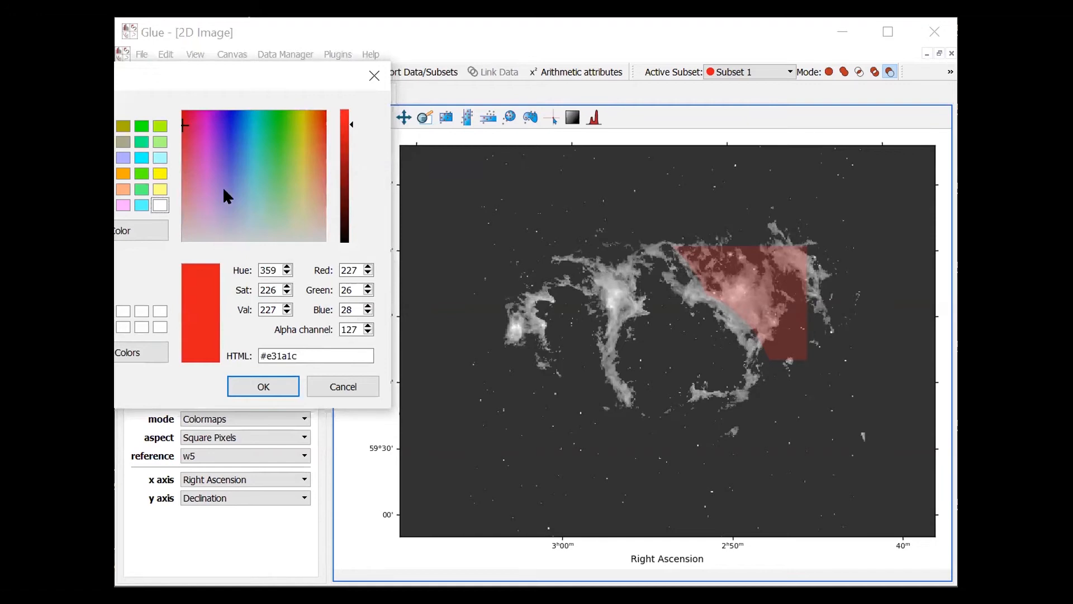
mouse_move(187, 236)
type("#0000ff")
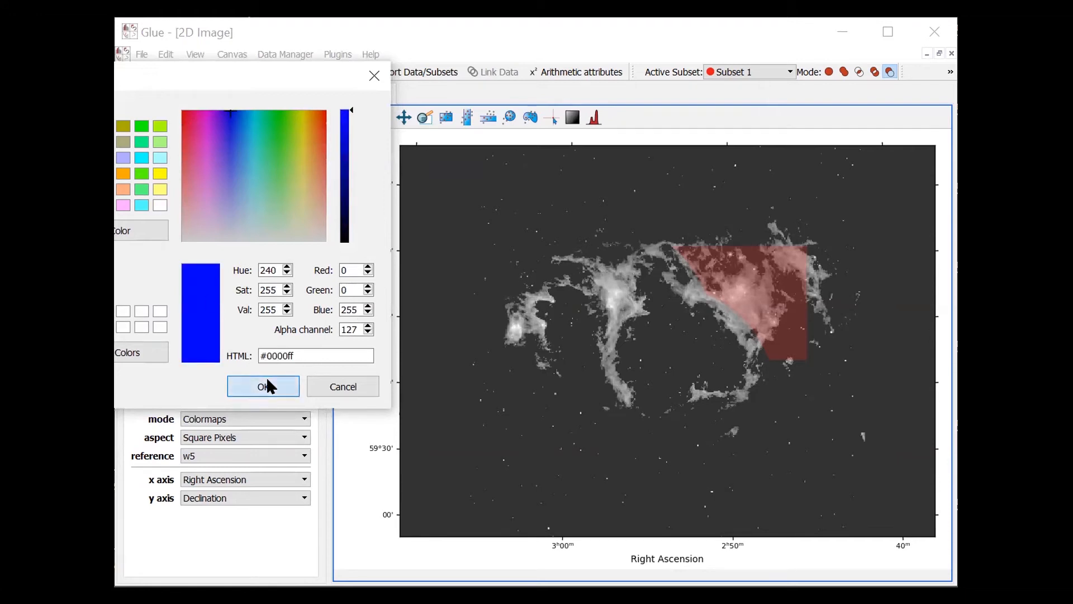
left_click(262, 387)
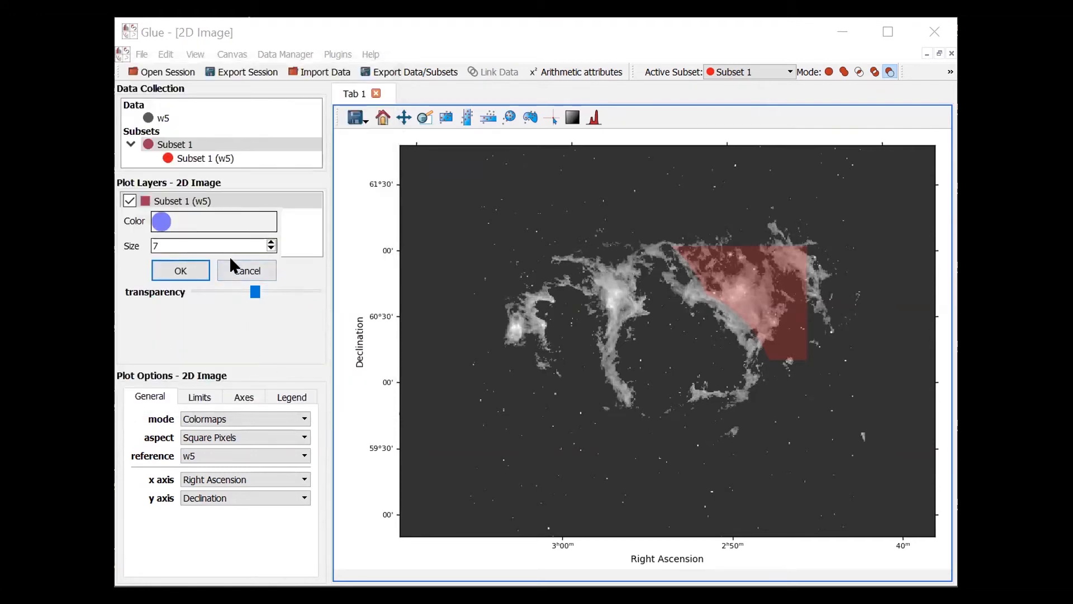
left_click(180, 271)
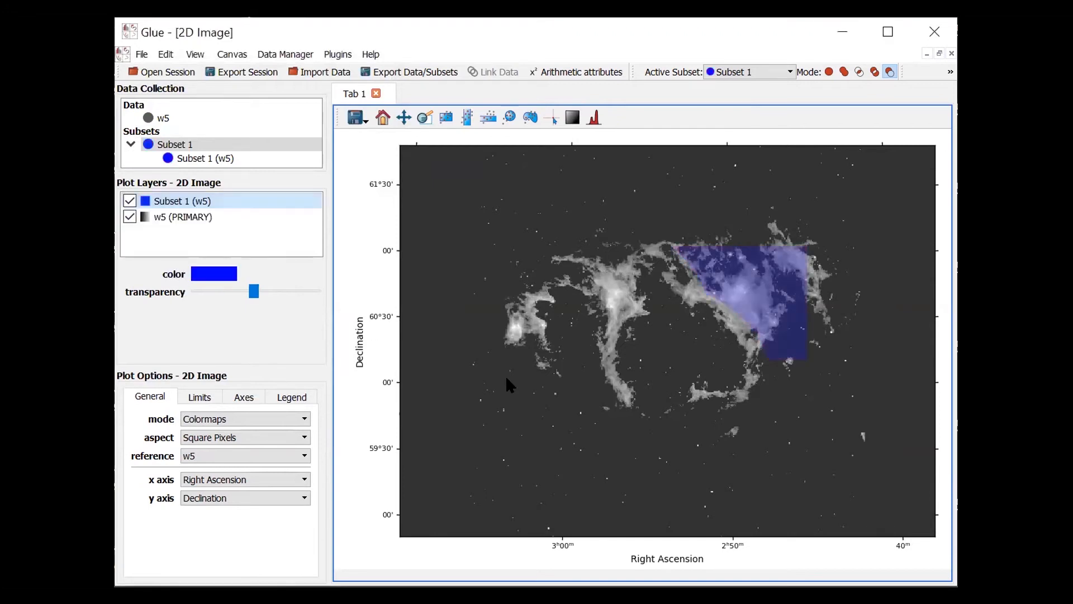
mouse_move(517, 392)
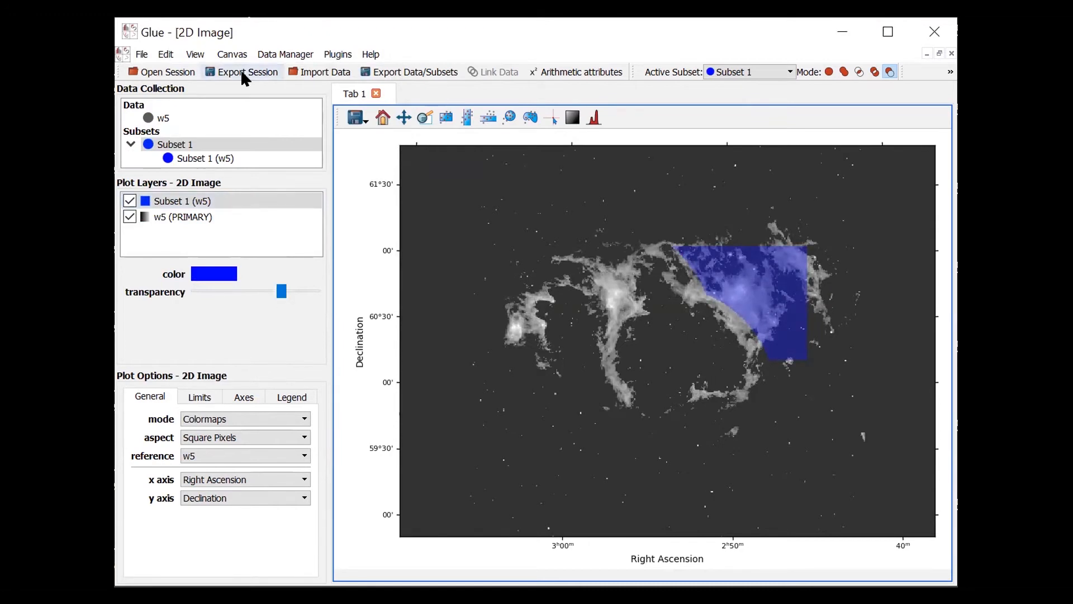
Export the session as session.glu with absolute data paths into the sessions folder.
left_click(247, 71)
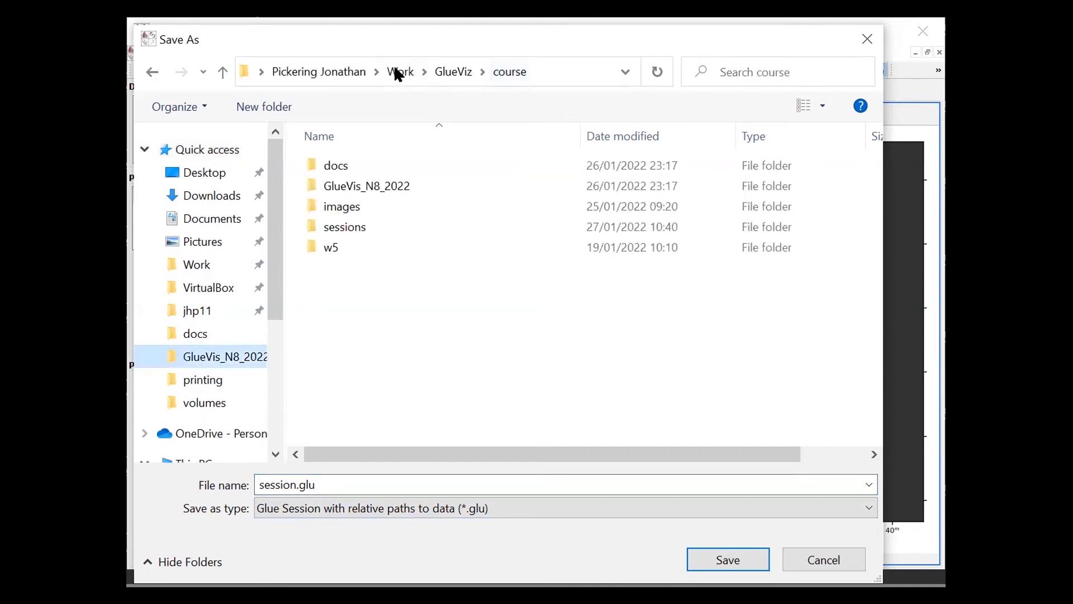
left_click(344, 226)
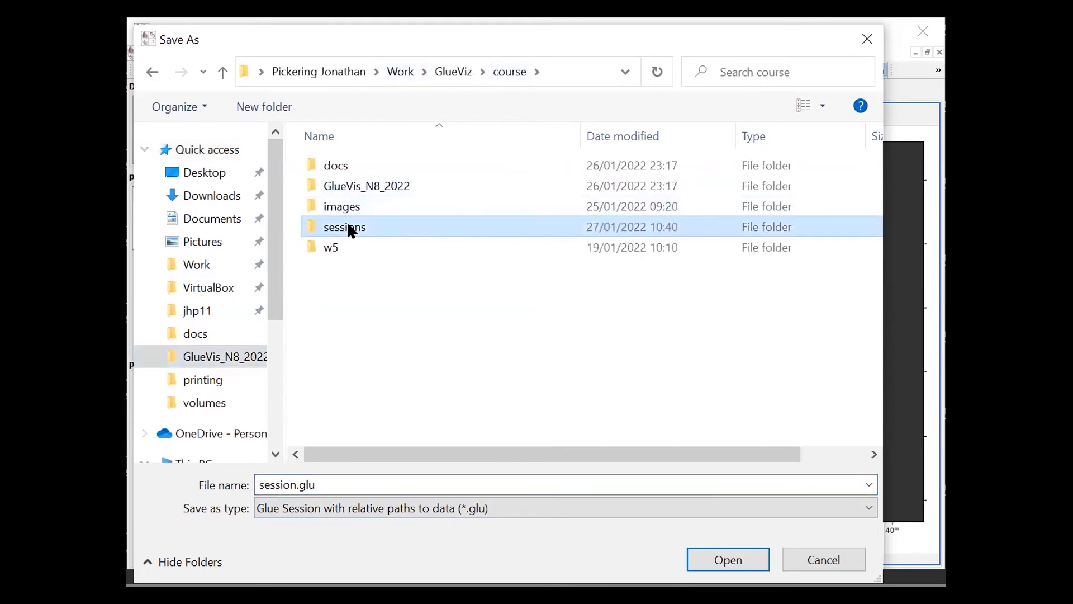
double_click(344, 227)
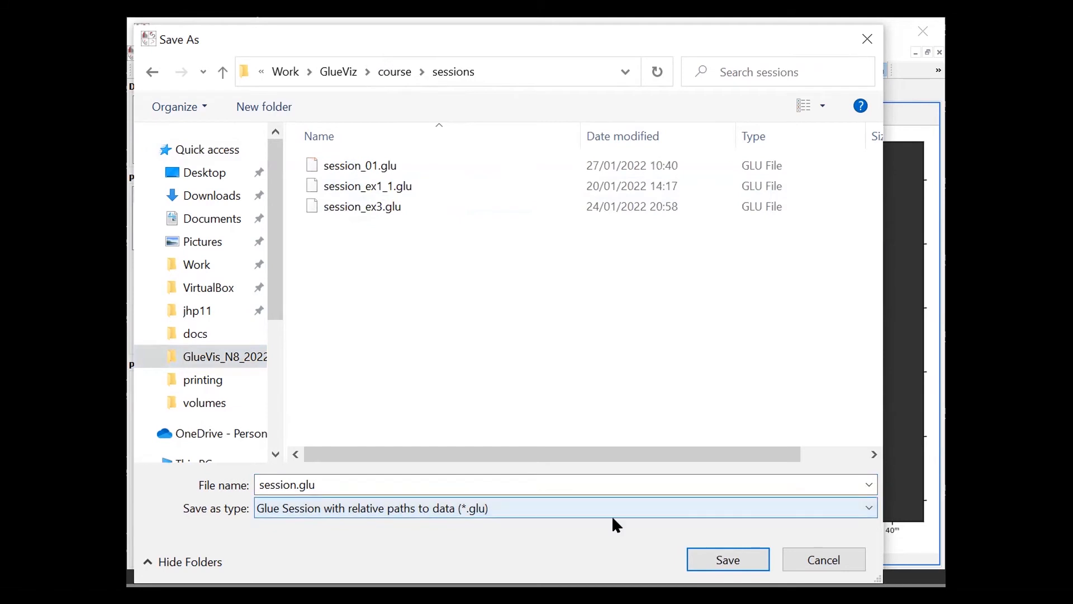
left_click(868, 508)
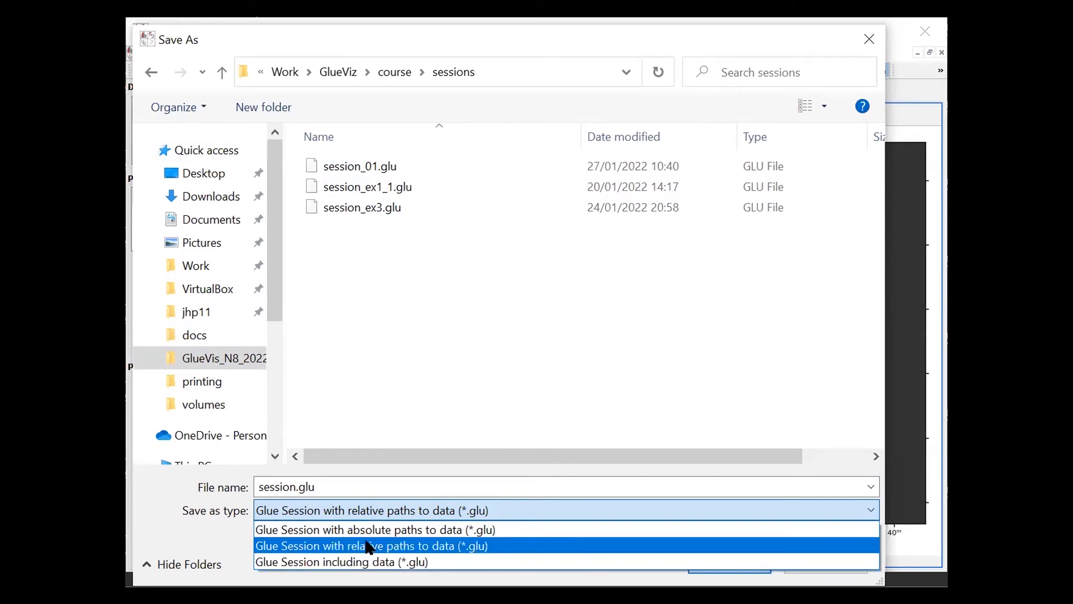
left_click(376, 530)
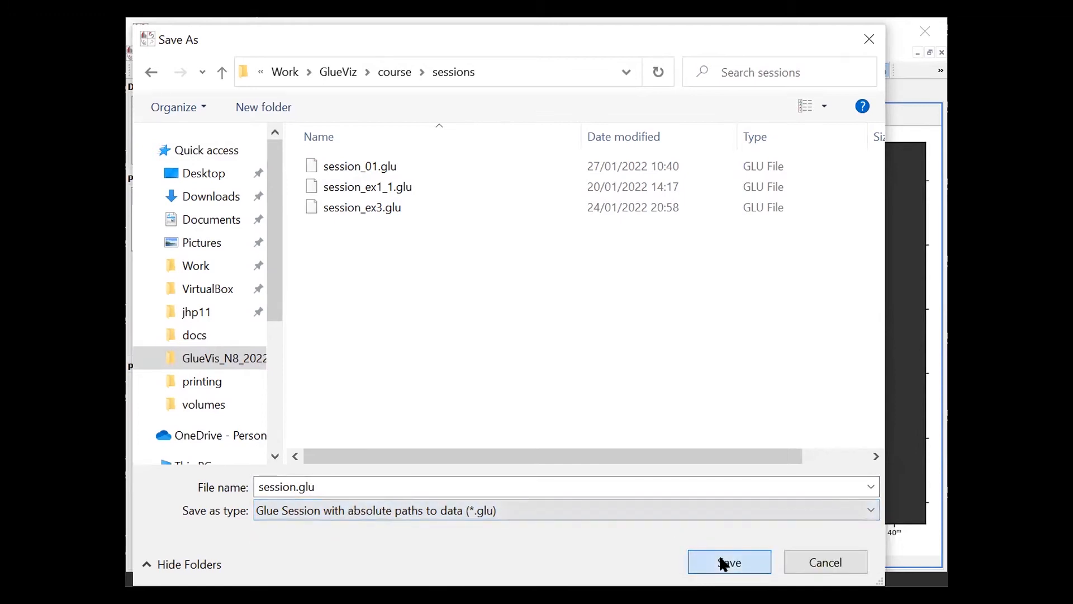
left_click(729, 562)
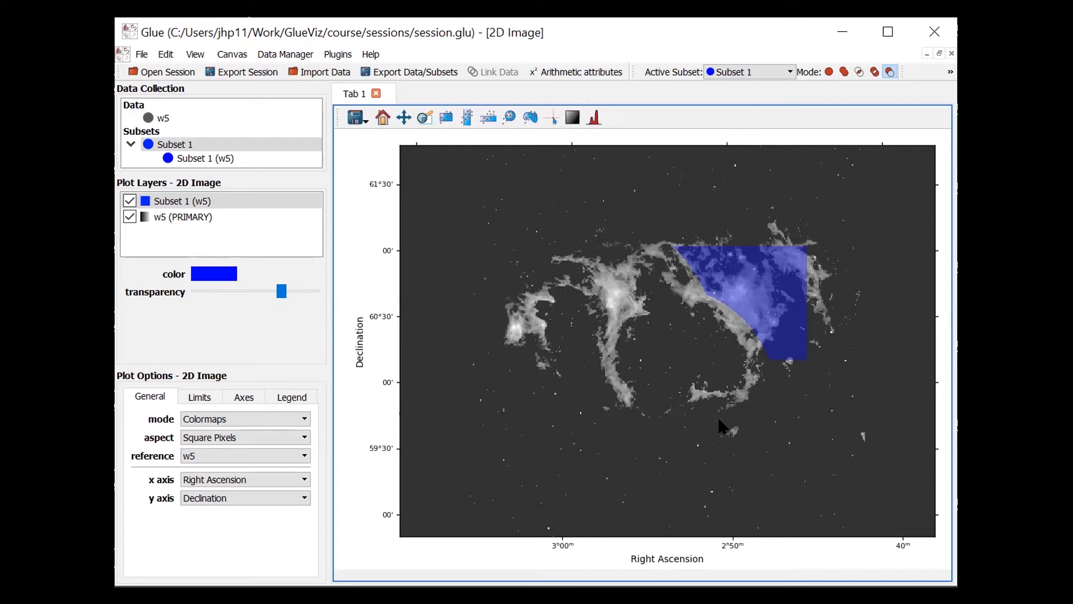
mouse_move(714, 418)
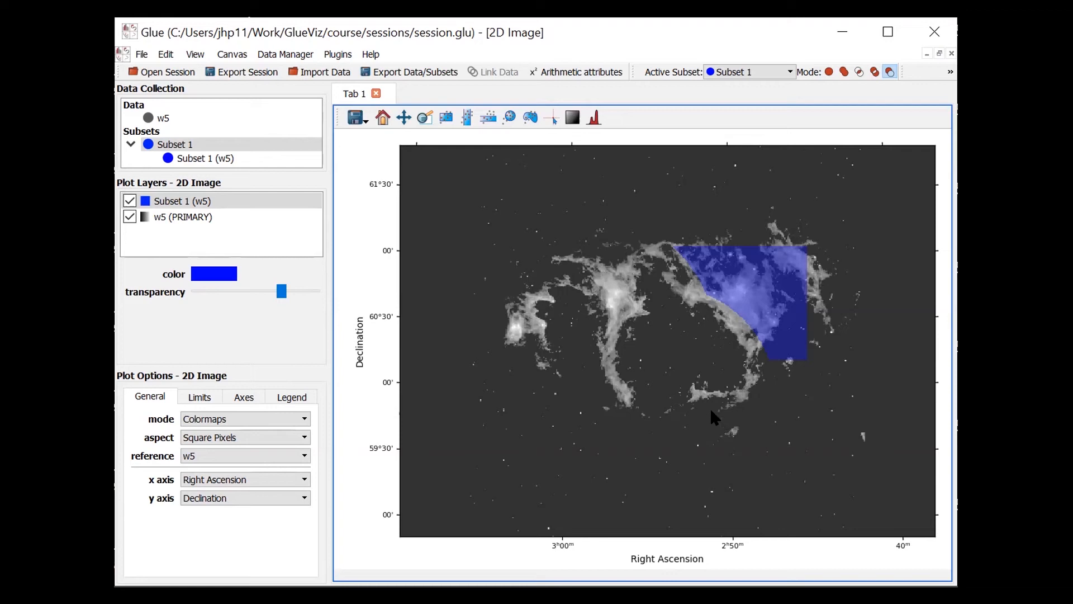
mouse_move(803, 293)
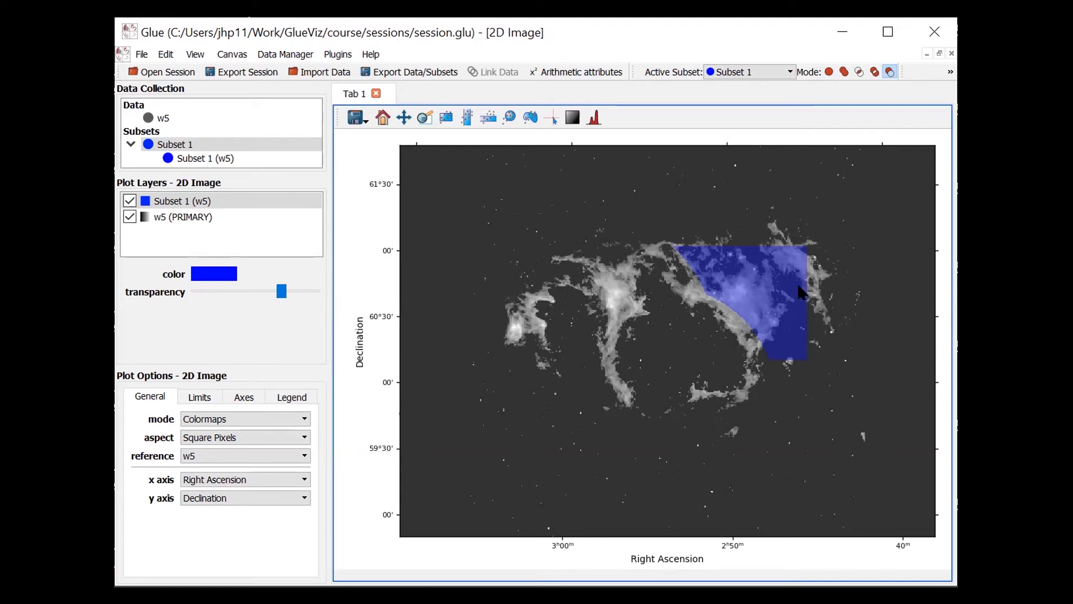
Open the image viewer's save menu with plot file and Python script options.
left_click(355, 116)
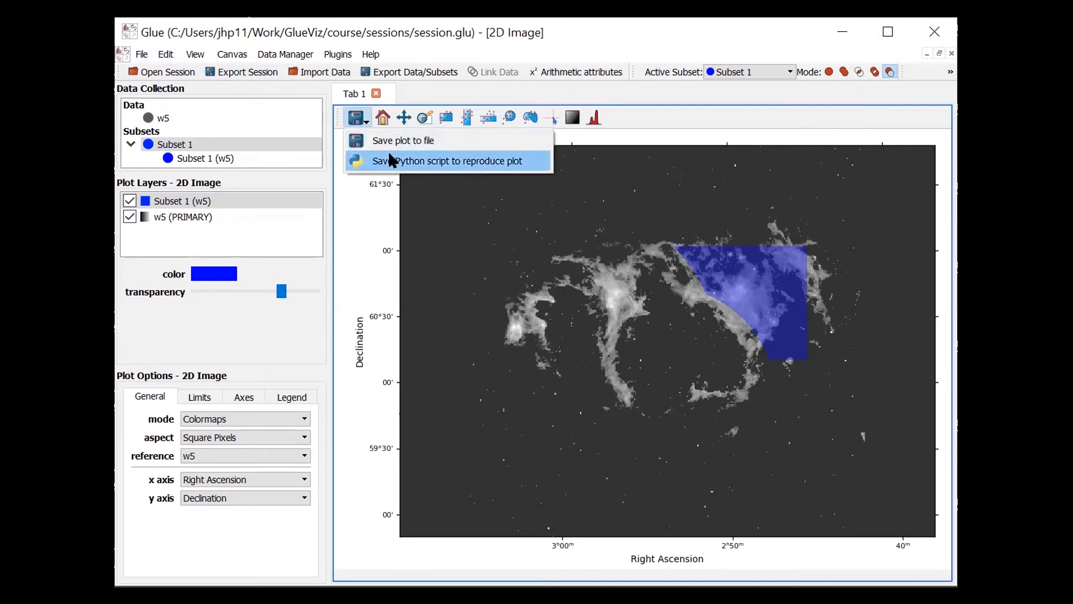
mouse_move(390, 167)
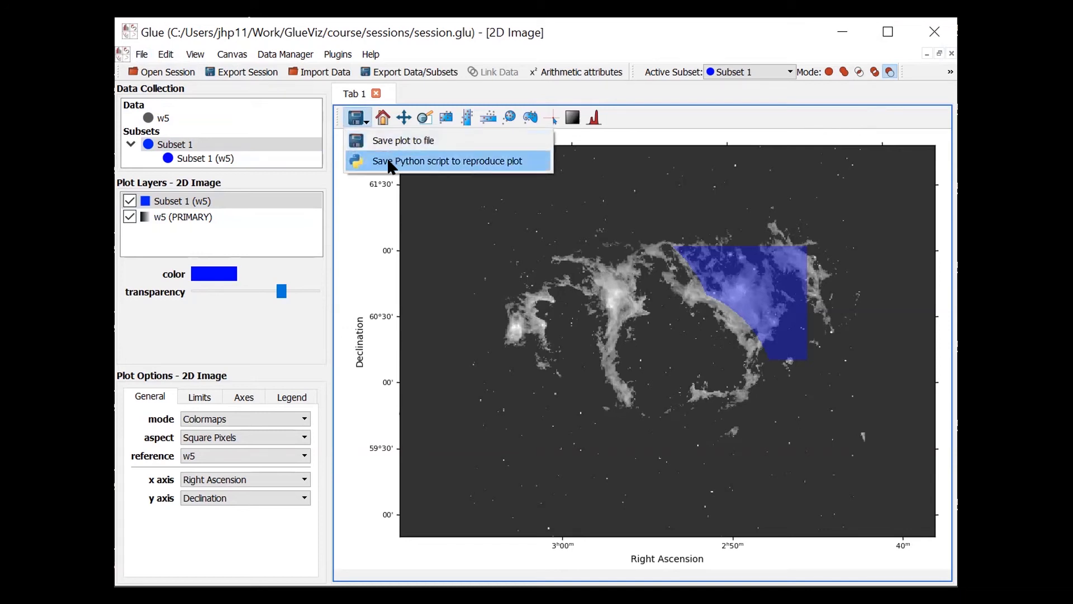
mouse_move(391, 156)
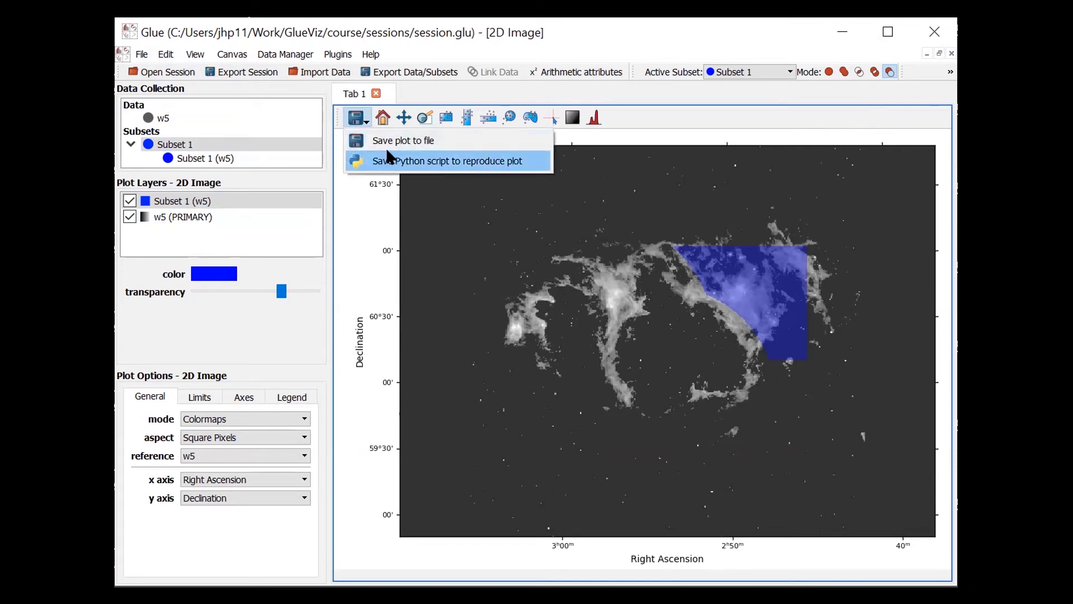
mouse_move(403, 140)
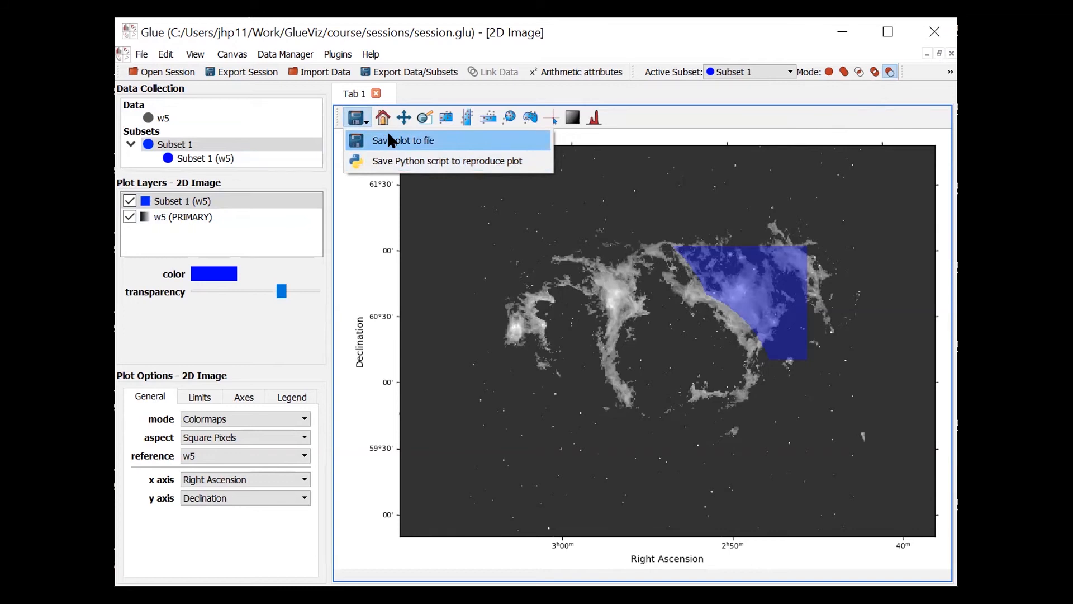
mouse_move(395, 163)
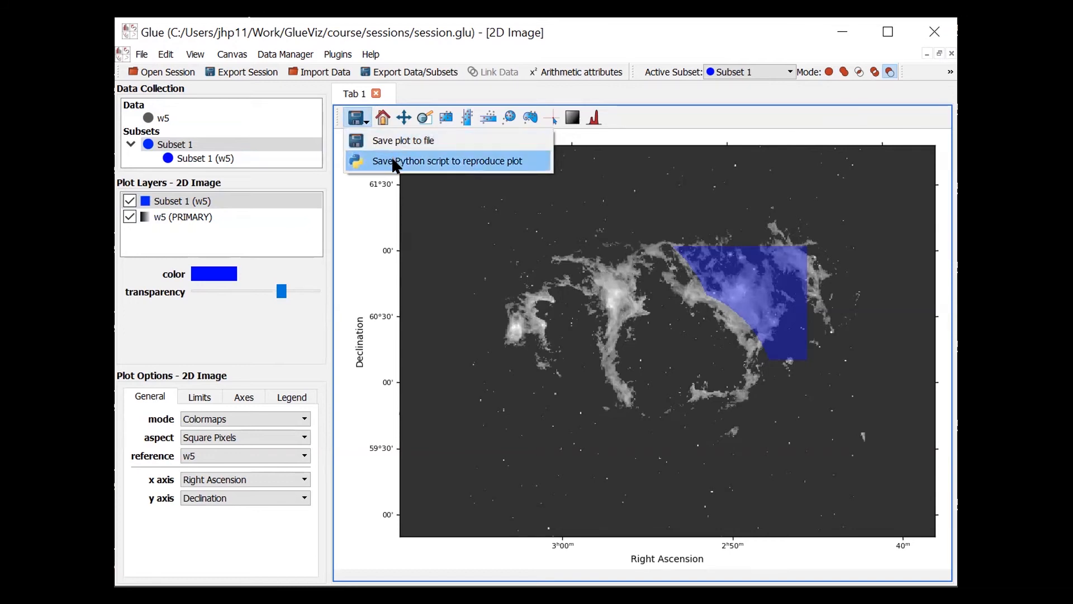
mouse_move(399, 211)
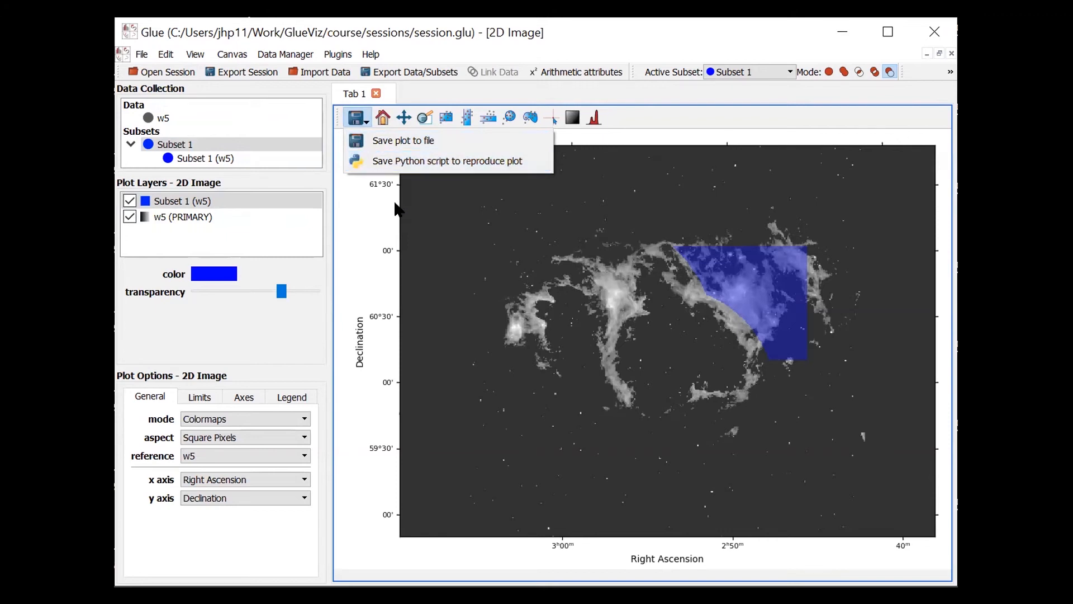
mouse_move(724, 196)
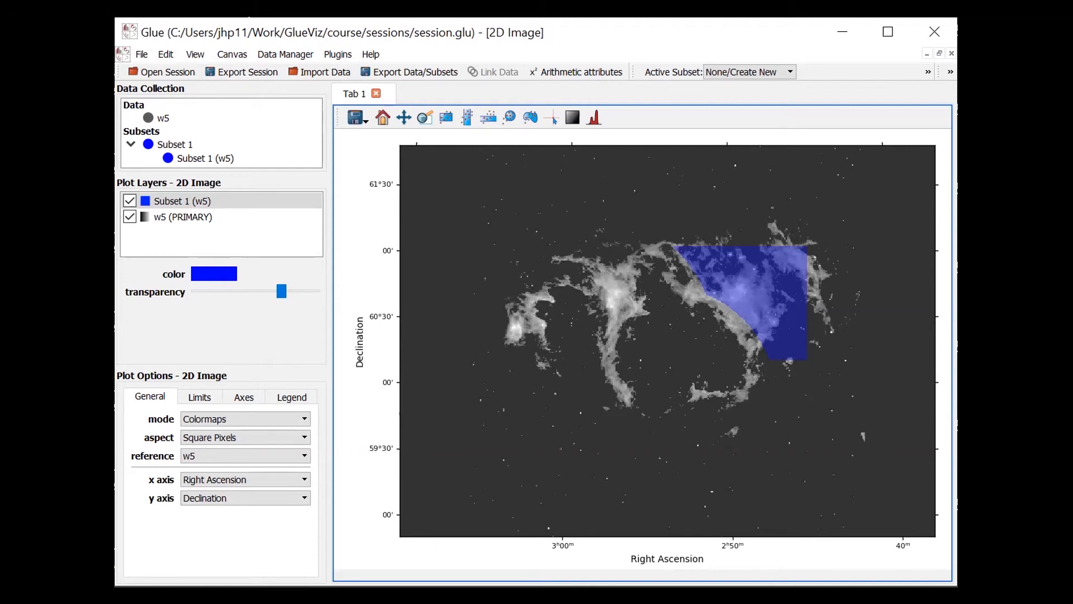
Restore the image viewer and plot Subset 1 (w5) in a new 1D histogram.
left_click(887, 31)
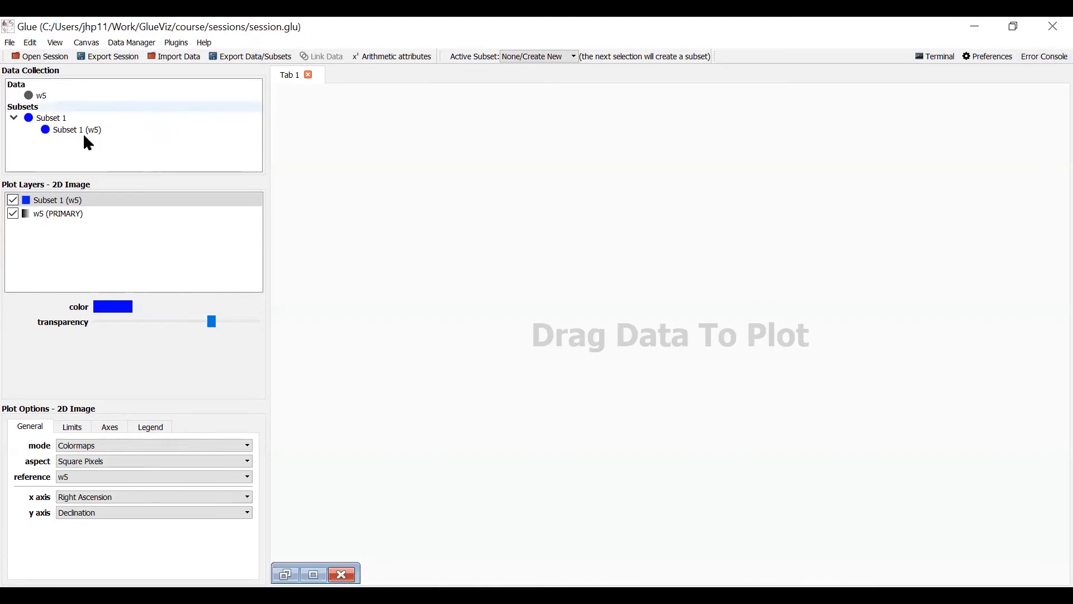
left_click(77, 131)
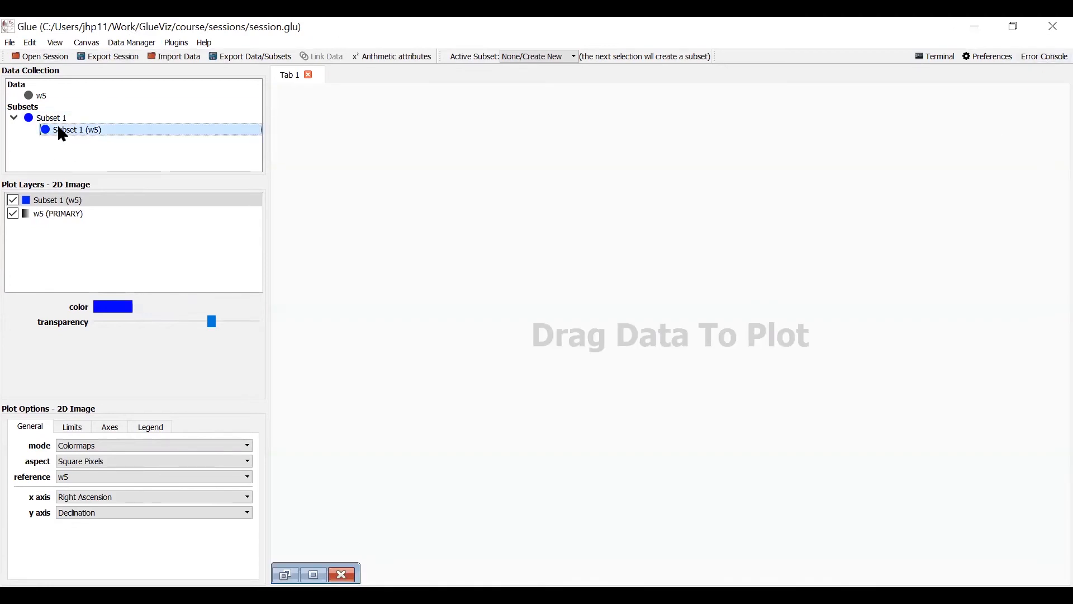
mouse_move(400, 171)
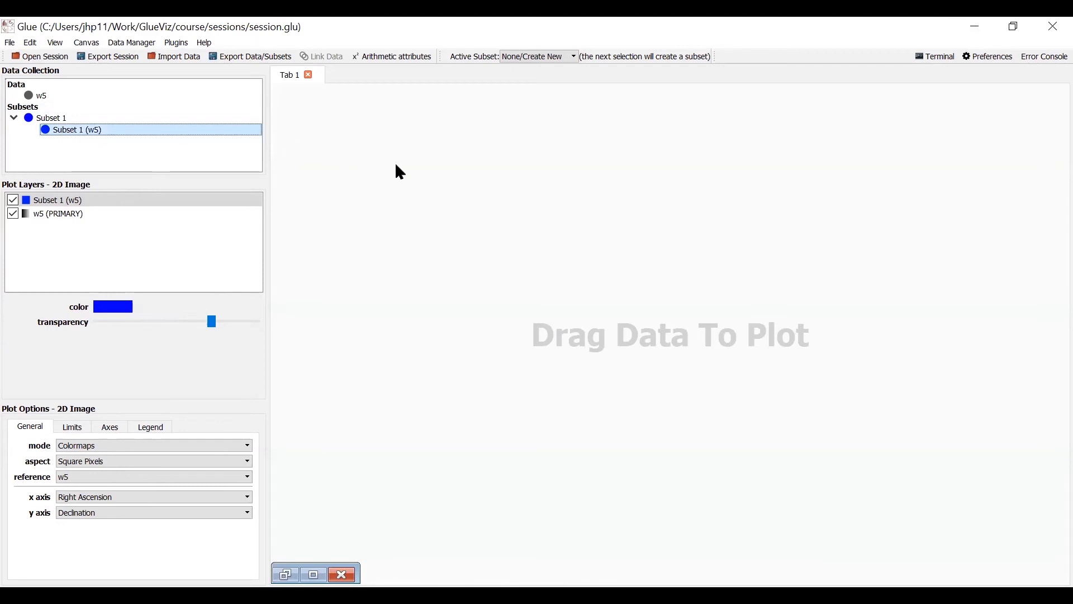
mouse_move(493, 226)
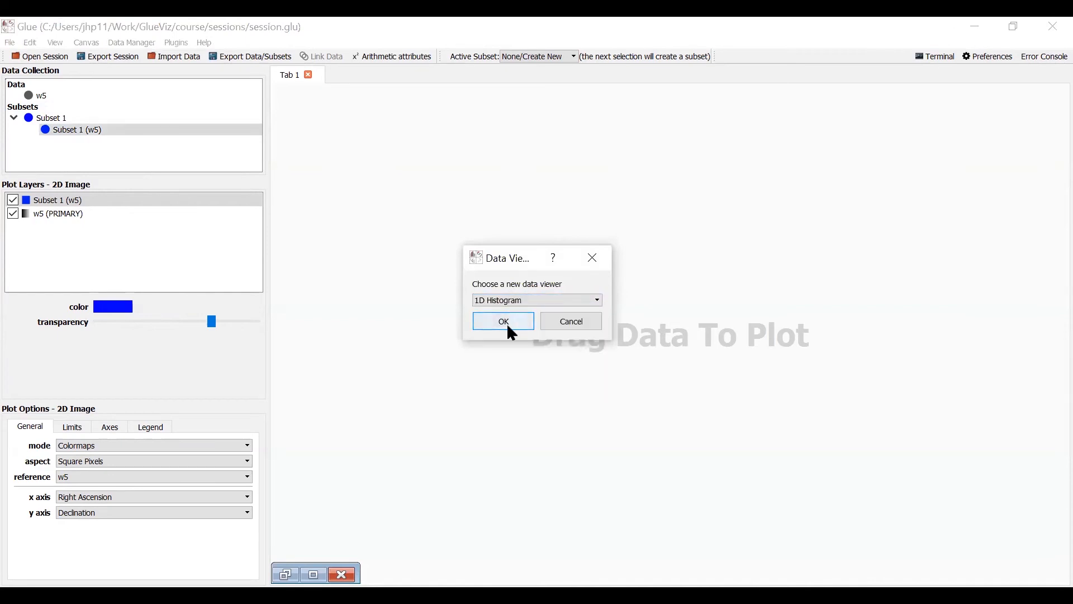
left_click(503, 321)
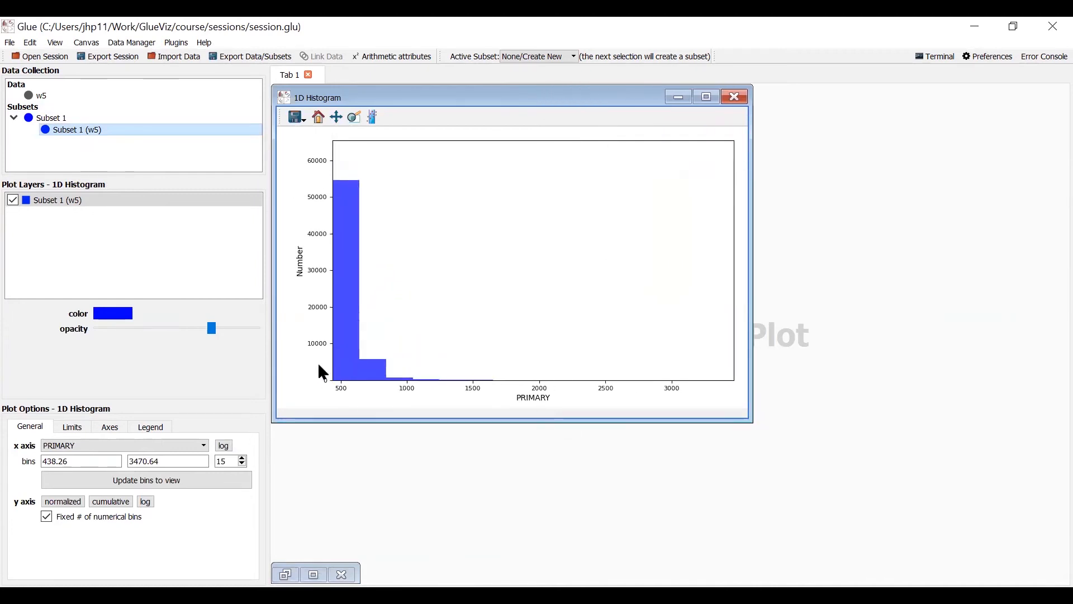
mouse_move(440, 324)
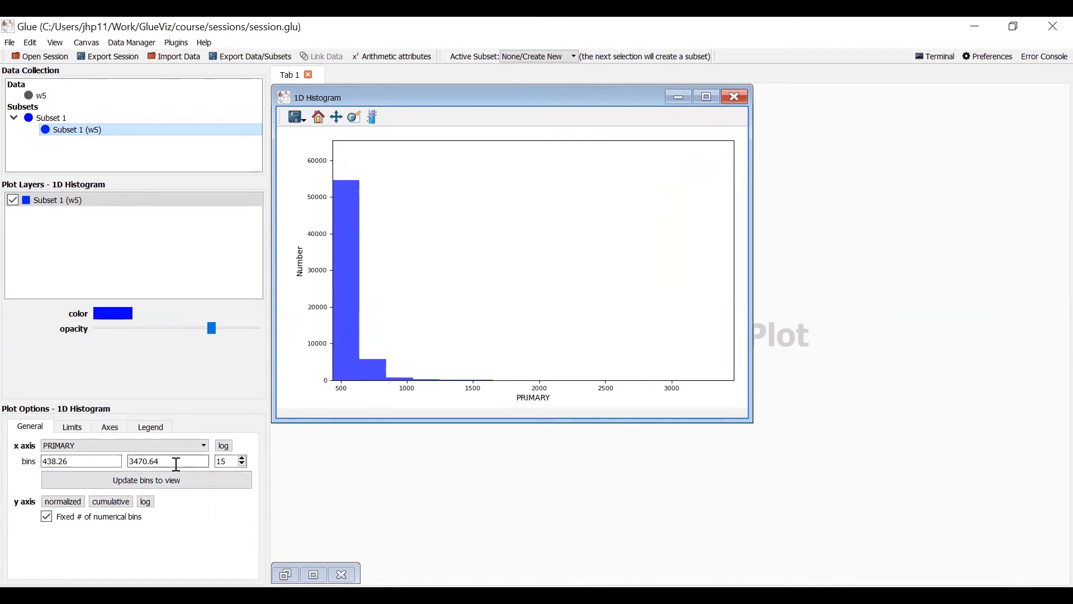
Set the histogram's upper bin limit to 1000 and the bin count to 17.
key("Backspace")
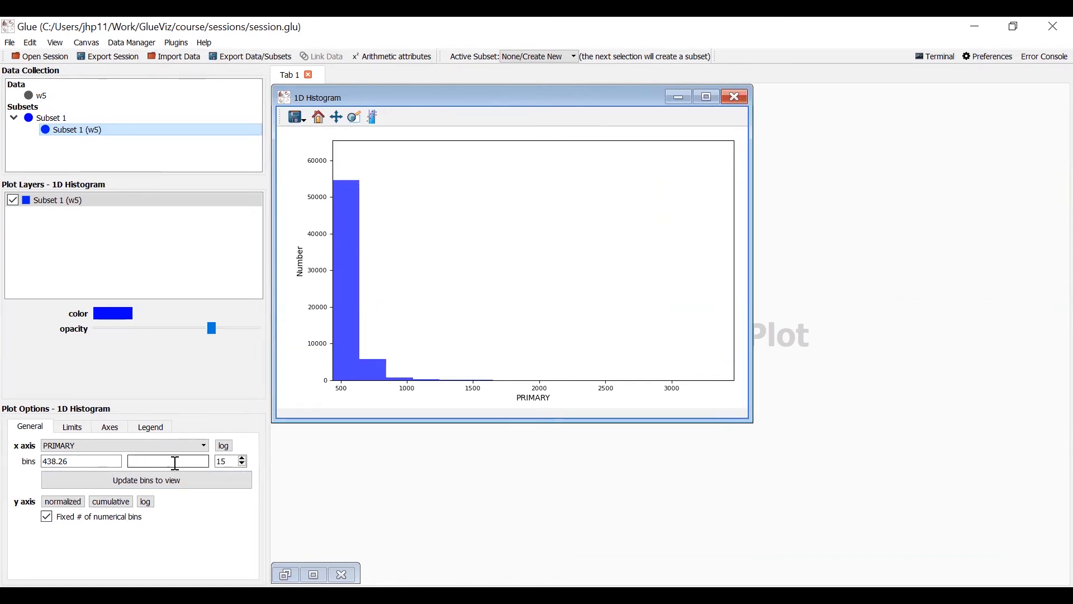
type("1000")
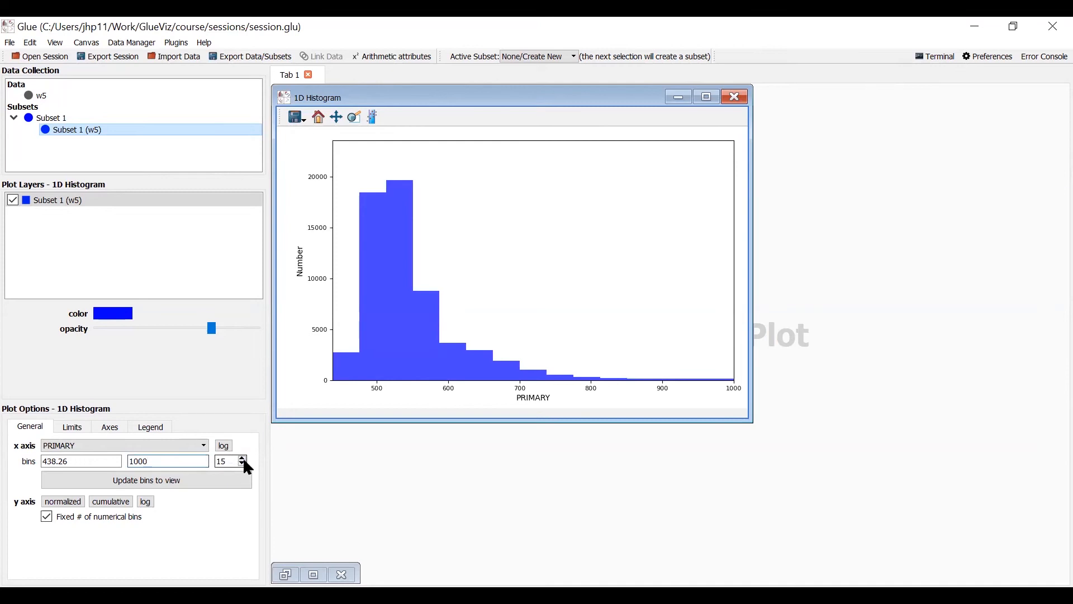
left_click(241, 458)
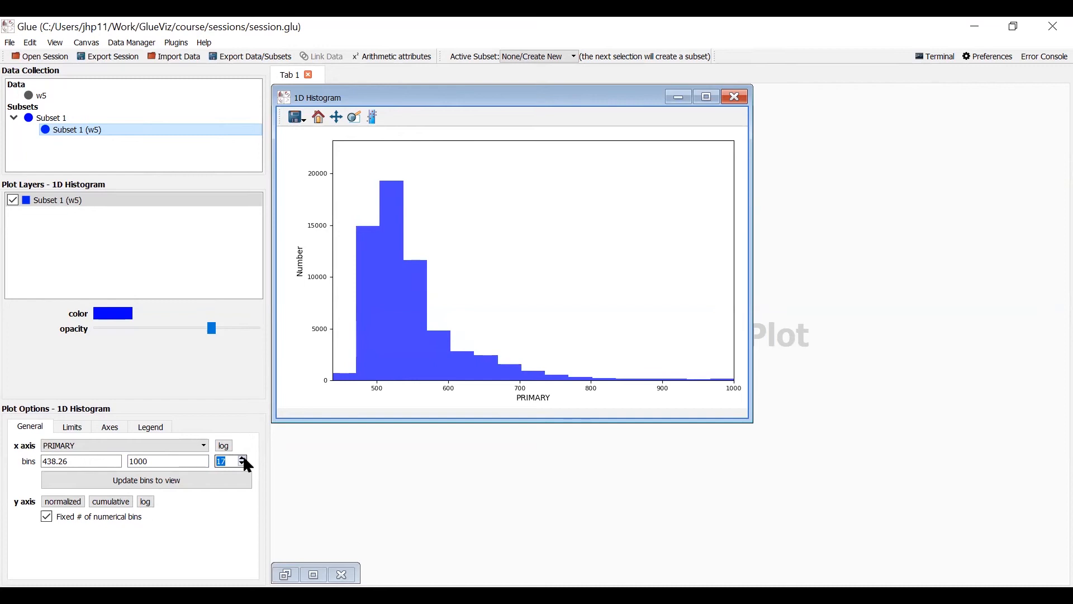
mouse_move(208, 284)
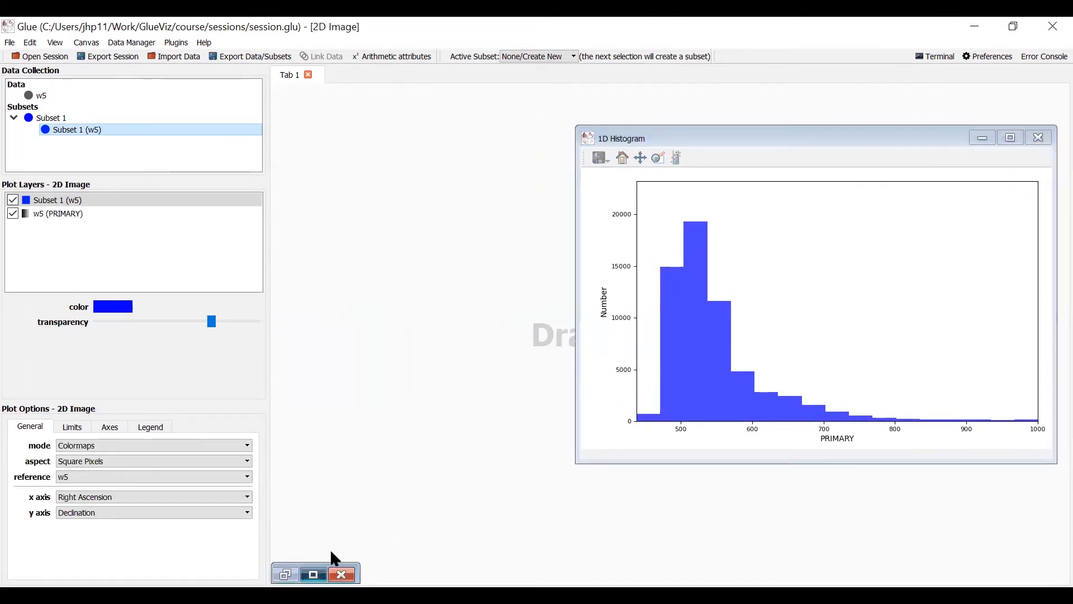
Bring the 2D image viewer back beside the histogram and make Subset 1 active.
left_click(1037, 138)
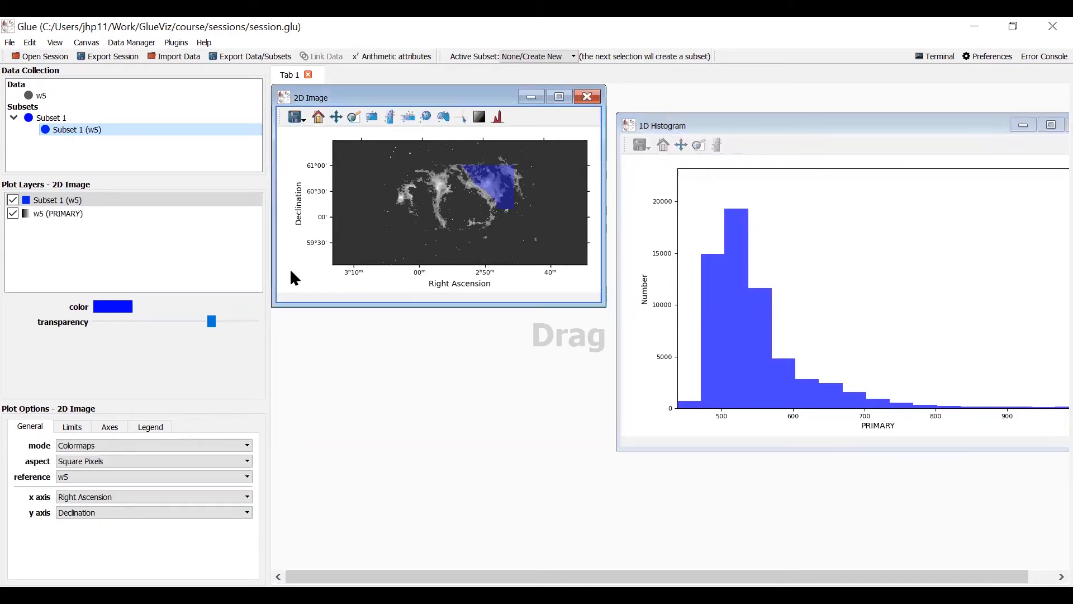
mouse_move(353, 287)
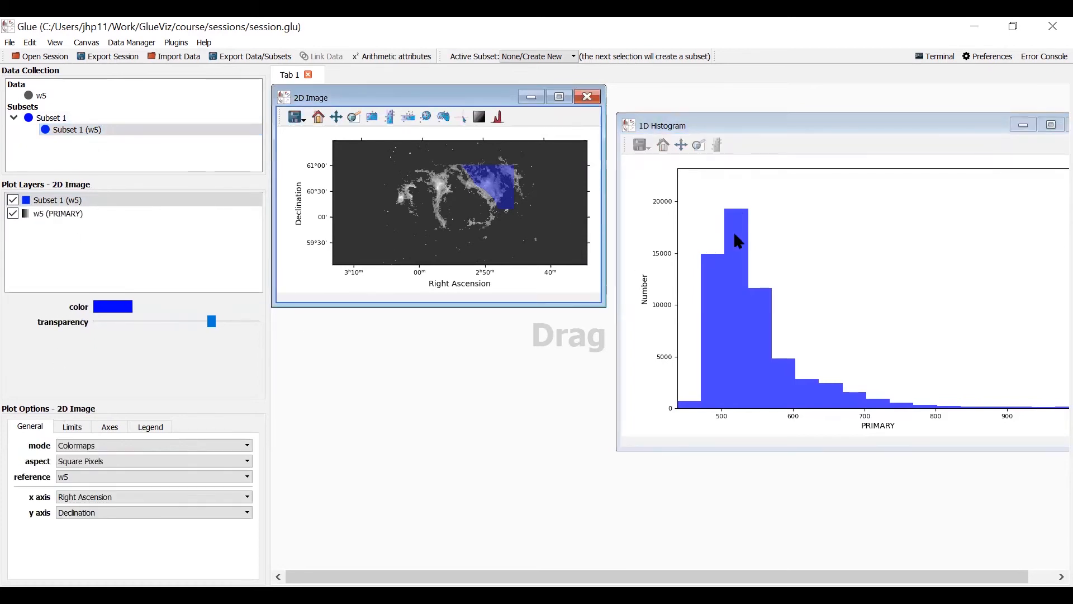
mouse_move(664, 167)
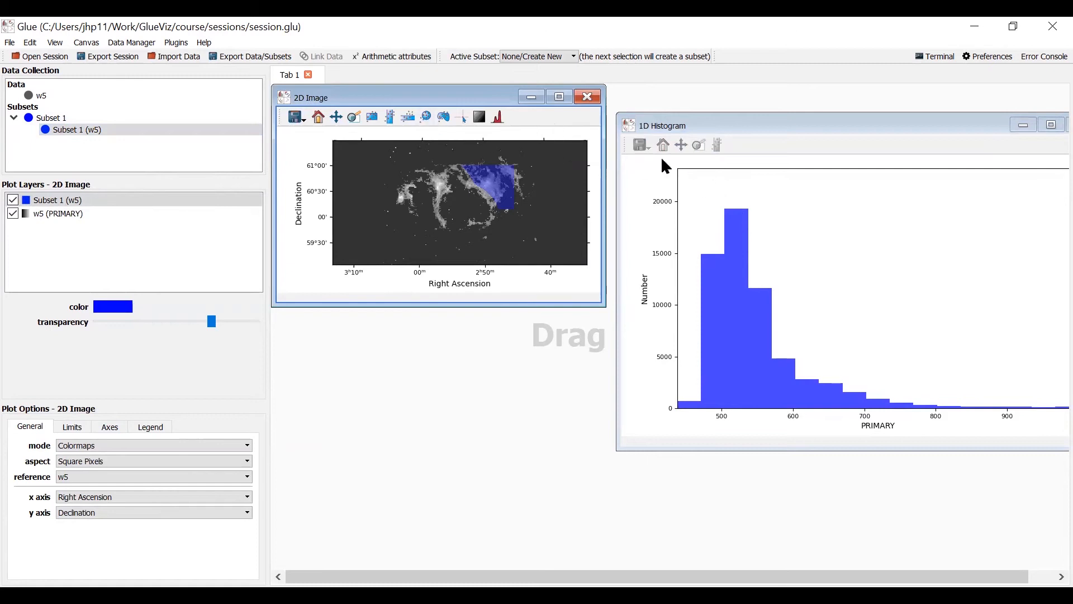
left_click(55, 200)
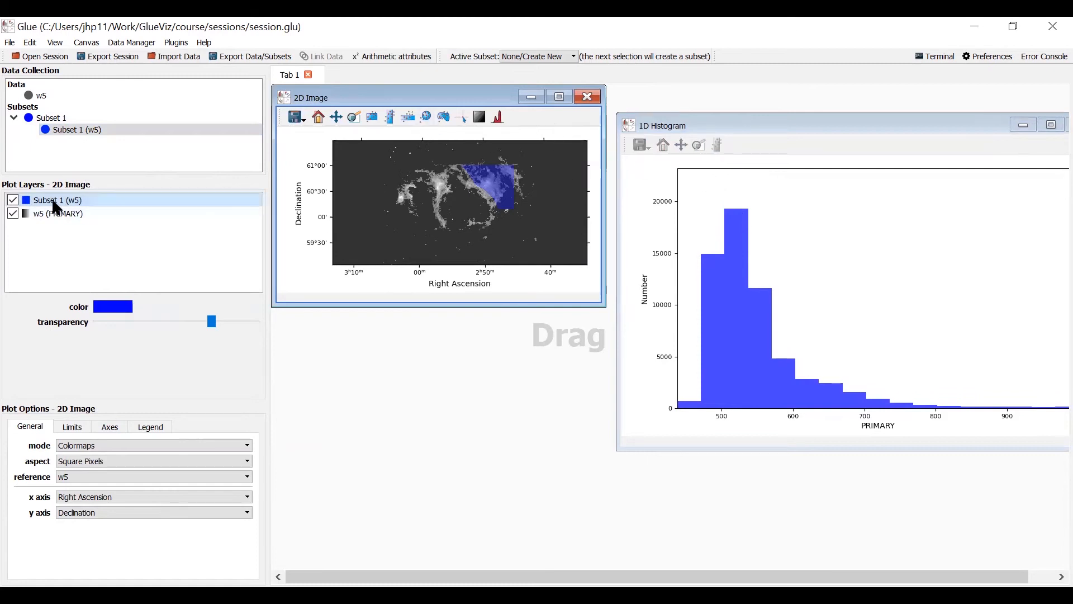
mouse_move(272, 281)
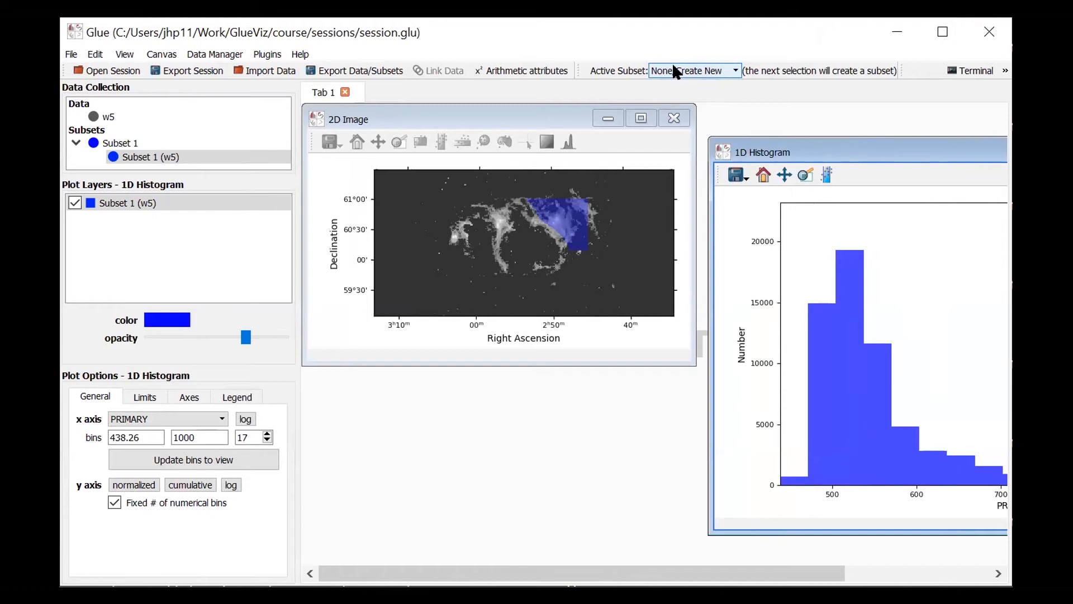
left_click(735, 70)
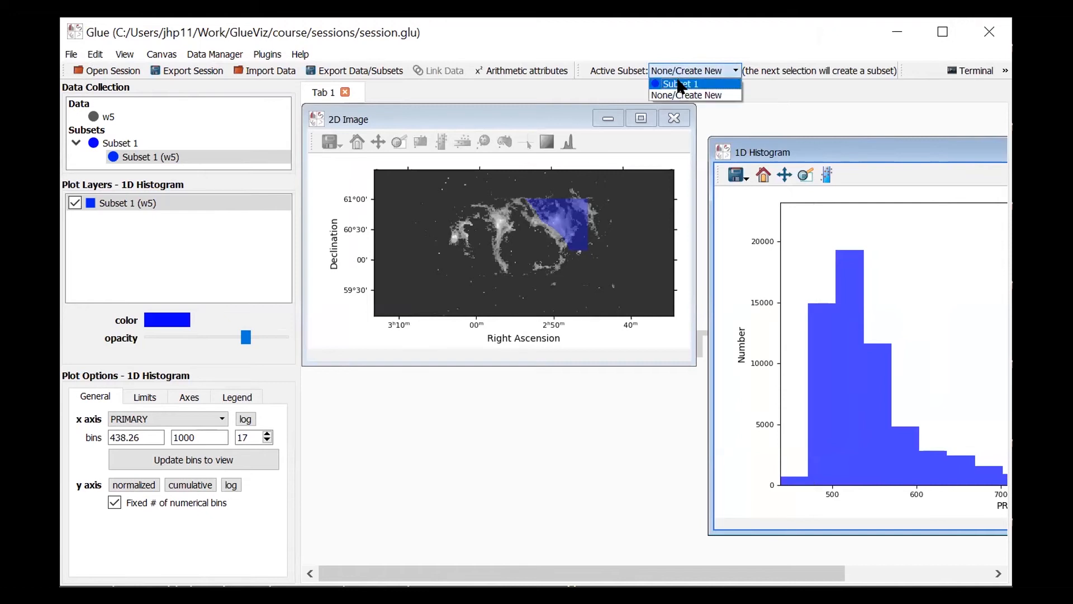
left_click(678, 83)
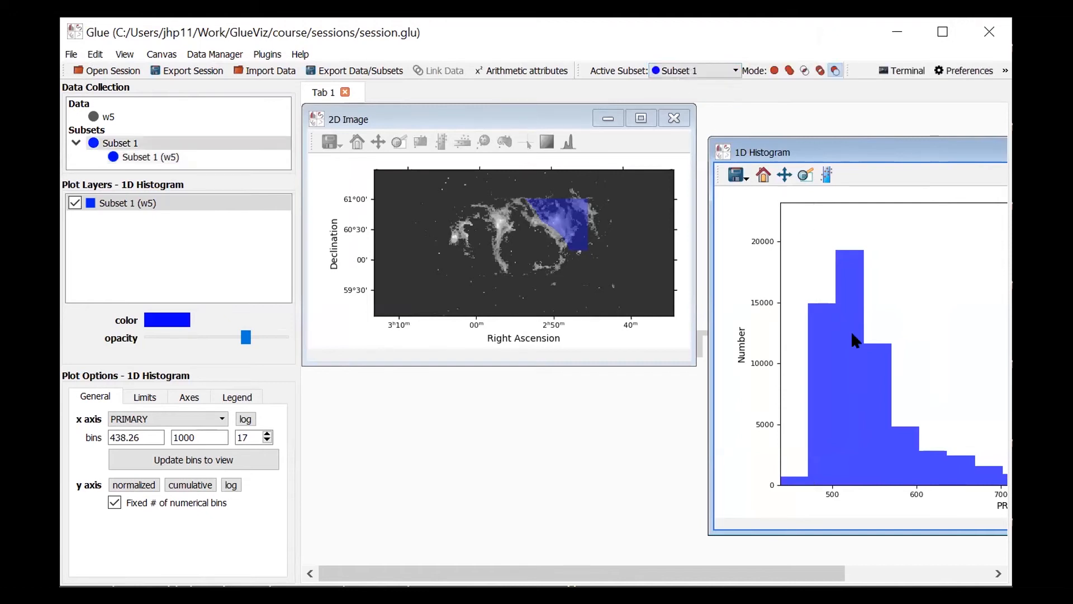
mouse_move(873, 385)
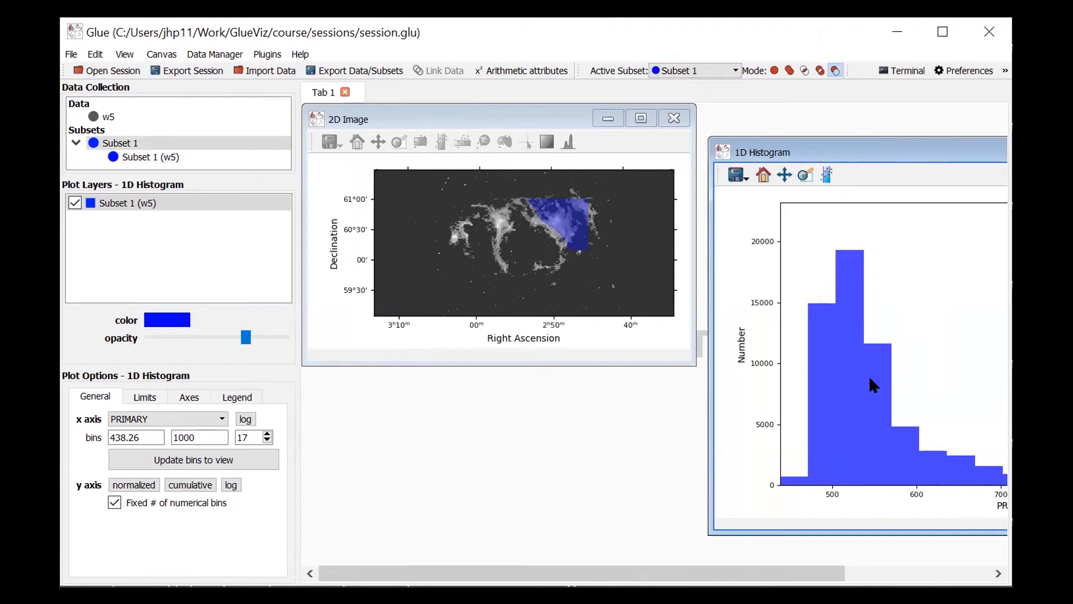
mouse_move(807, 82)
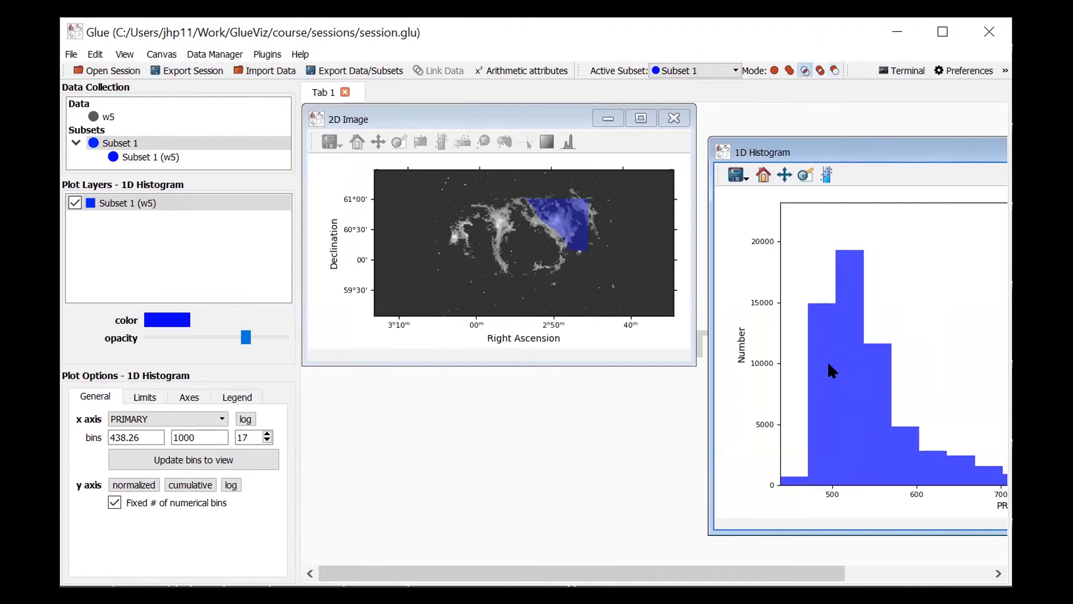
mouse_move(809, 441)
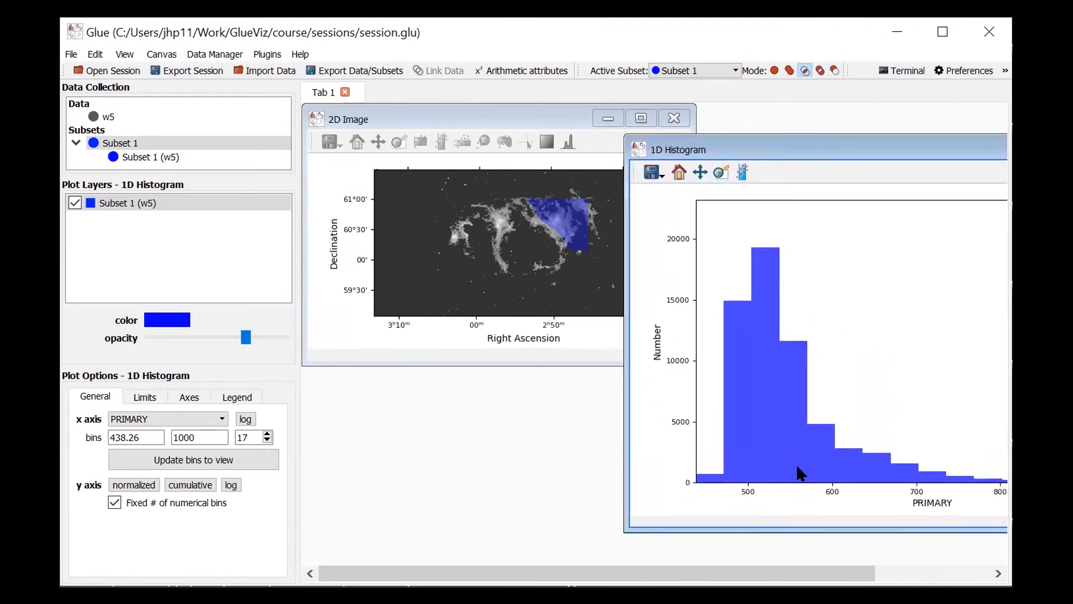
mouse_move(783, 409)
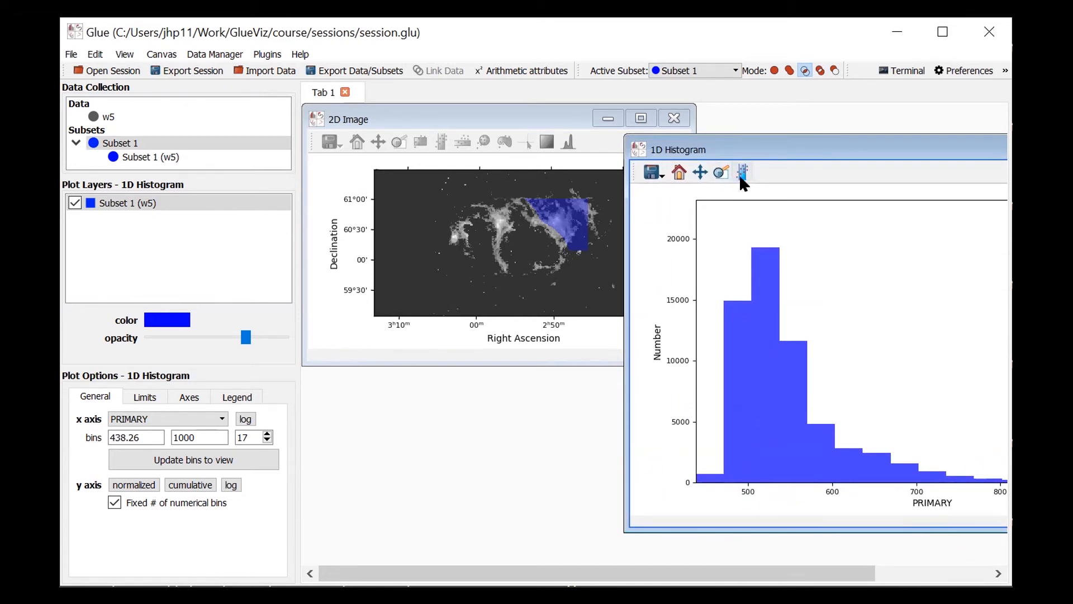
Choose the histogram x-range tool for selecting a PRIMARY value range.
left_click(743, 172)
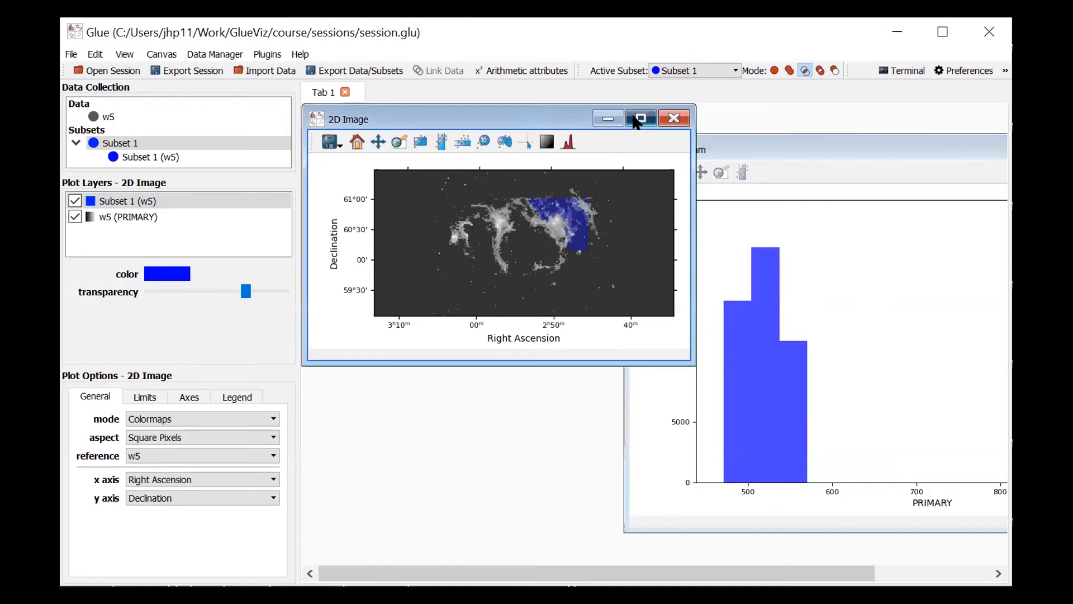
left_click(641, 118)
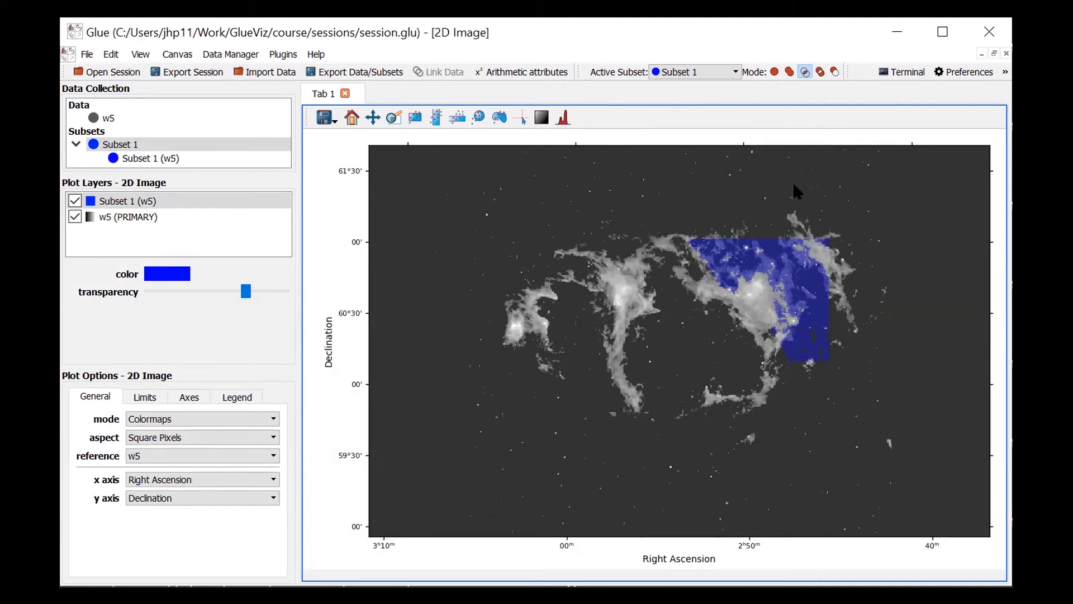
mouse_move(855, 336)
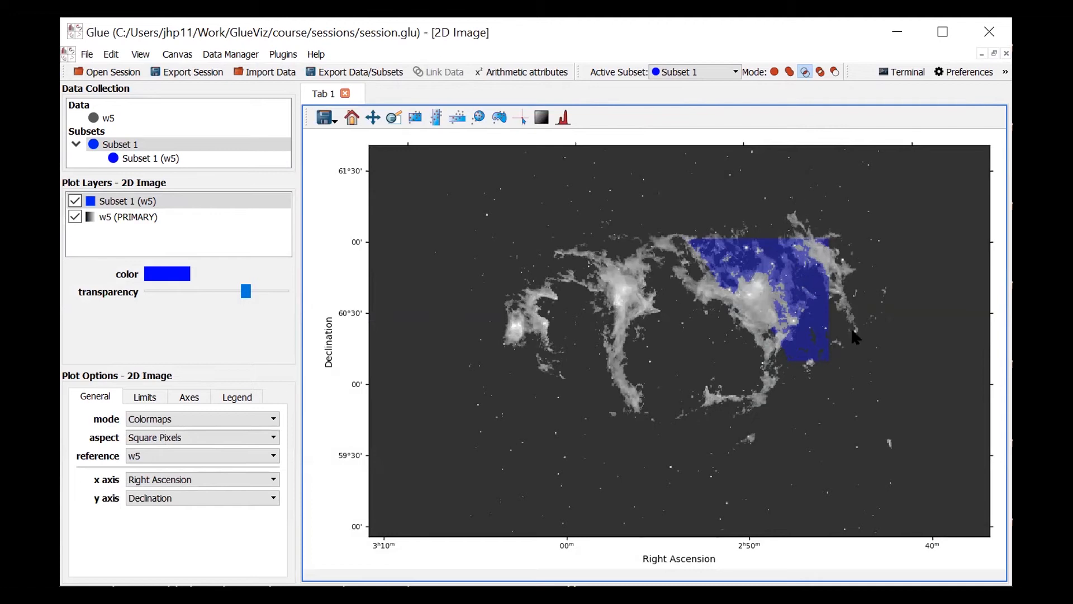
mouse_move(929, 354)
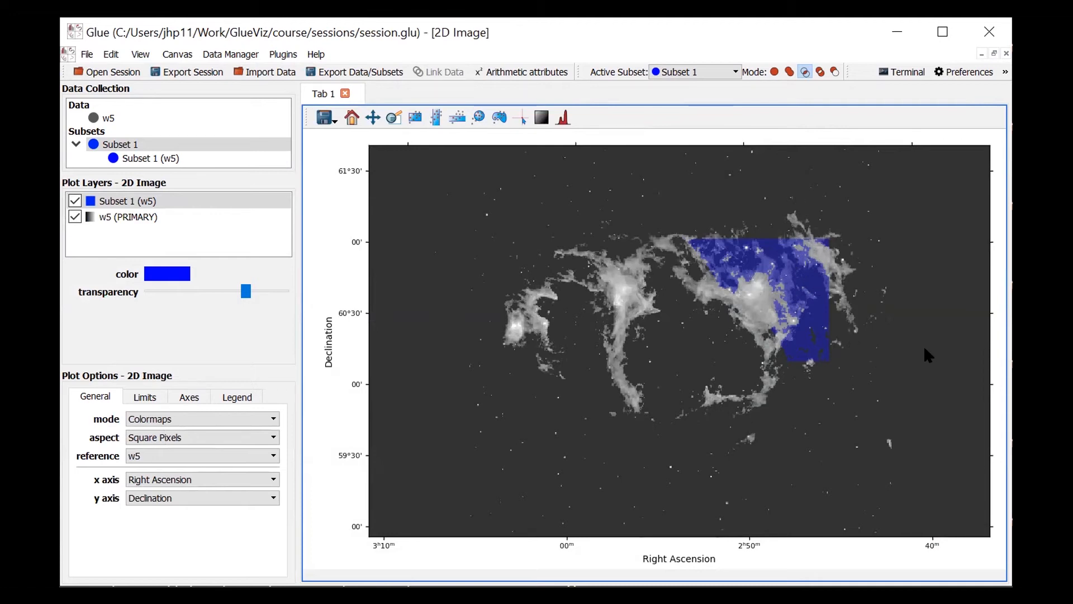
mouse_move(828, 315)
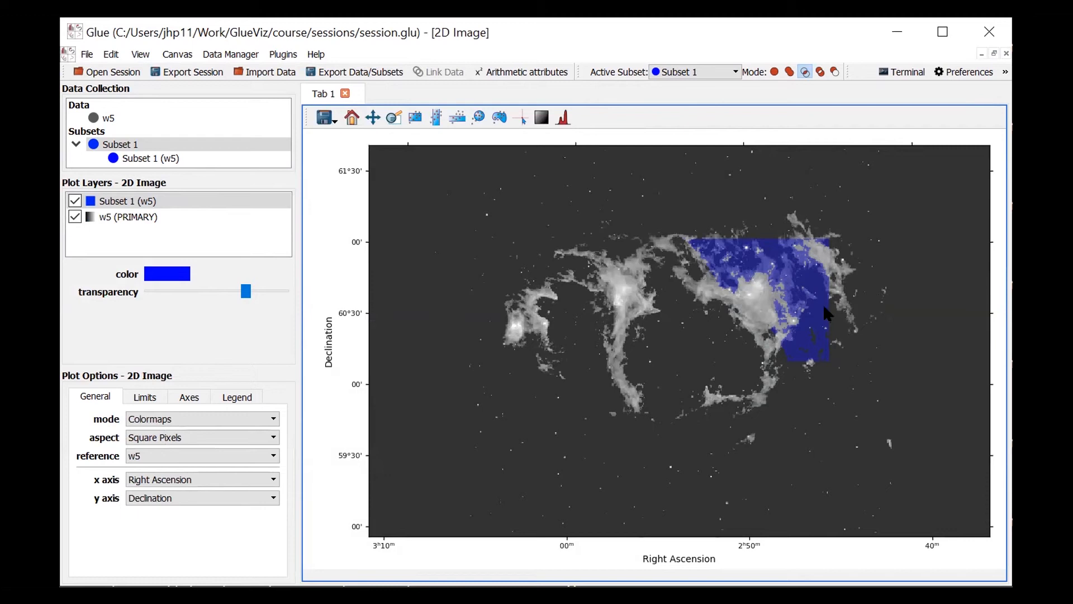
mouse_move(773, 303)
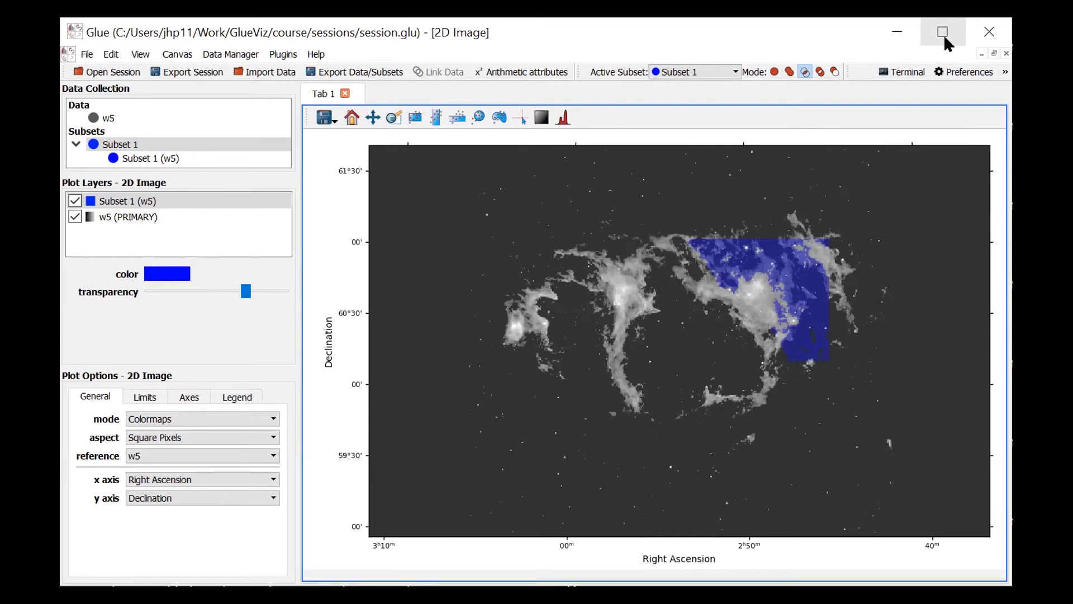
mouse_move(898, 33)
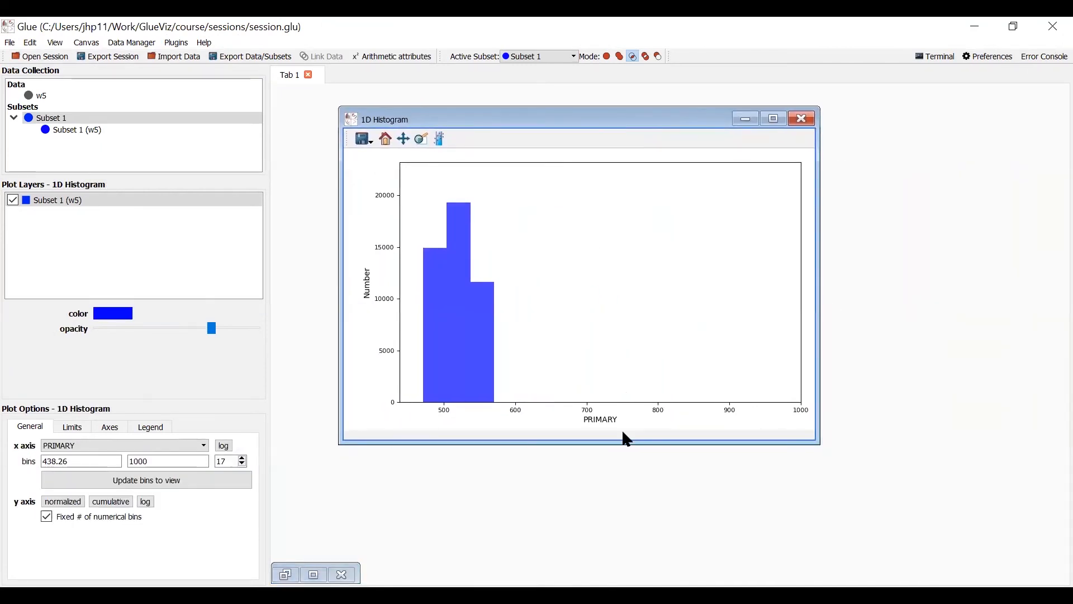
mouse_move(473, 311)
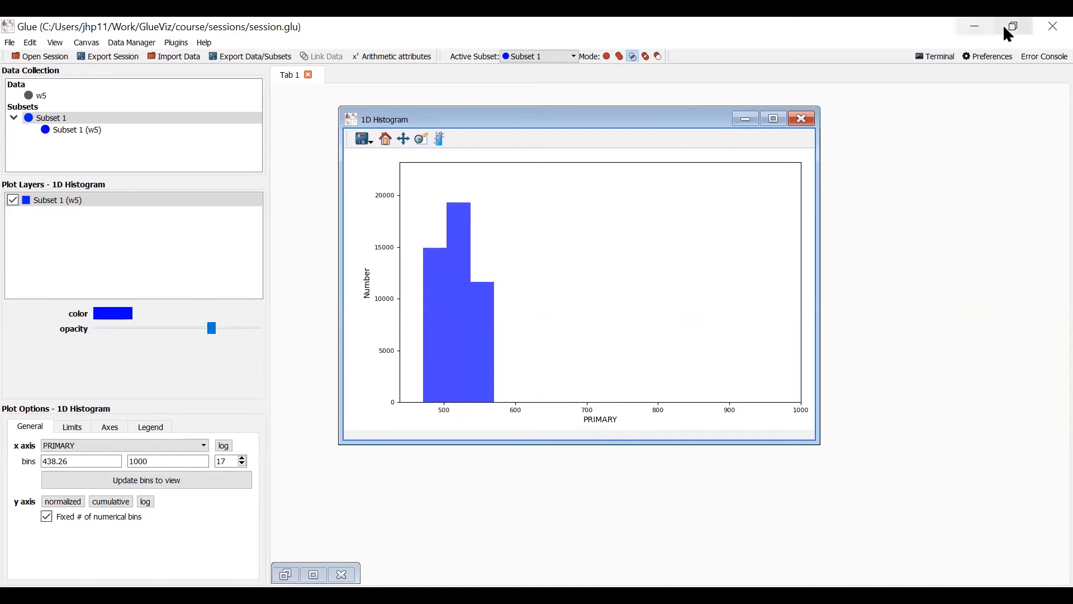
Restore the Glue window and arm the histogram x-range selection tool.
left_click(1012, 26)
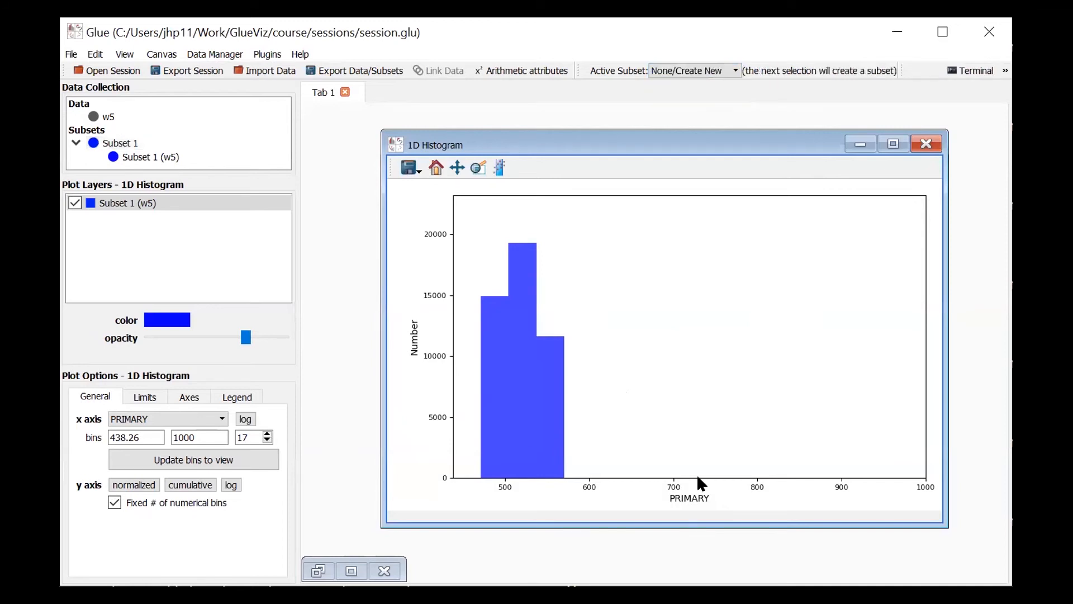
mouse_move(498, 272)
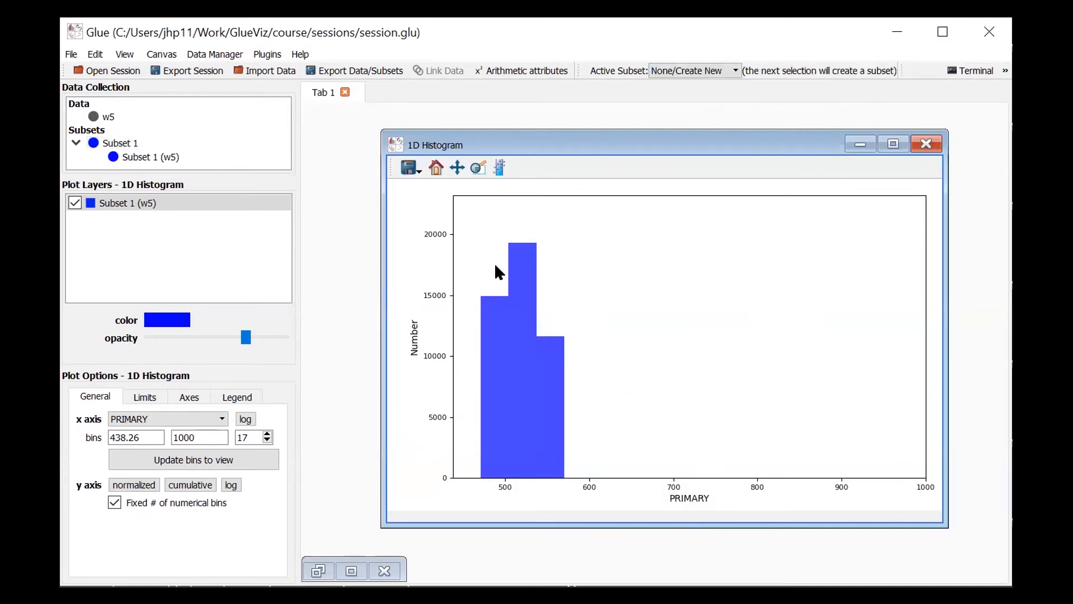
mouse_move(500, 168)
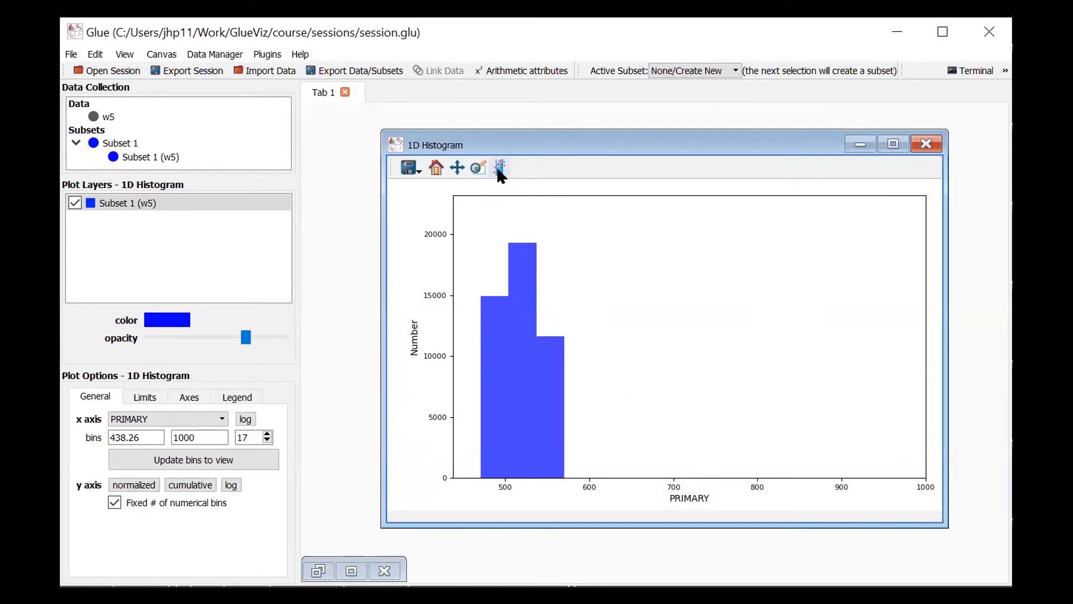
left_click(500, 167)
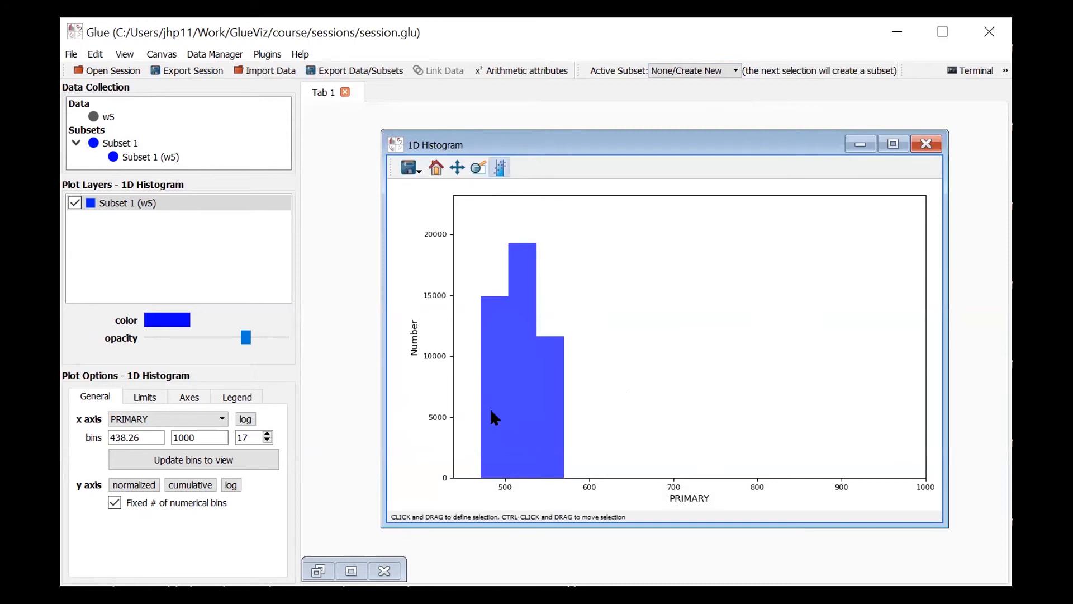
mouse_move(540, 448)
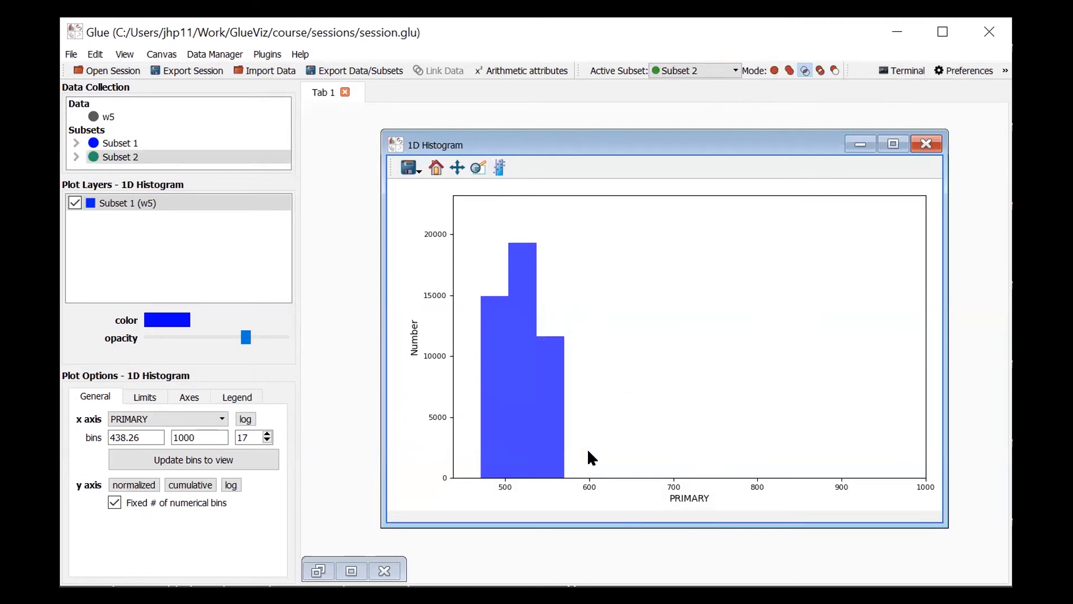
mouse_move(82, 171)
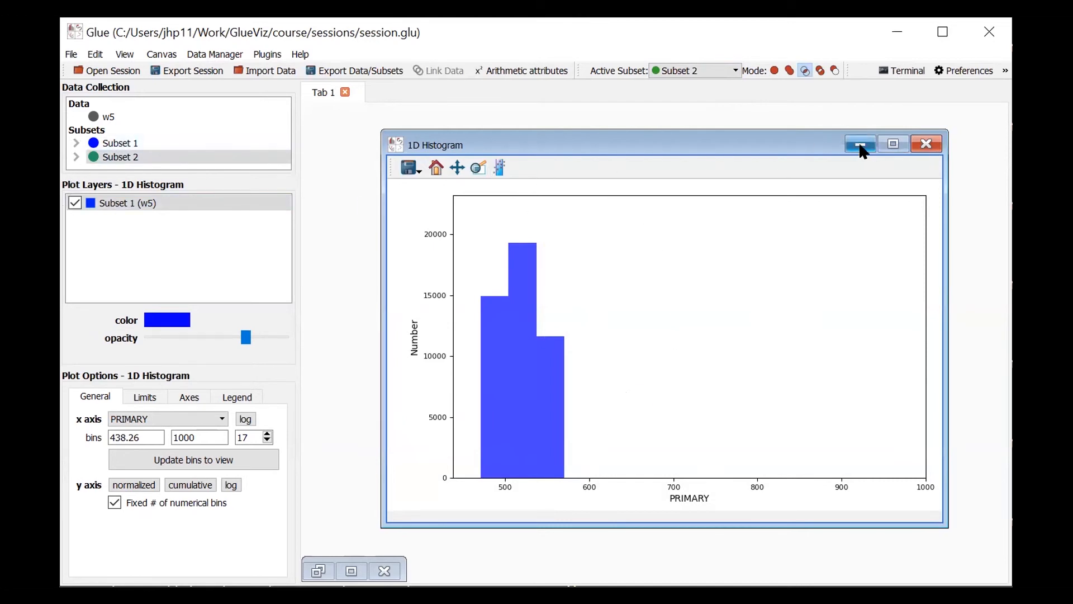
Minimize the histogram, maximize Glue, and hide the Subset 1 and w5 PRIMARY layers.
left_click(860, 144)
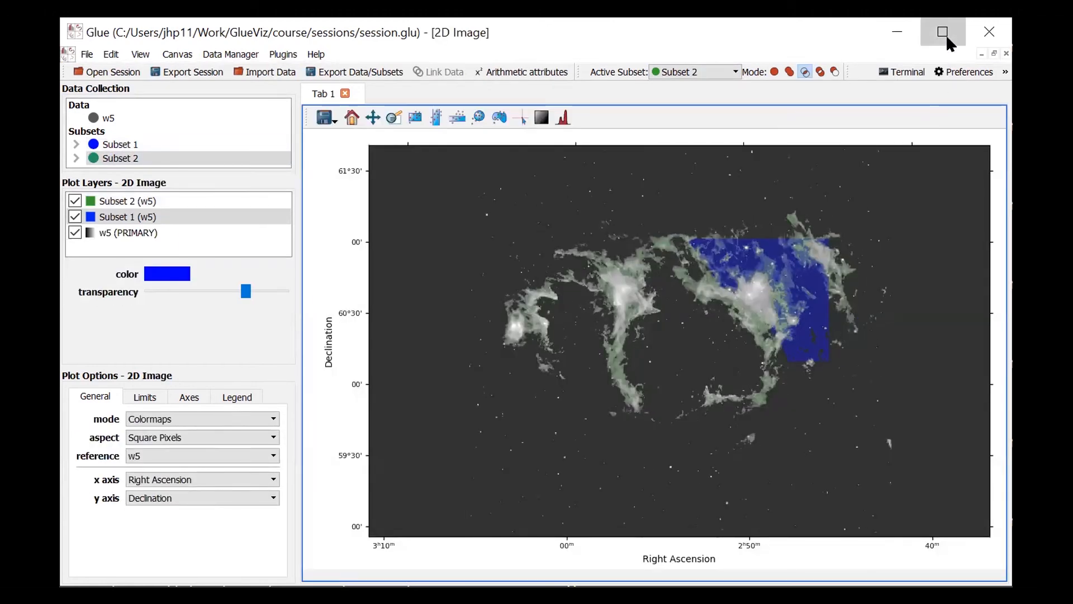
left_click(943, 31)
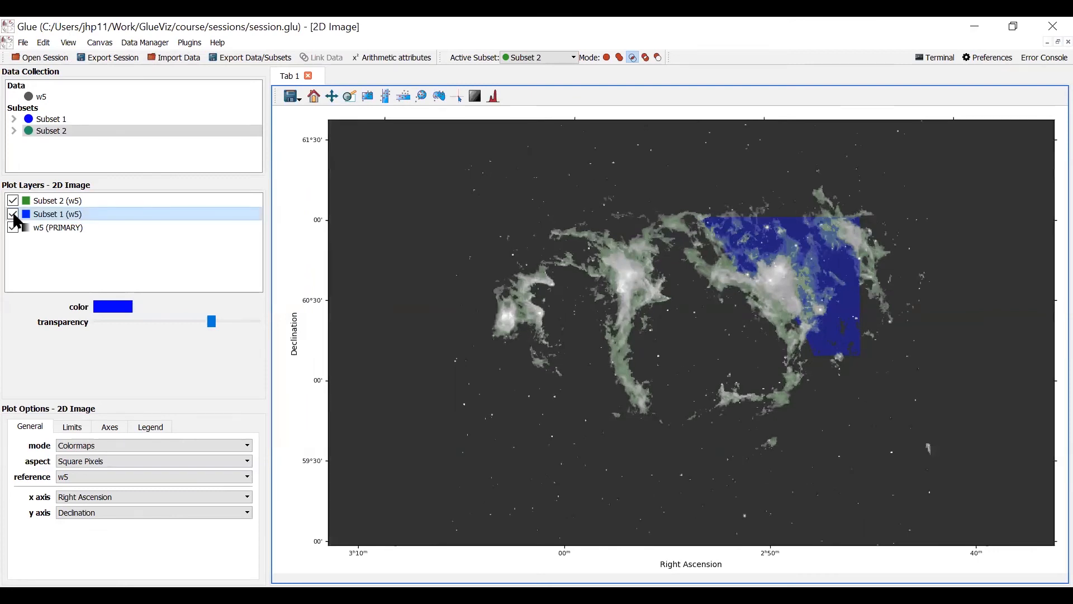
left_click(13, 214)
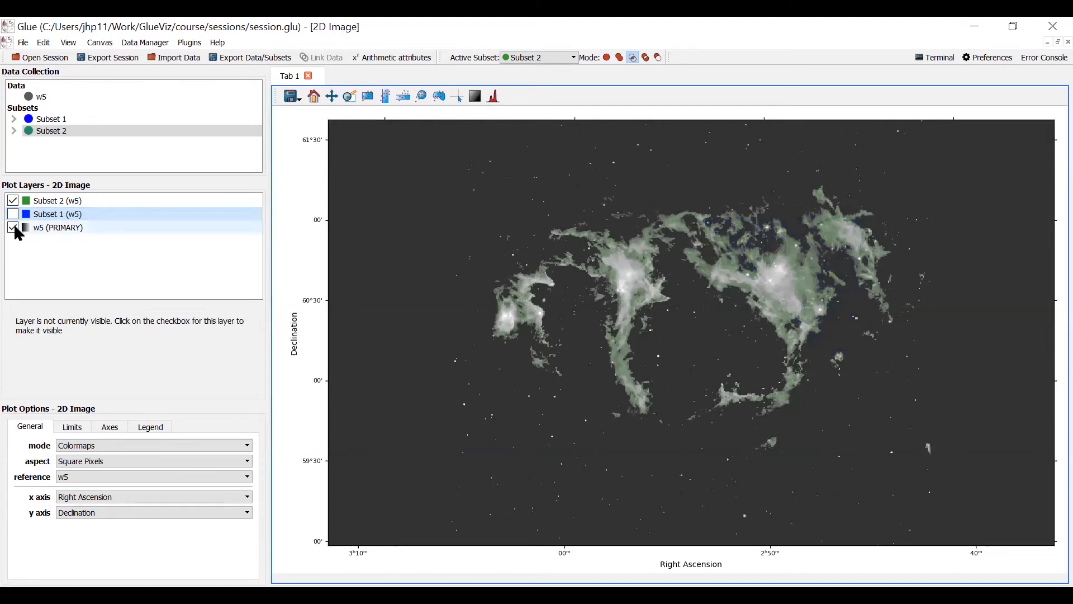
left_click(12, 228)
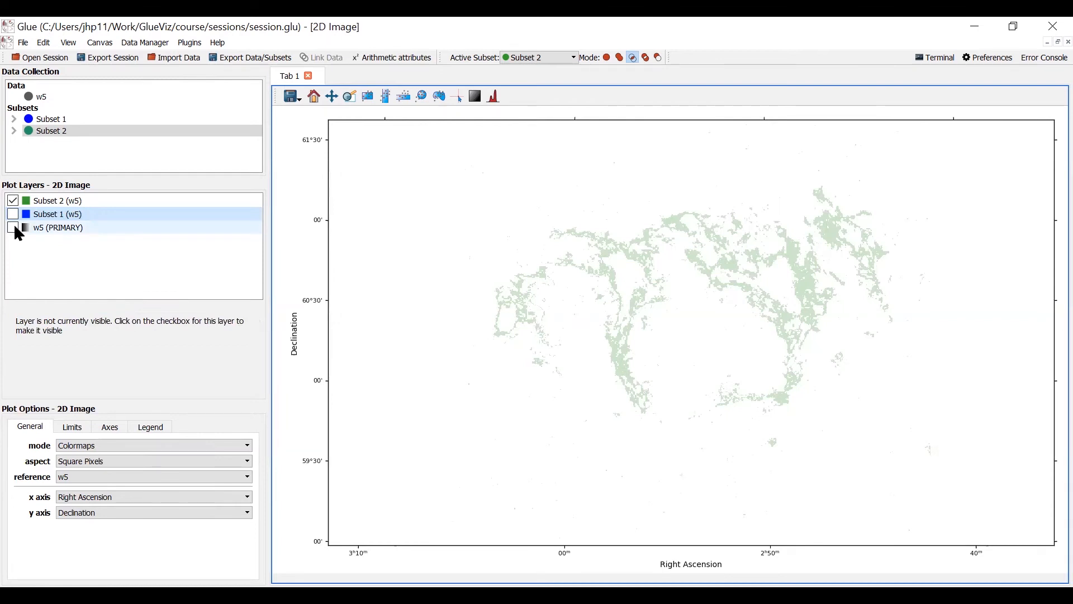
left_click(12, 227)
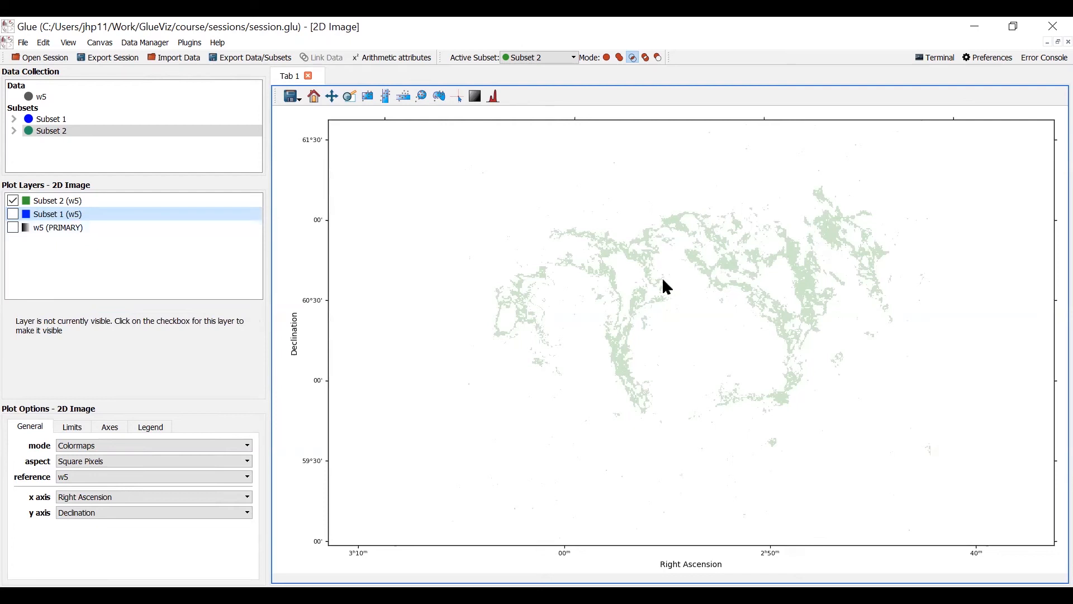
mouse_move(839, 240)
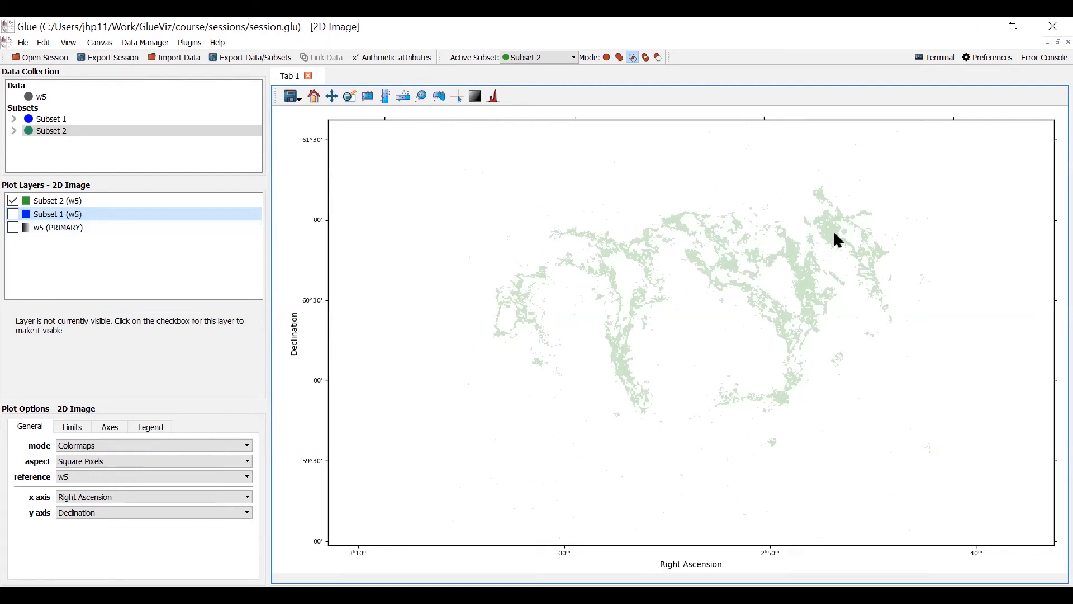
mouse_move(464, 289)
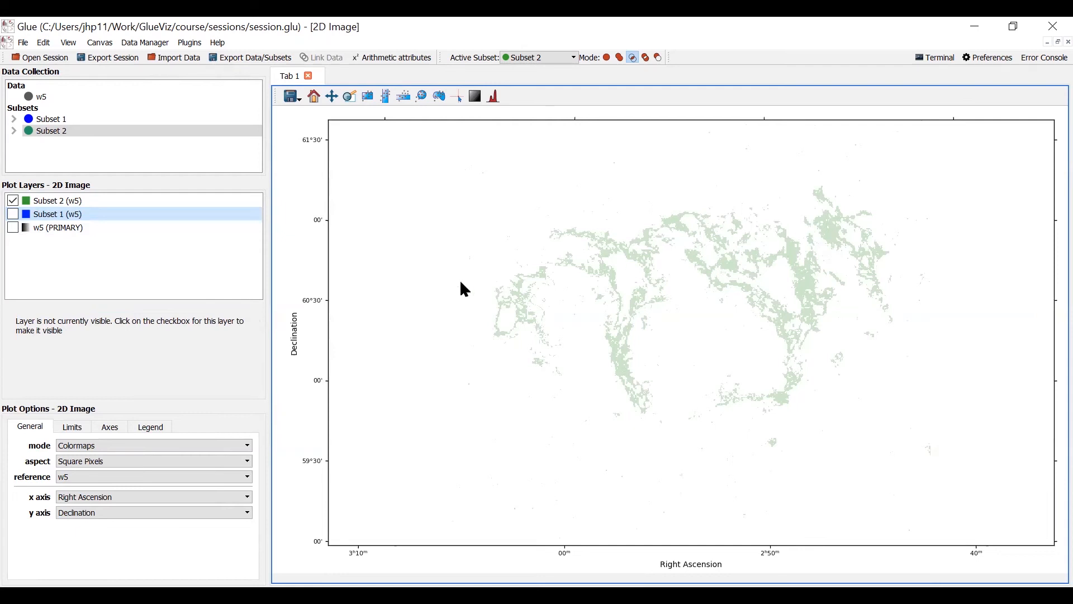
mouse_move(700, 284)
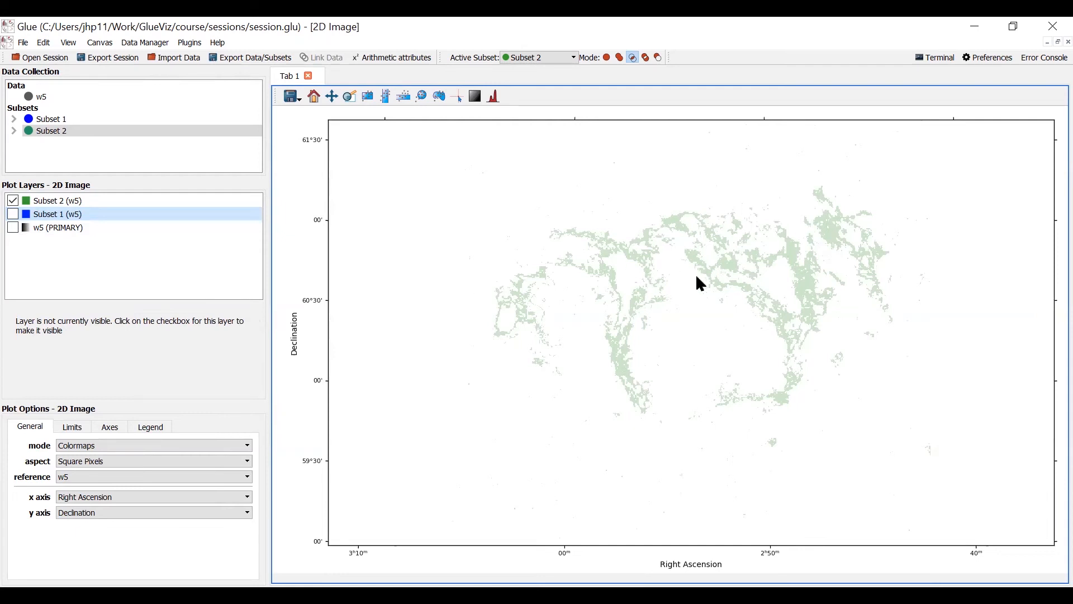
mouse_move(568, 295)
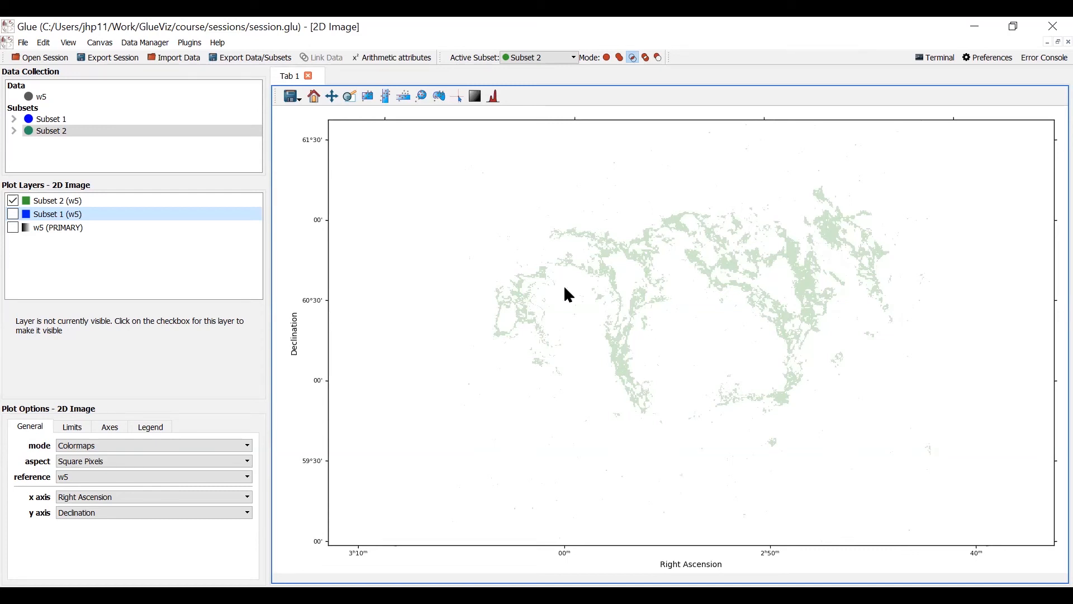
mouse_move(847, 363)
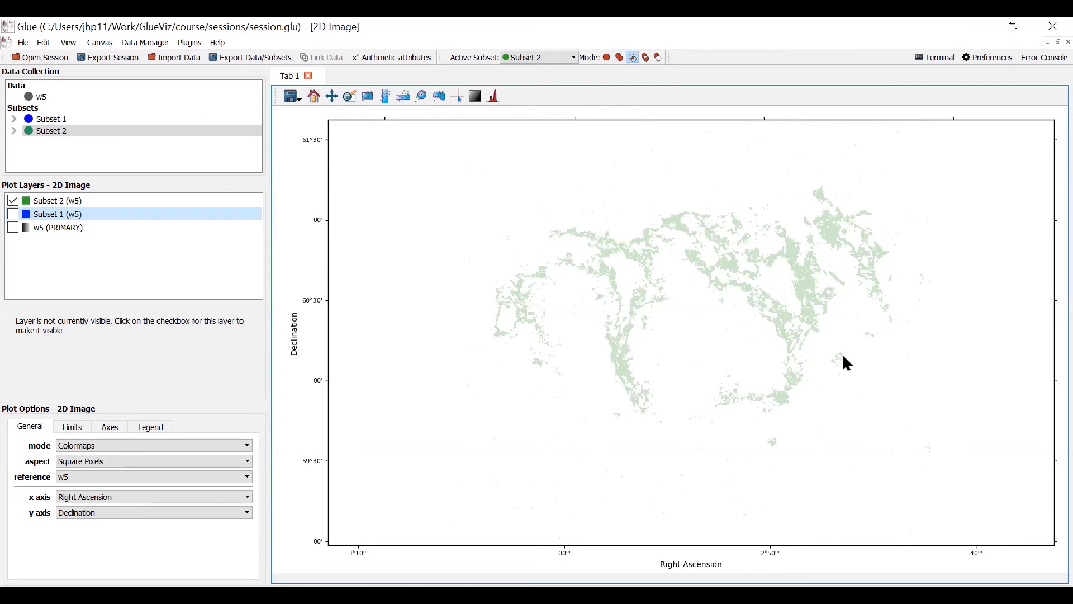
mouse_move(734, 138)
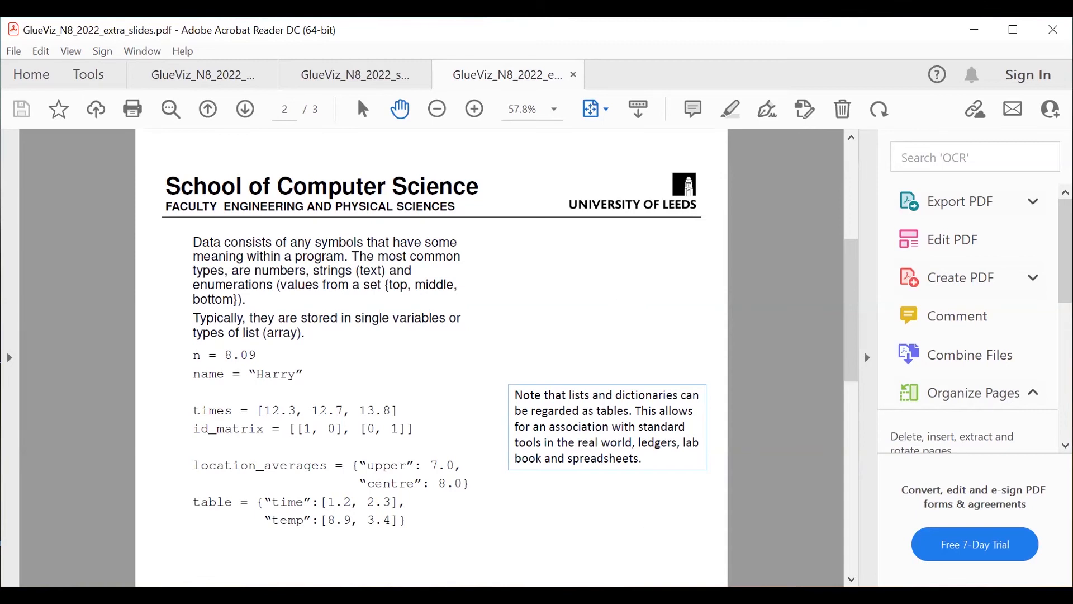
mouse_move(355, 478)
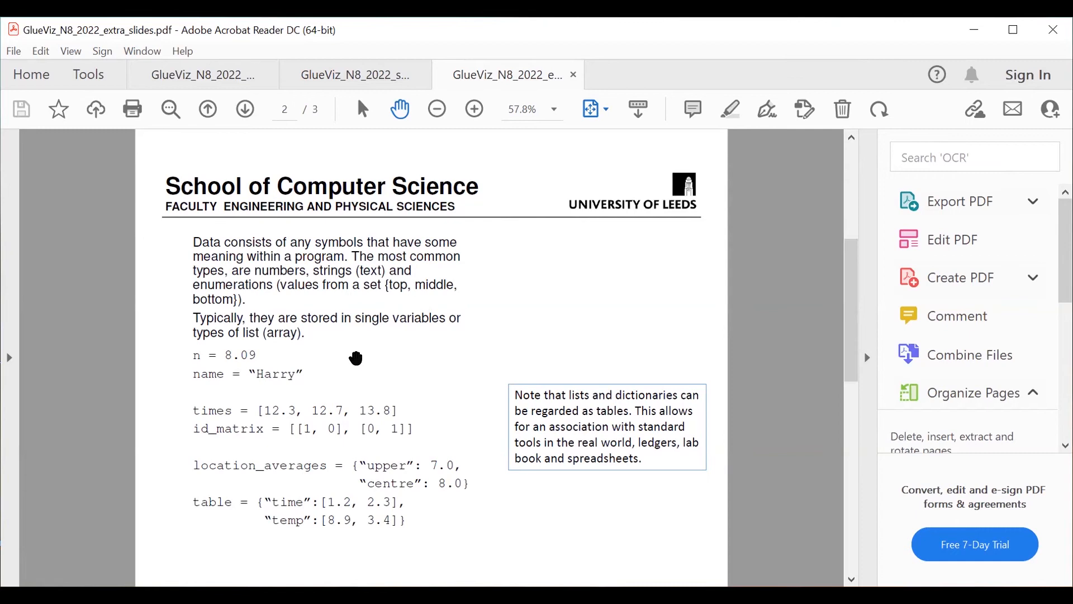
mouse_move(332, 375)
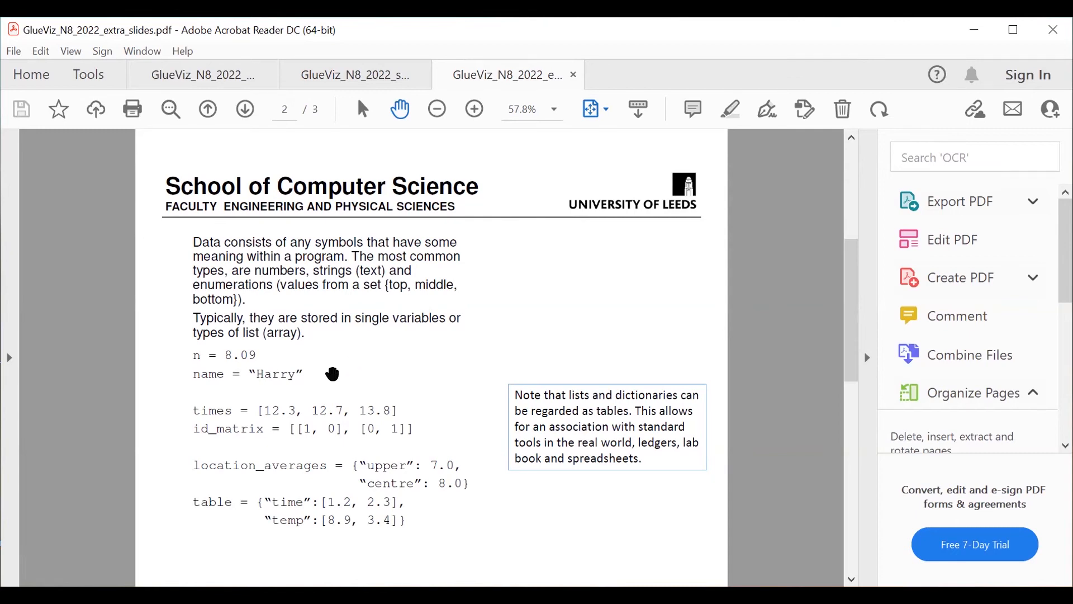
mouse_move(194, 359)
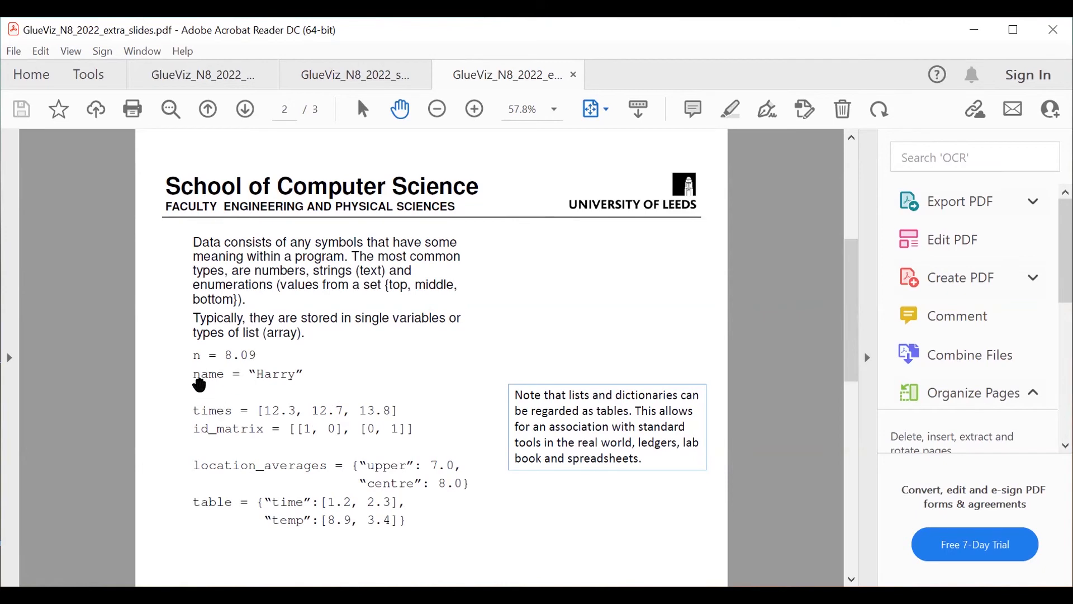
mouse_move(307, 353)
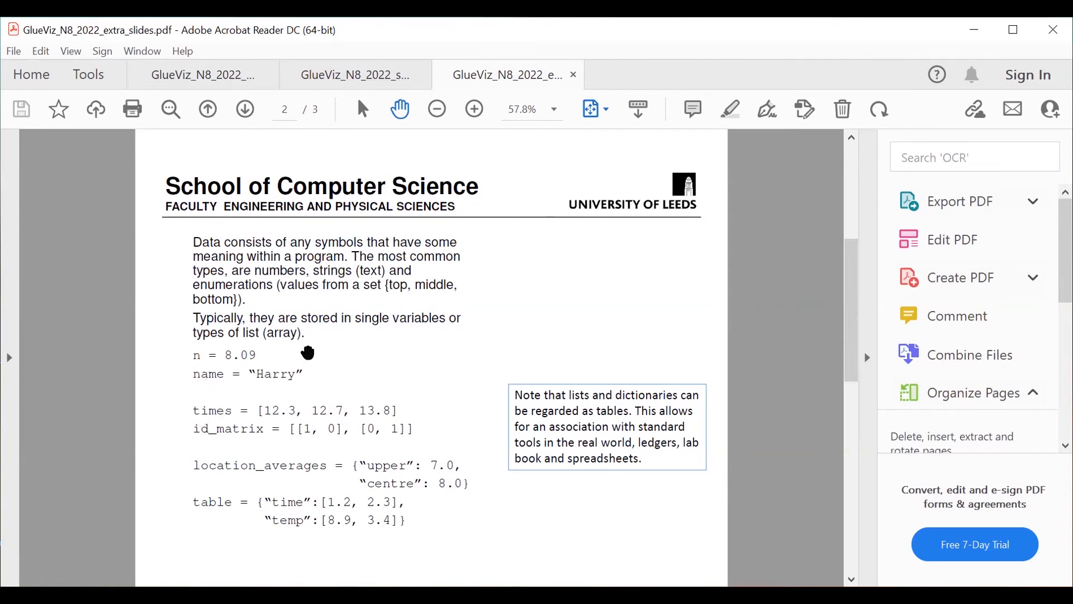
mouse_move(447, 363)
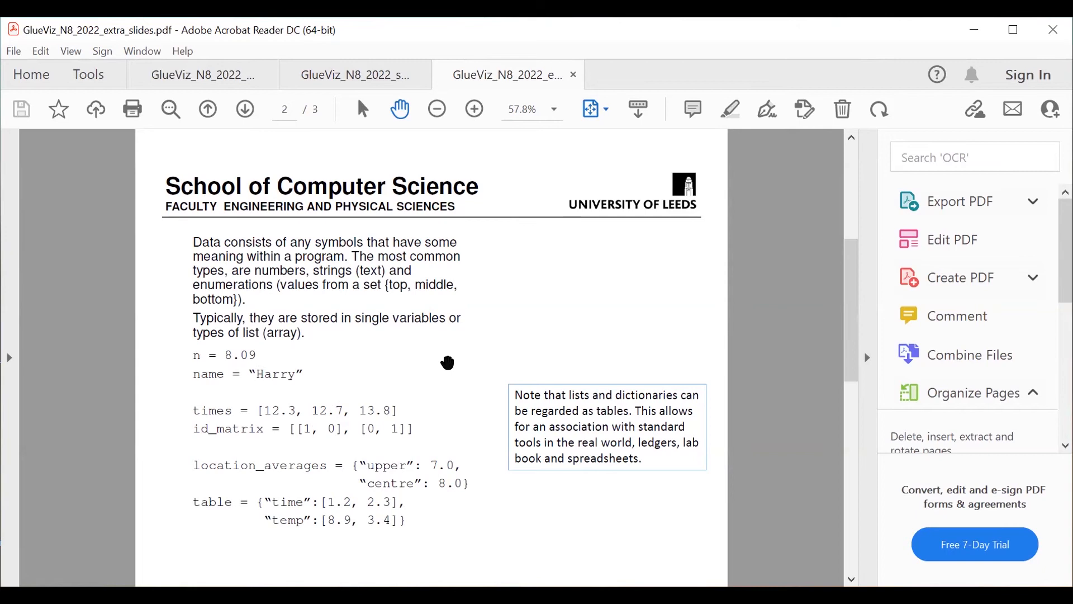
mouse_move(250, 388)
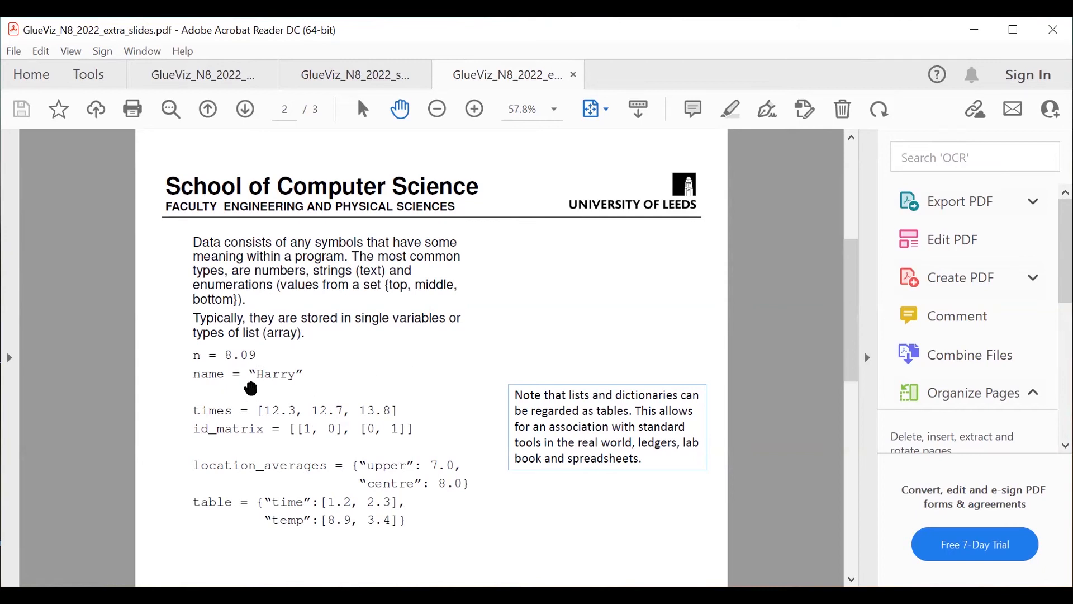
mouse_move(213, 388)
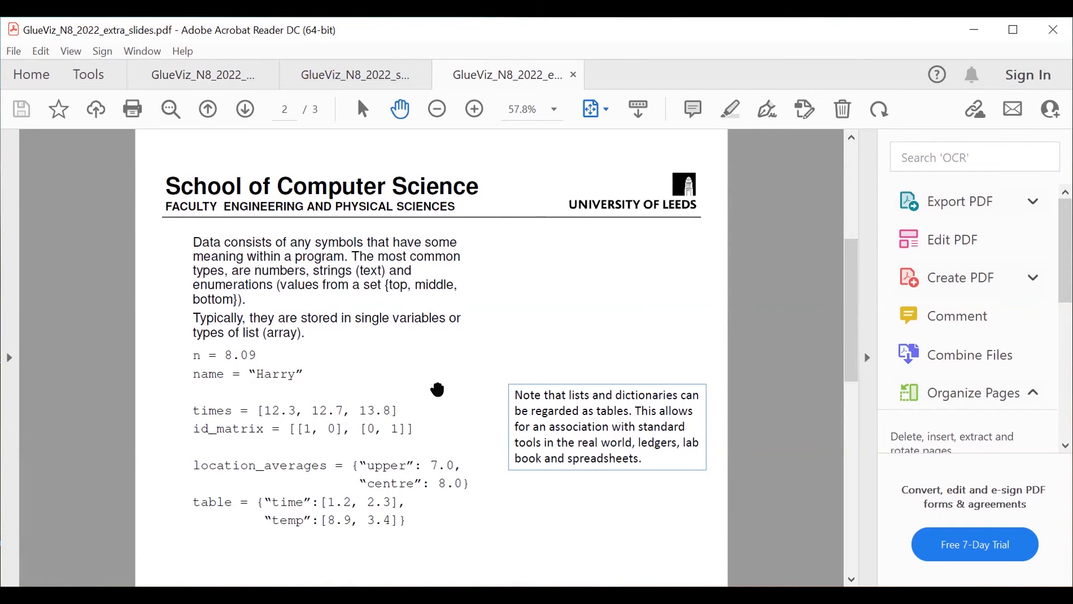
mouse_move(223, 426)
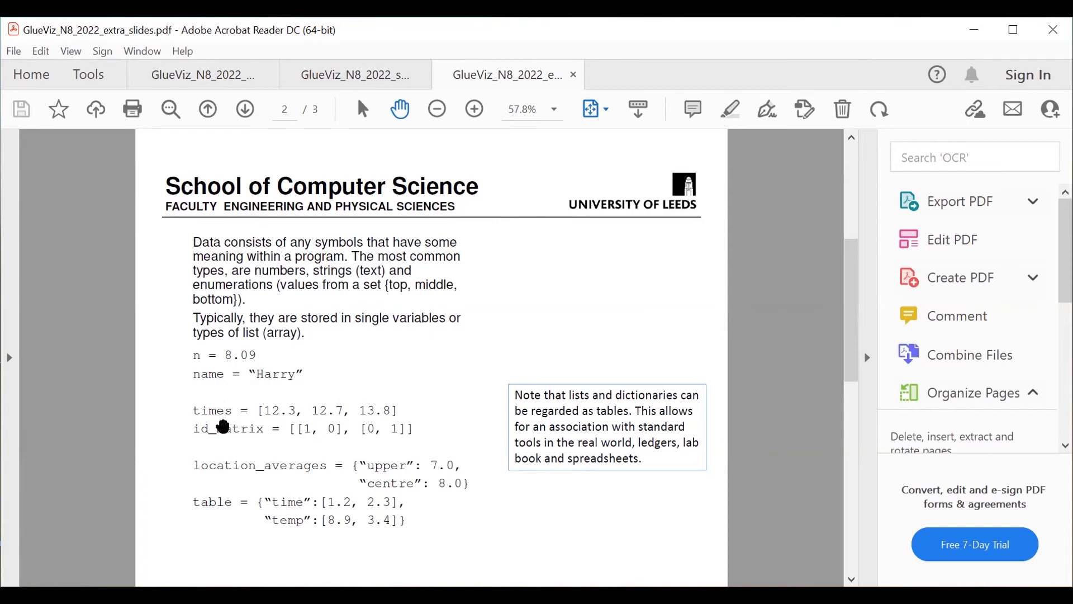
mouse_move(315, 424)
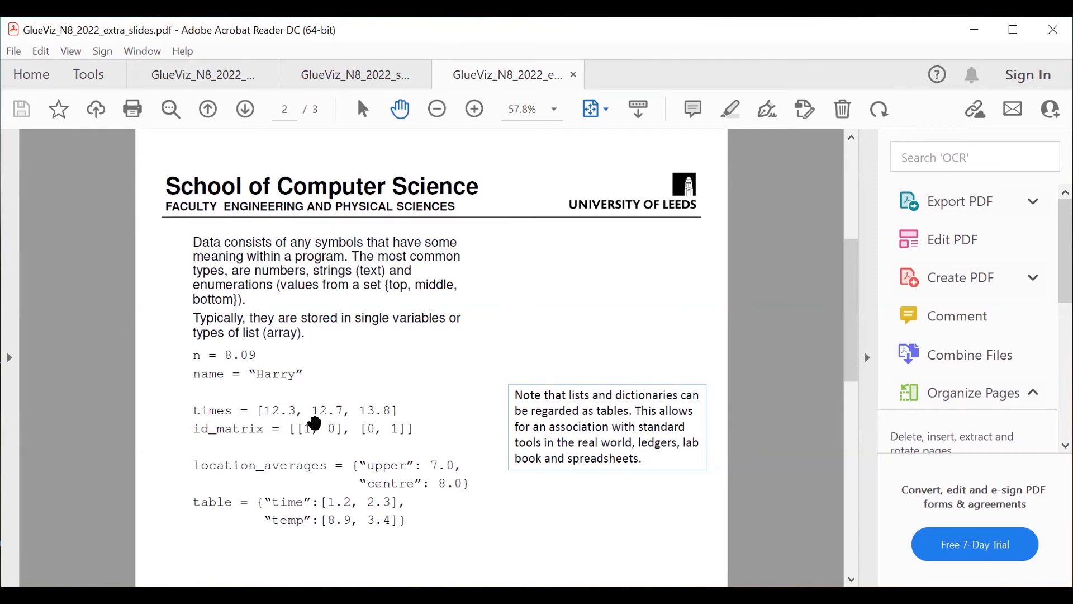
mouse_move(208, 458)
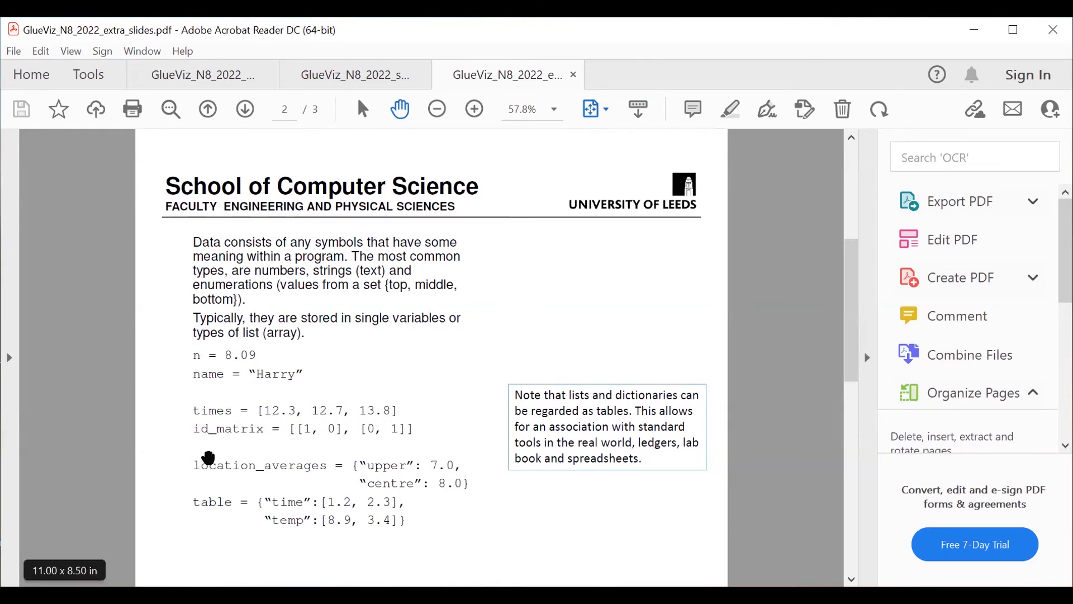
mouse_move(387, 433)
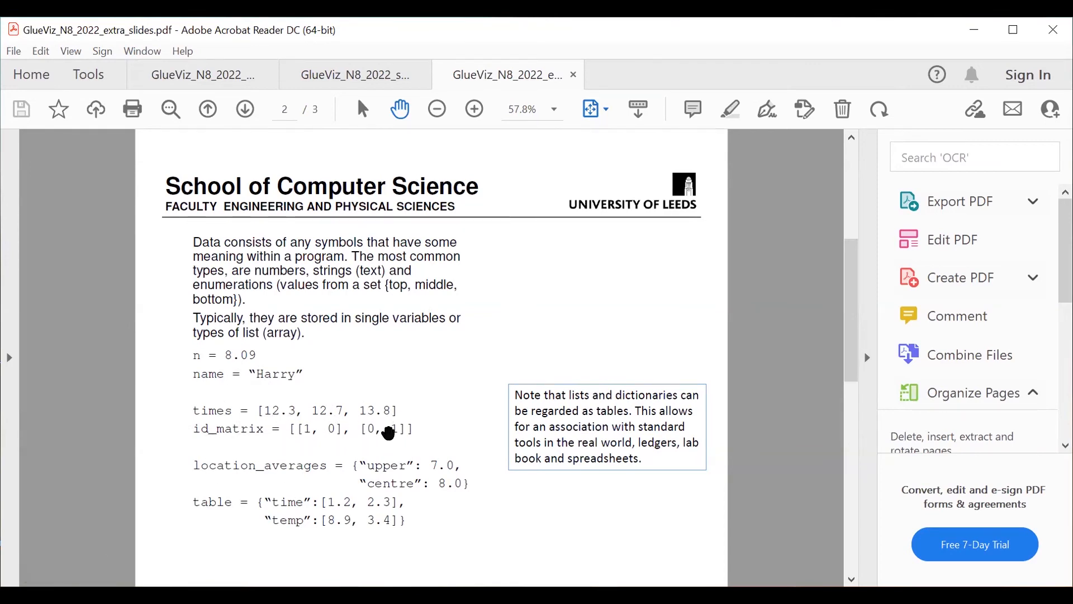
mouse_move(216, 441)
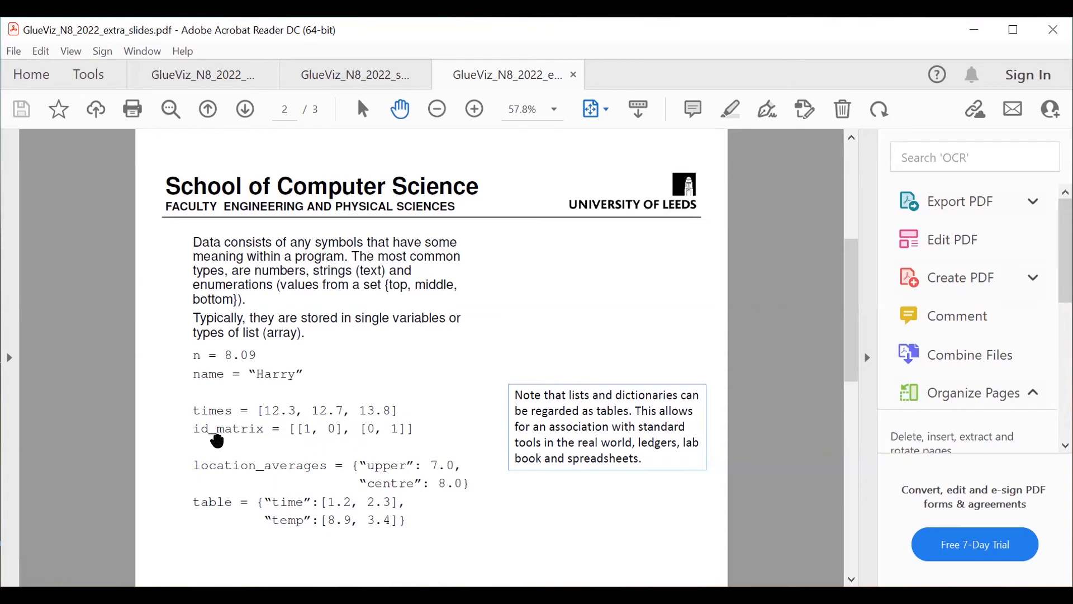
mouse_move(394, 440)
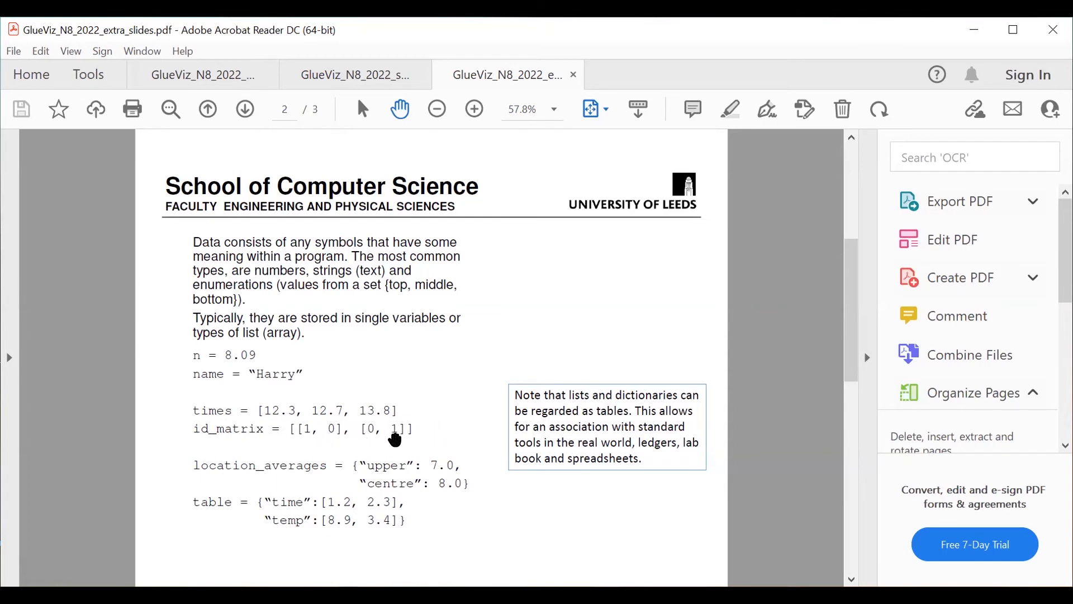
mouse_move(387, 430)
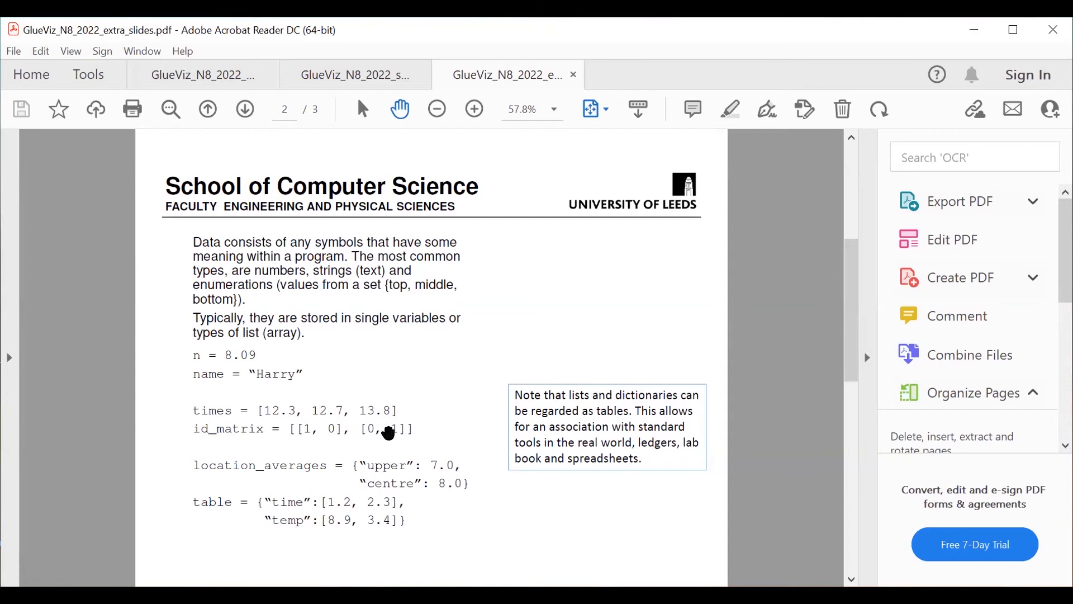
mouse_move(435, 385)
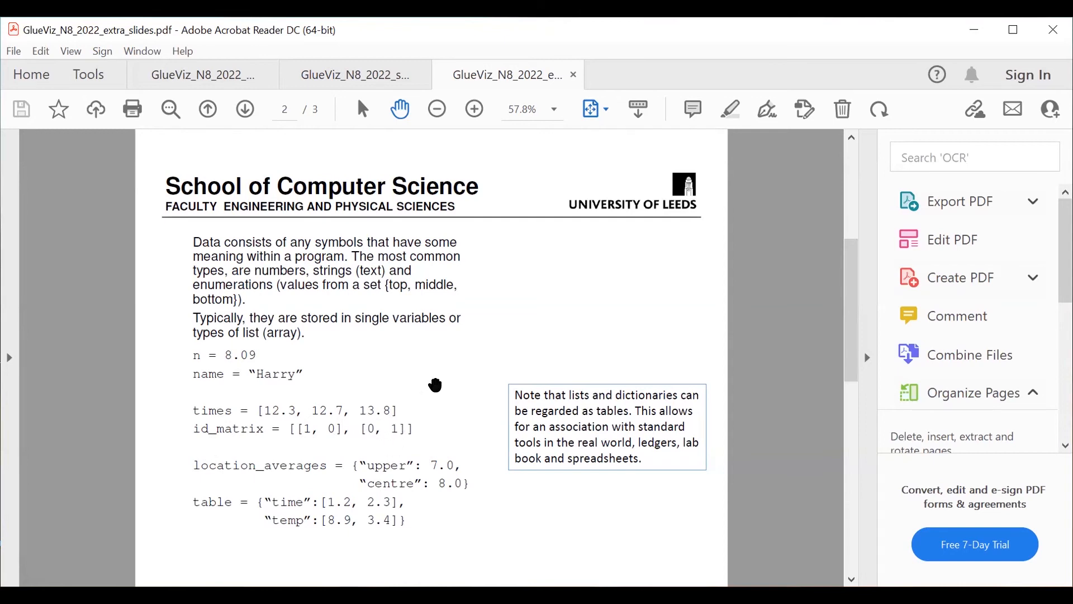
mouse_move(438, 467)
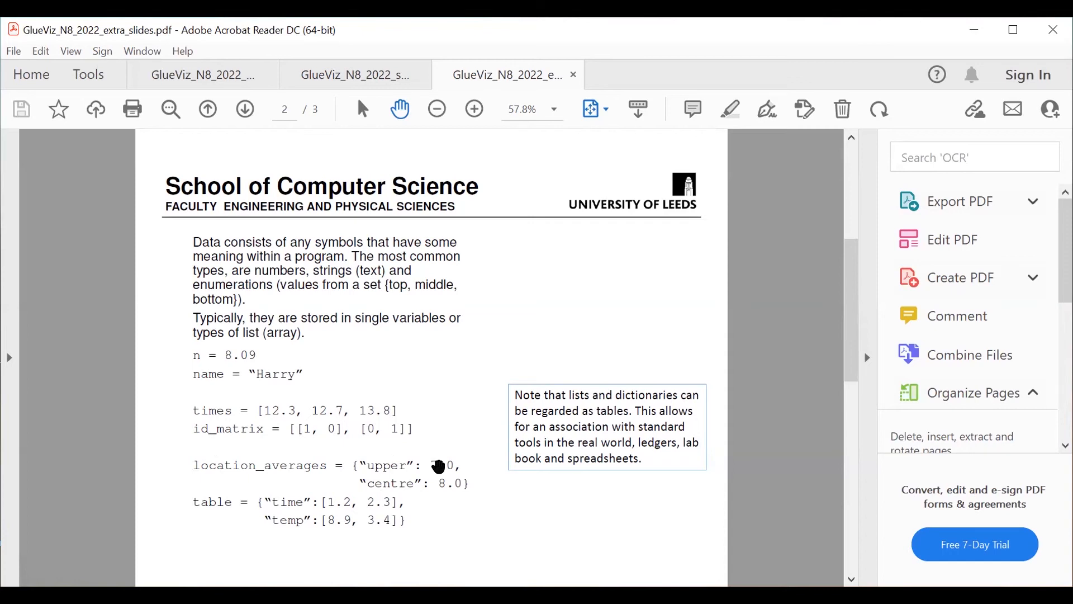
mouse_move(369, 482)
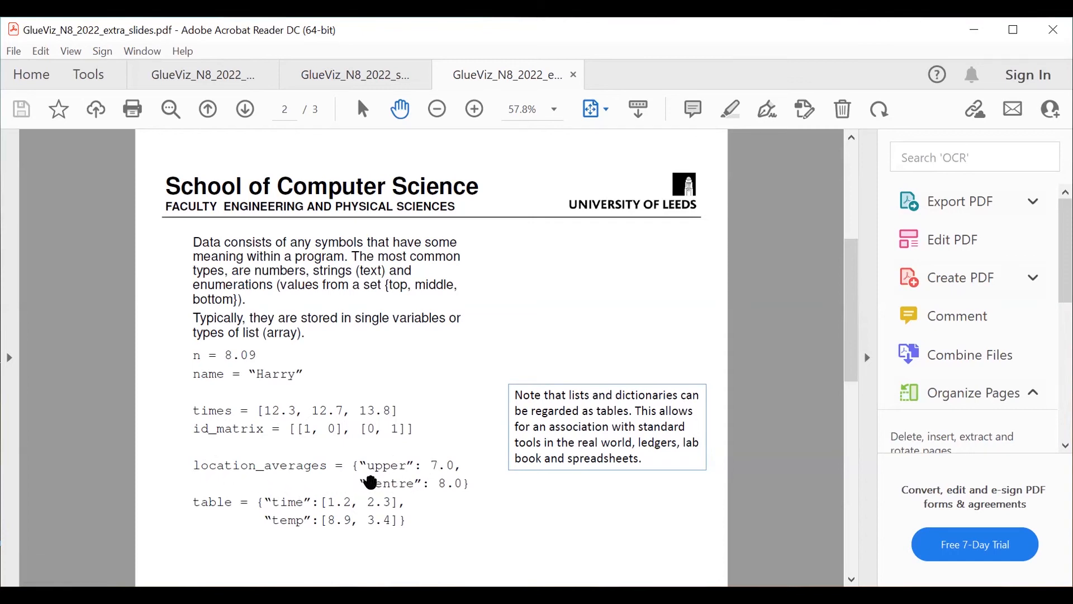
mouse_move(274, 411)
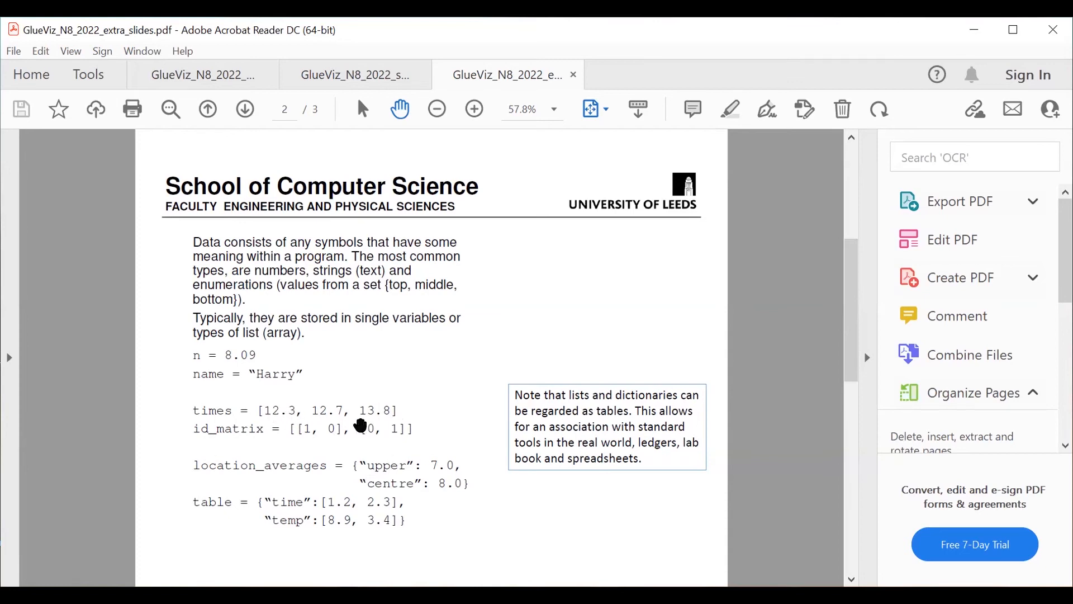
mouse_move(295, 415)
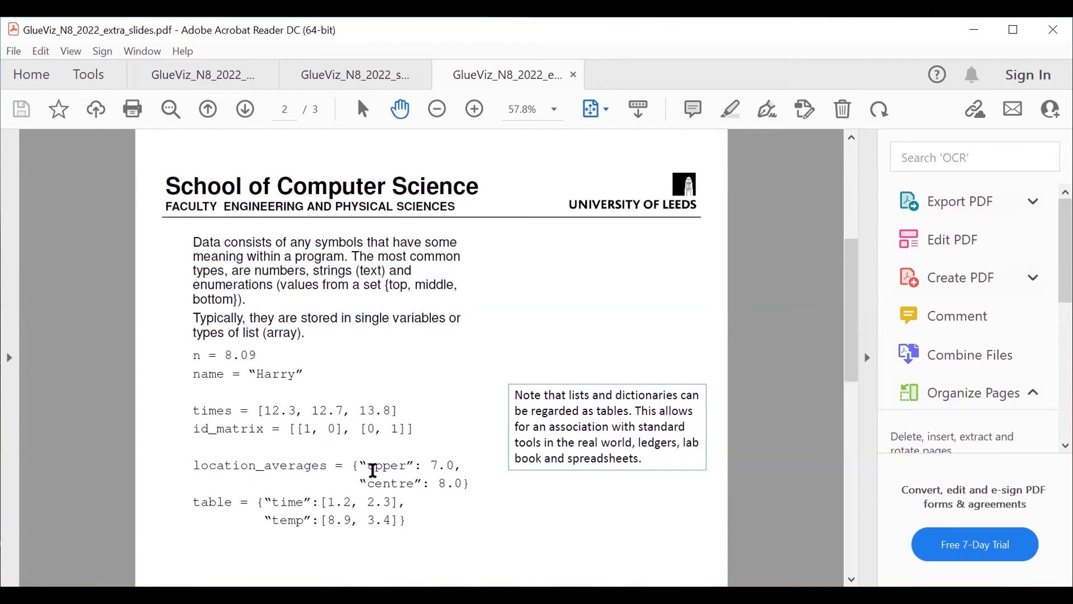
mouse_move(411, 502)
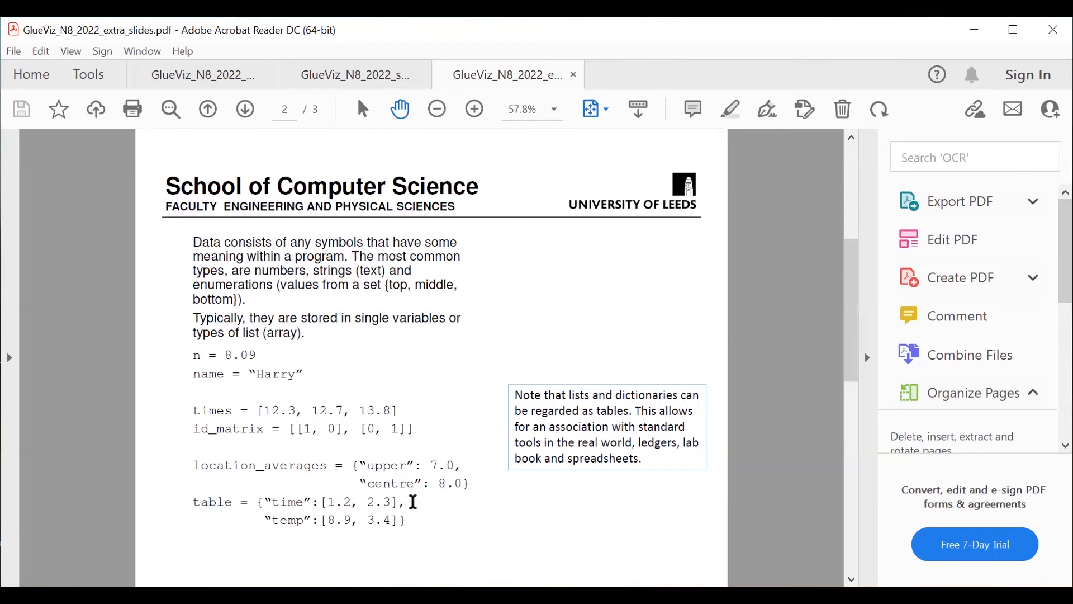
mouse_move(455, 466)
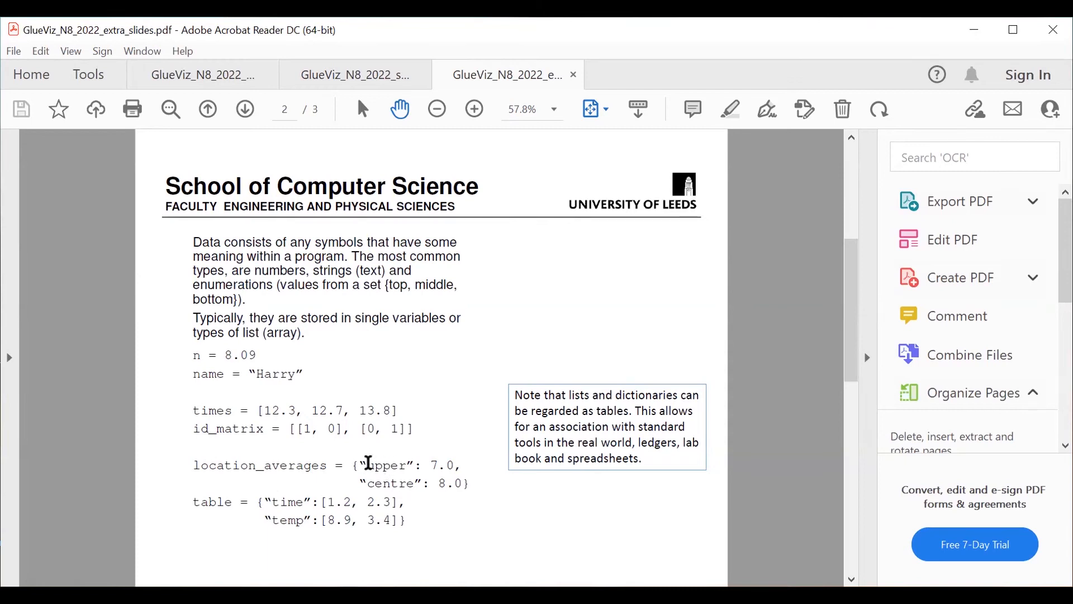
mouse_move(451, 476)
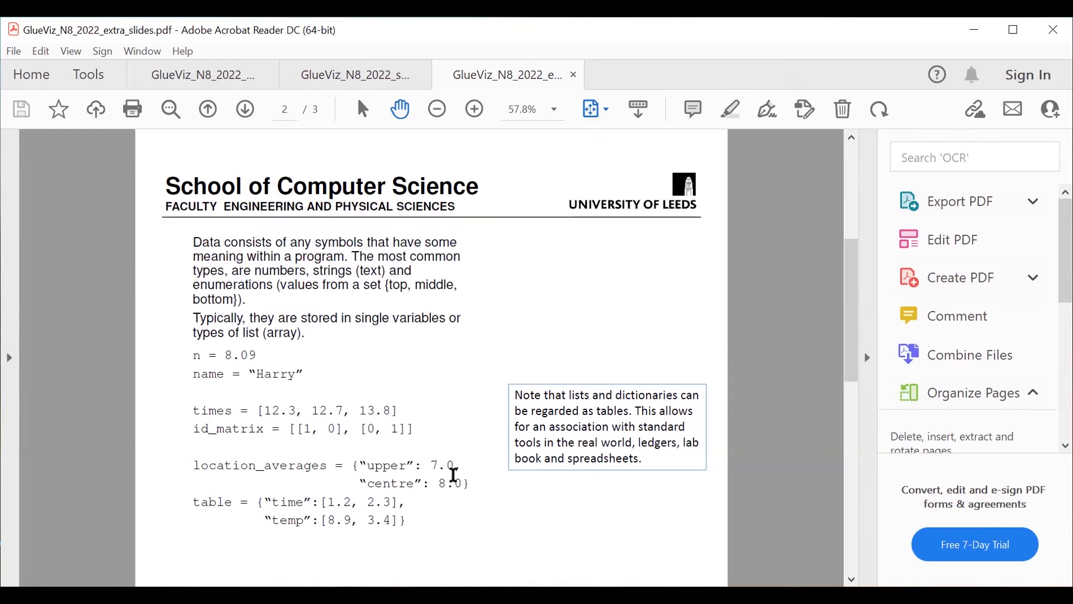
mouse_move(376, 429)
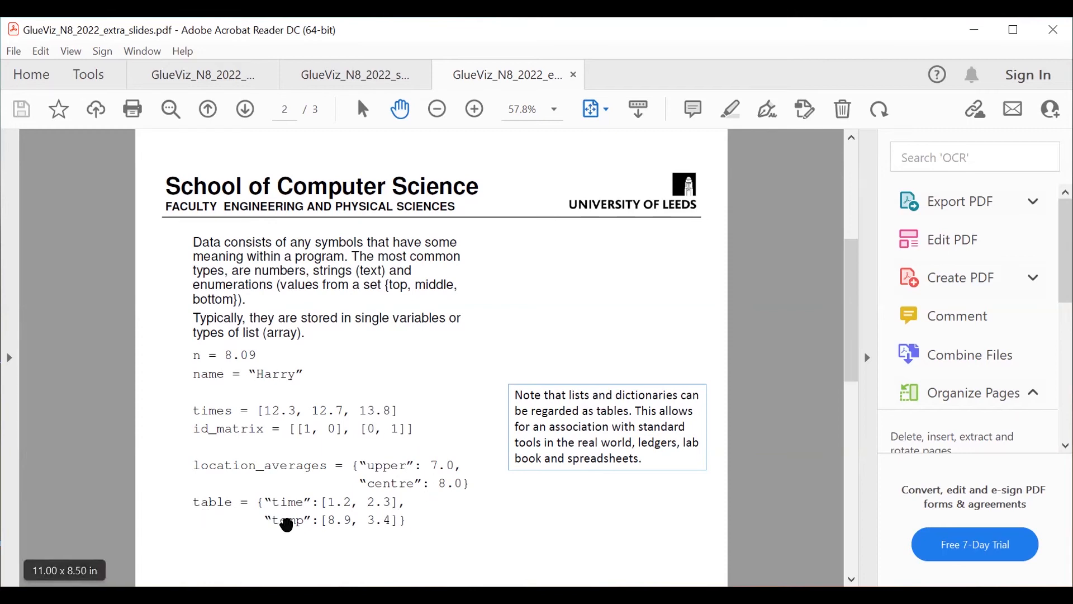
mouse_move(315, 510)
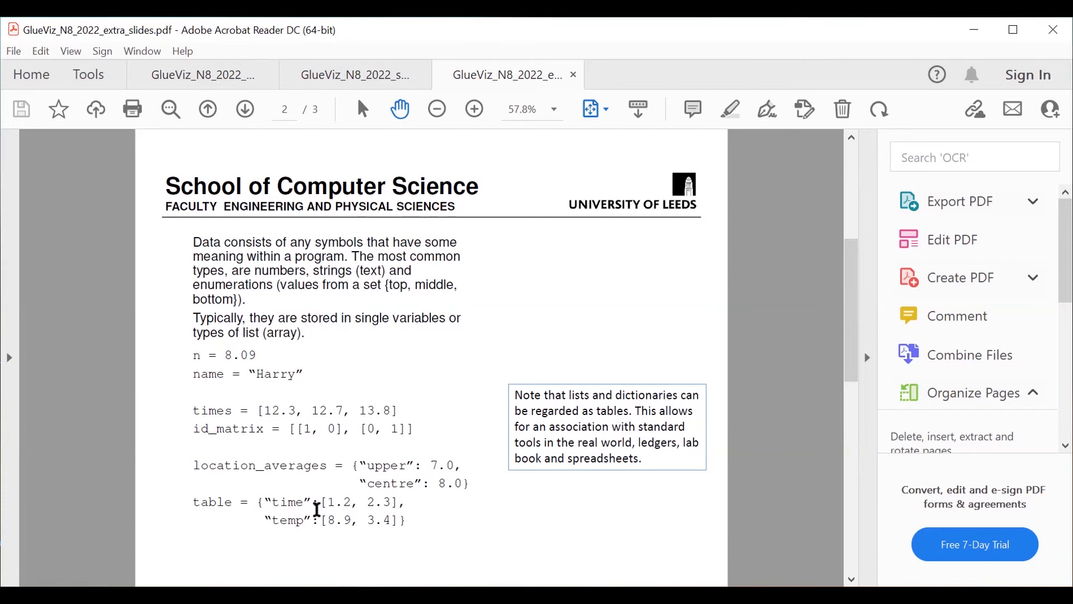
mouse_move(401, 504)
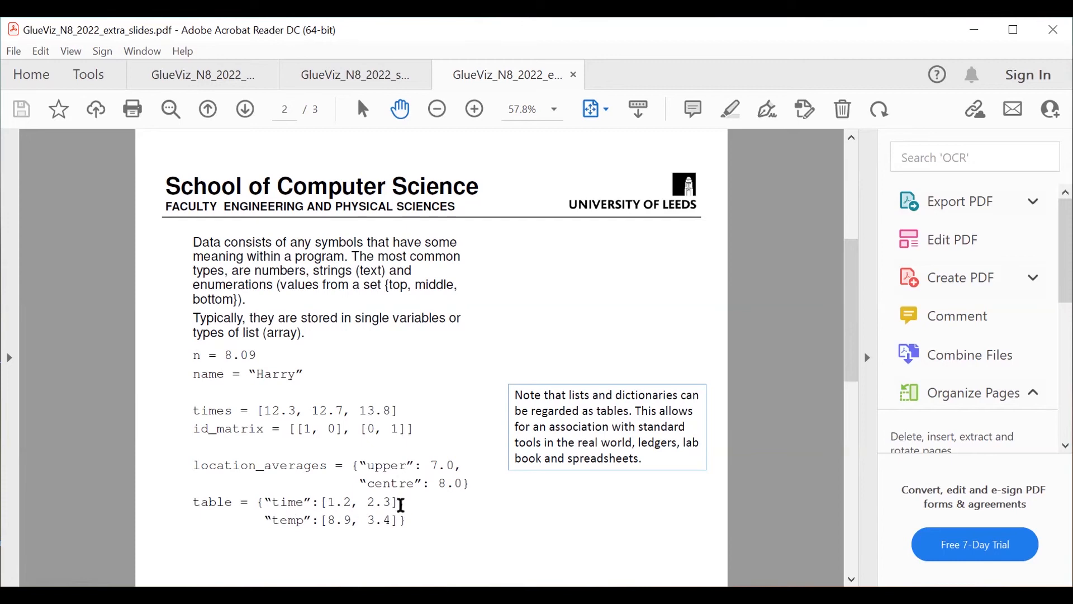
mouse_move(353, 531)
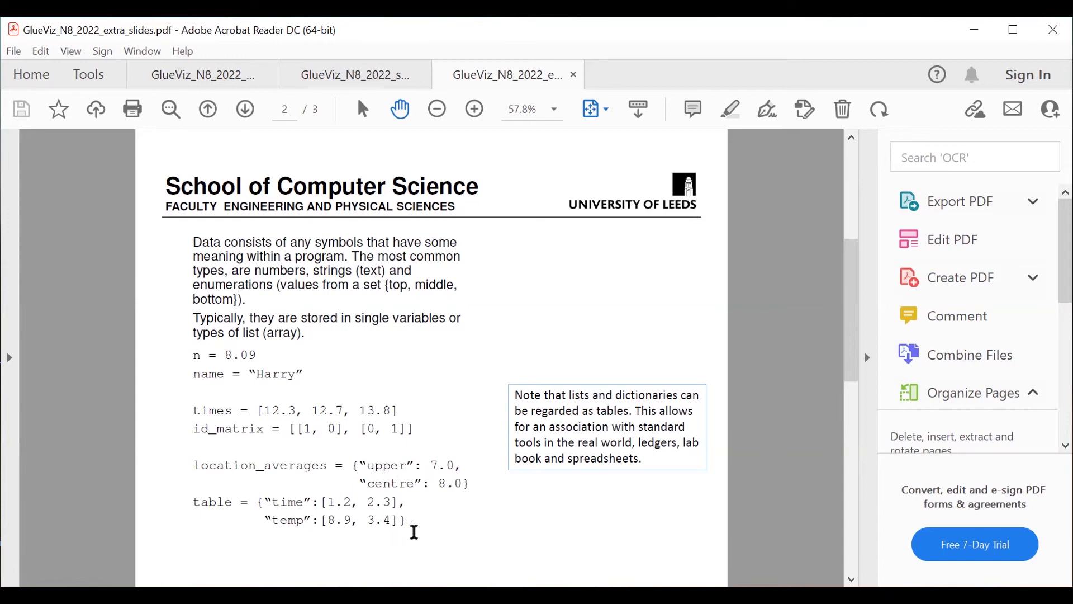
mouse_move(497, 513)
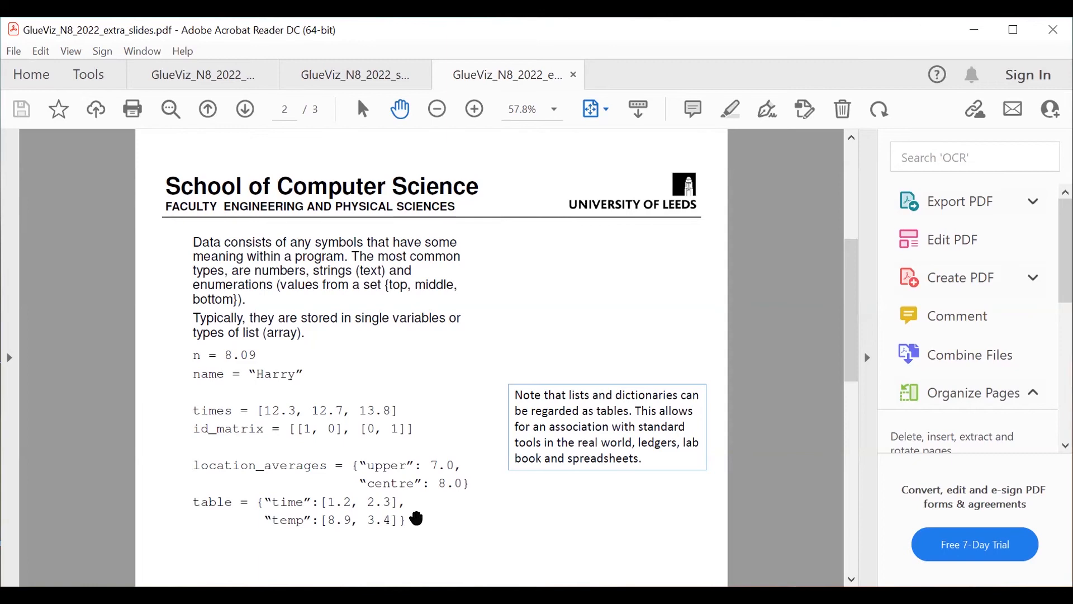
left_click(244, 109)
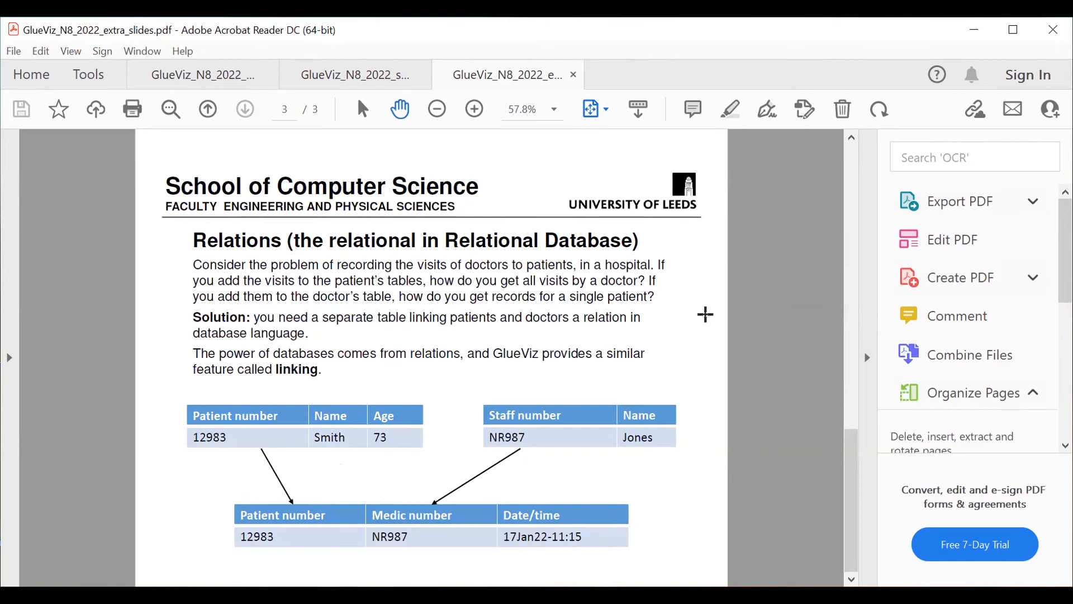
mouse_move(620, 378)
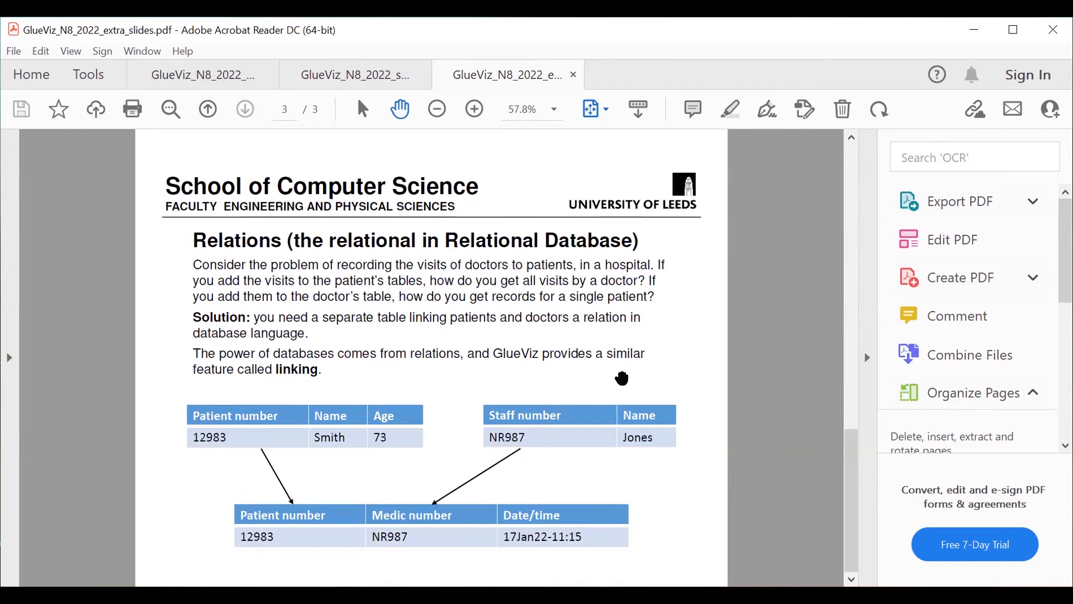
mouse_move(213, 546)
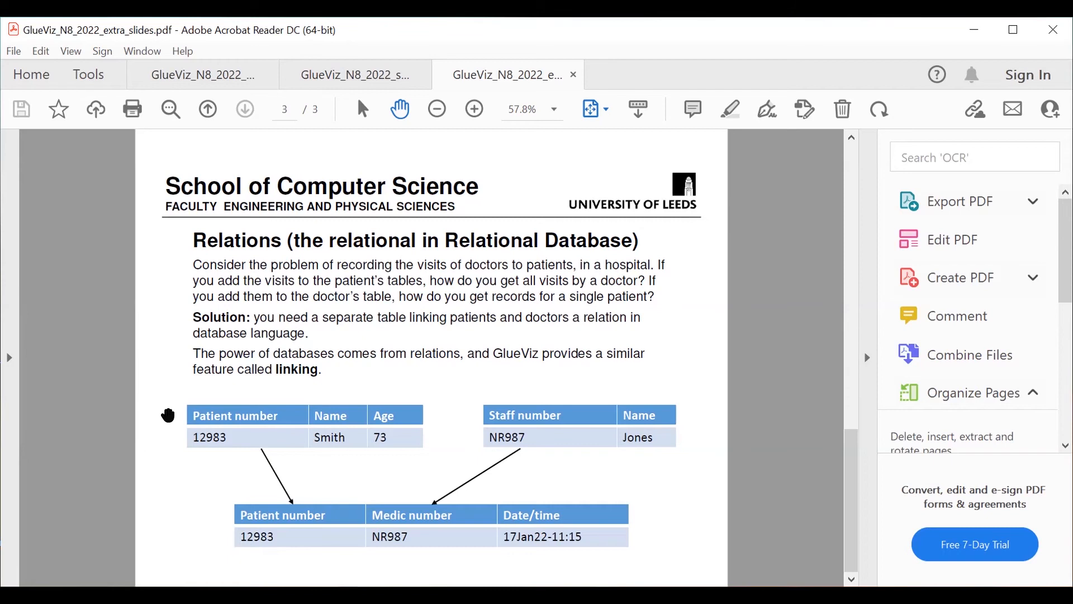
mouse_move(209, 425)
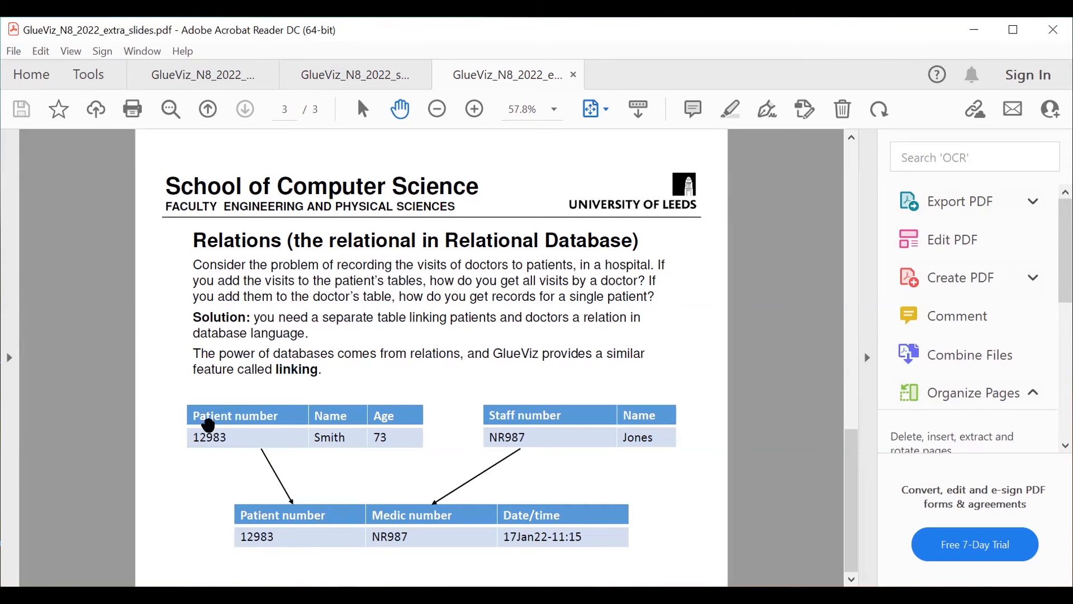
mouse_move(397, 425)
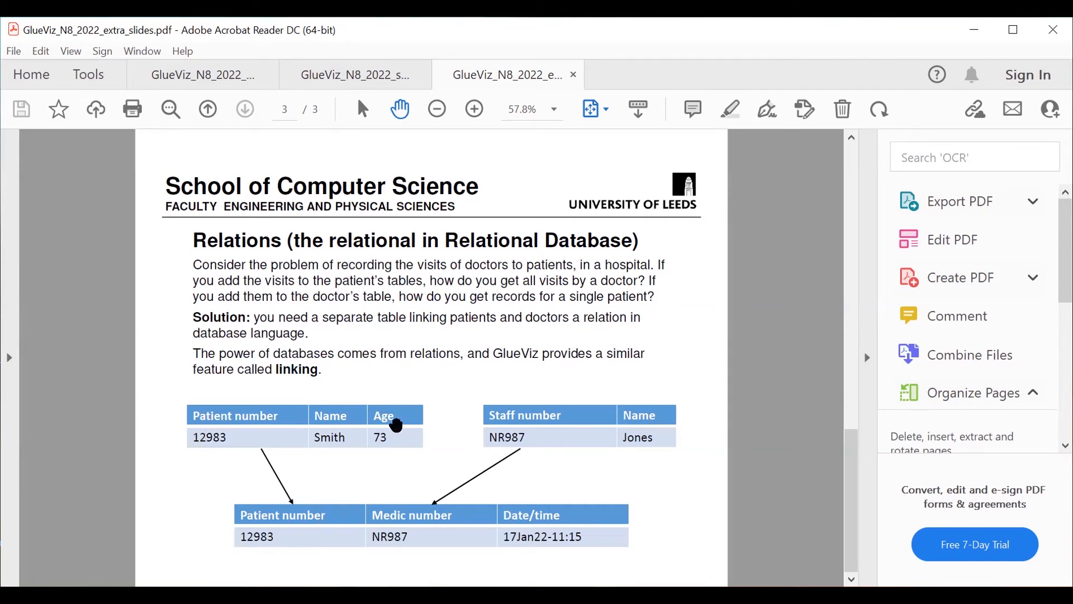
mouse_move(200, 452)
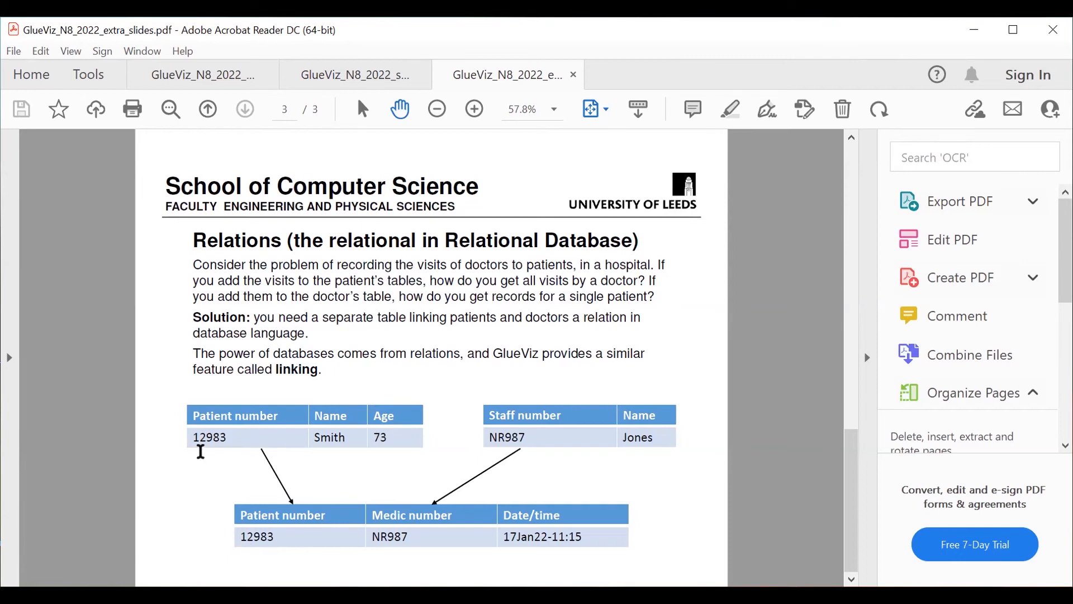
mouse_move(341, 439)
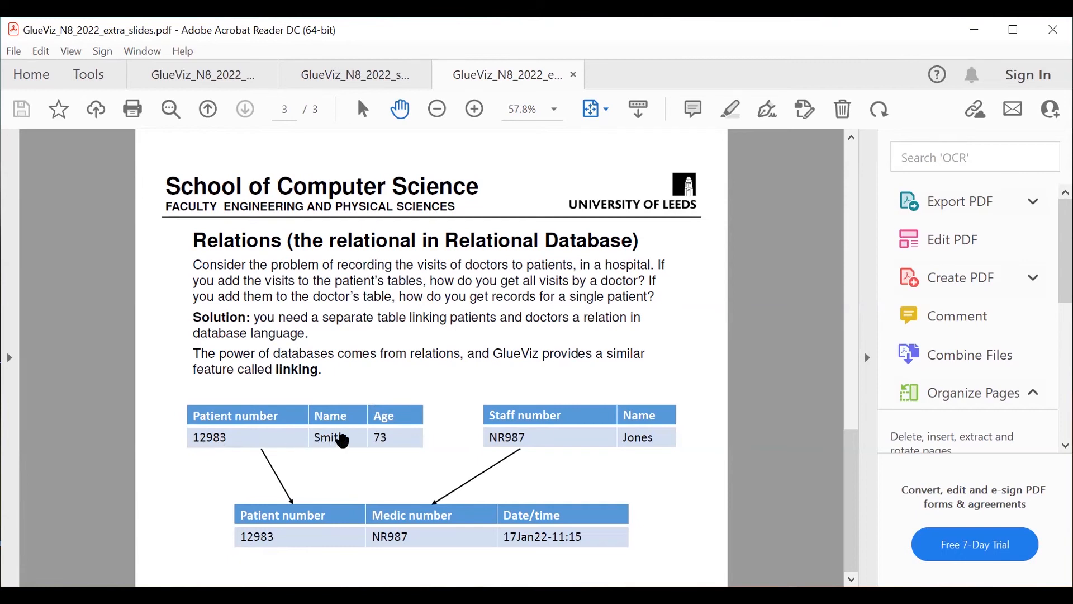
mouse_move(311, 433)
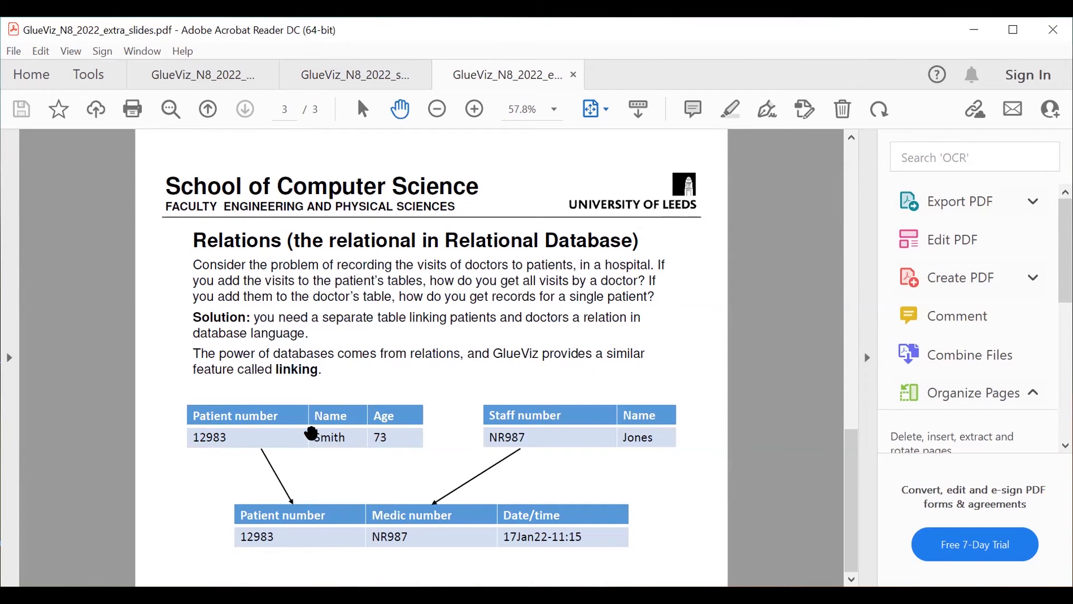
mouse_move(566, 419)
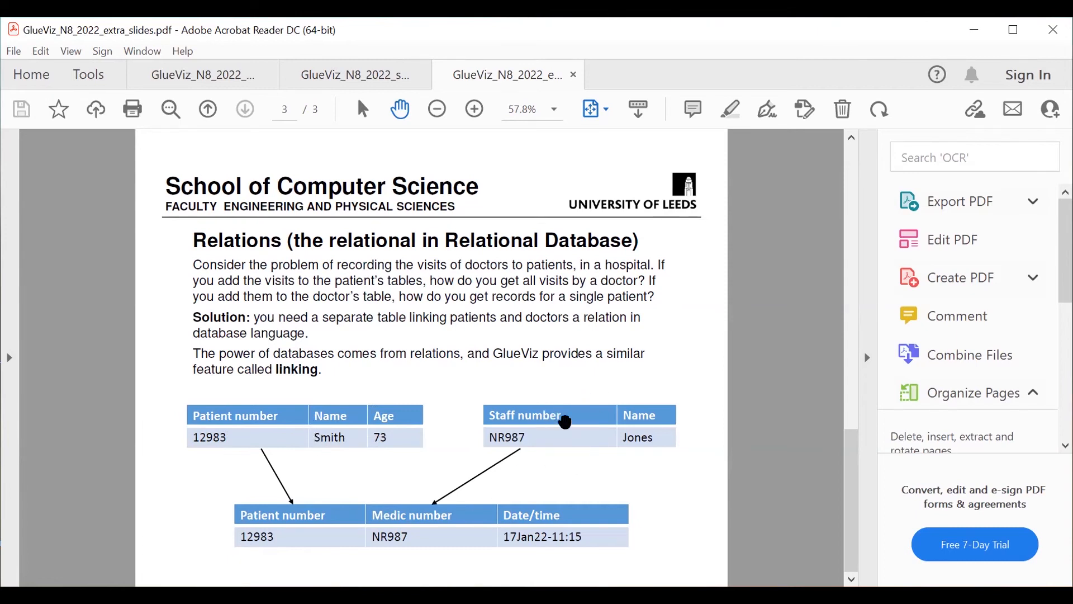
mouse_move(512, 439)
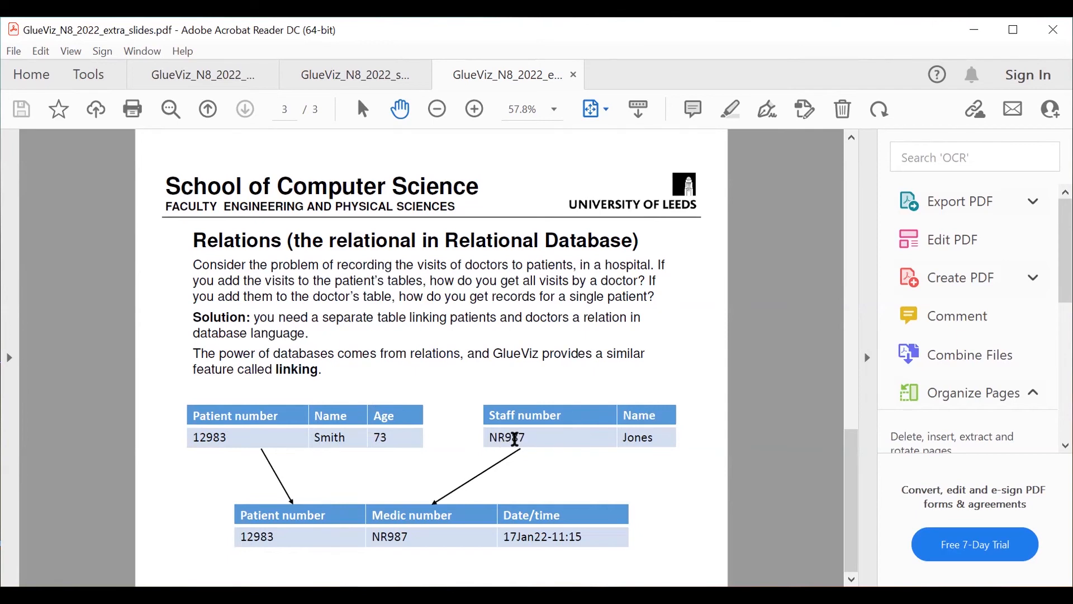
mouse_move(643, 437)
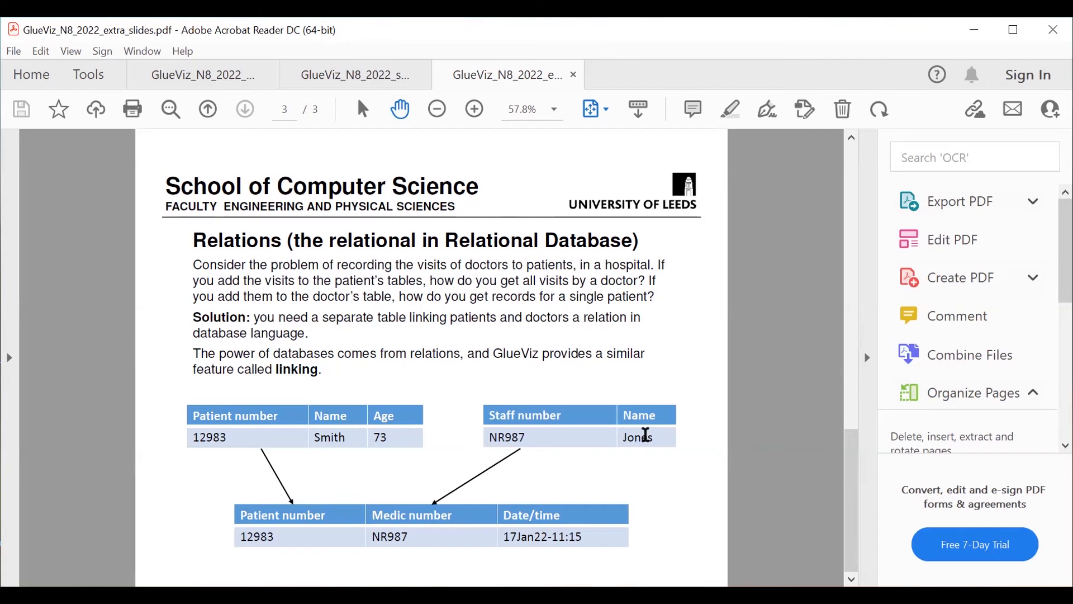
mouse_move(468, 523)
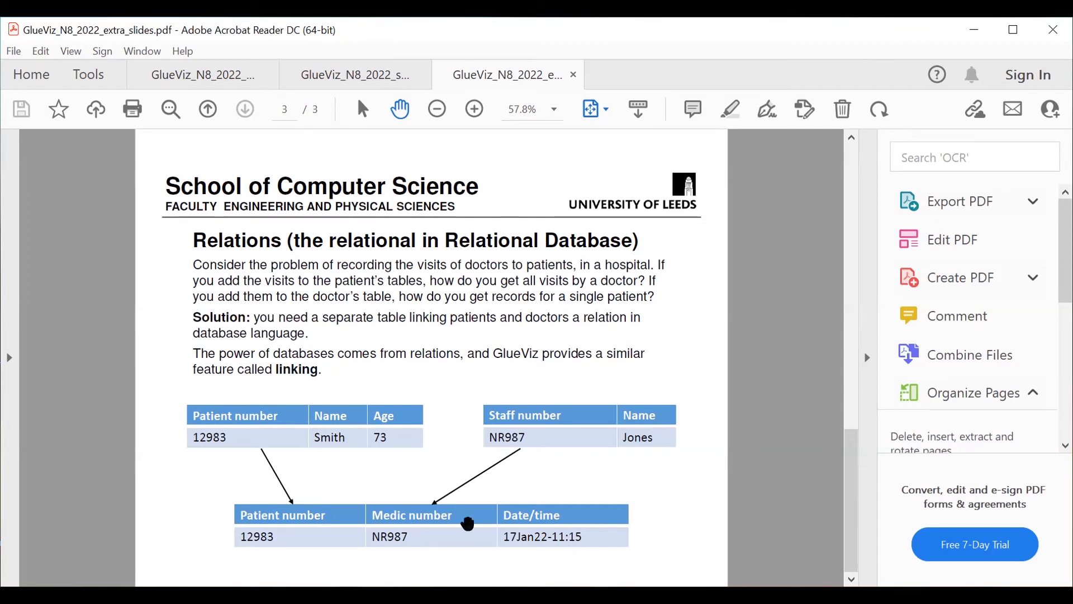
mouse_move(315, 437)
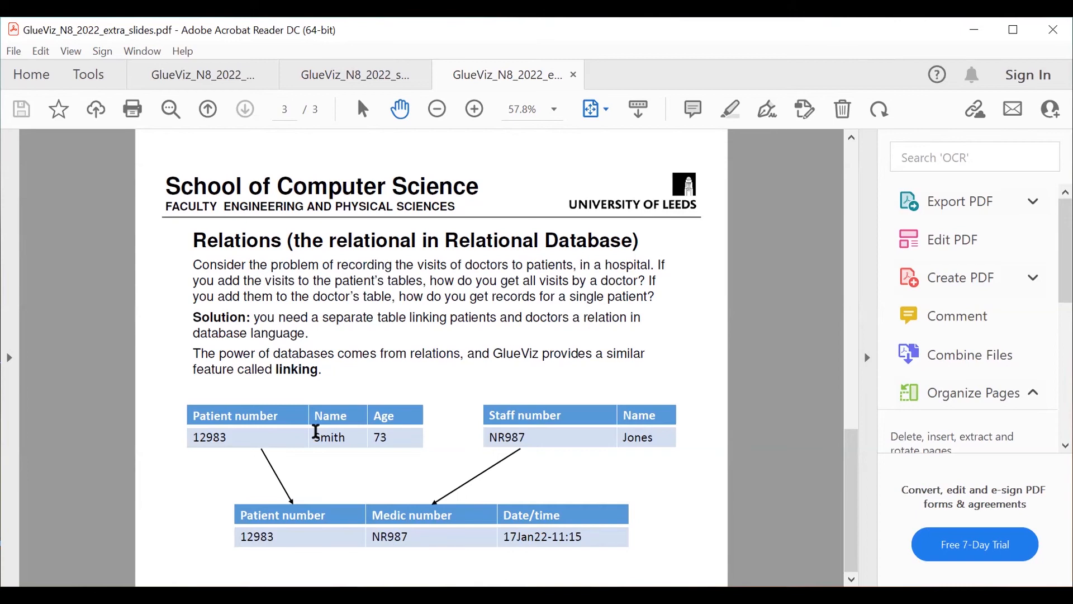
mouse_move(479, 415)
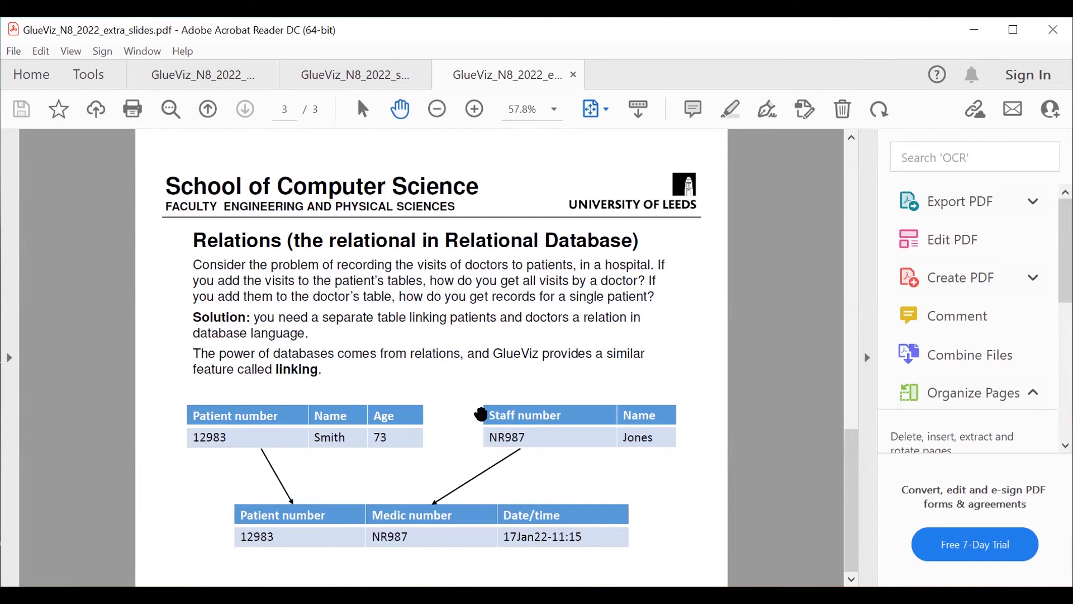
mouse_move(575, 426)
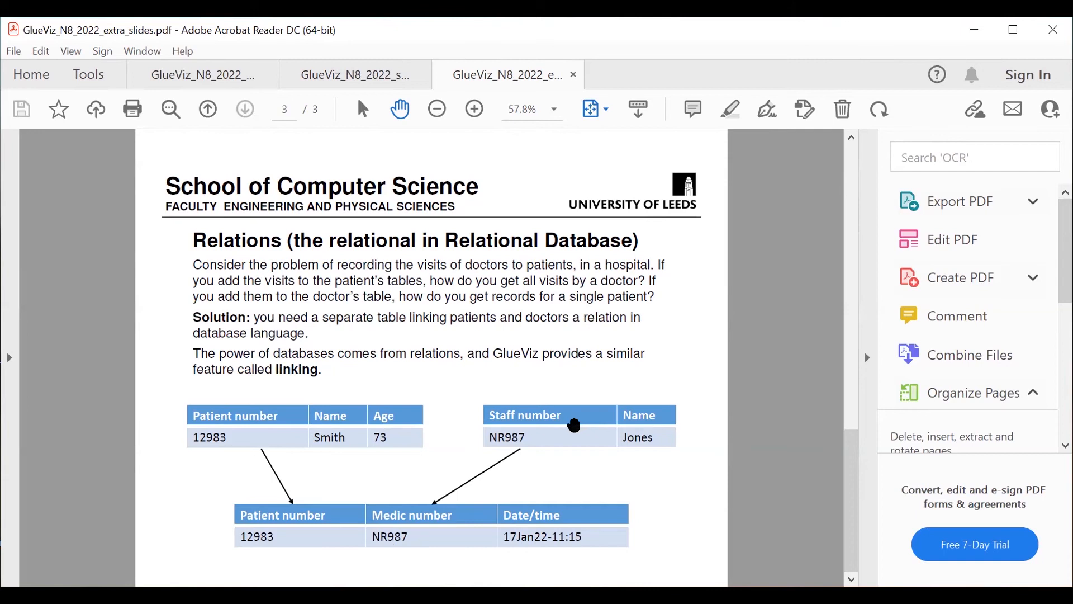
mouse_move(334, 418)
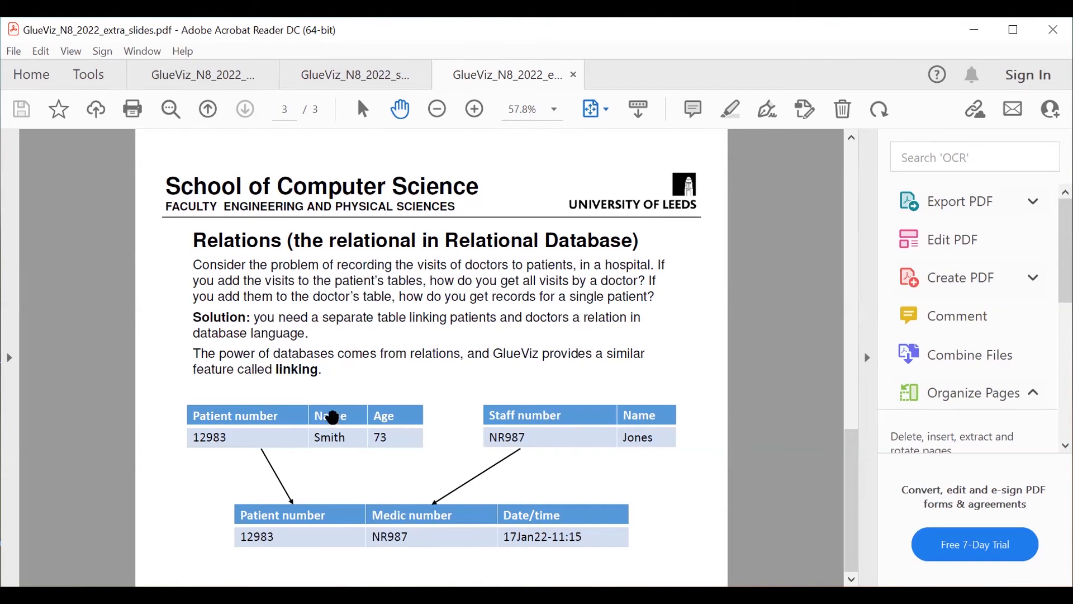
mouse_move(284, 437)
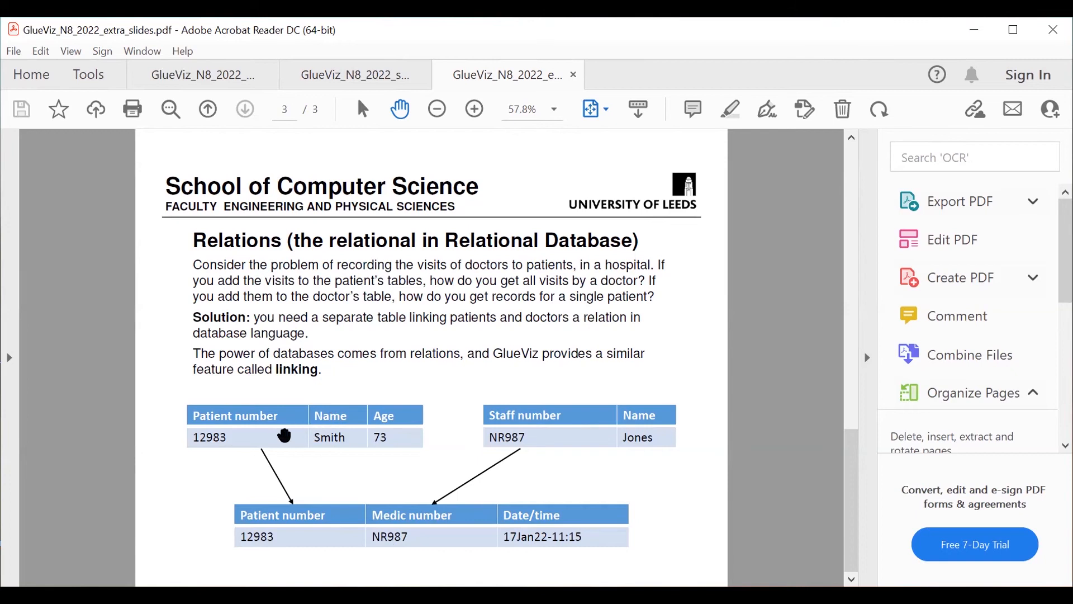
mouse_move(609, 418)
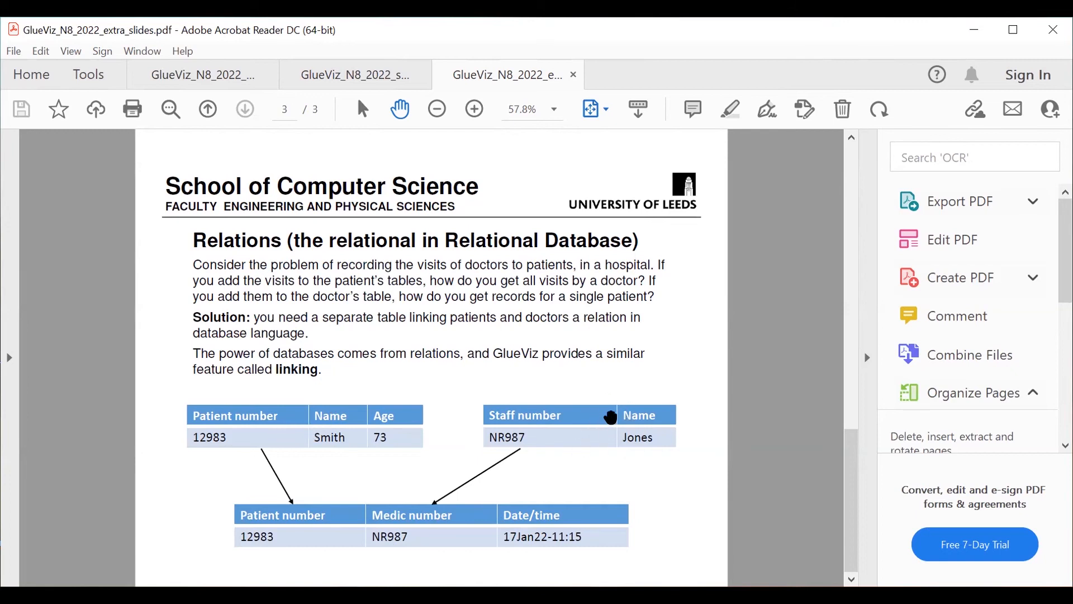
mouse_move(590, 519)
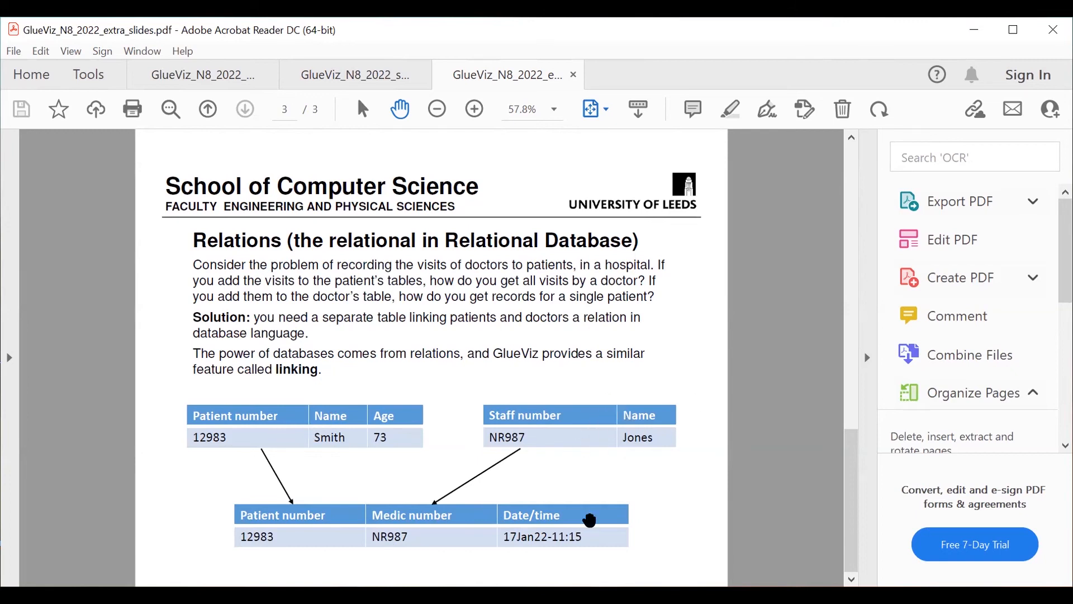
mouse_move(349, 536)
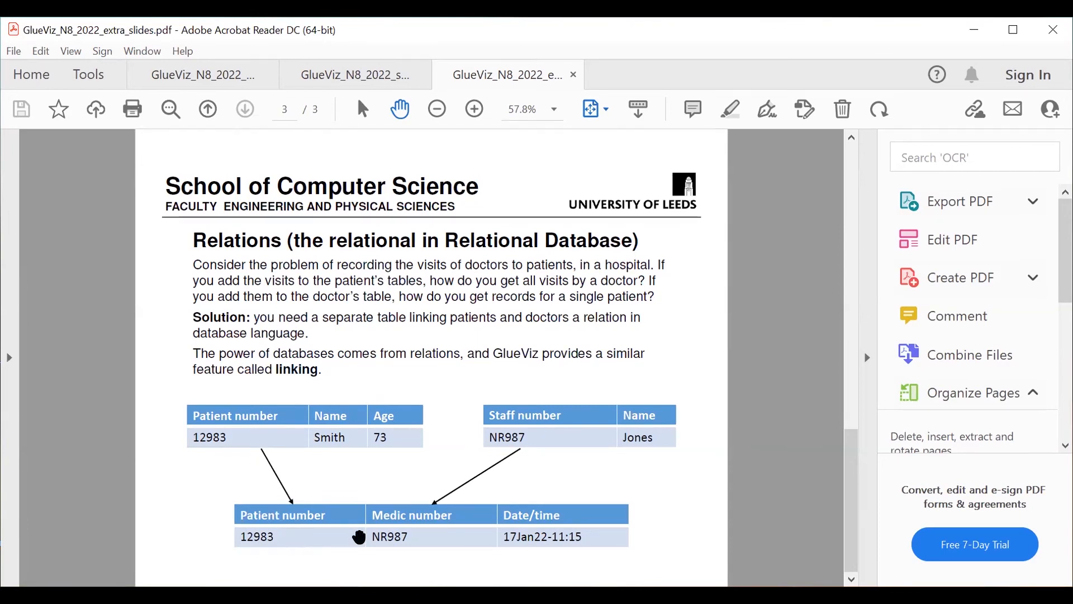
mouse_move(276, 533)
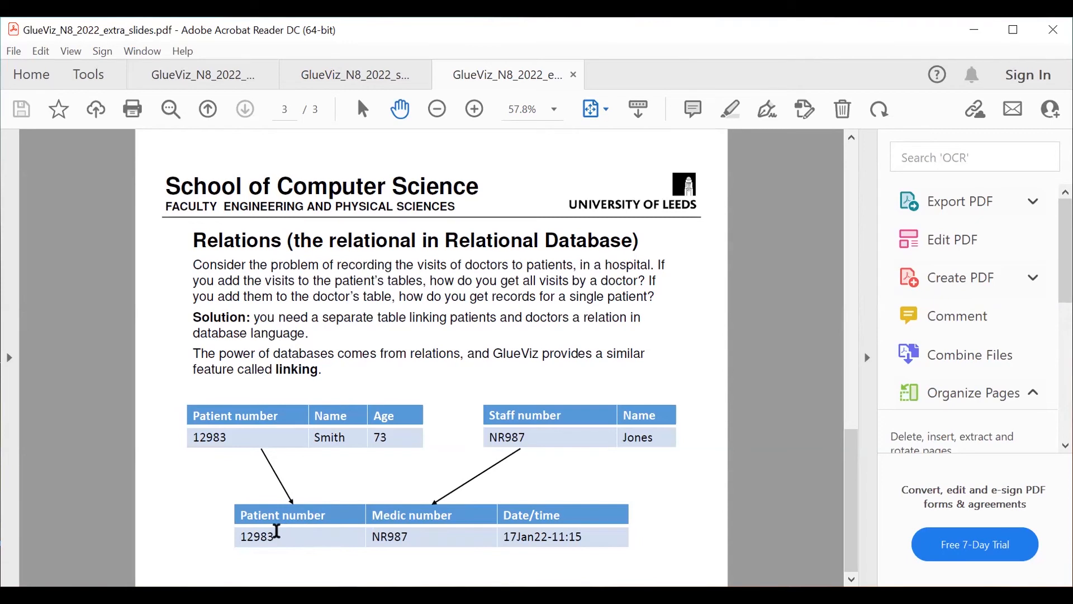
mouse_move(304, 545)
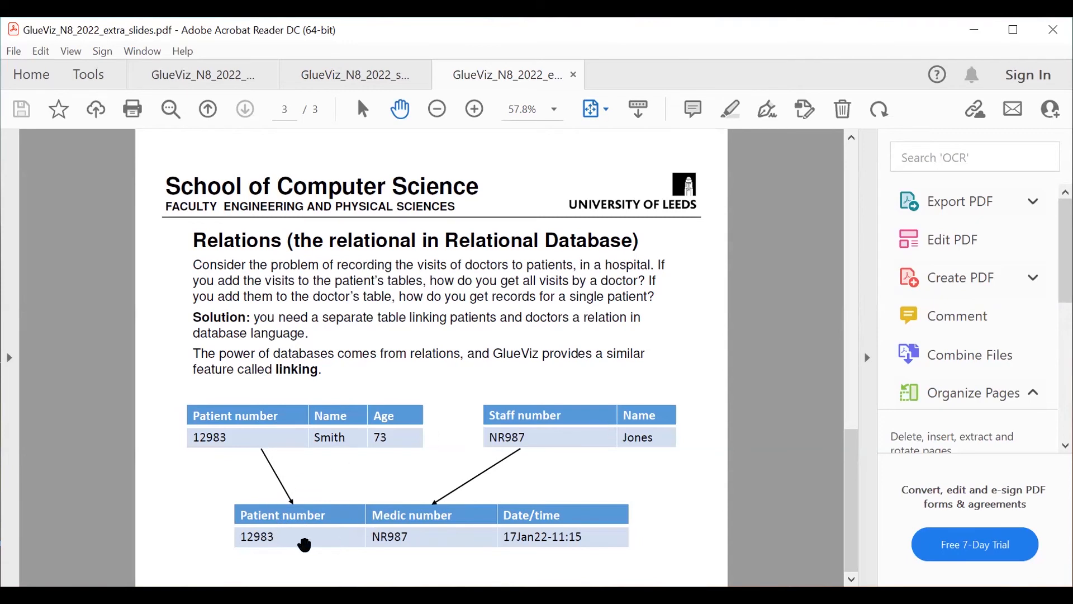
mouse_move(274, 517)
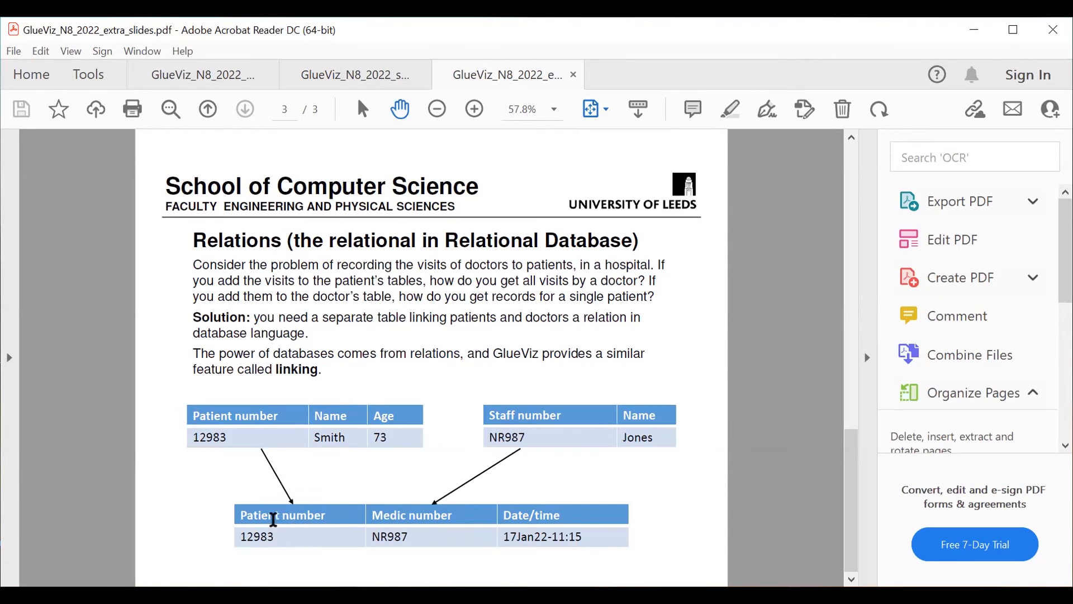
mouse_move(423, 529)
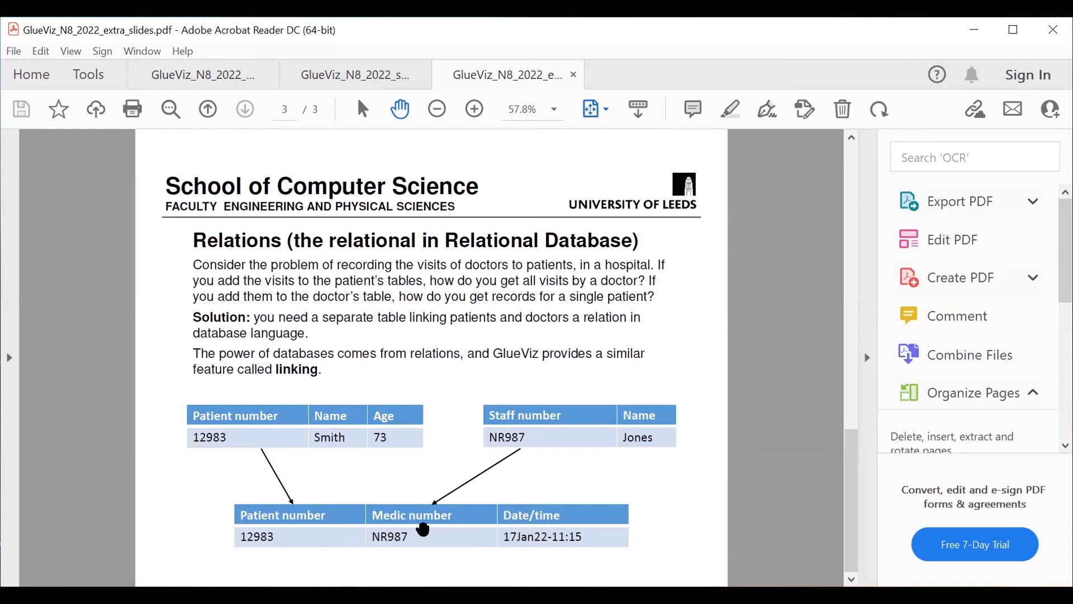
mouse_move(571, 527)
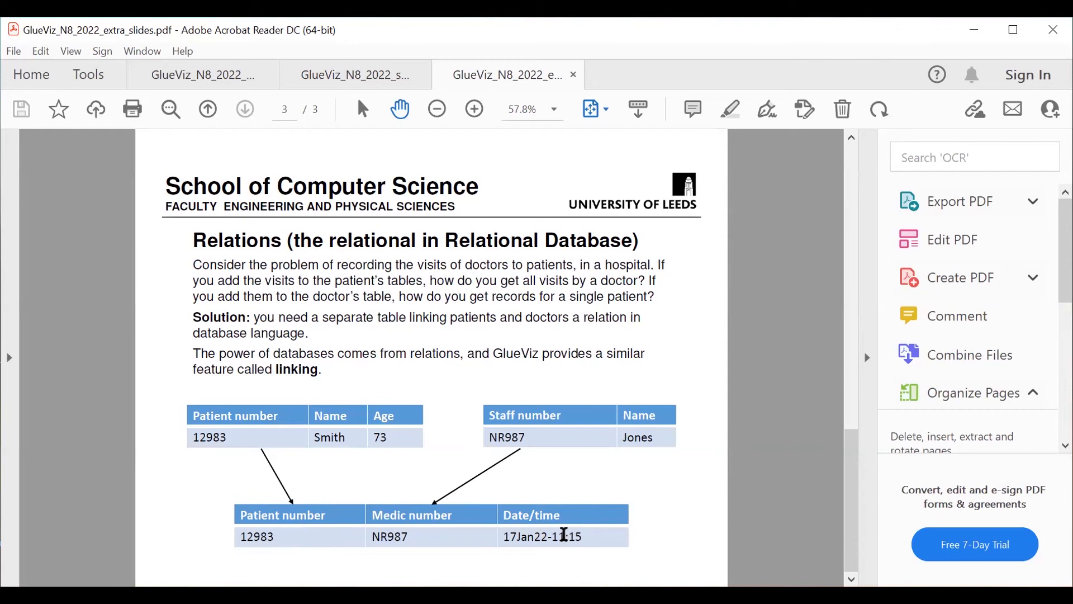
mouse_move(370, 562)
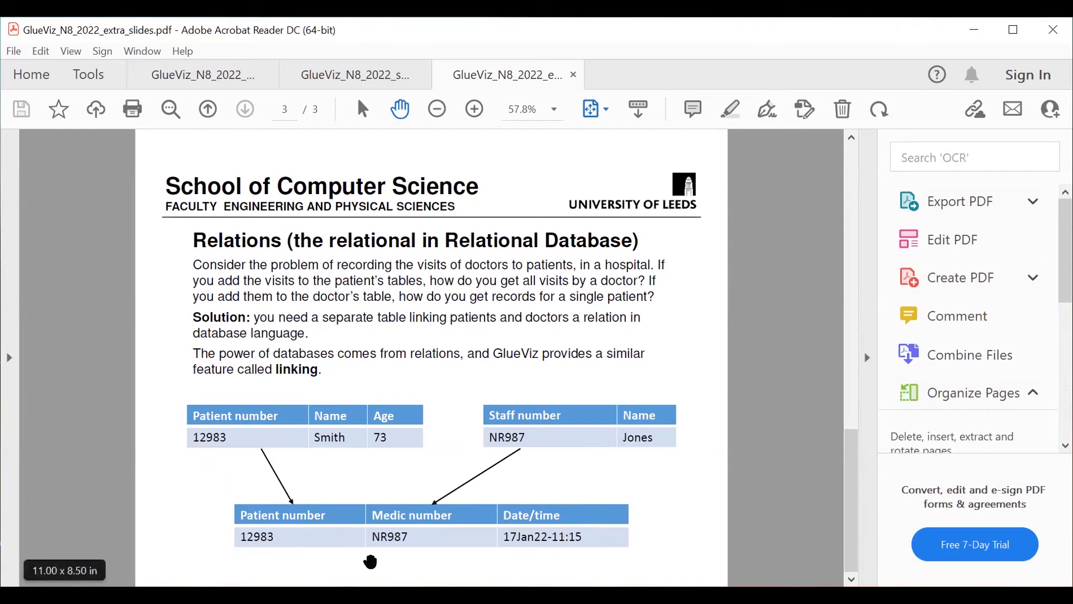
mouse_move(421, 534)
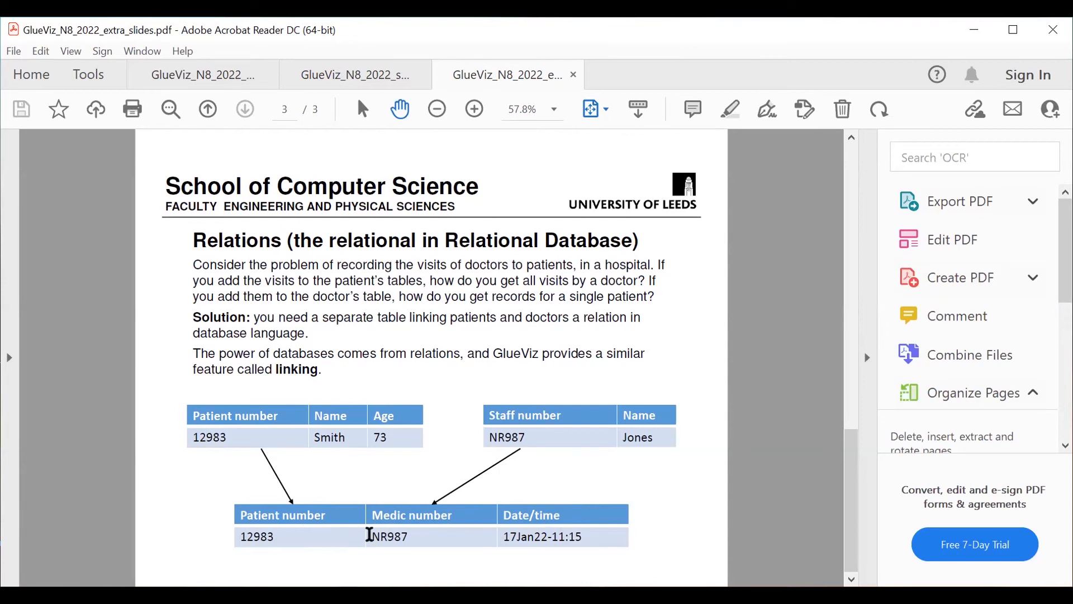
mouse_move(465, 484)
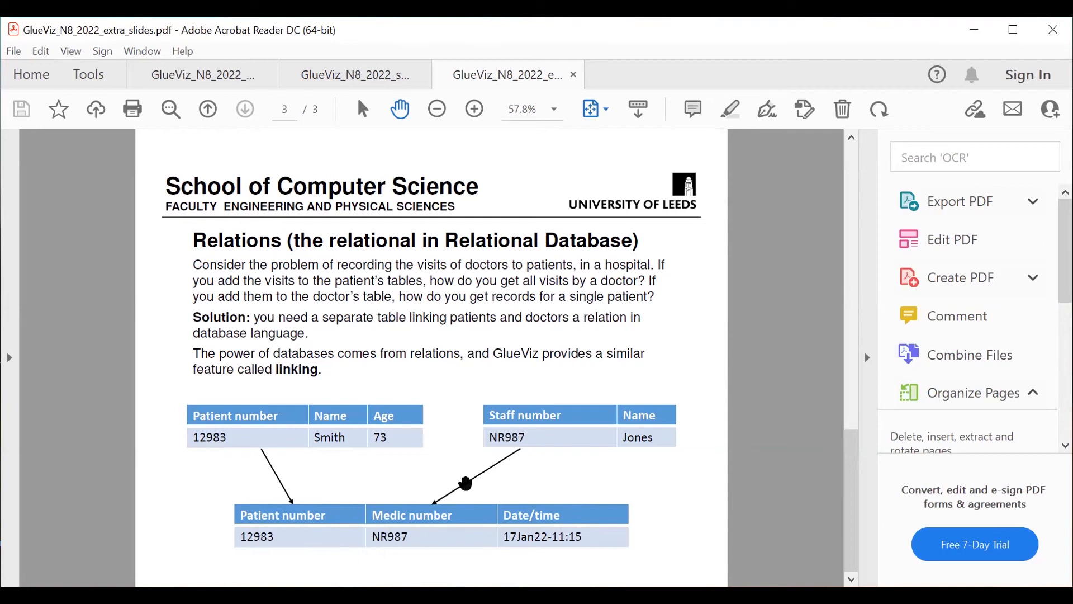
mouse_move(503, 531)
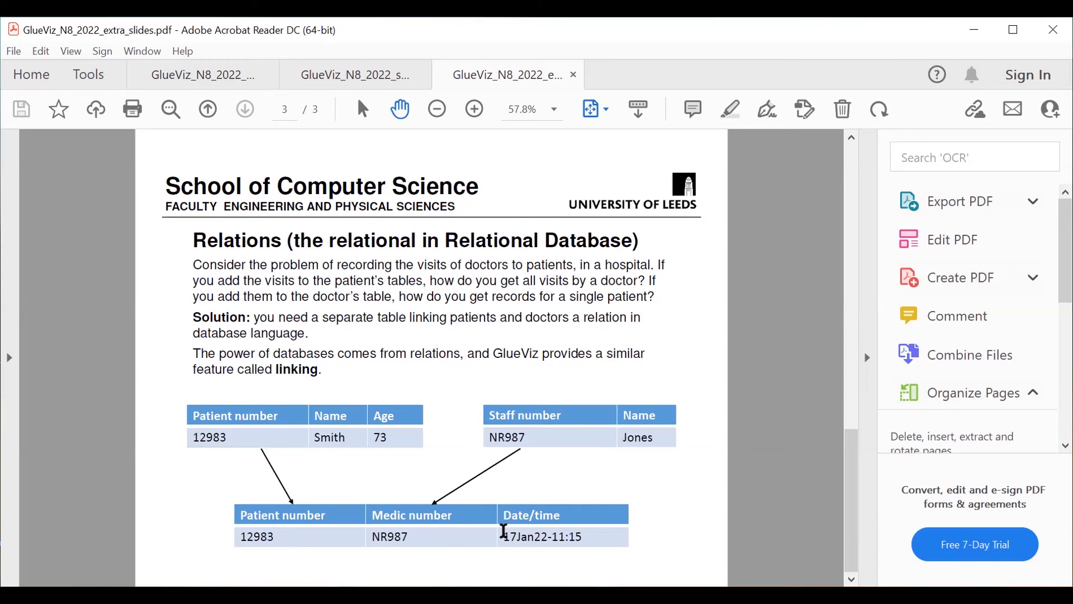
mouse_move(709, 506)
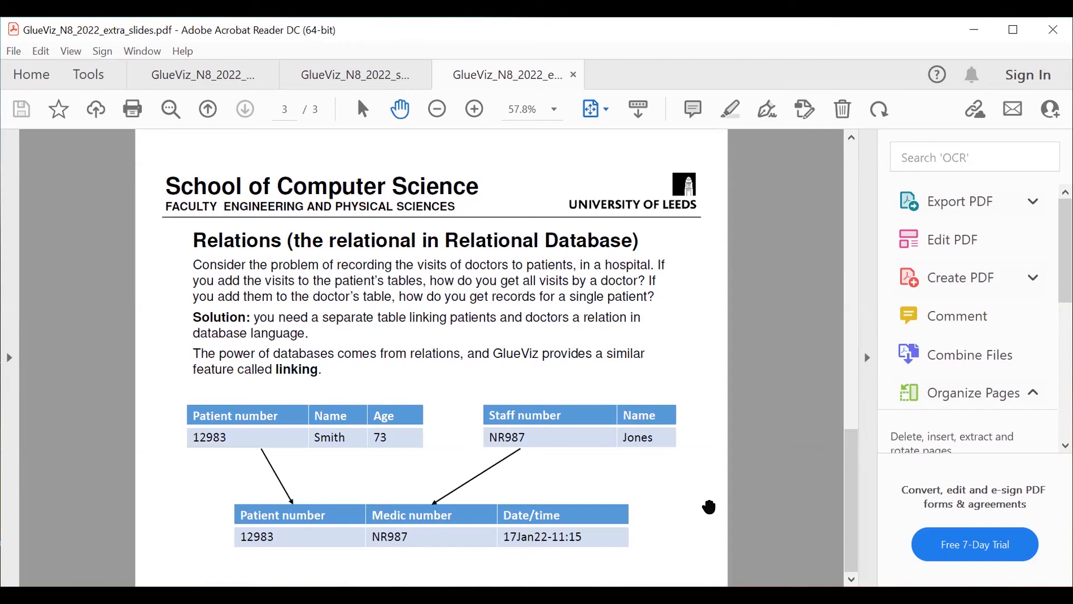
mouse_move(674, 107)
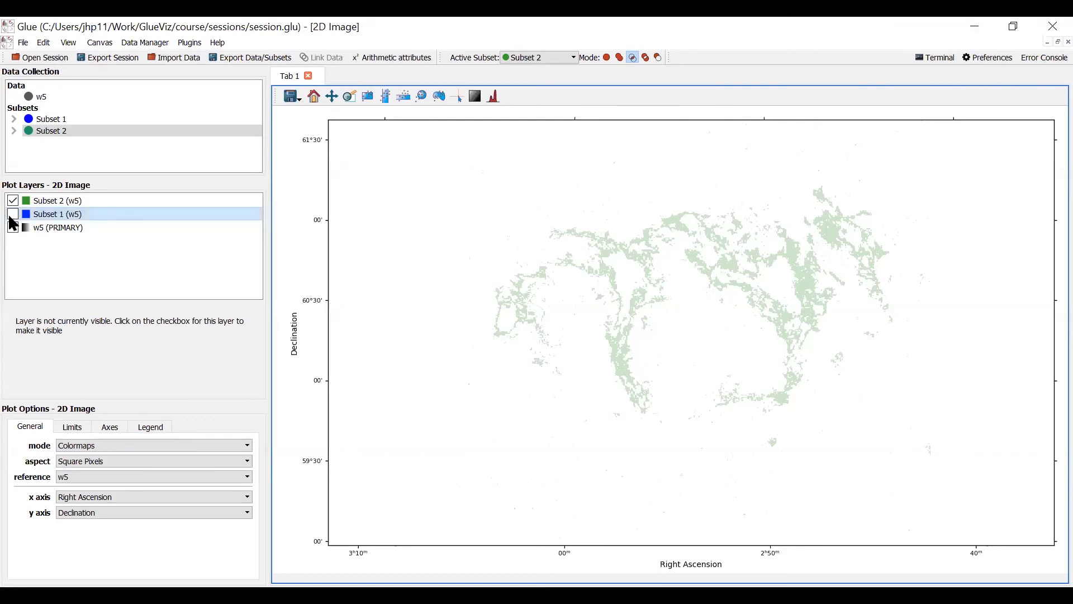
Turn the Subset 1 and w5 PRIMARY image layers back on in Plot Layers.
left_click(58, 228)
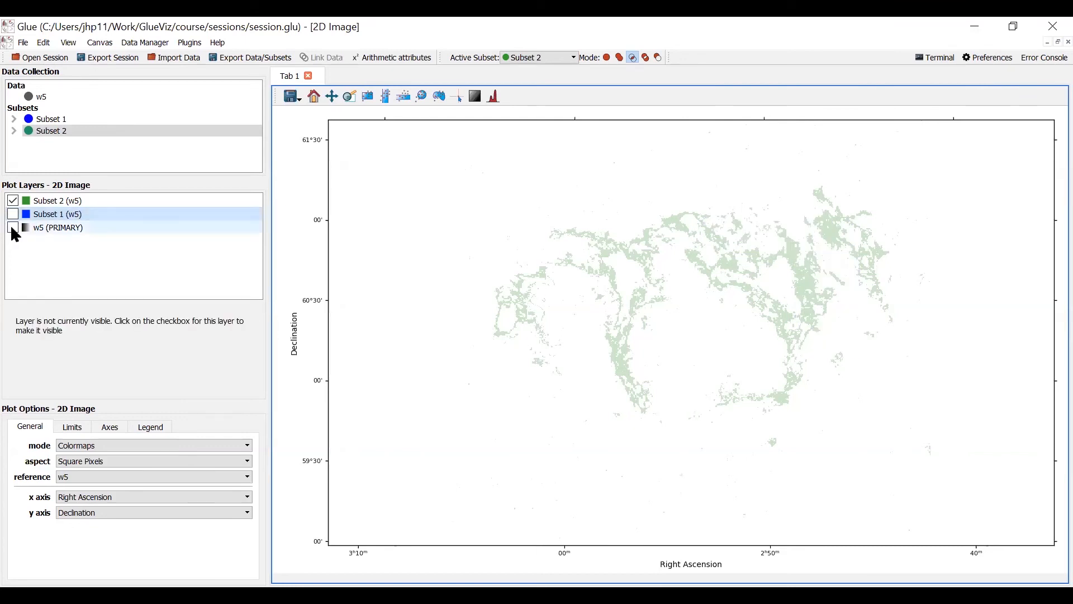
left_click(12, 213)
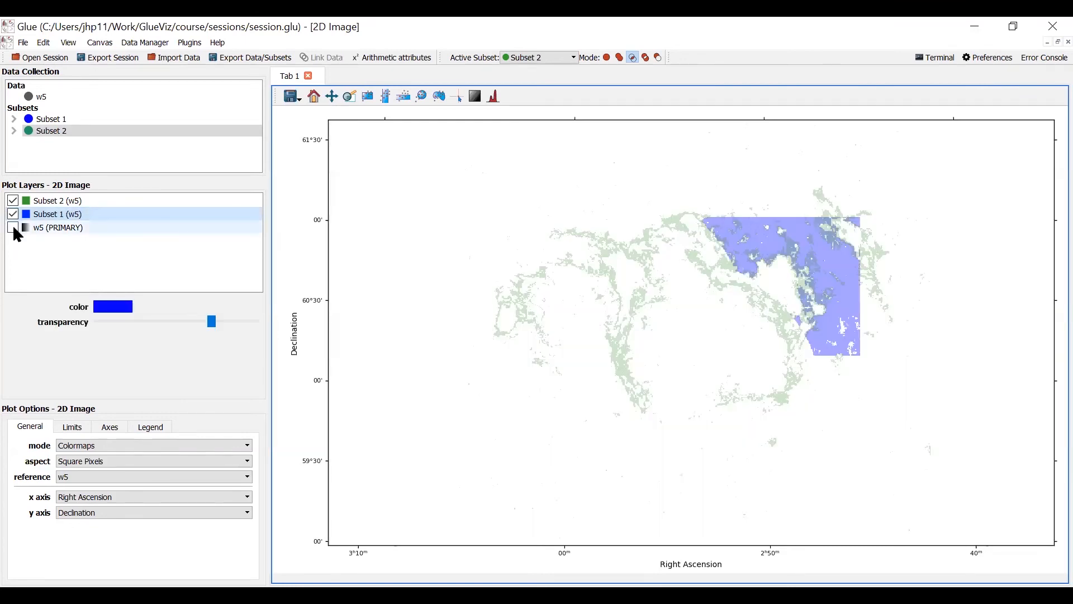
left_click(12, 228)
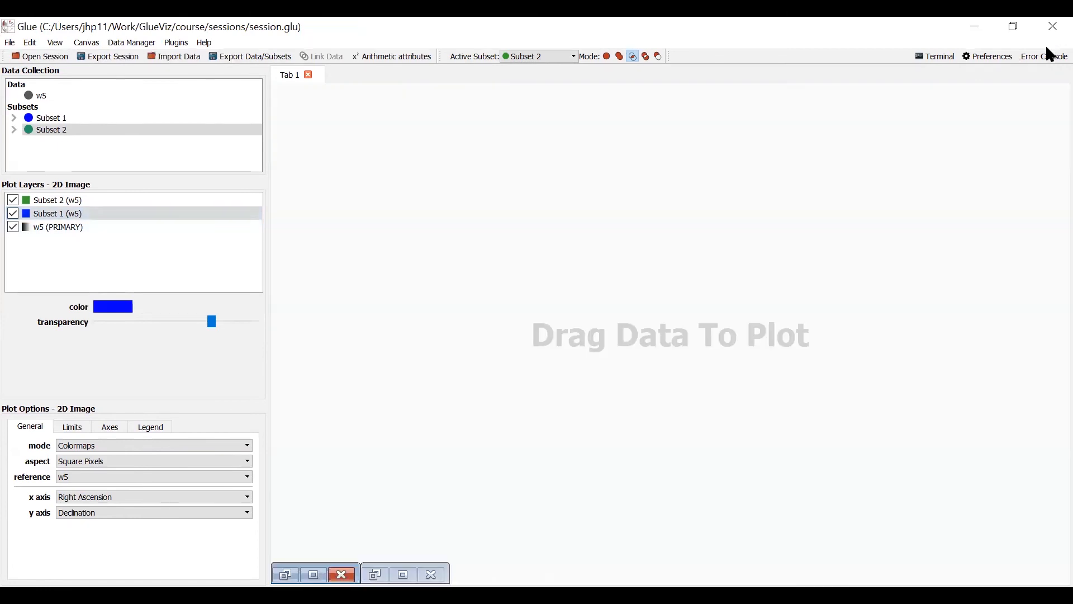
mouse_move(174, 56)
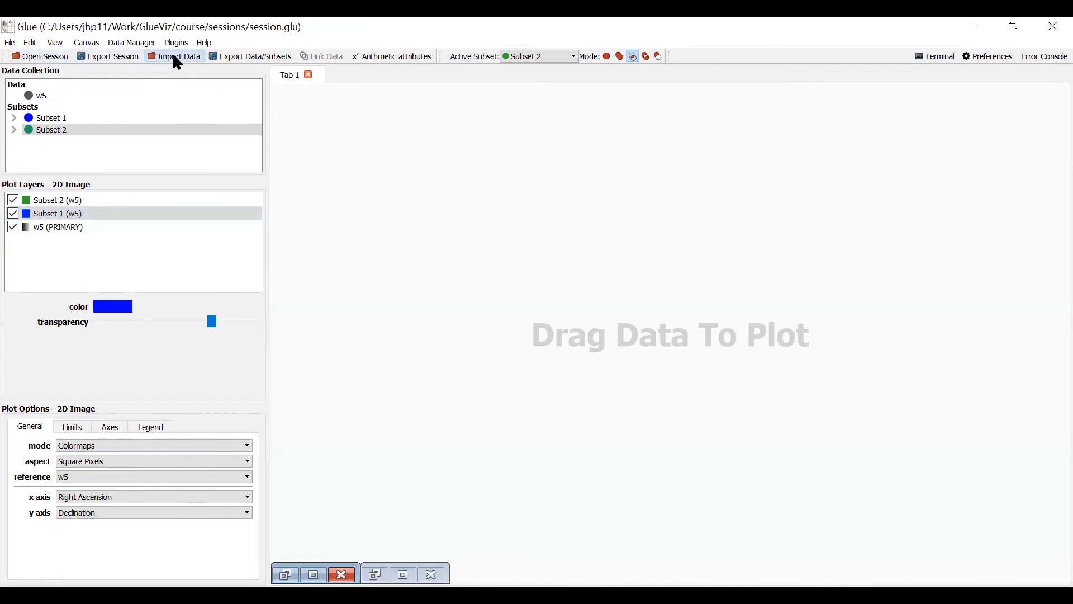
Import w5_psc.vot from the GlueVis_N8_2022 folder, retrying after a cancelled first attempt.
left_click(179, 56)
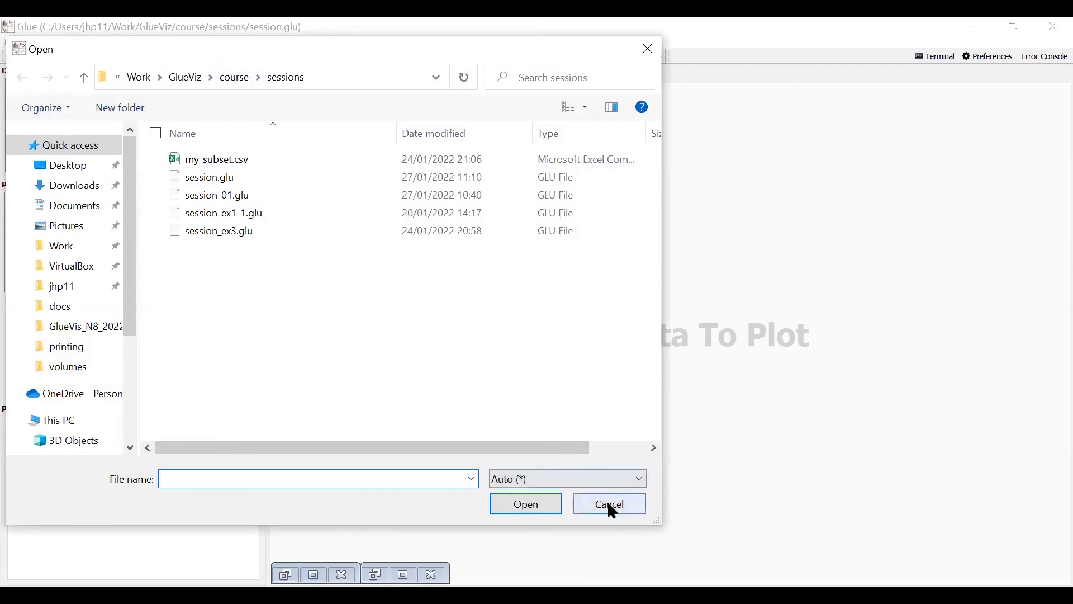
left_click(607, 504)
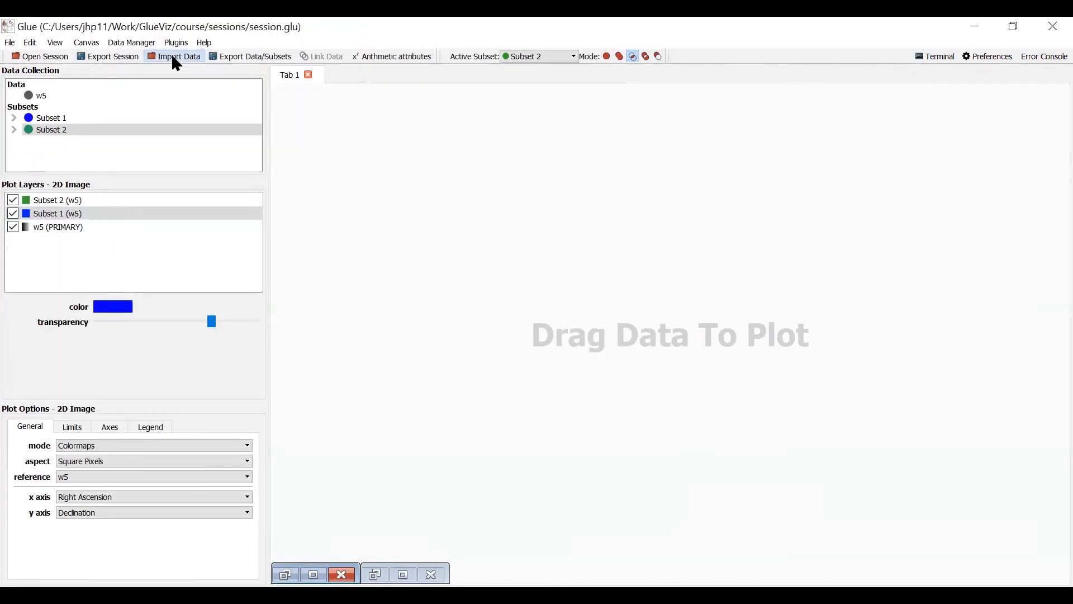
left_click(179, 56)
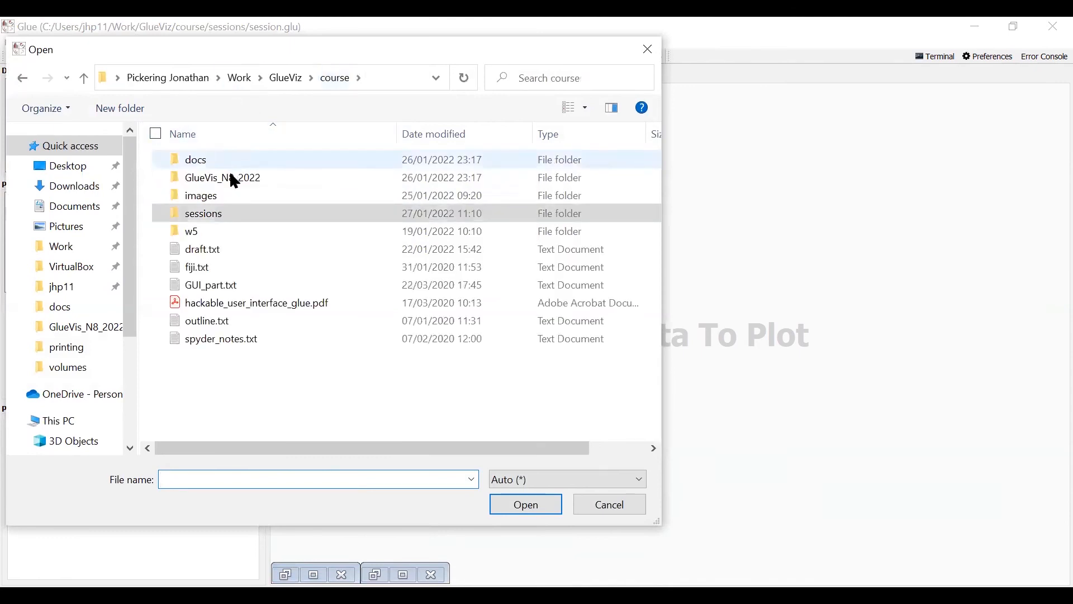
left_click(222, 177)
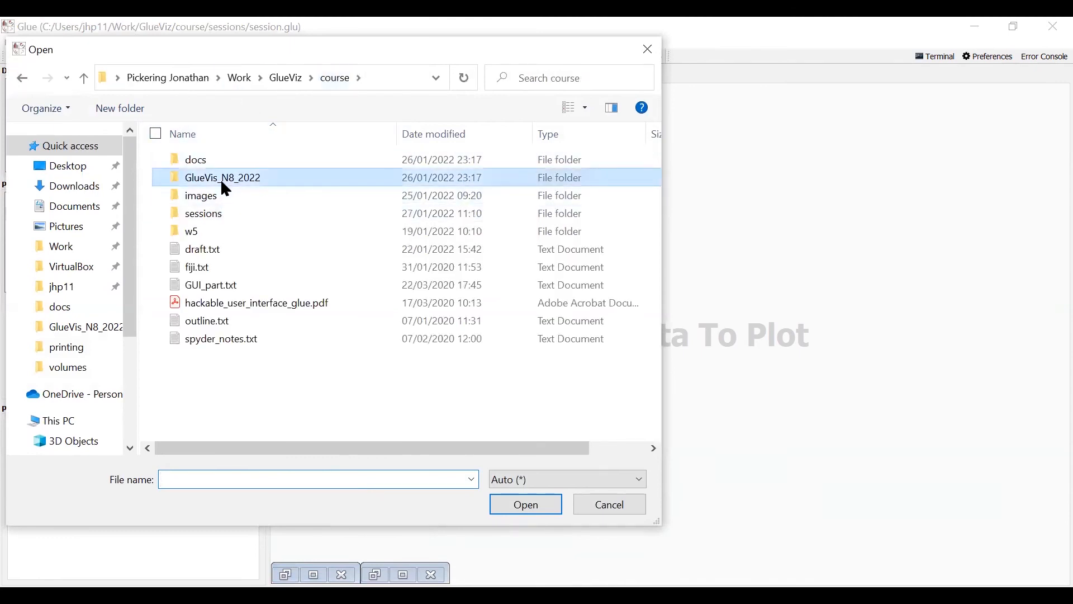
double_click(222, 177)
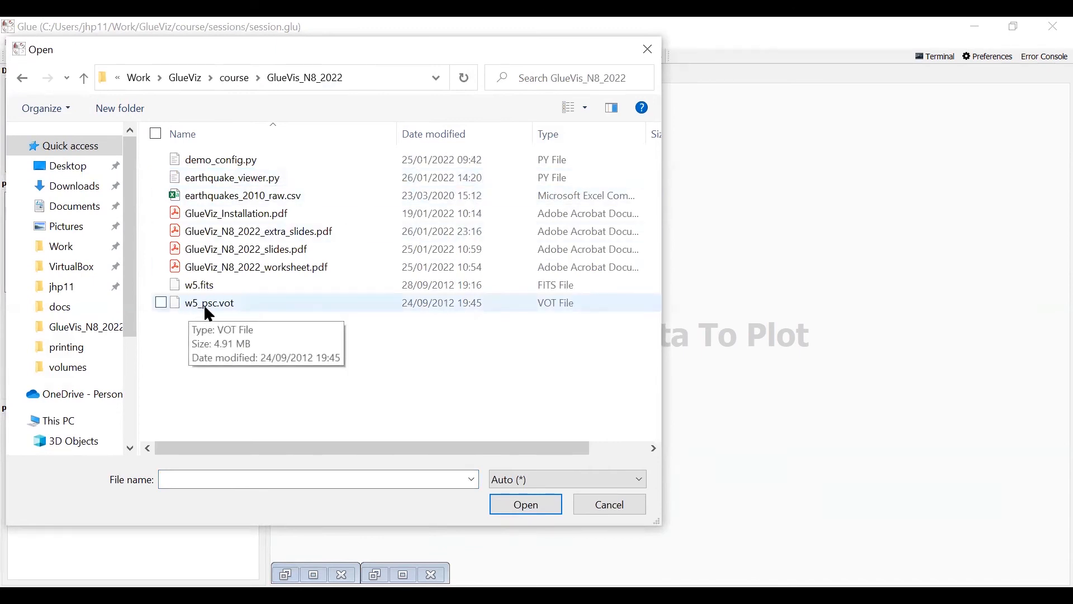
mouse_move(225, 308)
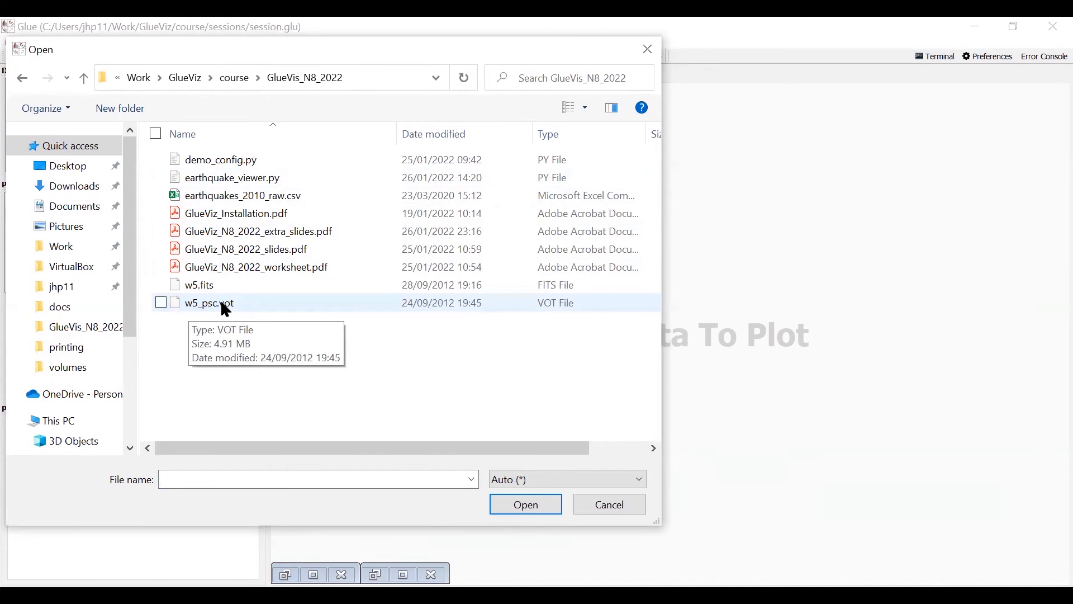
left_click(208, 302)
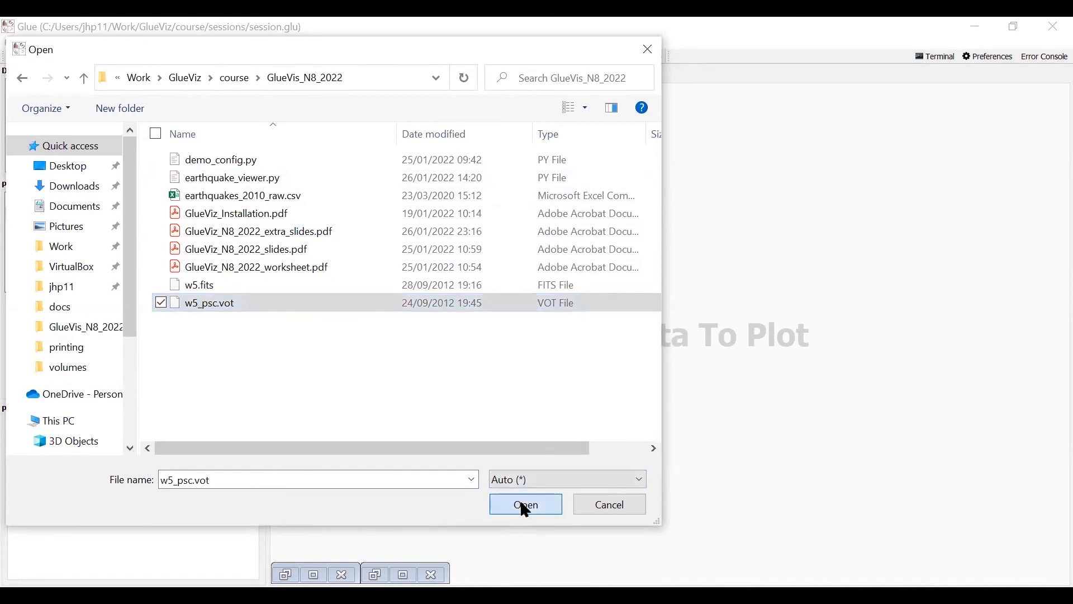
left_click(525, 504)
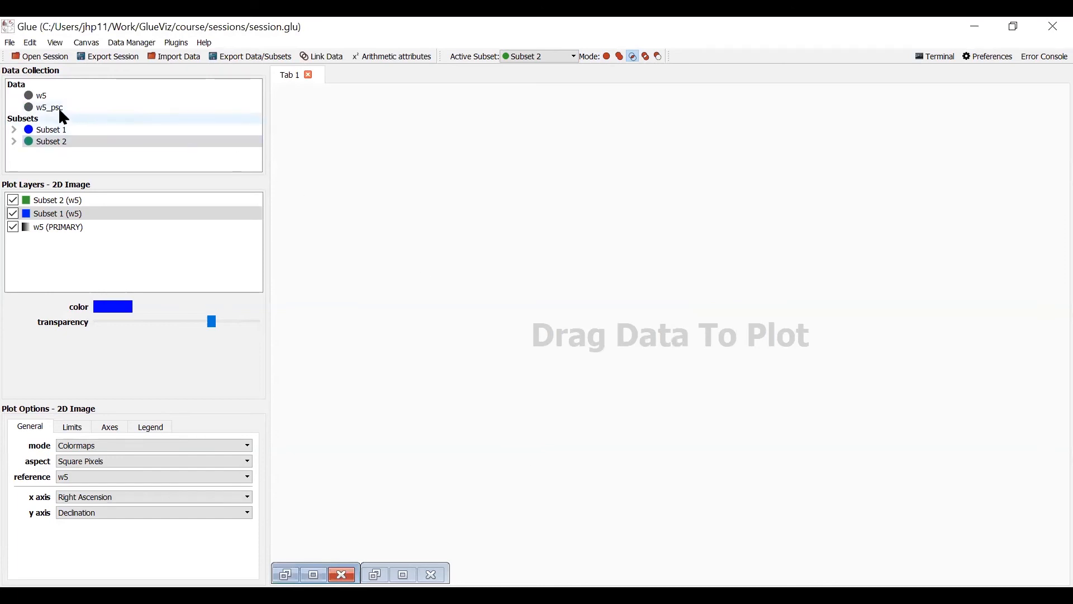
mouse_move(49, 107)
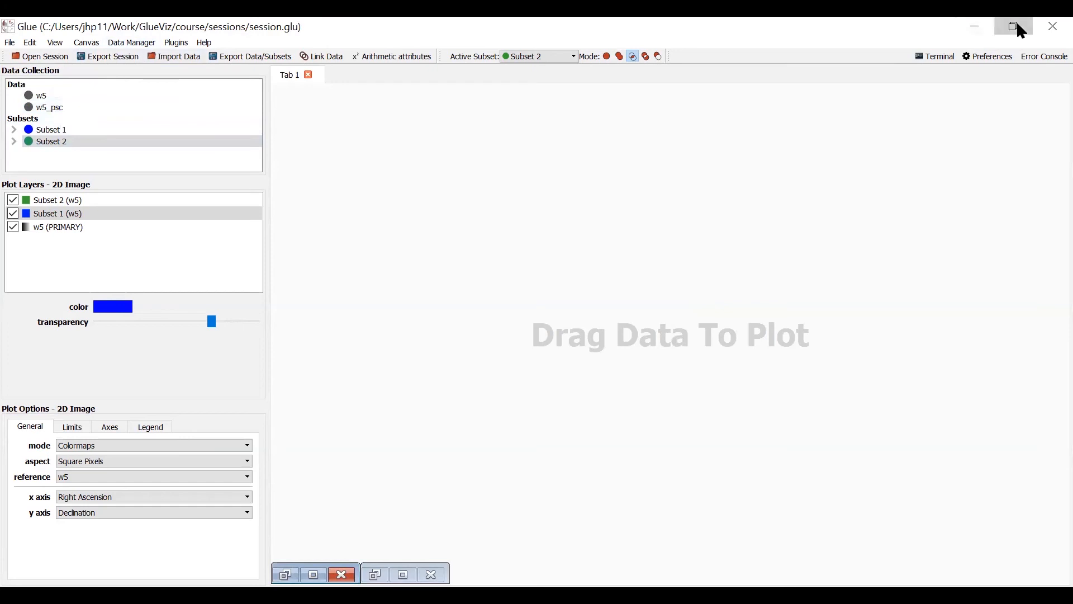
mouse_move(394, 123)
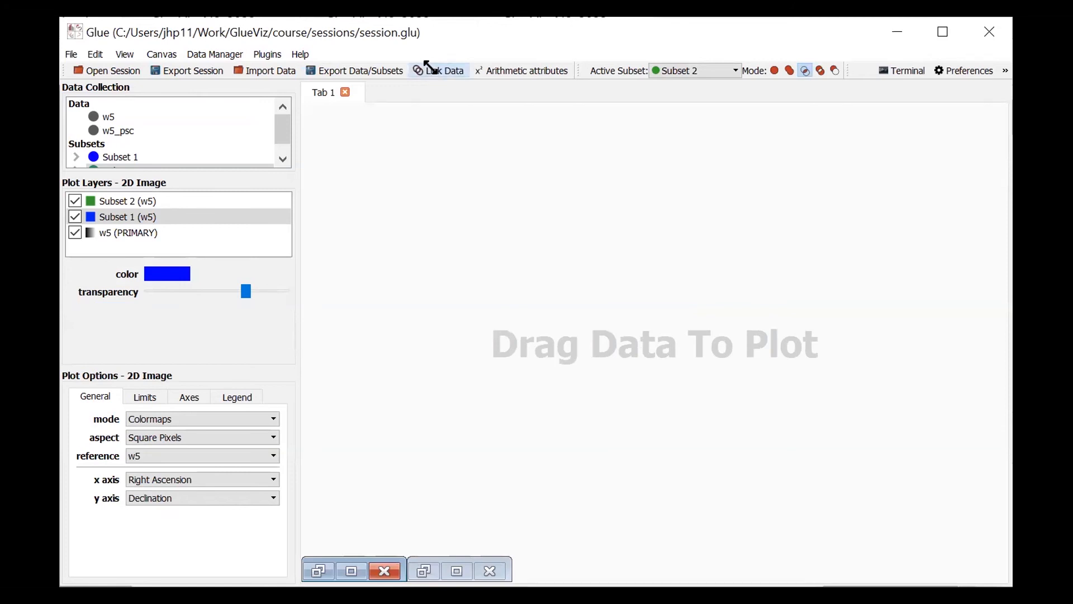
Open the Link Data editor and pick w5's Right Ascension component.
left_click(445, 70)
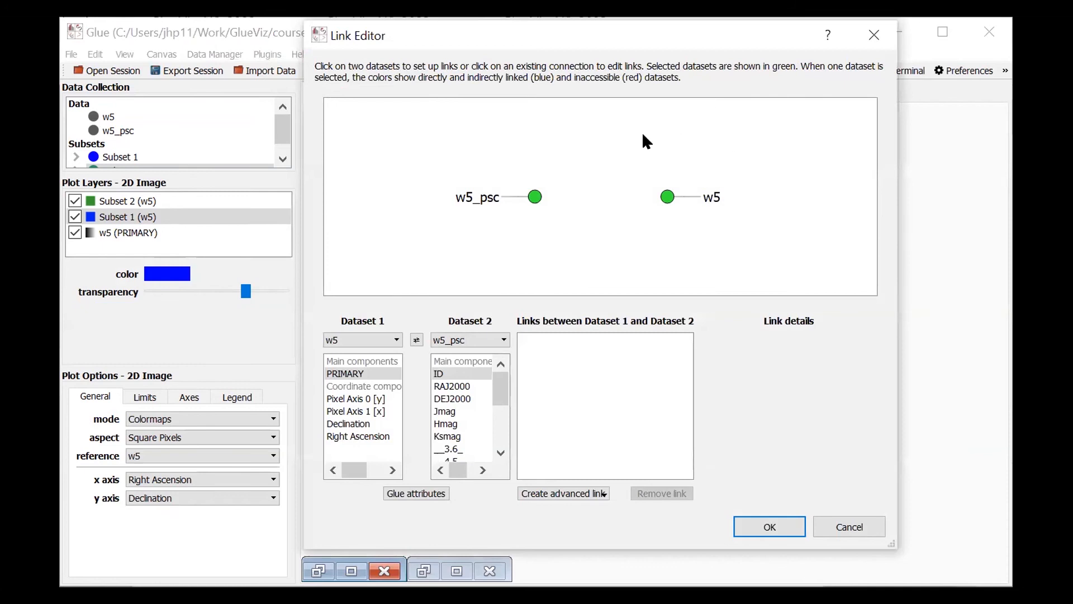
mouse_move(751, 198)
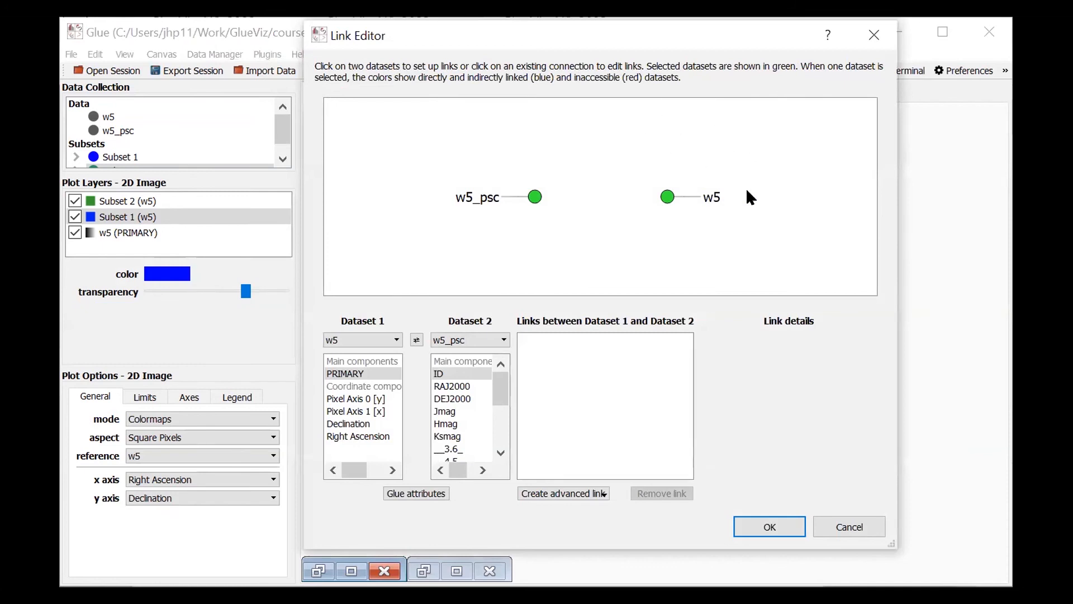
mouse_move(686, 196)
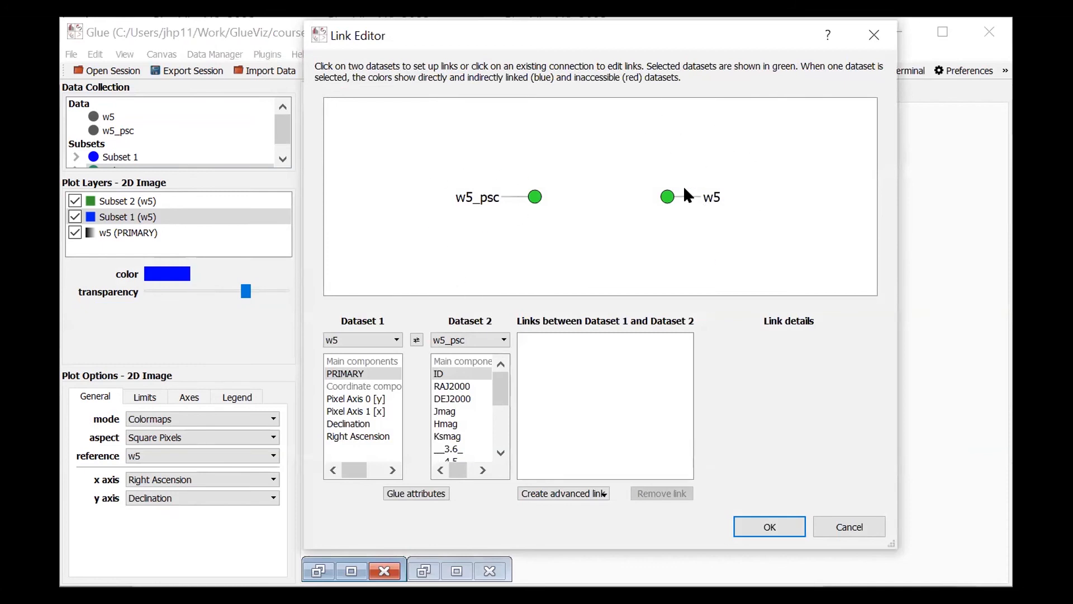
mouse_move(522, 208)
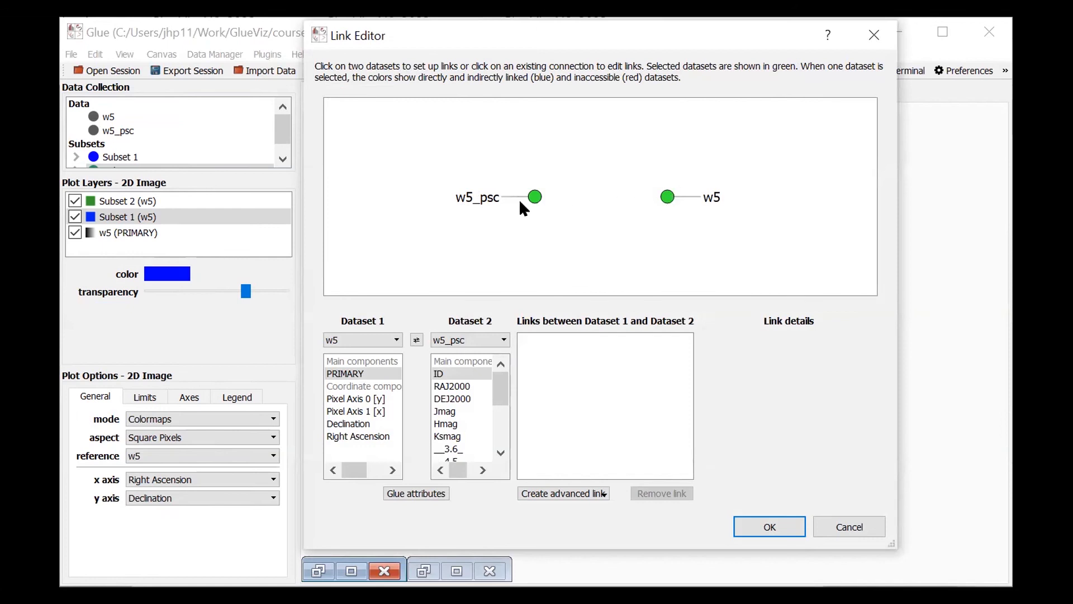
mouse_move(623, 226)
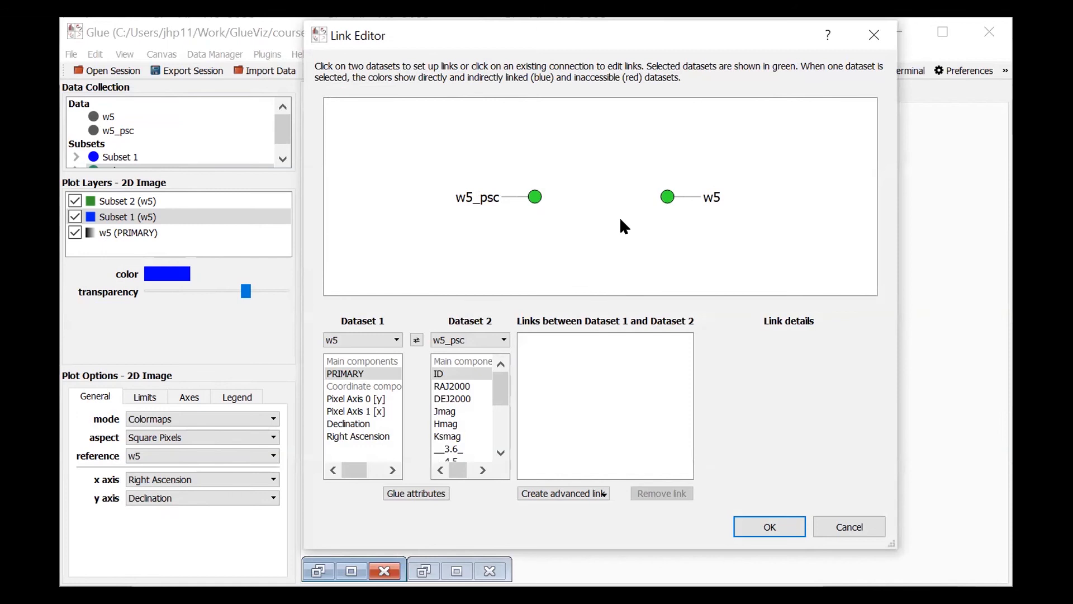
mouse_move(465, 440)
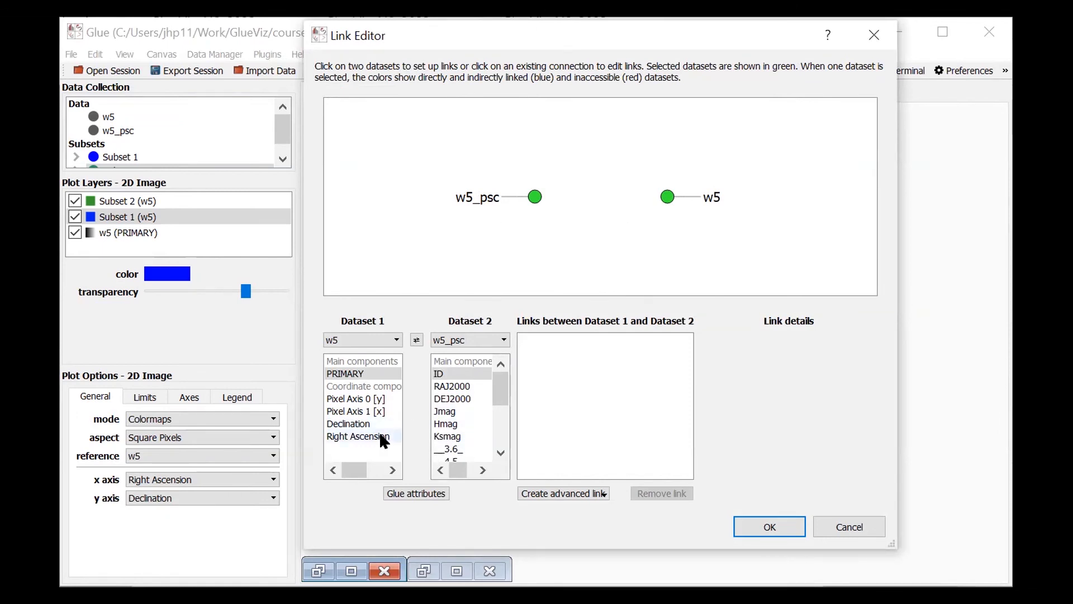
mouse_move(363, 437)
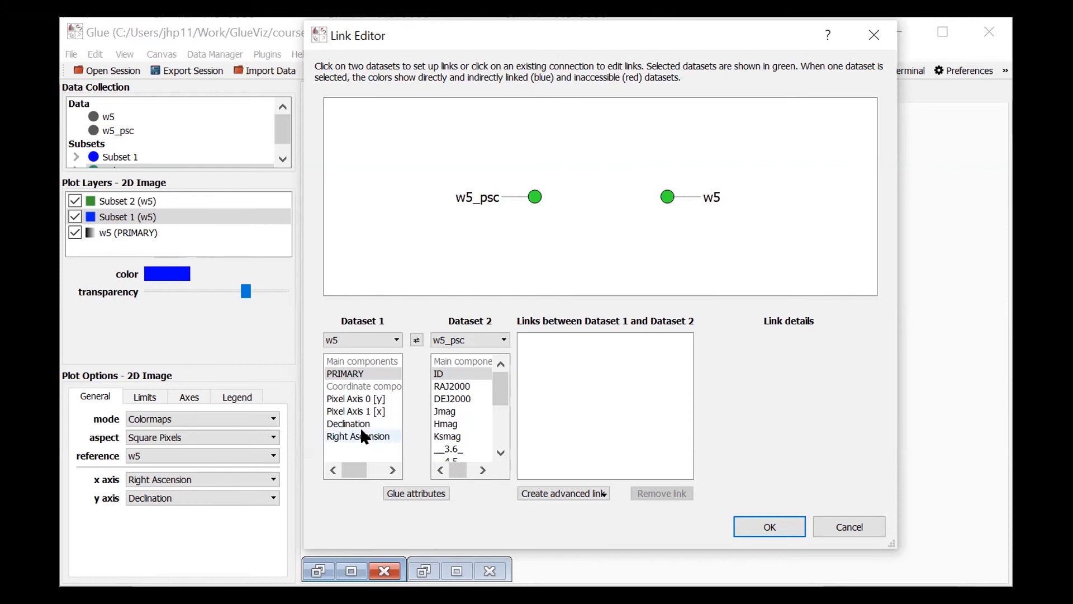
mouse_move(356, 439)
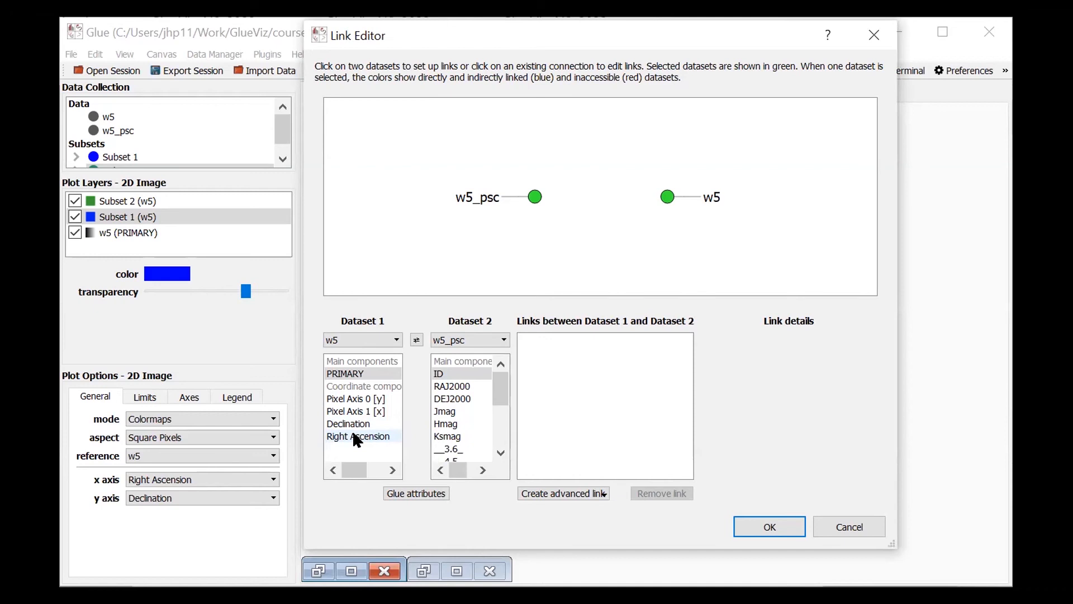
left_click(357, 436)
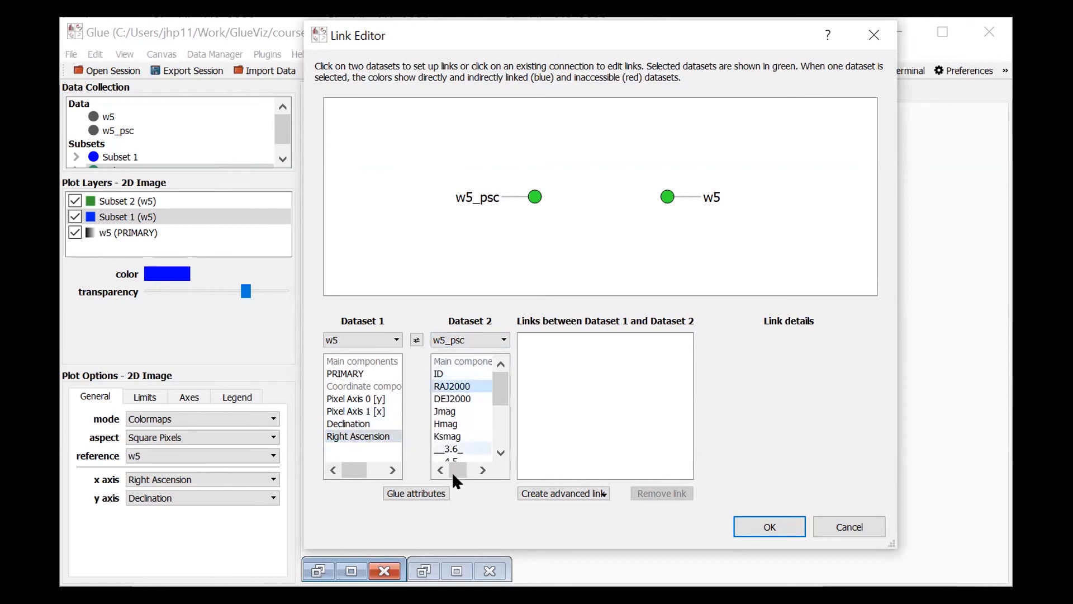
Glue Right Ascension to RAJ2000, then browse the advanced link options.
left_click(416, 494)
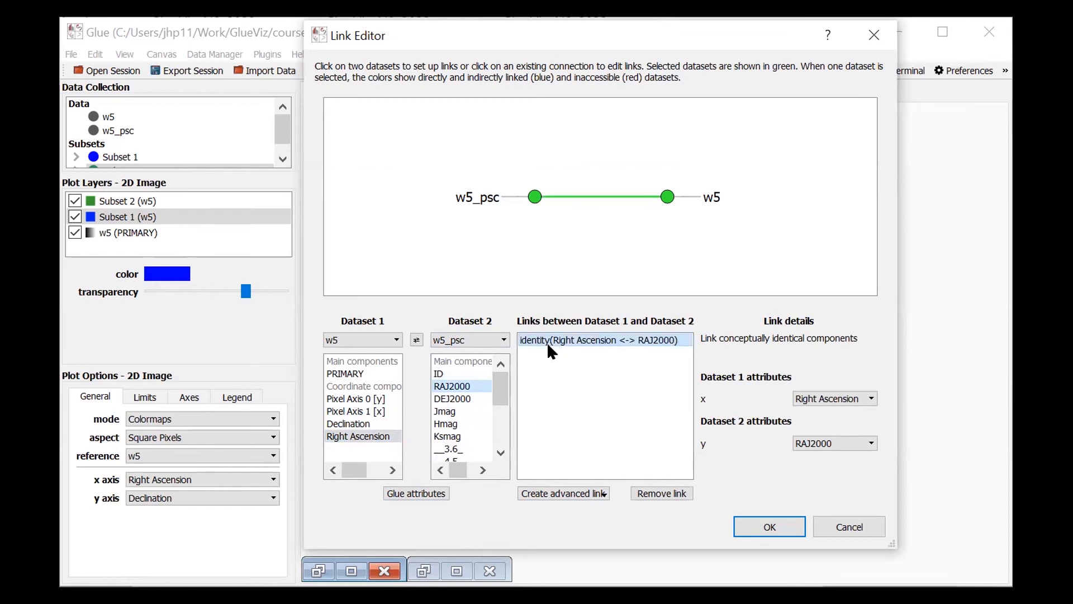
mouse_move(613, 353)
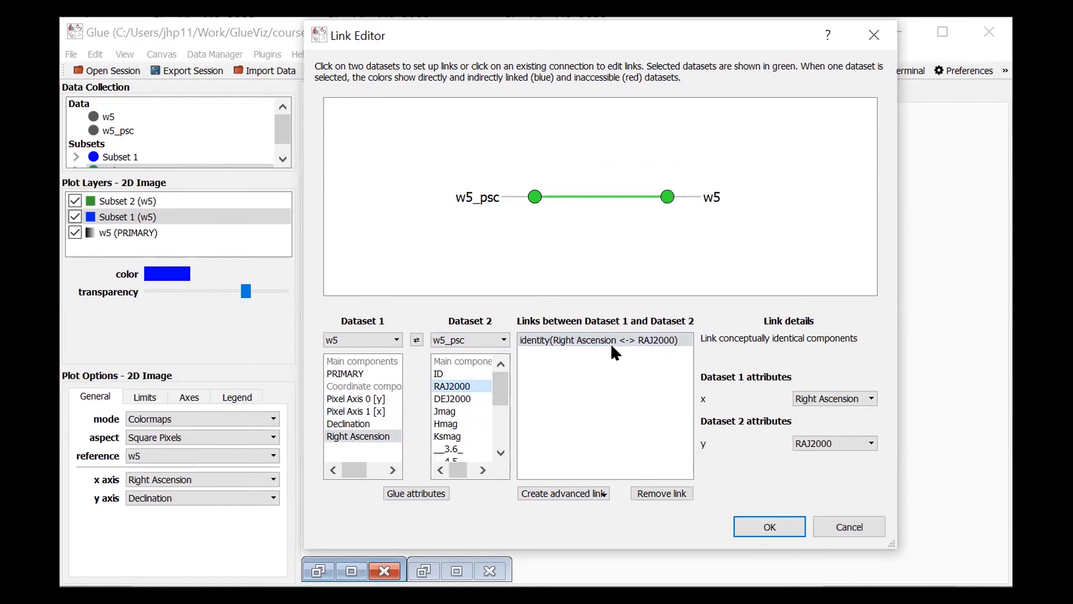
mouse_move(646, 210)
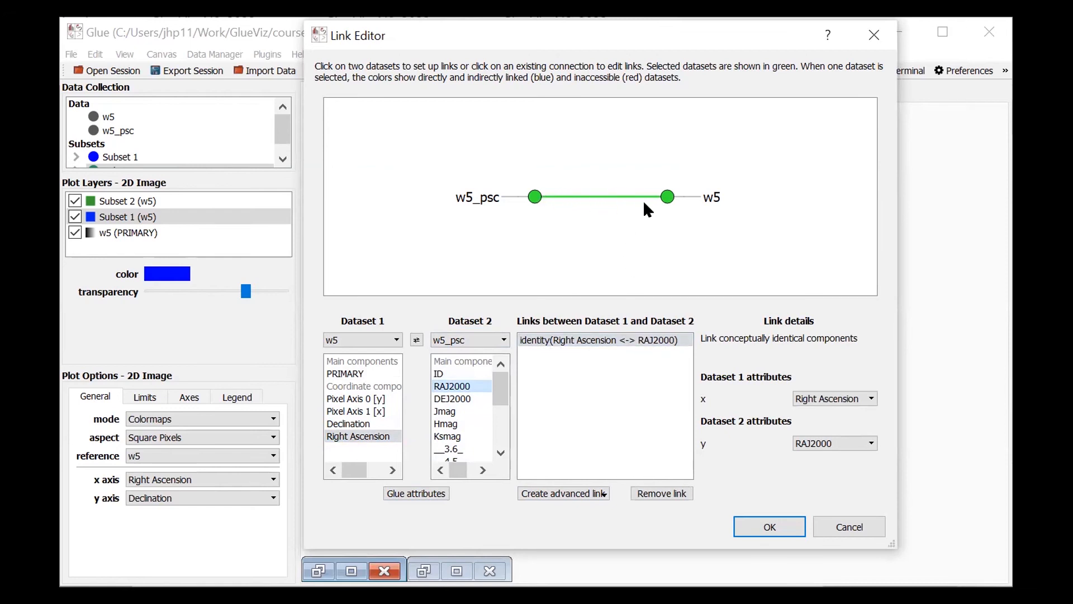
mouse_move(583, 205)
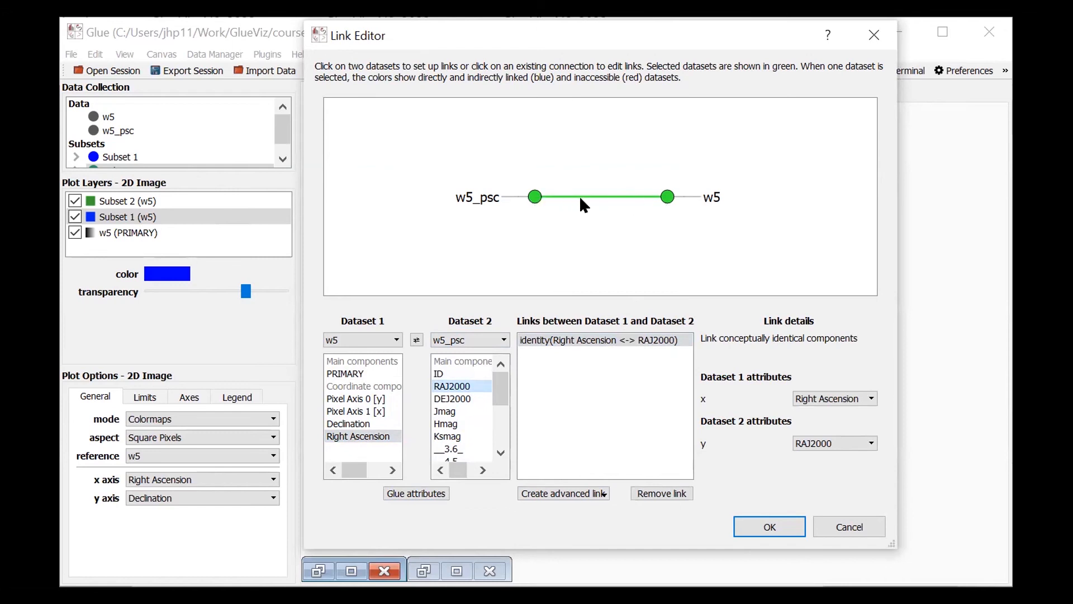
mouse_move(731, 355)
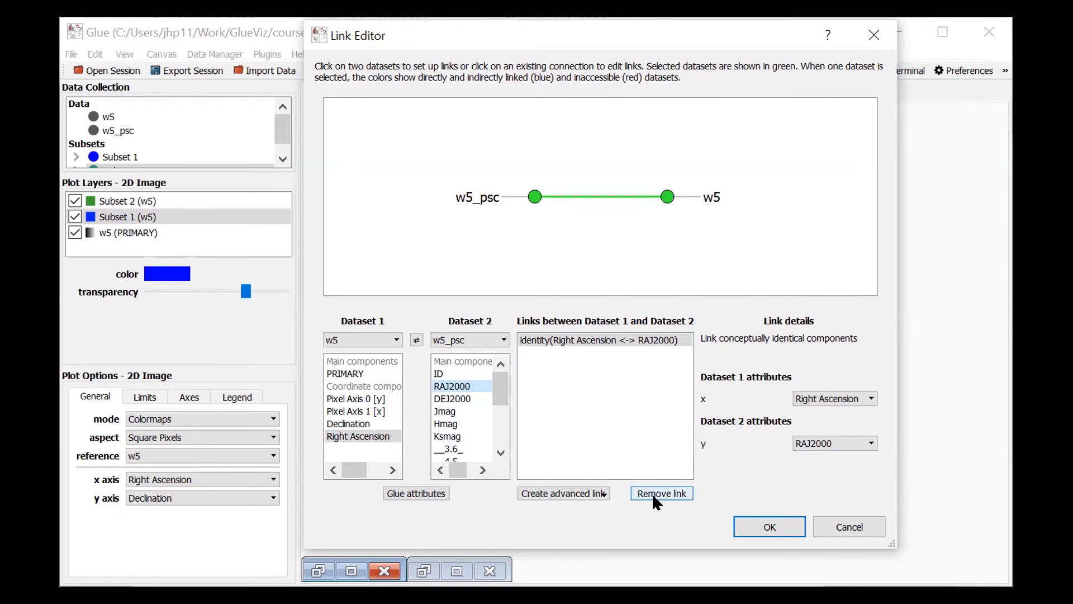
mouse_move(869, 403)
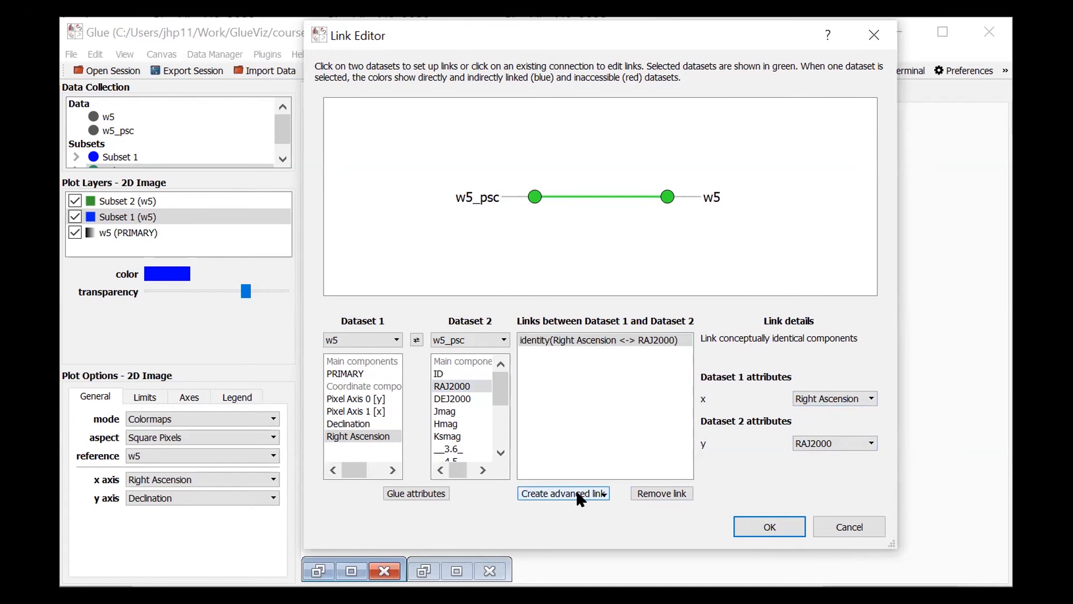
left_click(563, 493)
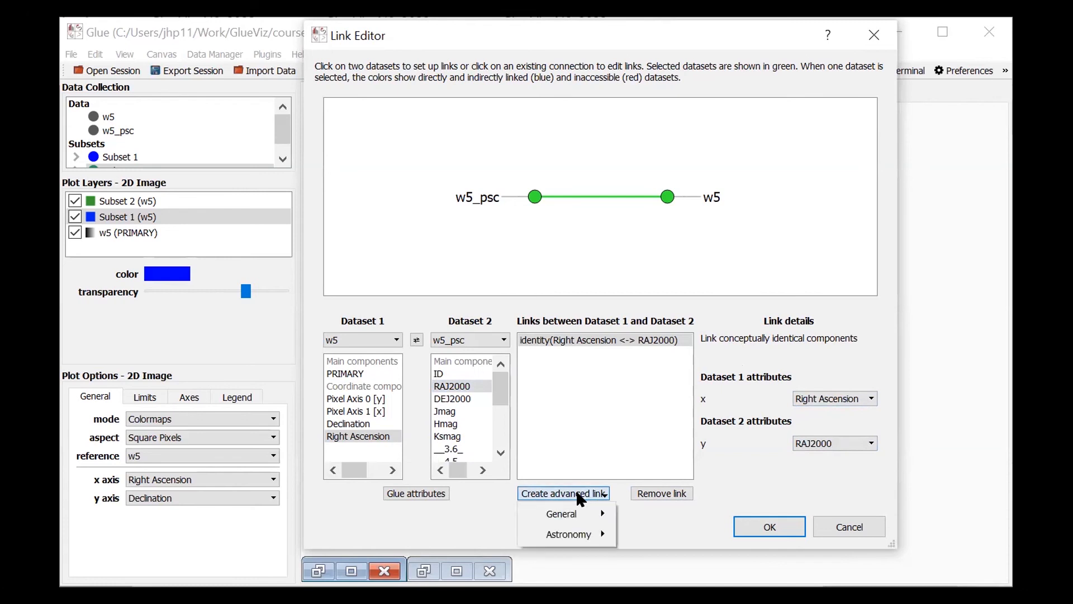
mouse_move(568, 534)
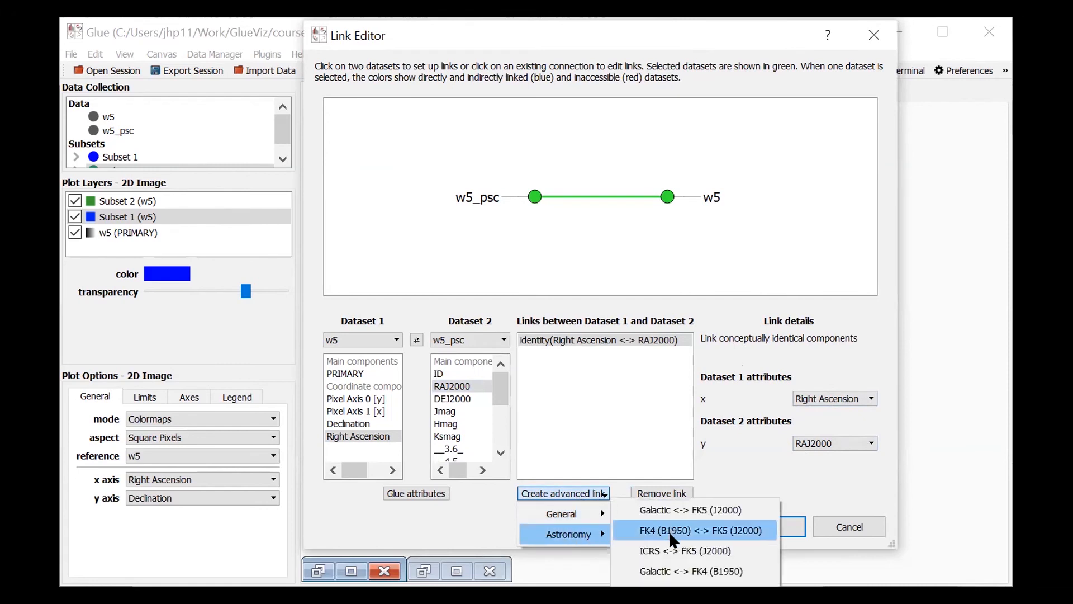
mouse_move(561, 513)
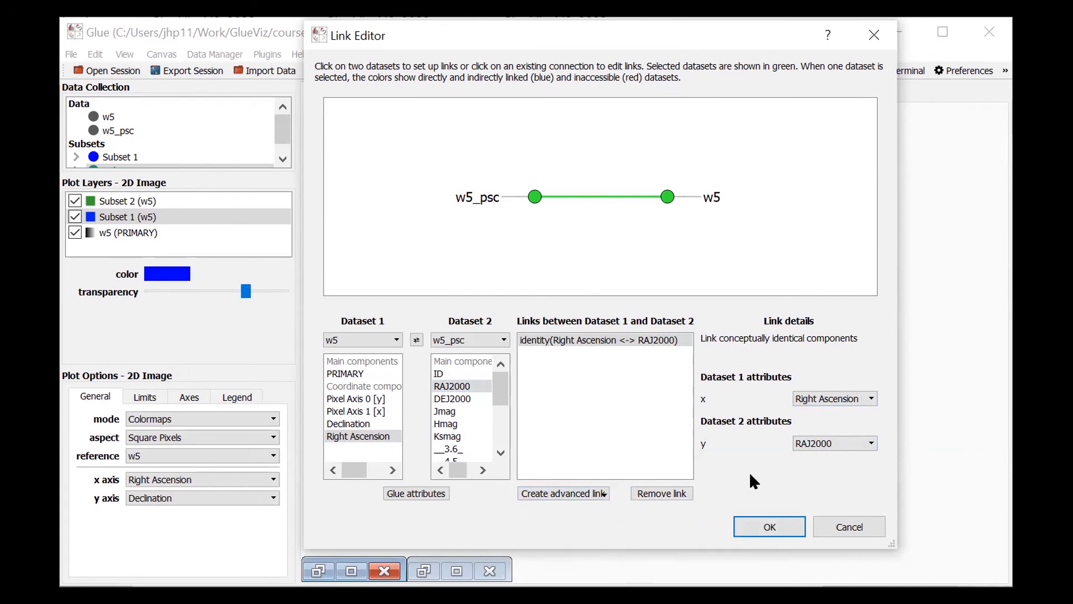
mouse_move(573, 526)
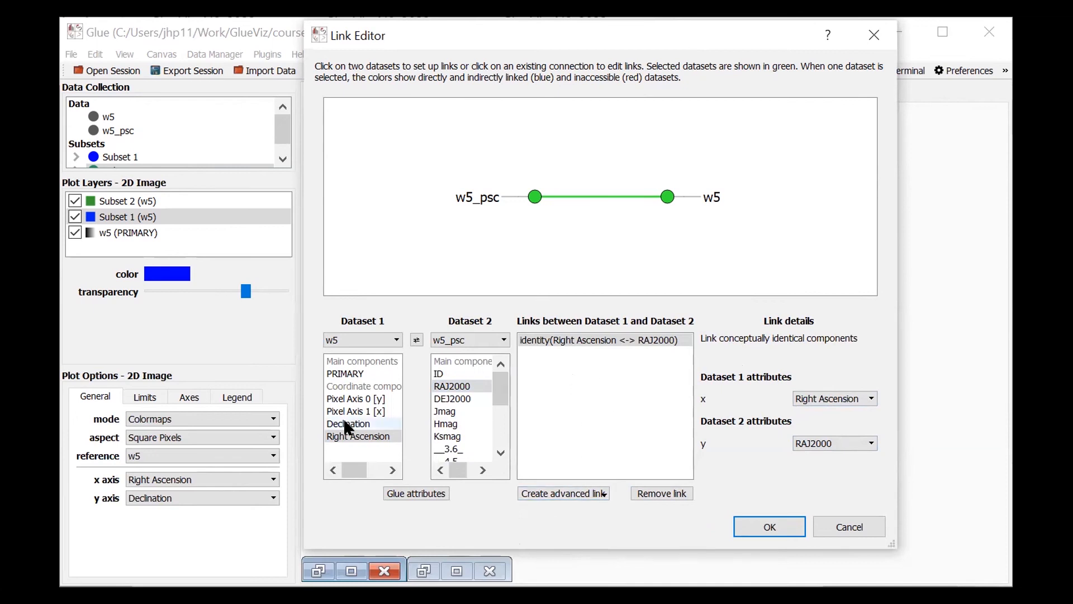
Glue w5's Declination to w5_psc's DEJ2000 and accept the links with OK.
left_click(348, 423)
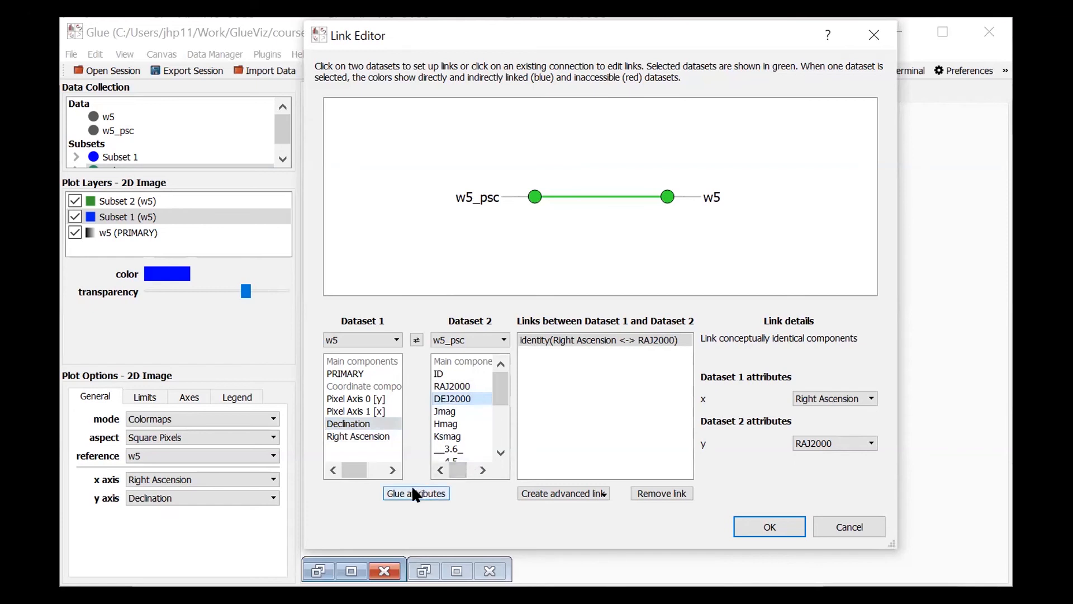
left_click(415, 493)
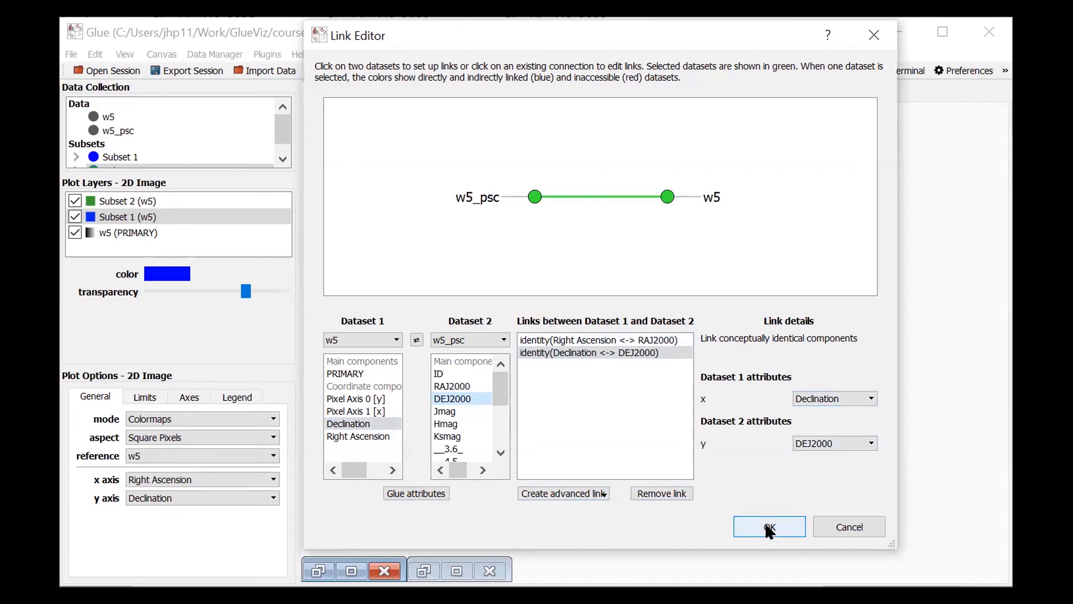
left_click(769, 527)
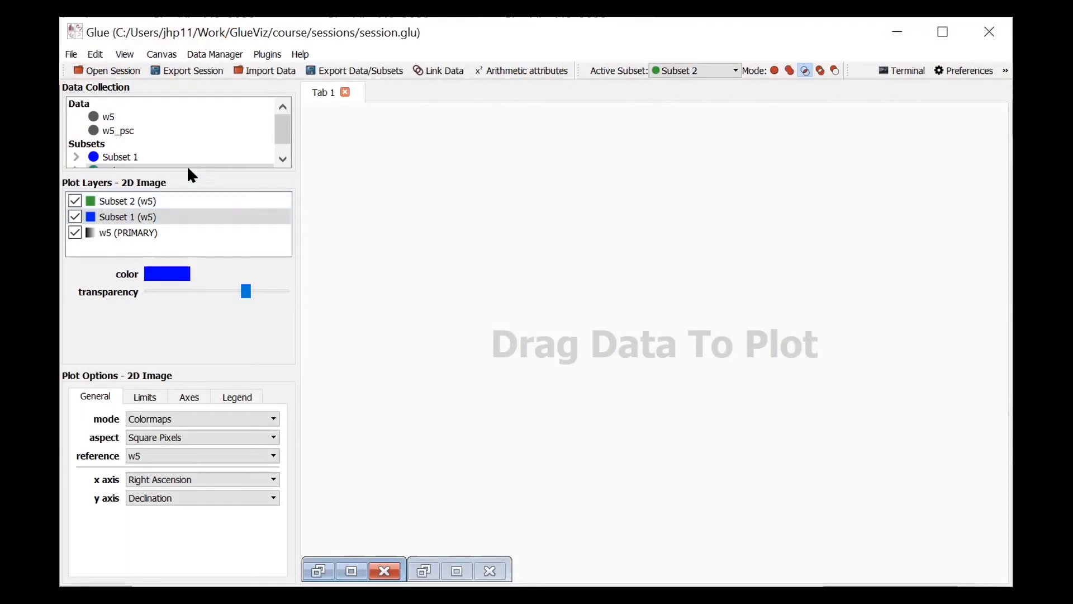
mouse_move(112, 139)
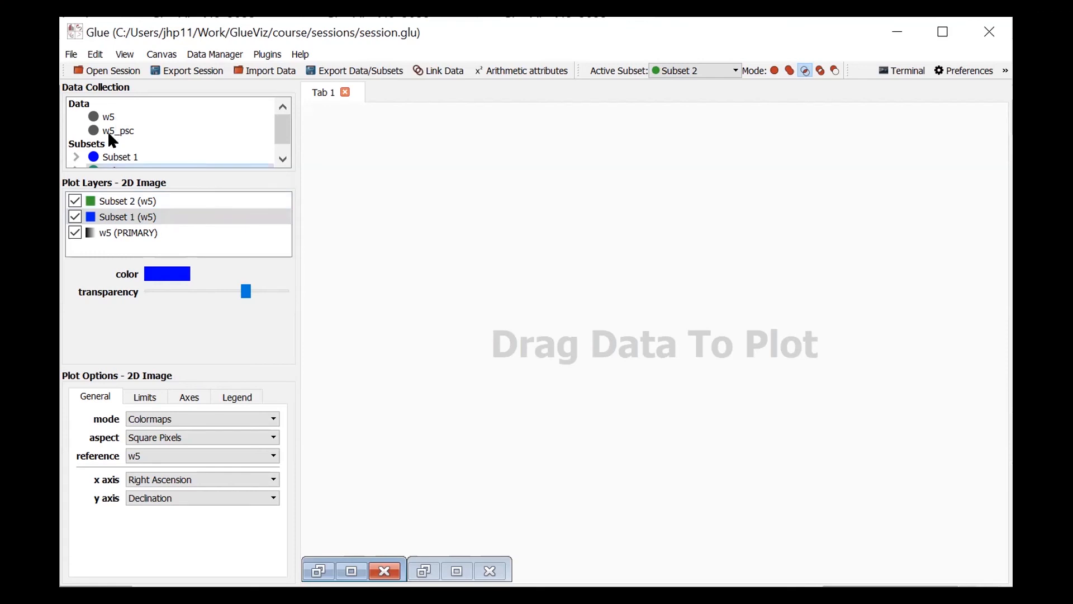
Create a 2D scatter viewer for w5_psc with RAJ2000 on the x axis.
left_click(117, 131)
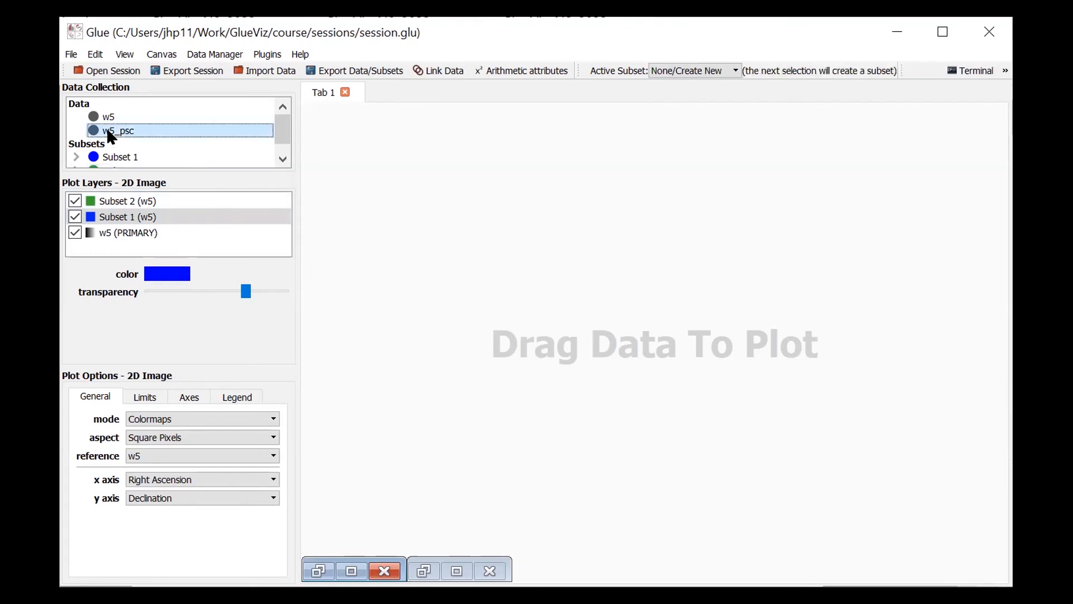
mouse_move(424, 255)
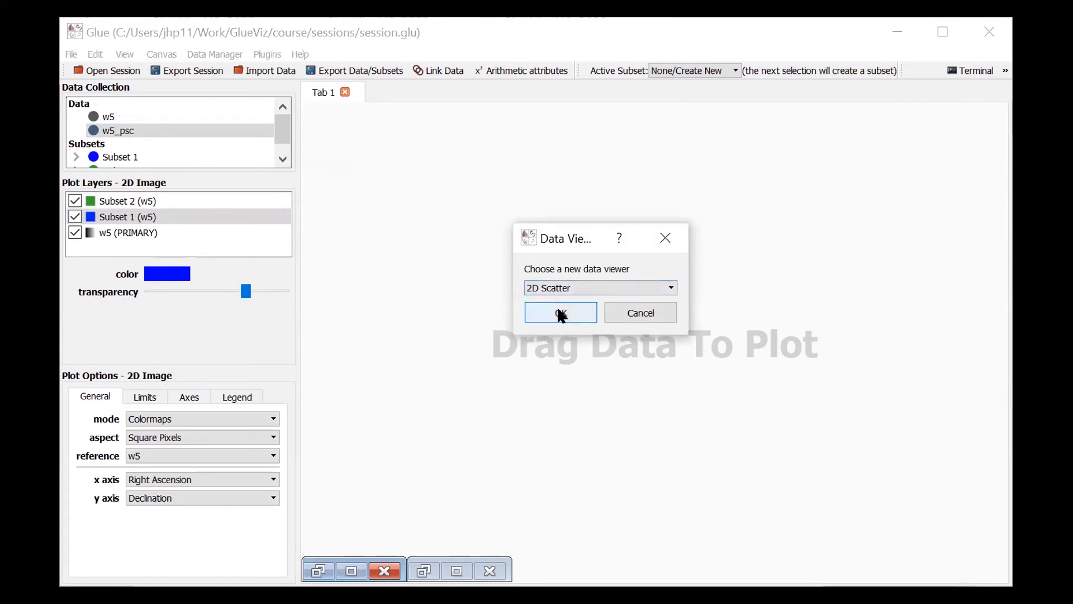
left_click(560, 312)
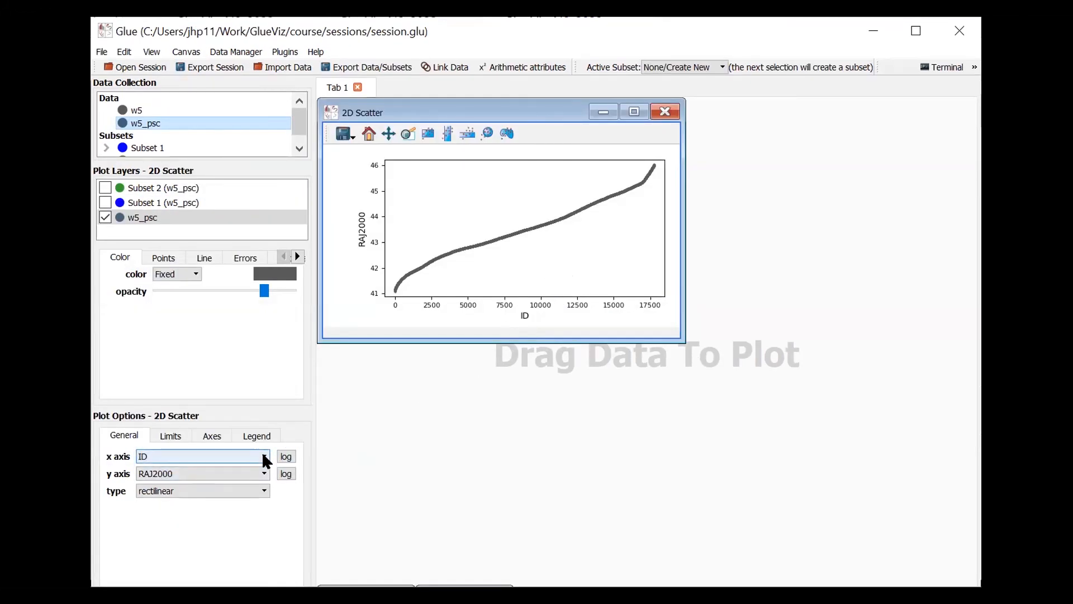
left_click(265, 456)
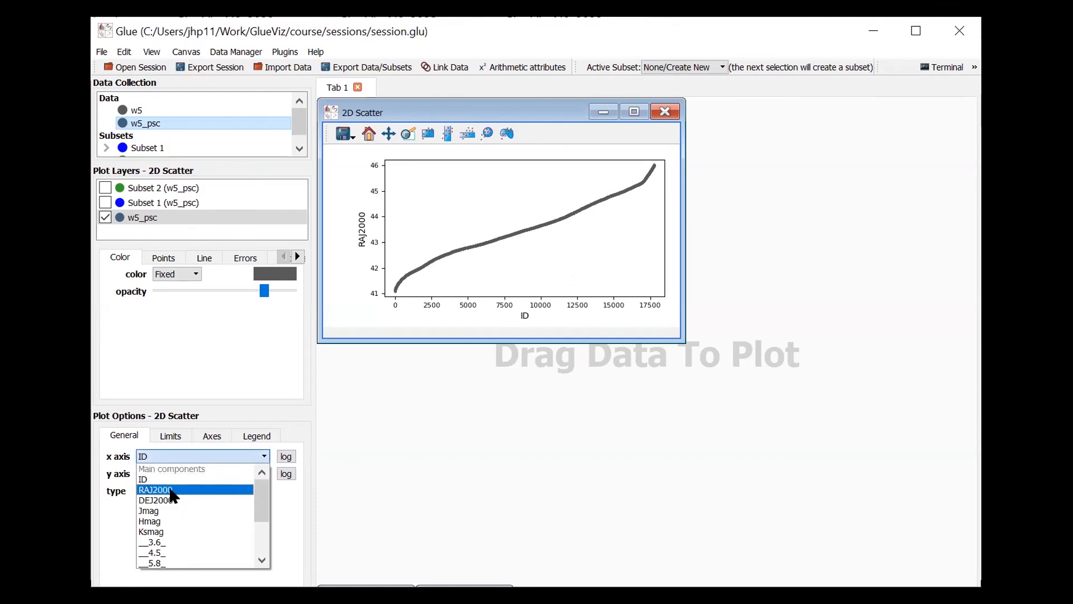
left_click(154, 489)
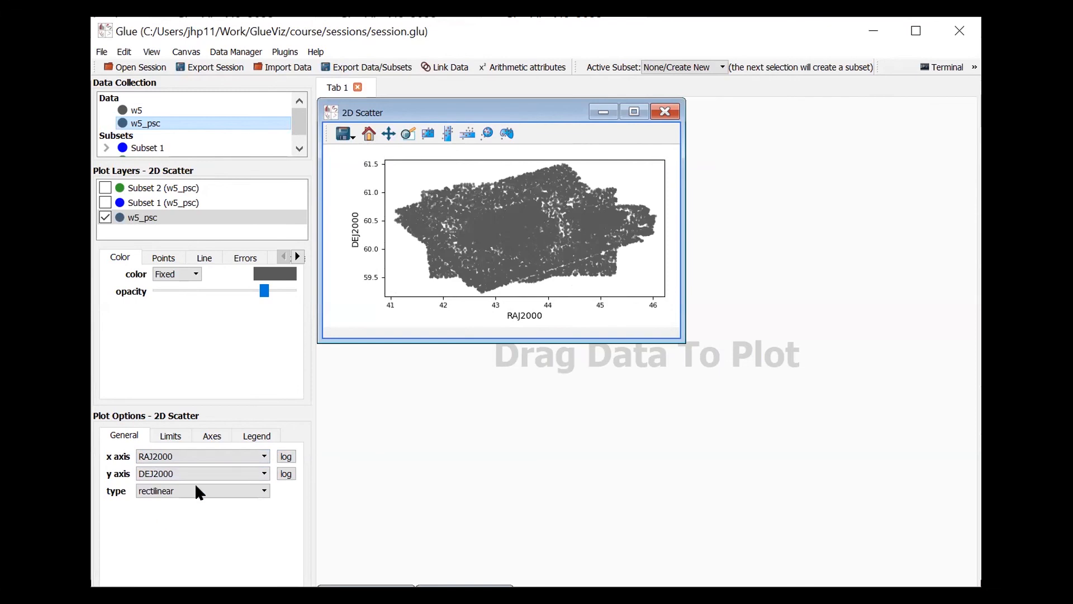
mouse_move(577, 144)
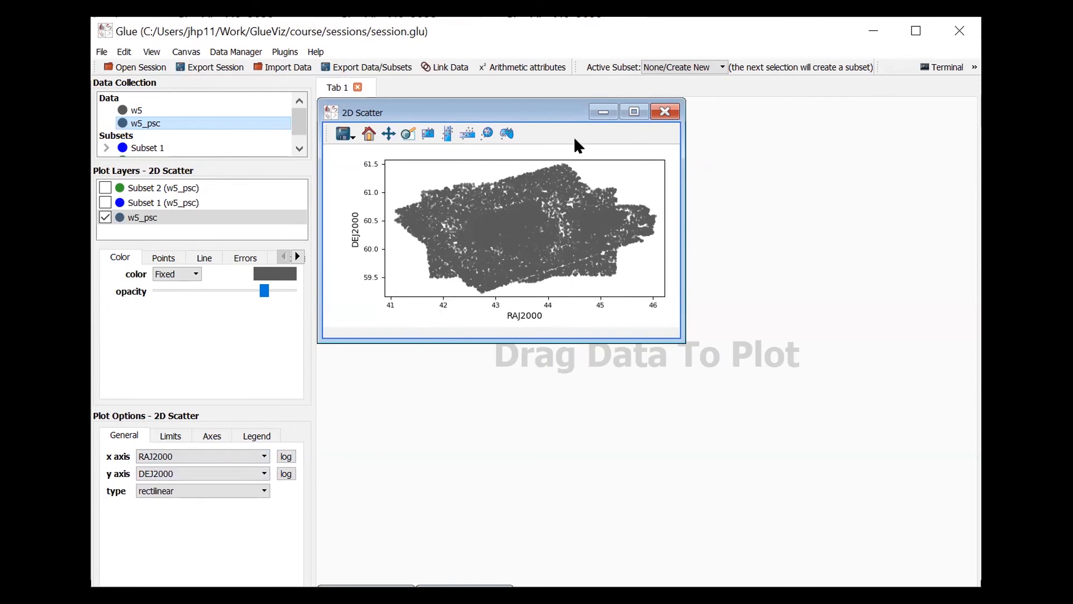
left_click(632, 111)
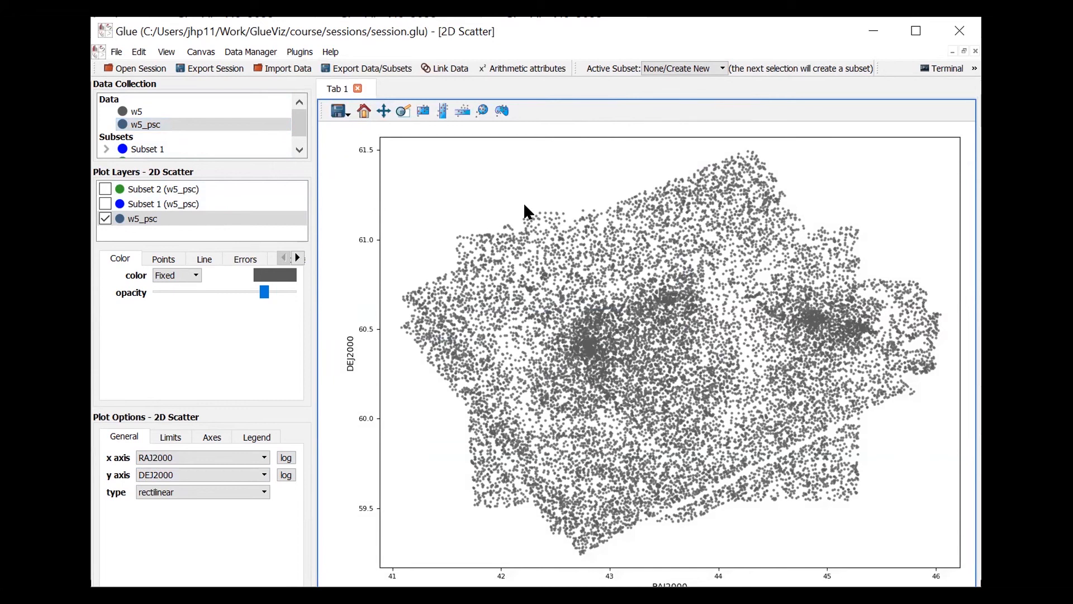
mouse_move(660, 153)
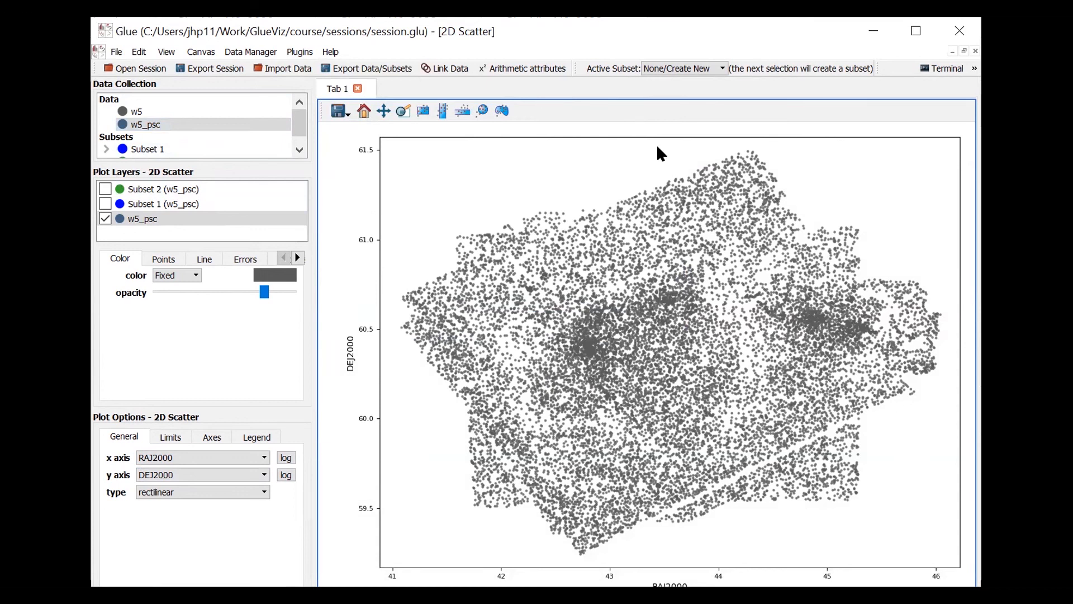
mouse_move(687, 368)
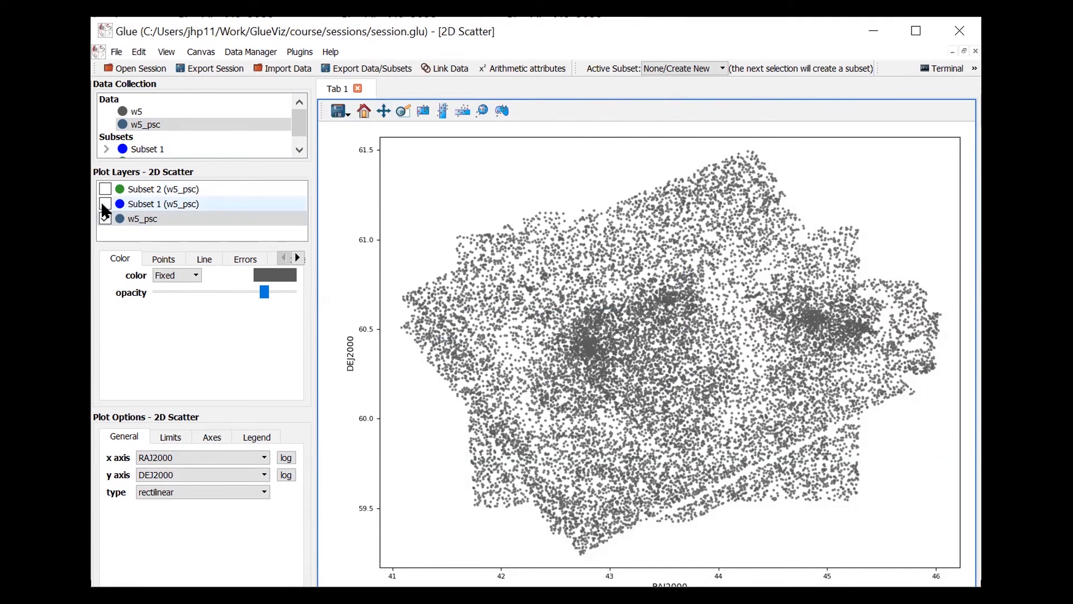
Tick Subset 1 and Subset 2 to try showing them on the catalog plot.
left_click(163, 204)
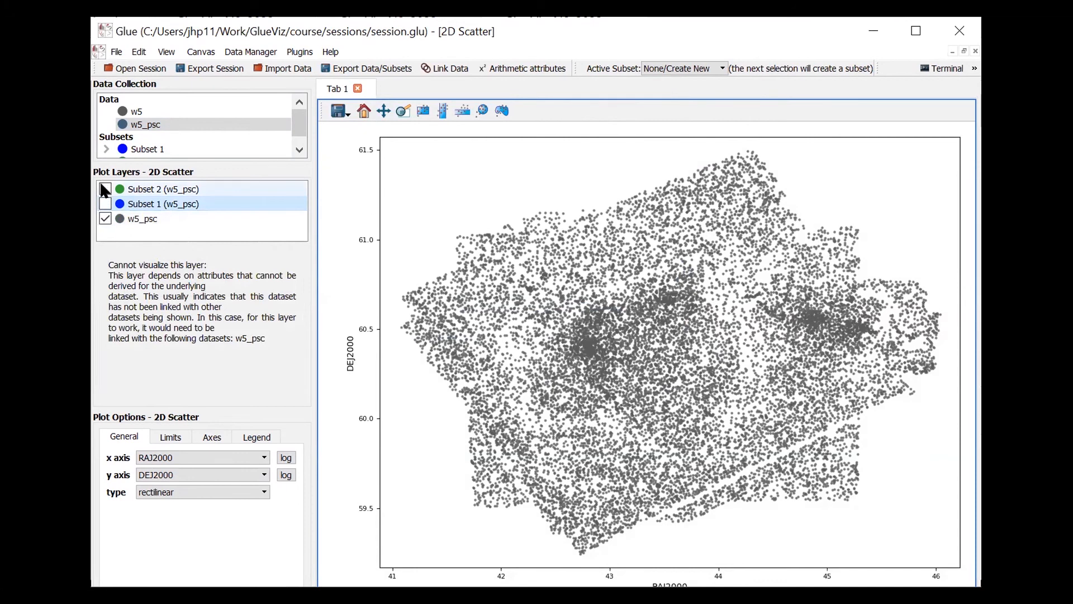
left_click(106, 189)
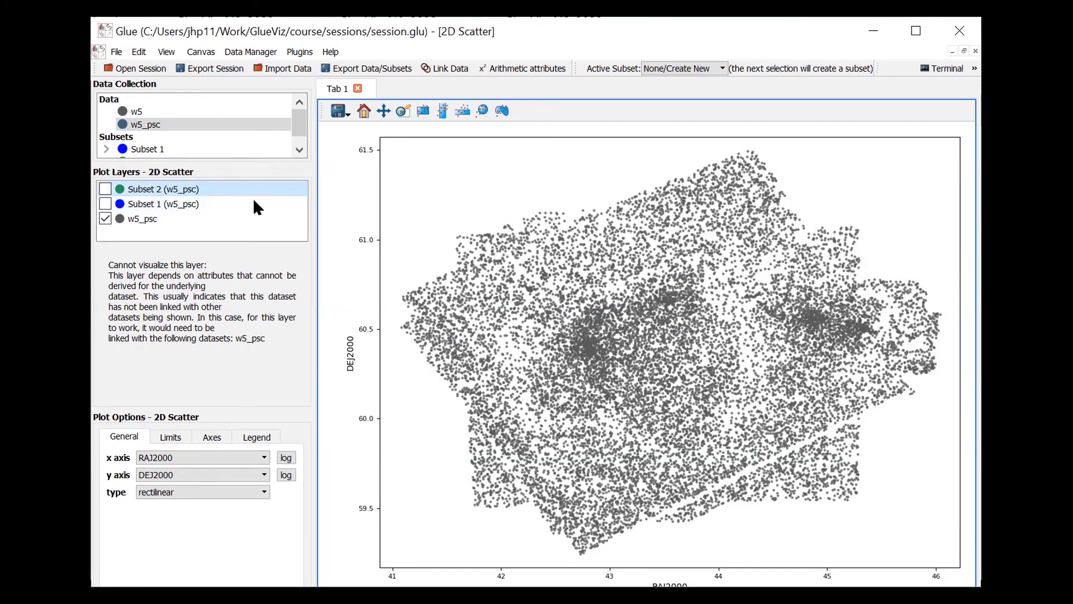
left_click(106, 218)
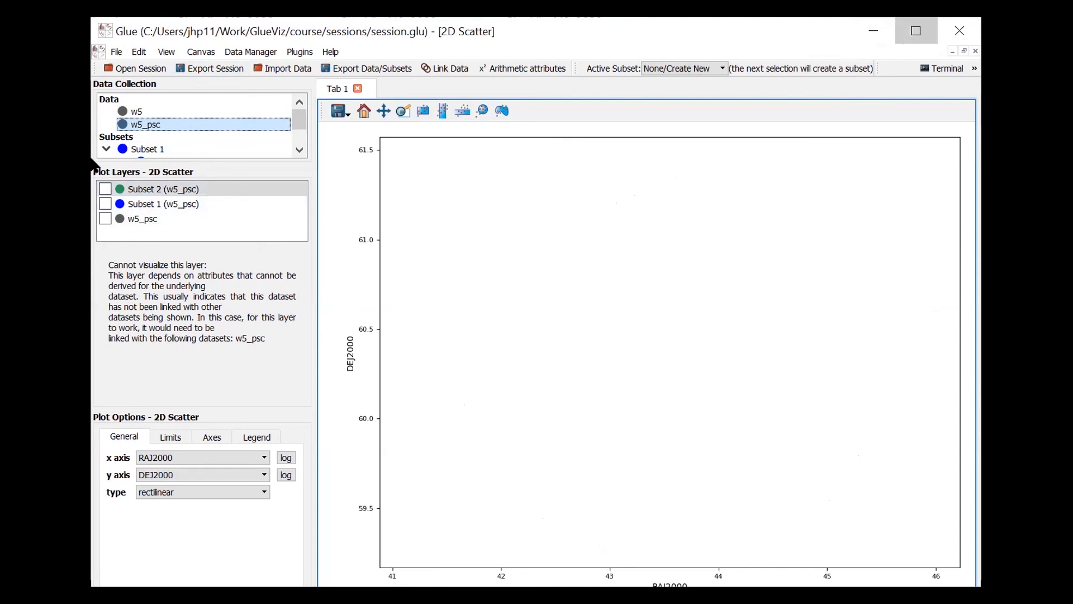
Expand Subset 1 into its w5 and w5_psc parts and show w5_psc points again.
left_click(916, 31)
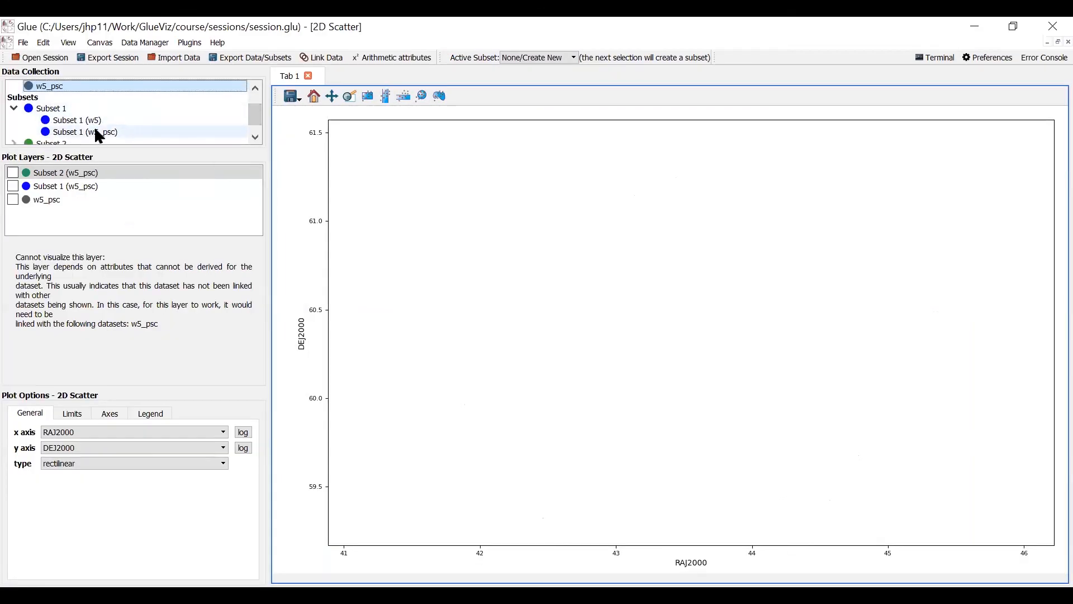
left_click(83, 131)
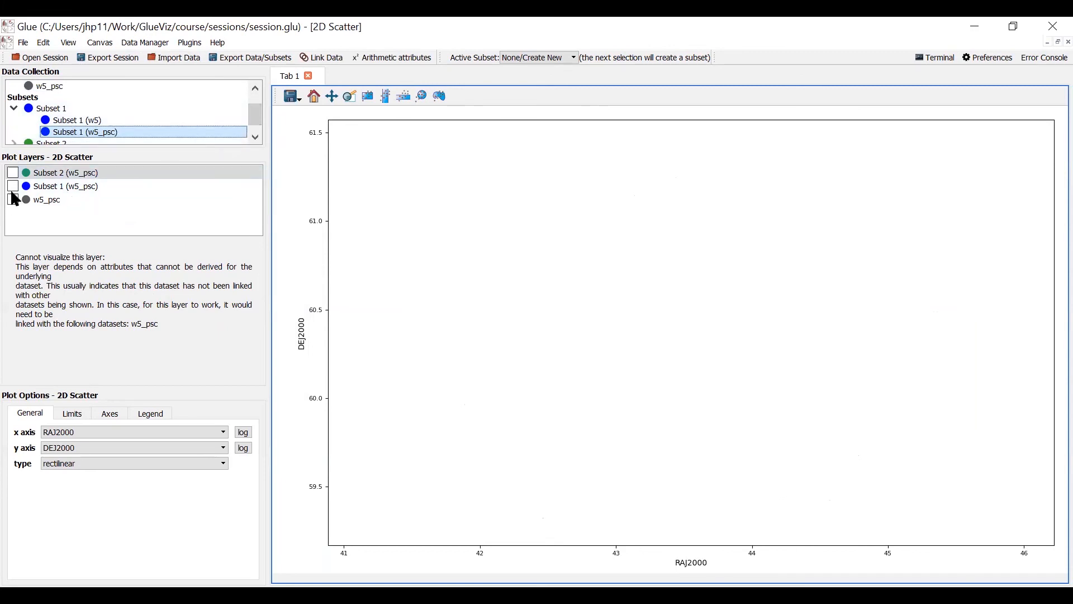
left_click(13, 199)
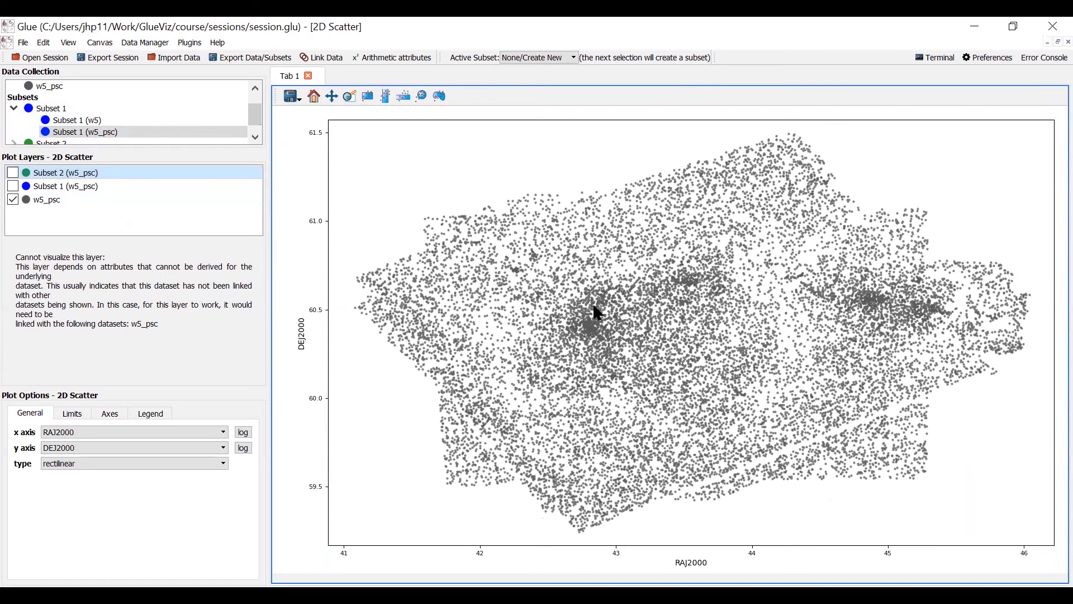
mouse_move(1049, 95)
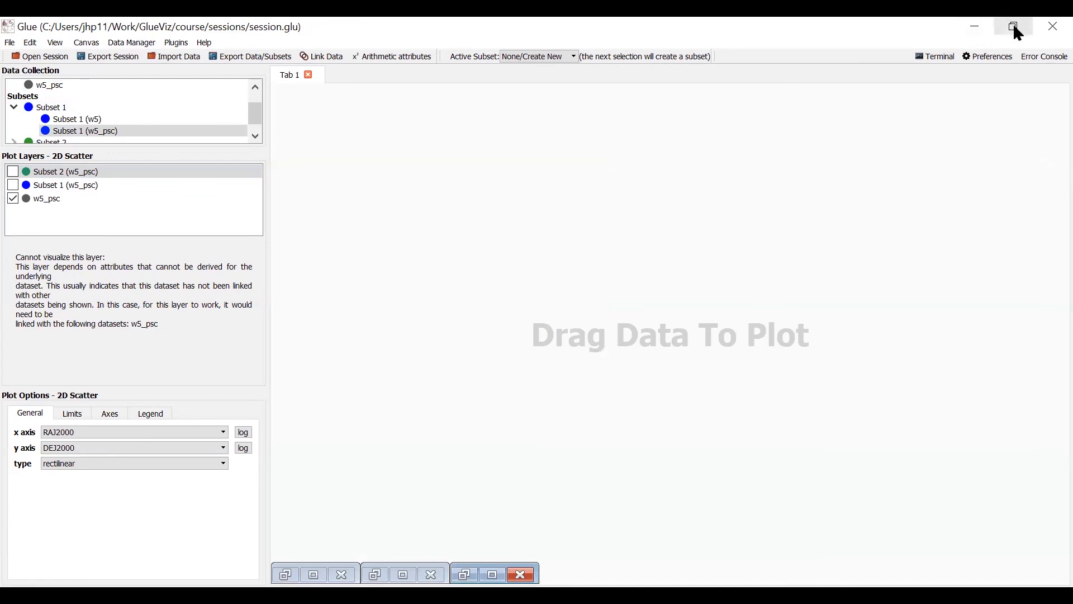
left_click(1013, 26)
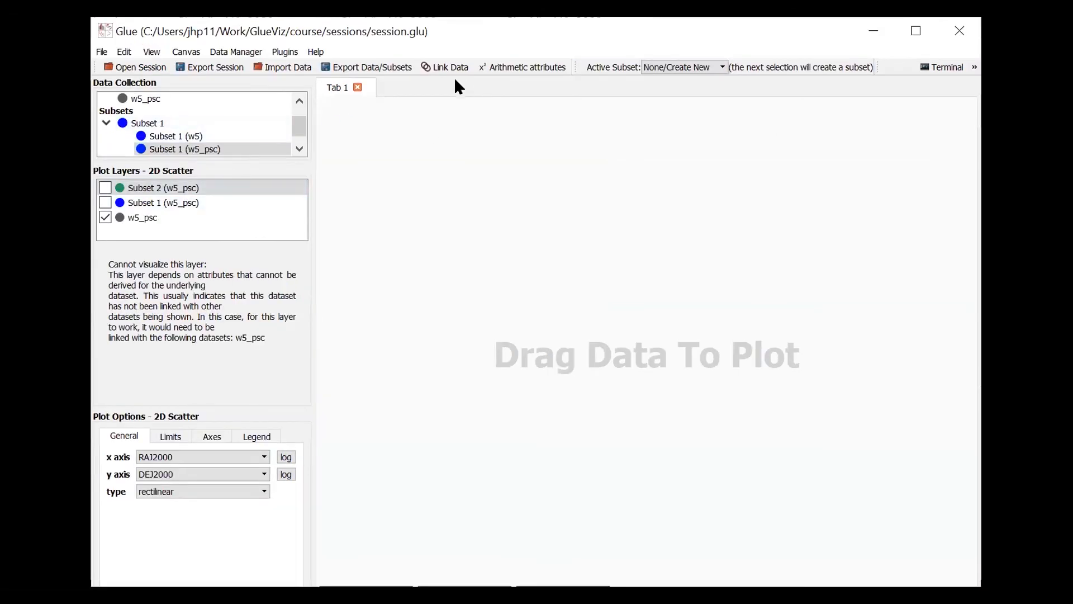
left_click(445, 67)
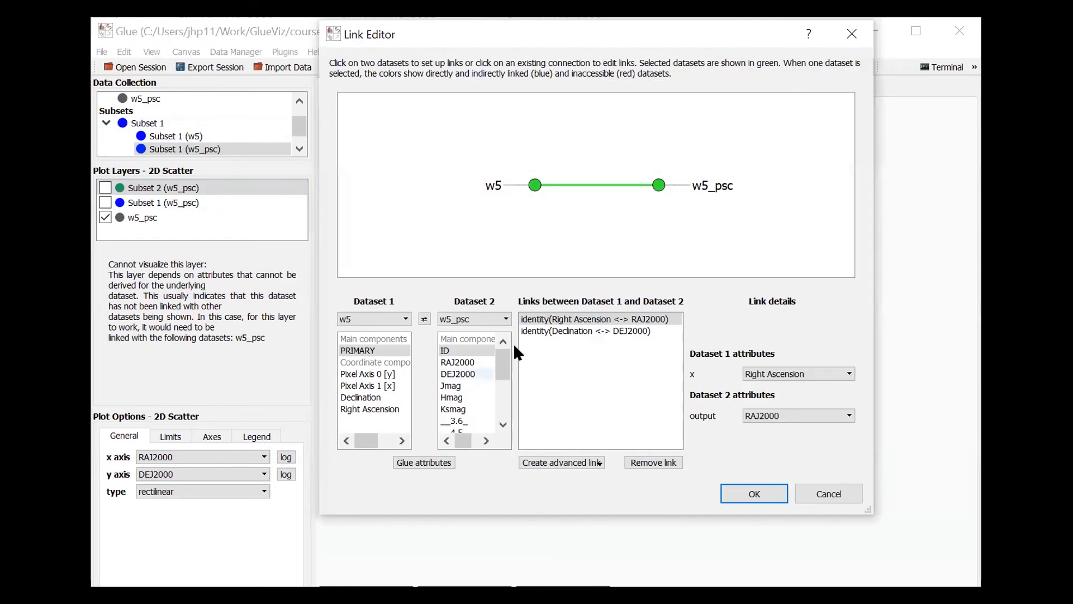
left_click(601, 319)
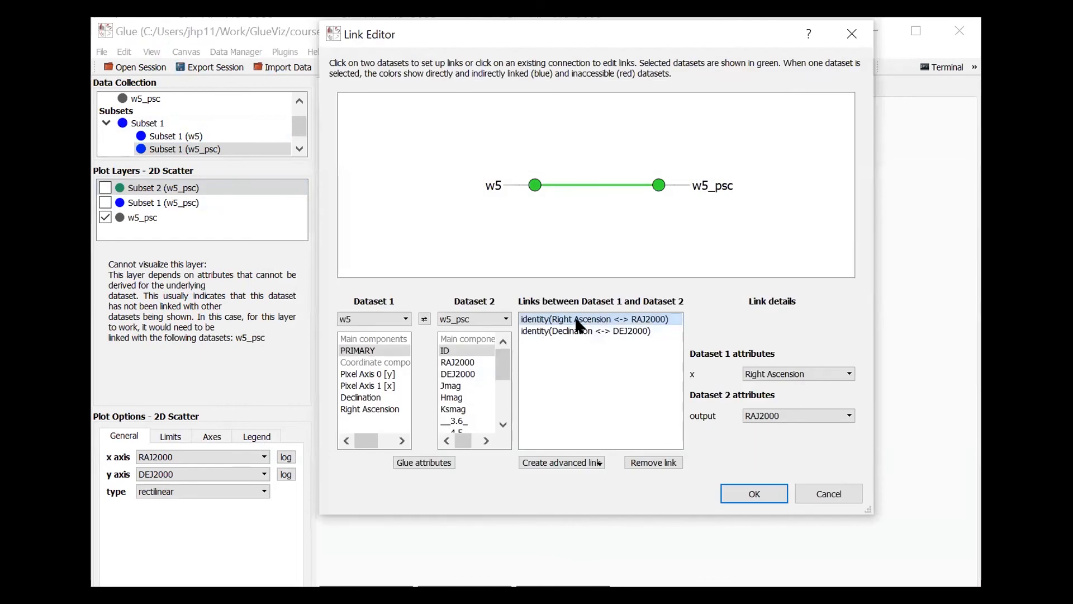
mouse_move(567, 336)
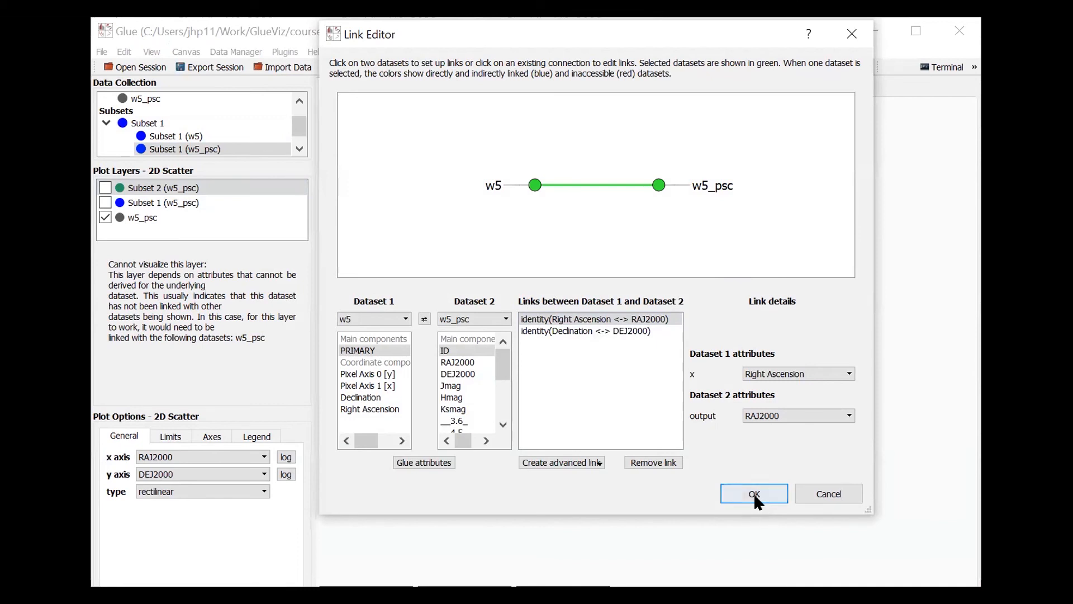
left_click(754, 494)
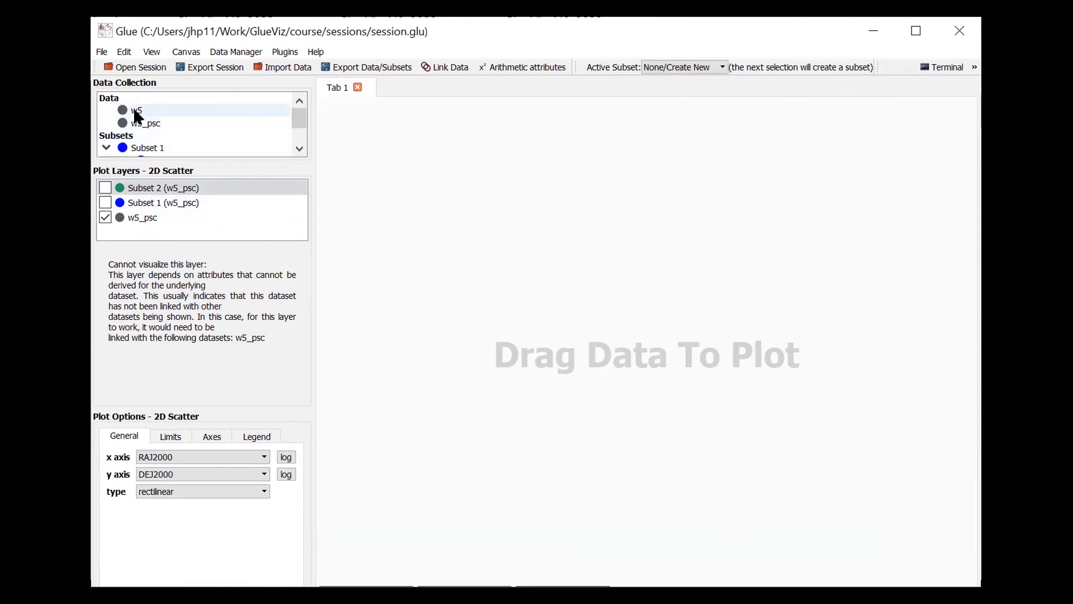
Select the w5 image, maximize the window and switch to rectangle selection.
left_click(137, 110)
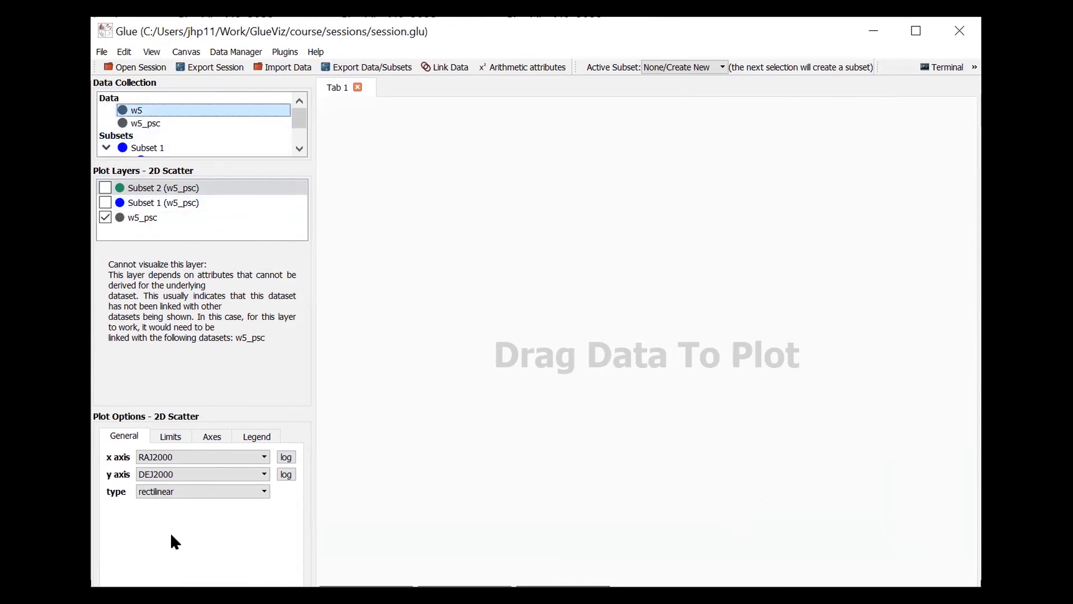
mouse_move(916, 31)
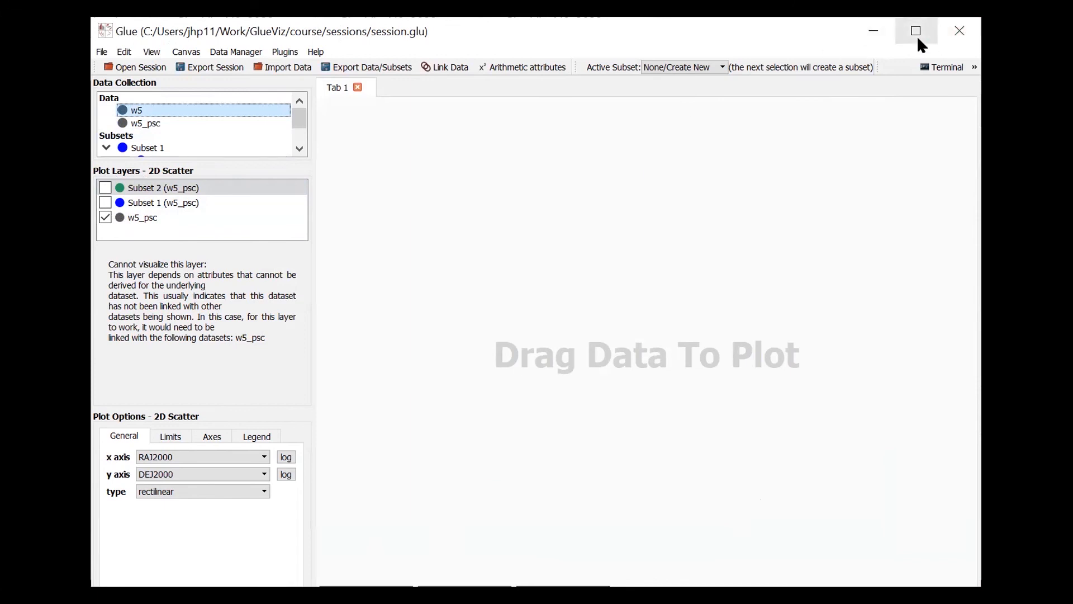
left_click(916, 30)
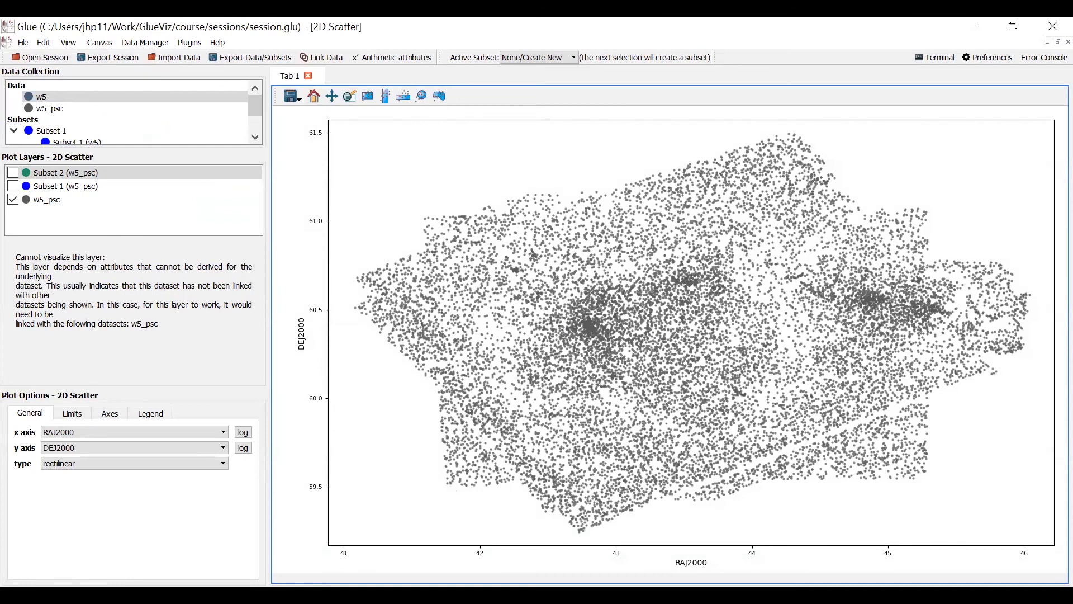
mouse_move(226, 211)
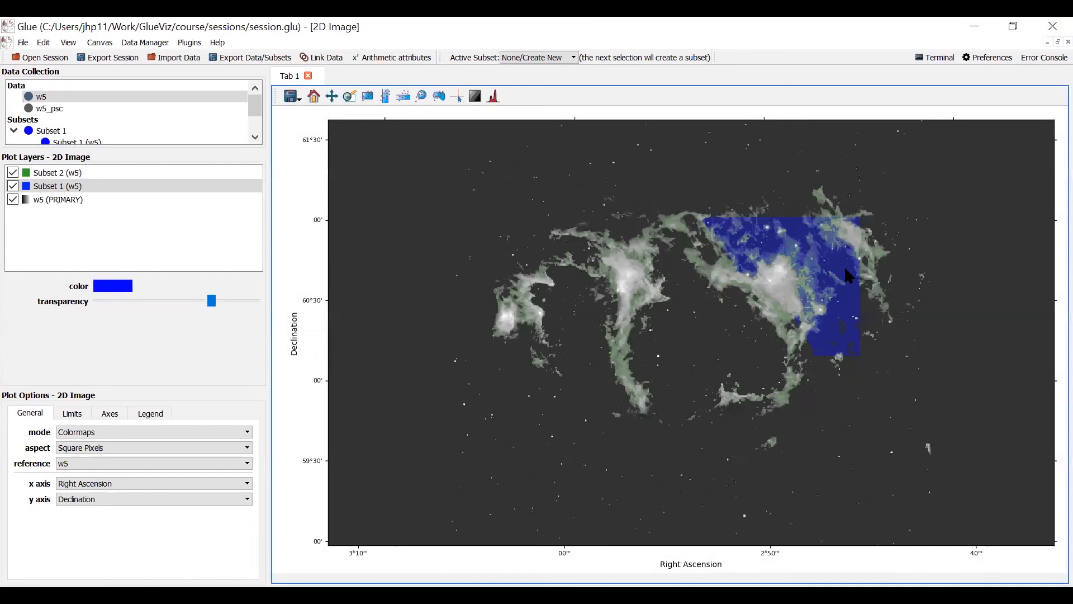
mouse_move(613, 190)
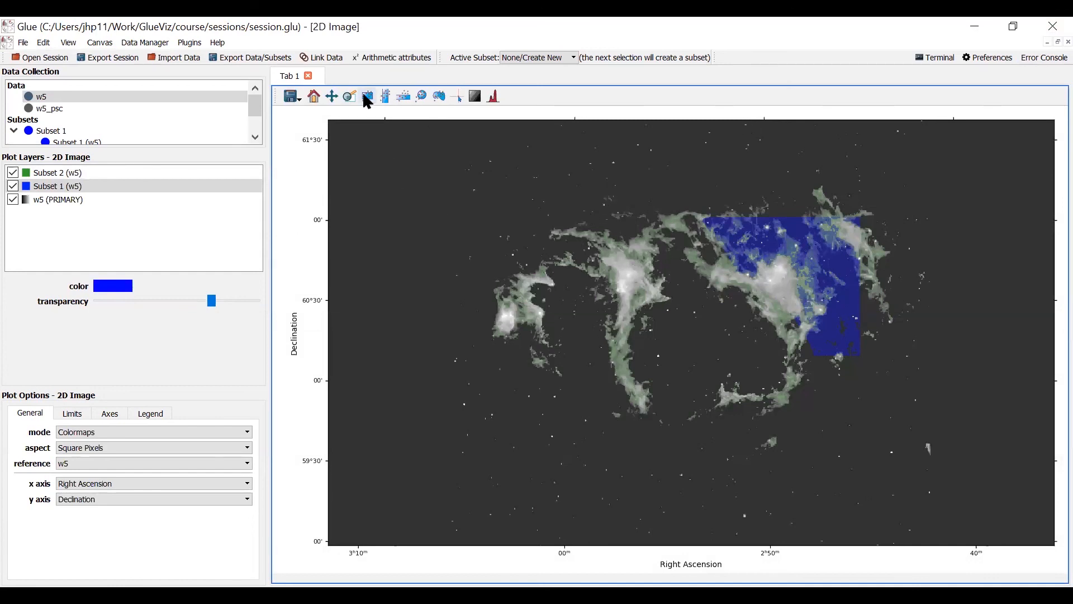
left_click(367, 96)
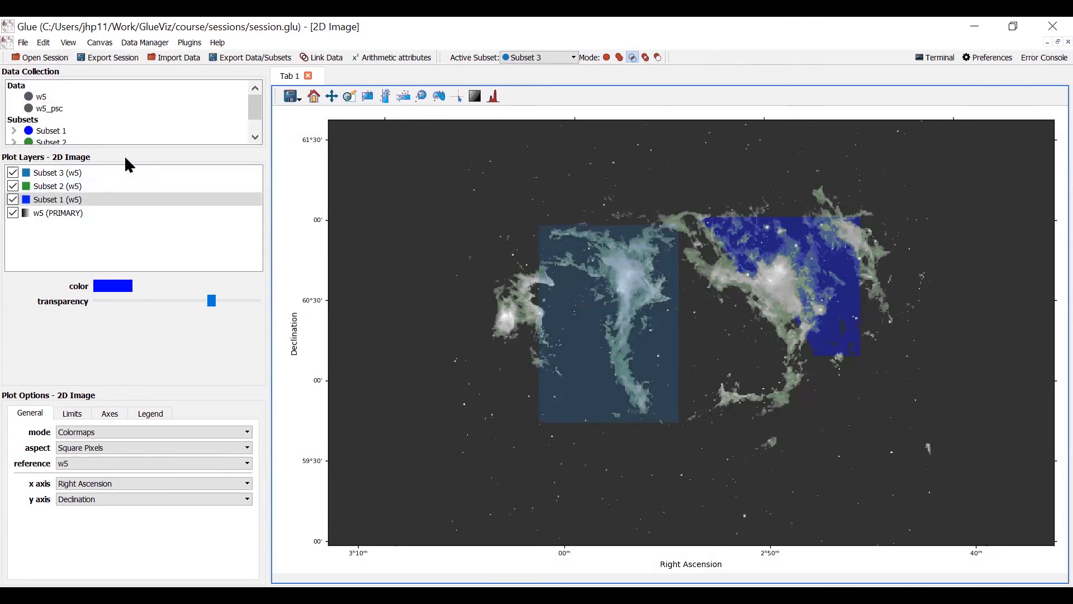
scroll("down", 3)
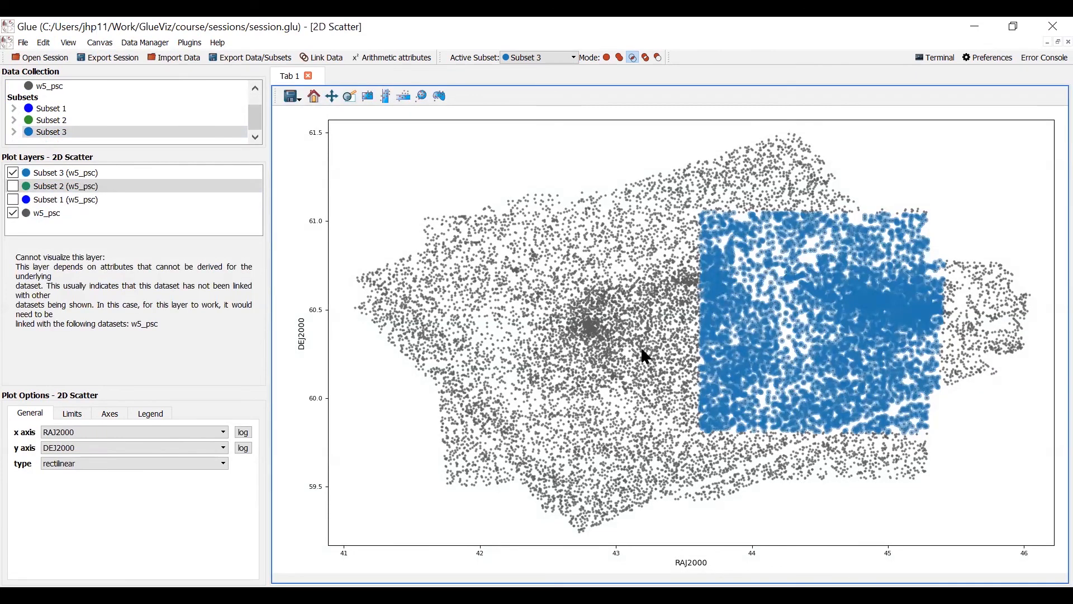
mouse_move(619, 393)
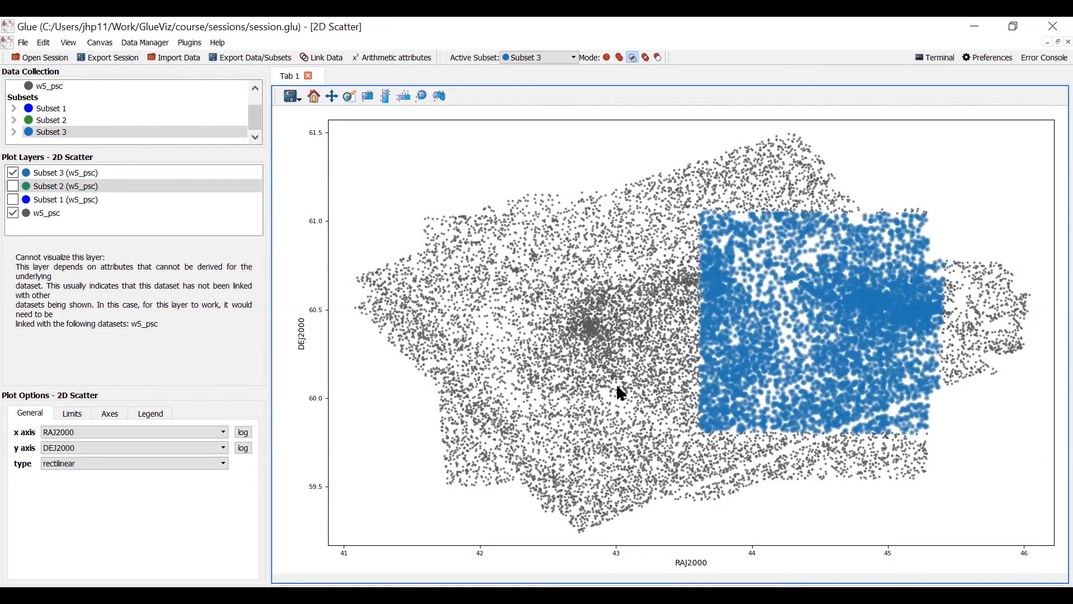
mouse_move(683, 259)
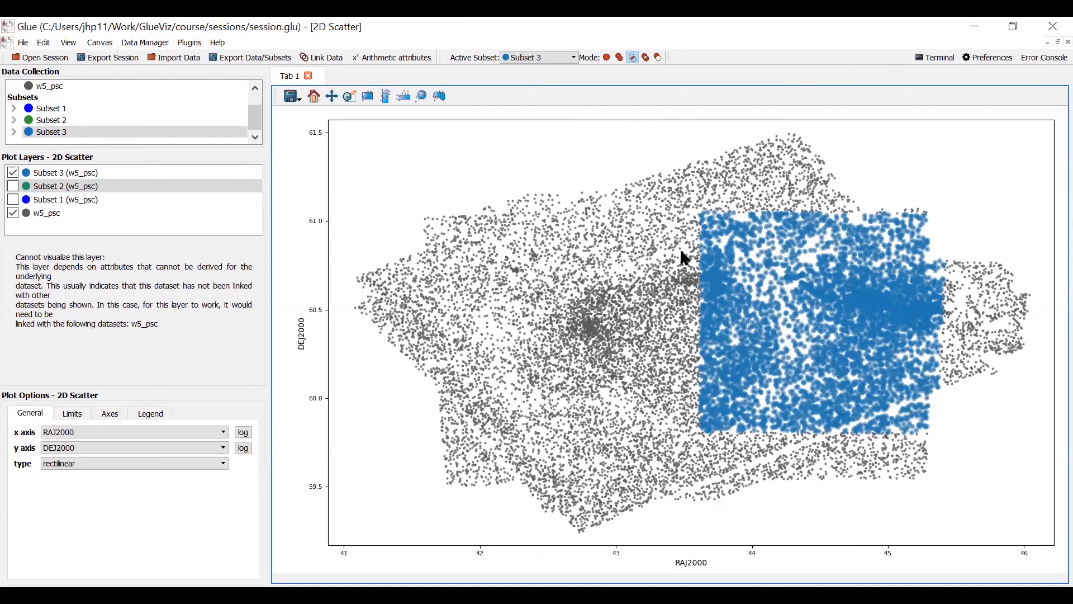
mouse_move(719, 298)
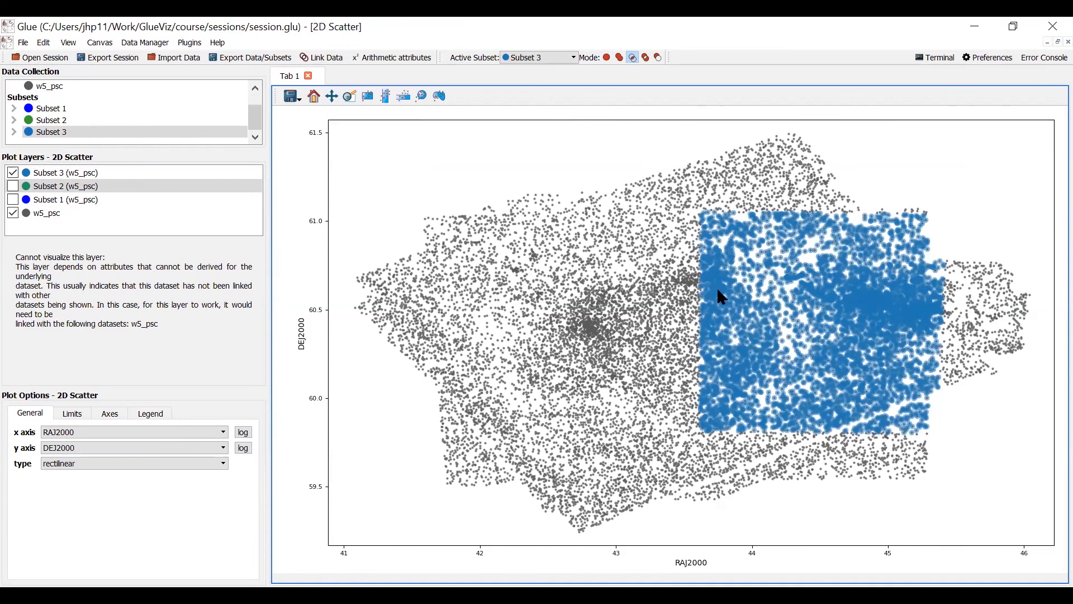
mouse_move(37, 236)
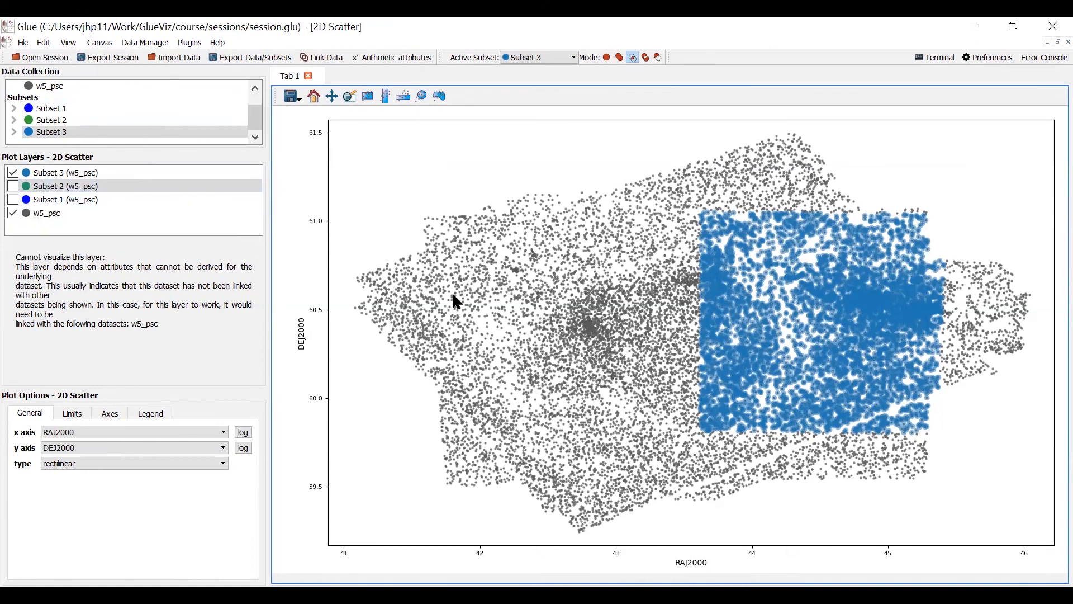
mouse_move(421, 96)
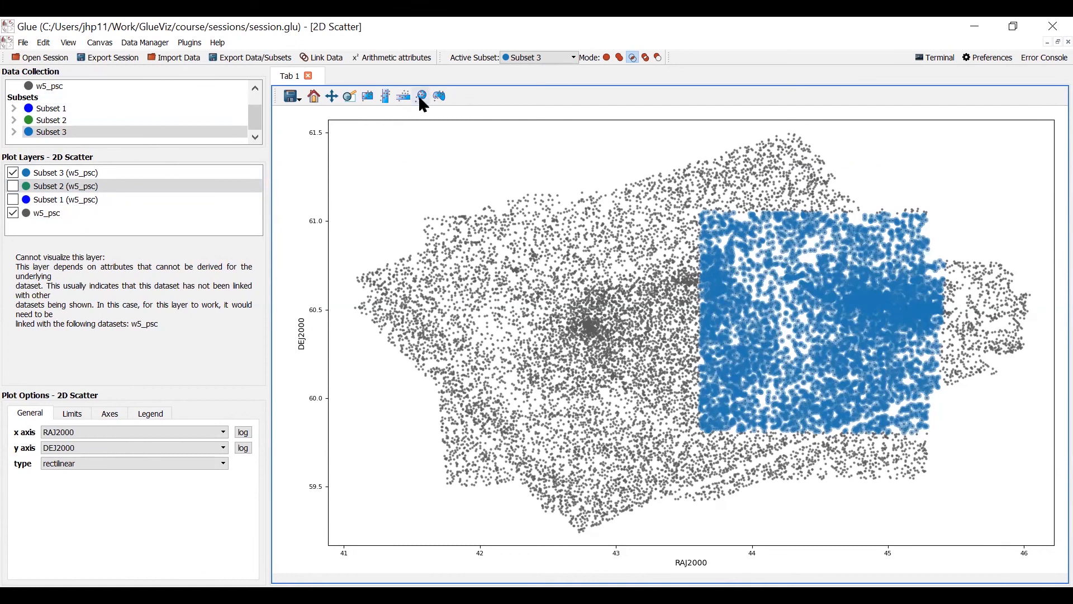
Use a toolbar tool on the w5_psc scatter with Subset 3 enabled.
left_click(421, 96)
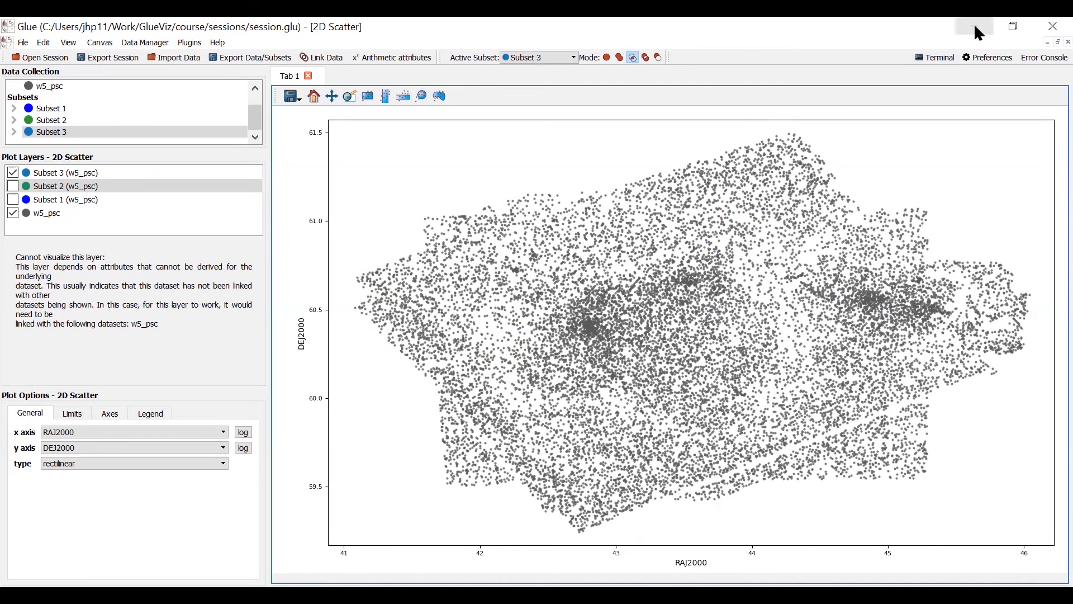
mouse_move(1014, 26)
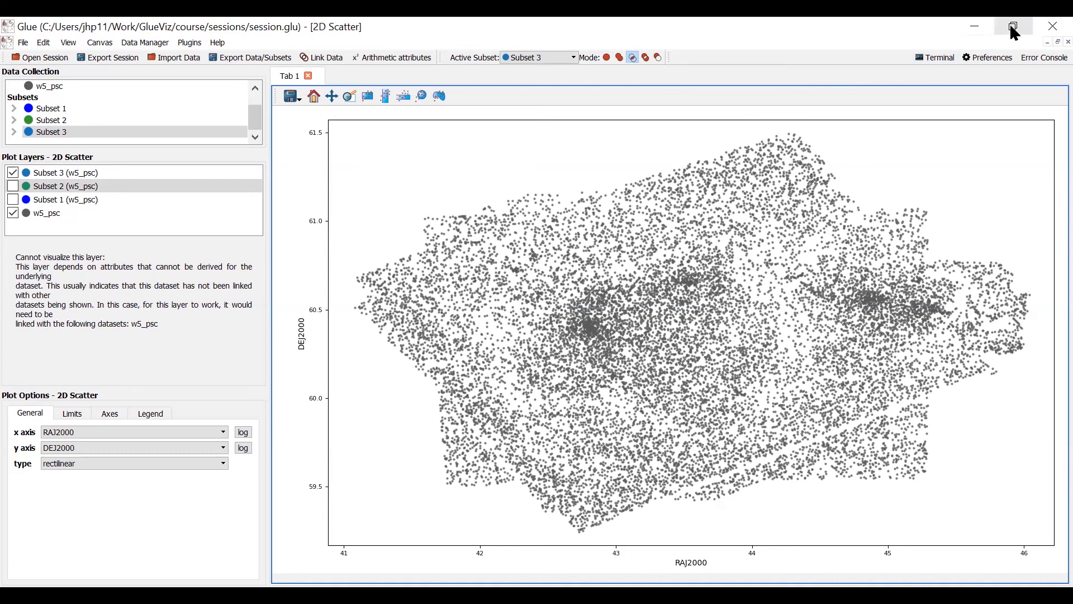
mouse_move(702, 334)
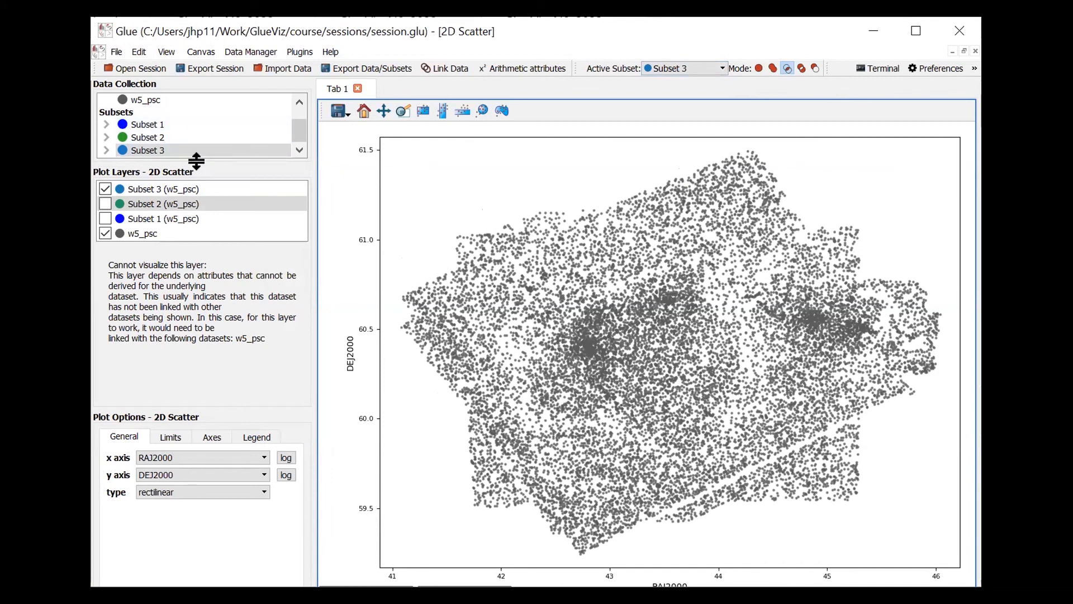
mouse_move(144, 101)
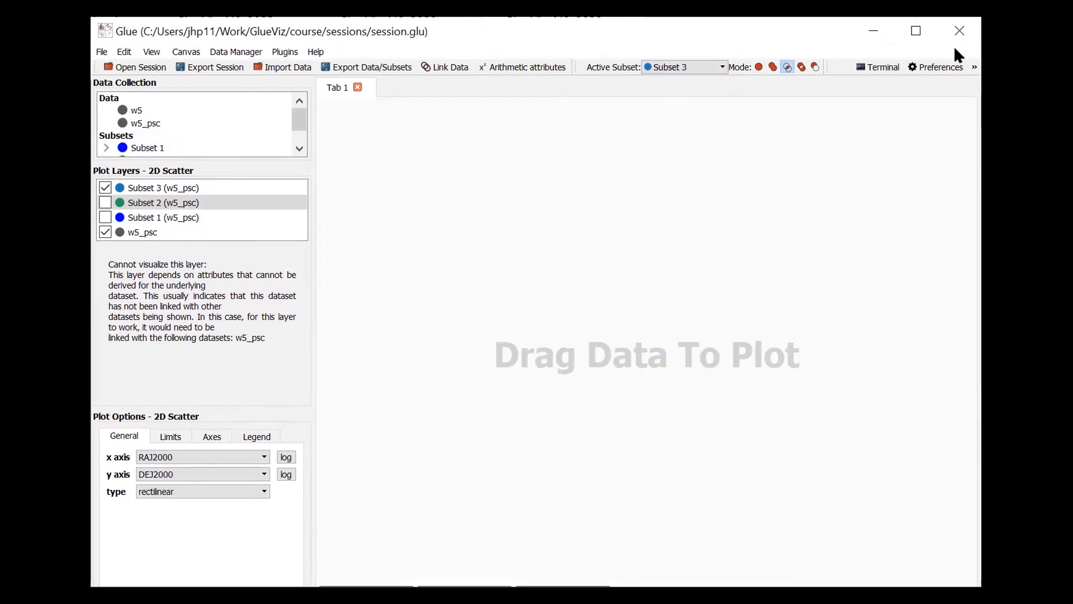
mouse_move(916, 30)
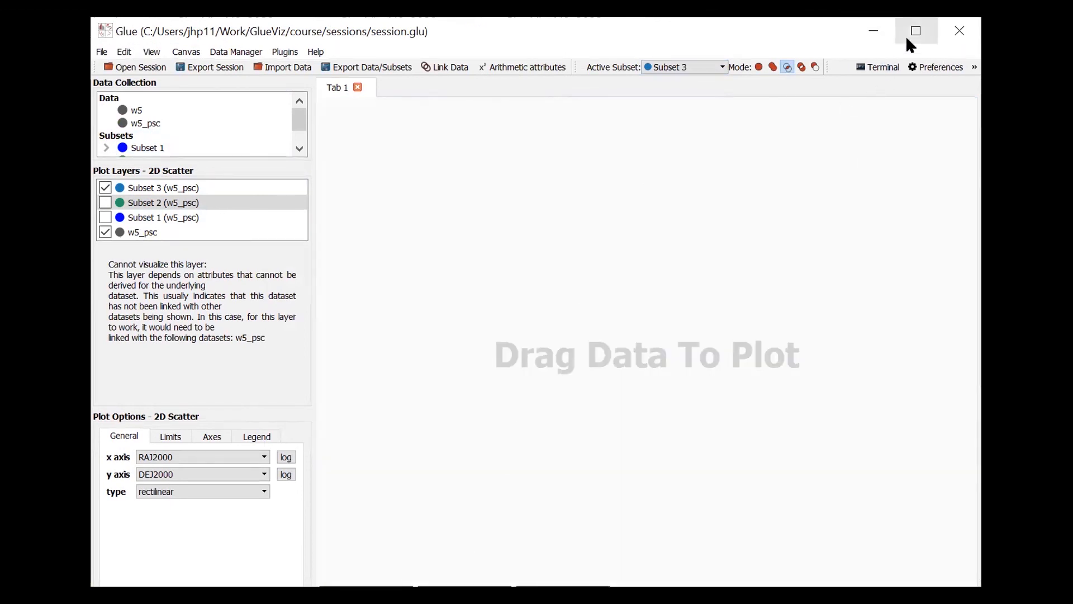
Maximize the w5 2D Image viewer and select the rectangle selection tool.
left_click(916, 31)
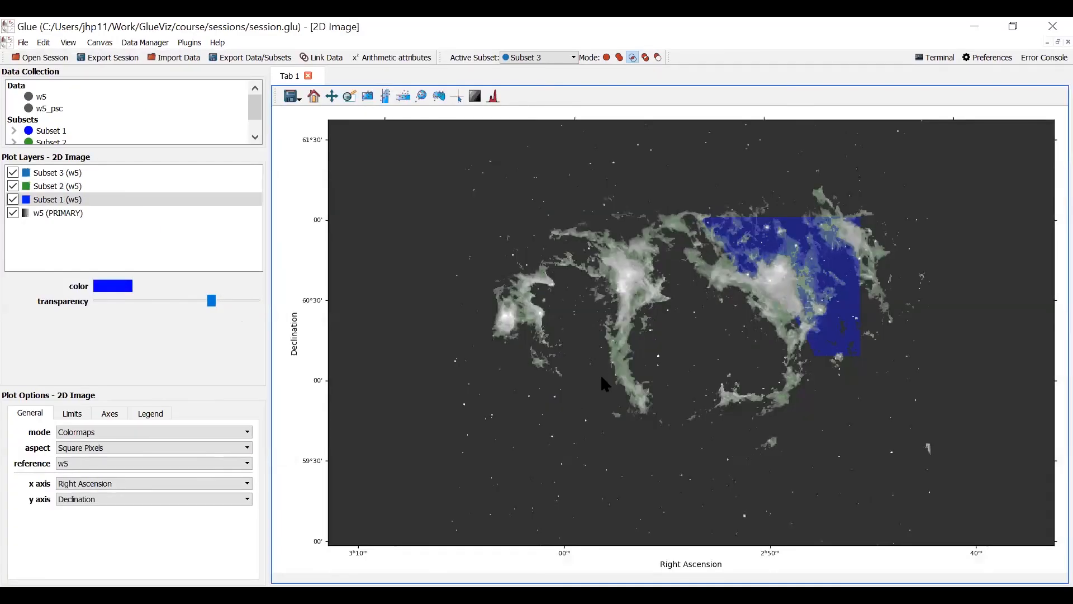
mouse_move(394, 116)
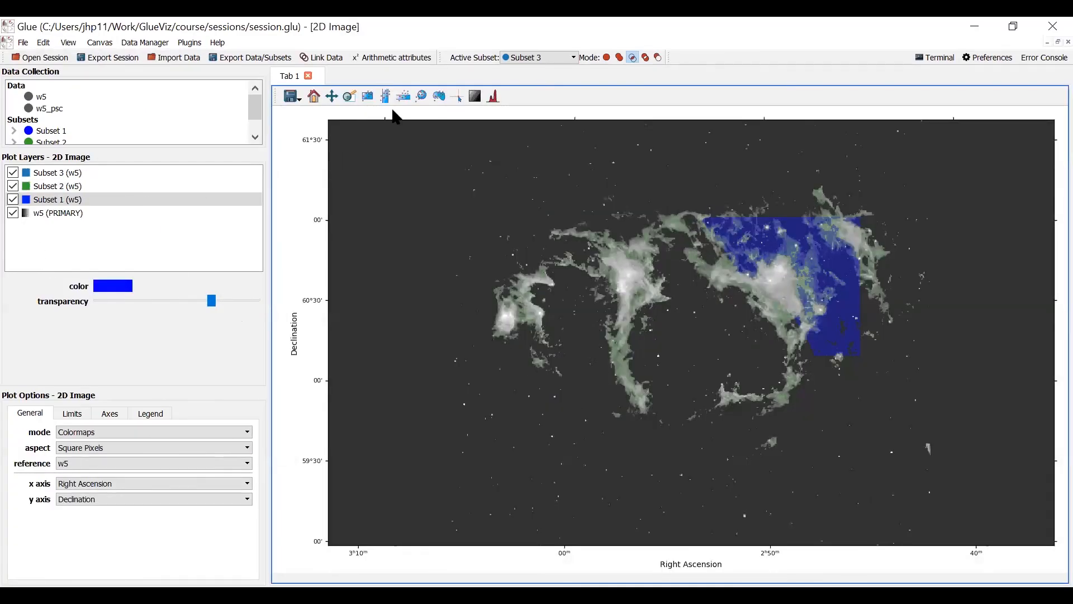
left_click(367, 95)
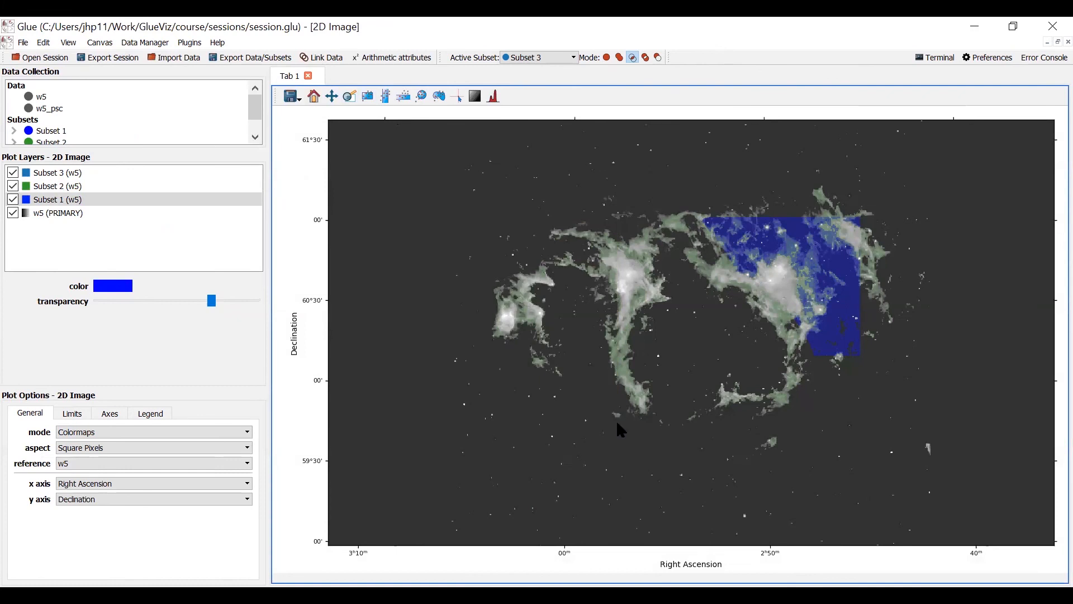
mouse_move(1050, 48)
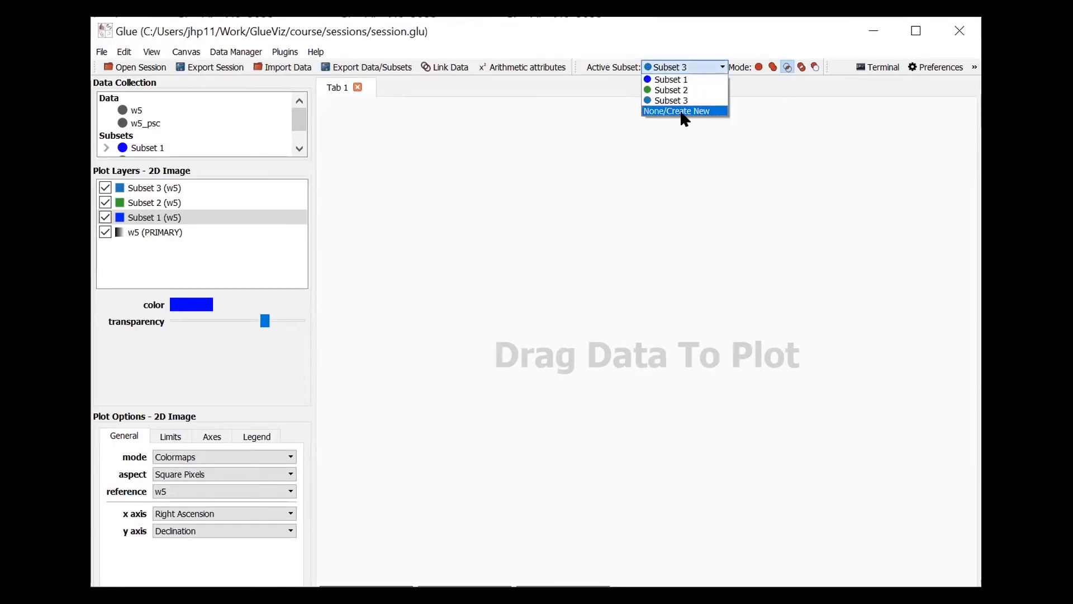
Set Active Subset to Create New for Subset 4 and again for Subset 5.
left_click(677, 110)
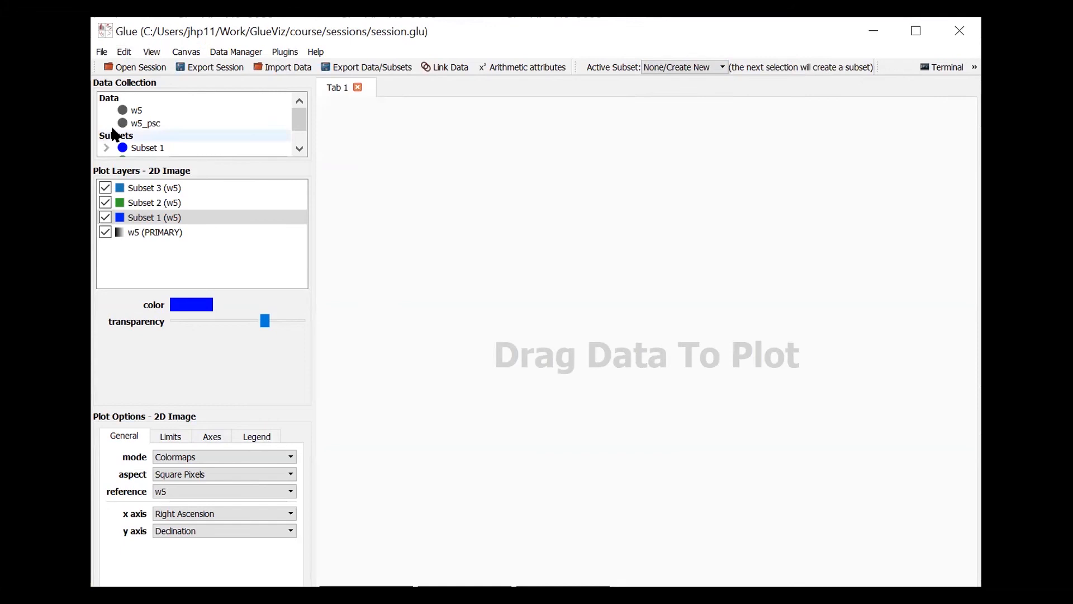
mouse_move(955, 95)
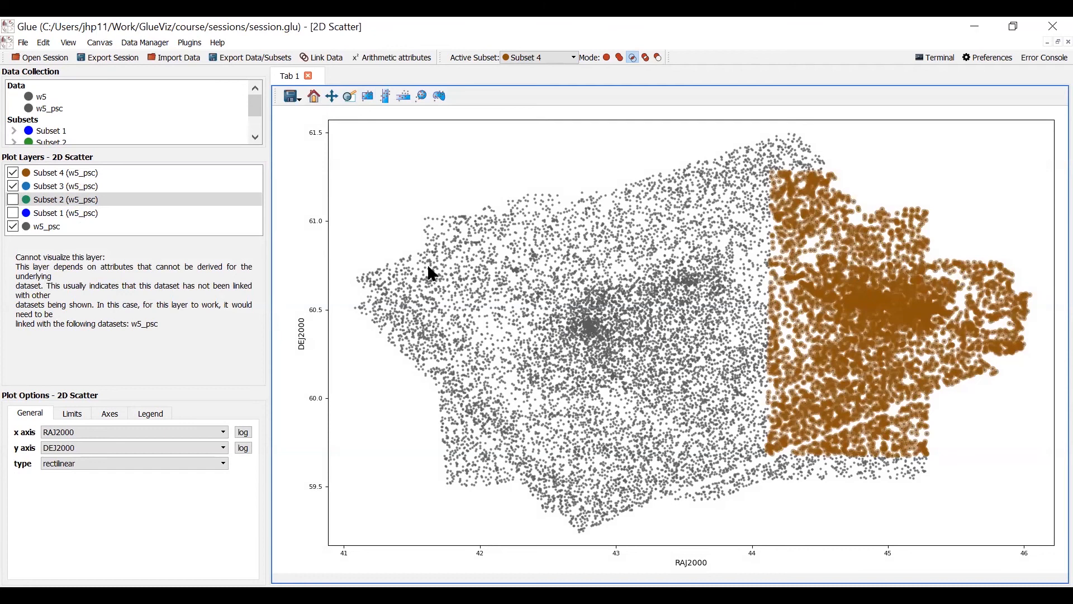
mouse_move(517, 238)
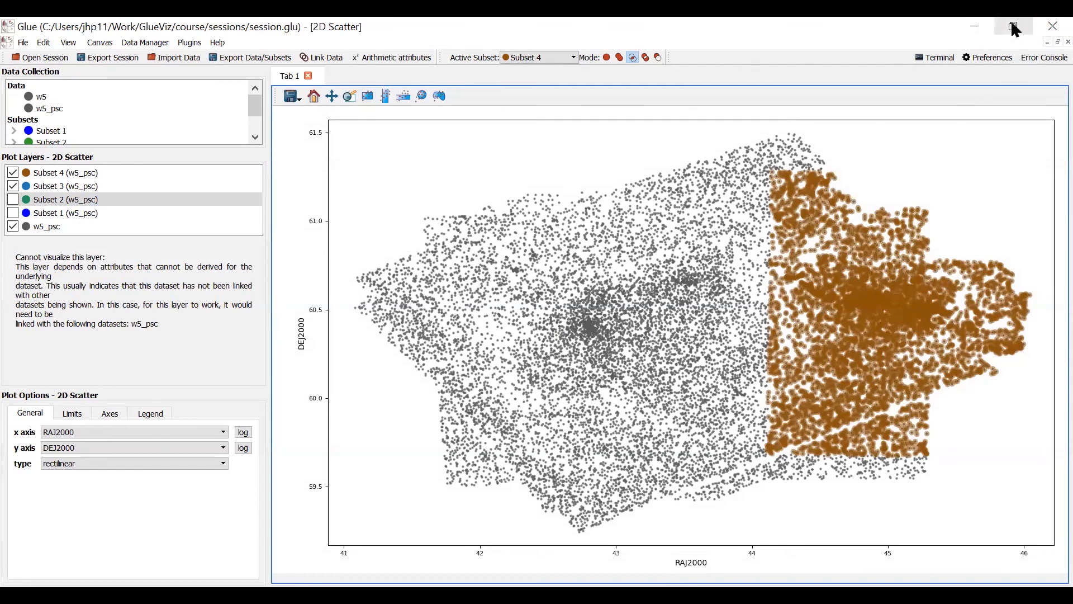
left_click(1013, 26)
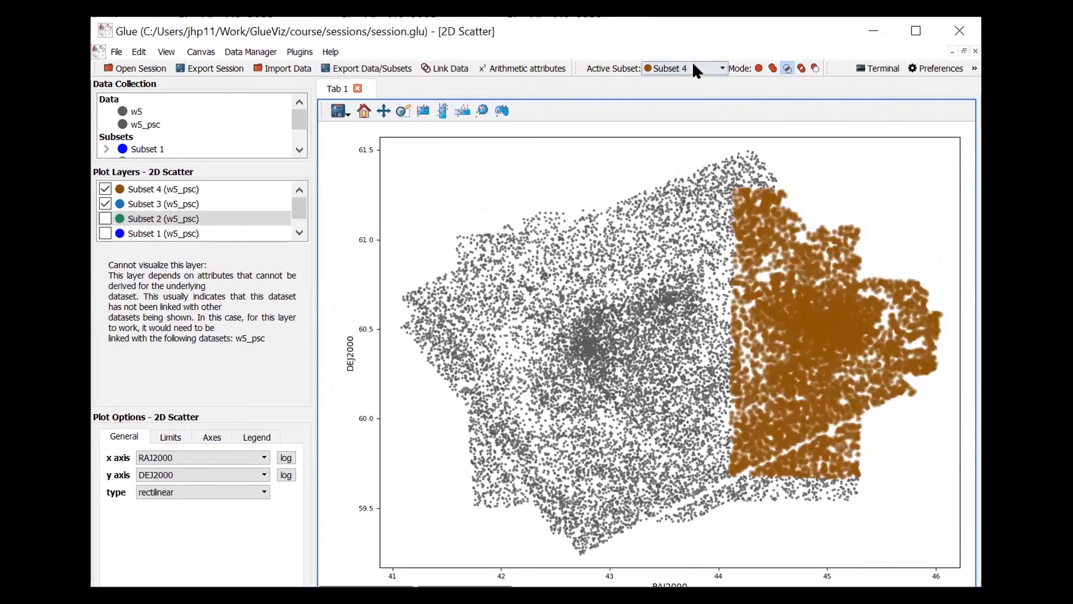
left_click(685, 68)
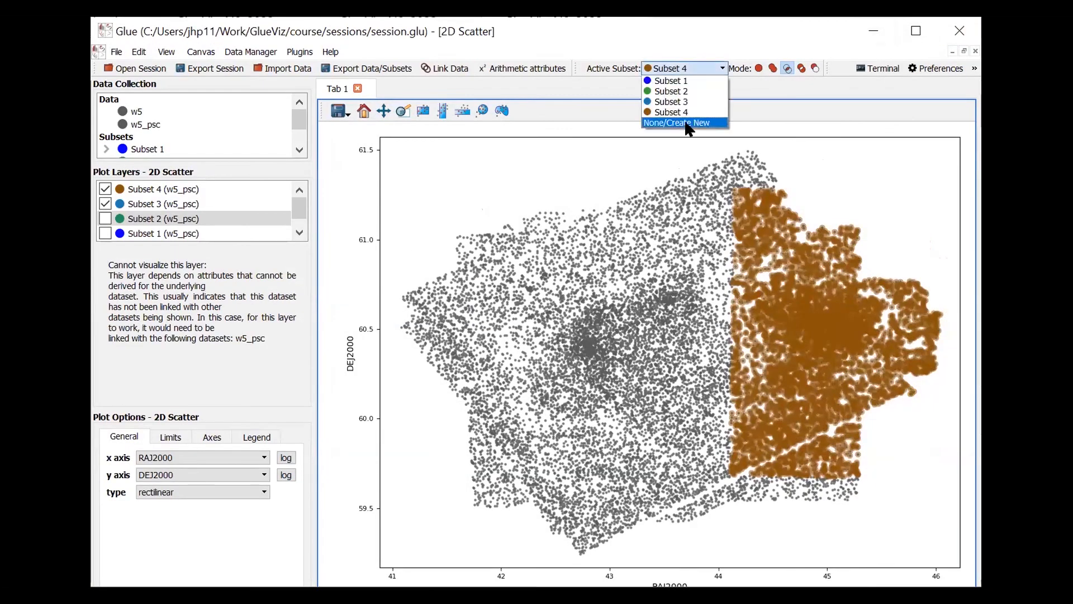
left_click(677, 123)
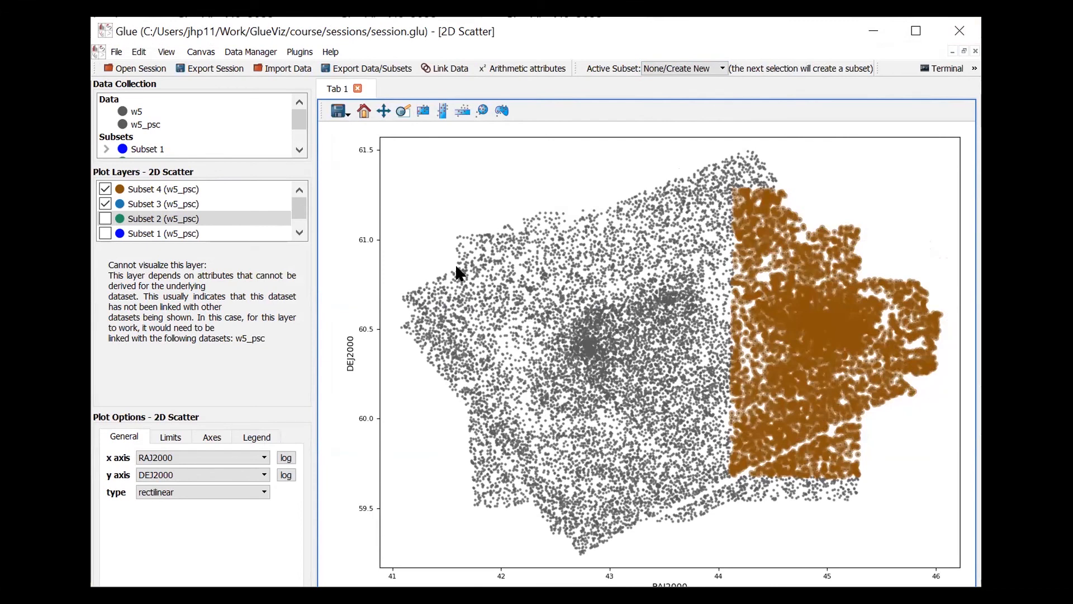
mouse_move(439, 124)
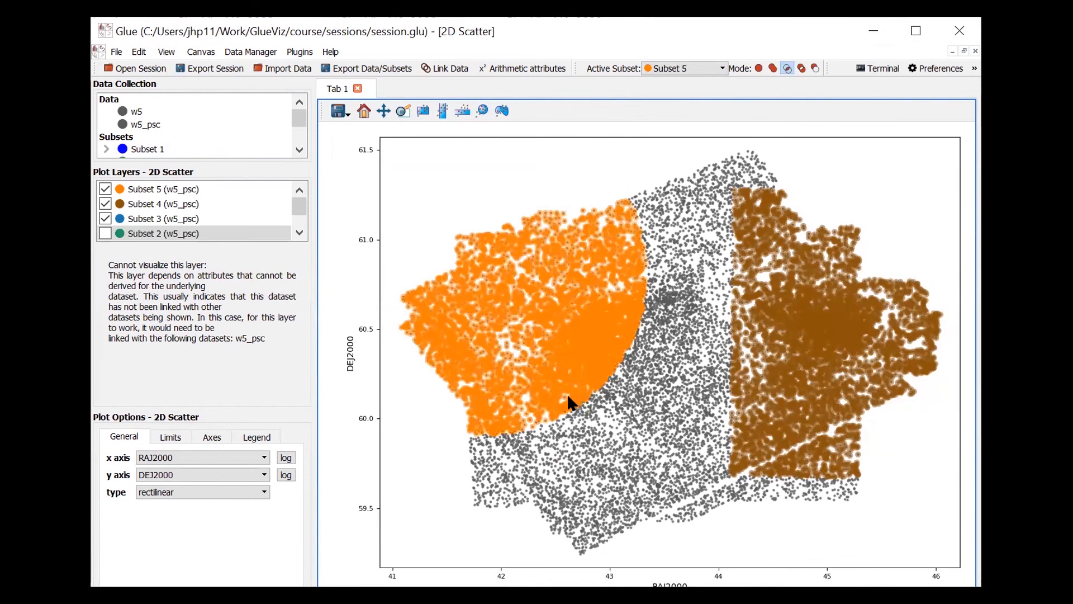
mouse_move(899, 140)
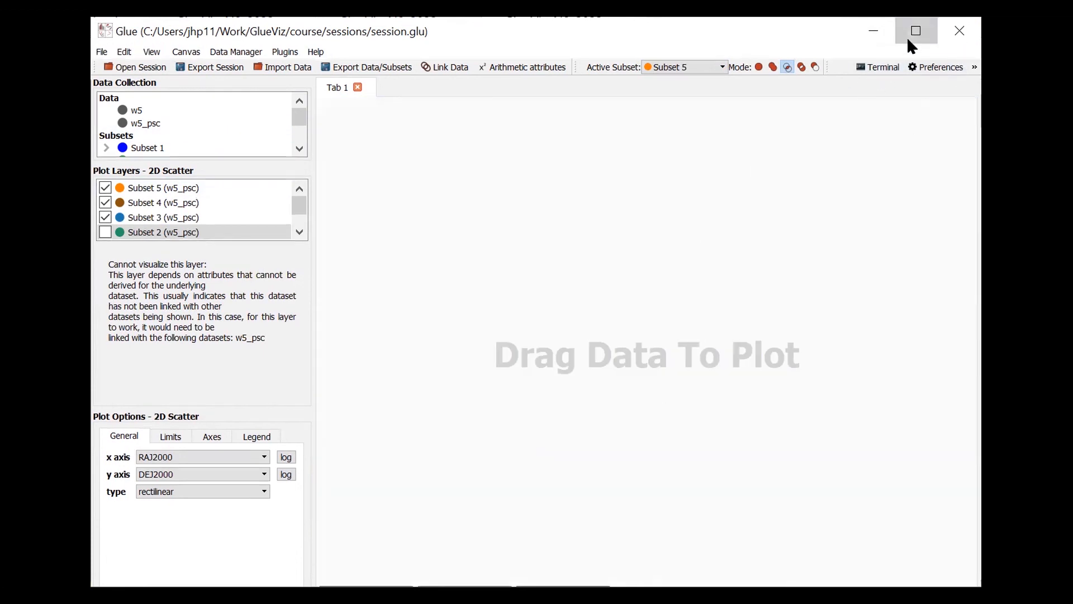
Hide Subsets 3, 2 and 1 in the image view, leaving only Subset 5 shown.
left_click(915, 31)
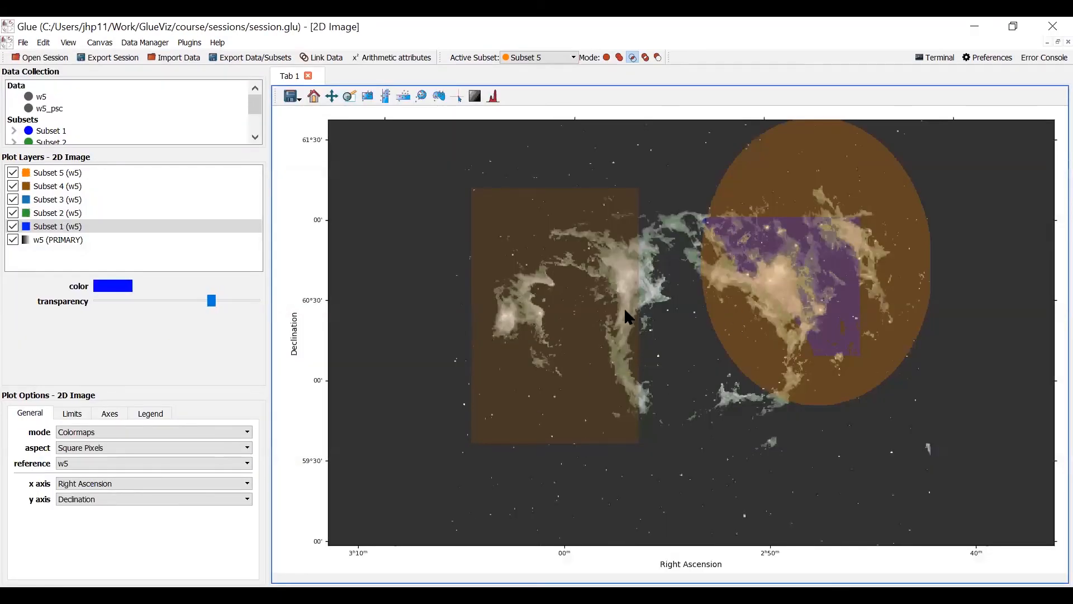
left_click(610, 359)
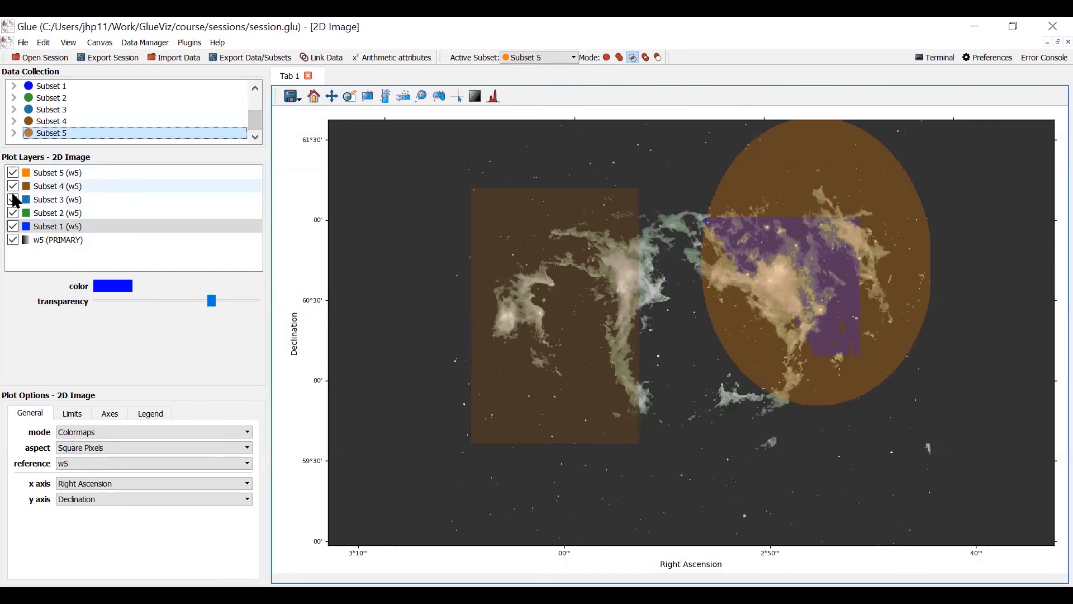
left_click(13, 199)
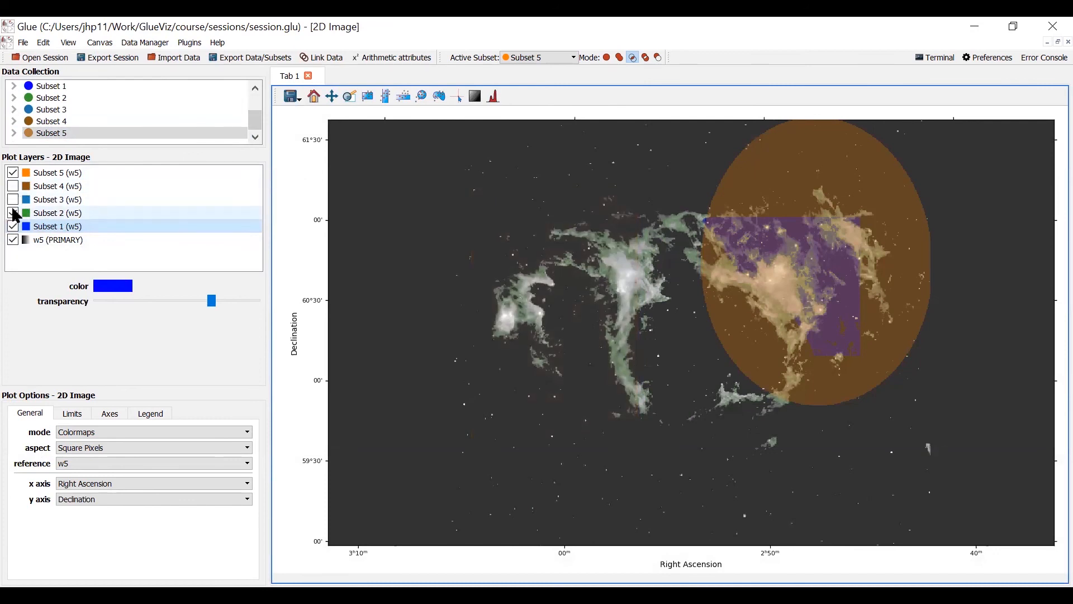
left_click(13, 214)
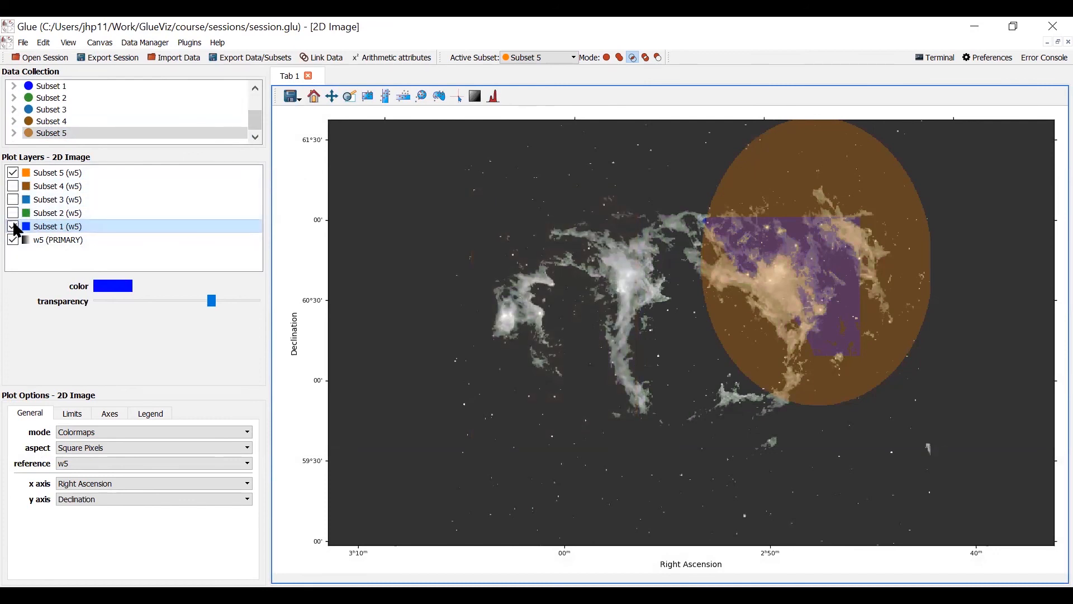
left_click(13, 239)
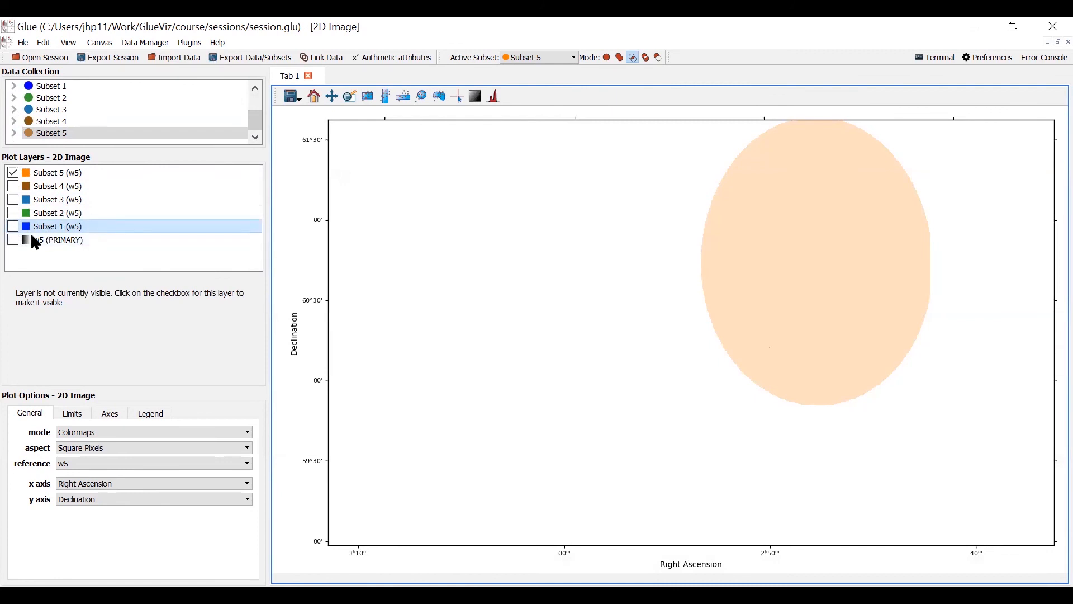
left_click(13, 172)
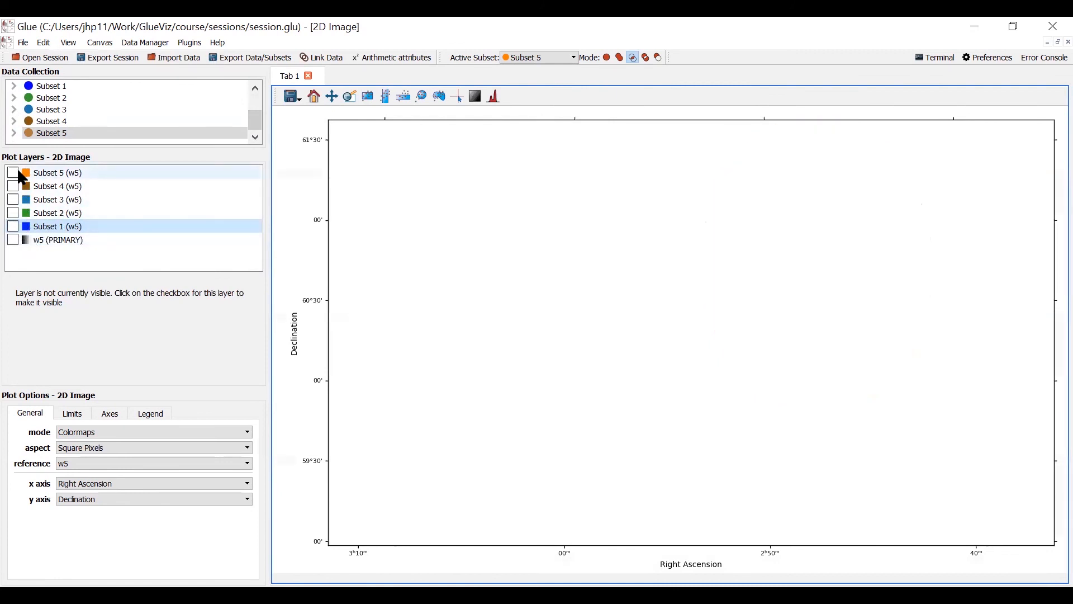
left_click(13, 173)
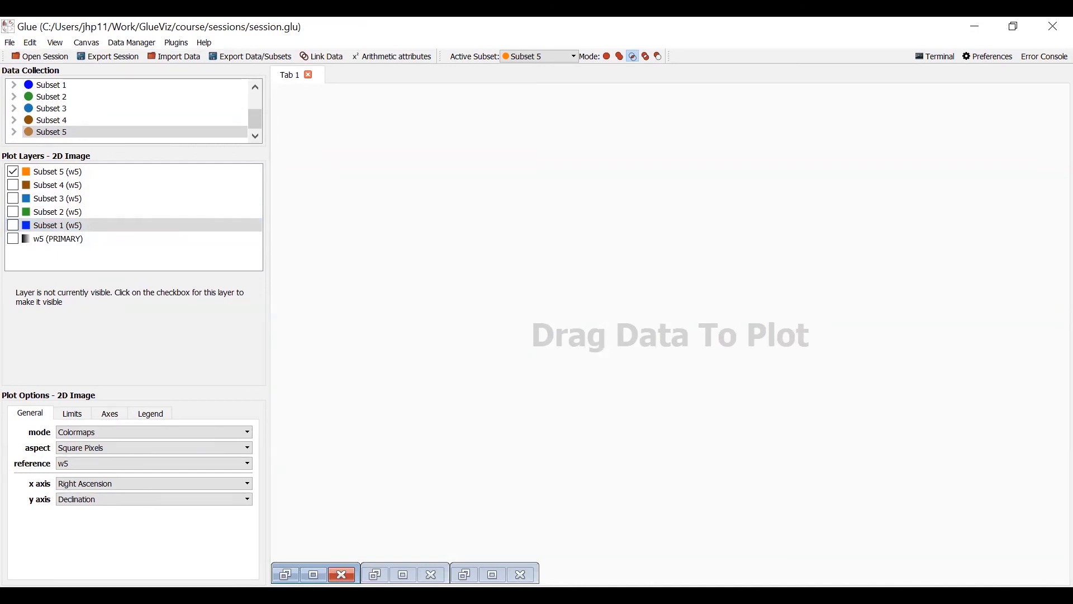
mouse_move(823, 198)
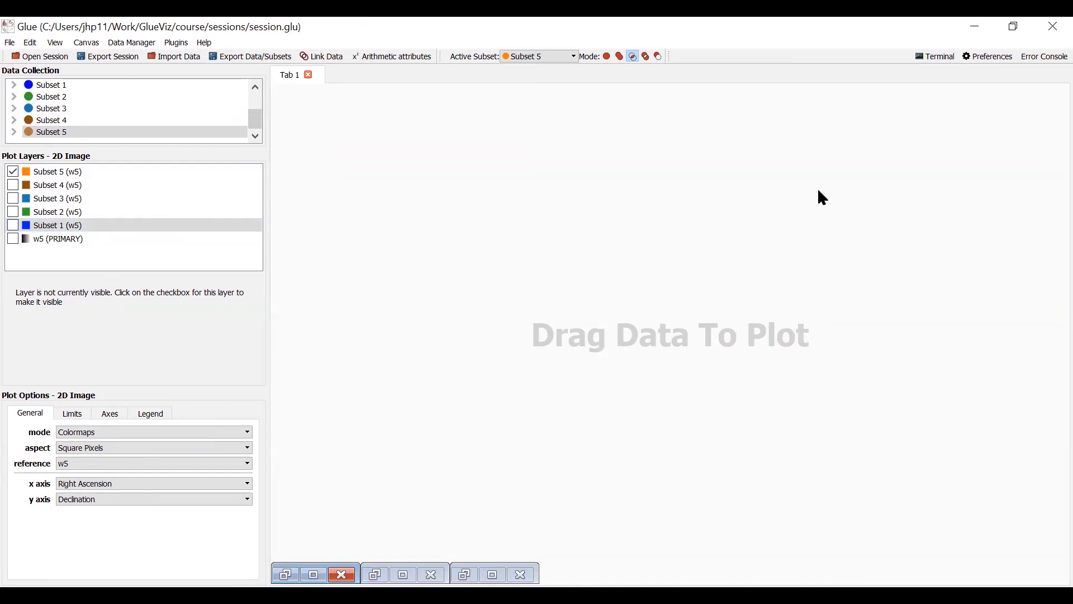
mouse_move(975, 32)
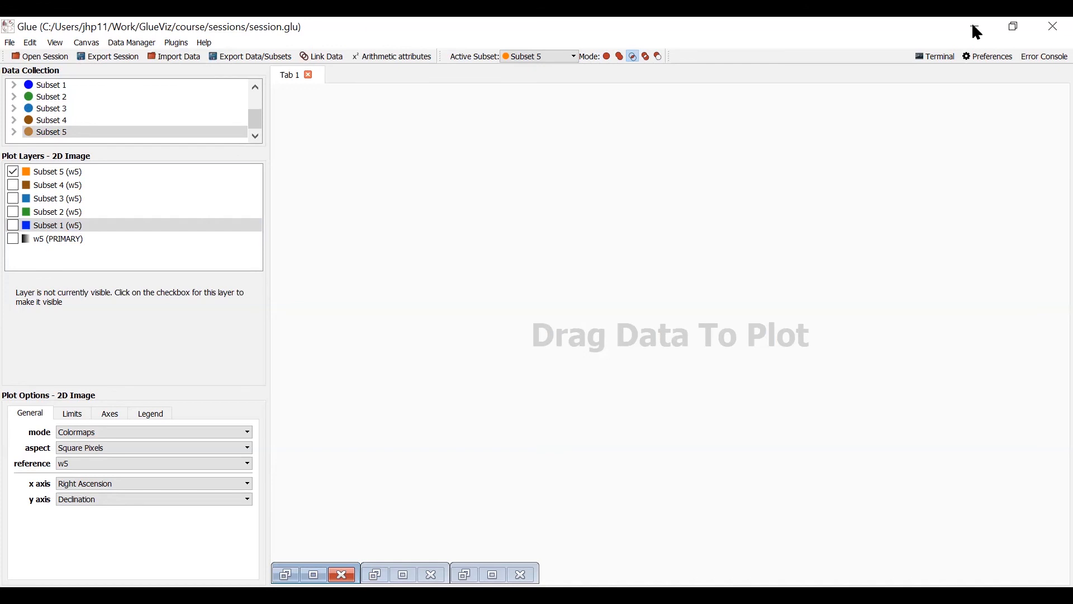
Adjust scatter layers and set Subset 5's point size to 12, restoring the window.
left_click(13, 240)
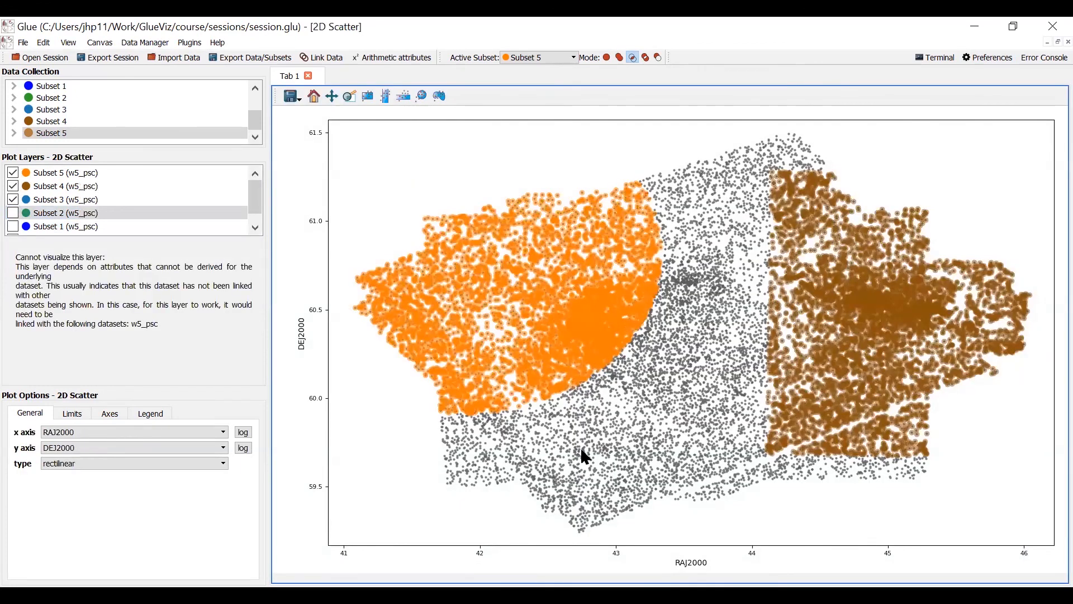
mouse_move(298, 303)
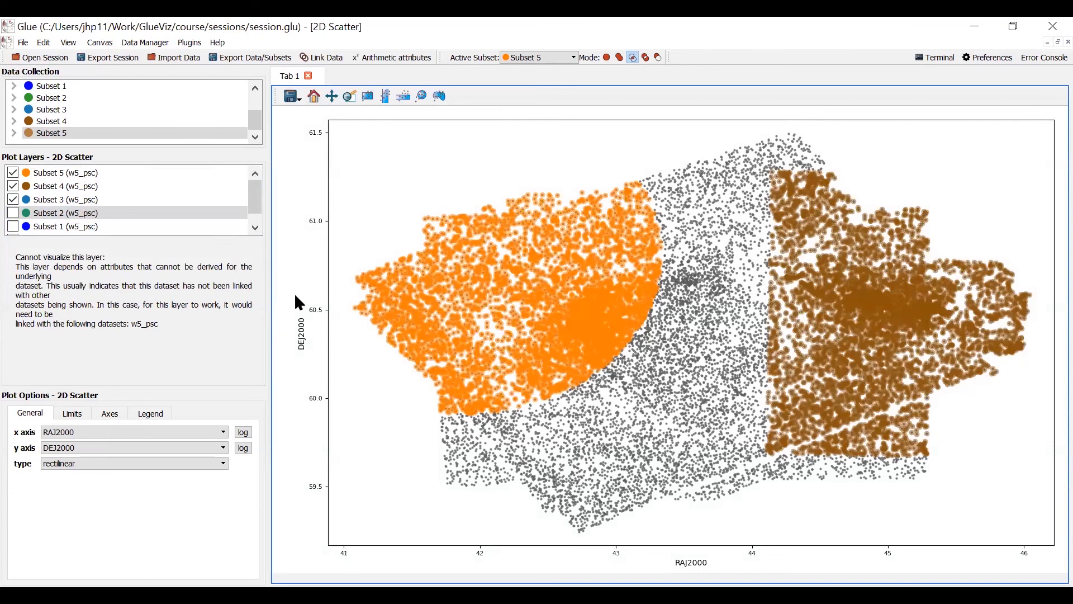
left_click(65, 212)
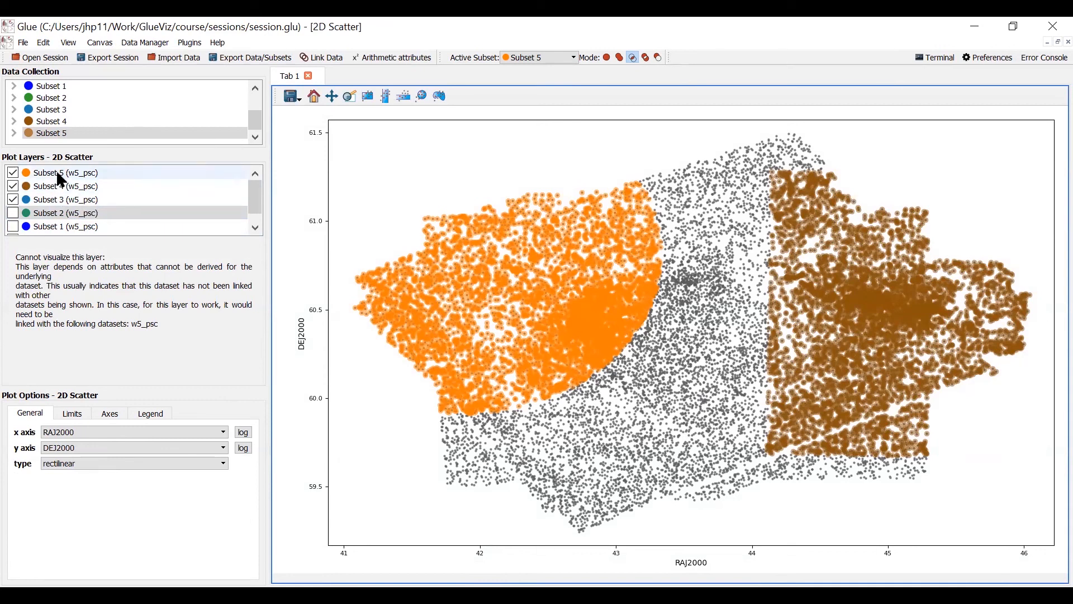
right_click(61, 173)
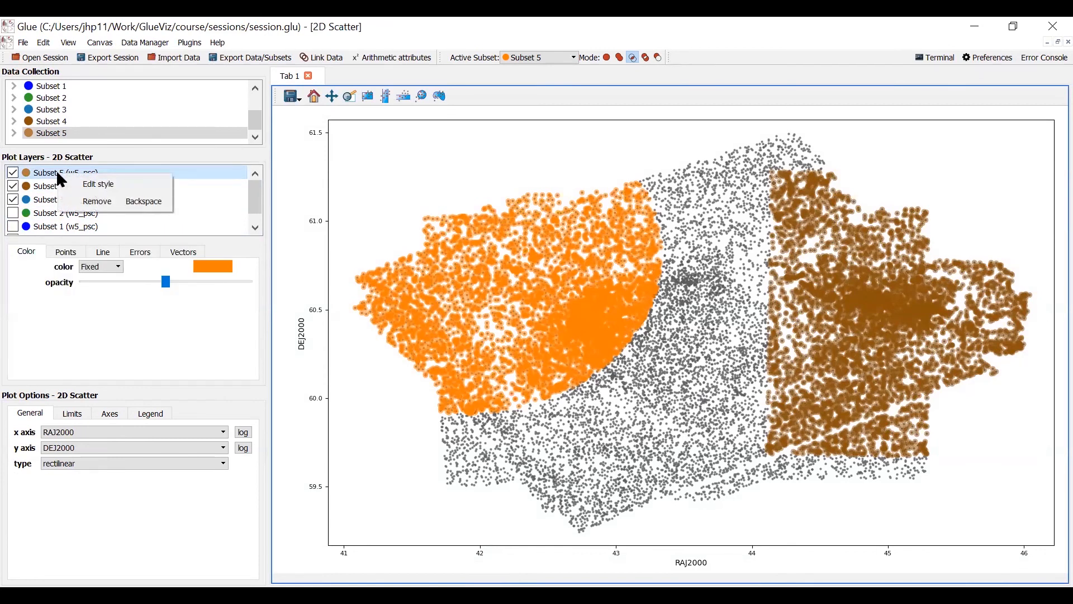
left_click(98, 183)
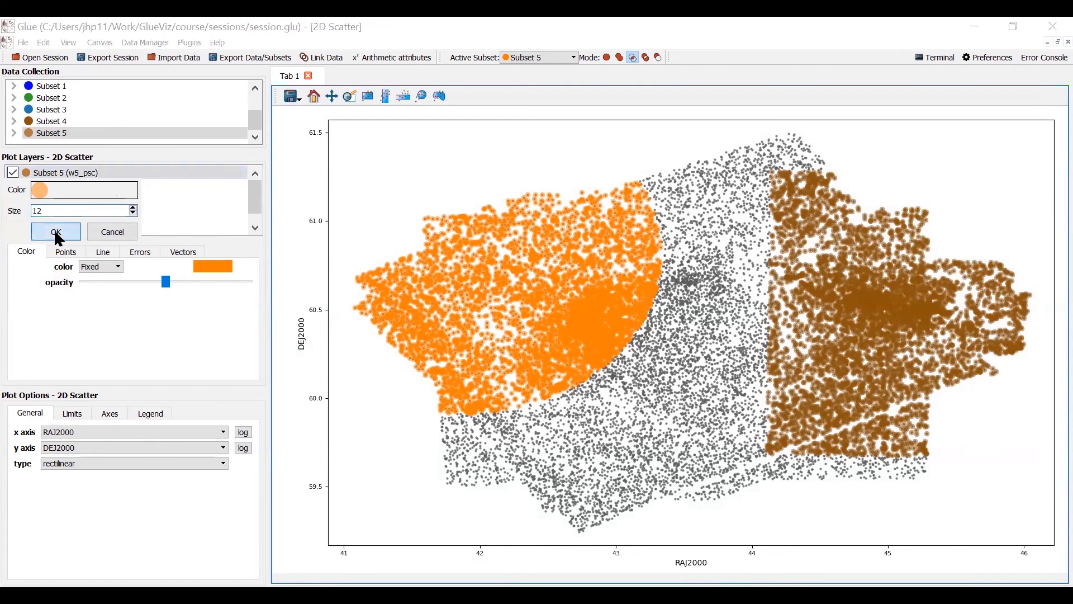
left_click(55, 232)
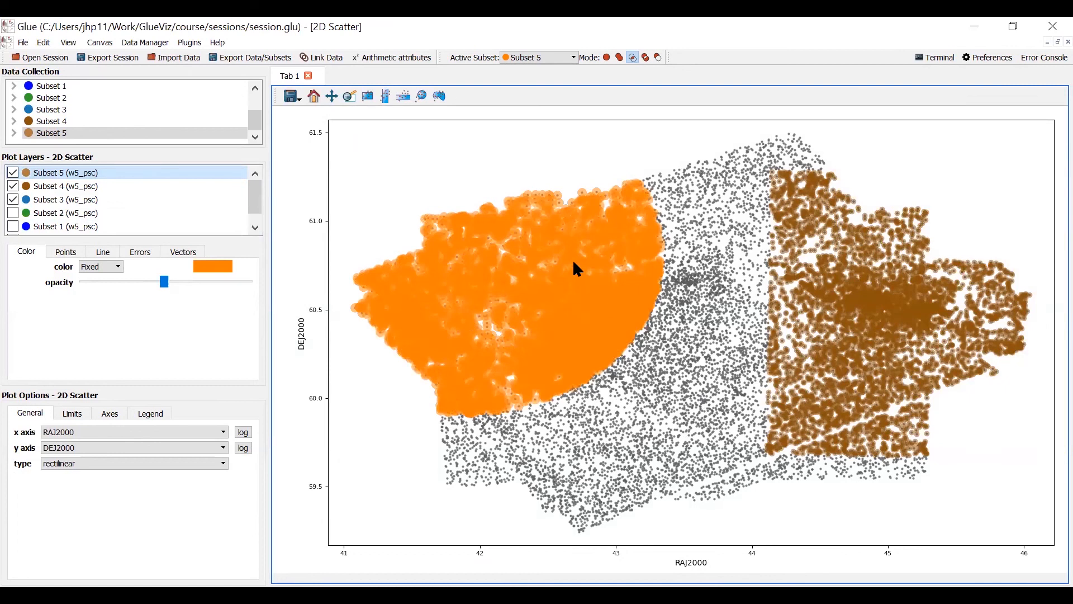
mouse_move(458, 261)
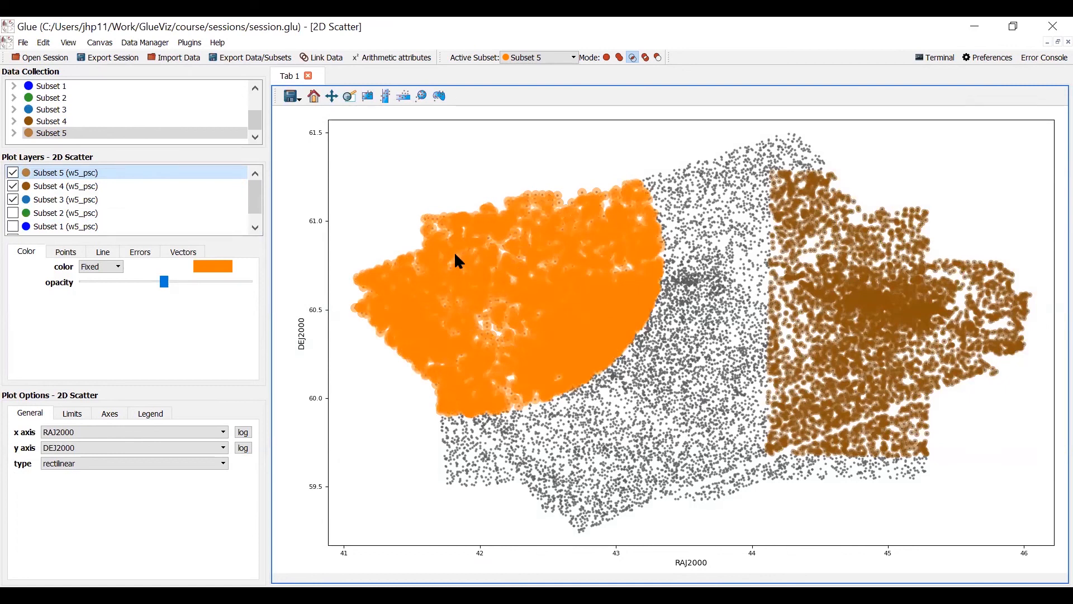
mouse_move(976, 27)
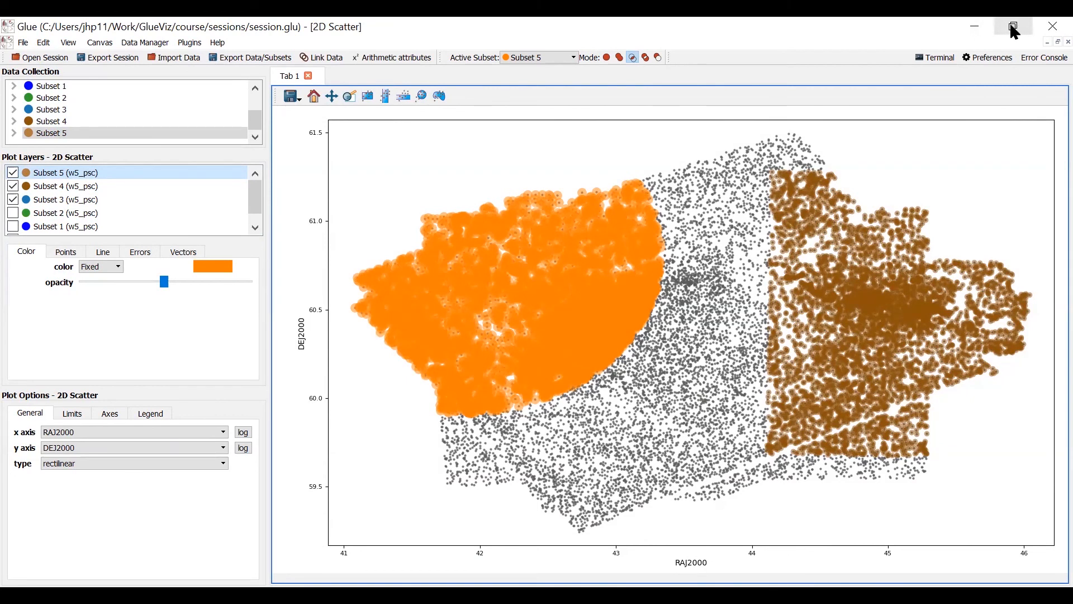
mouse_move(1014, 27)
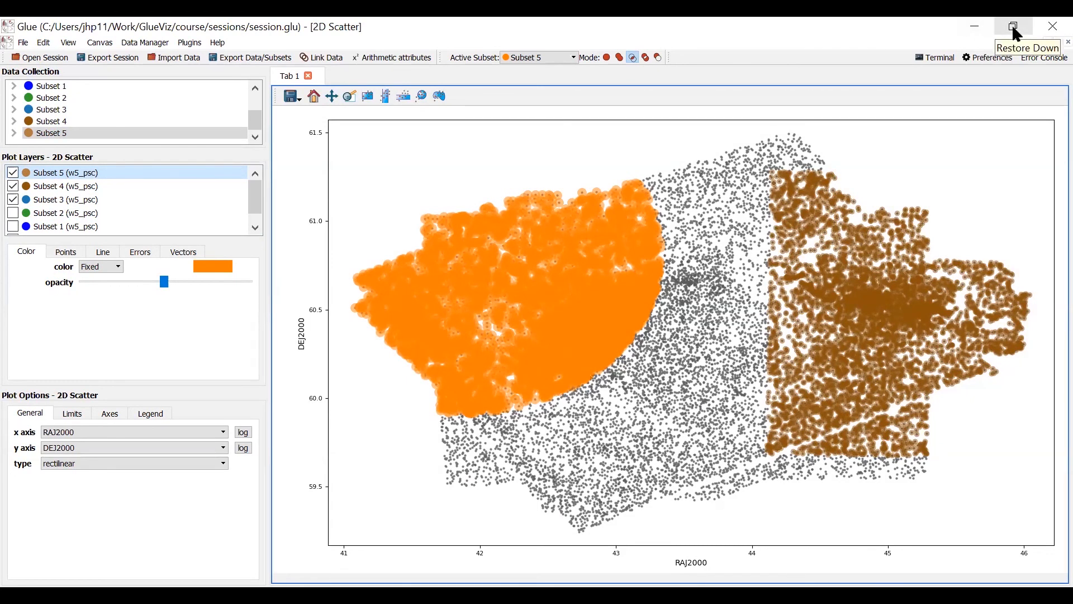
left_click(1014, 27)
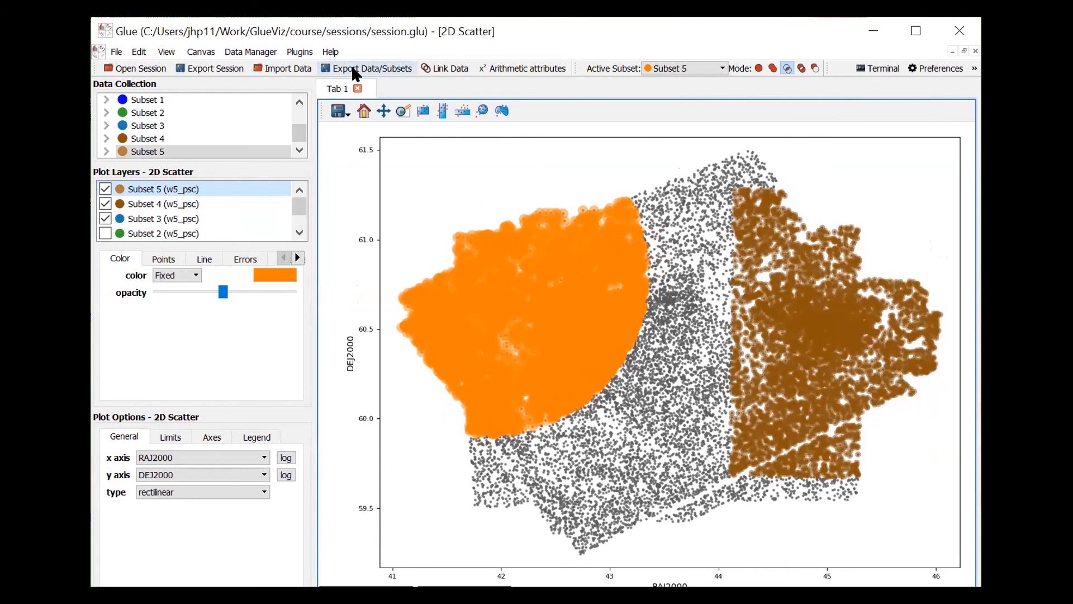
Set up exporting all of w5_psc as a comma-separated table (*.csv).
left_click(372, 67)
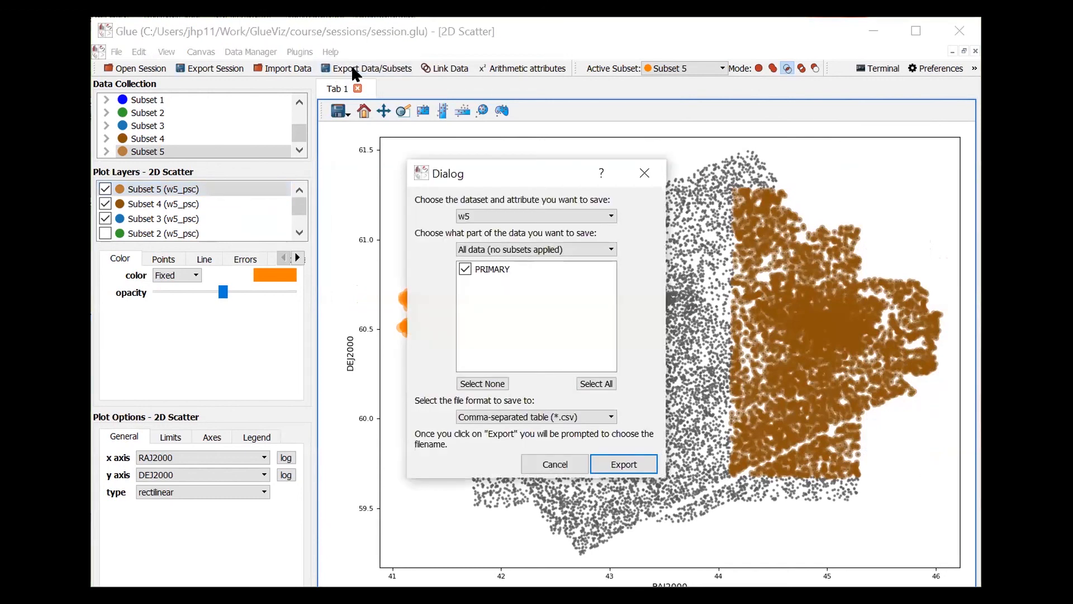
mouse_move(552, 225)
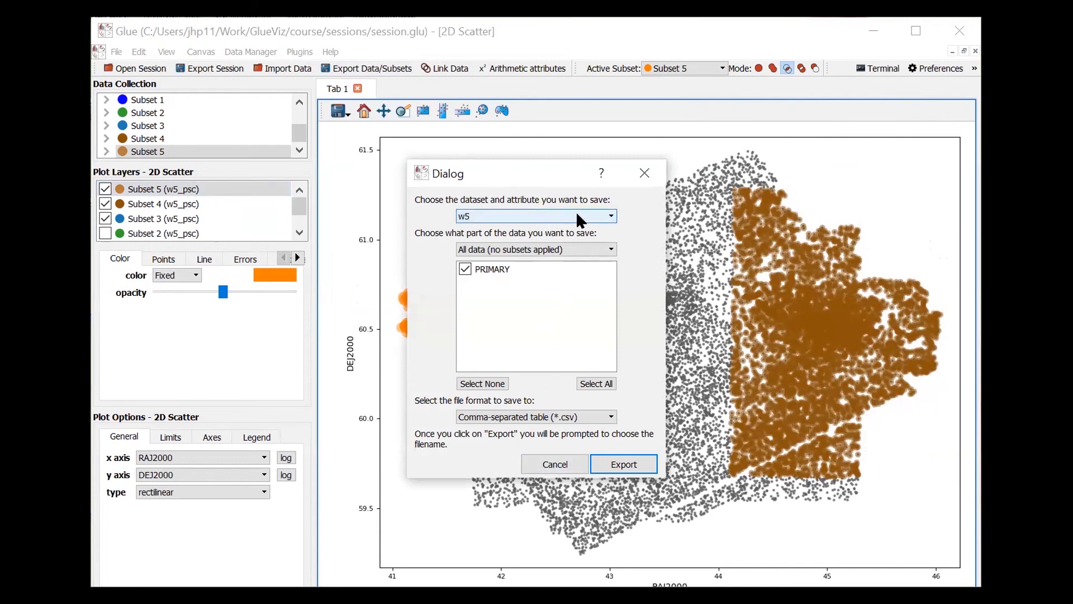
mouse_move(519, 200)
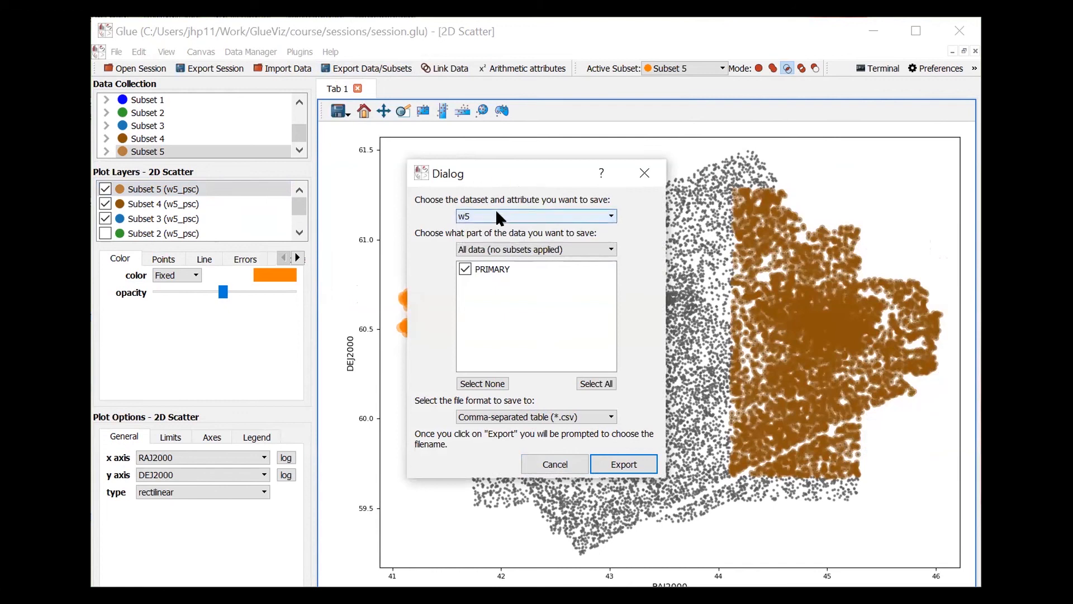
left_click(536, 217)
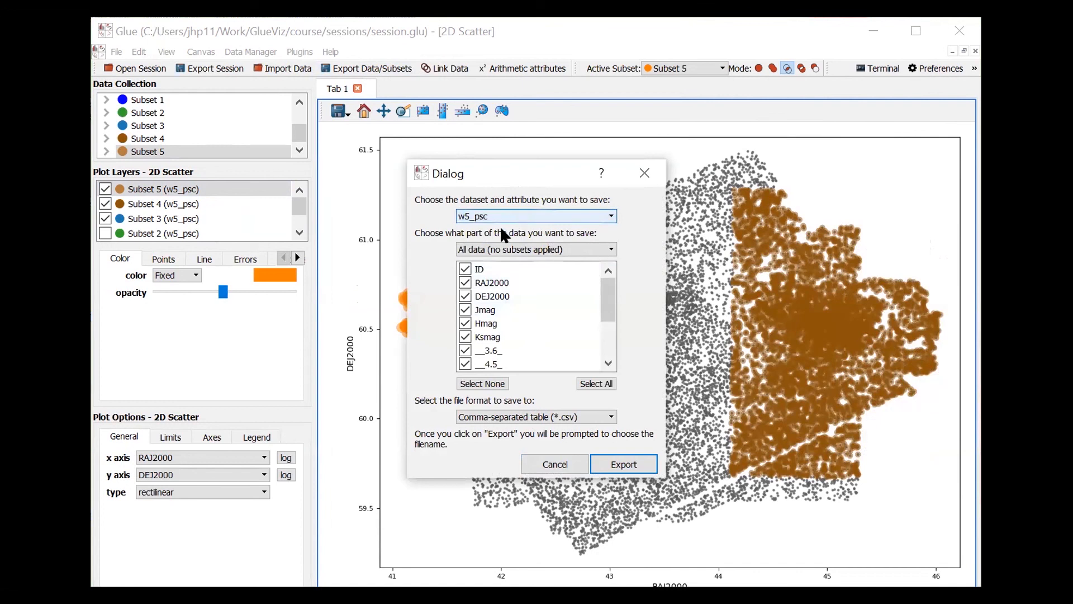
left_click(536, 216)
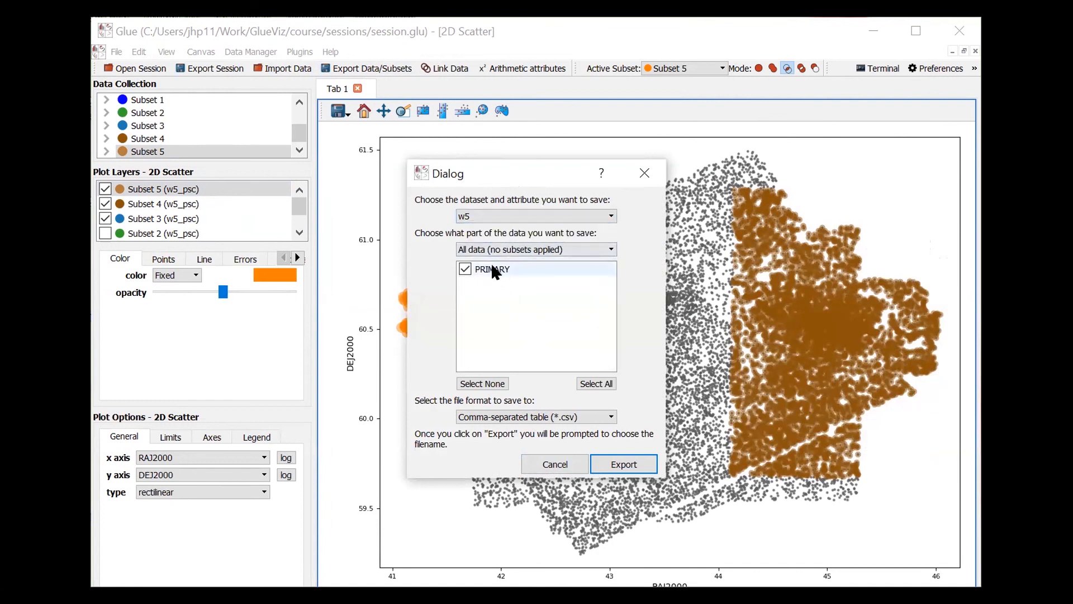
mouse_move(505, 226)
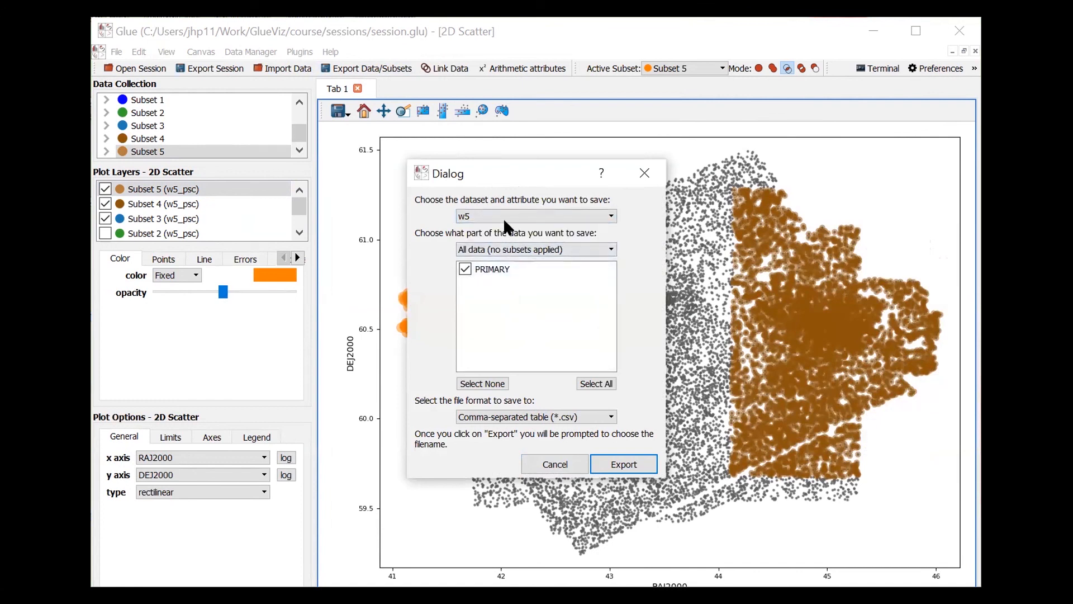
left_click(536, 215)
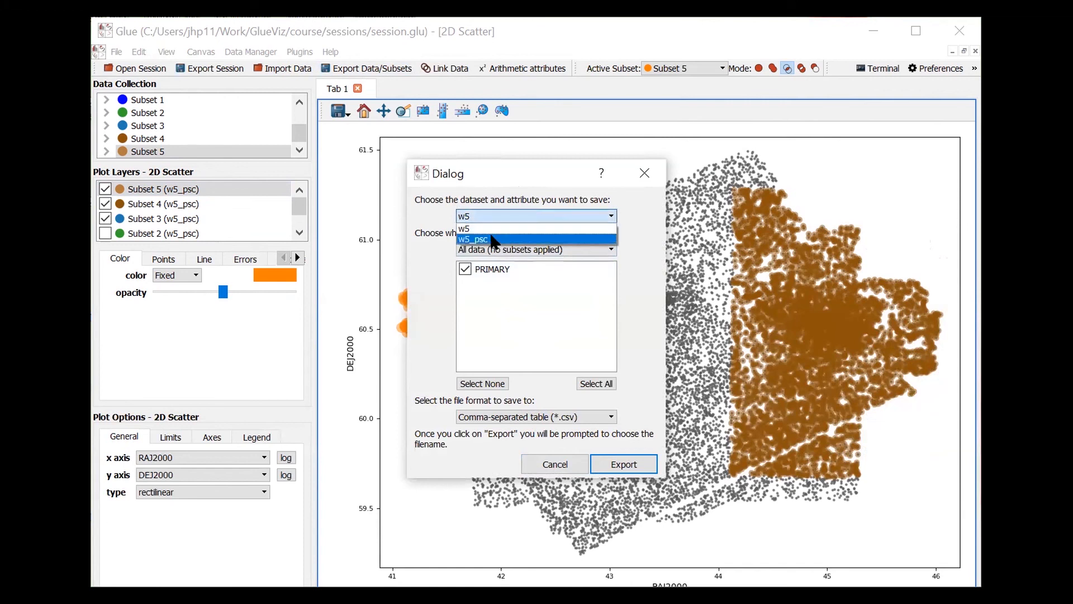
left_click(472, 238)
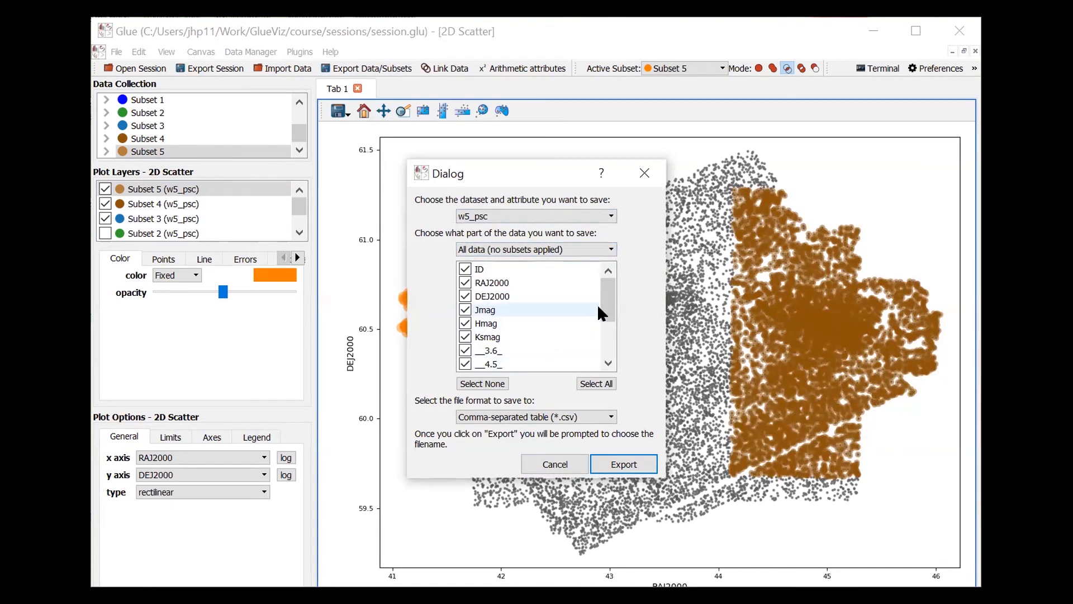
scroll("down", 3)
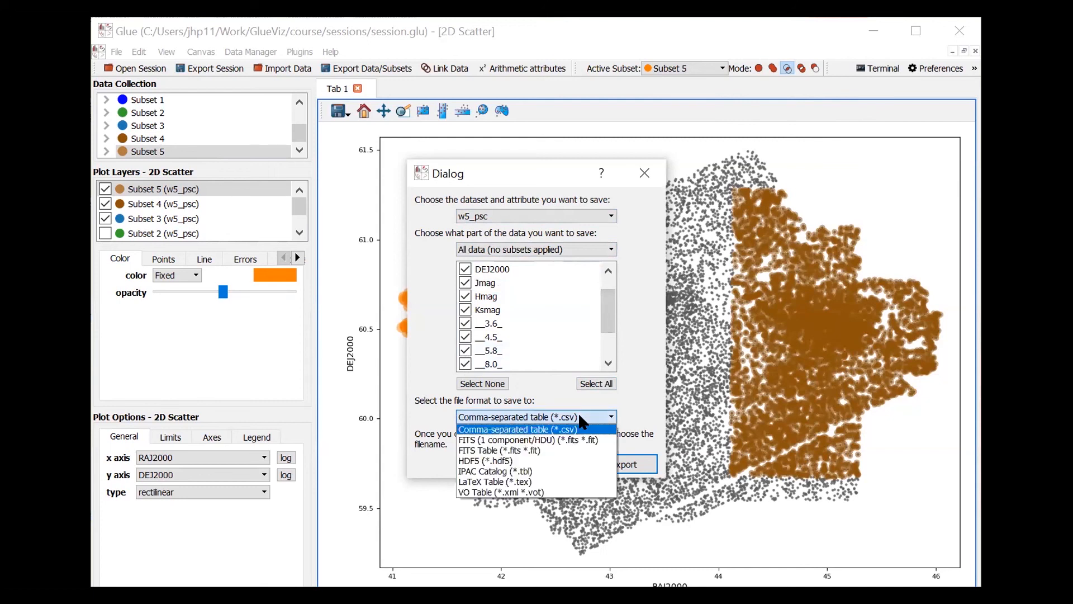
left_click(517, 429)
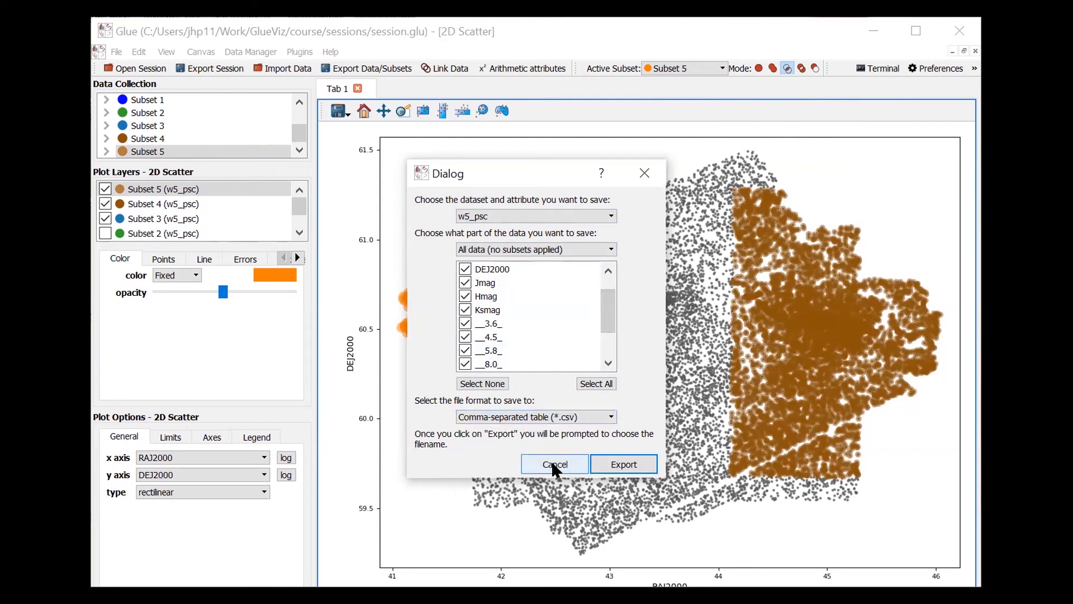
mouse_move(623, 464)
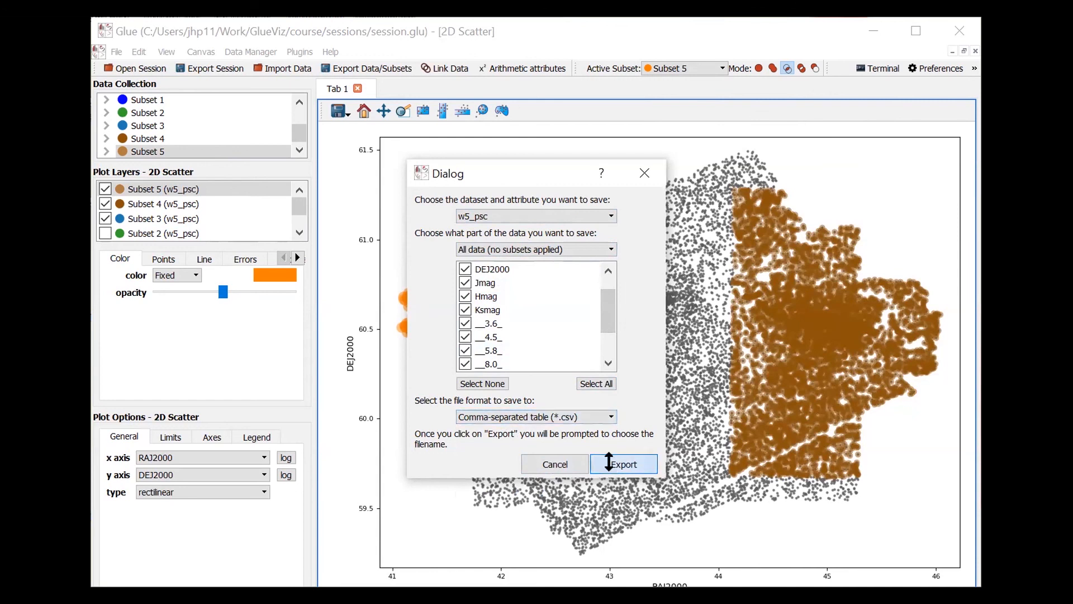
Save the w5_psc export as my_test.csv.
left_click(623, 463)
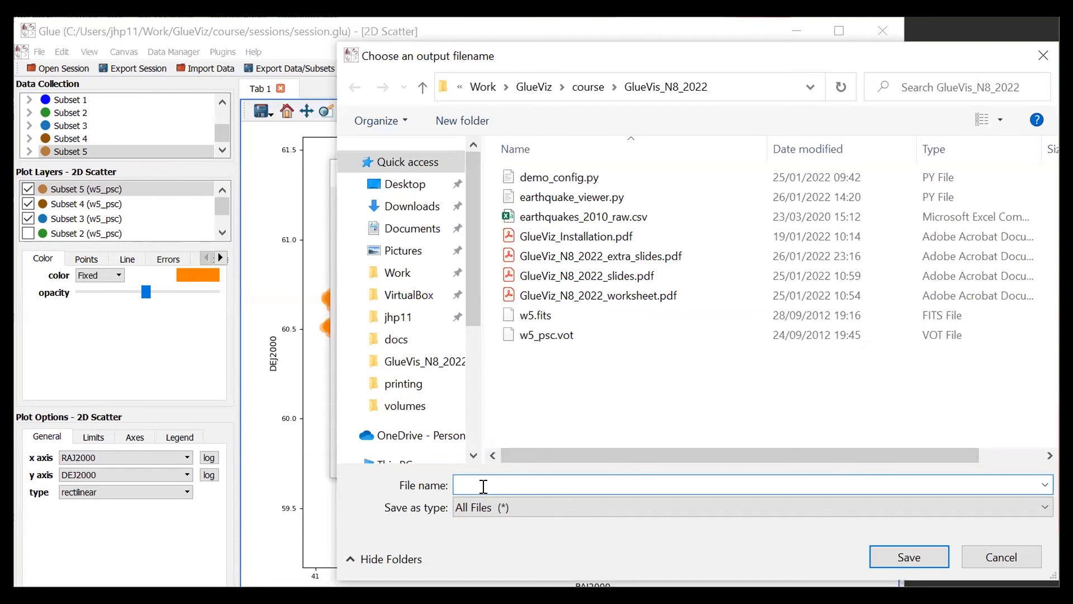
type("my")
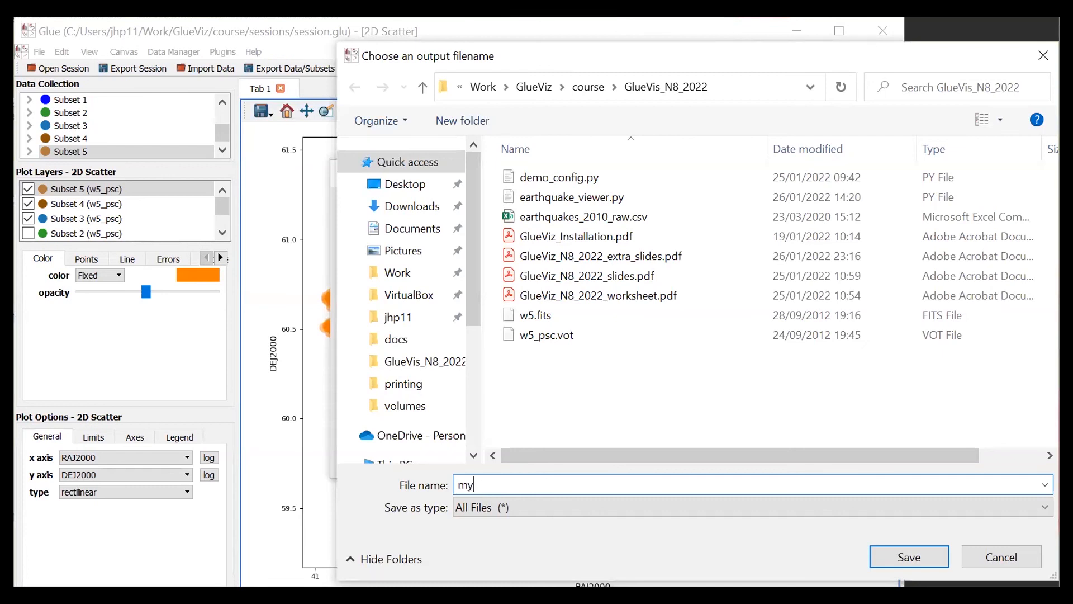
type("_teste.")
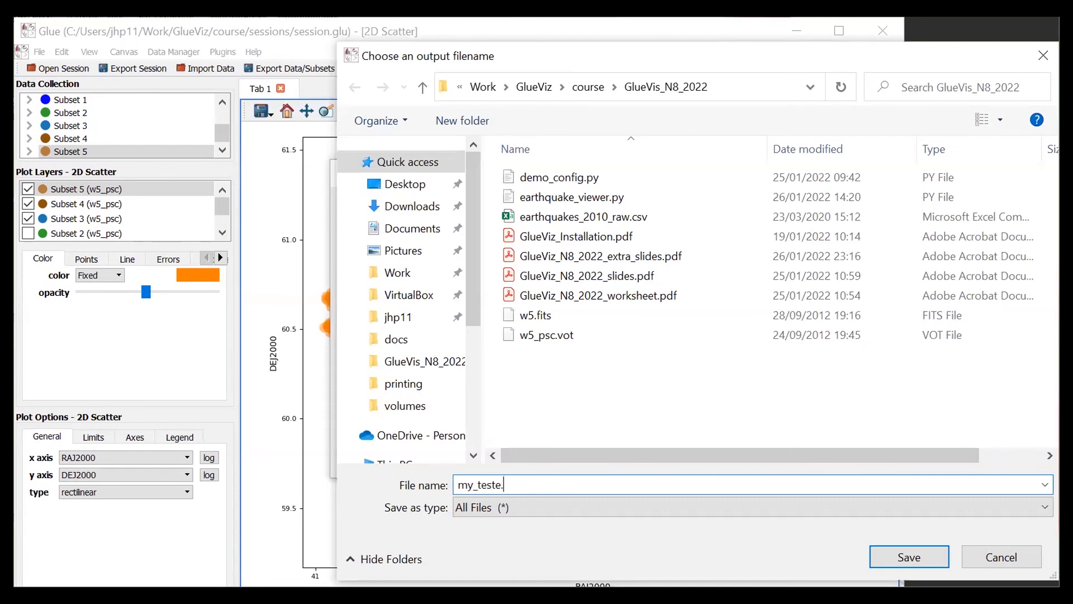
key("Backspace")
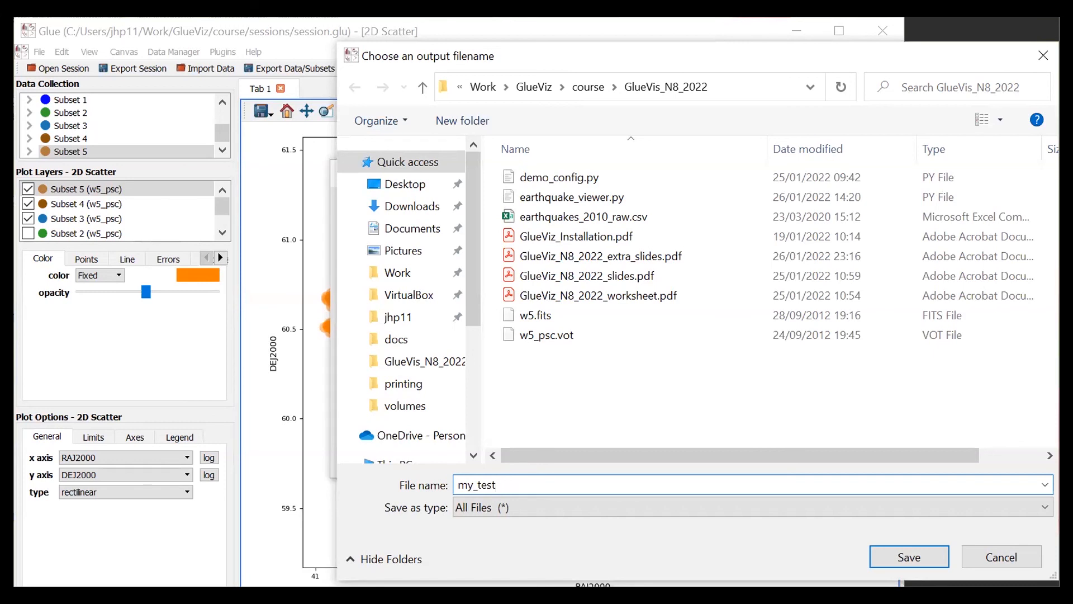
type(".csv")
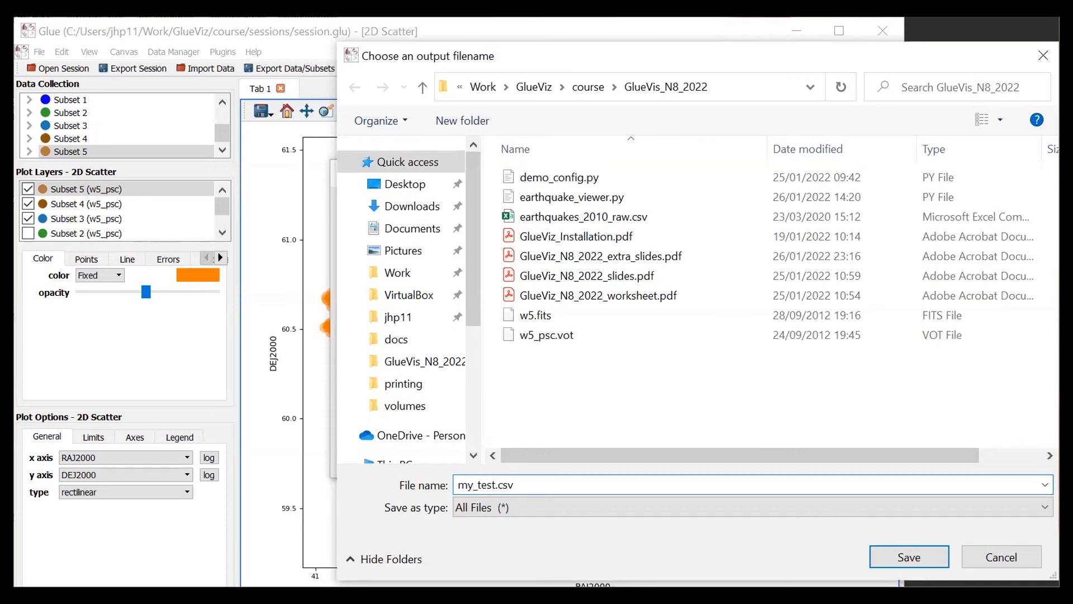
left_click(909, 557)
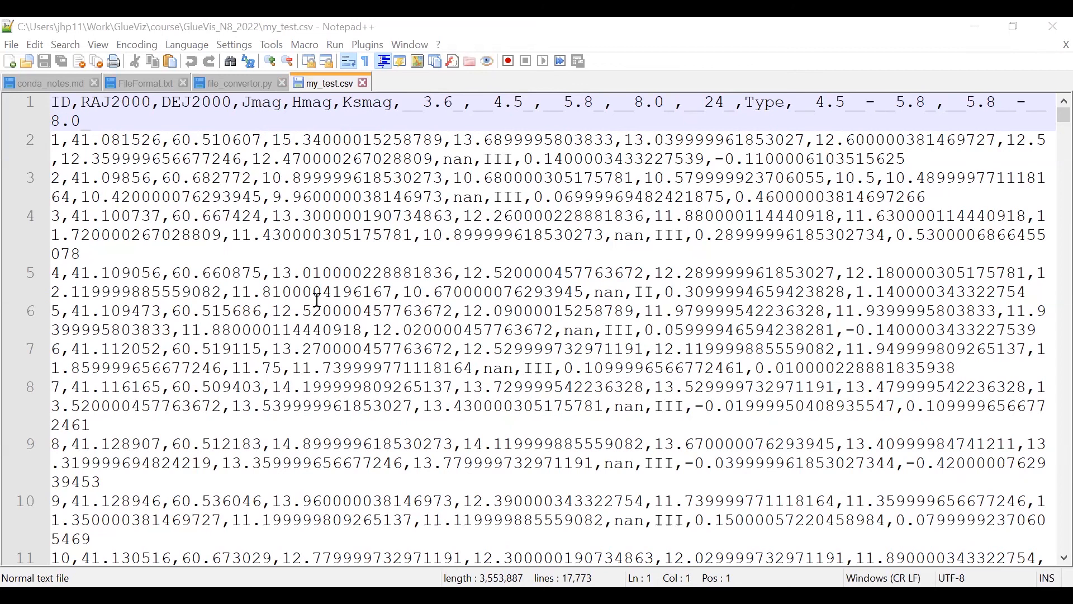
mouse_move(289, 250)
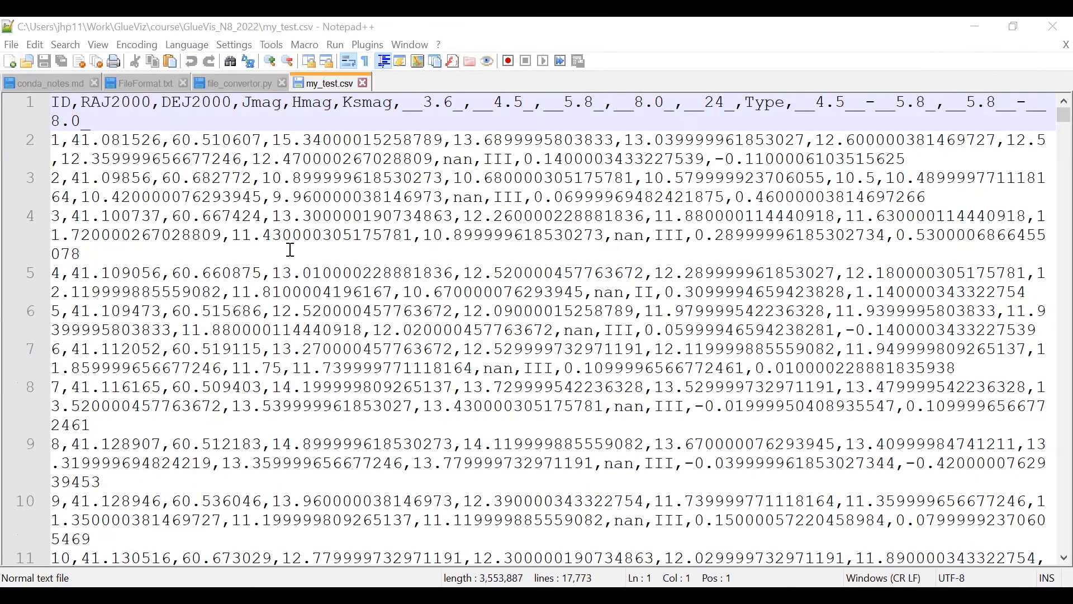